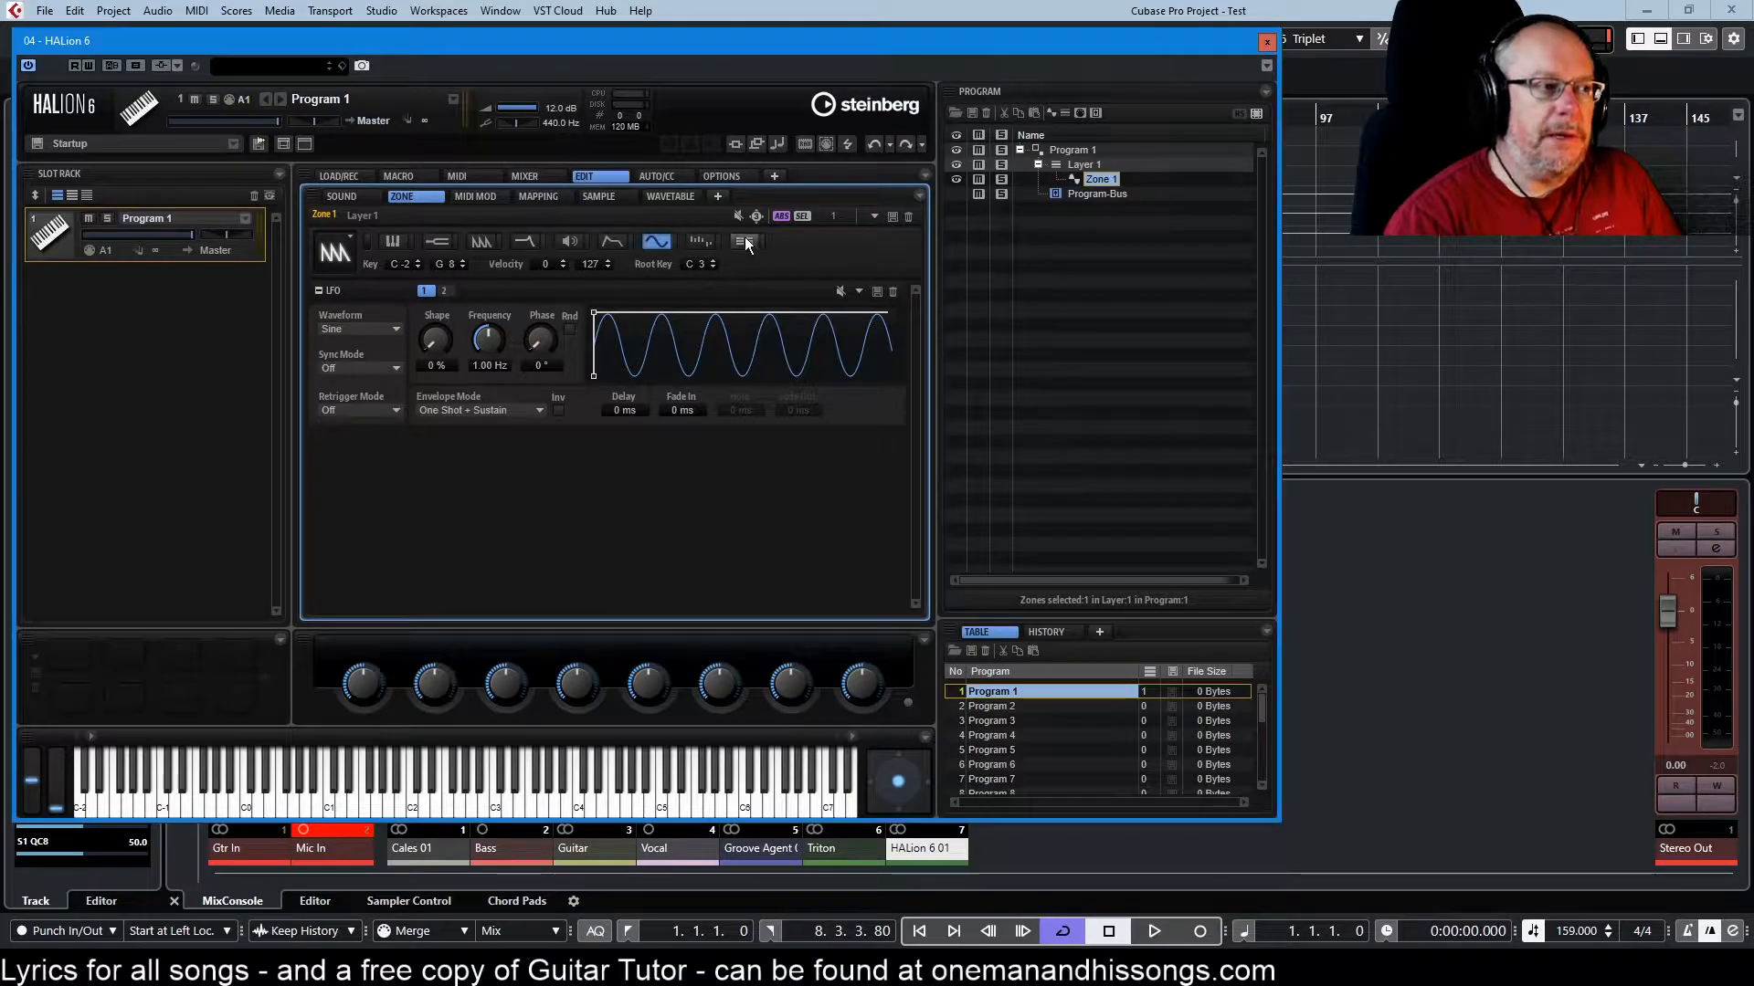
{"action": "mouse_move", "coordinate": [657, 245]}
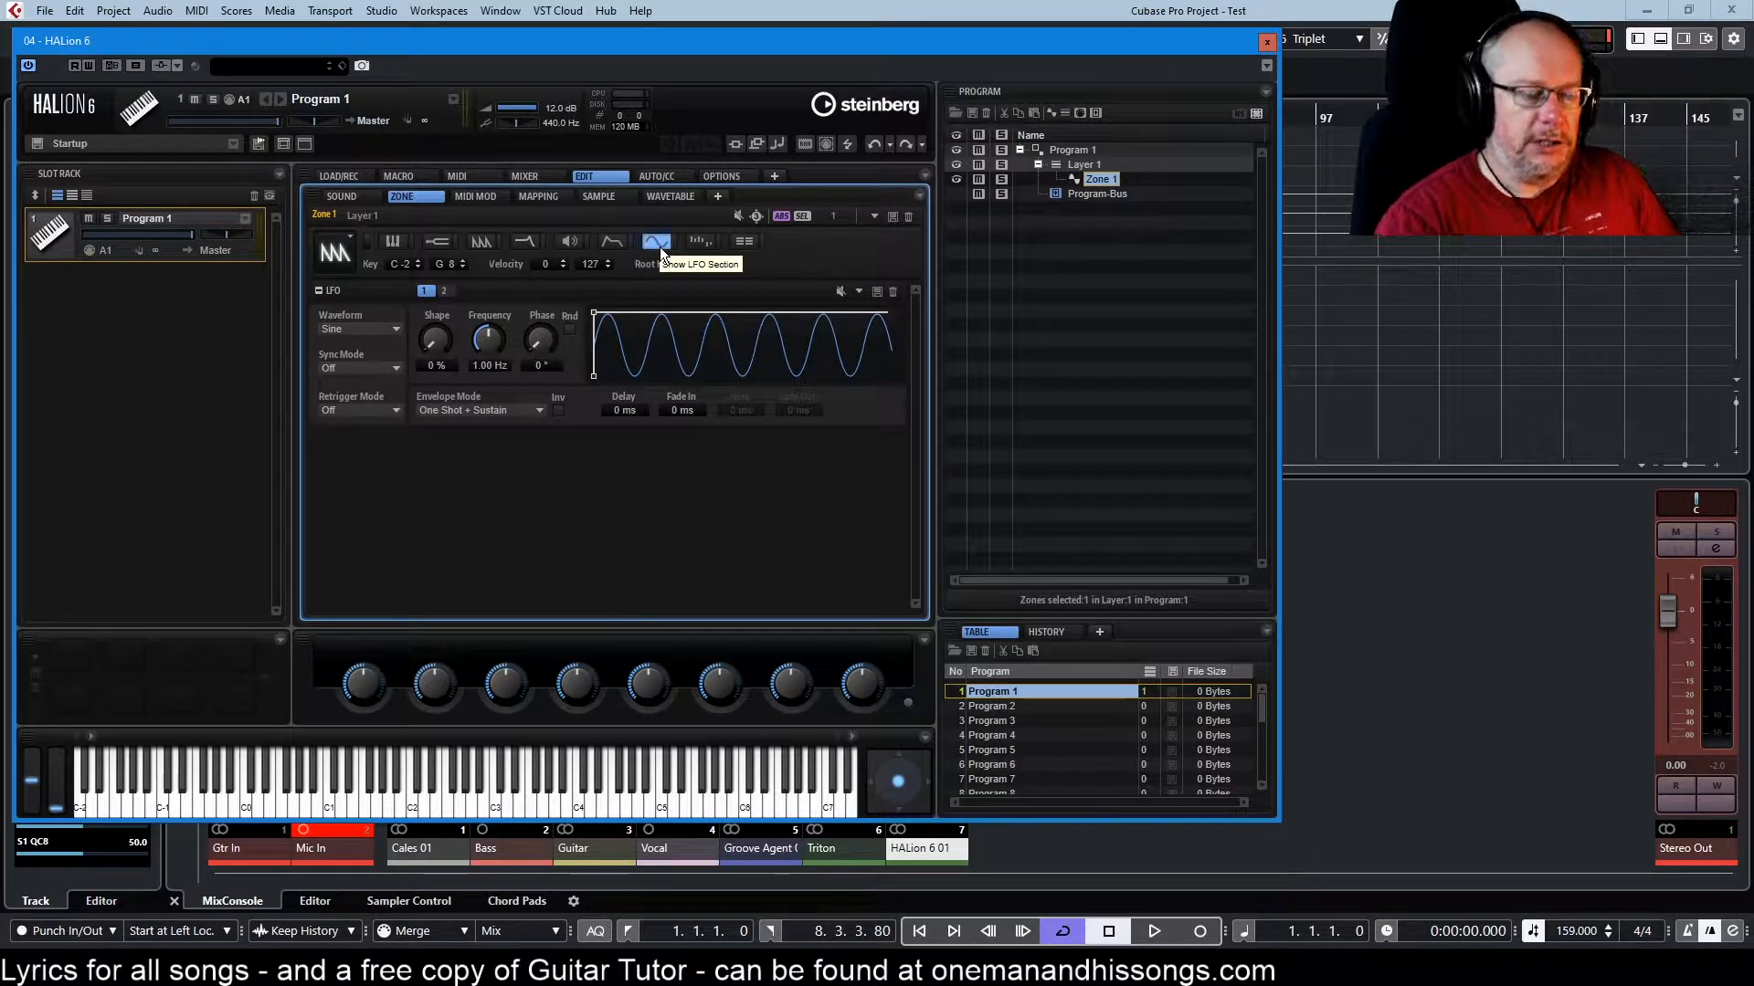
{"action": "mouse_move", "coordinate": [1027, 100]}
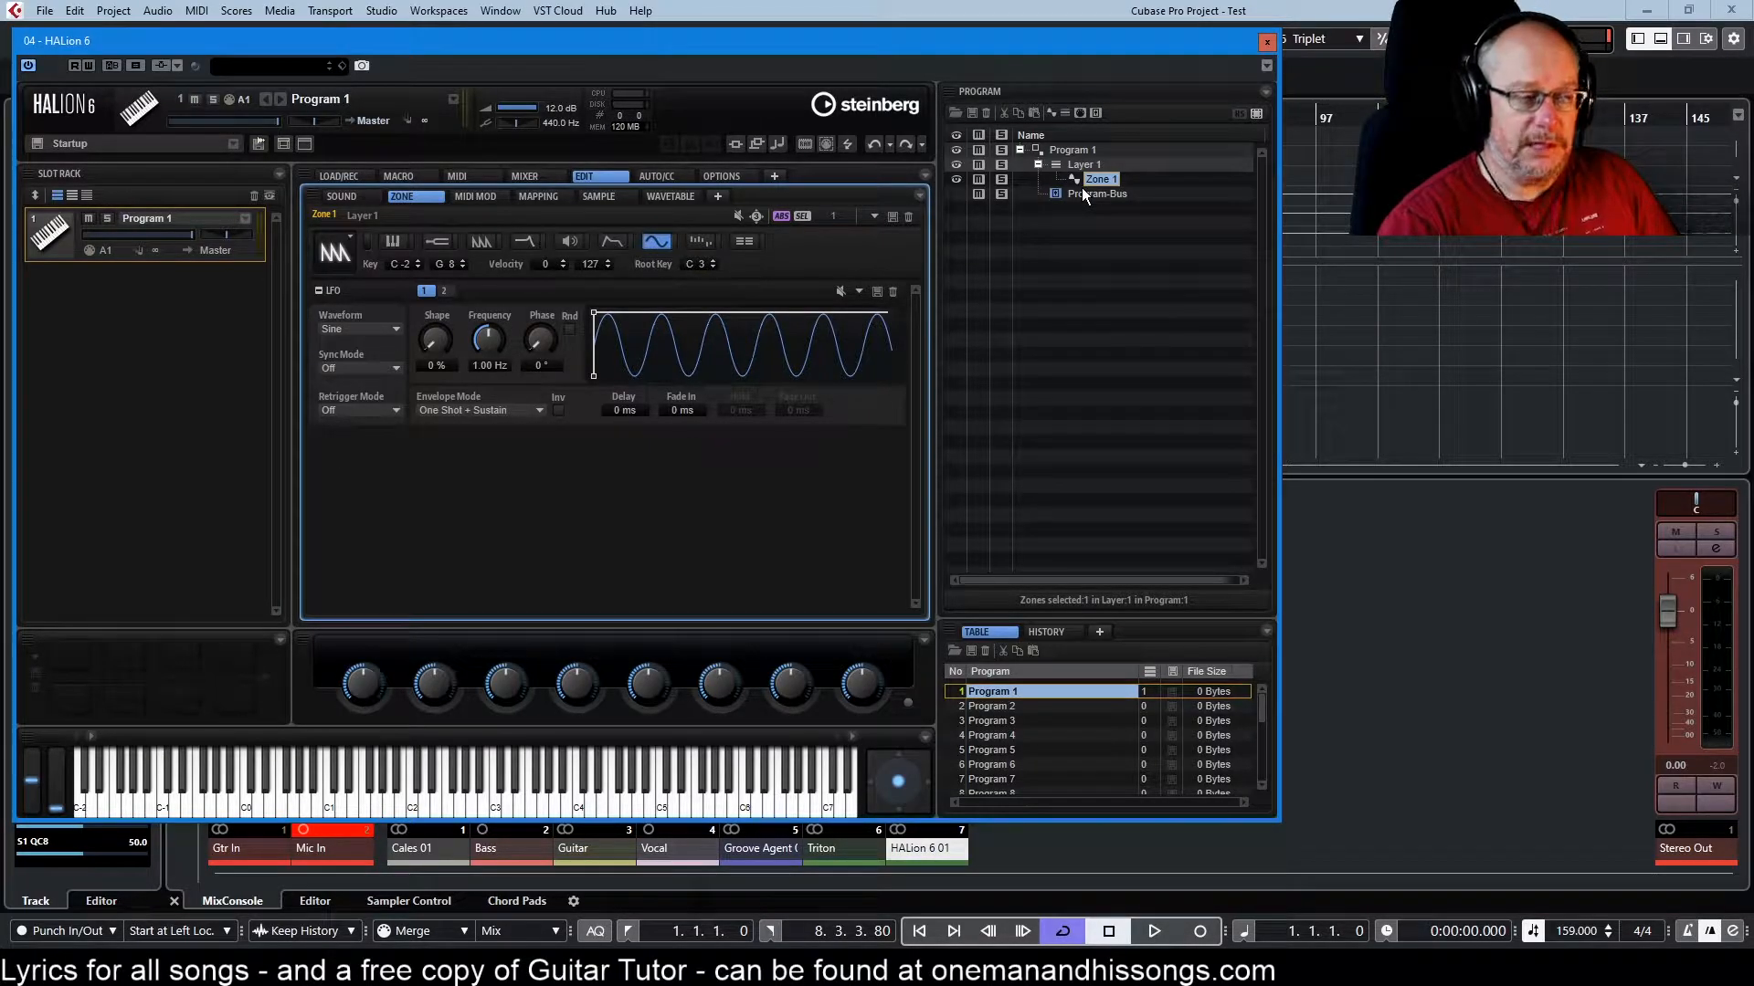
- Show the zone's oscillator settings, then its filter settings
{"action": "left_click", "coordinate": [481, 241]}
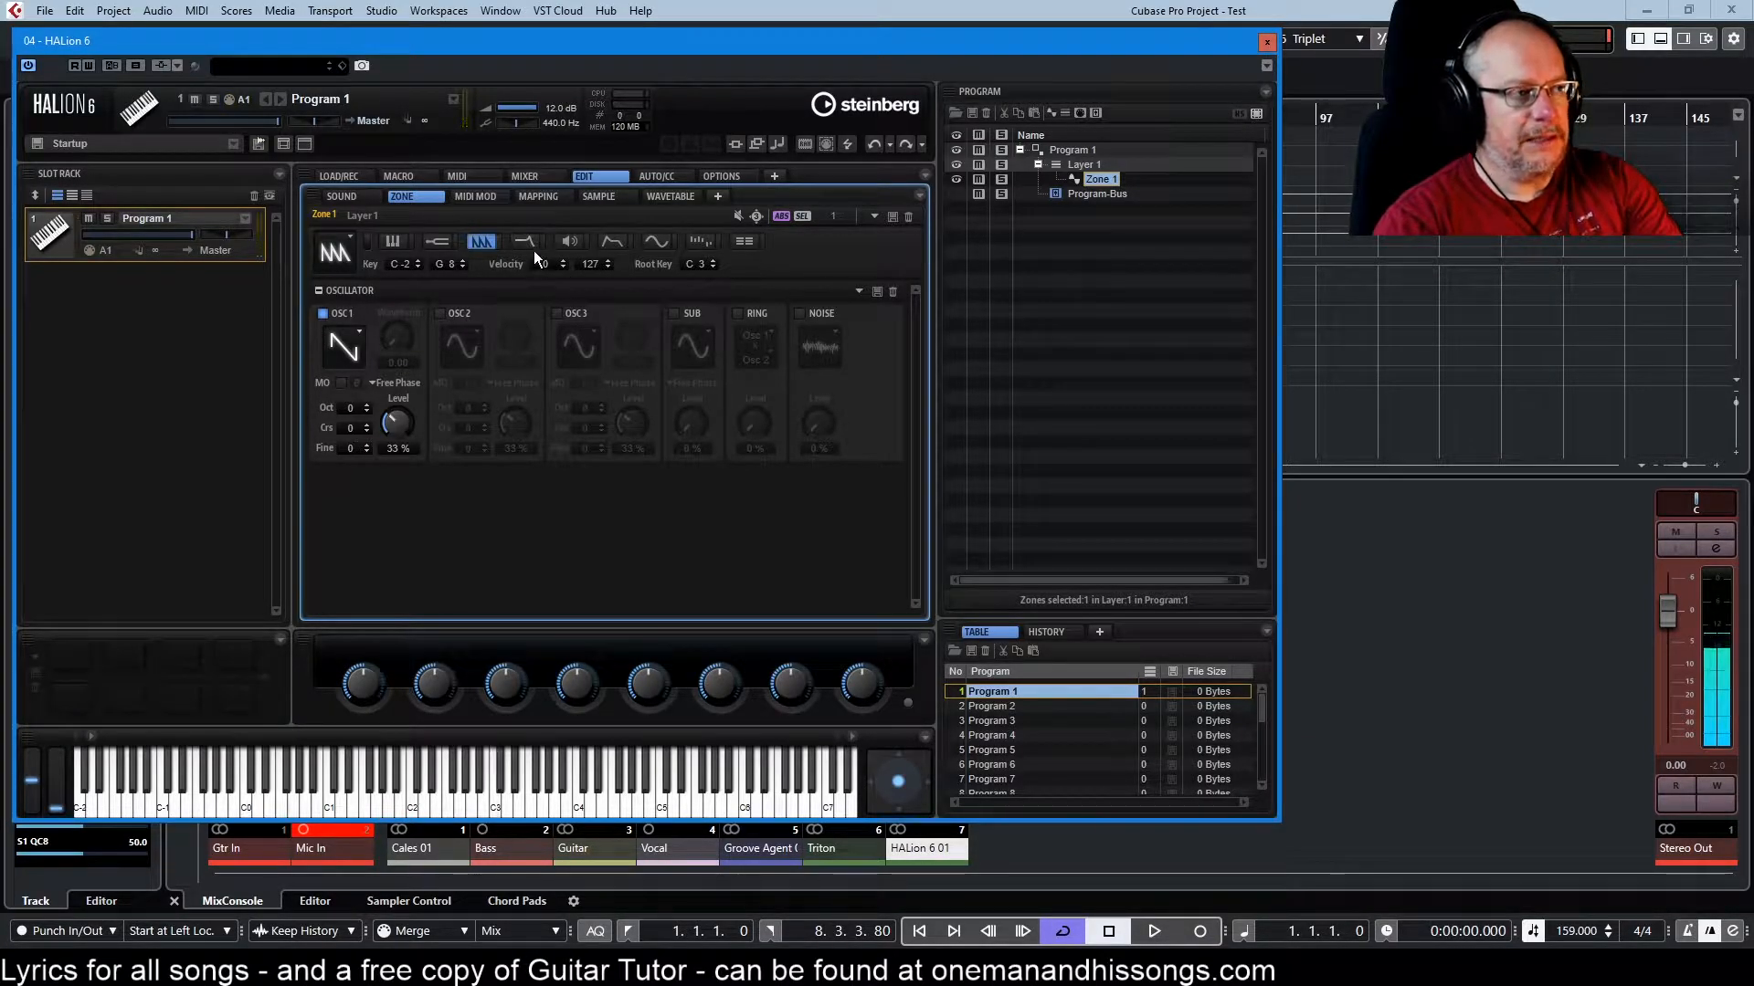
{"action": "left_click", "coordinate": [524, 241]}
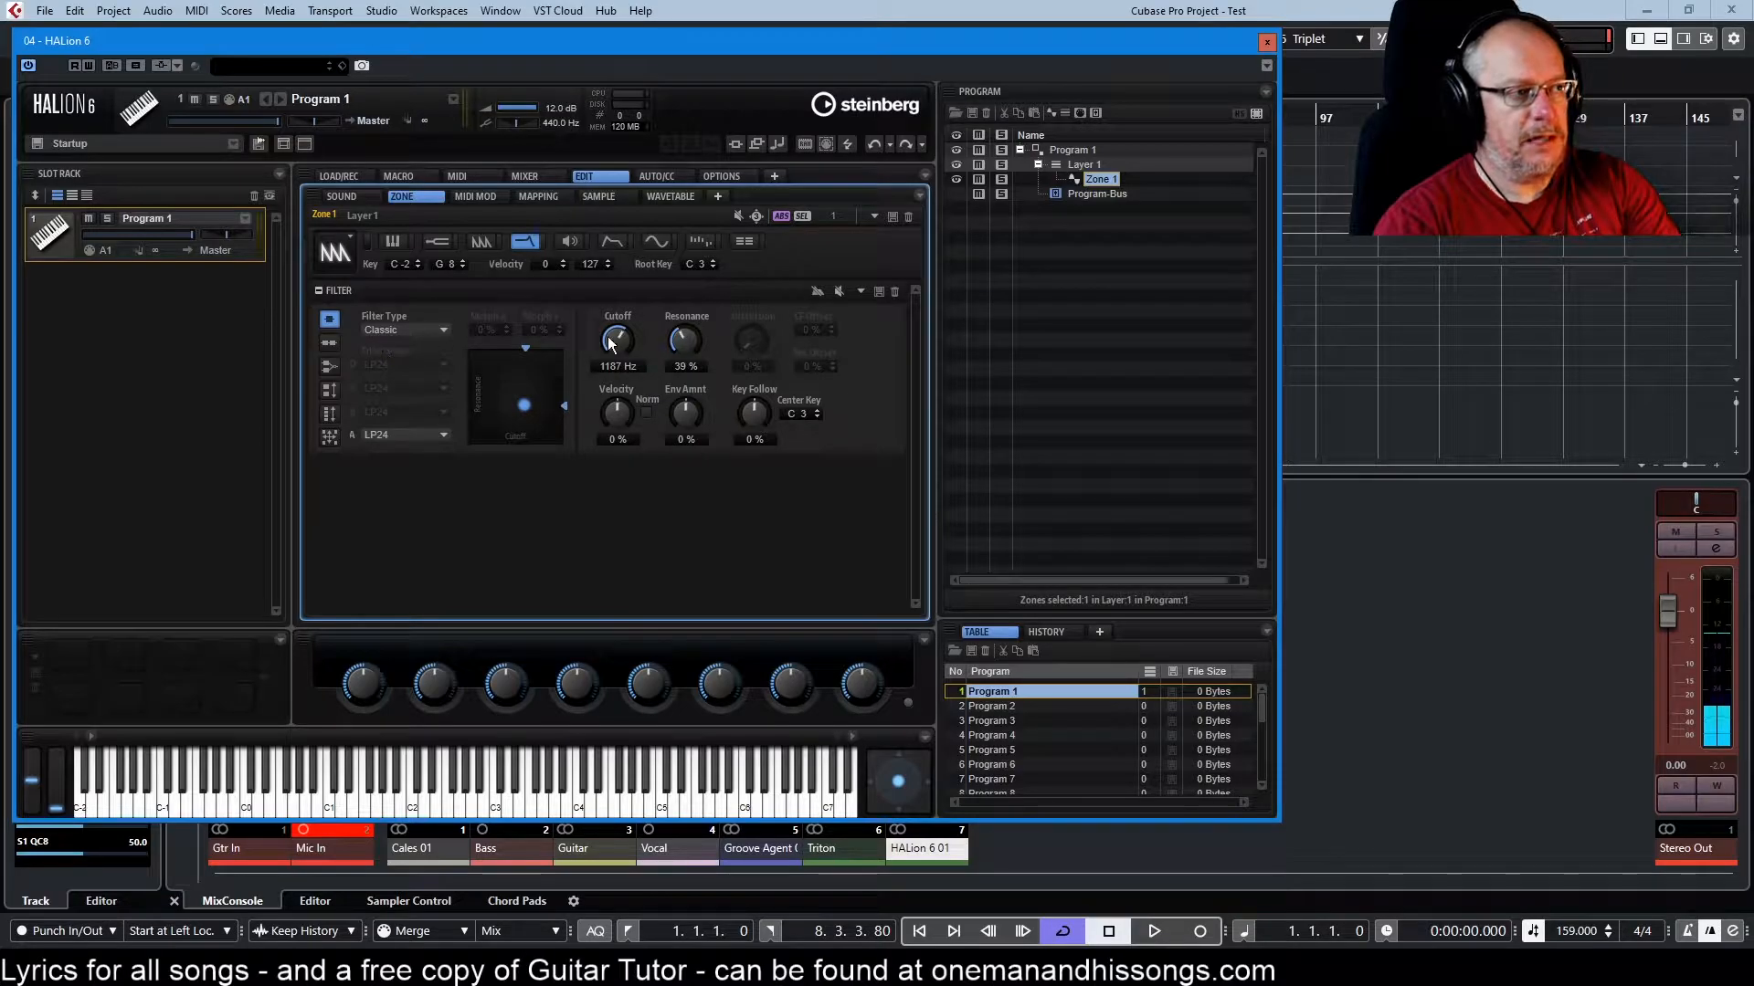
{"action": "mouse_move", "coordinate": [617, 339]}
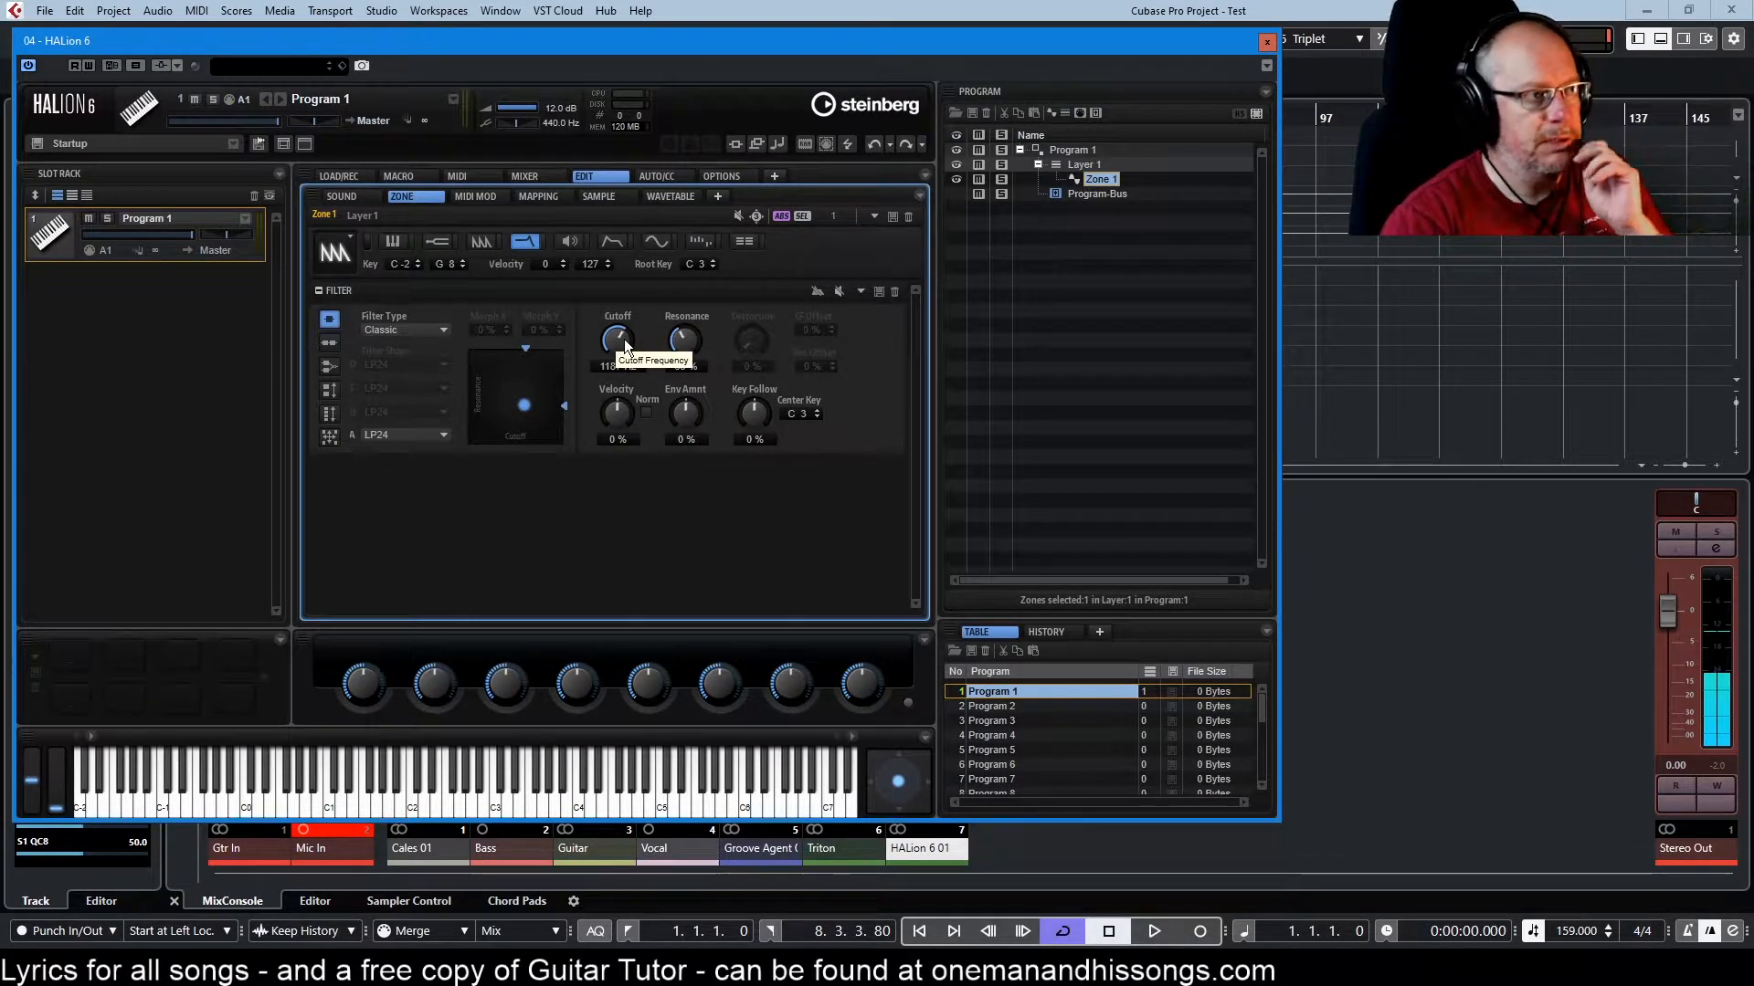
- Bring the zone's LFO section back into view with its 1.00 Hz sine wave
{"action": "left_click", "coordinate": [658, 241]}
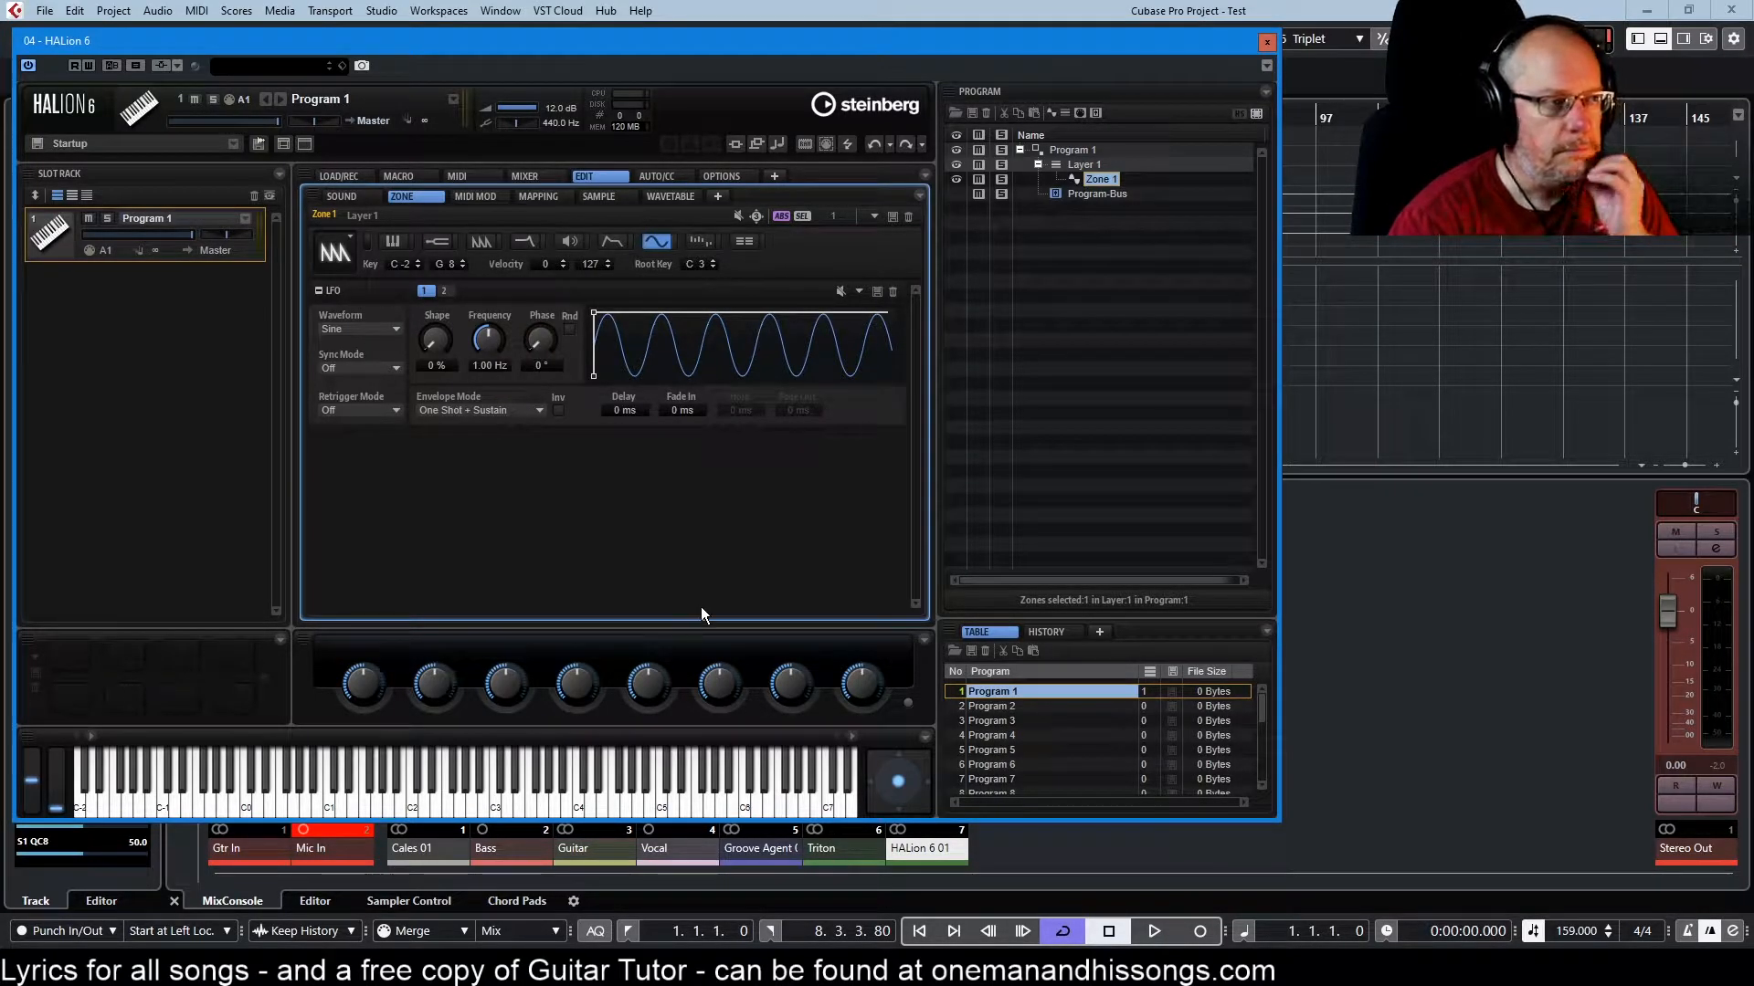
{"action": "mouse_move", "coordinate": [661, 340]}
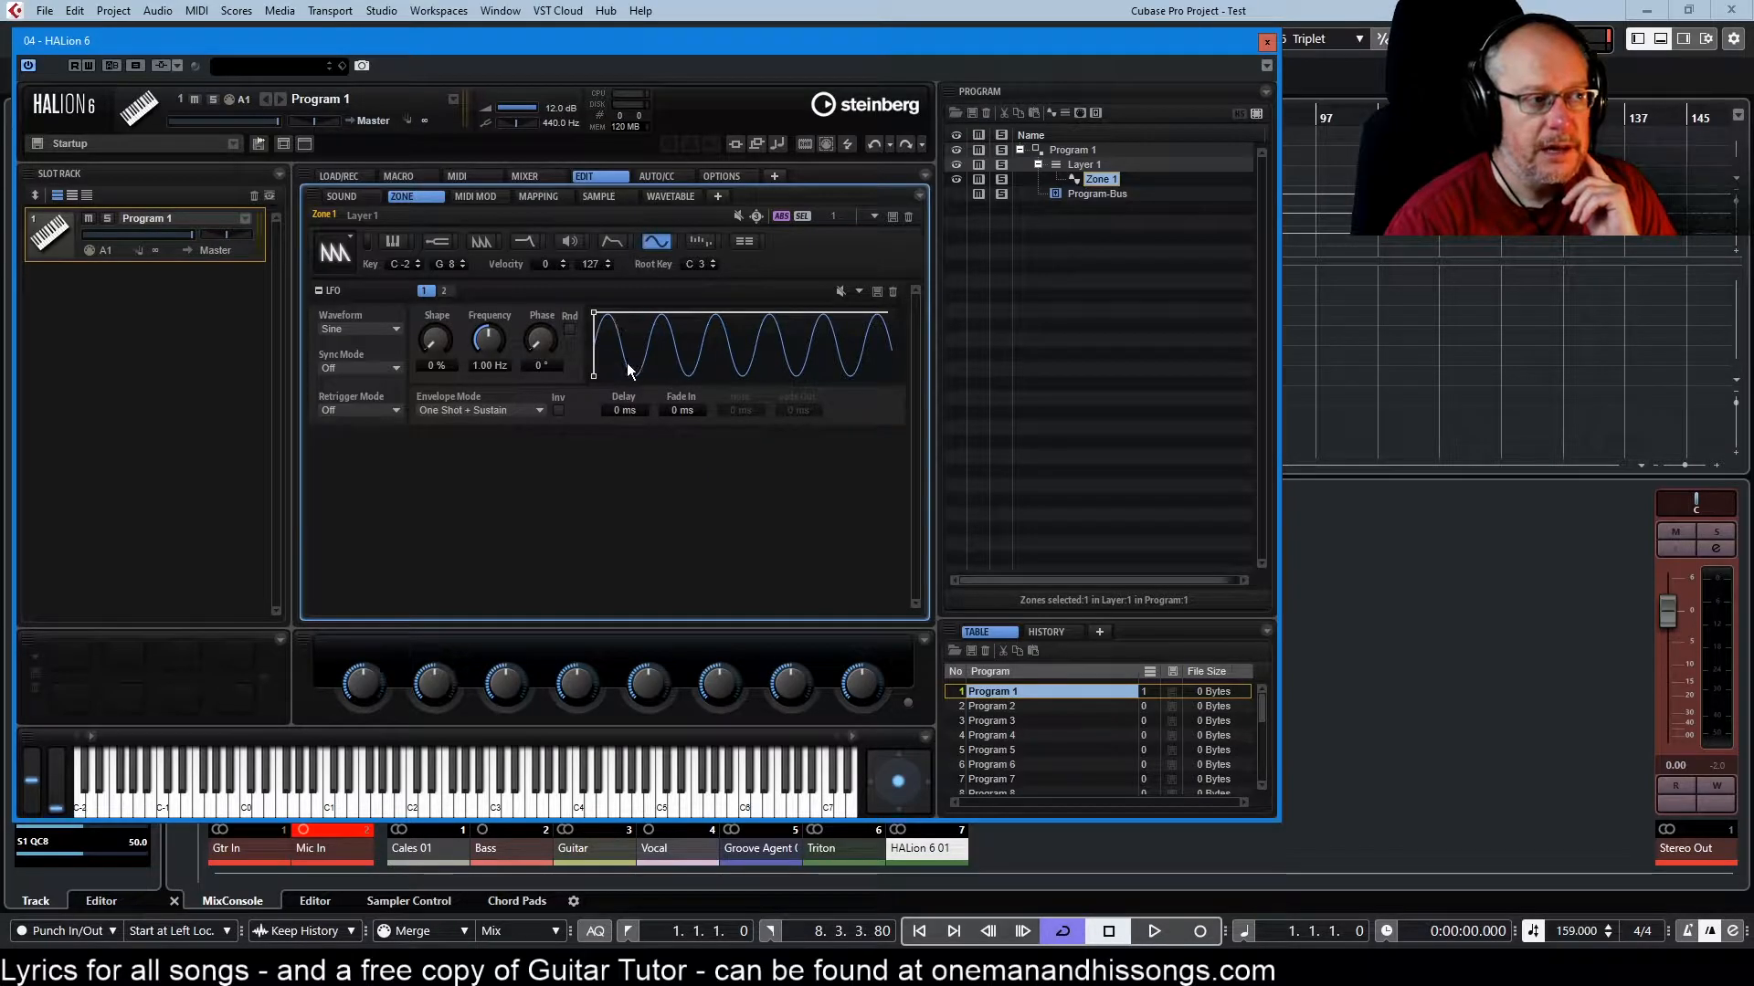
{"action": "mouse_move", "coordinate": [648, 352]}
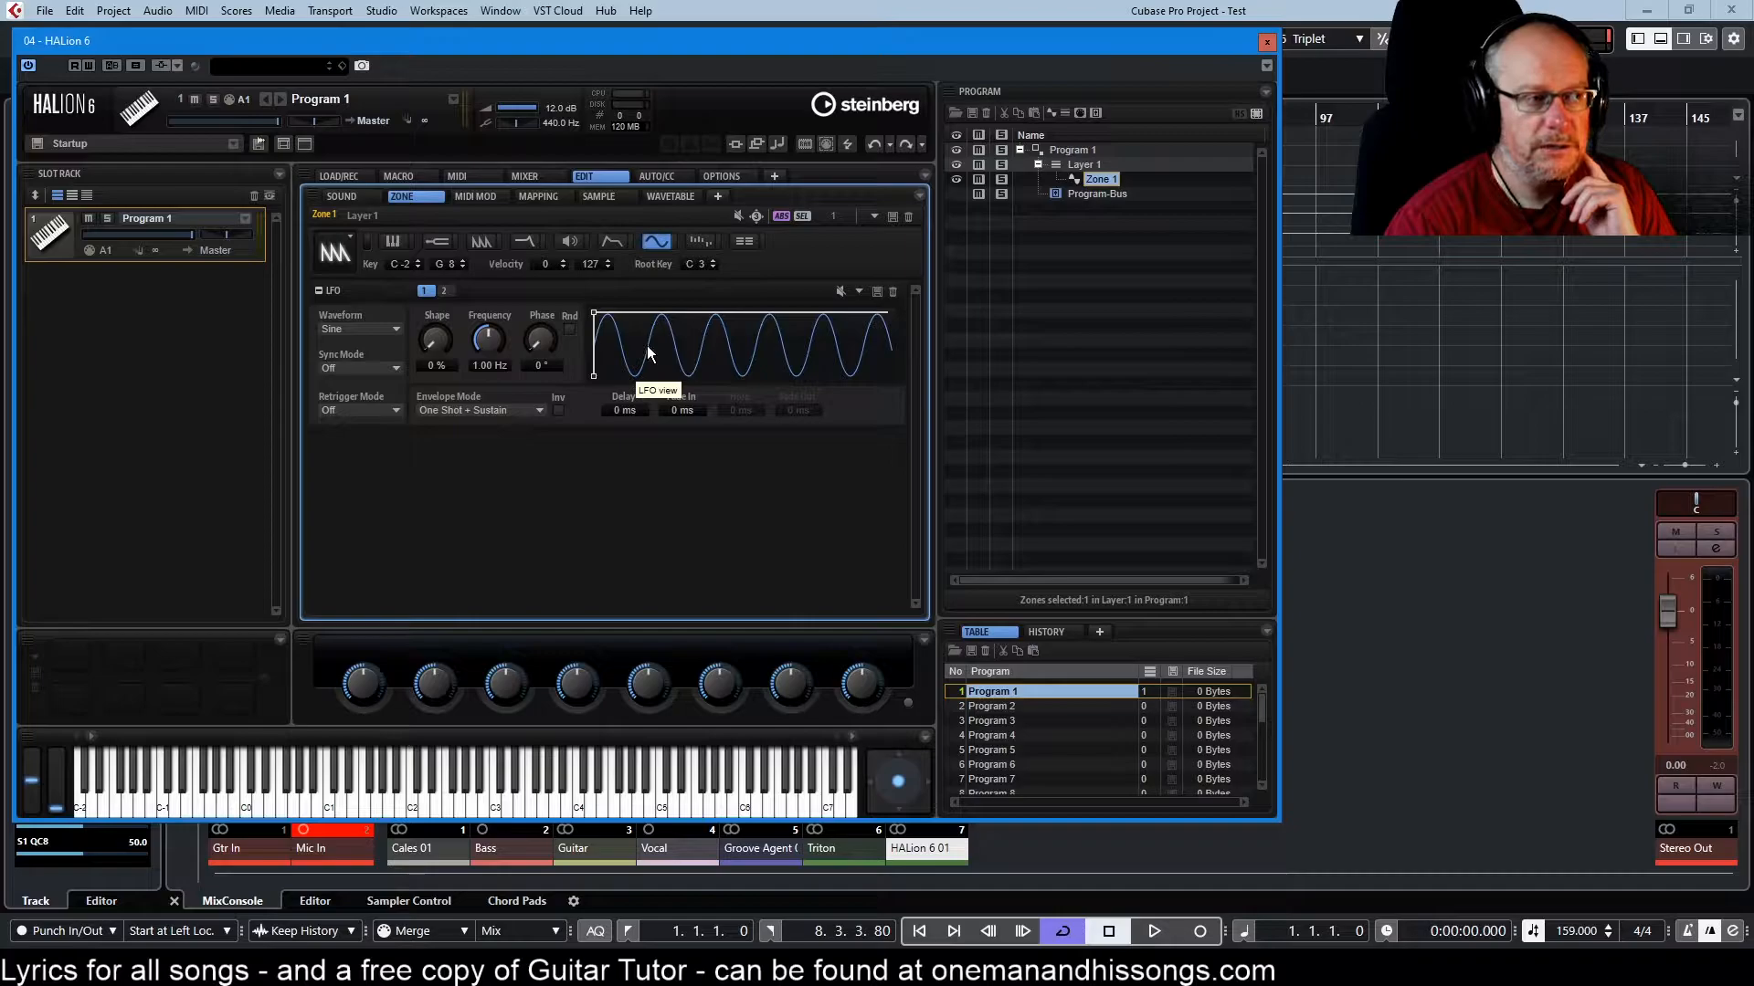
{"action": "mouse_move", "coordinate": [738, 340]}
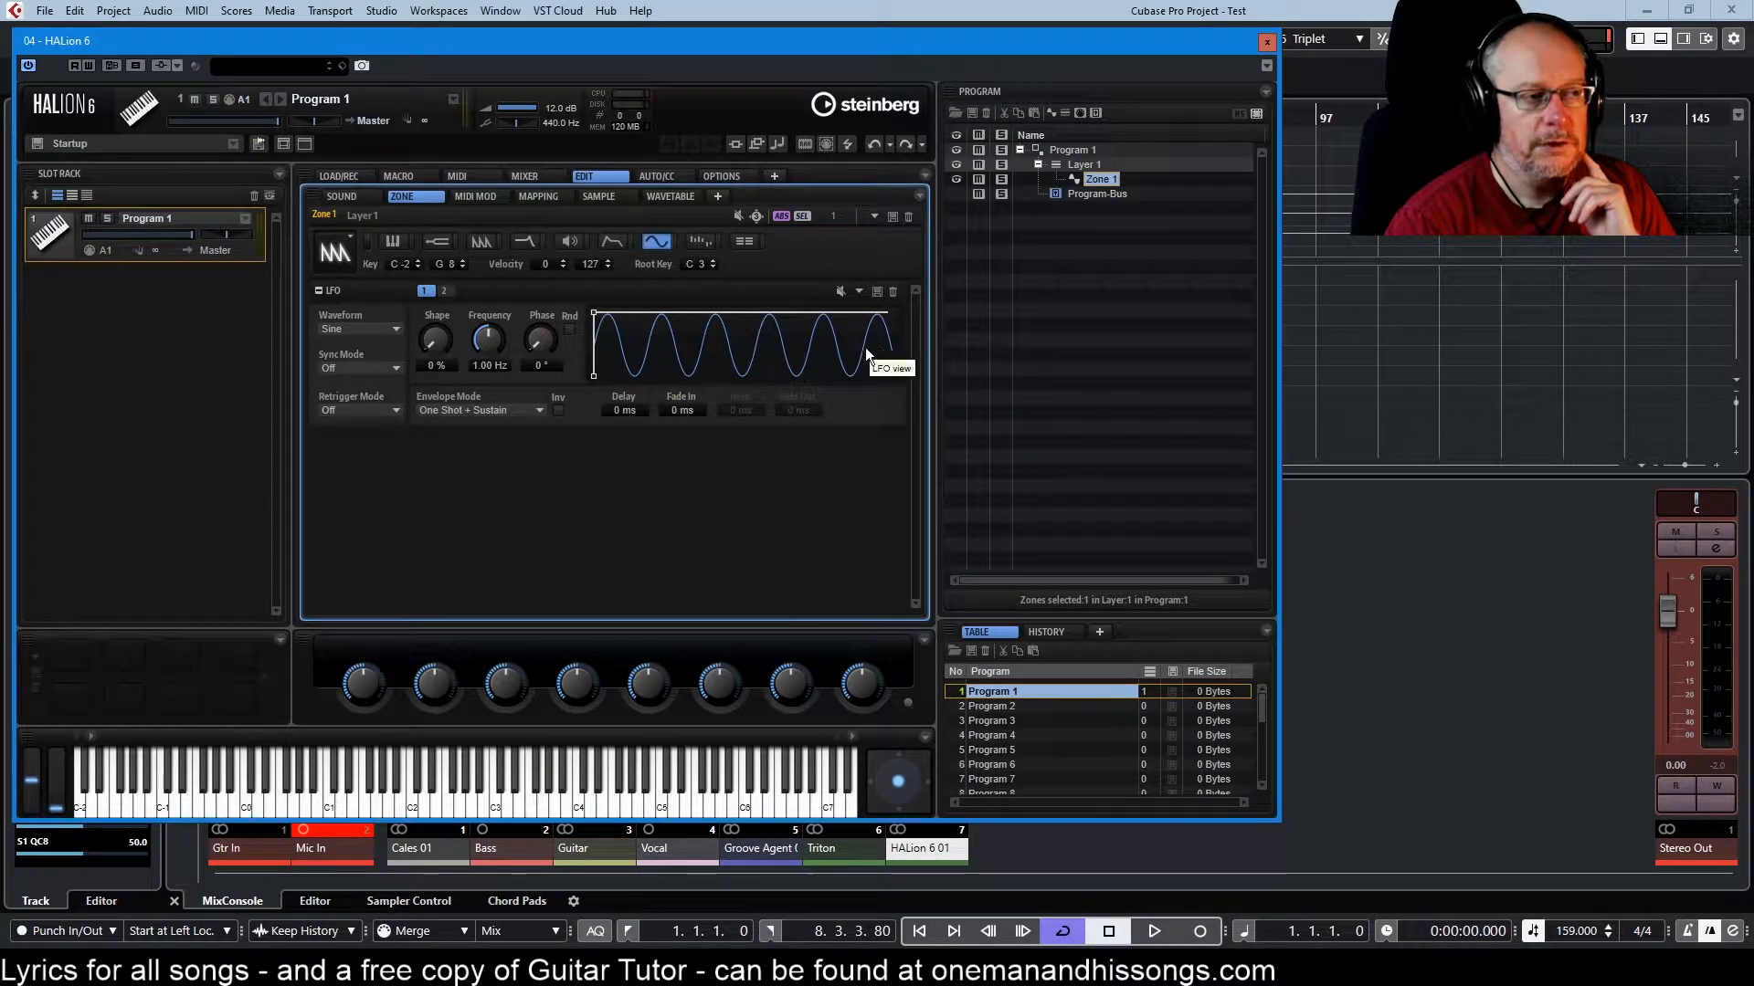
{"action": "mouse_move", "coordinate": [891, 369]}
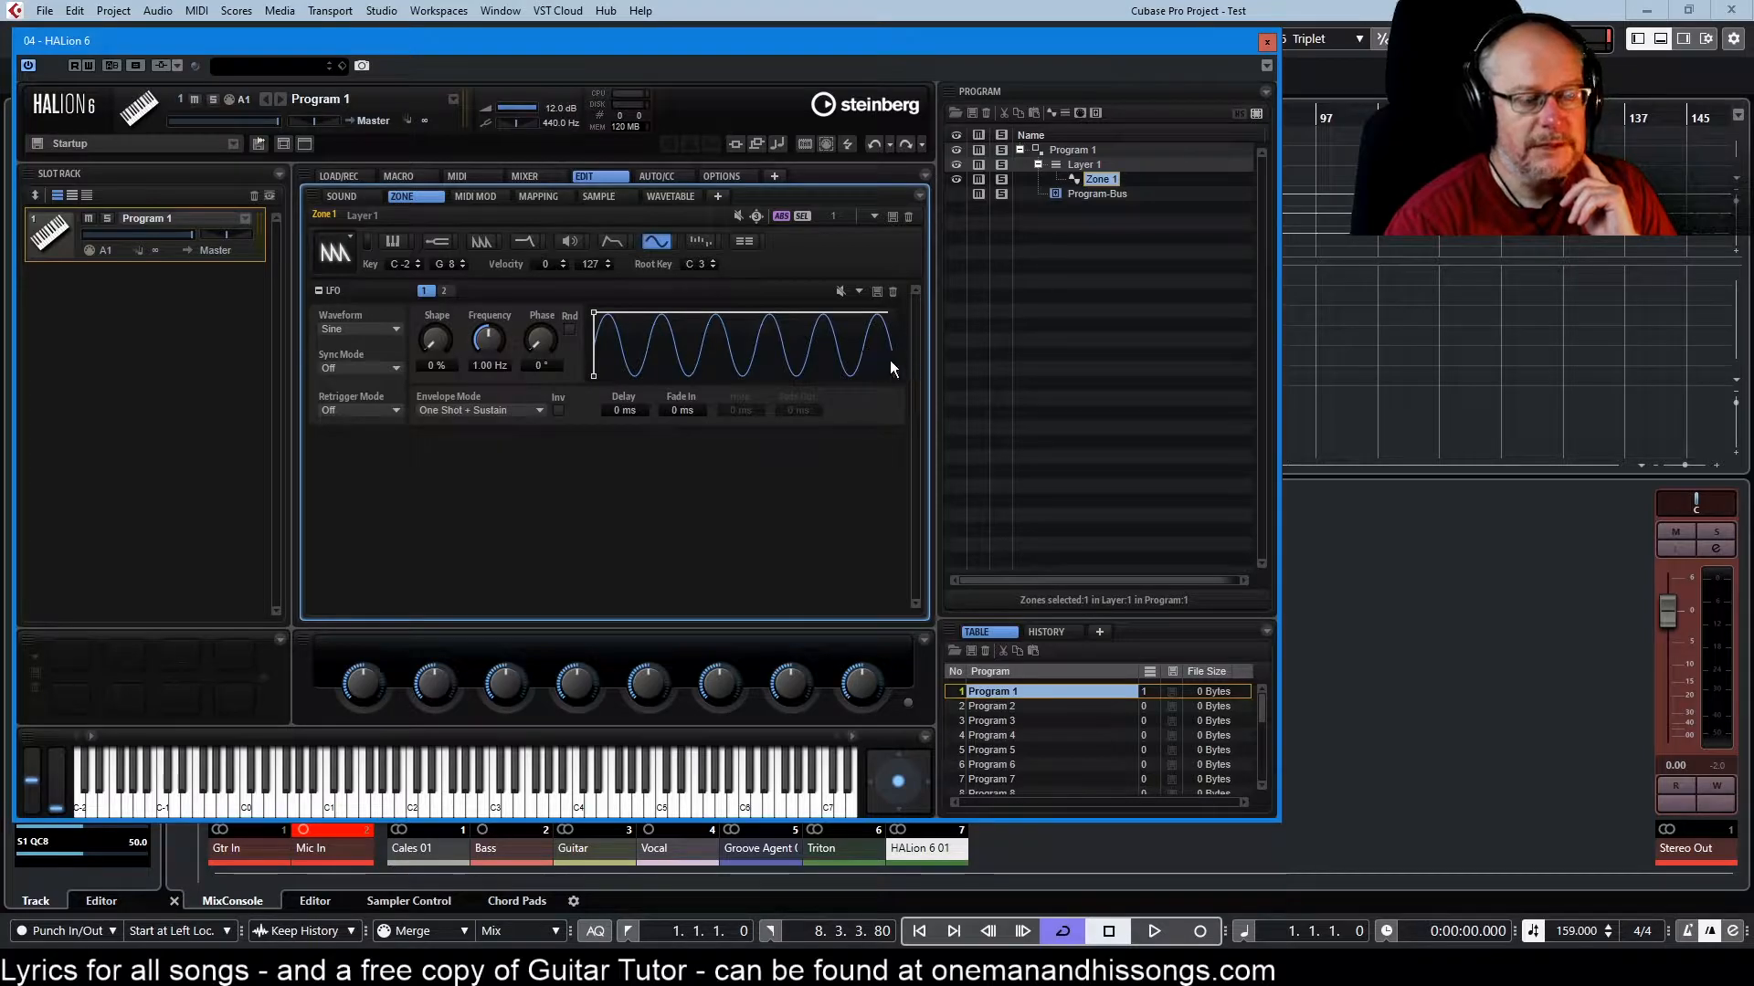
{"action": "mouse_move", "coordinate": [635, 705]}
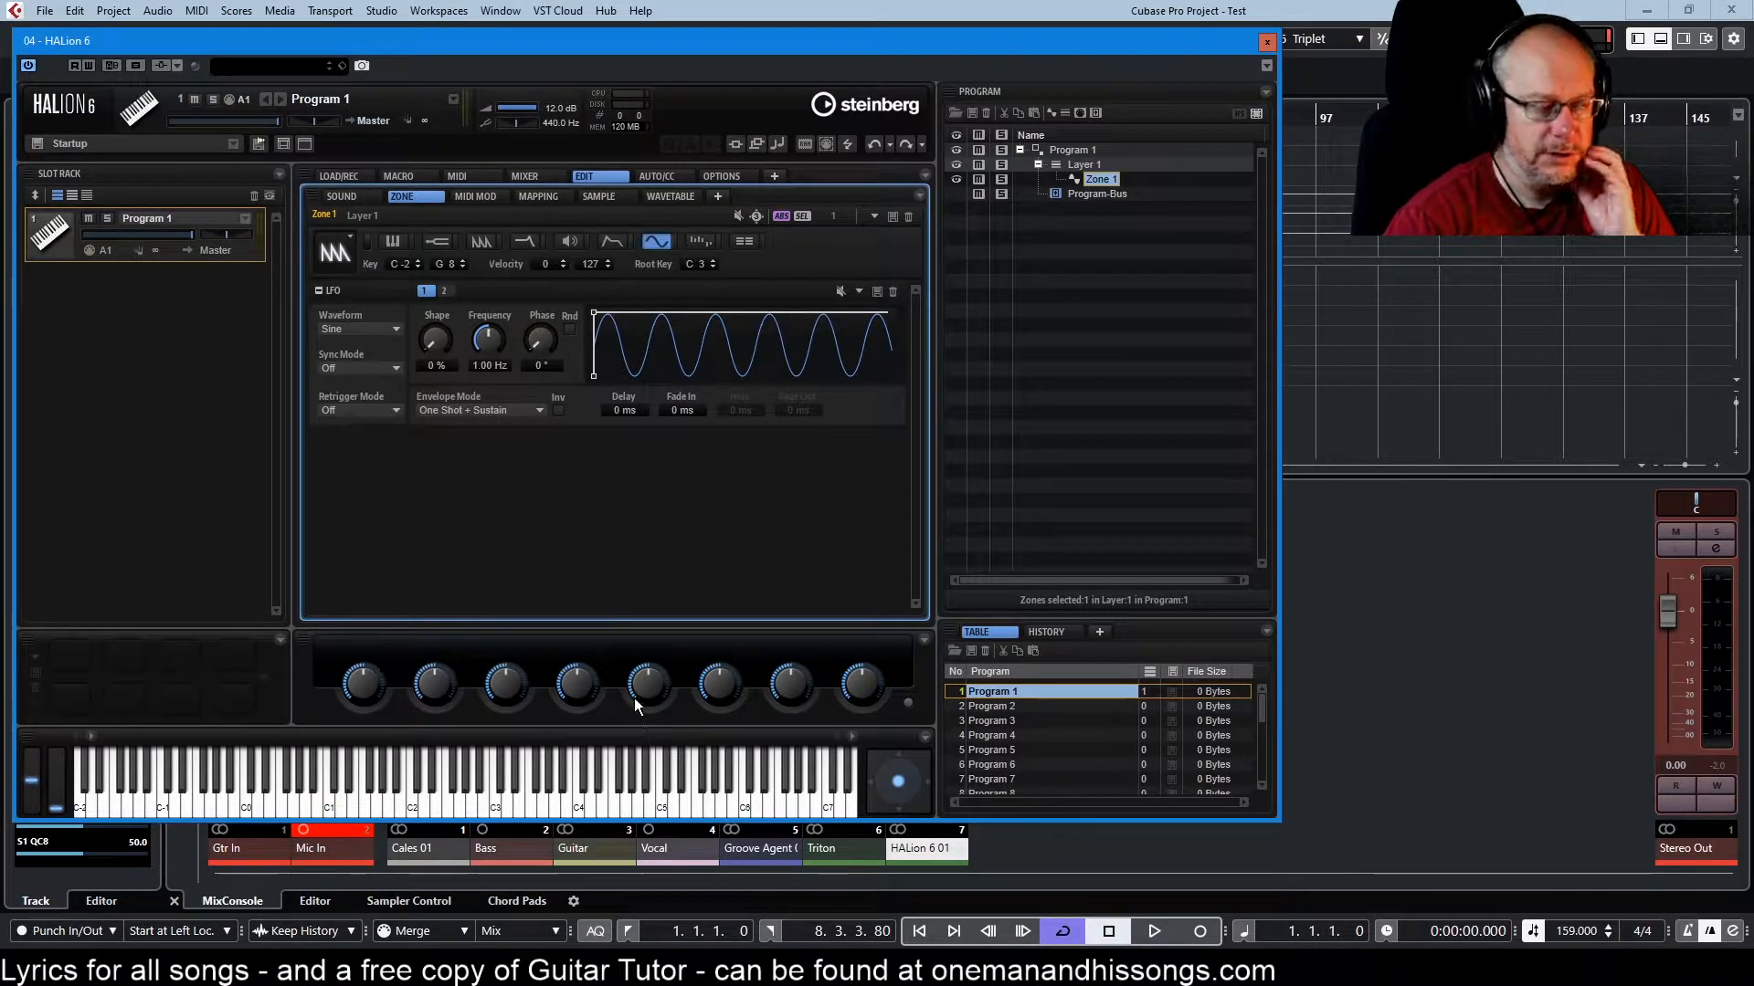
{"action": "mouse_move", "coordinate": [607, 548]}
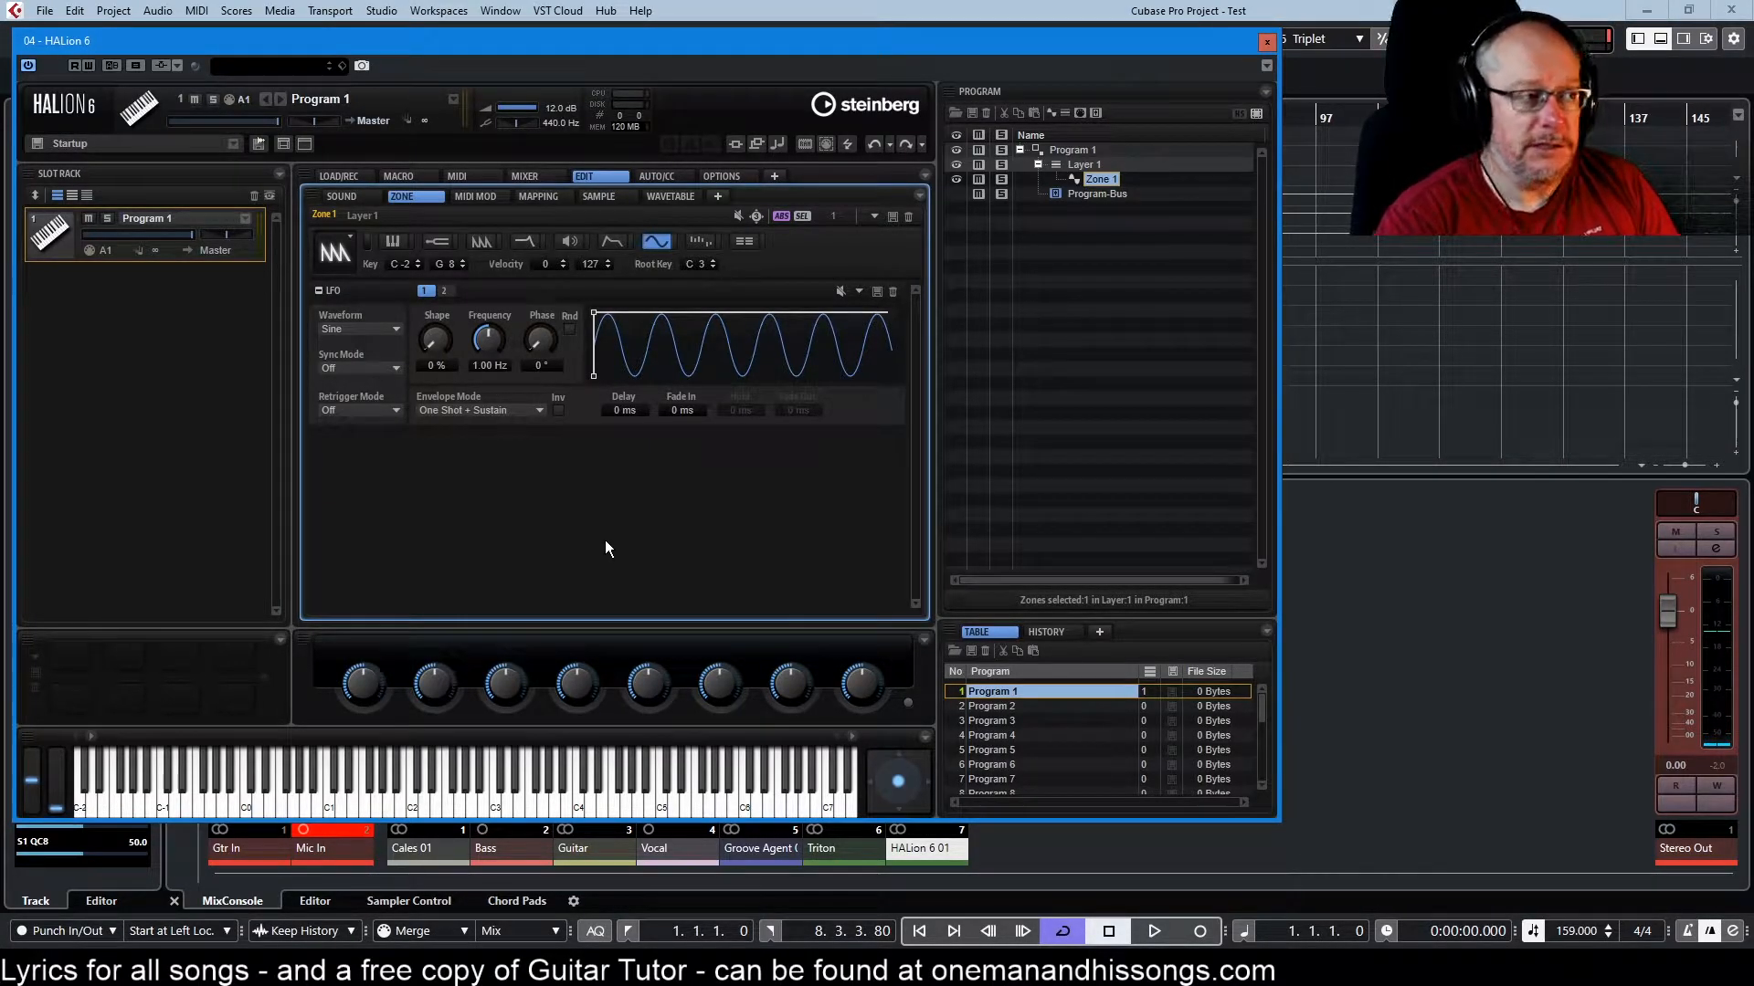
{"action": "mouse_move", "coordinate": [753, 450]}
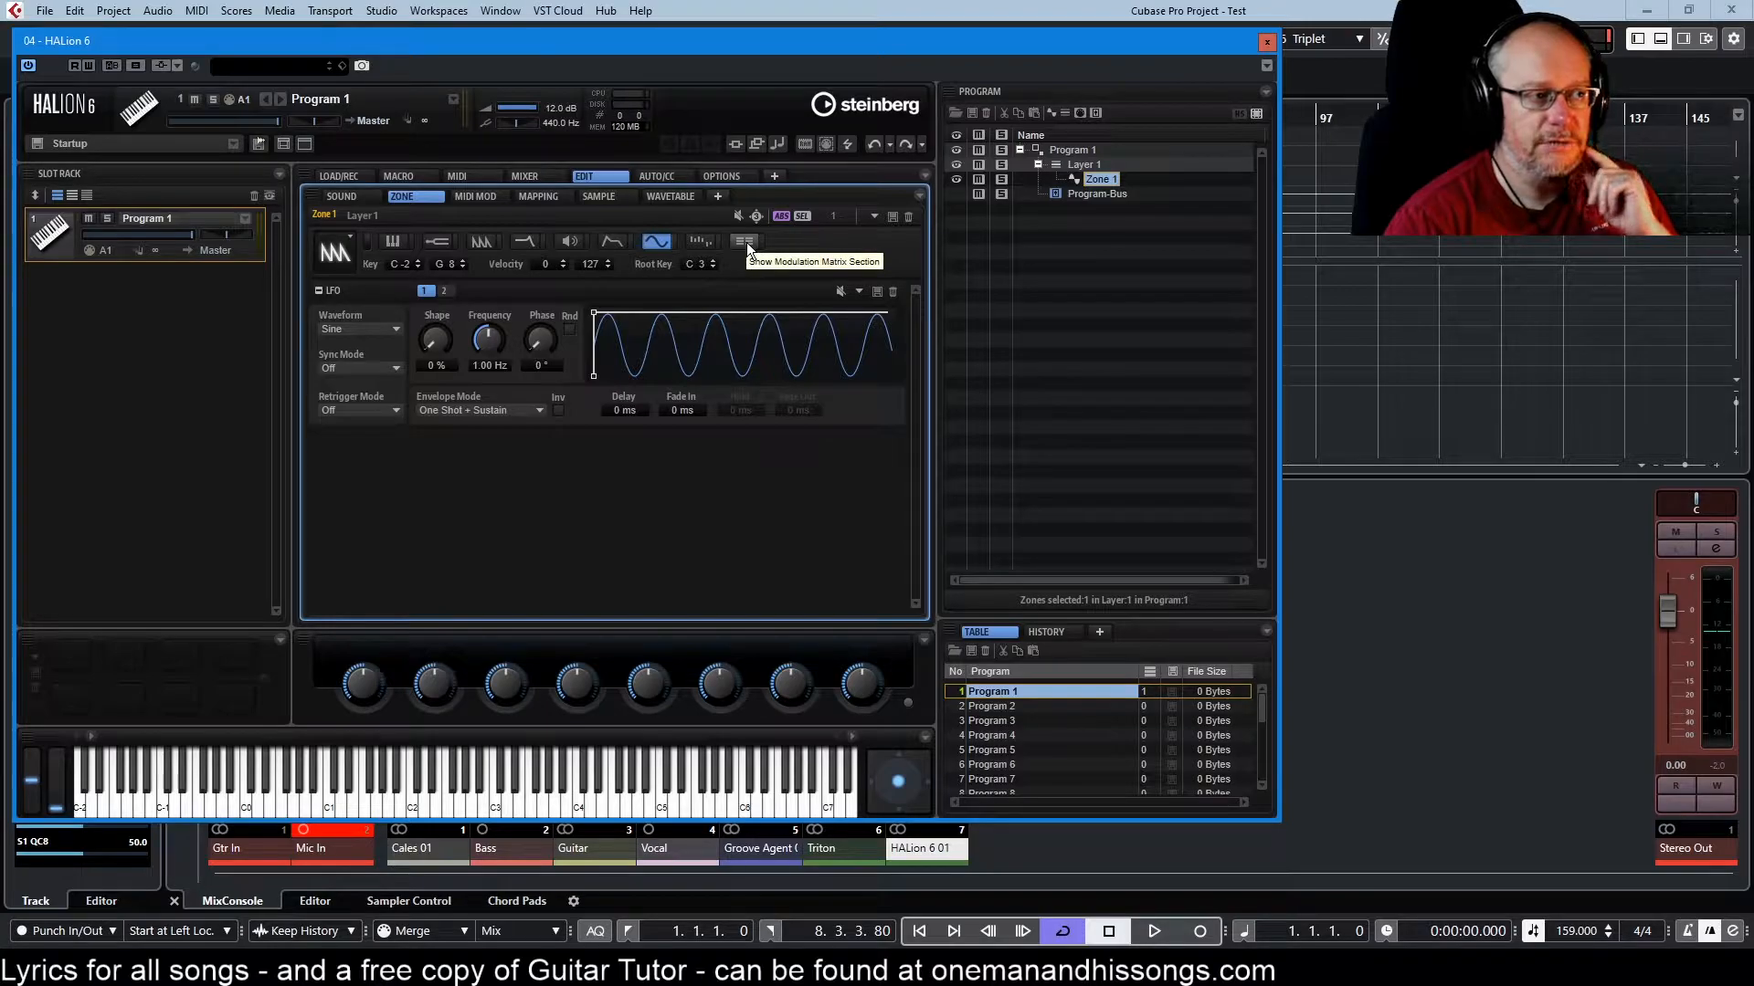
- In the modulation matrix, route LFO 1 as source to the filter Cutoff destination
{"action": "left_click", "coordinate": [744, 241]}
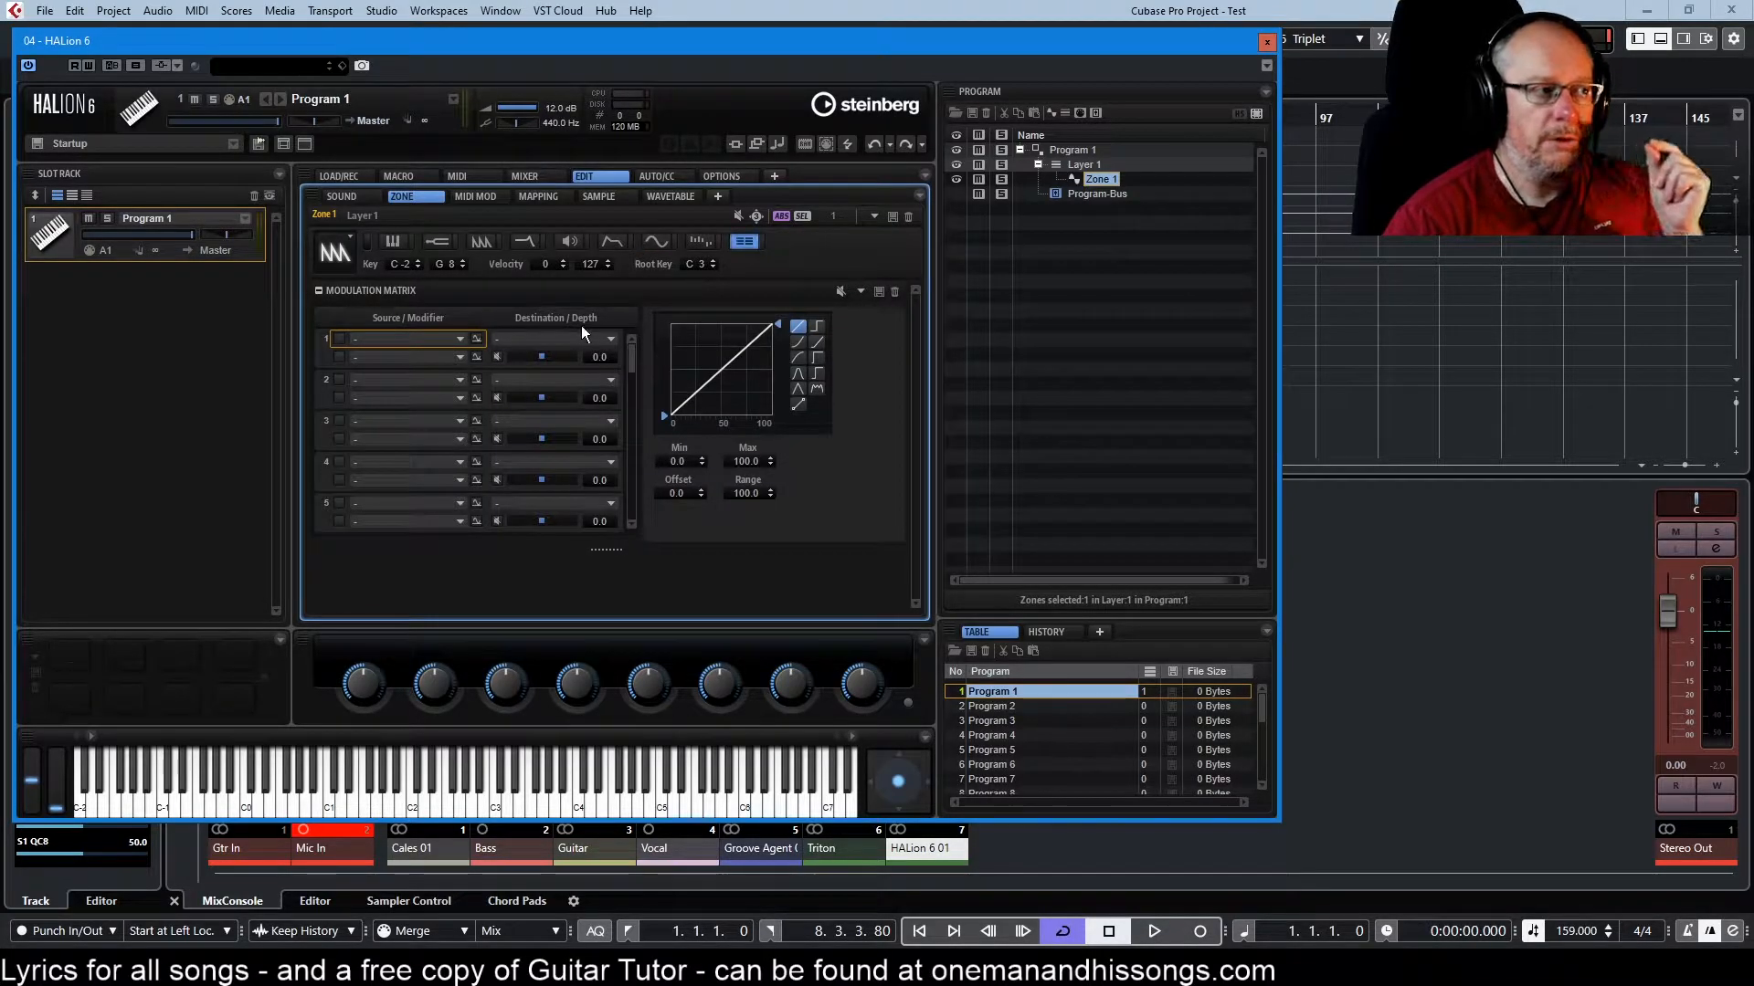
{"action": "left_click", "coordinate": [452, 340]}
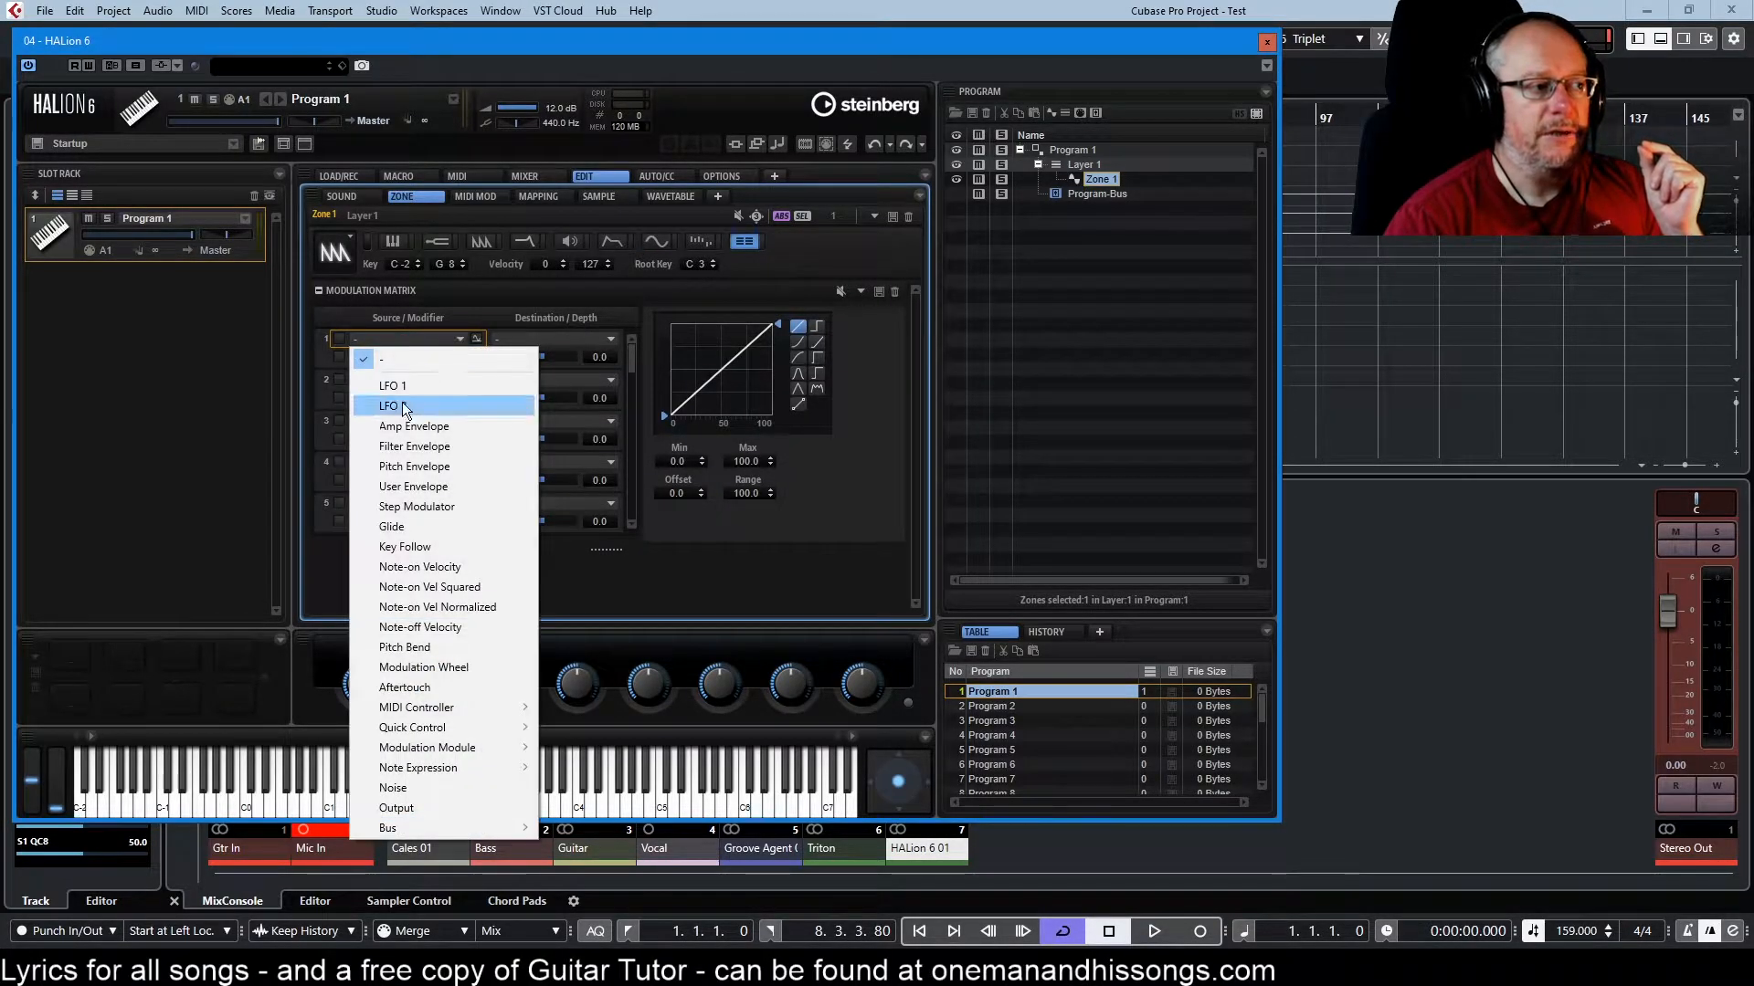
{"action": "left_click", "coordinate": [389, 406]}
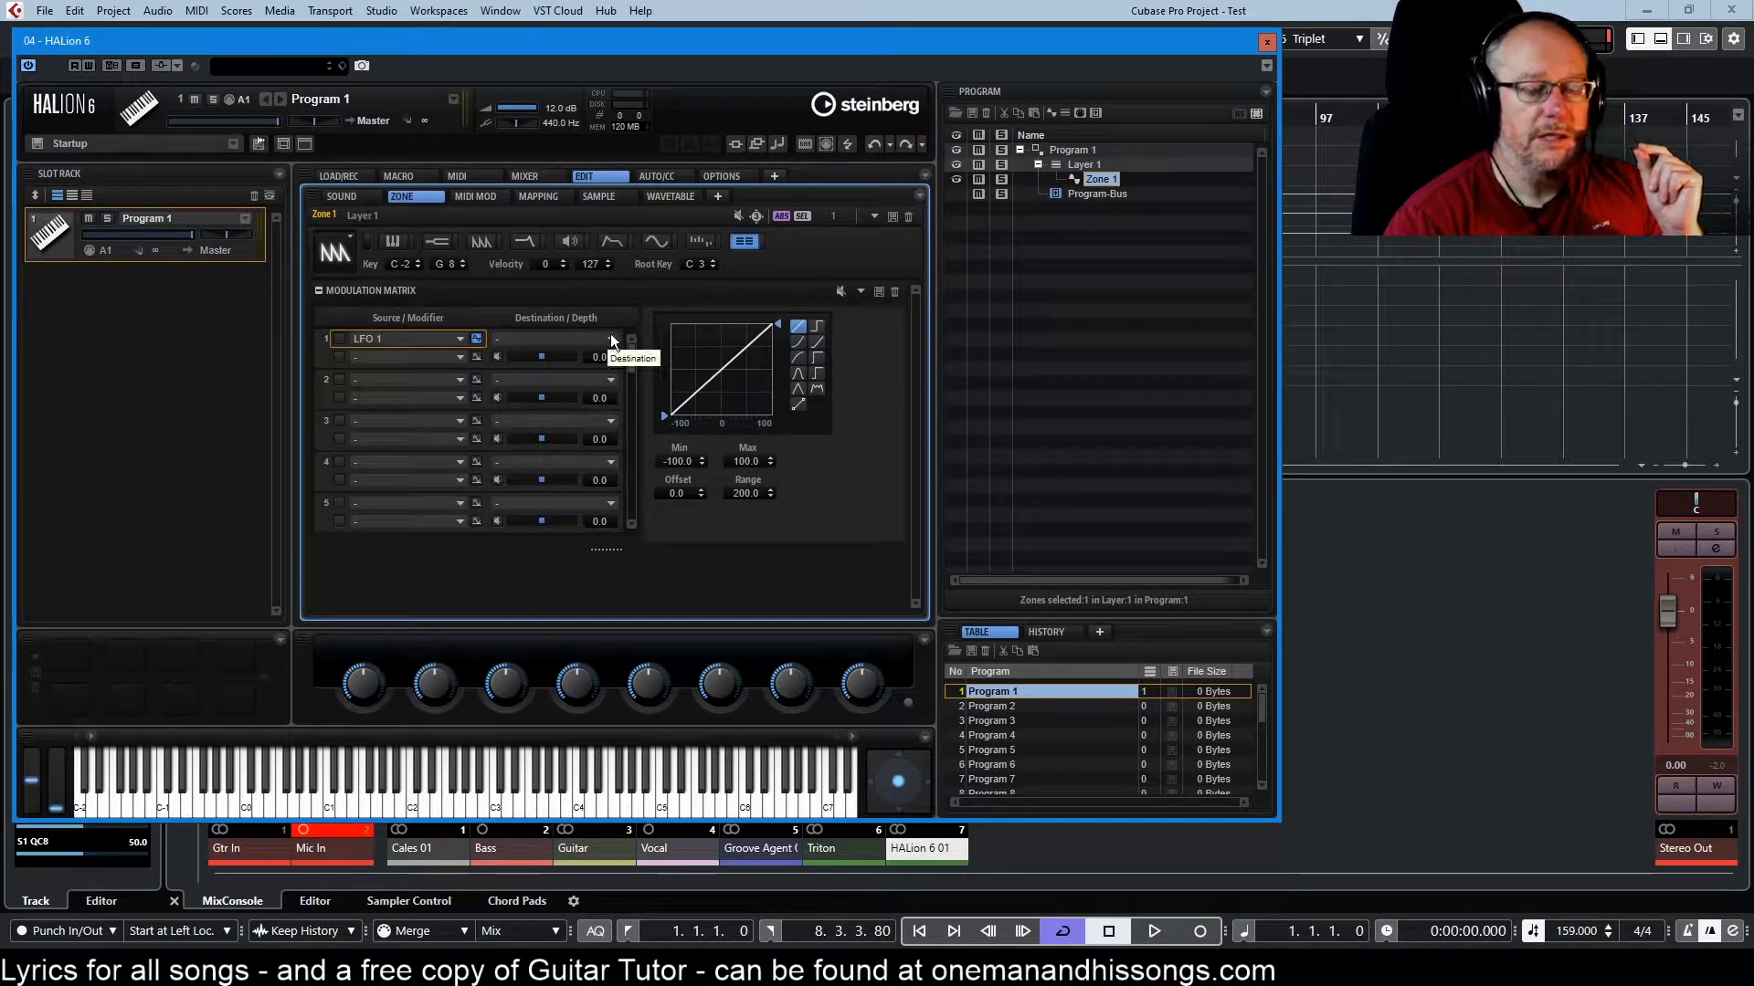
{"action": "left_click", "coordinate": [554, 339]}
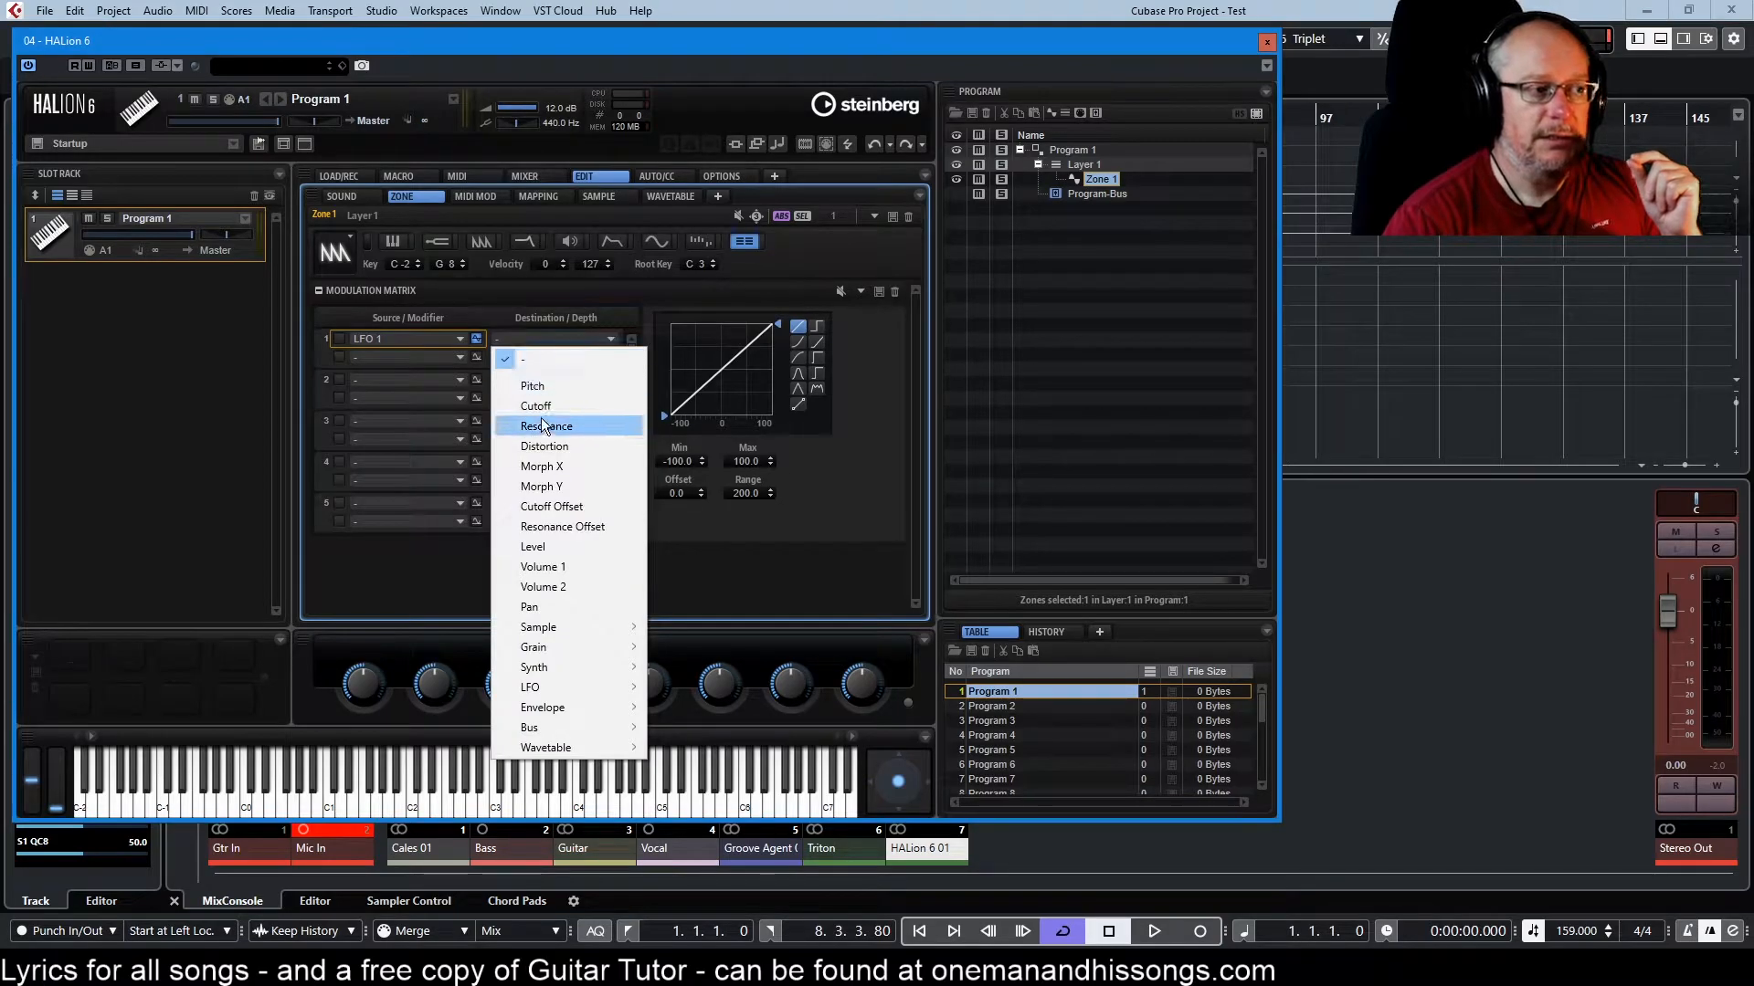
{"action": "left_click", "coordinate": [535, 406]}
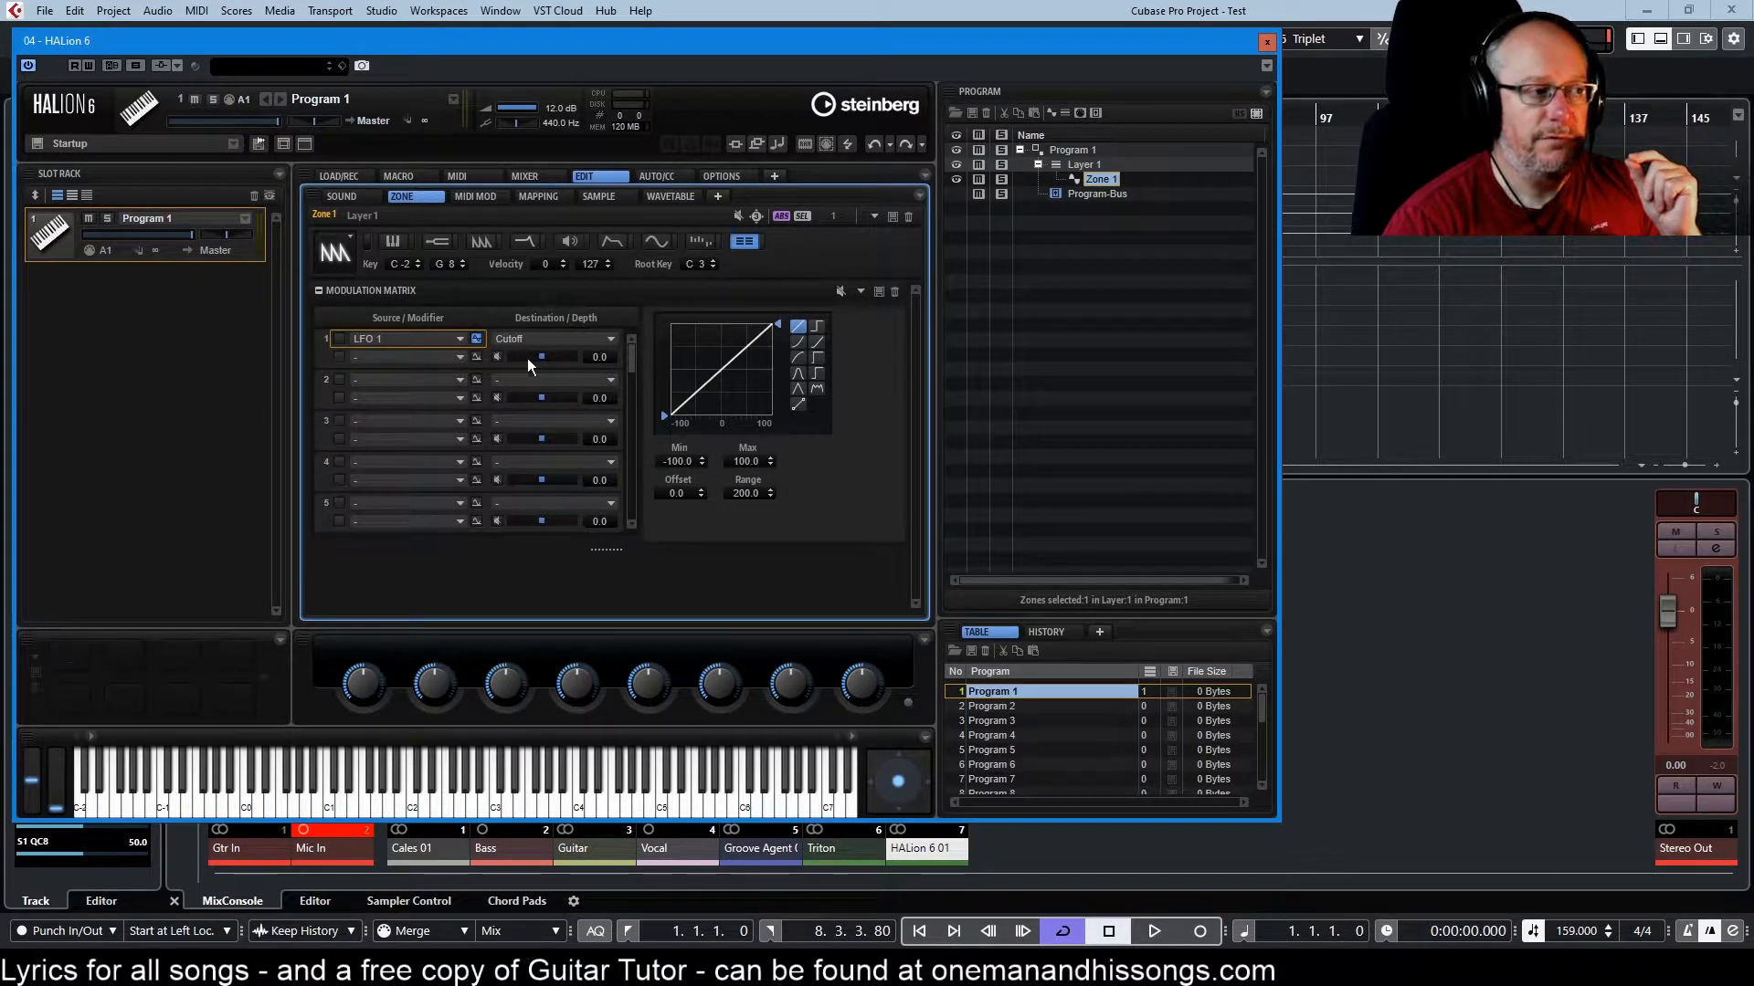
- Sweep the LFO 1 → Cutoff depth from zero up through 19, 34 and past 60
{"action": "left_click_drag", "start_coordinate": [527, 356], "coordinate": [573, 356]}
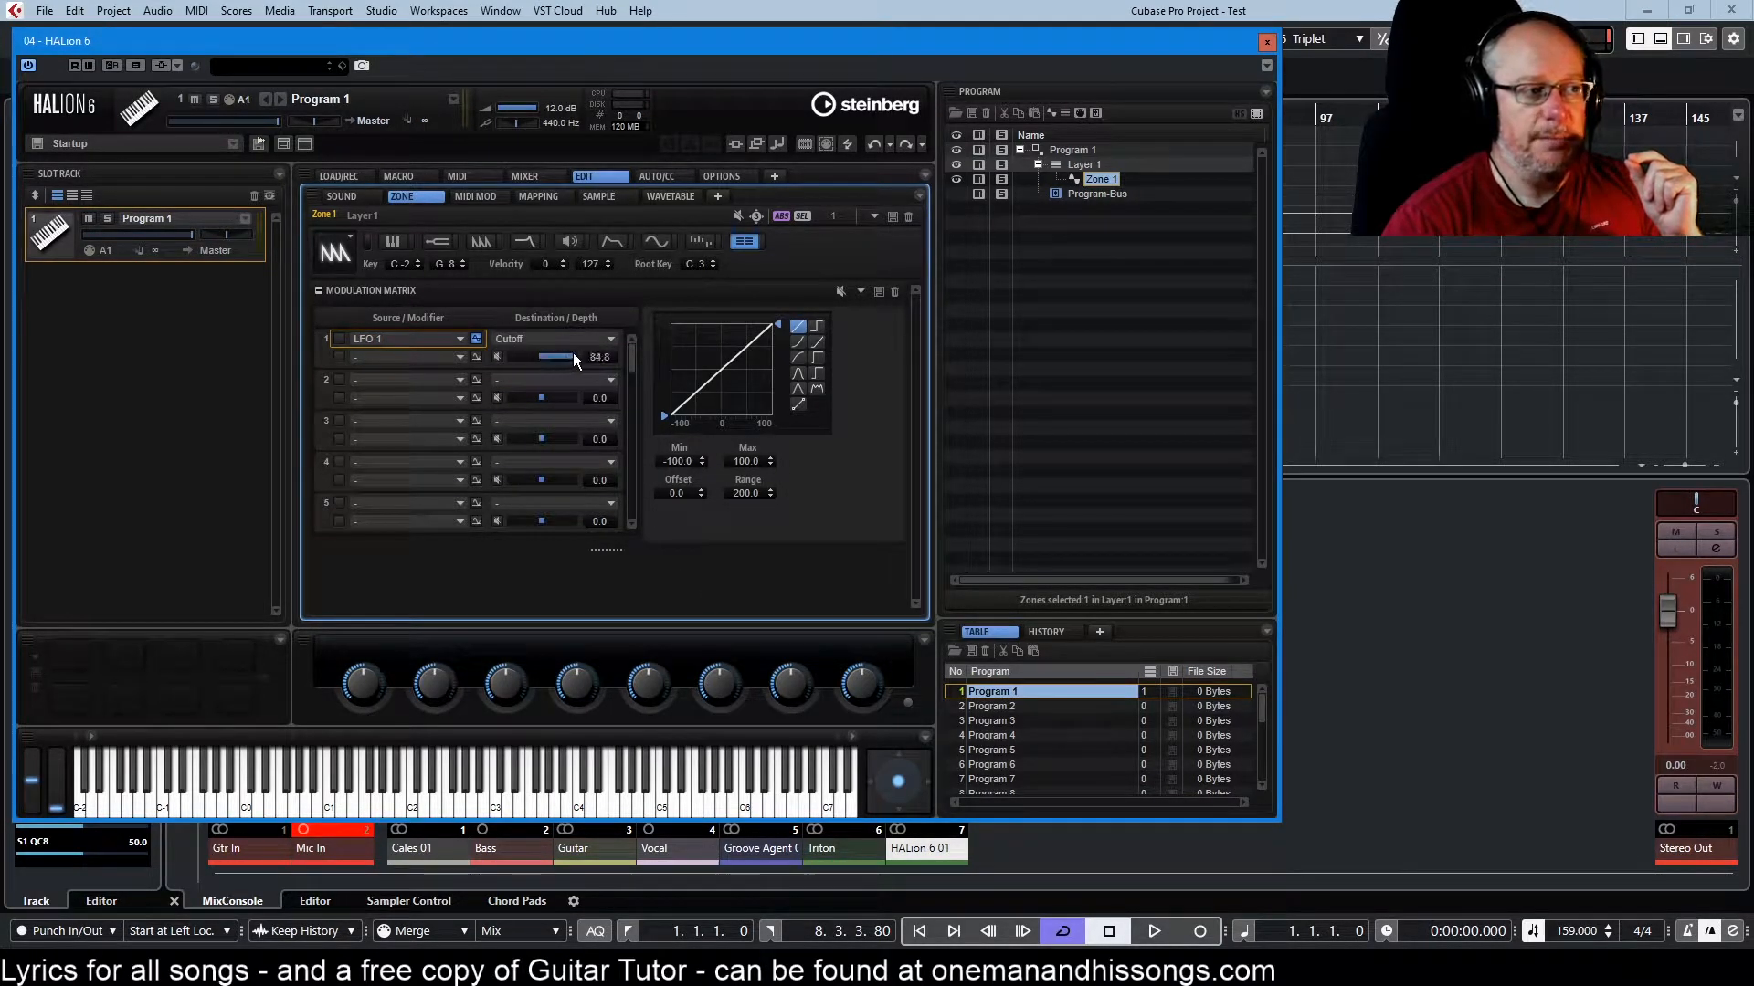
{"action": "left_click_drag", "start_coordinate": [552, 356], "coordinate": [541, 356]}
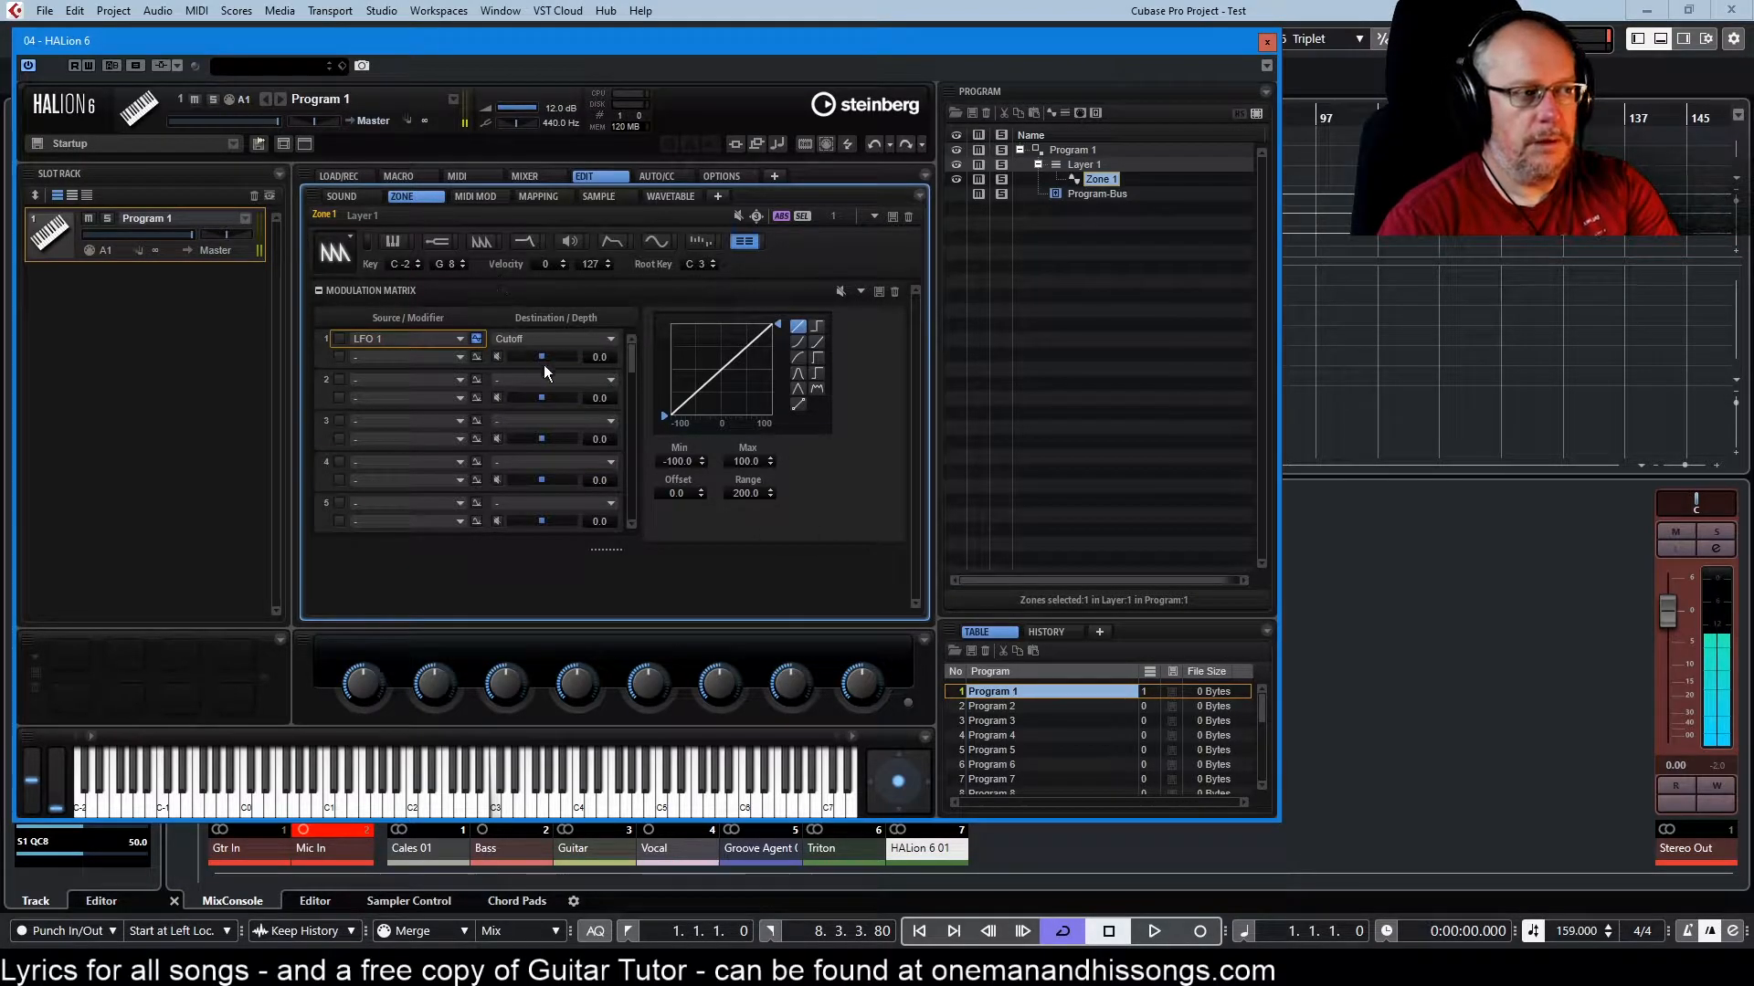
{"action": "mouse_move", "coordinate": [546, 360]}
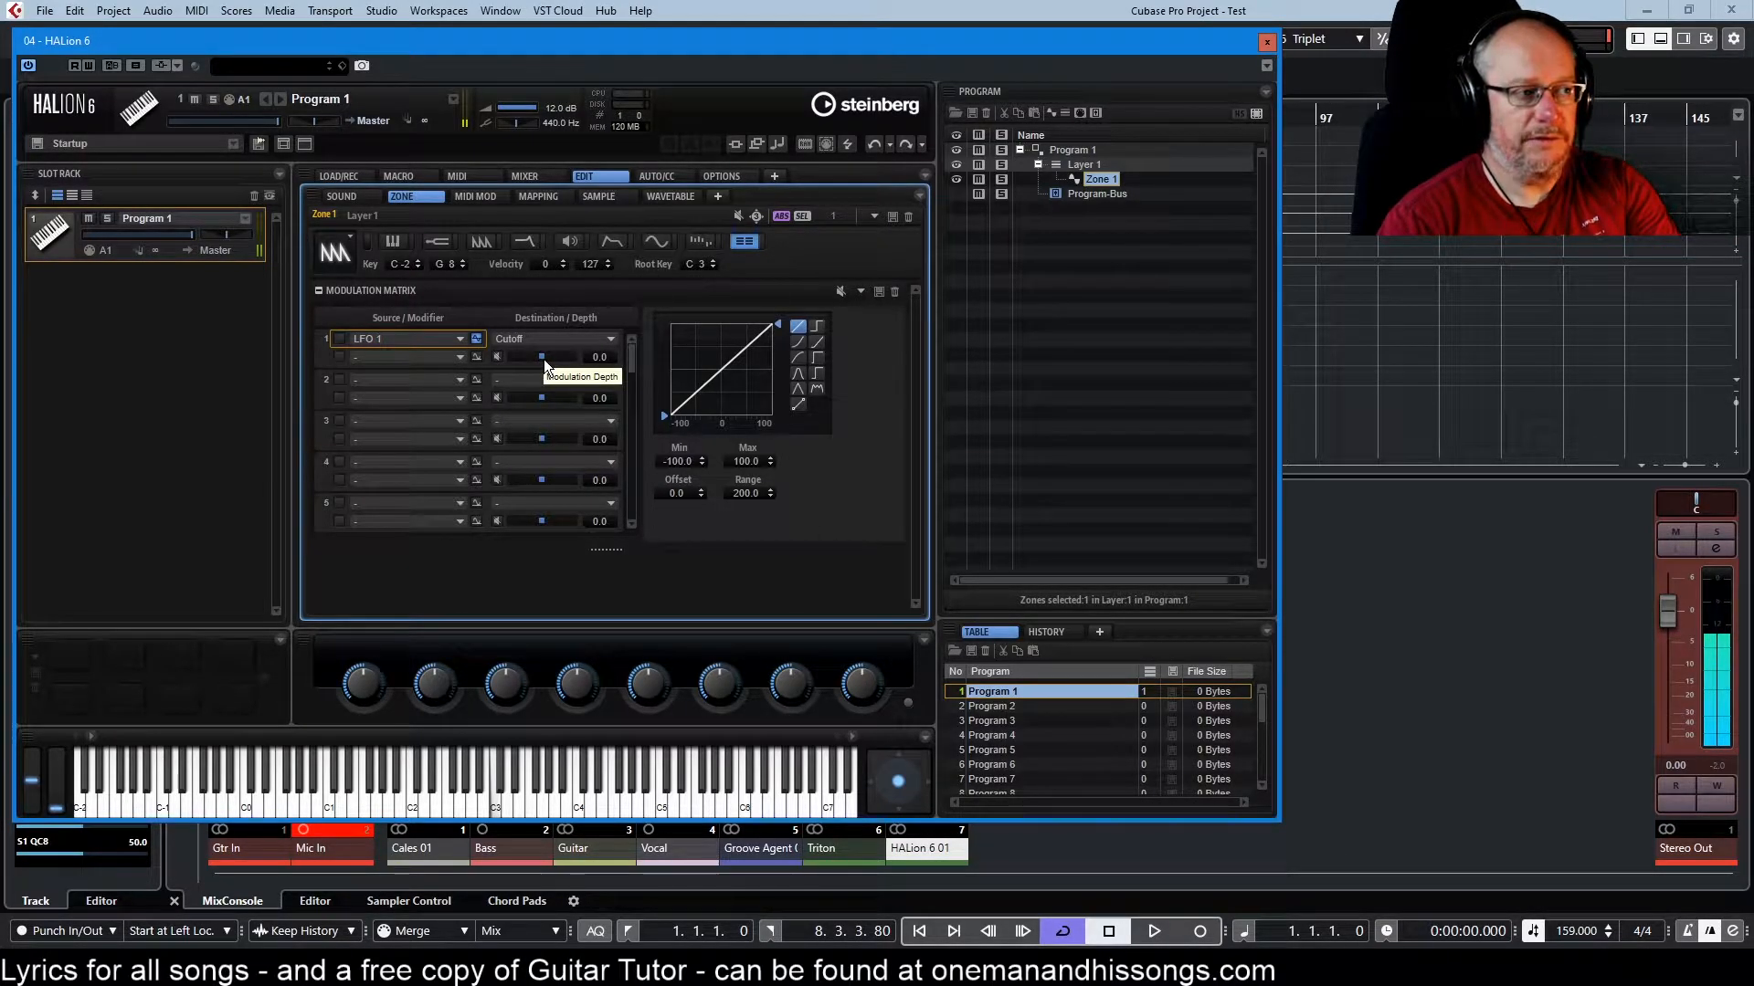
{"action": "left_click_drag", "start_coordinate": [540, 356], "coordinate": [548, 356]}
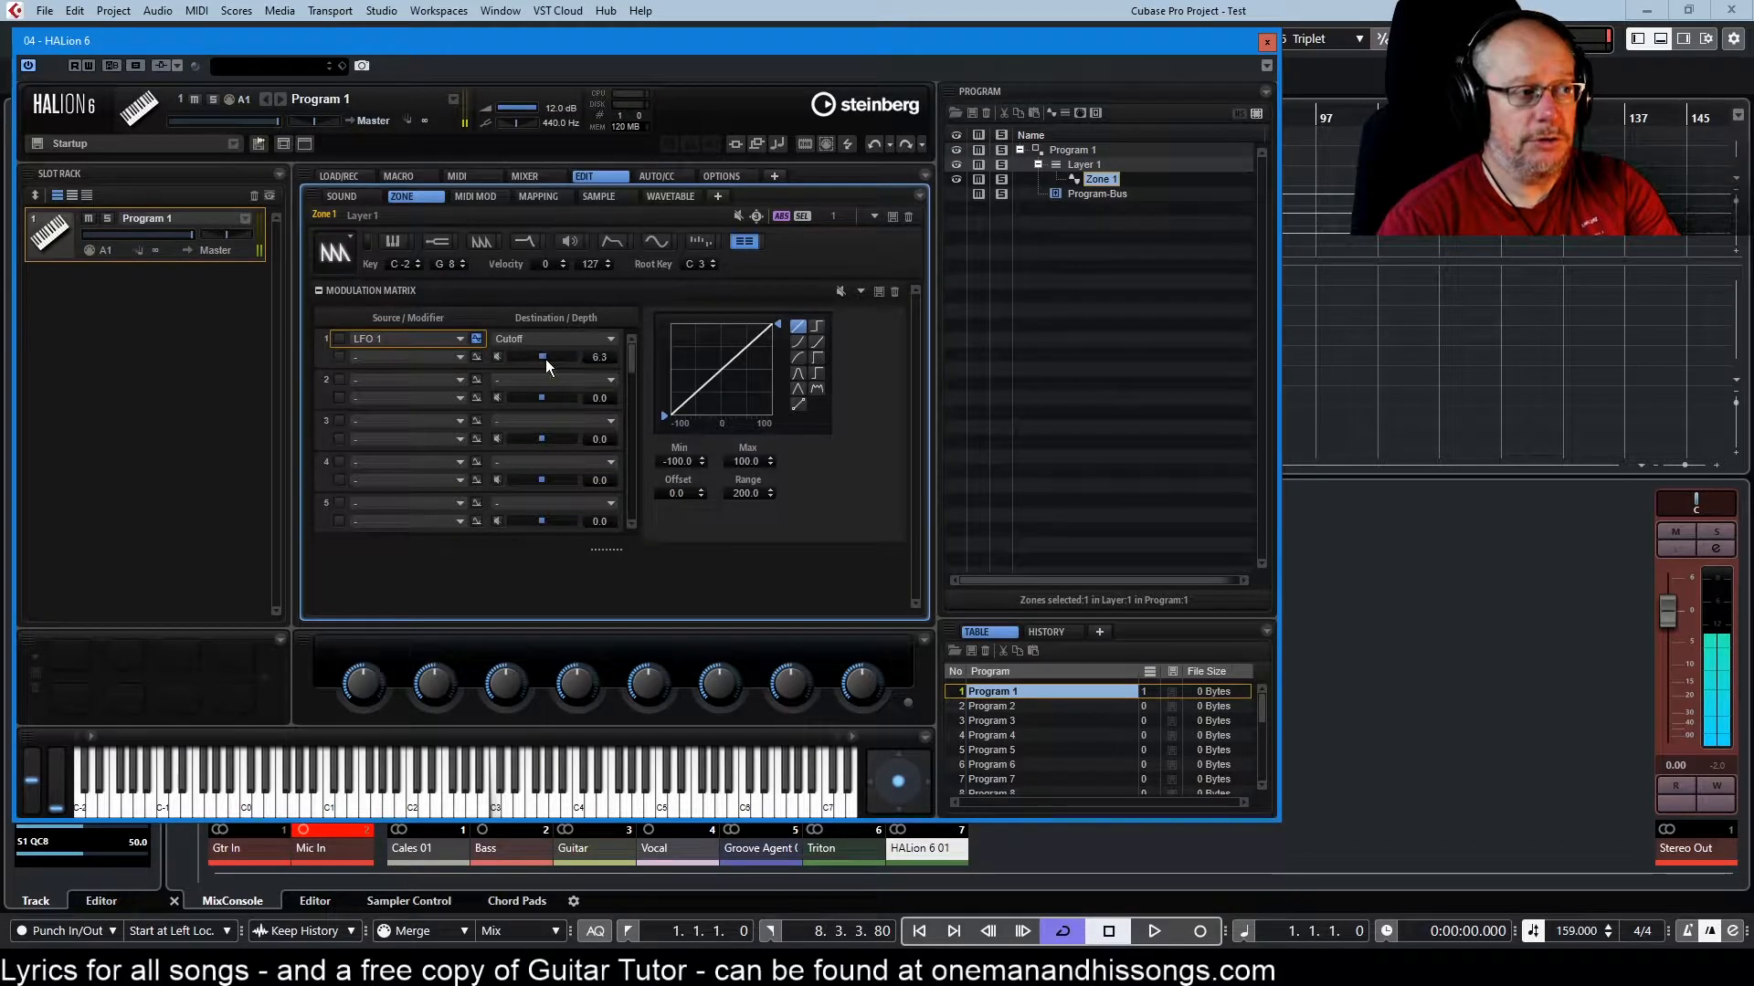
{"action": "left_click_drag", "start_coordinate": [543, 357], "coordinate": [548, 356]}
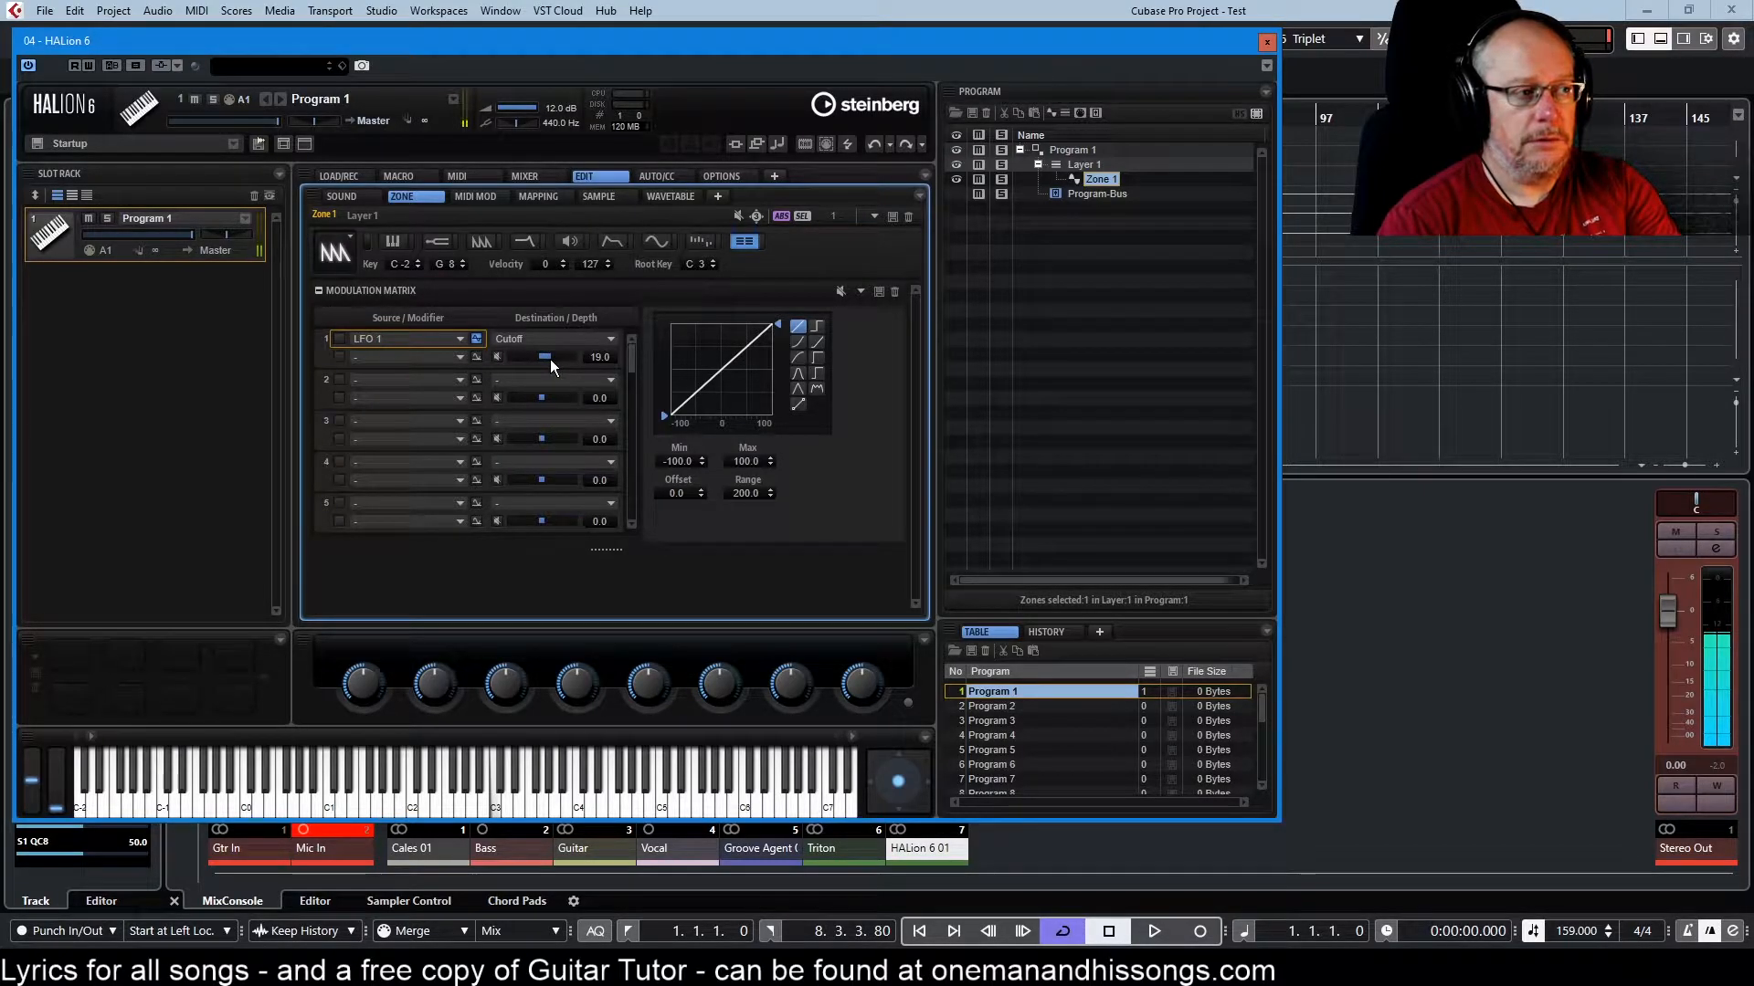
{"action": "left_click_drag", "start_coordinate": [544, 356], "coordinate": [559, 356]}
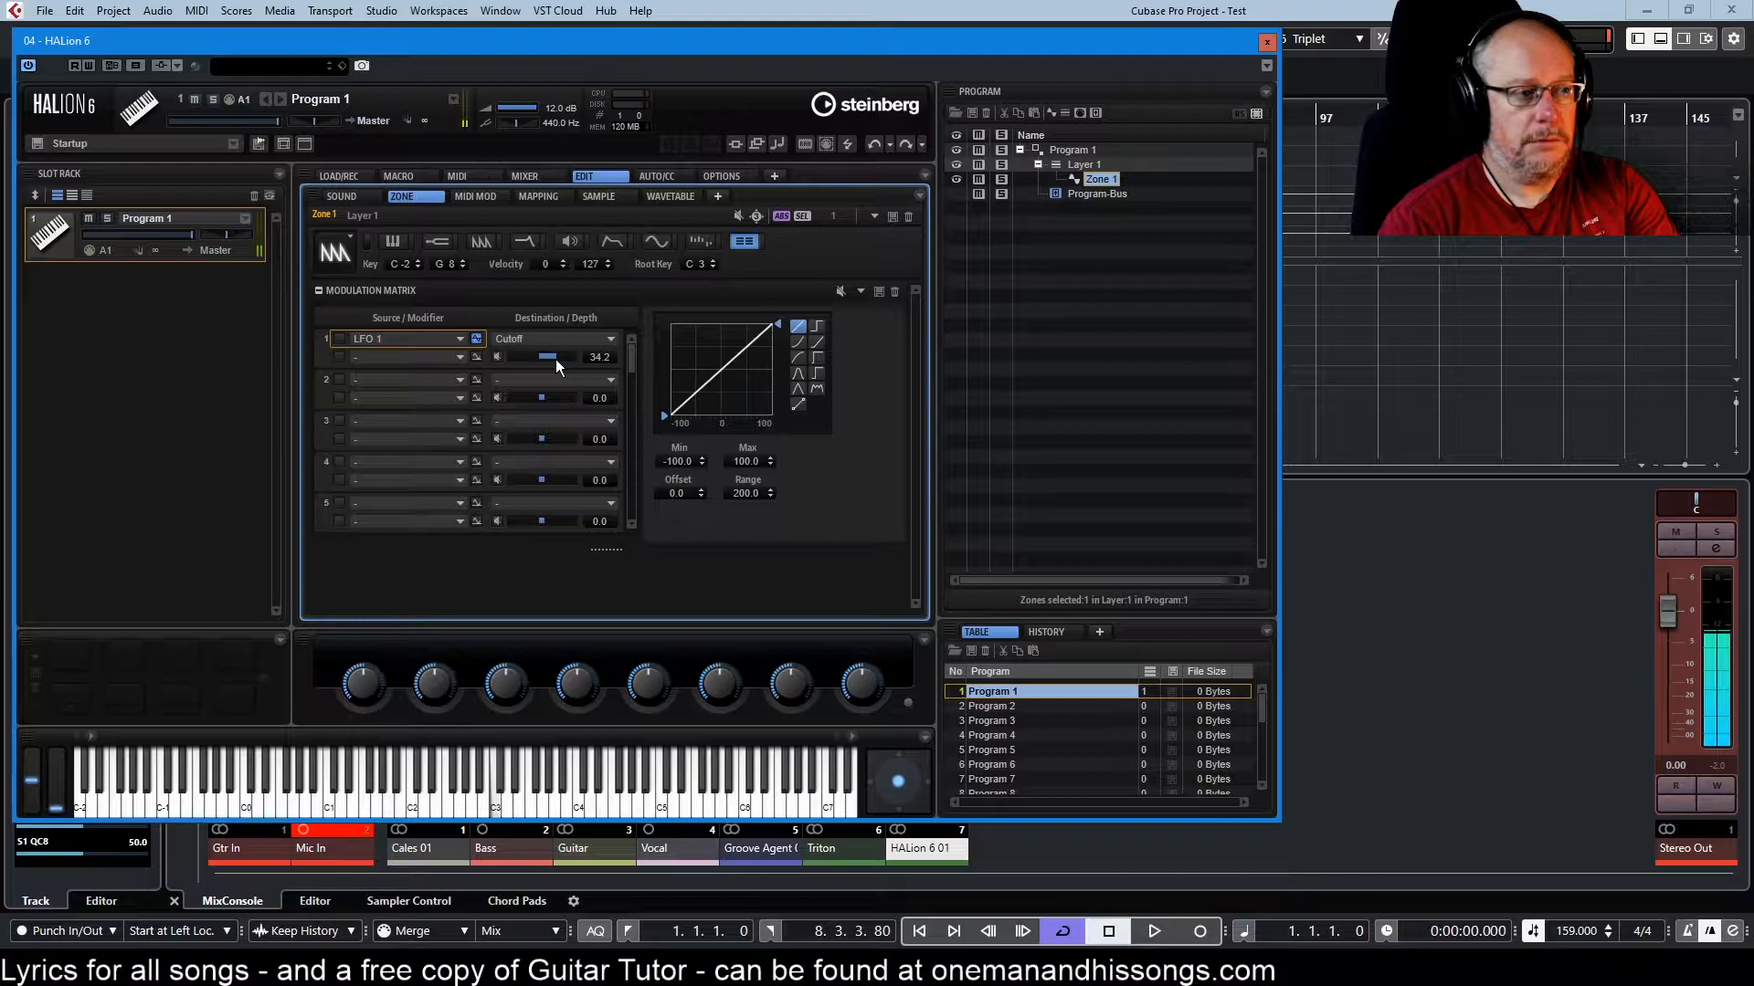
{"action": "mouse_move", "coordinate": [610, 575]}
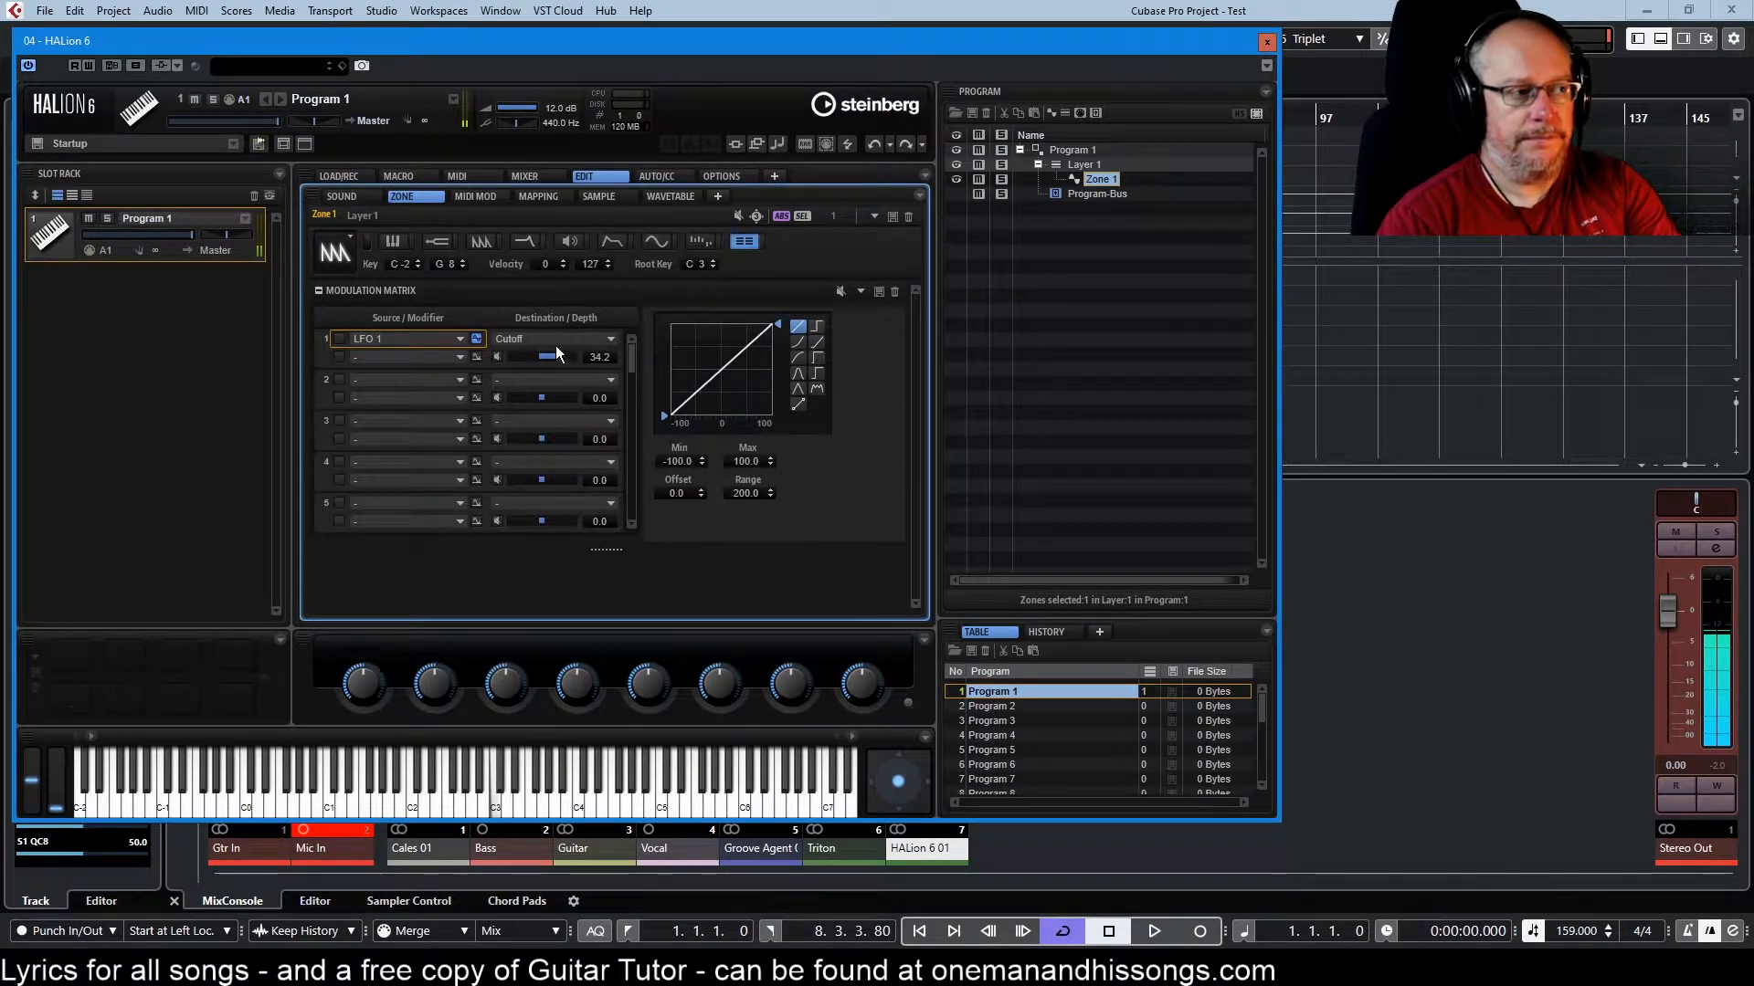
{"action": "left_click_drag", "start_coordinate": [543, 356], "coordinate": [569, 357]}
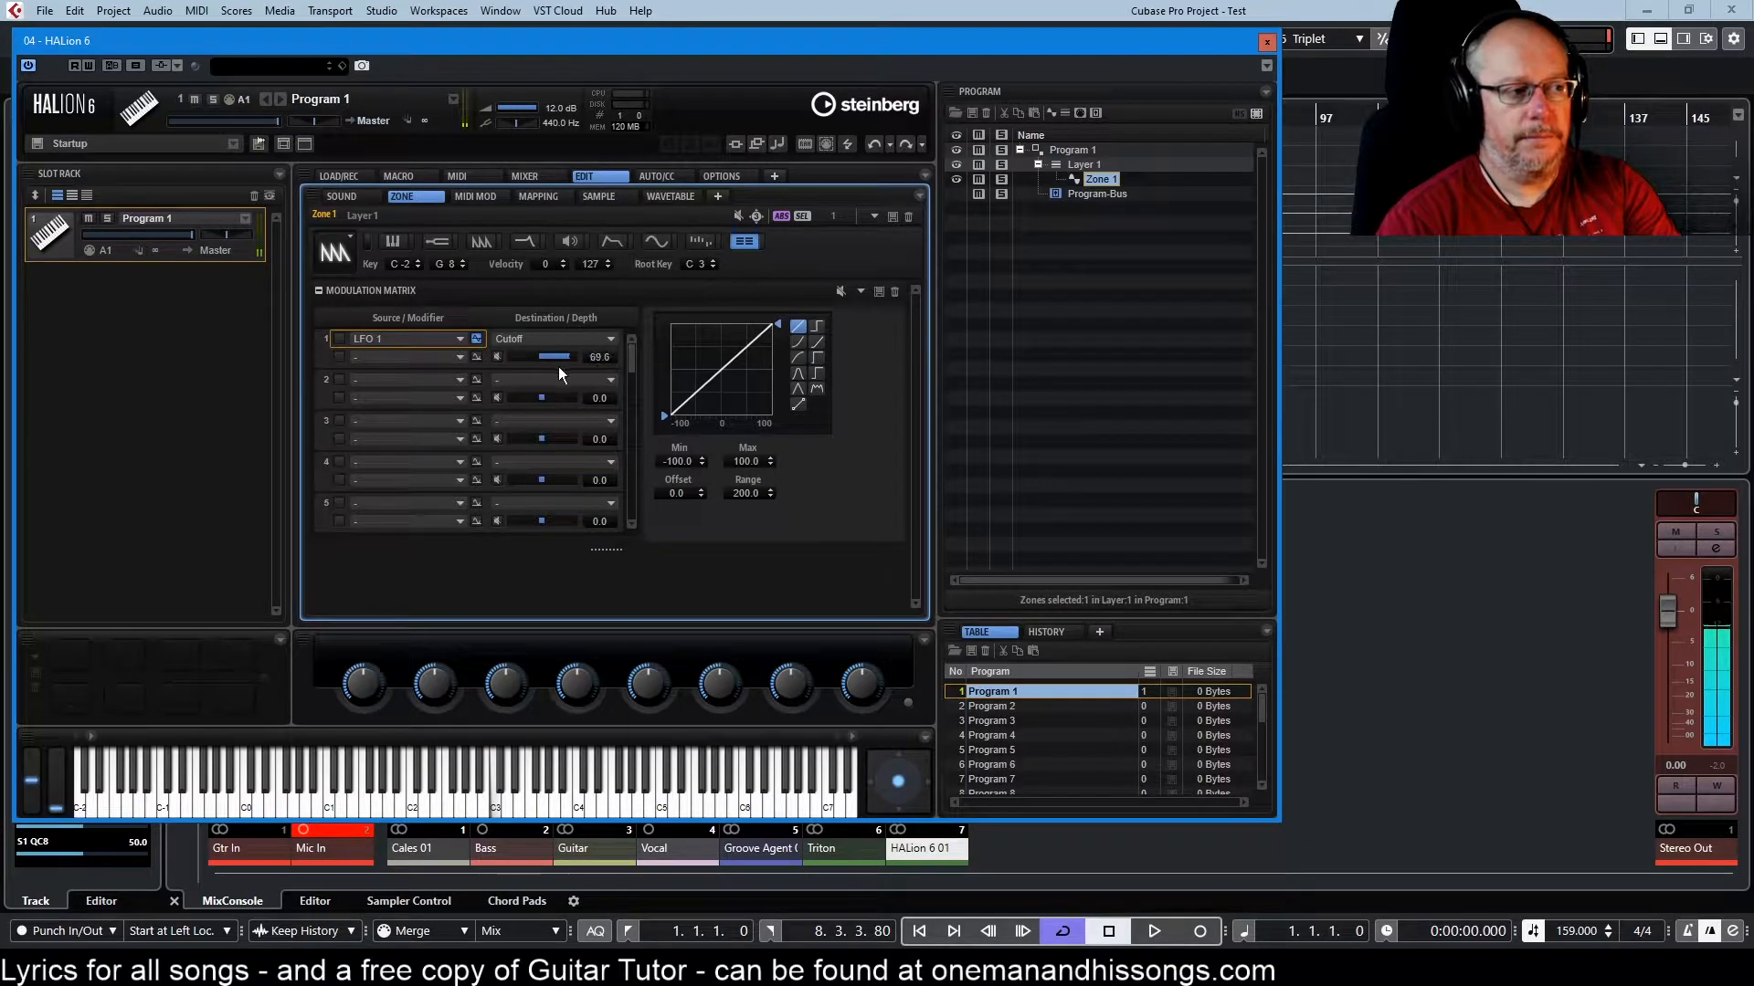
{"action": "left_click_drag", "start_coordinate": [559, 356], "coordinate": [610, 356]}
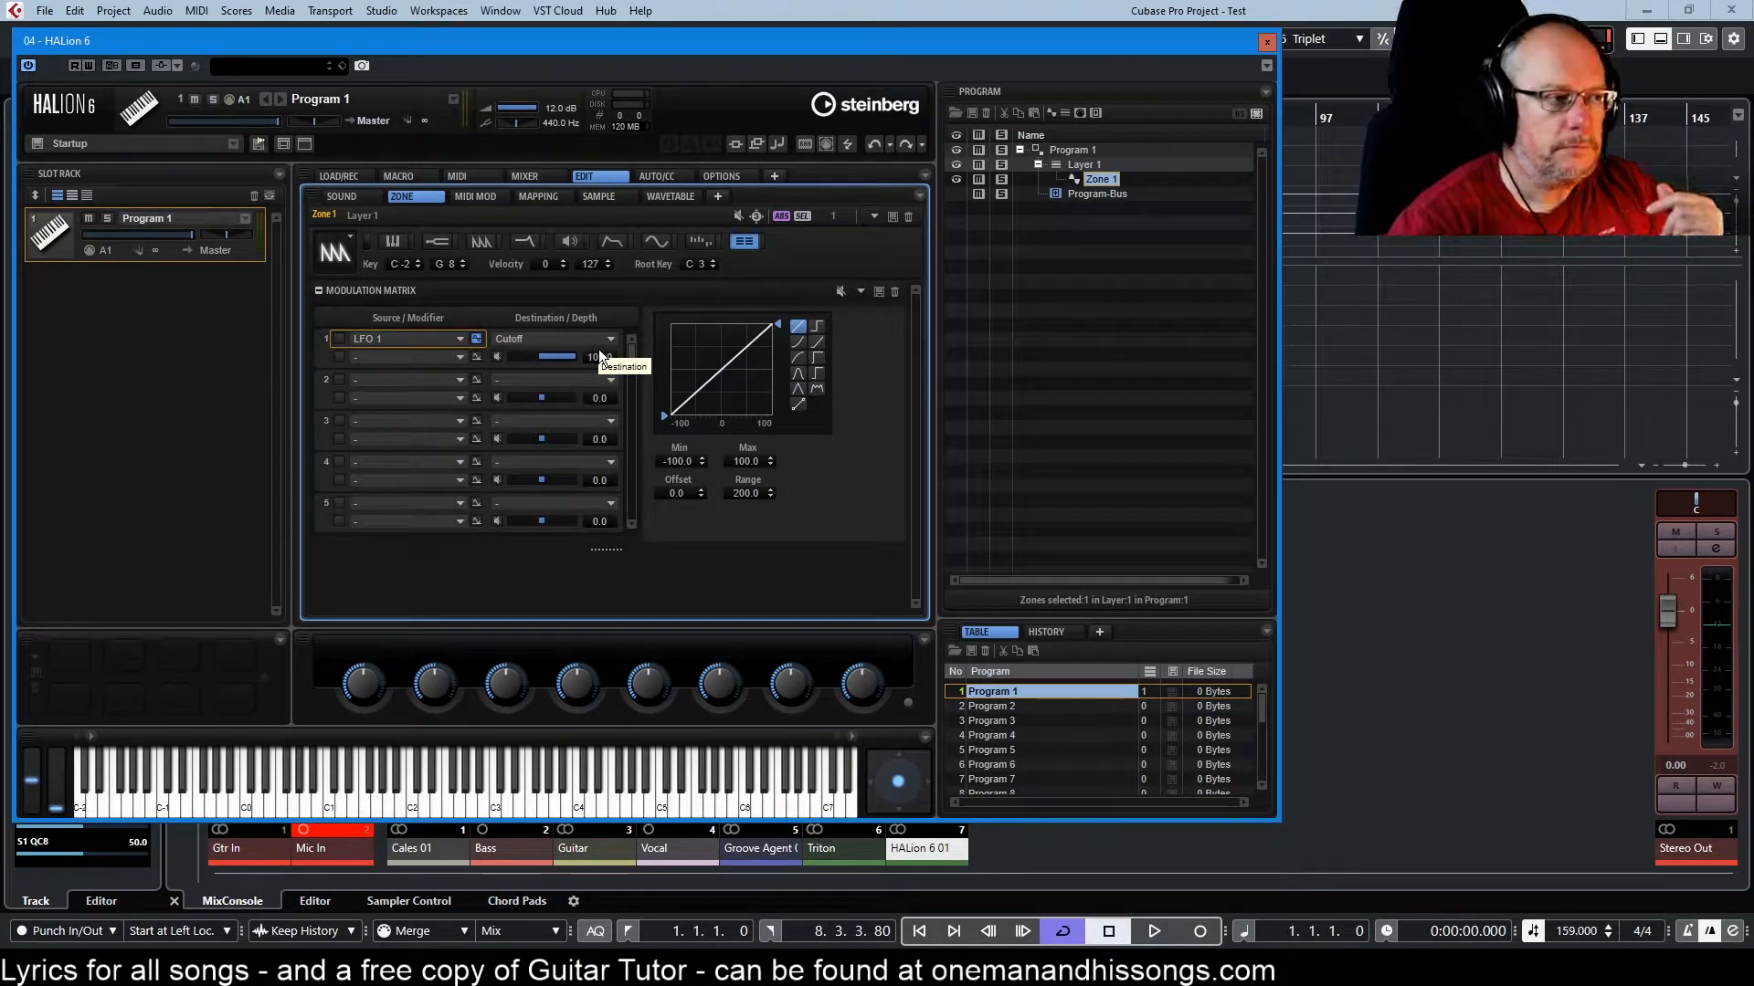
- Settle the LFO 1 → Cutoff modulation depth at about 41.6
{"action": "left_click_drag", "start_coordinate": [553, 356], "coordinate": [540, 356]}
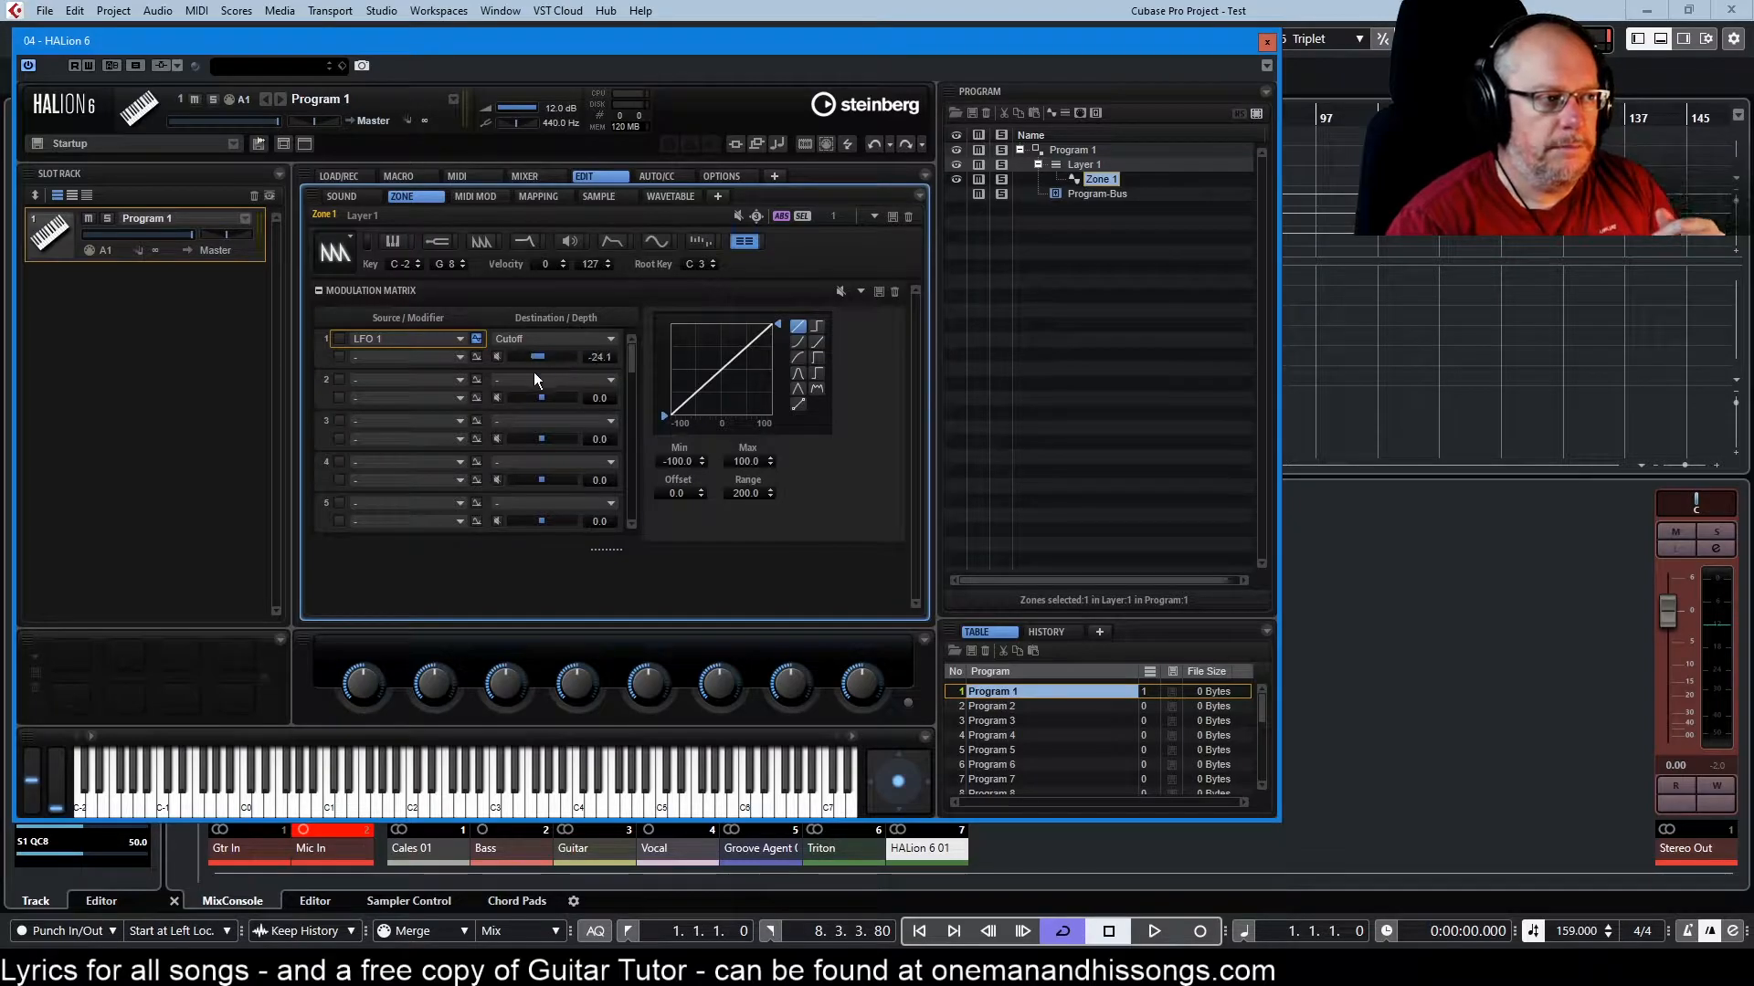
{"action": "right_click", "coordinate": [559, 358]}
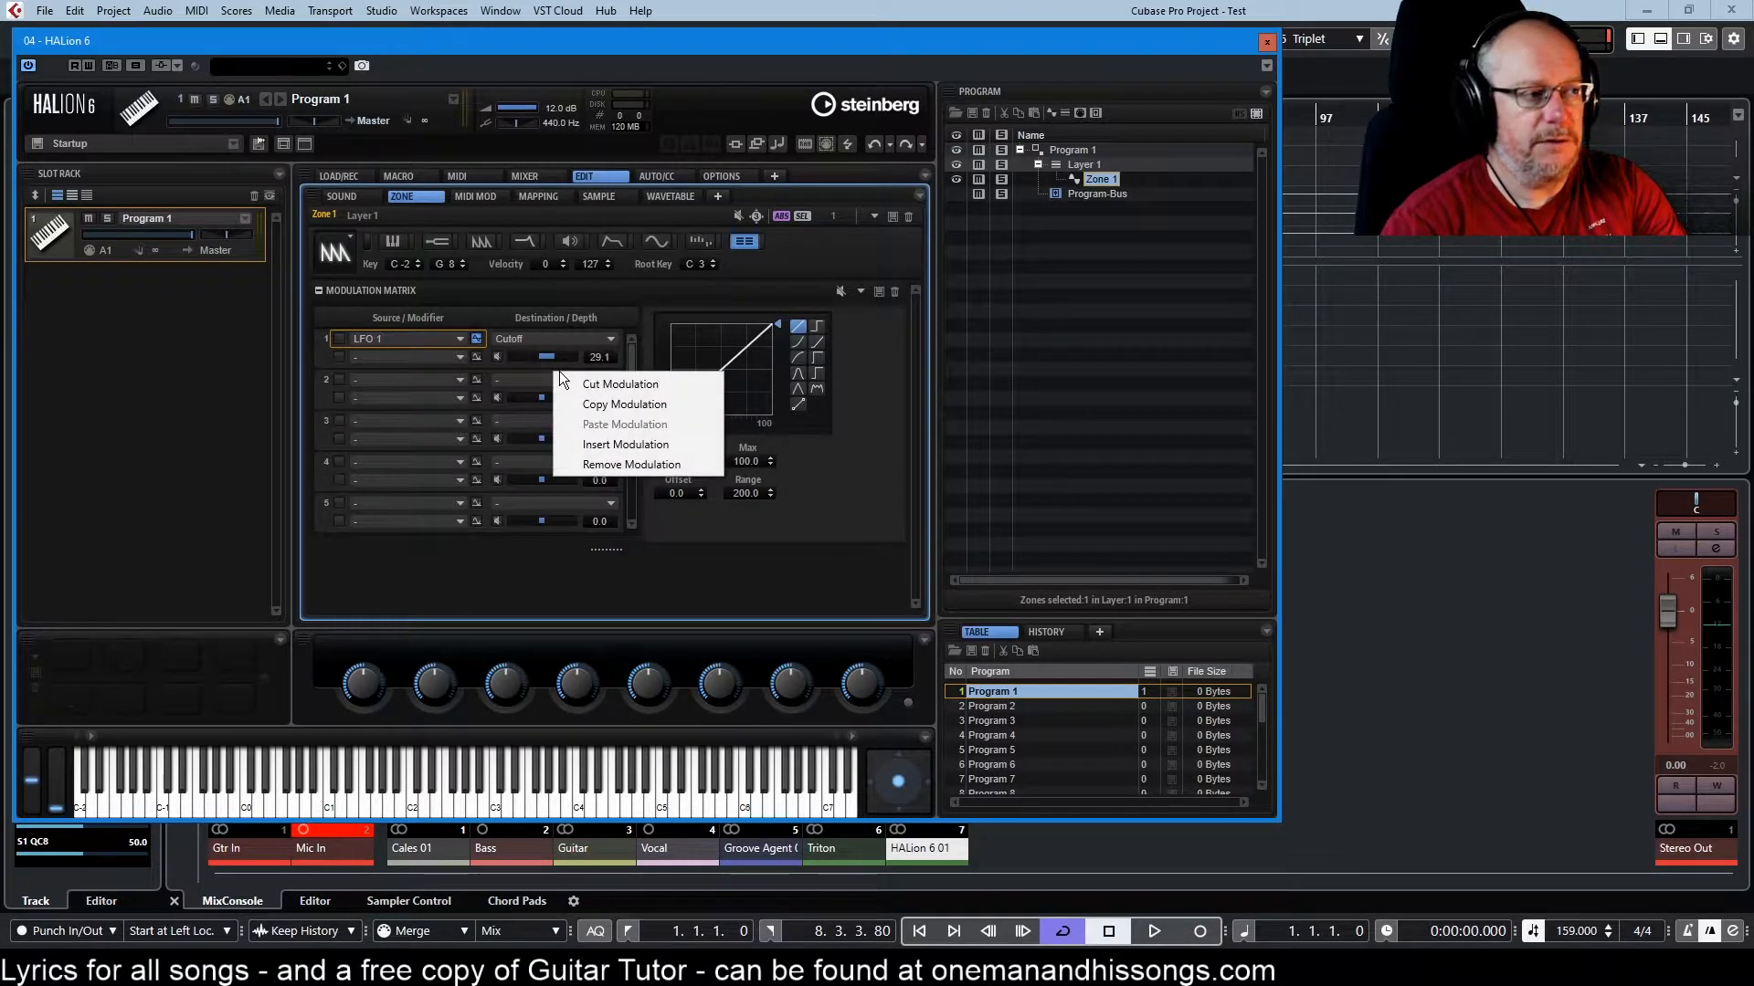
{"action": "left_click", "coordinate": [547, 358]}
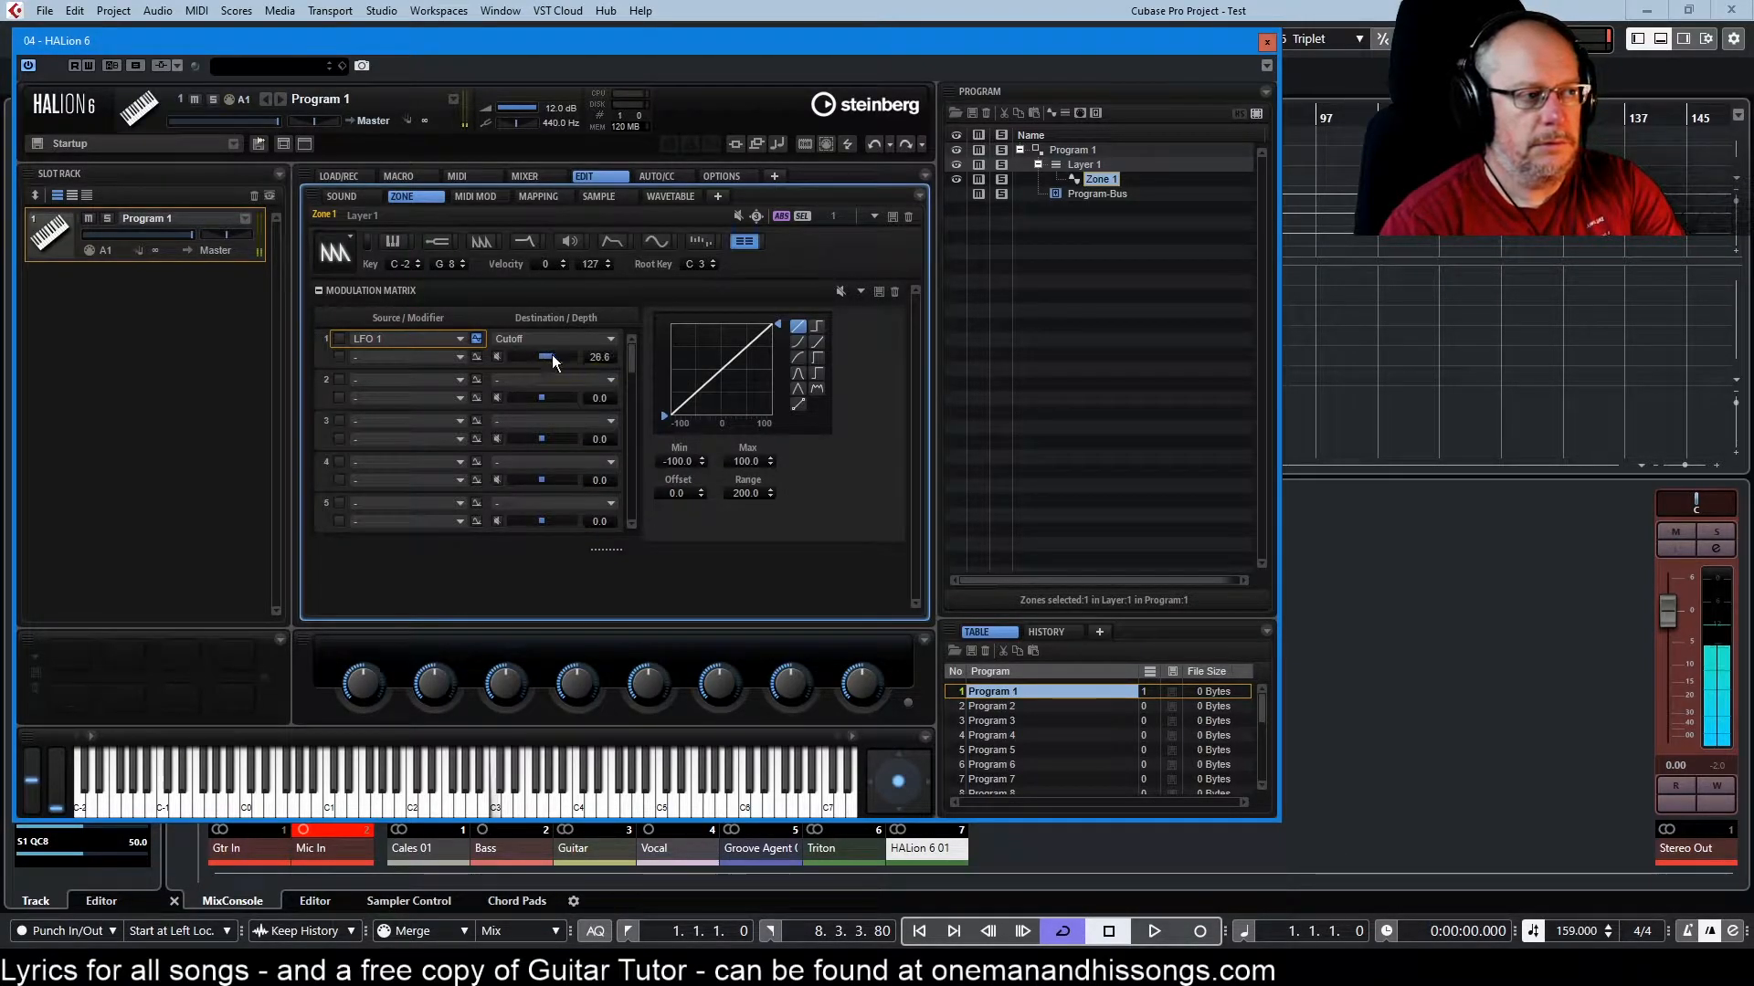
{"action": "left_click_drag", "start_coordinate": [546, 357], "coordinate": [560, 356]}
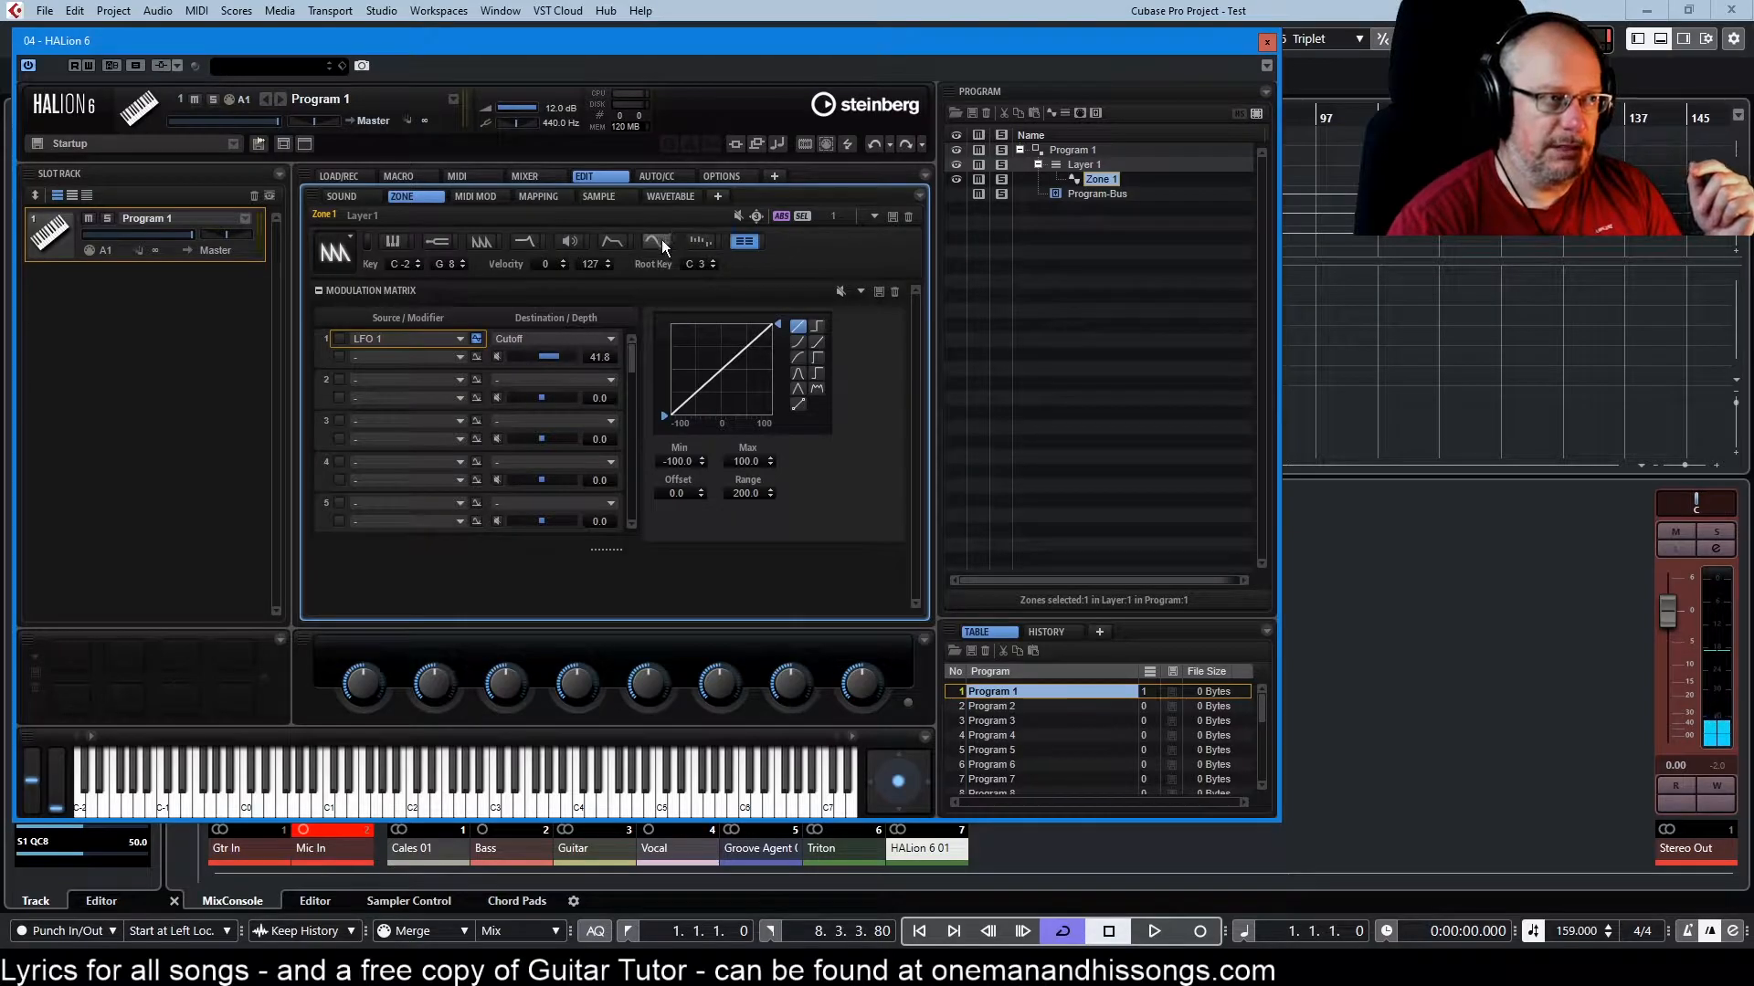
- Give LFO 2 a saw waveform, then return to LFO 1's settings
{"action": "left_click", "coordinate": [658, 241]}
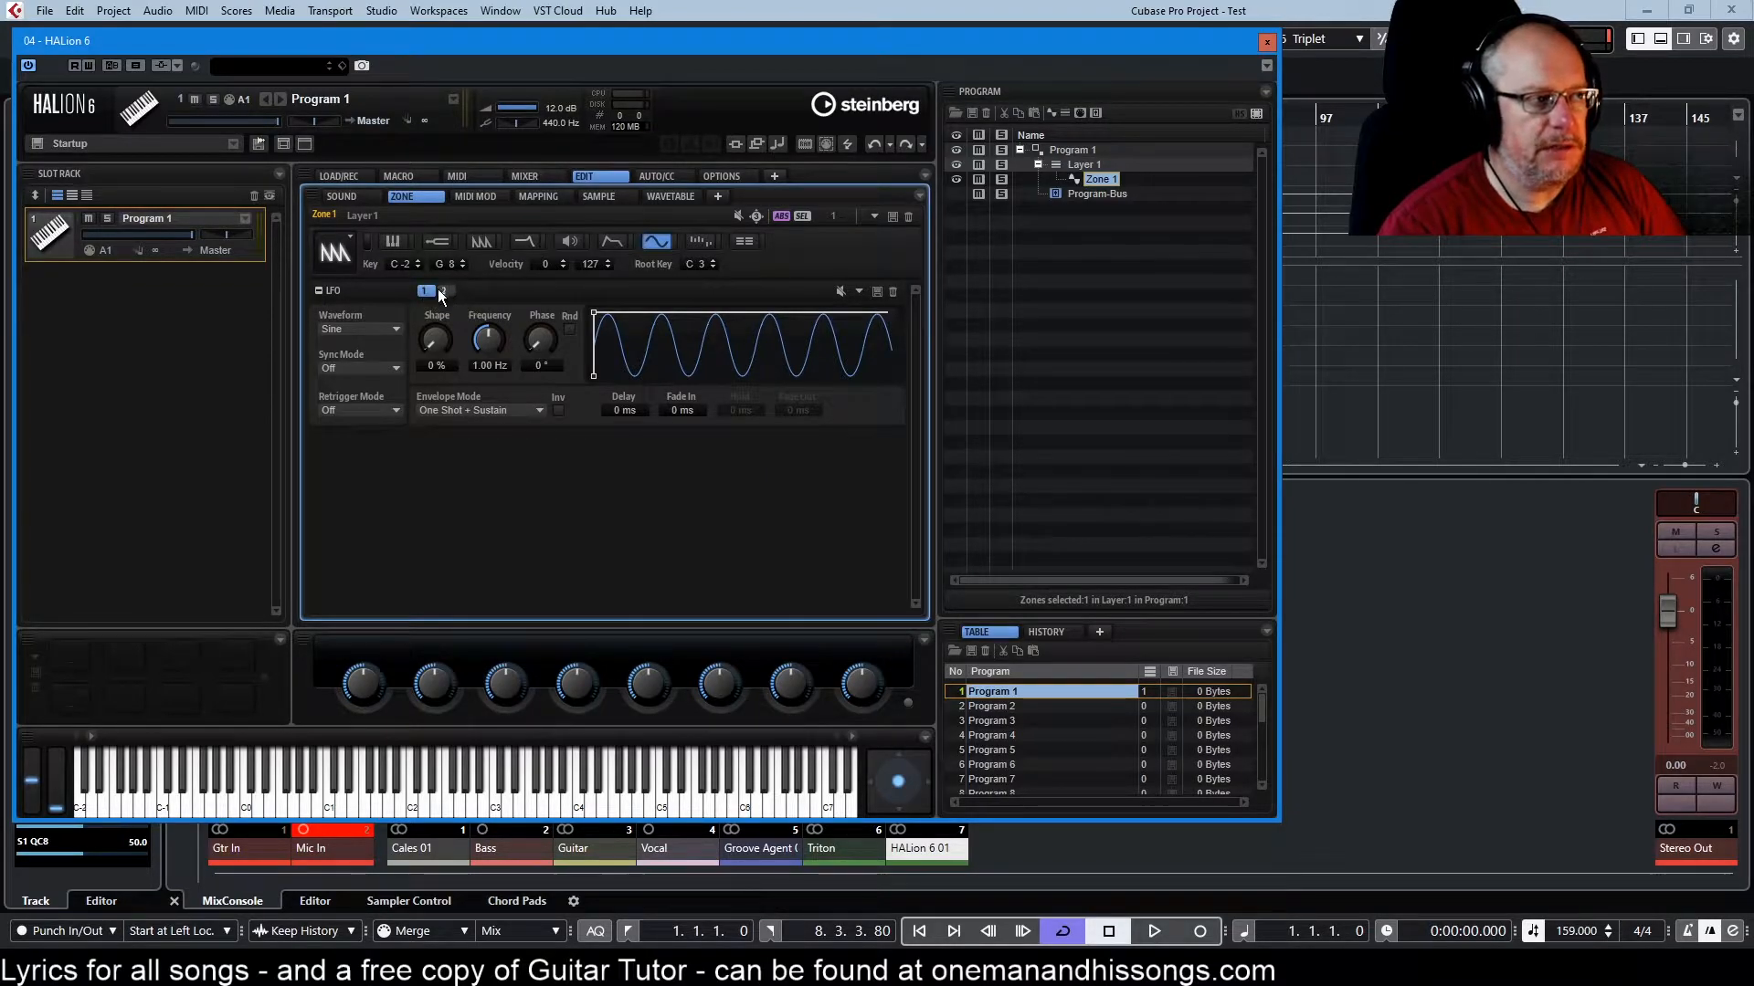
{"action": "left_click", "coordinate": [445, 290]}
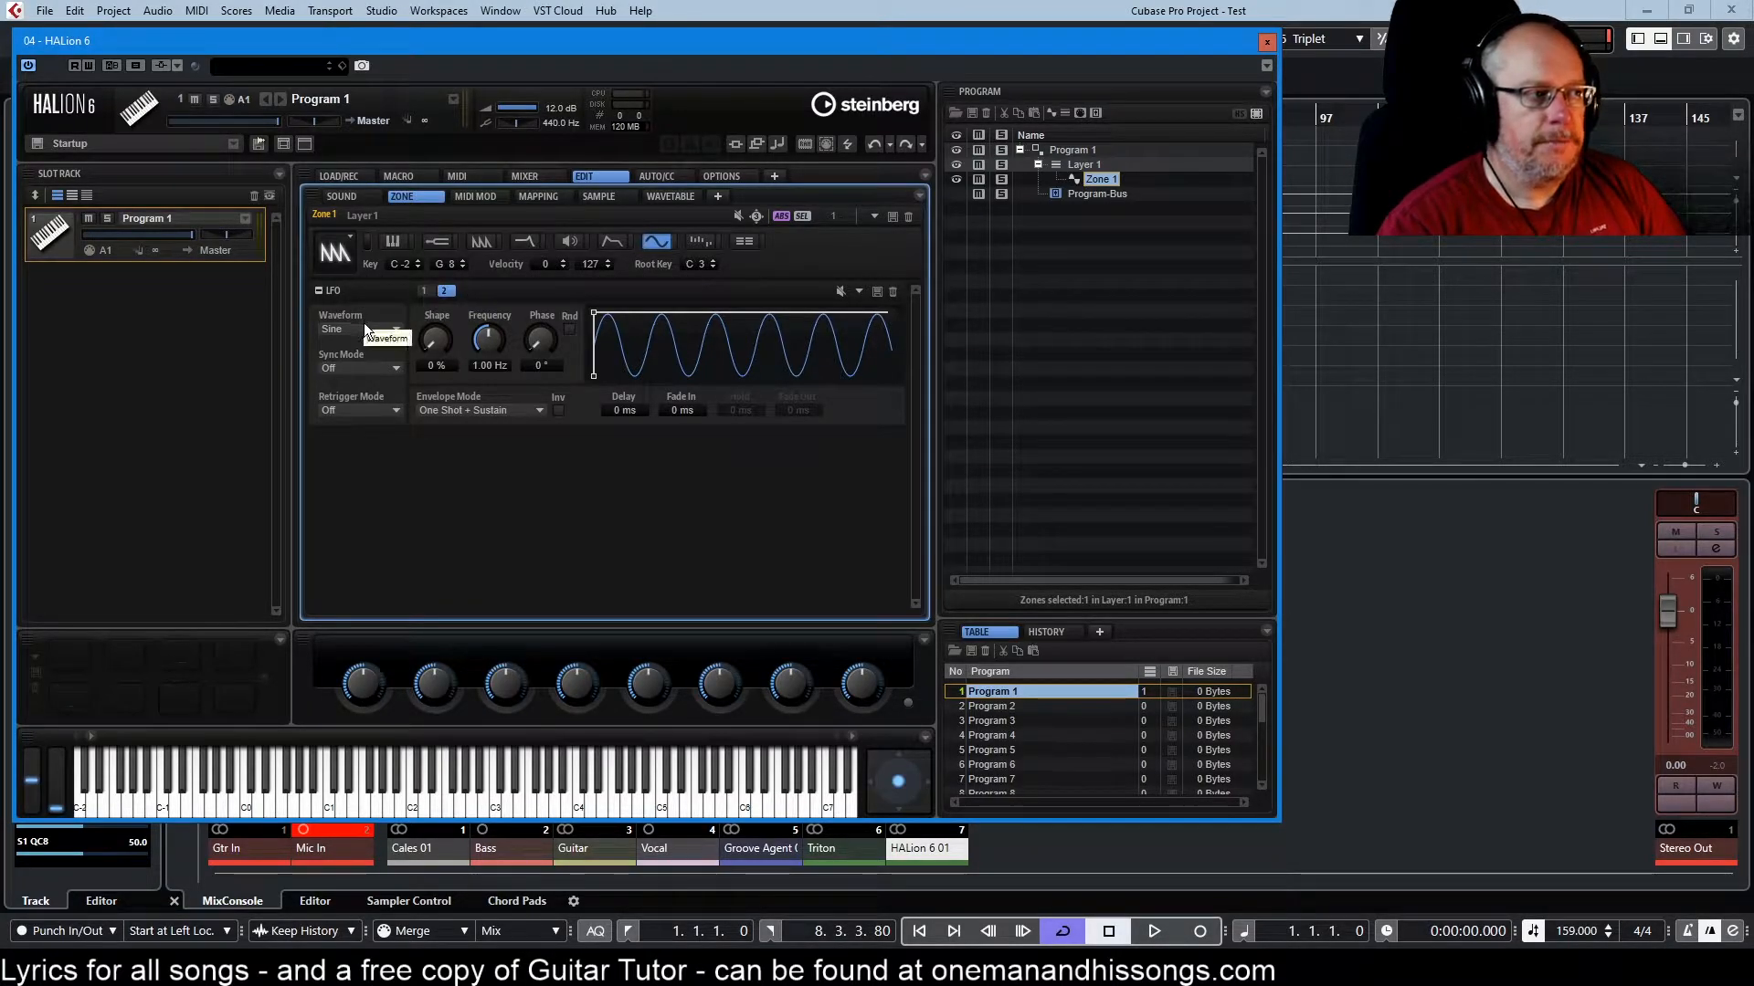
{"action": "left_click", "coordinate": [358, 329]}
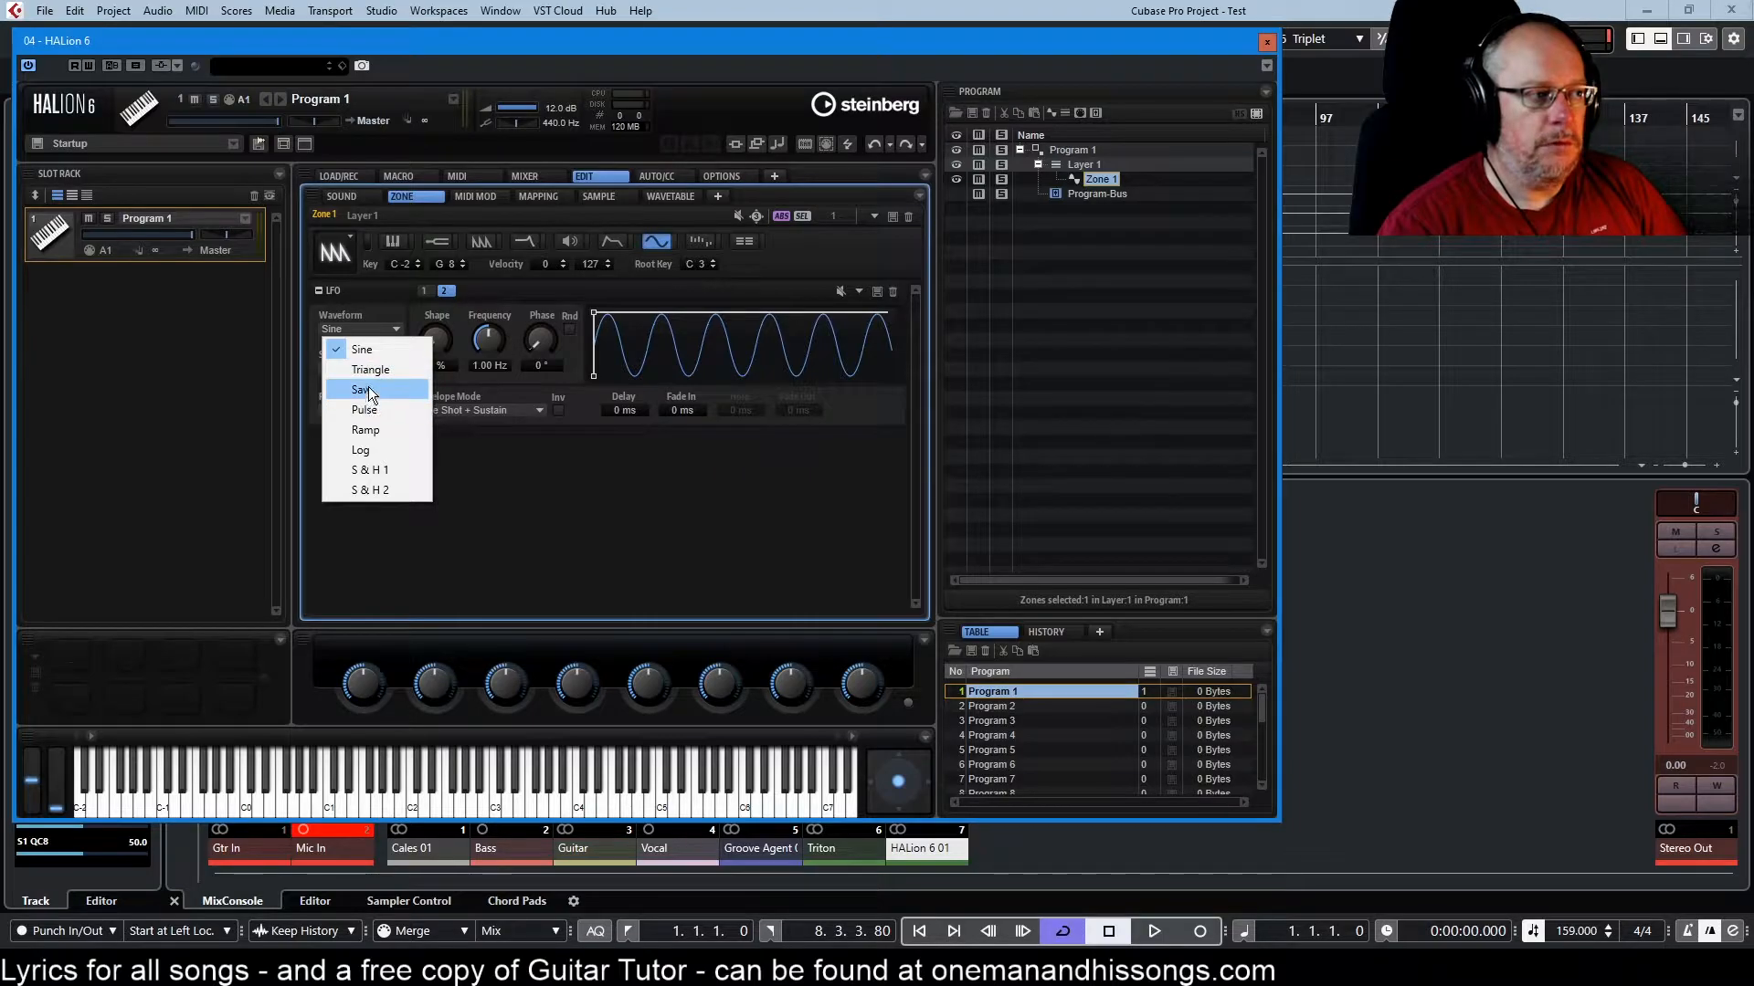
{"action": "left_click", "coordinate": [362, 389]}
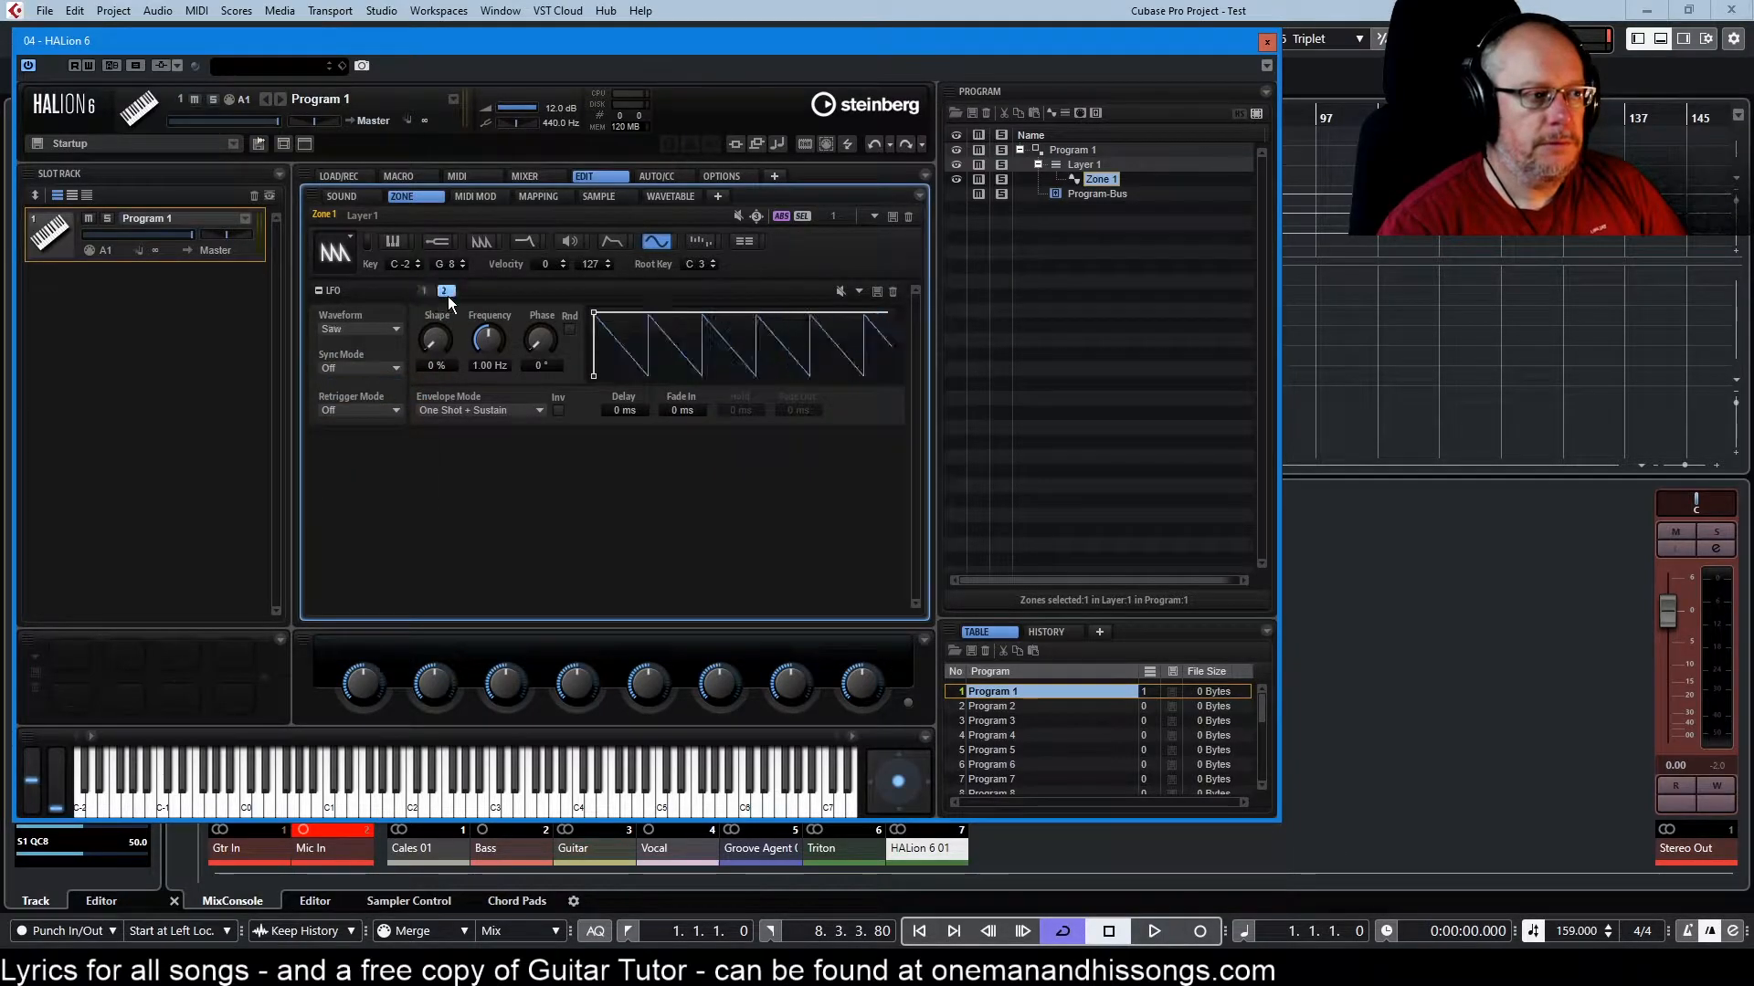
{"action": "left_click", "coordinate": [424, 291]}
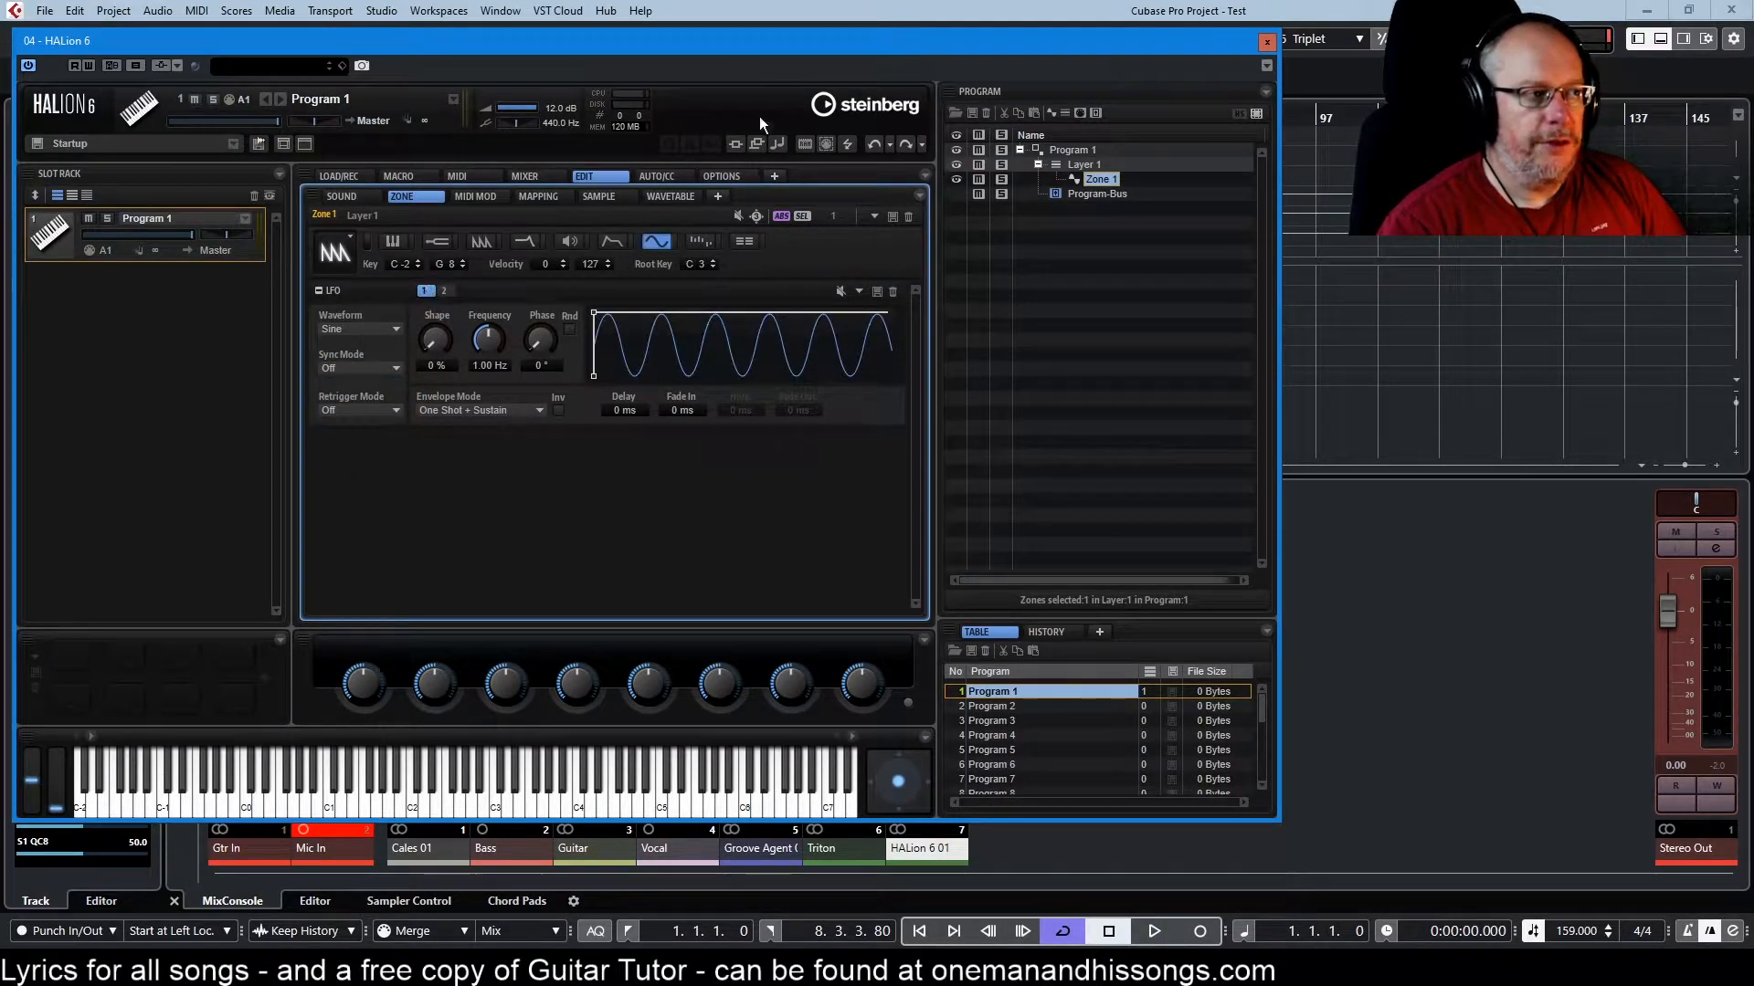
{"action": "left_click", "coordinate": [743, 242]}
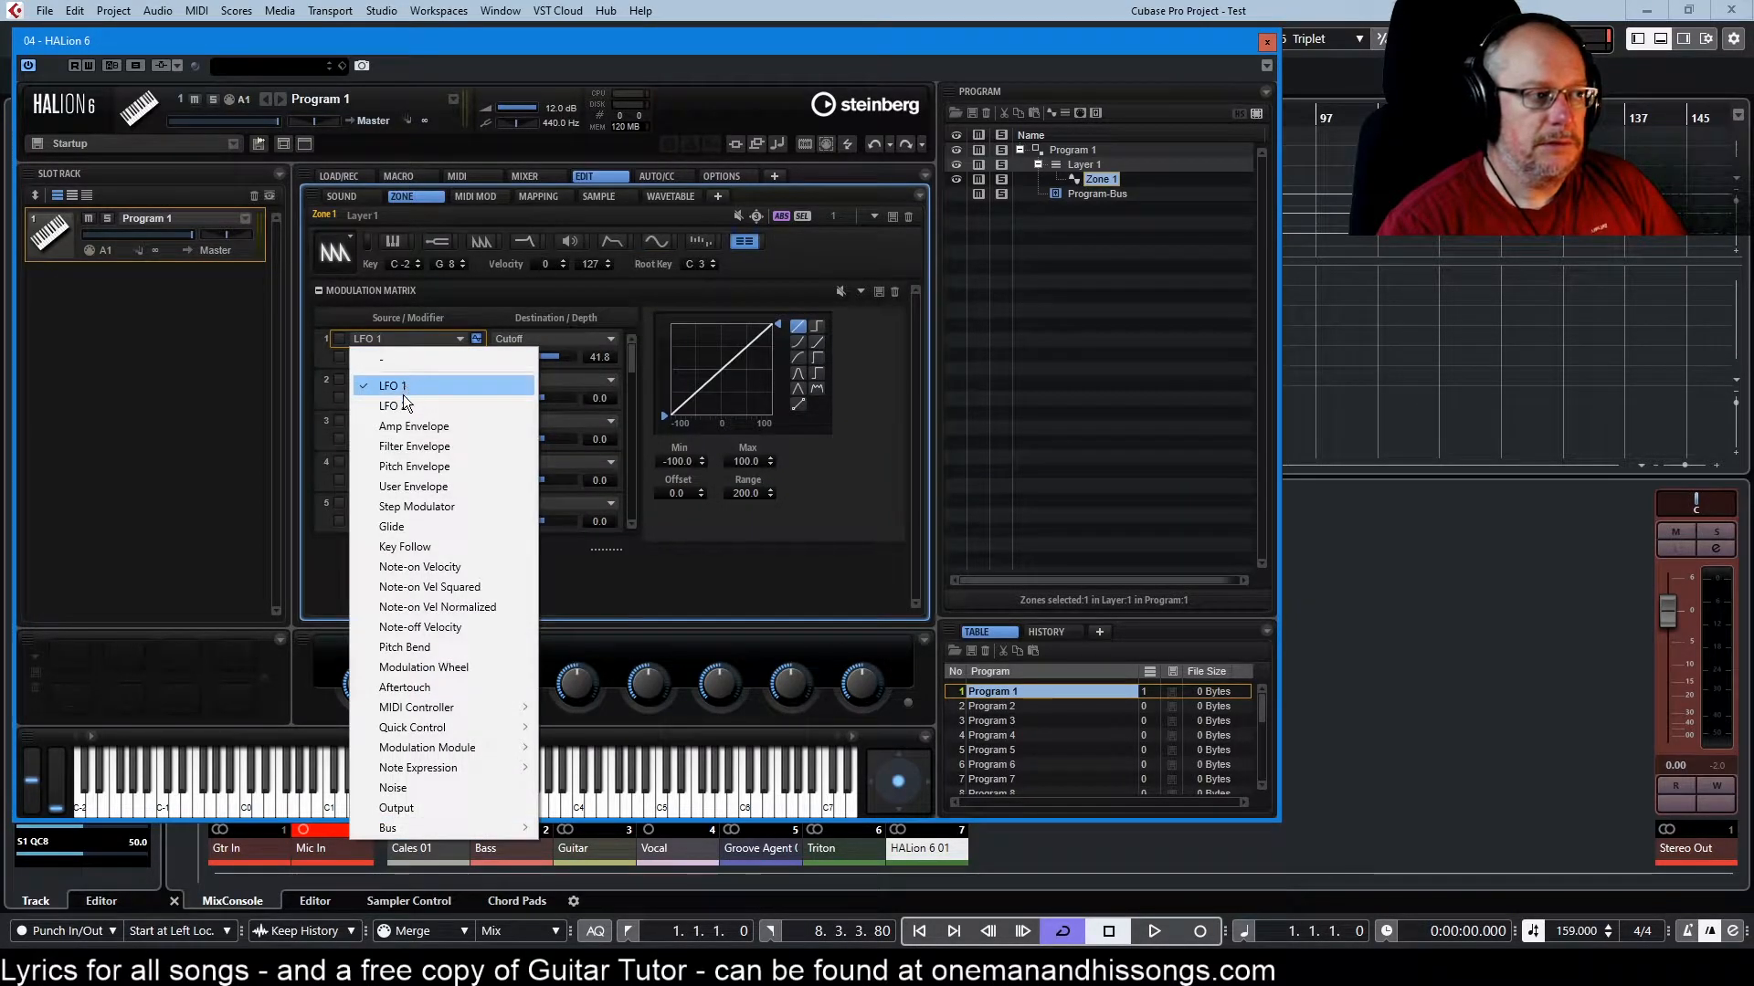
{"action": "mouse_move", "coordinate": [764, 616]}
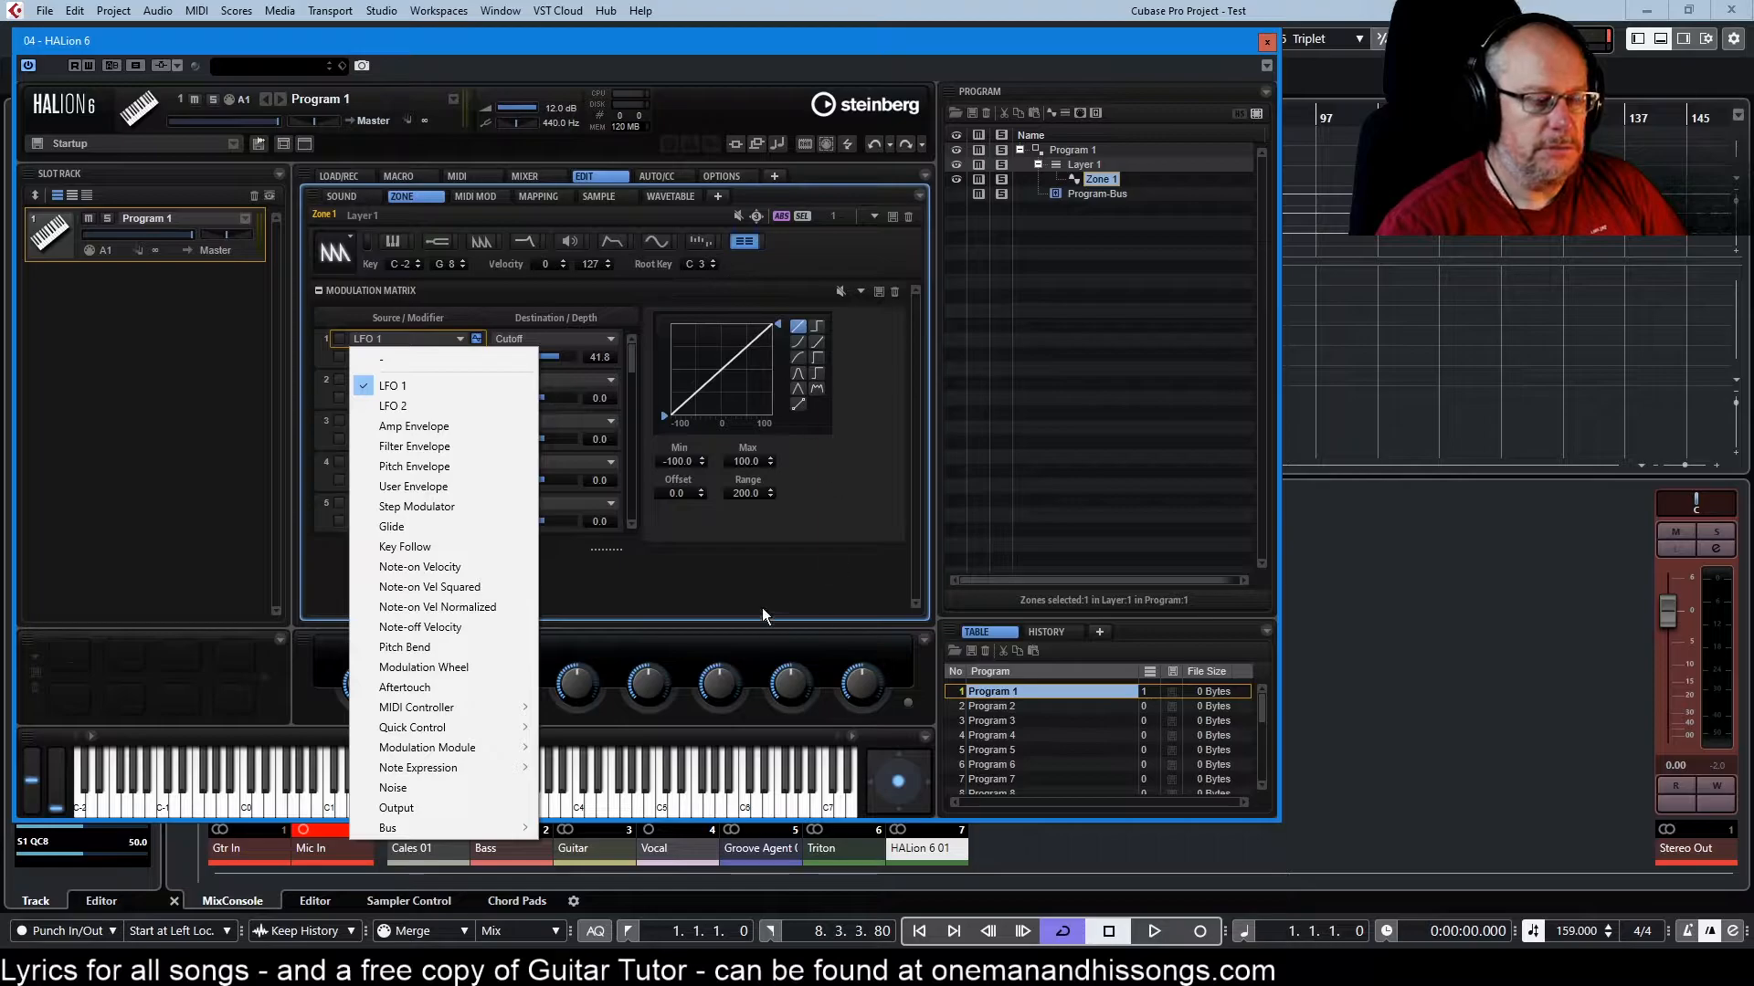
{"action": "left_click", "coordinate": [656, 241]}
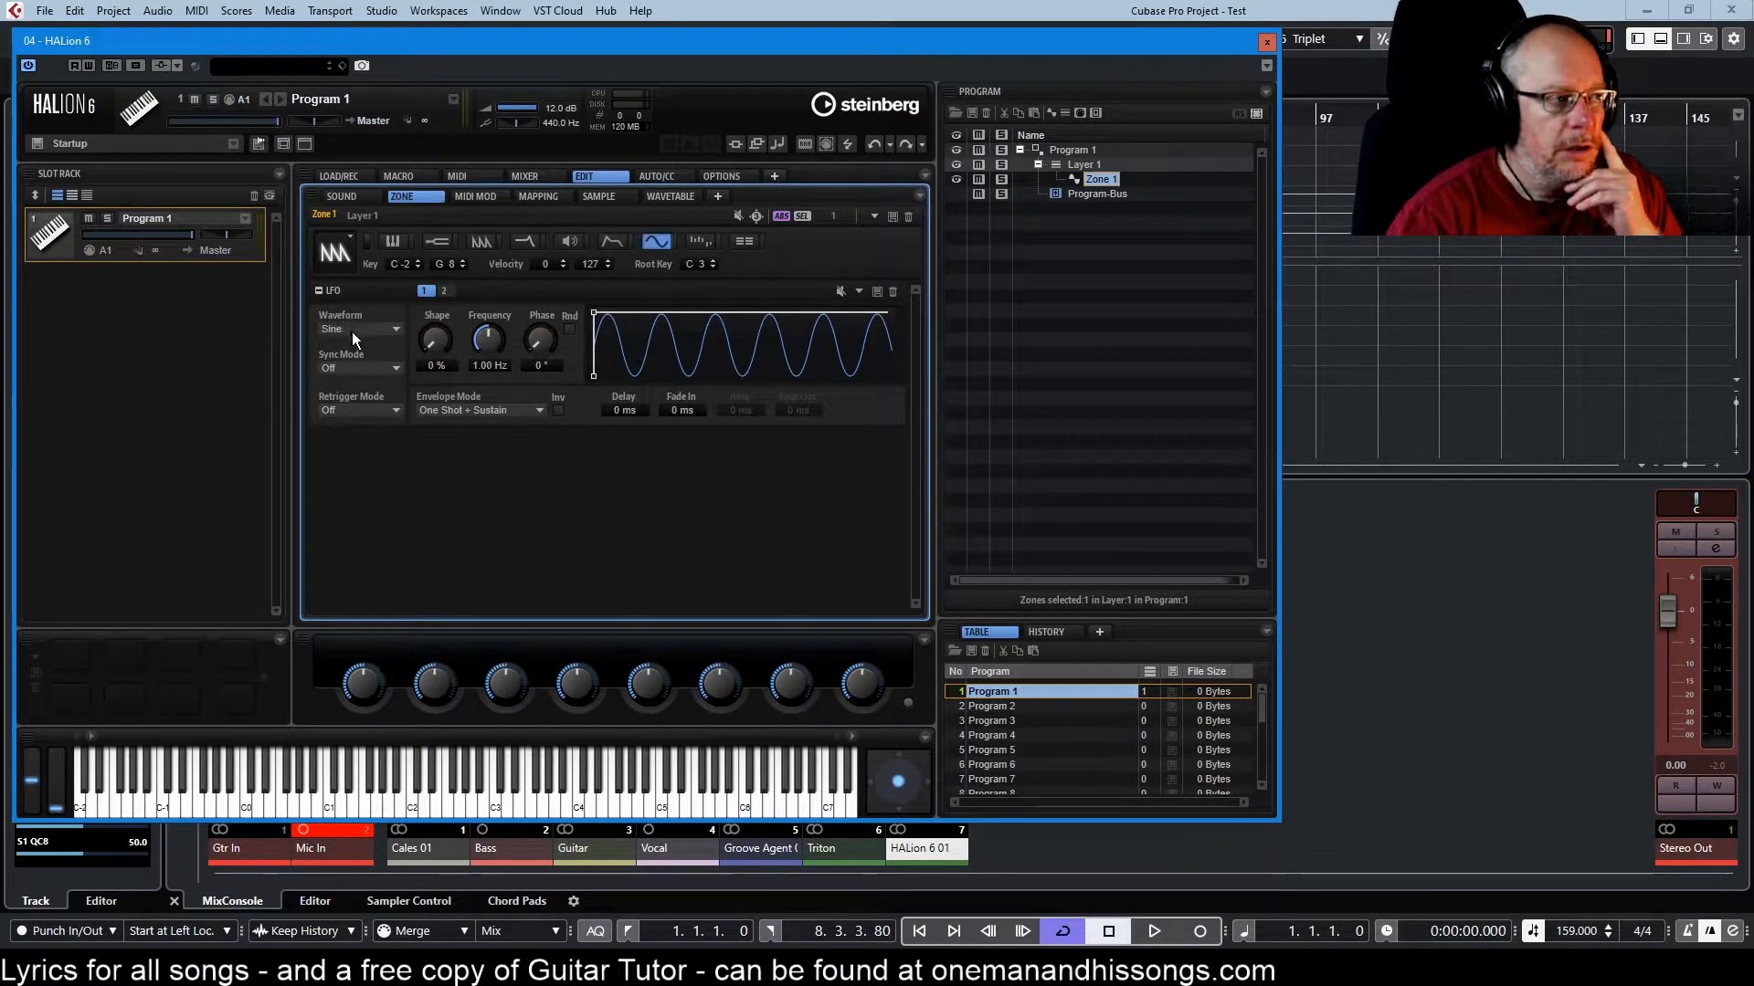
- Leave LFO 1's waveform unchanged and lower the instrument track volume to about -14.7 dB
{"action": "left_click", "coordinate": [359, 328]}
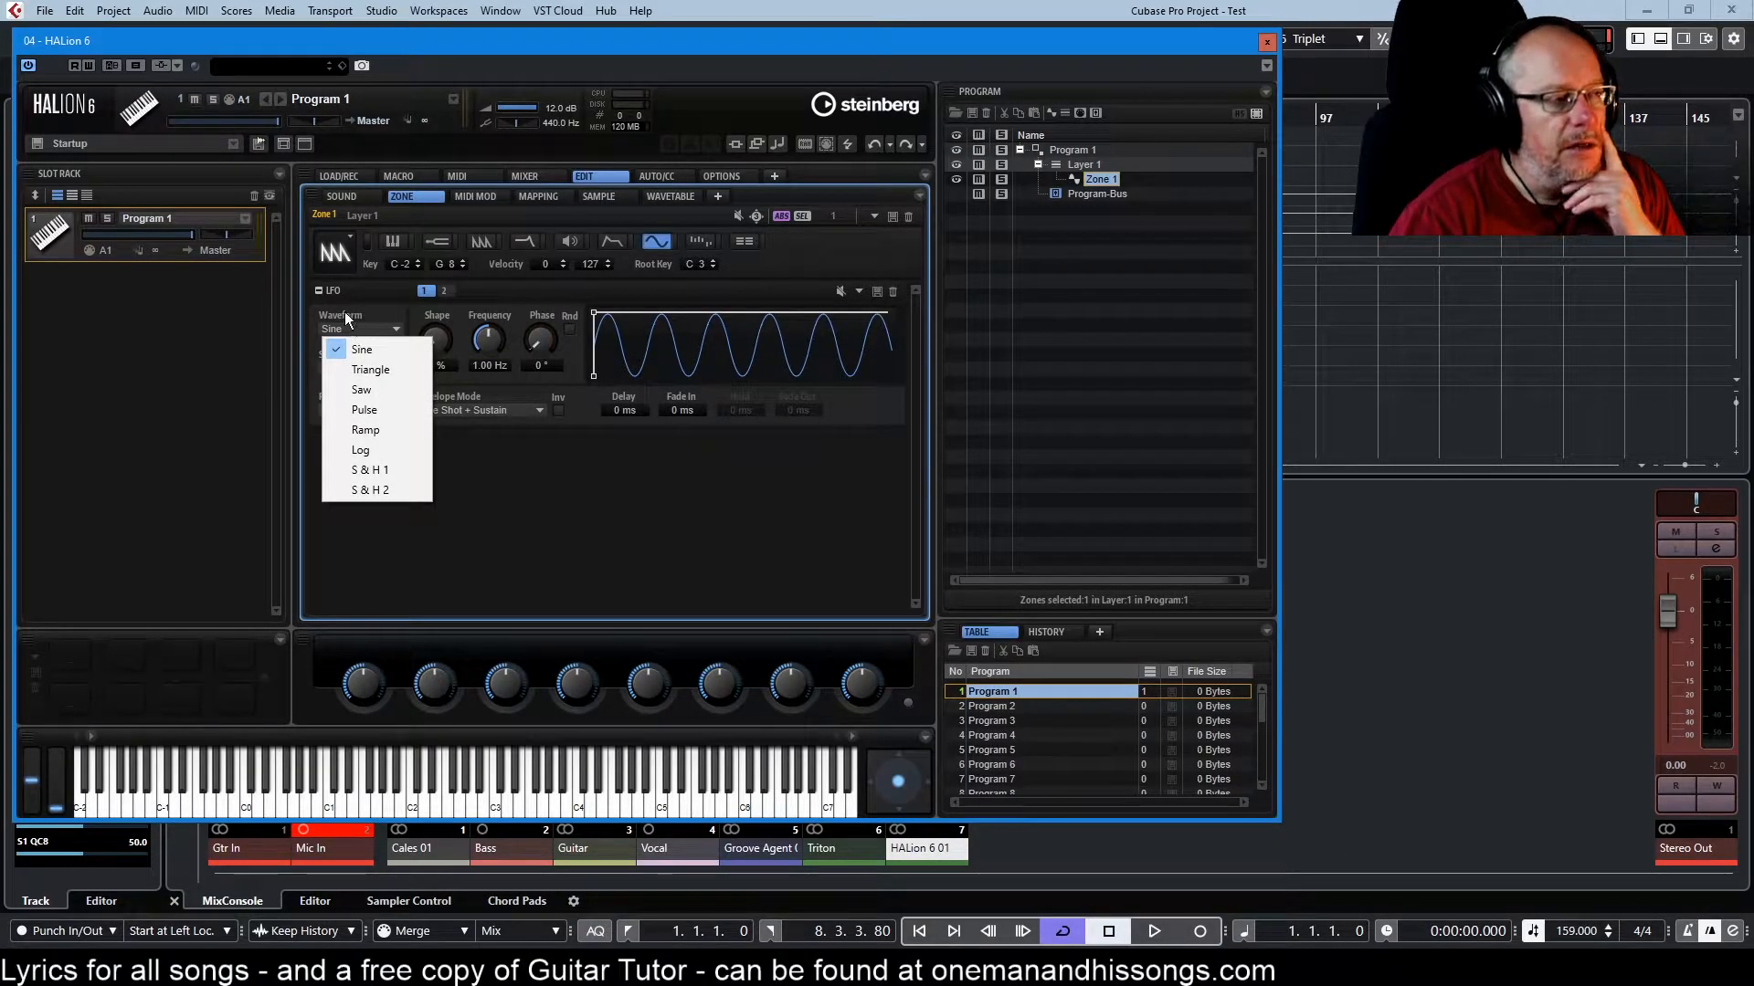
{"action": "mouse_move", "coordinate": [359, 332]}
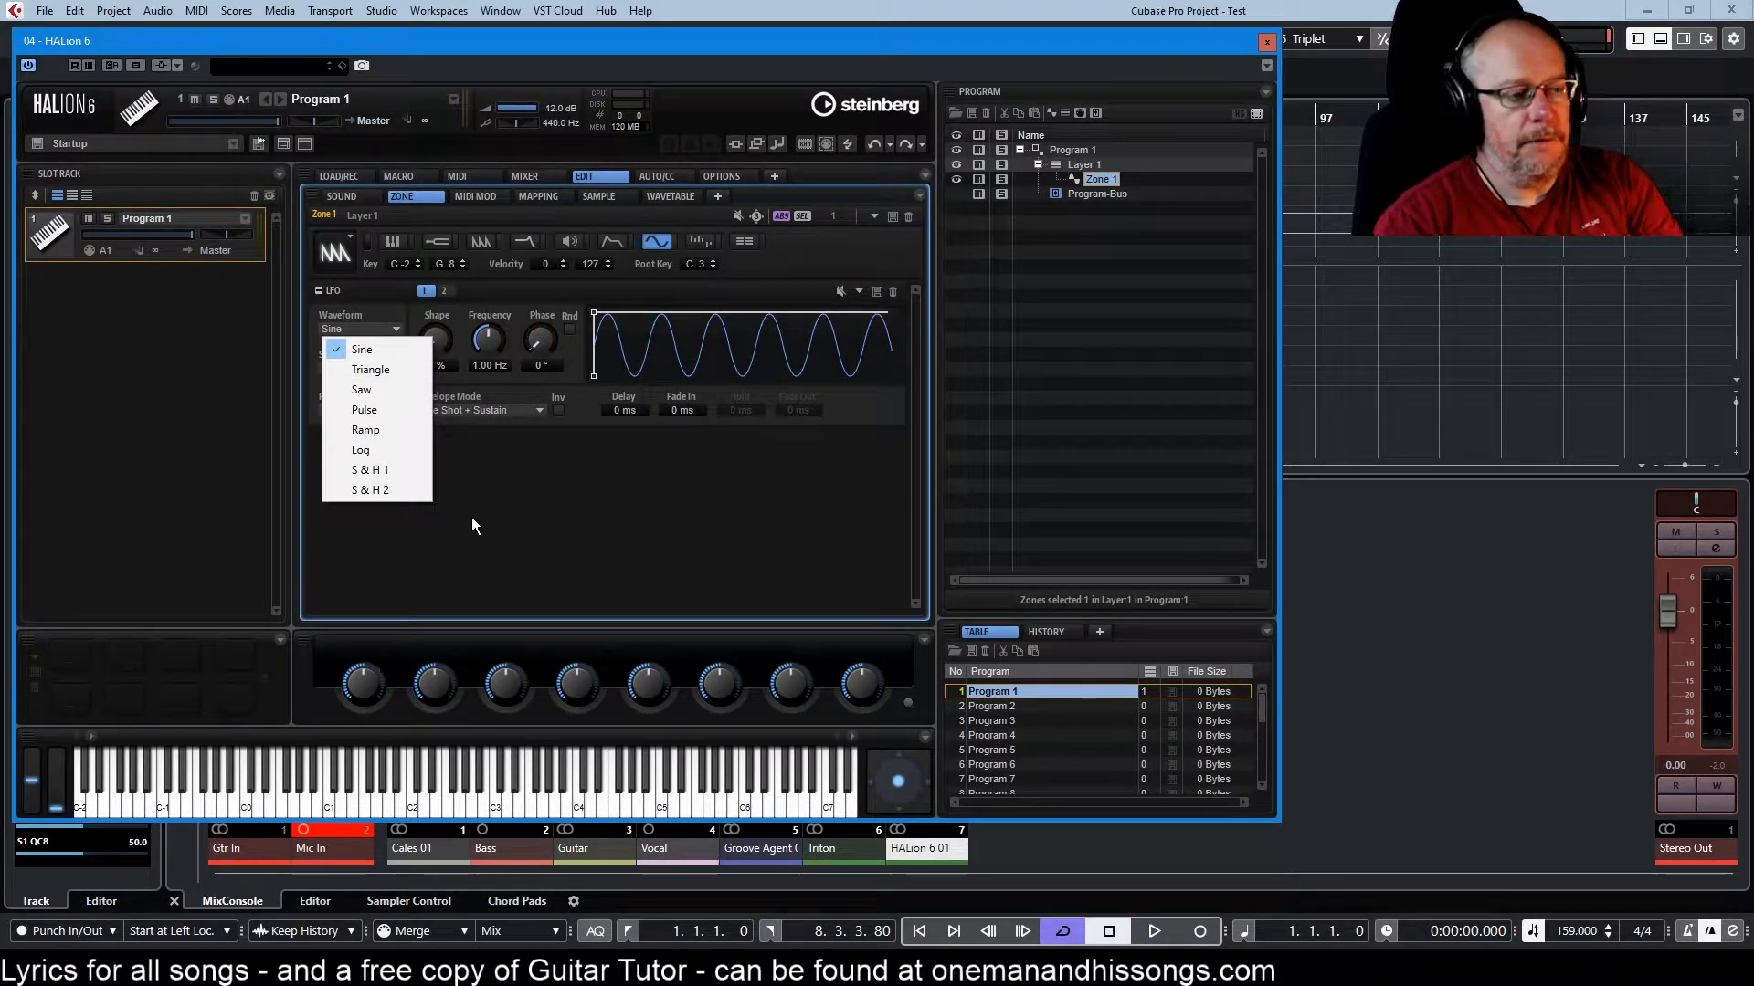
{"action": "left_click", "coordinate": [361, 349]}
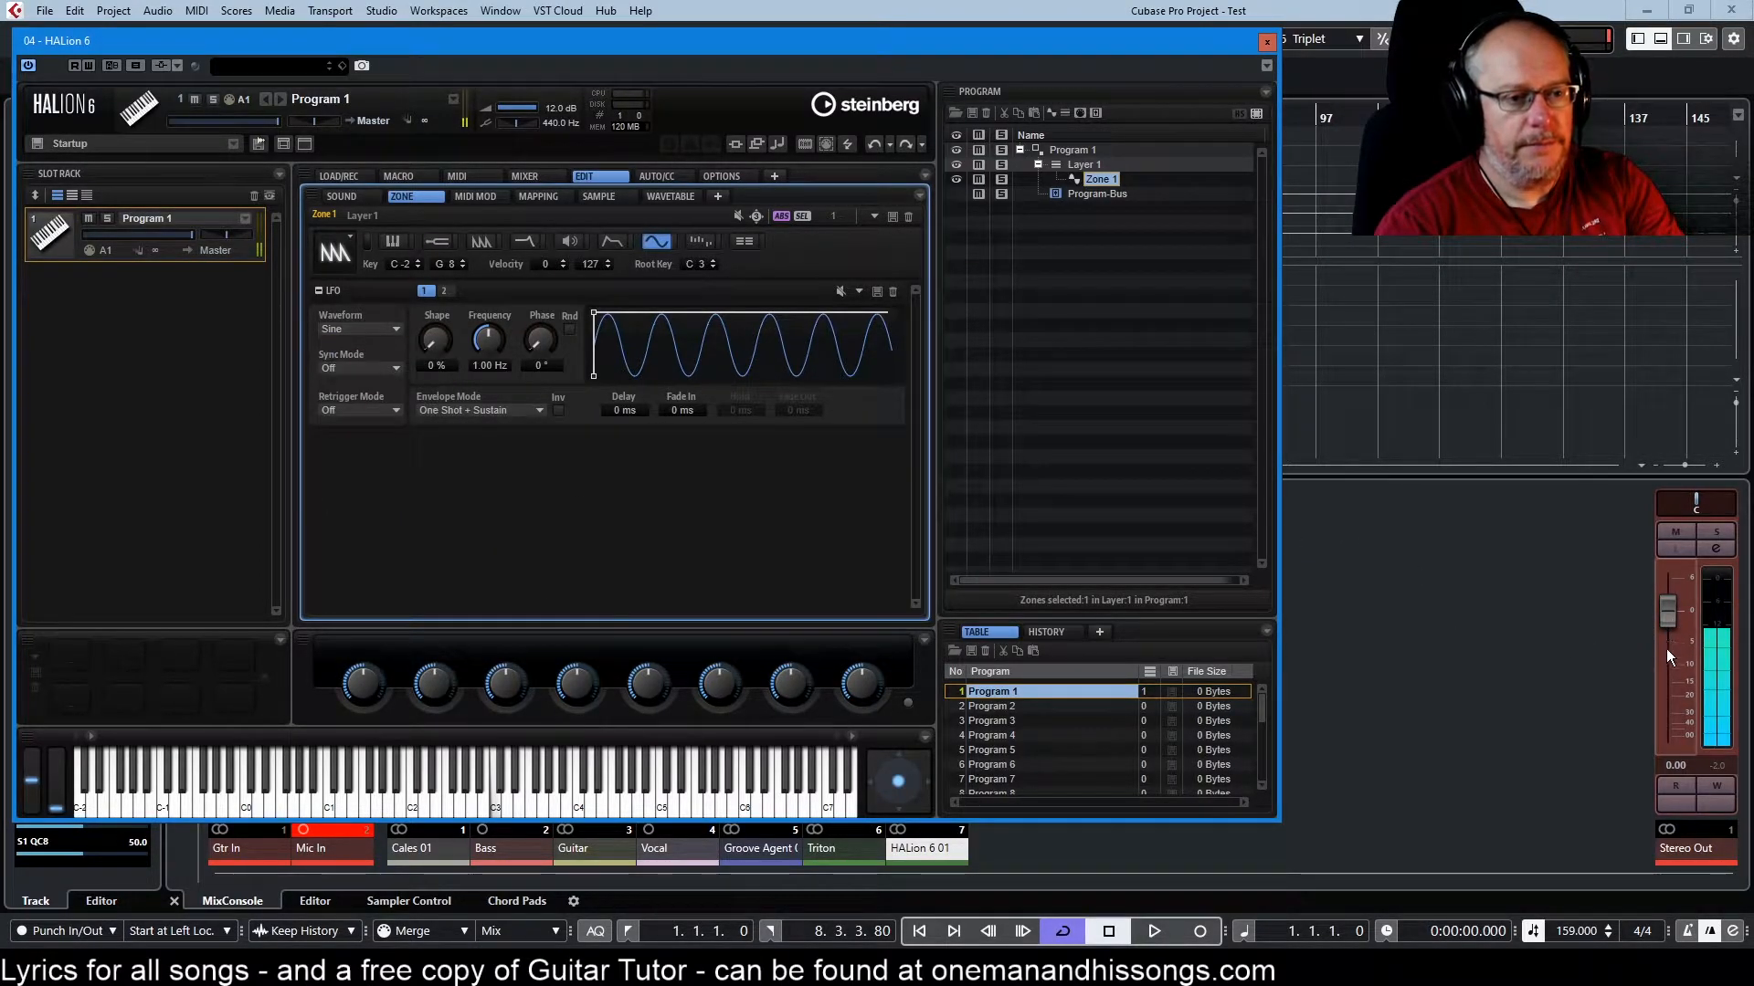
{"action": "left_click_drag", "start_coordinate": [1666, 627], "coordinate": [1666, 670]}
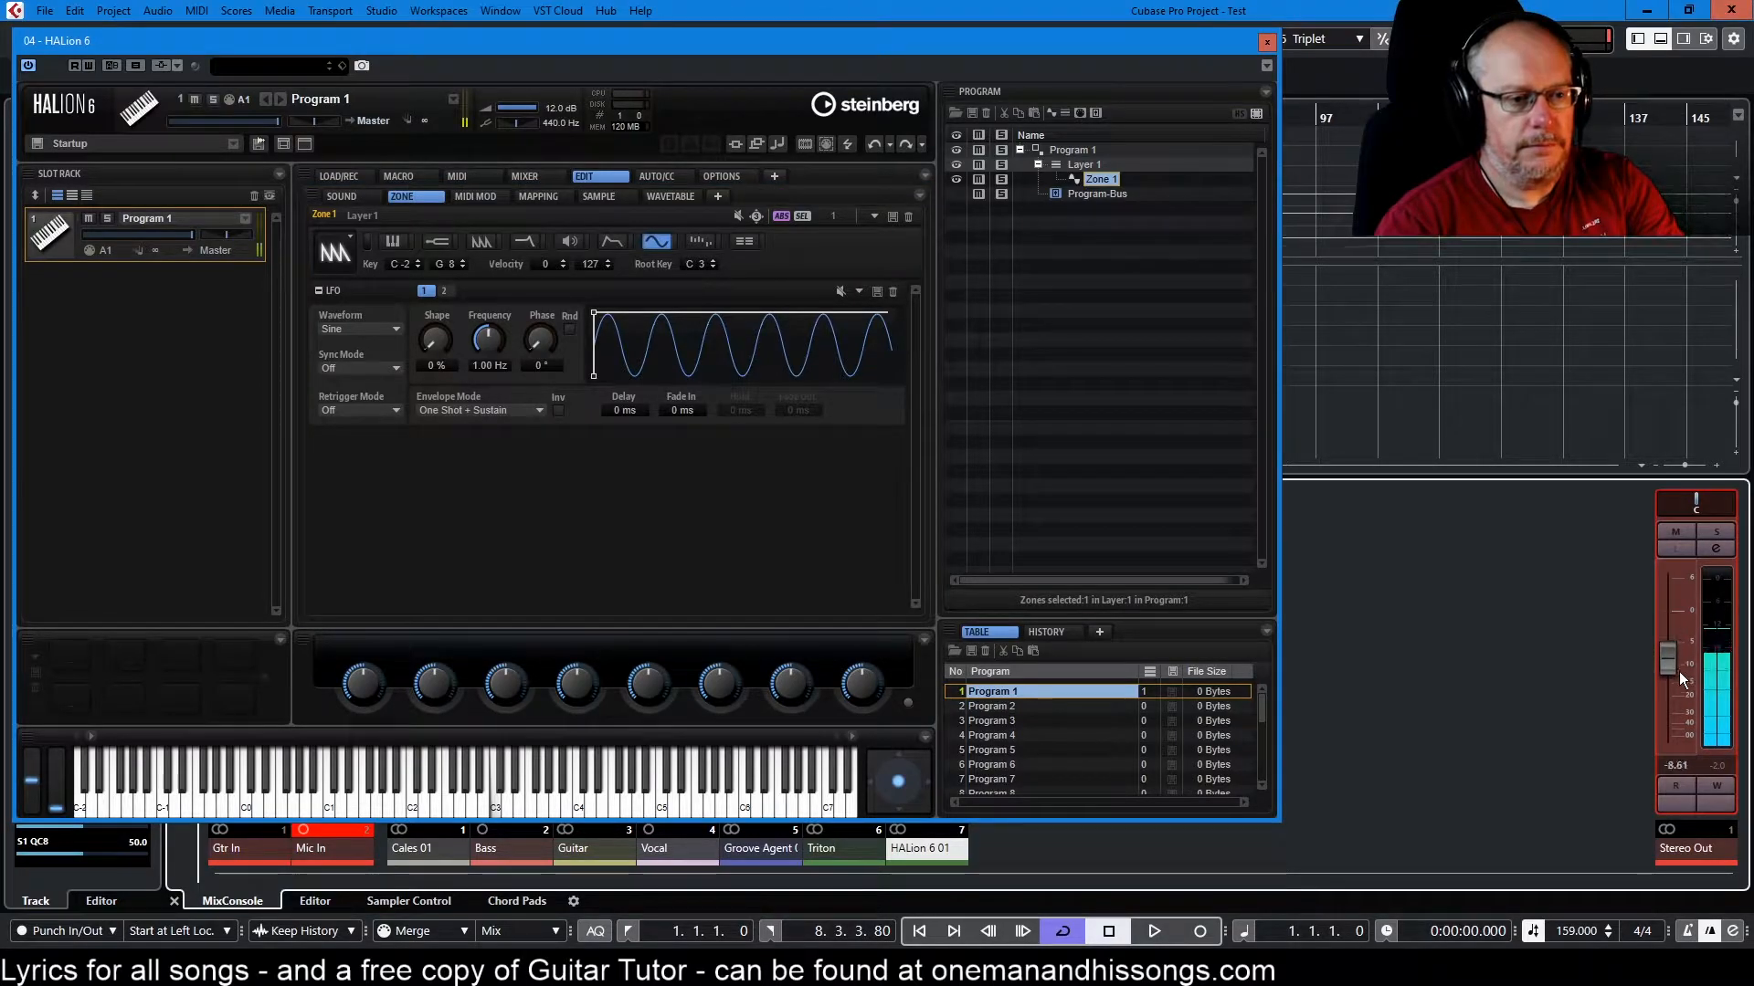
{"action": "left_click_drag", "start_coordinate": [1665, 654], "coordinate": [1665, 676]}
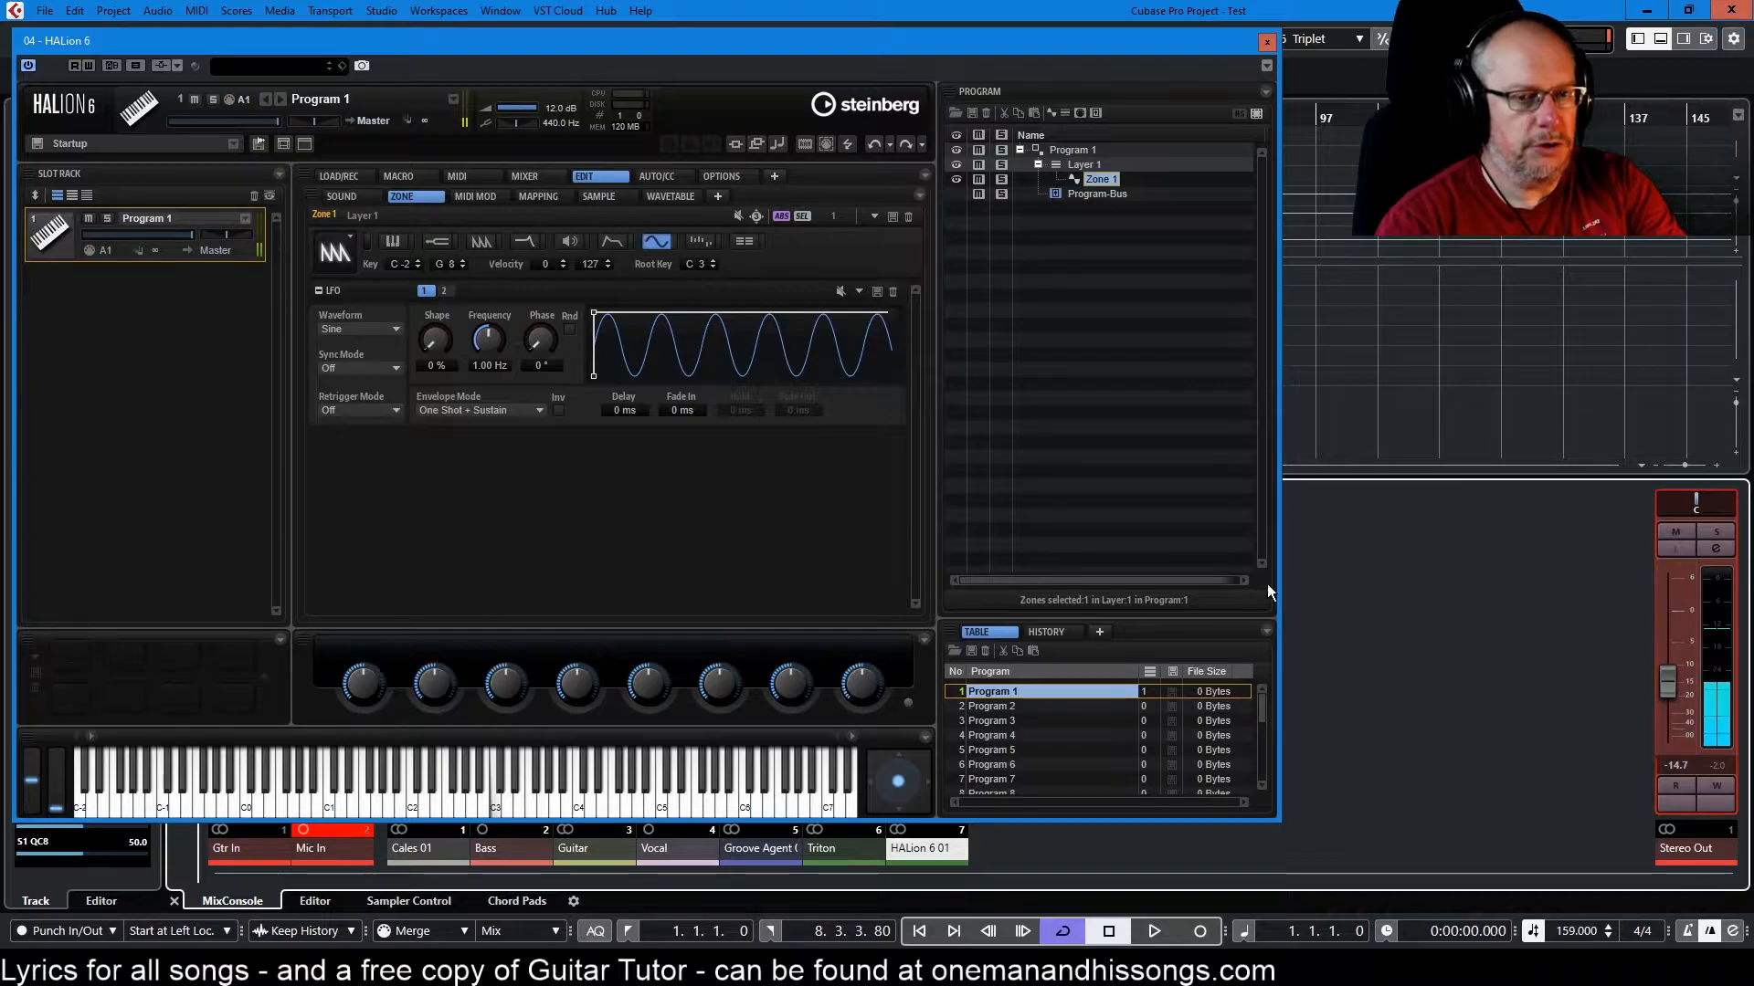
- Step LFO 1's waveform through triangle and saw to pulse
{"action": "left_click", "coordinate": [360, 329]}
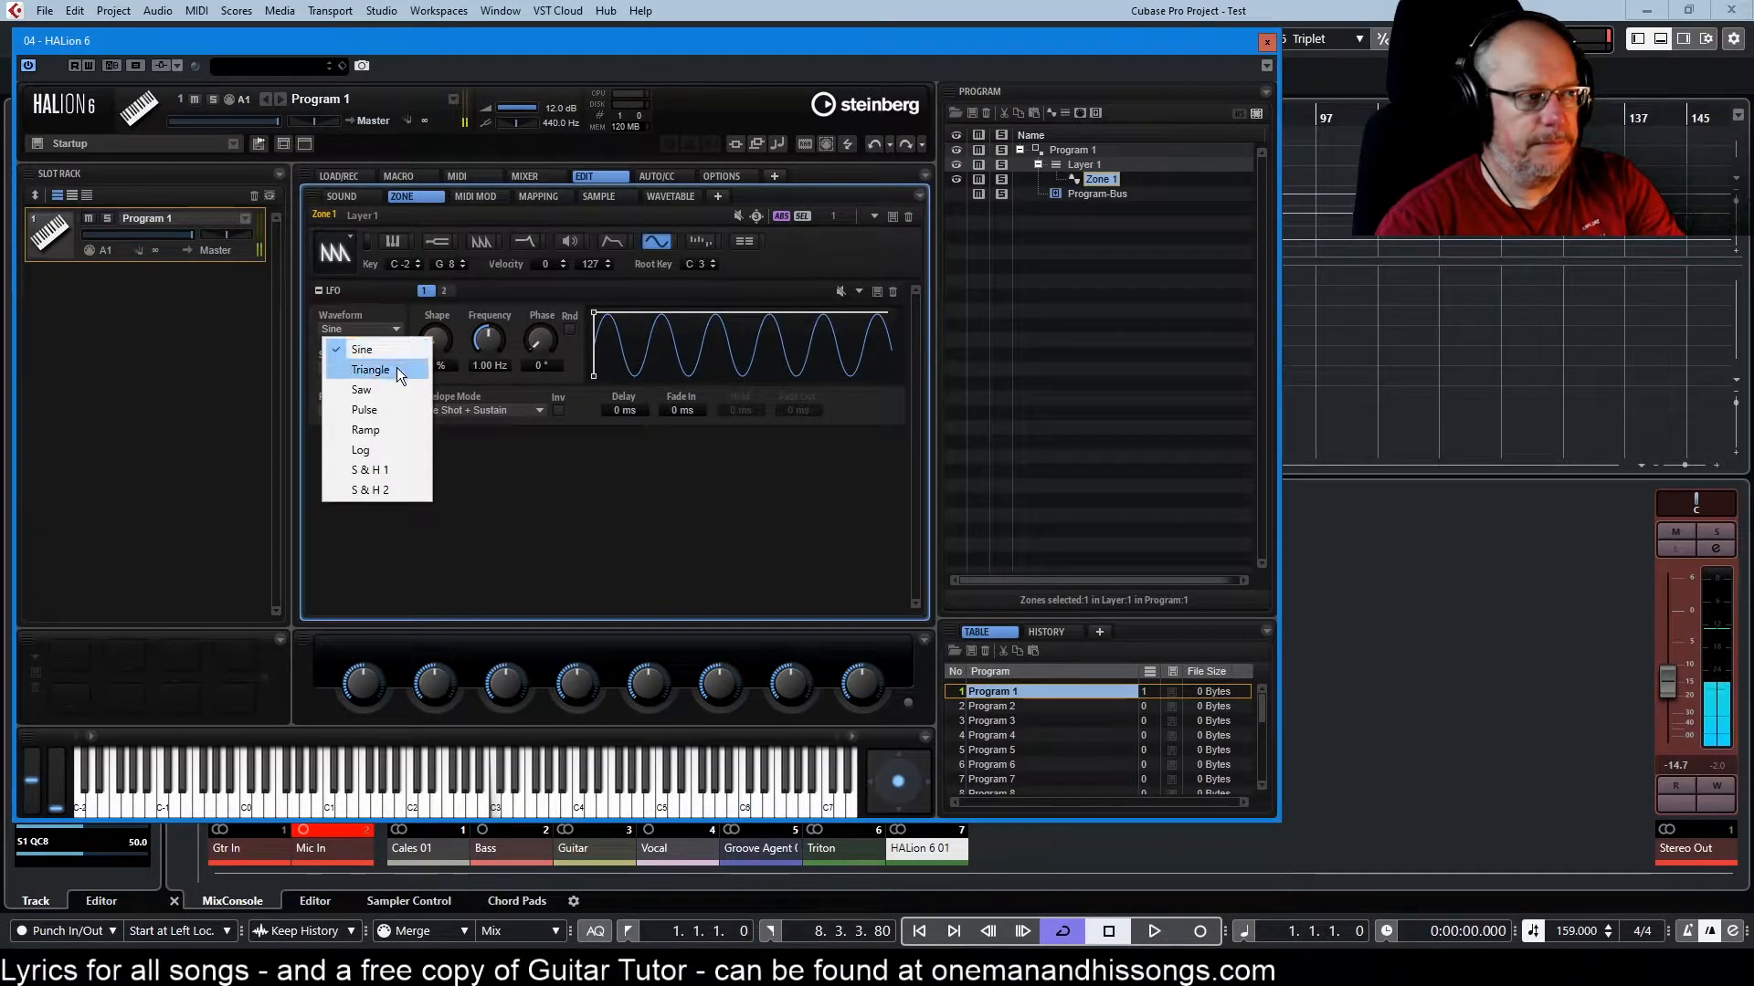
{"action": "left_click", "coordinate": [369, 369]}
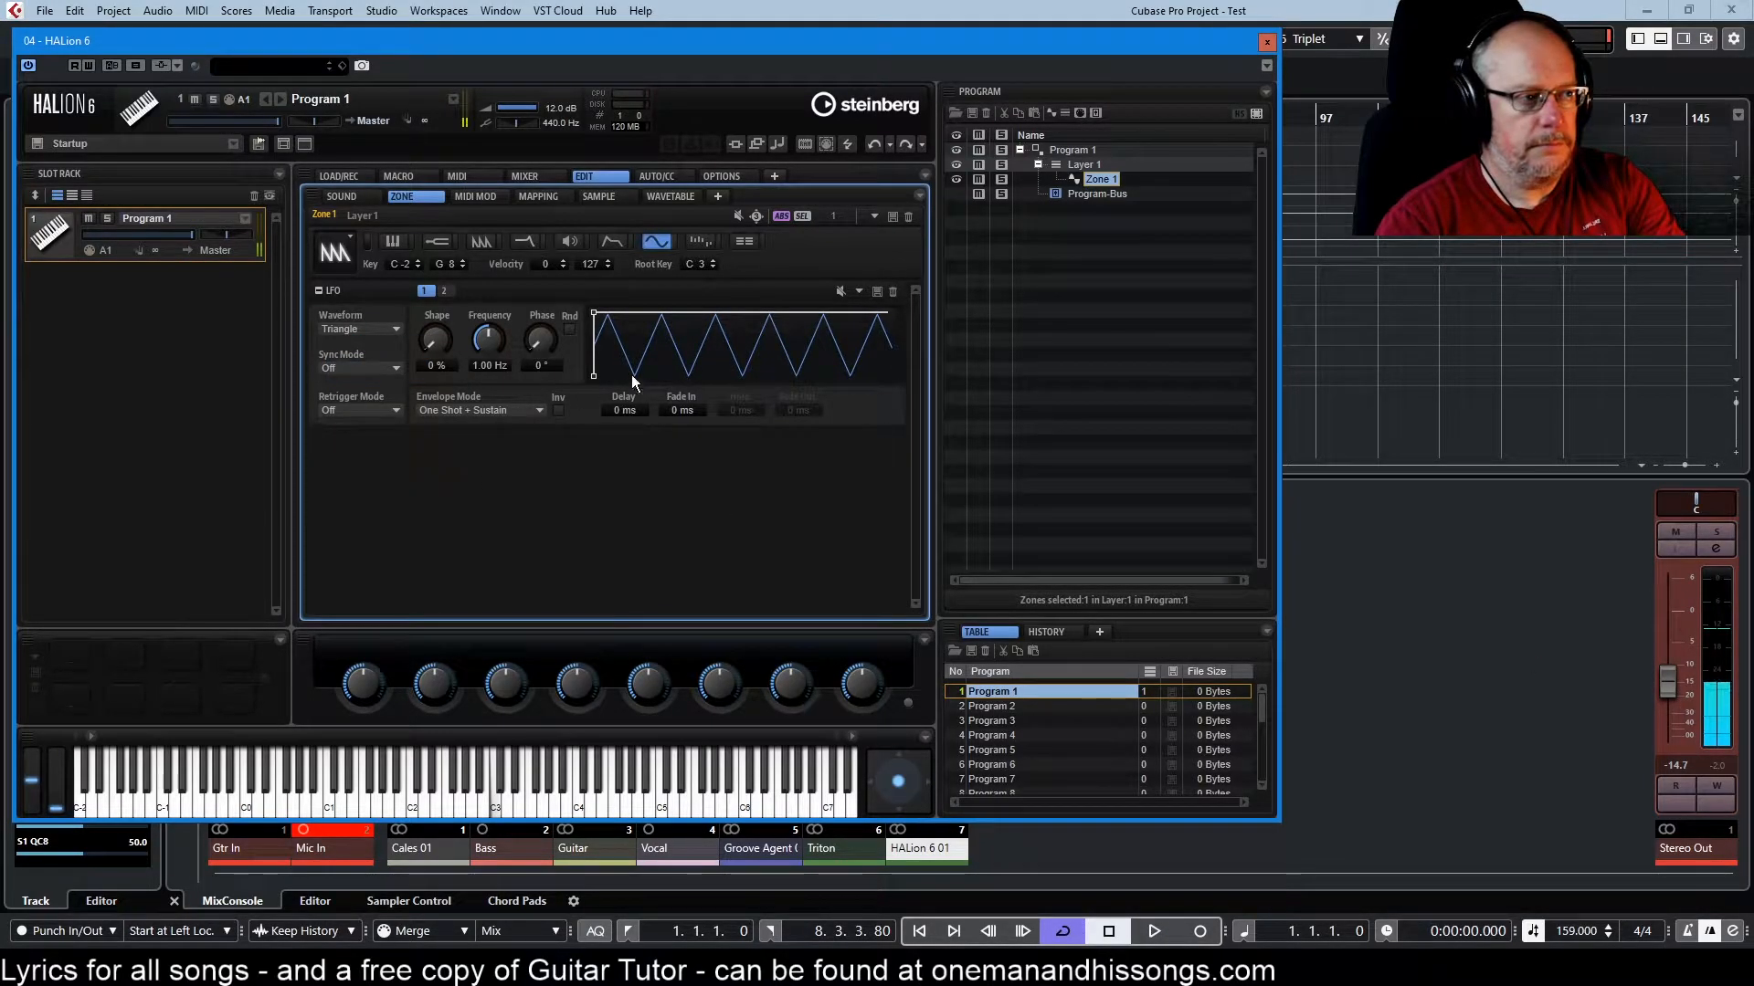
{"action": "left_click", "coordinate": [358, 329]}
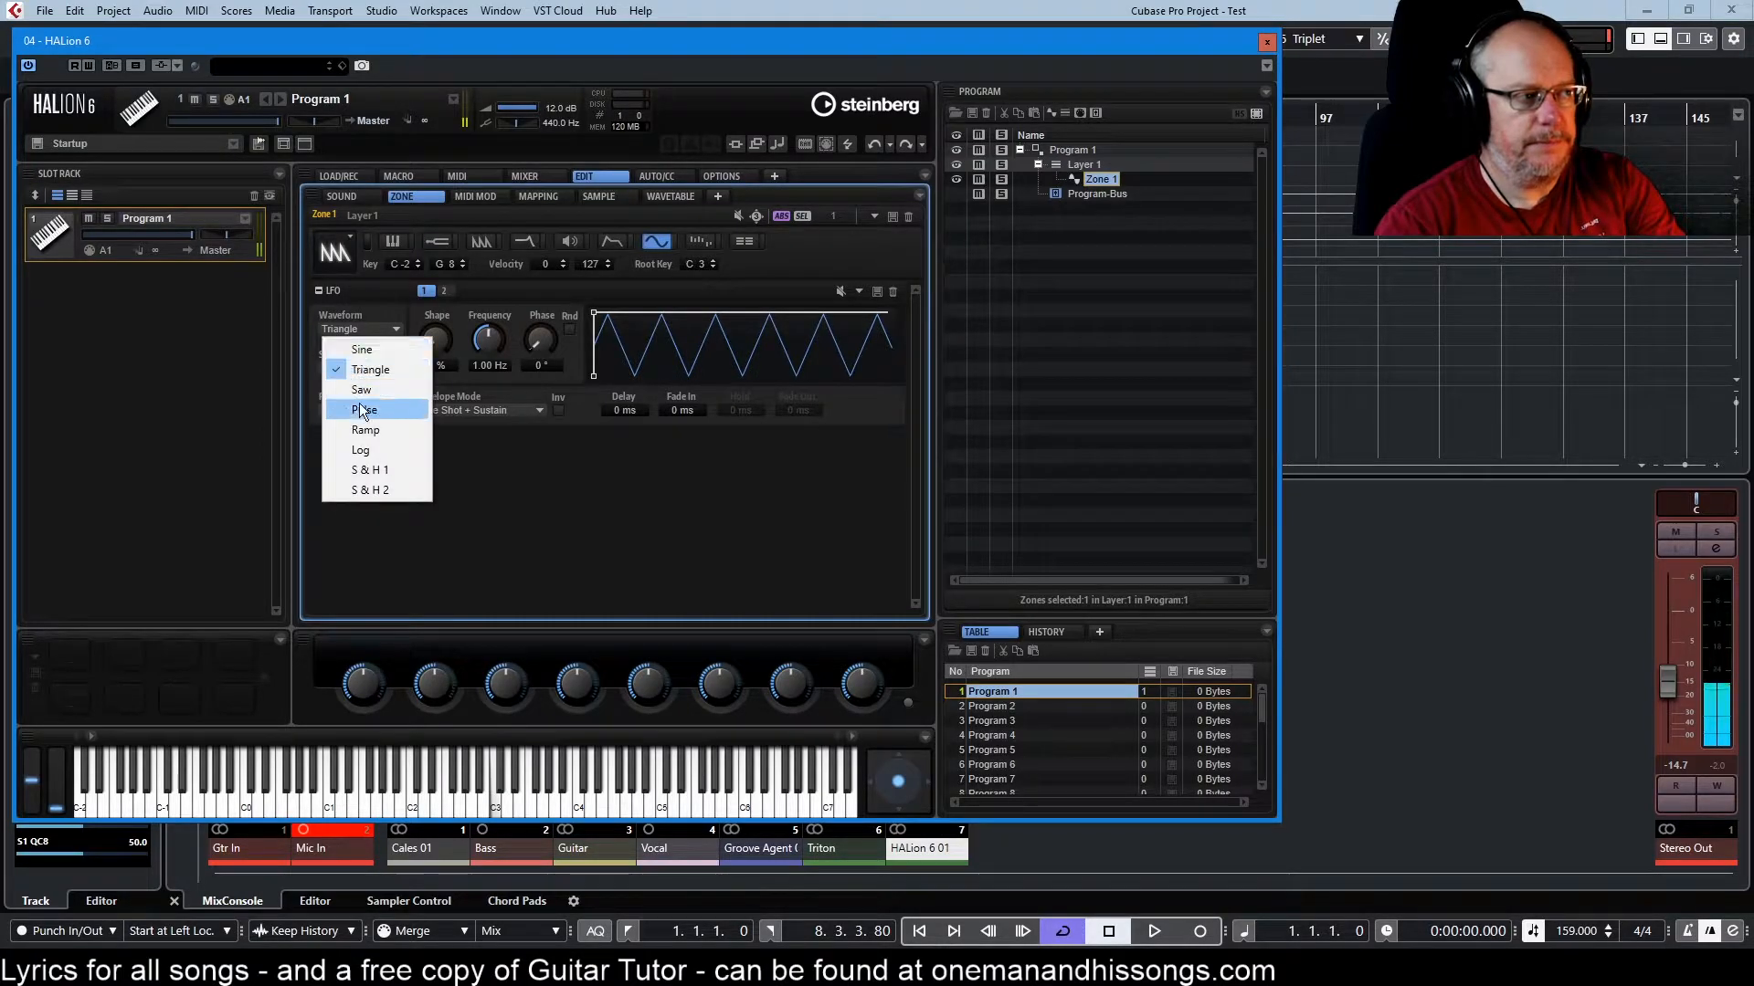
{"action": "left_click", "coordinate": [362, 389]}
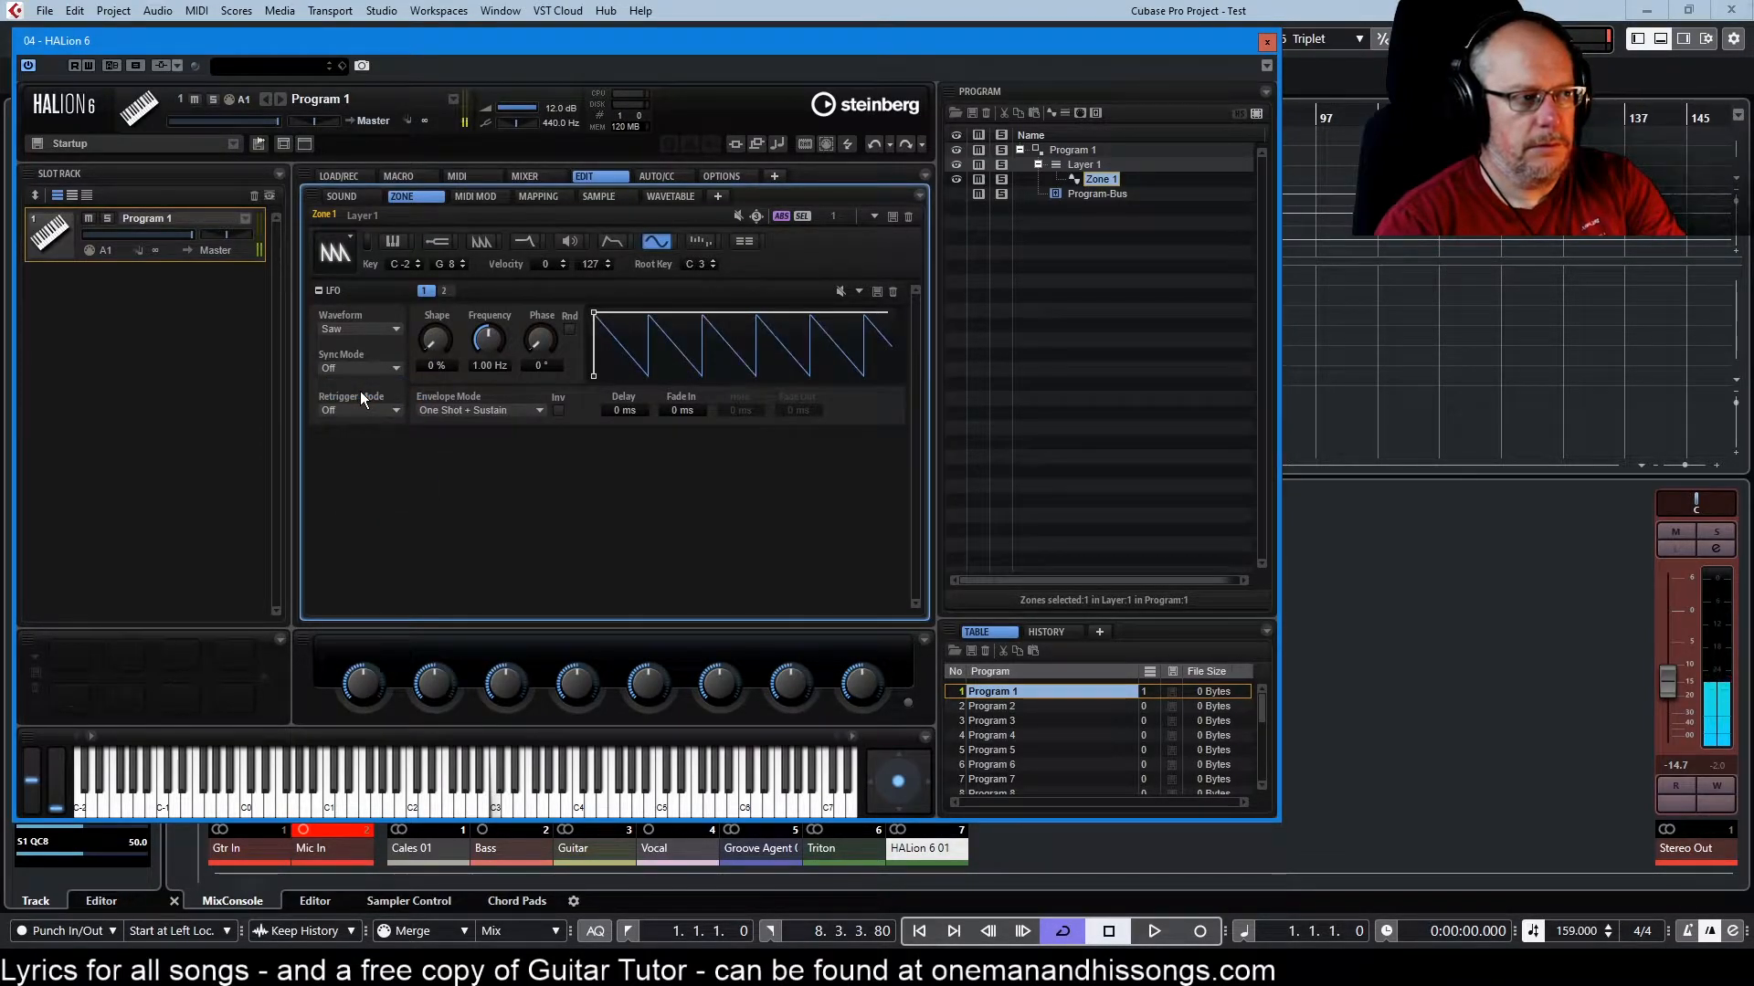
{"action": "left_click", "coordinate": [359, 329]}
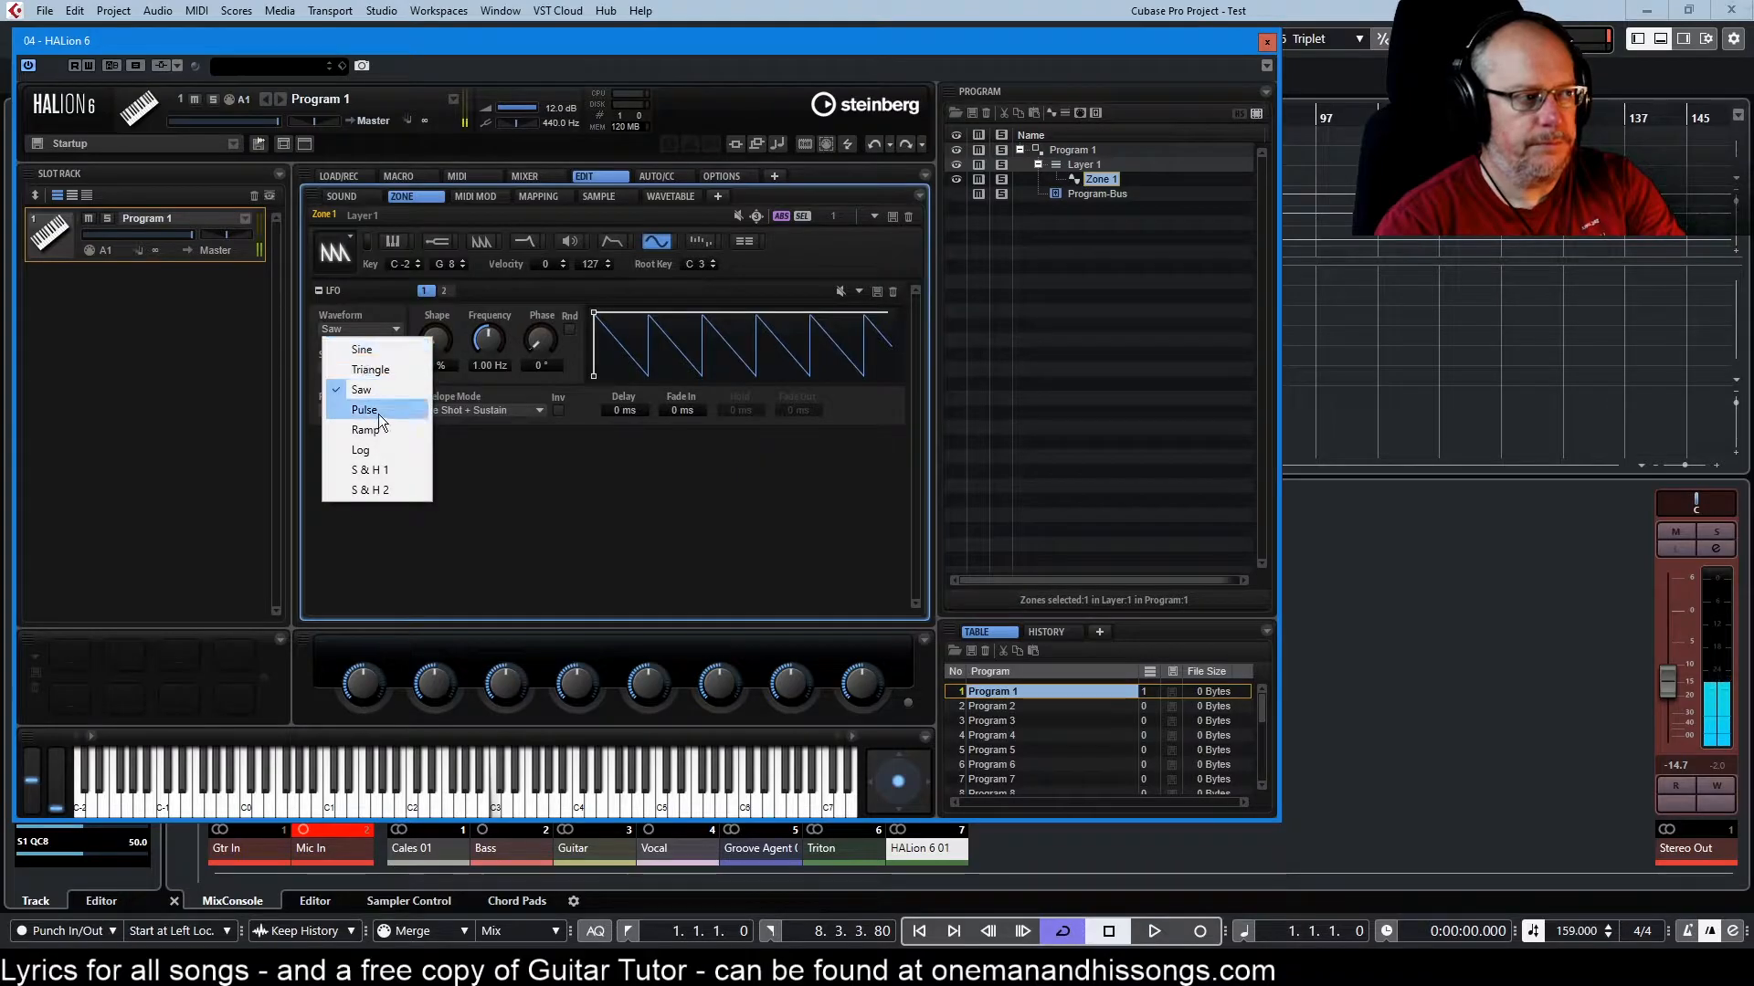
{"action": "left_click", "coordinate": [363, 409]}
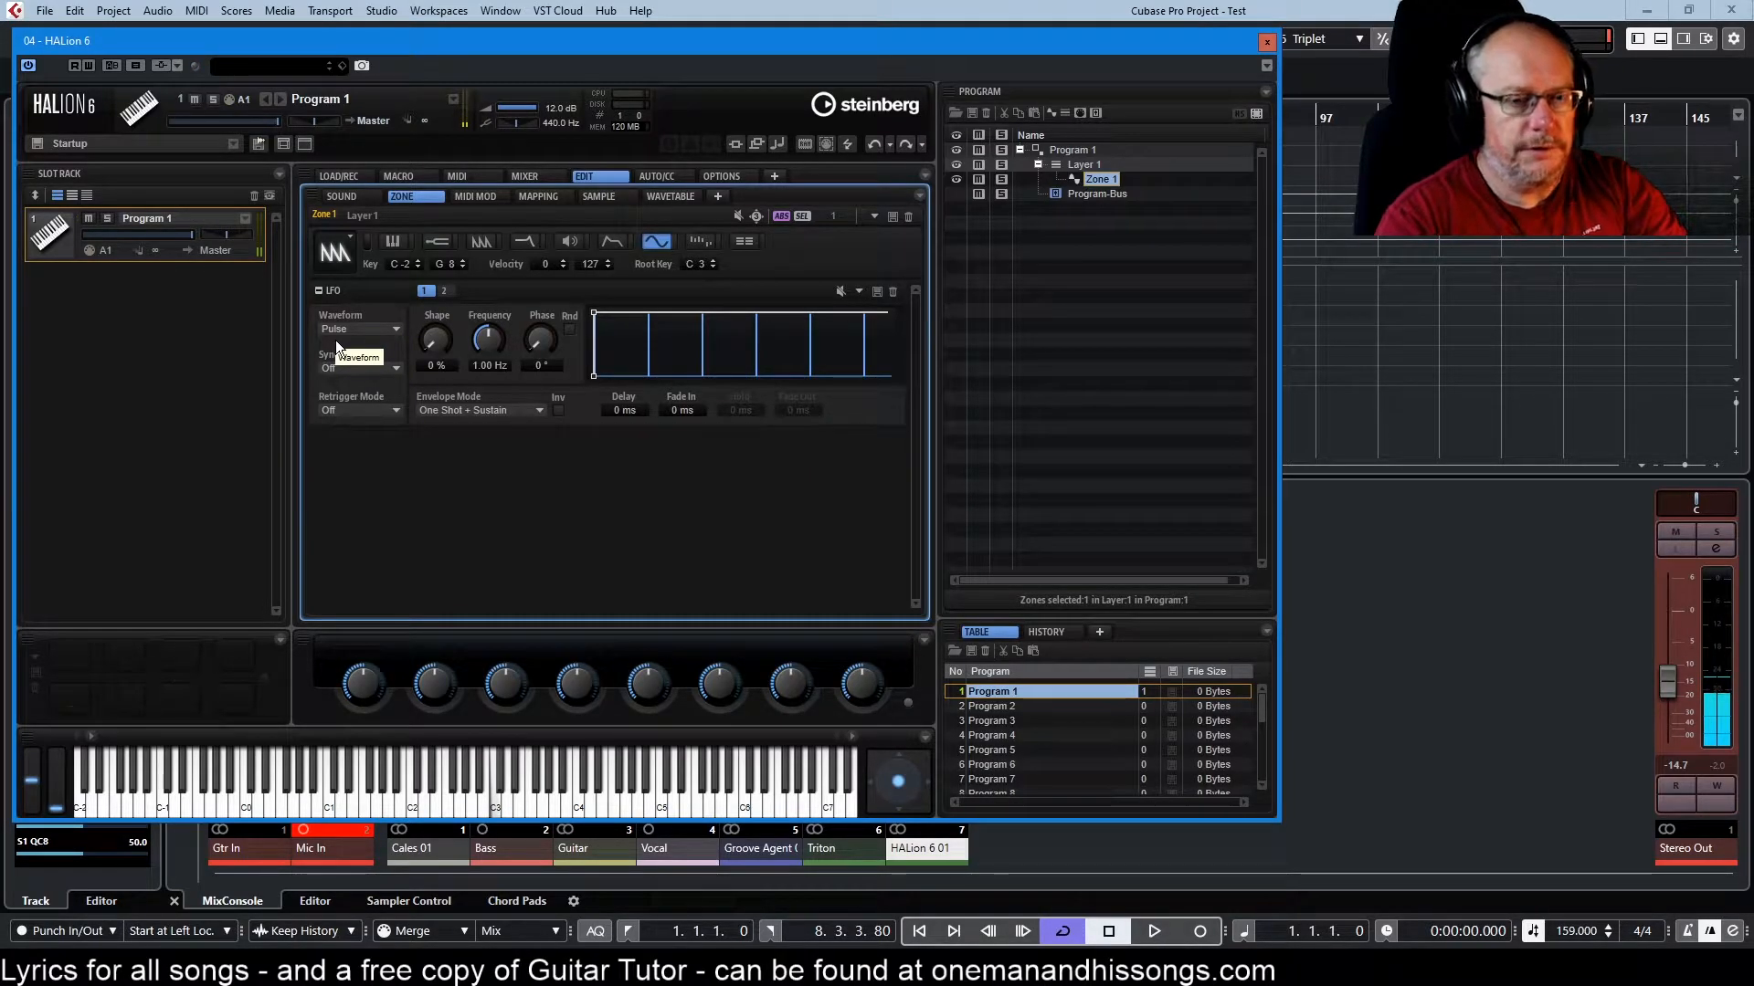
{"action": "mouse_move", "coordinate": [439, 446]}
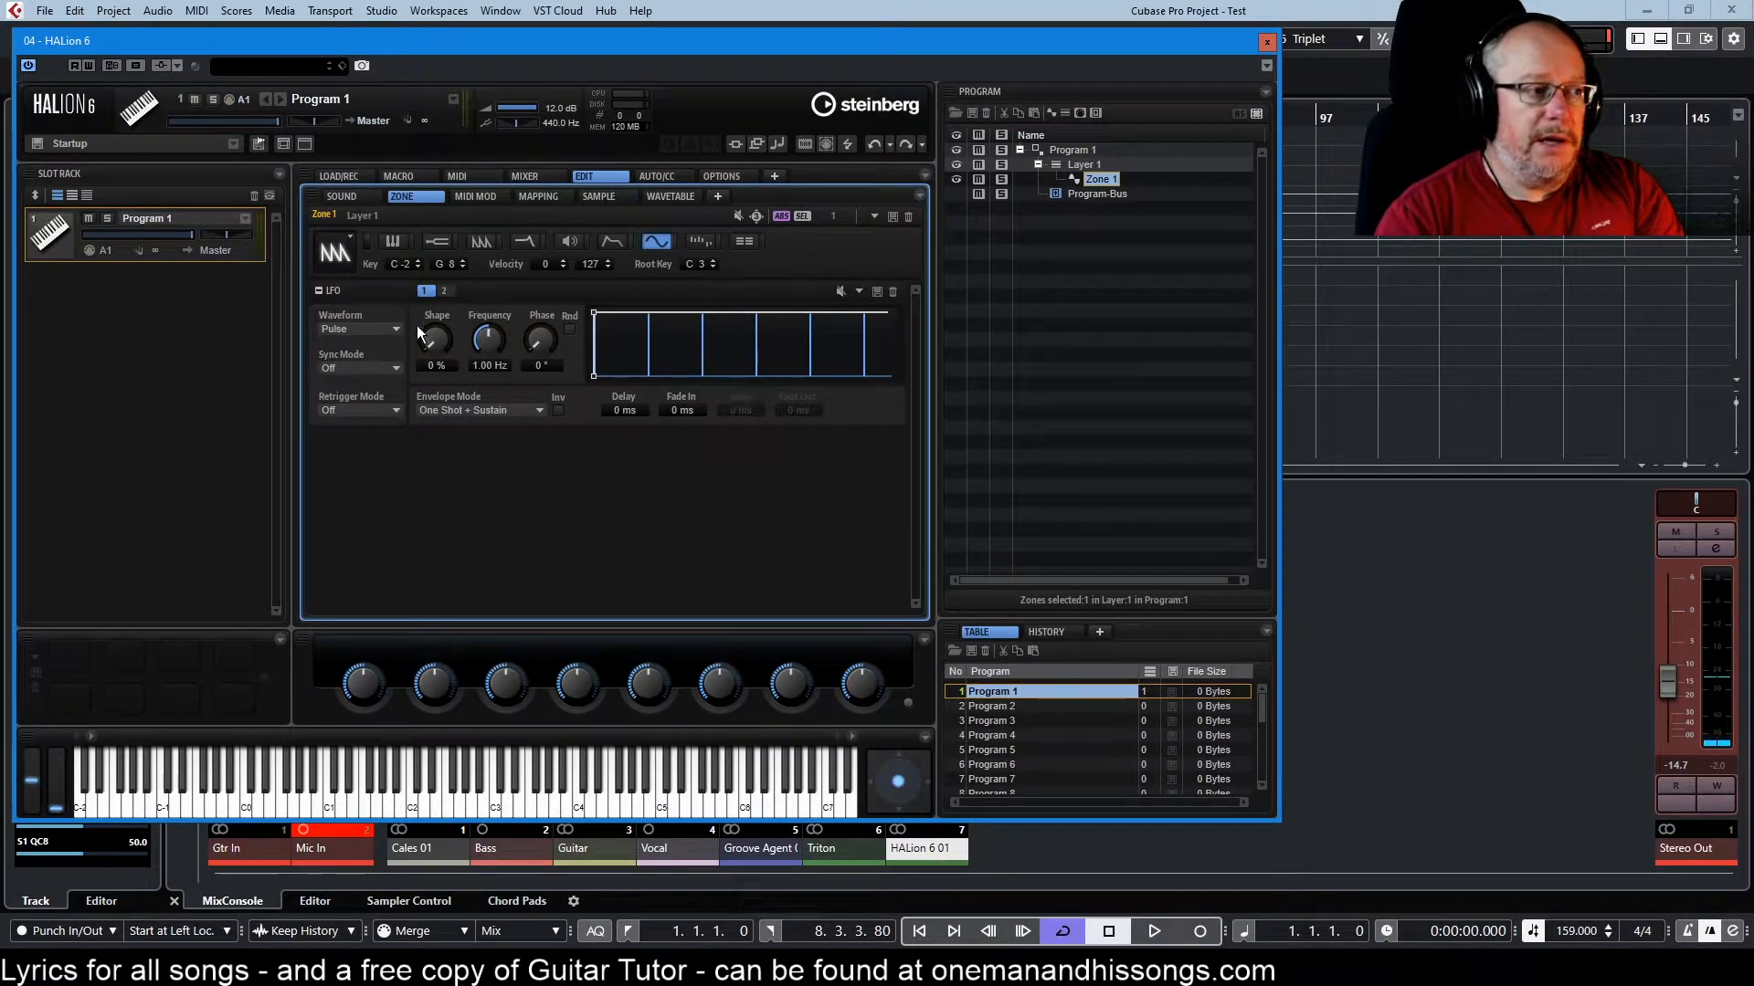
{"action": "mouse_move", "coordinate": [436, 343]}
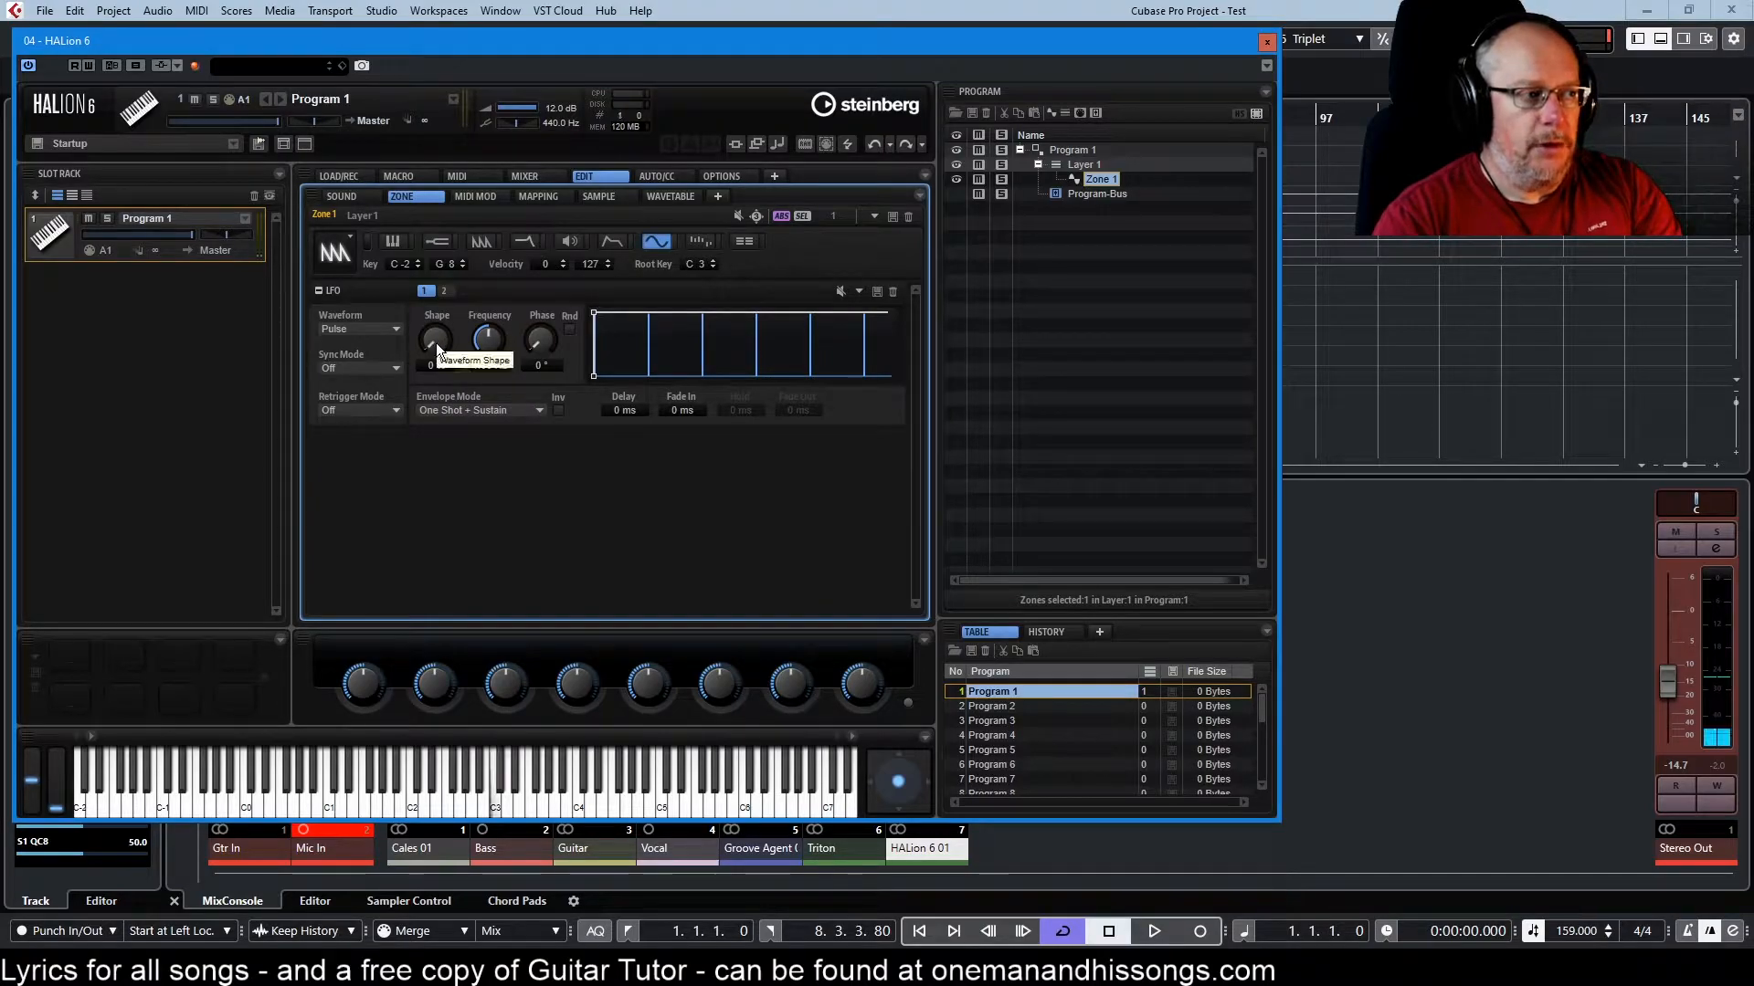
- Set the pulse wave's shape to 50% for an even square wave
{"action": "left_click_drag", "start_coordinate": [435, 339], "coordinate": [435, 326]}
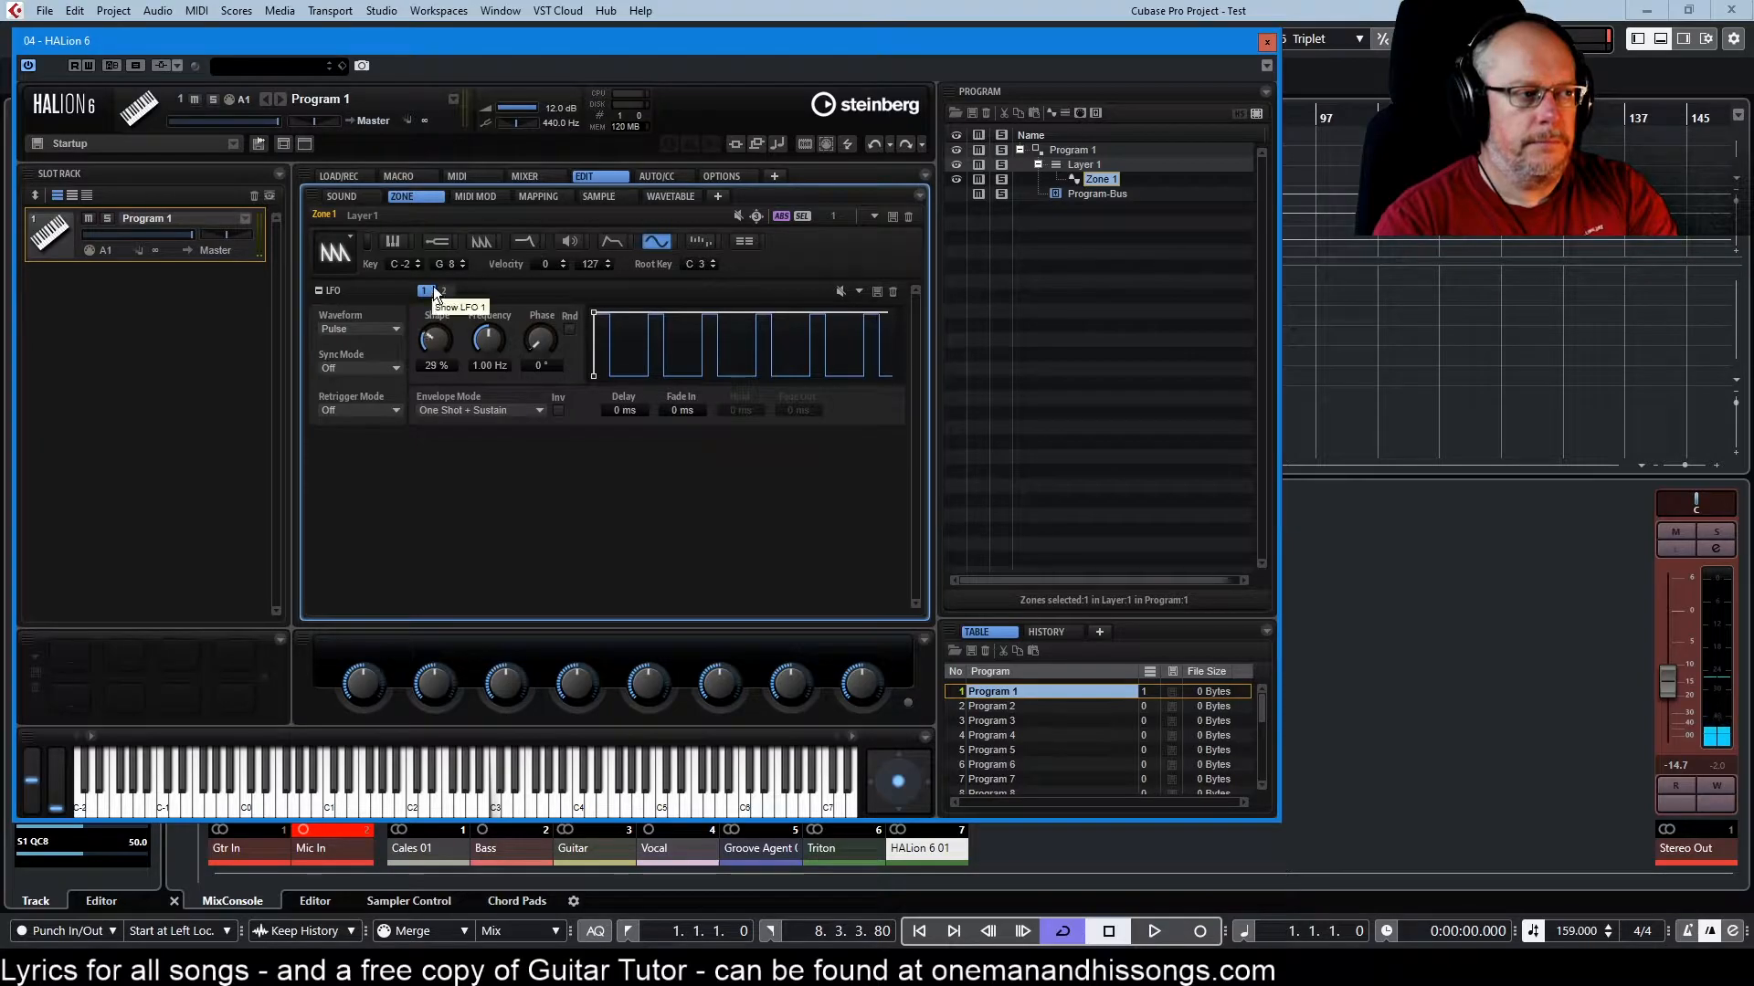
{"action": "left_click_drag", "start_coordinate": [435, 340], "coordinate": [434, 325]}
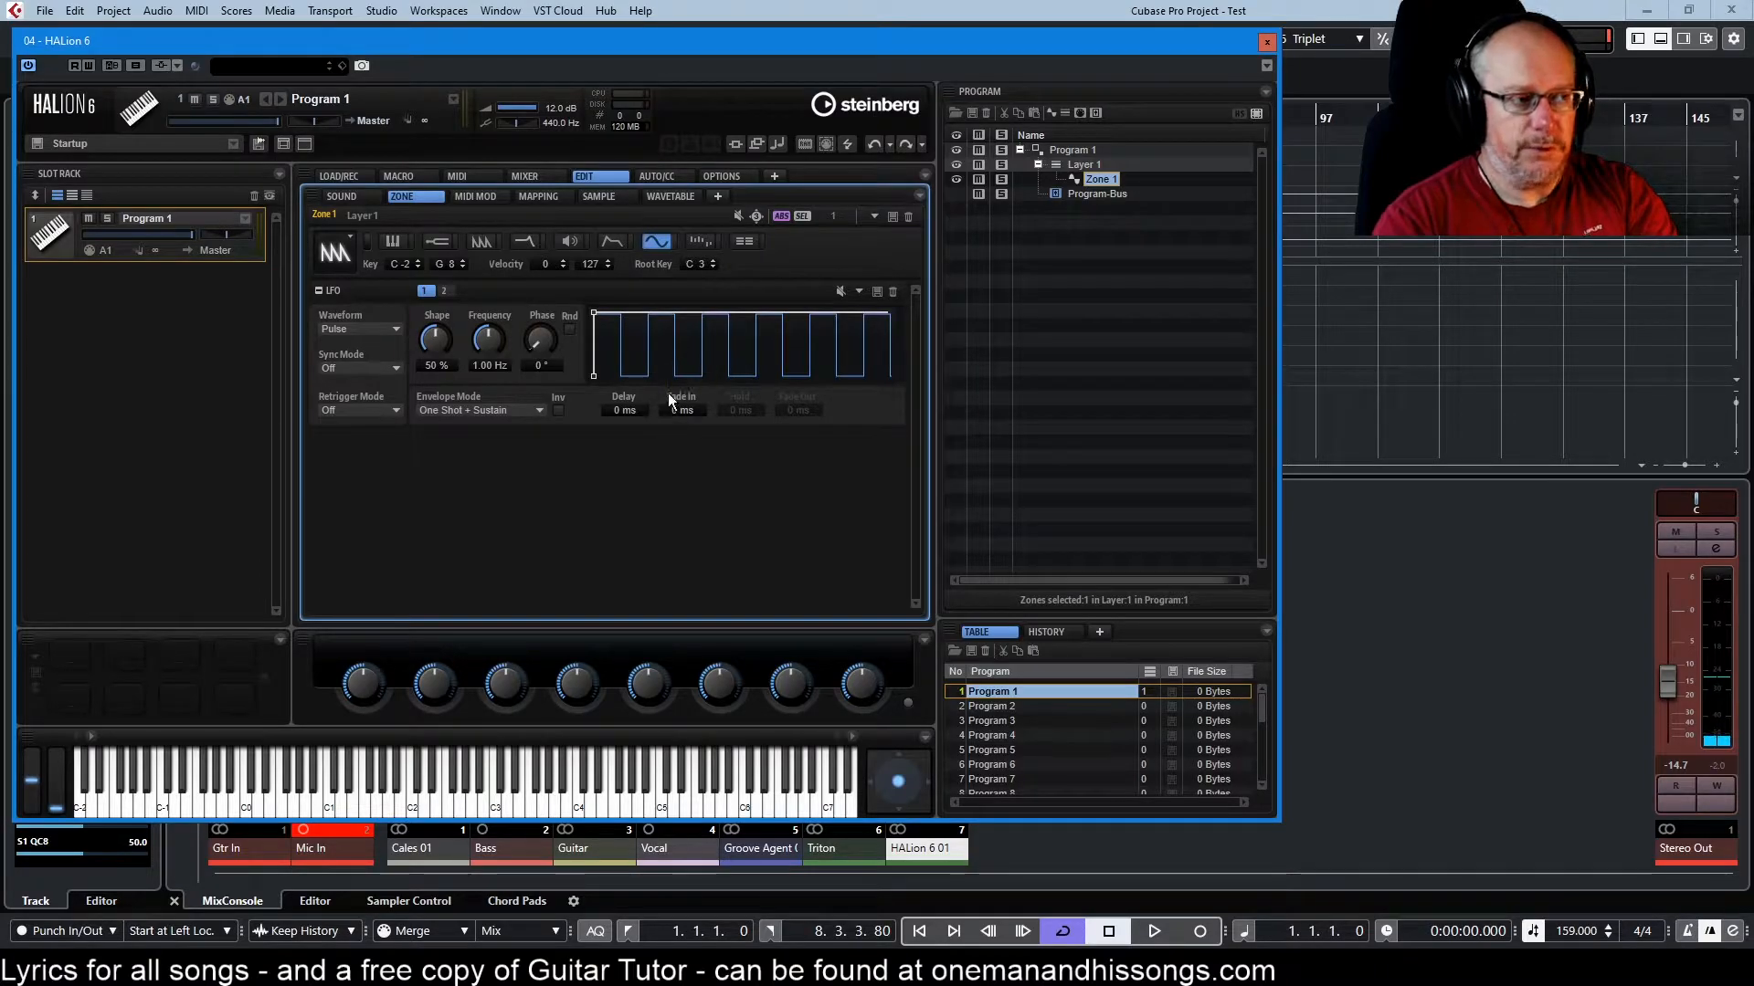
{"action": "mouse_move", "coordinate": [694, 402]}
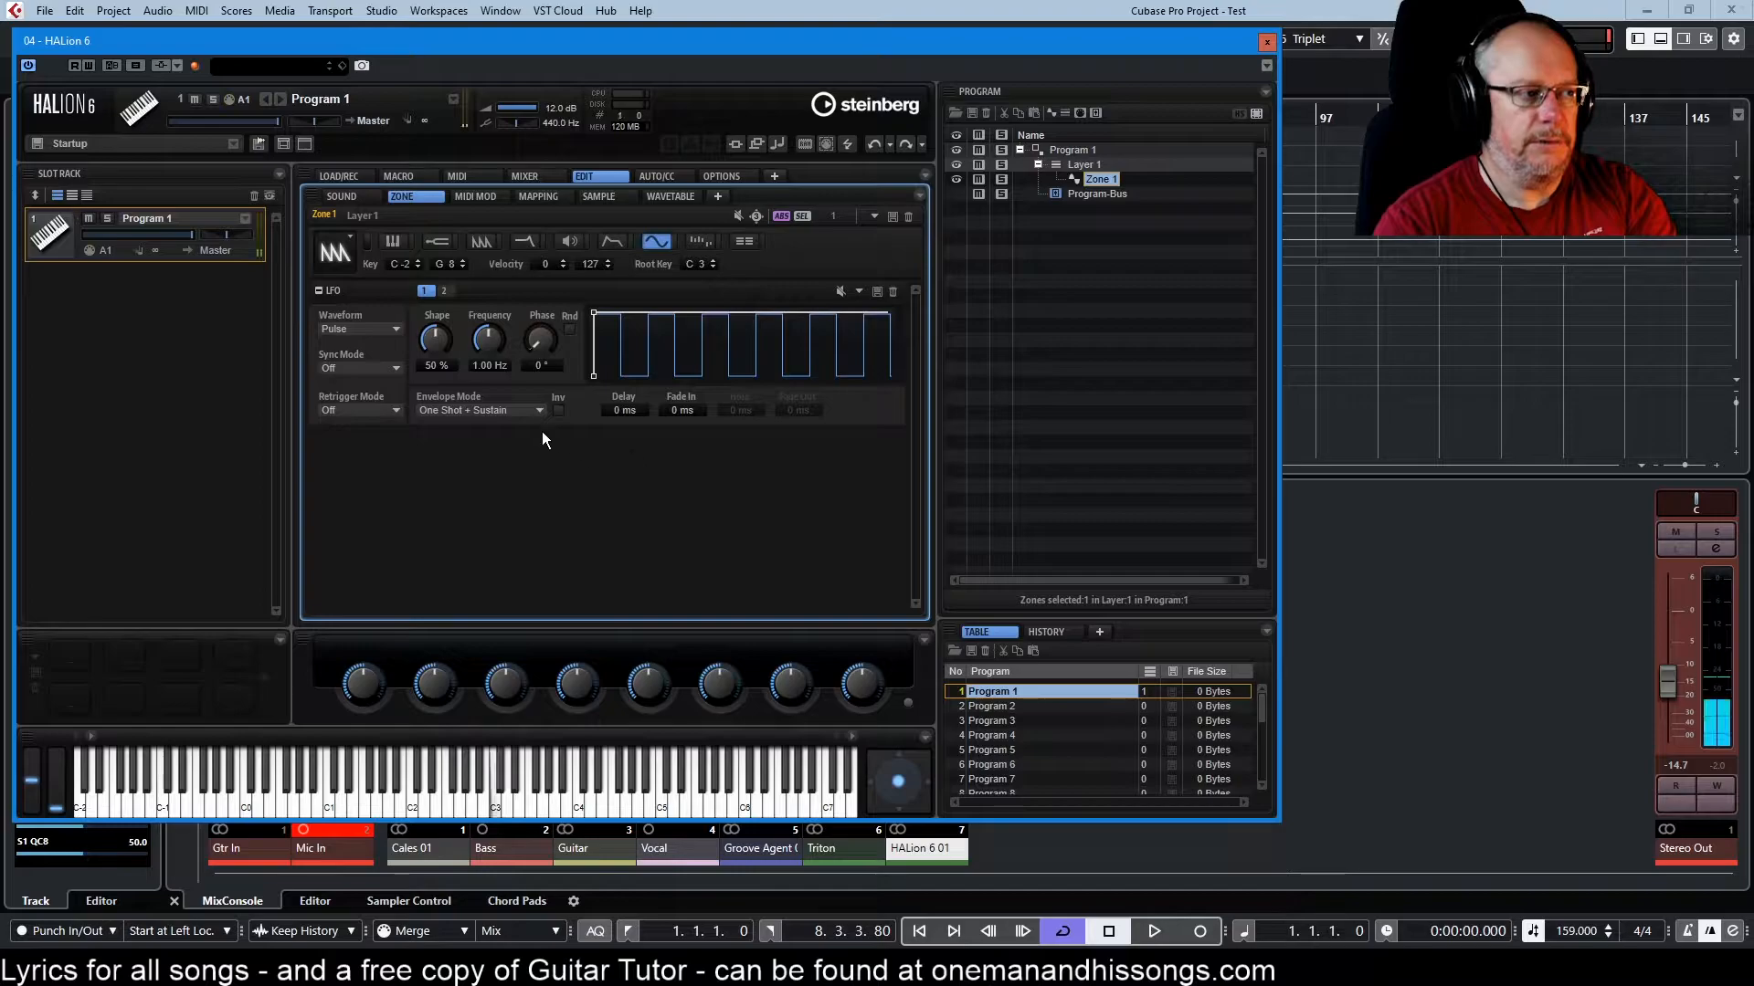
{"action": "mouse_move", "coordinate": [522, 413]}
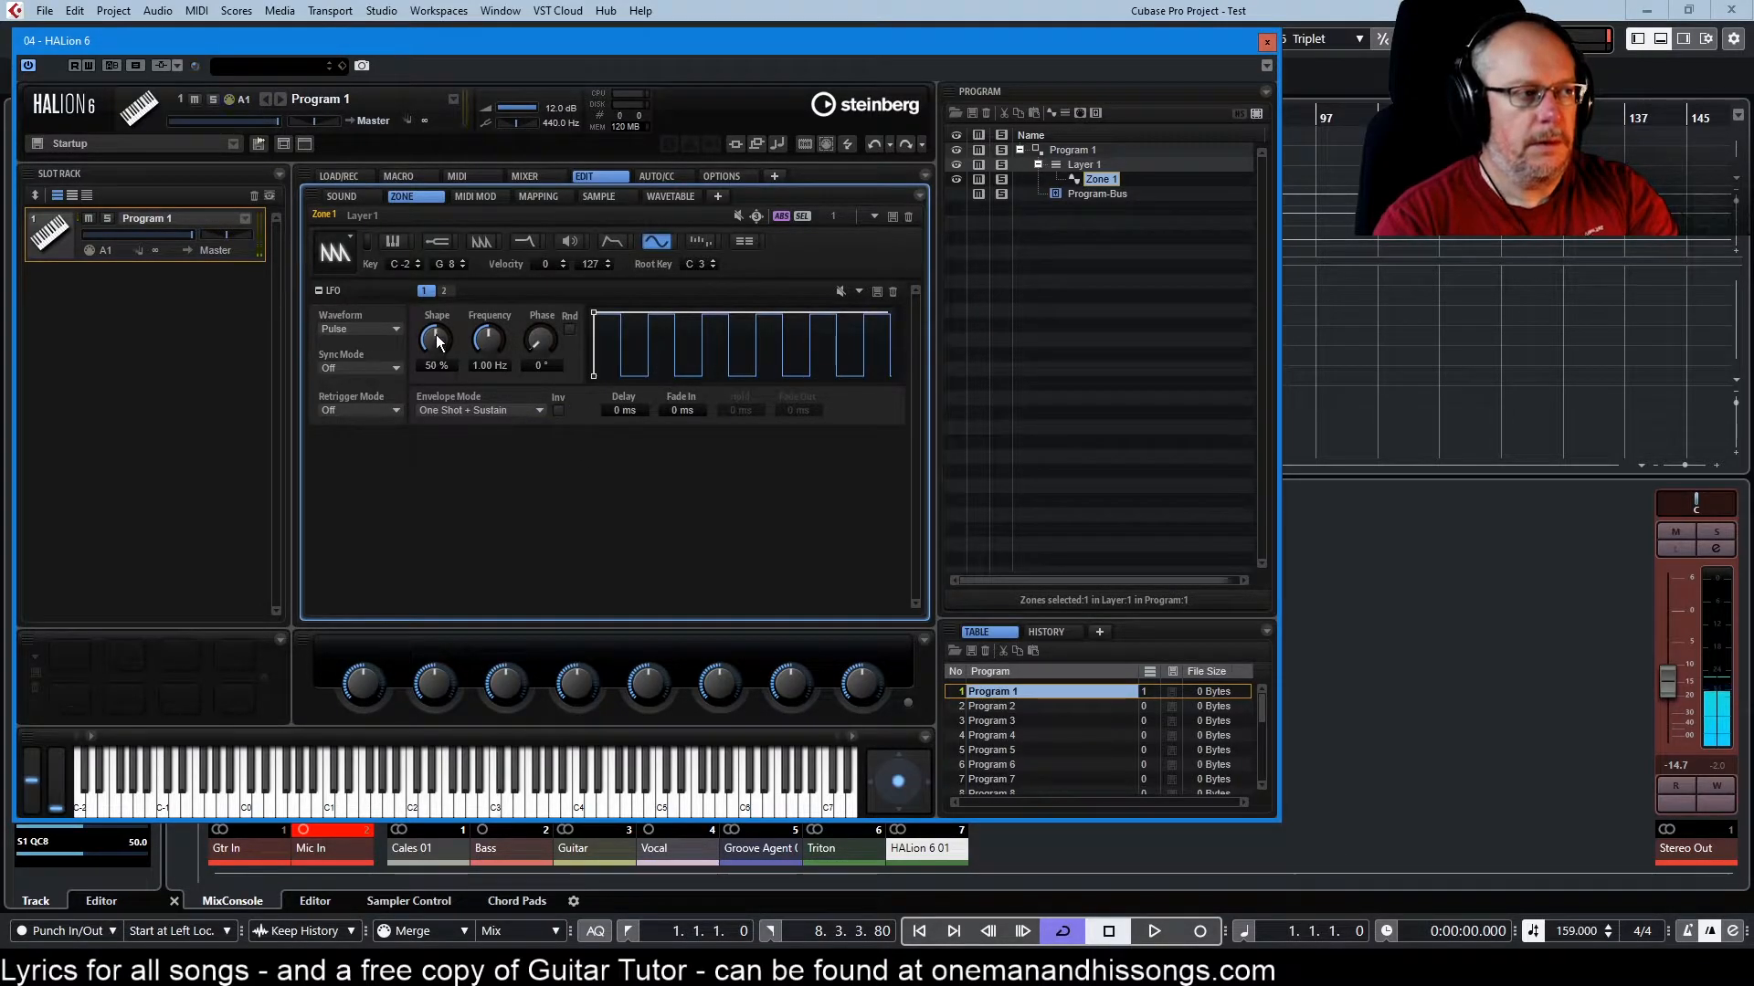
{"action": "mouse_move", "coordinate": [492, 340]}
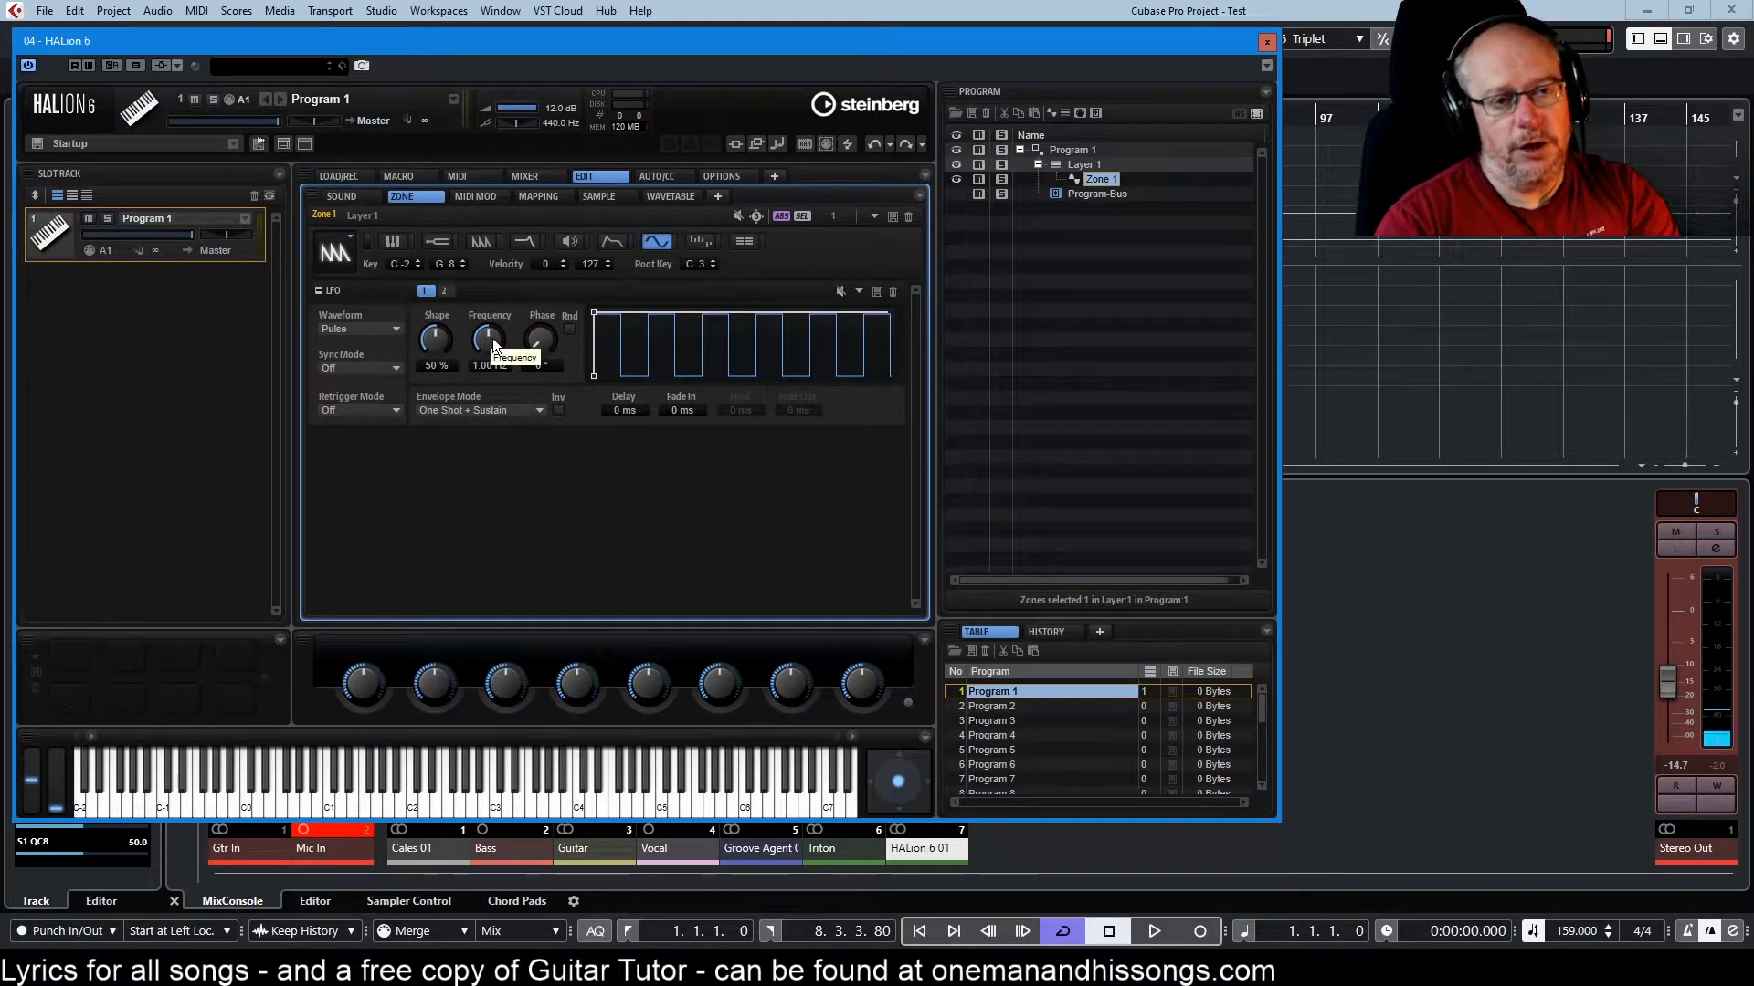
{"action": "left_click_drag", "start_coordinate": [490, 338], "coordinate": [489, 326]}
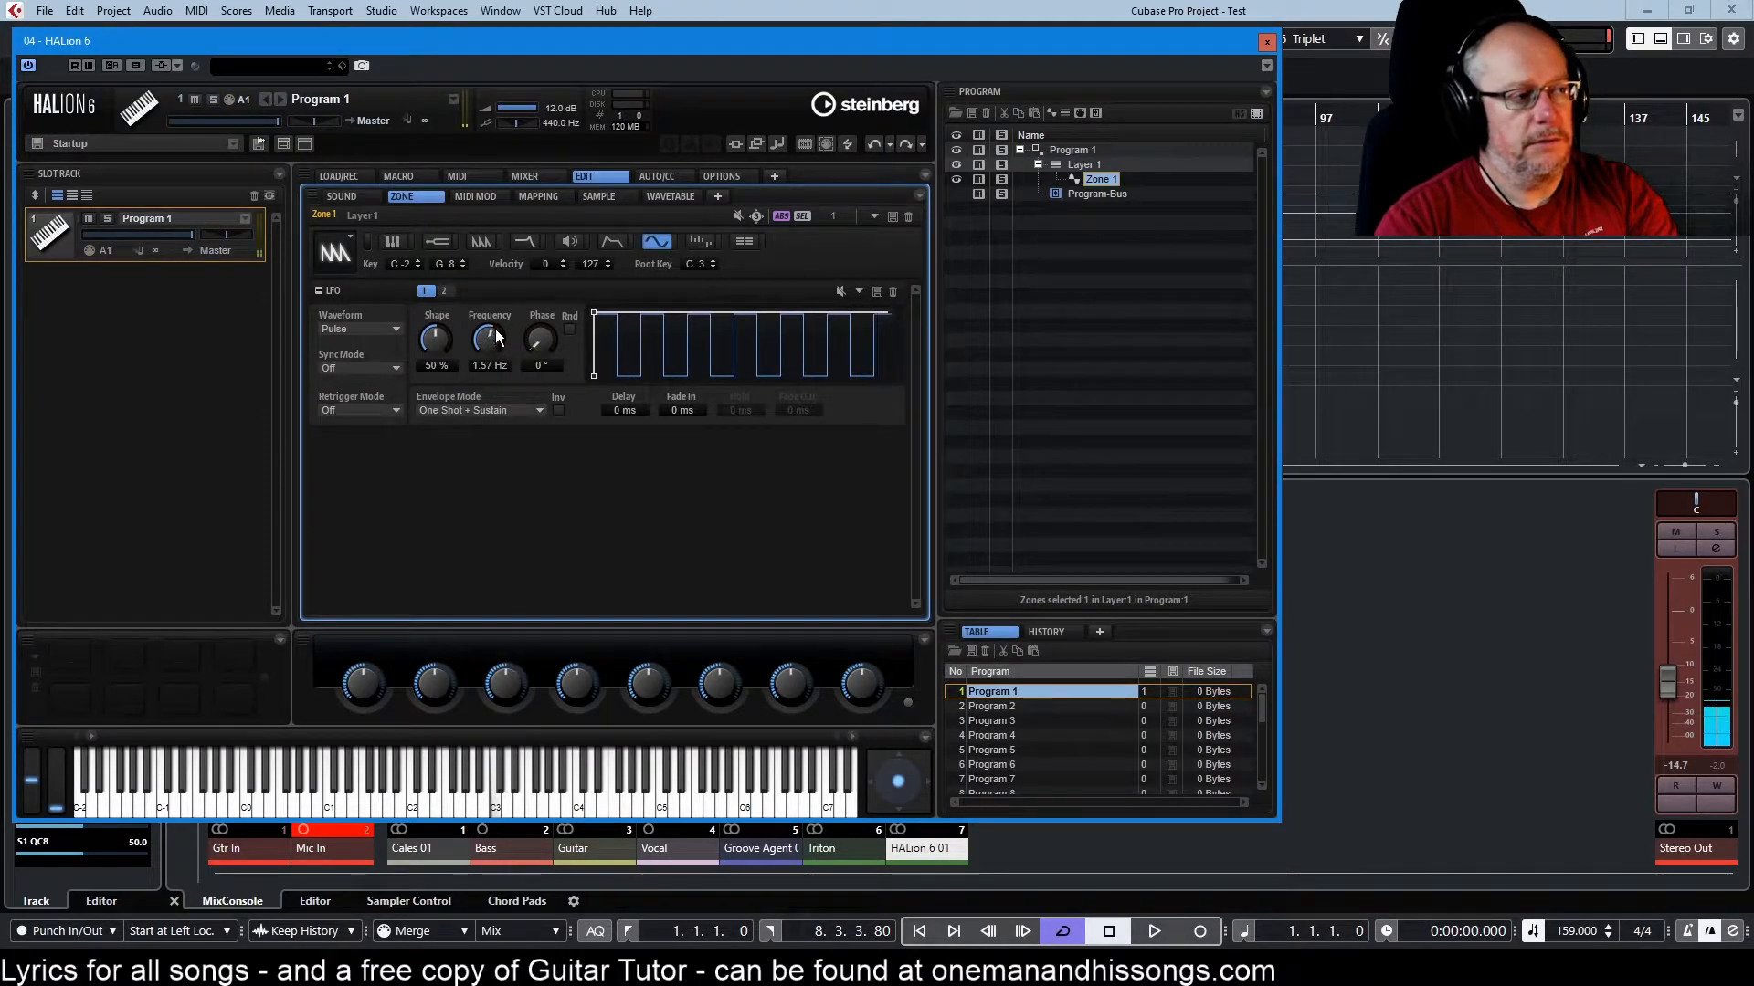
{"action": "left_click_drag", "start_coordinate": [489, 340], "coordinate": [489, 302]}
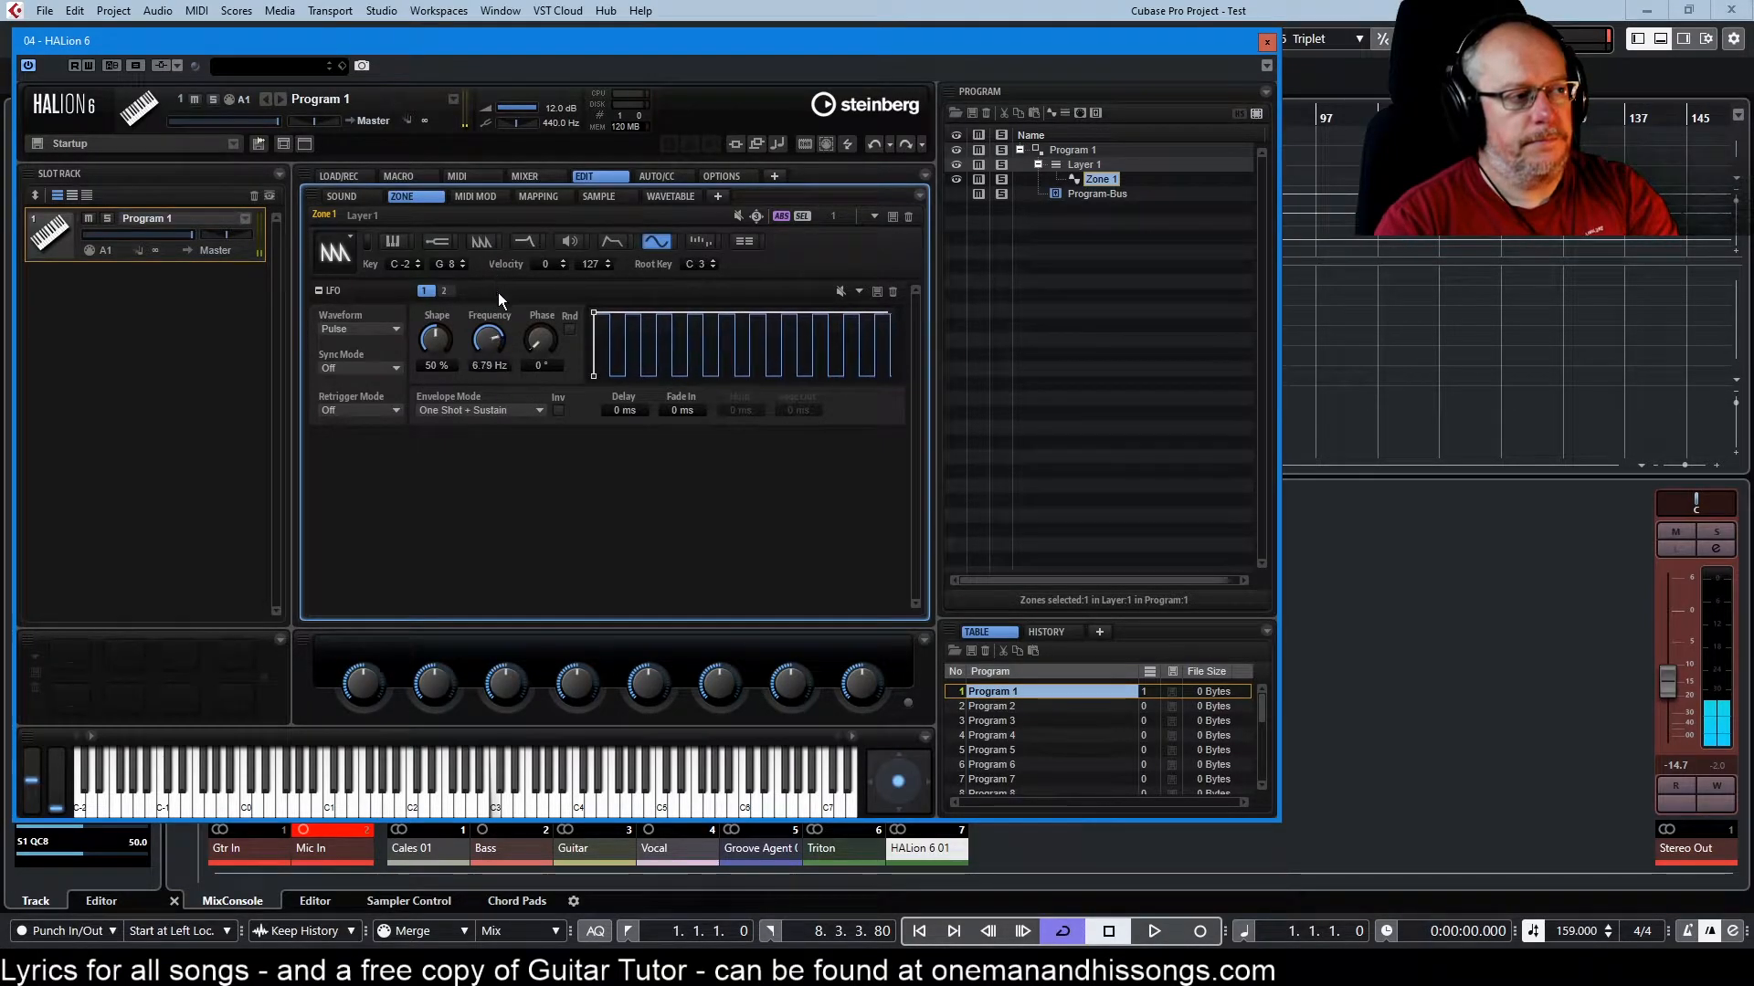
{"action": "left_click_drag", "start_coordinate": [490, 340], "coordinate": [490, 369]}
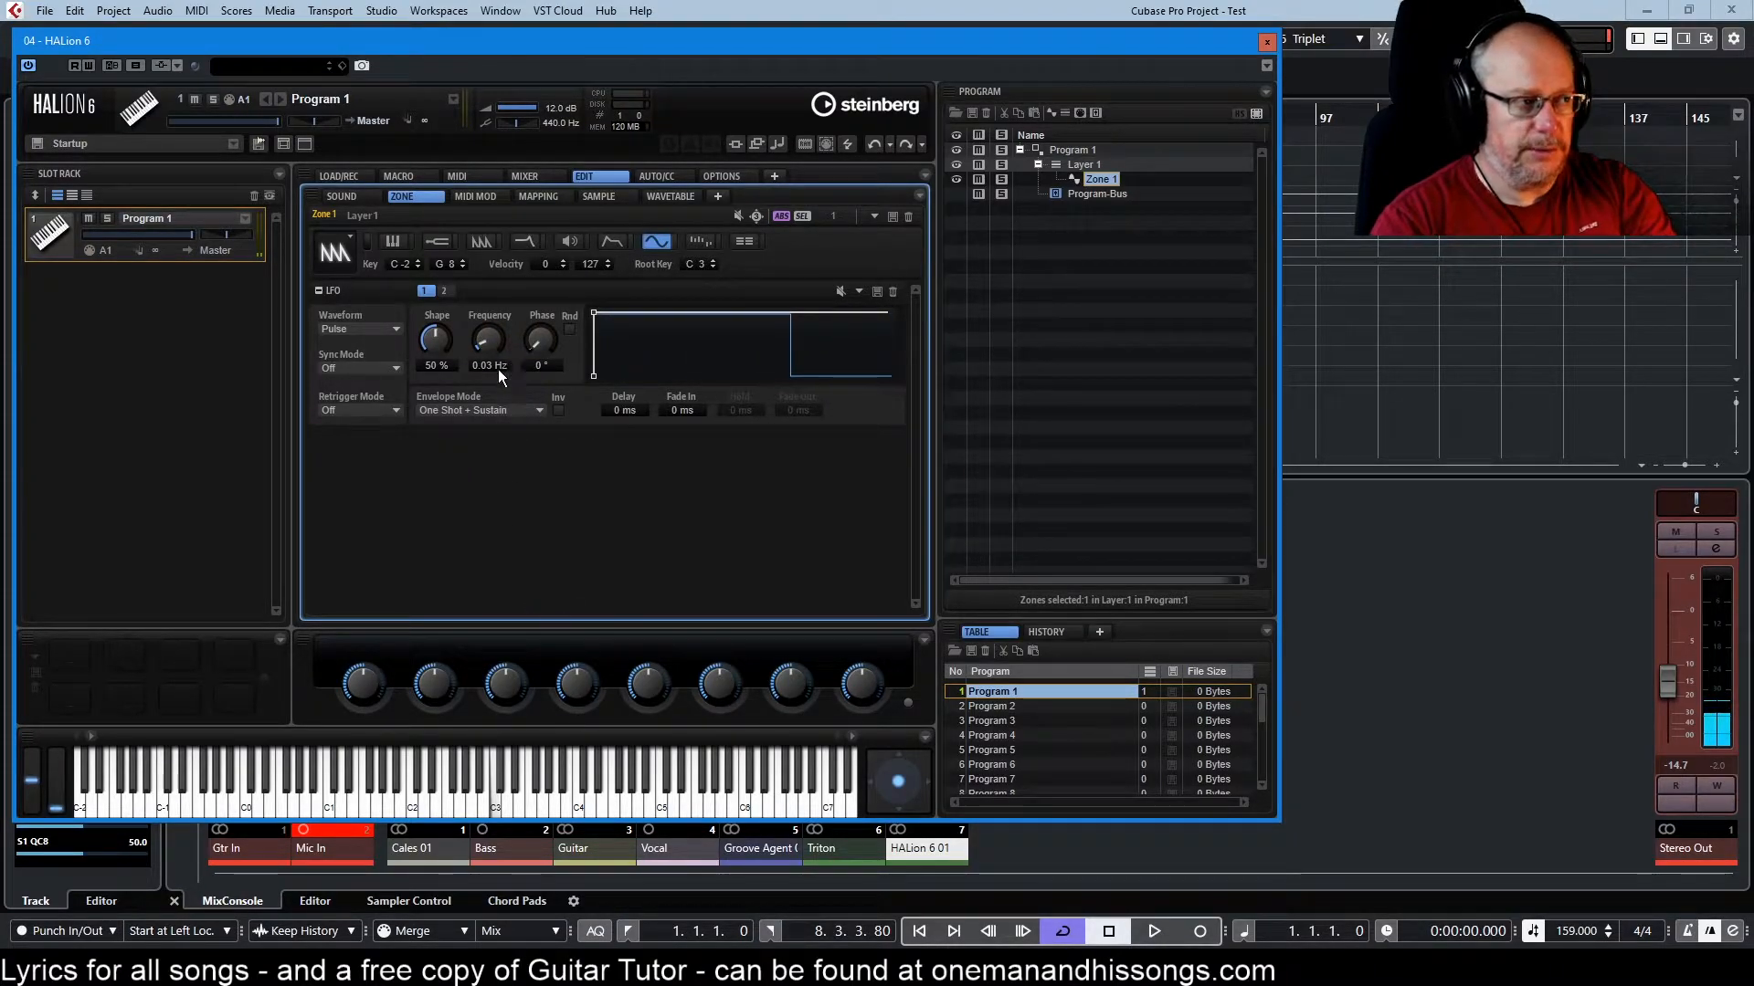
{"action": "mouse_move", "coordinate": [489, 345]}
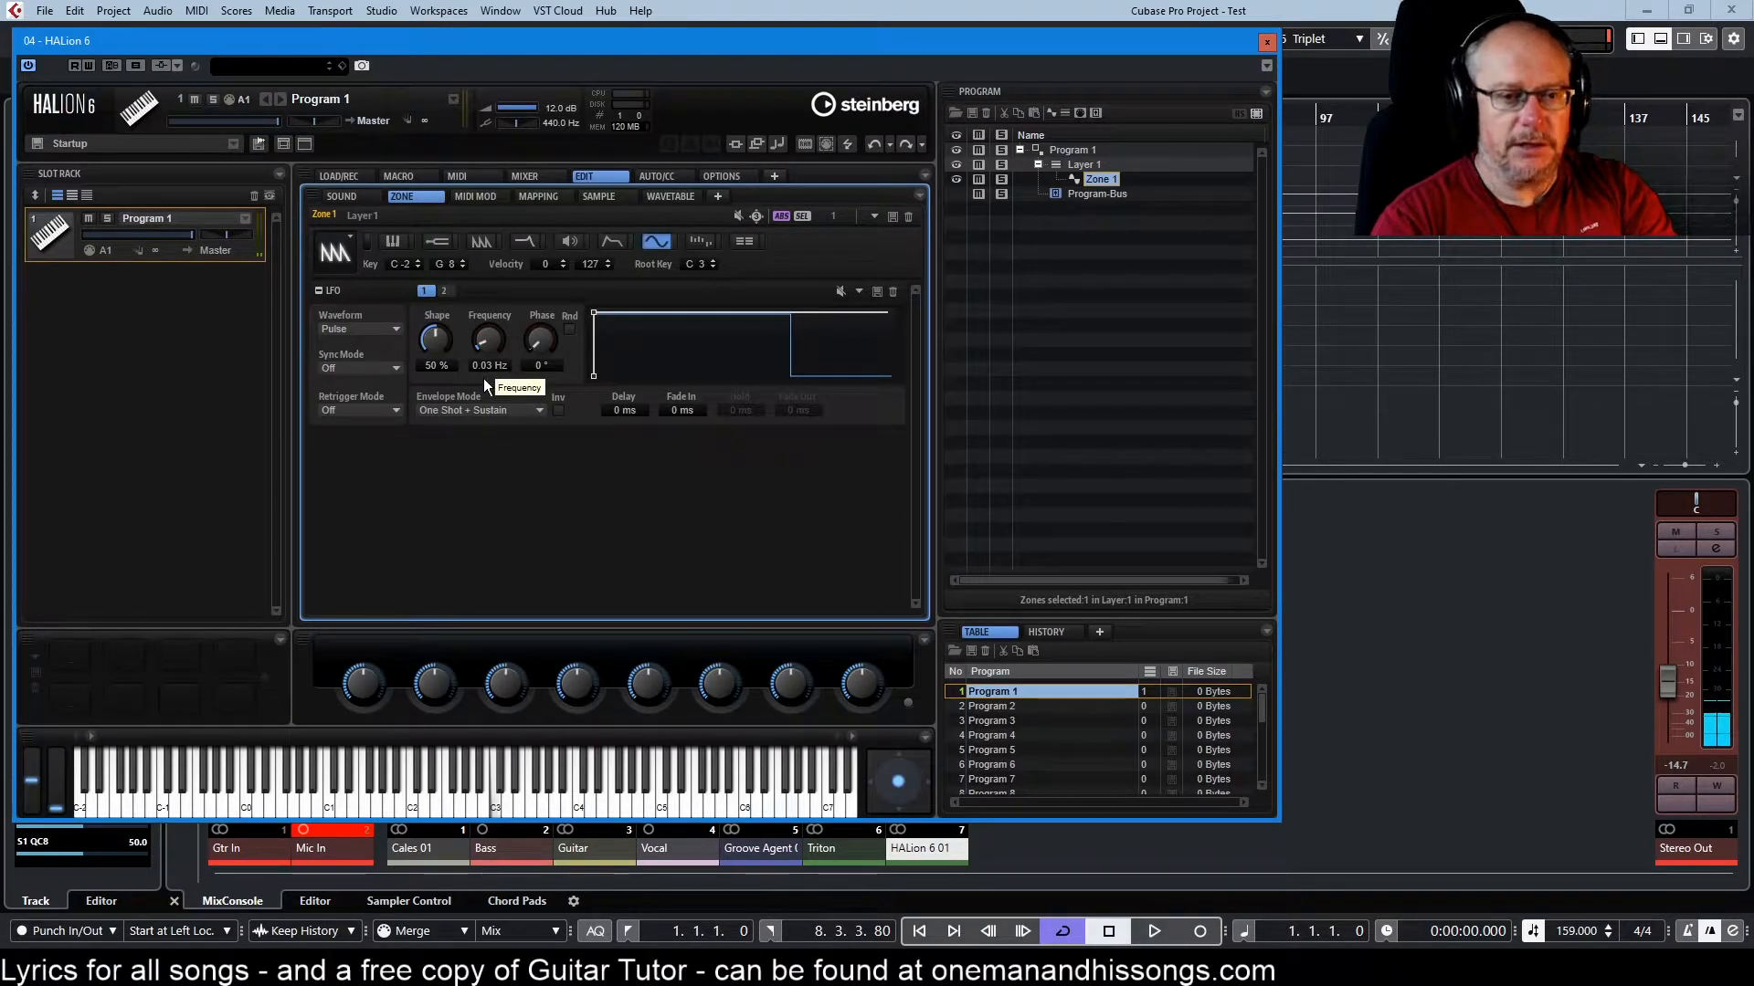
{"action": "left_click_drag", "start_coordinate": [490, 342], "coordinate": [489, 318]}
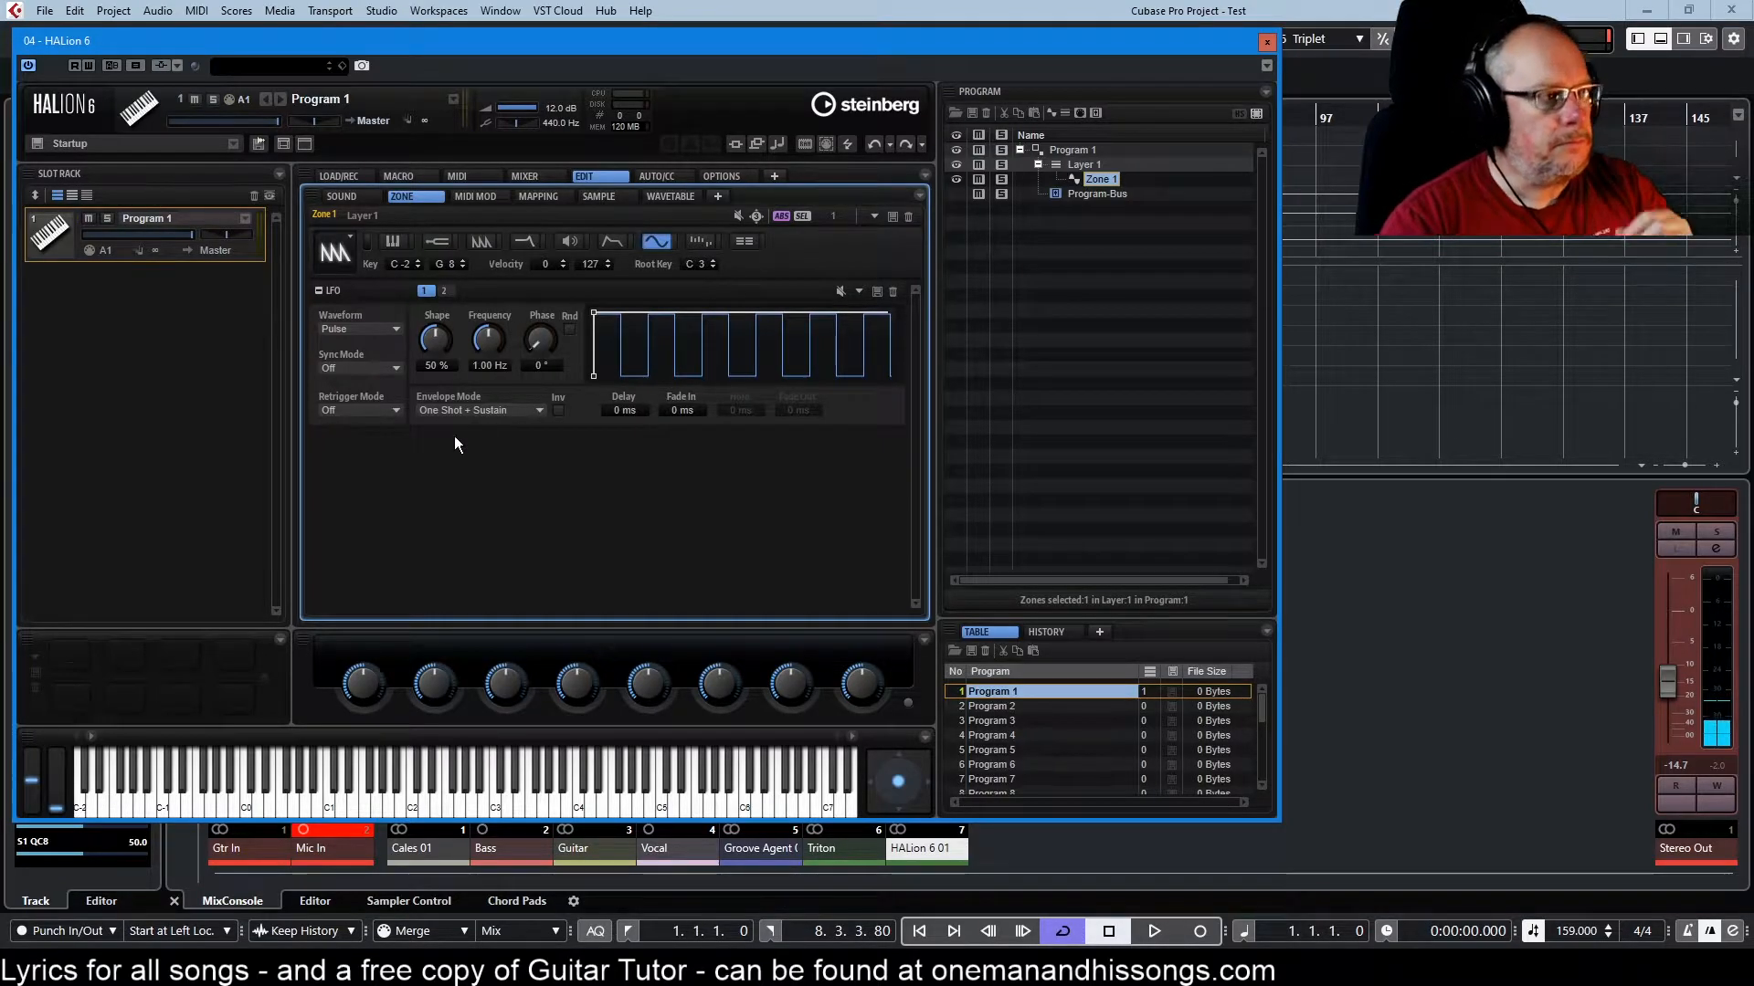
- Switch LFO 1 to a Ramp wave, reshape its curve, then choose Triangle
{"action": "left_click", "coordinate": [360, 329]}
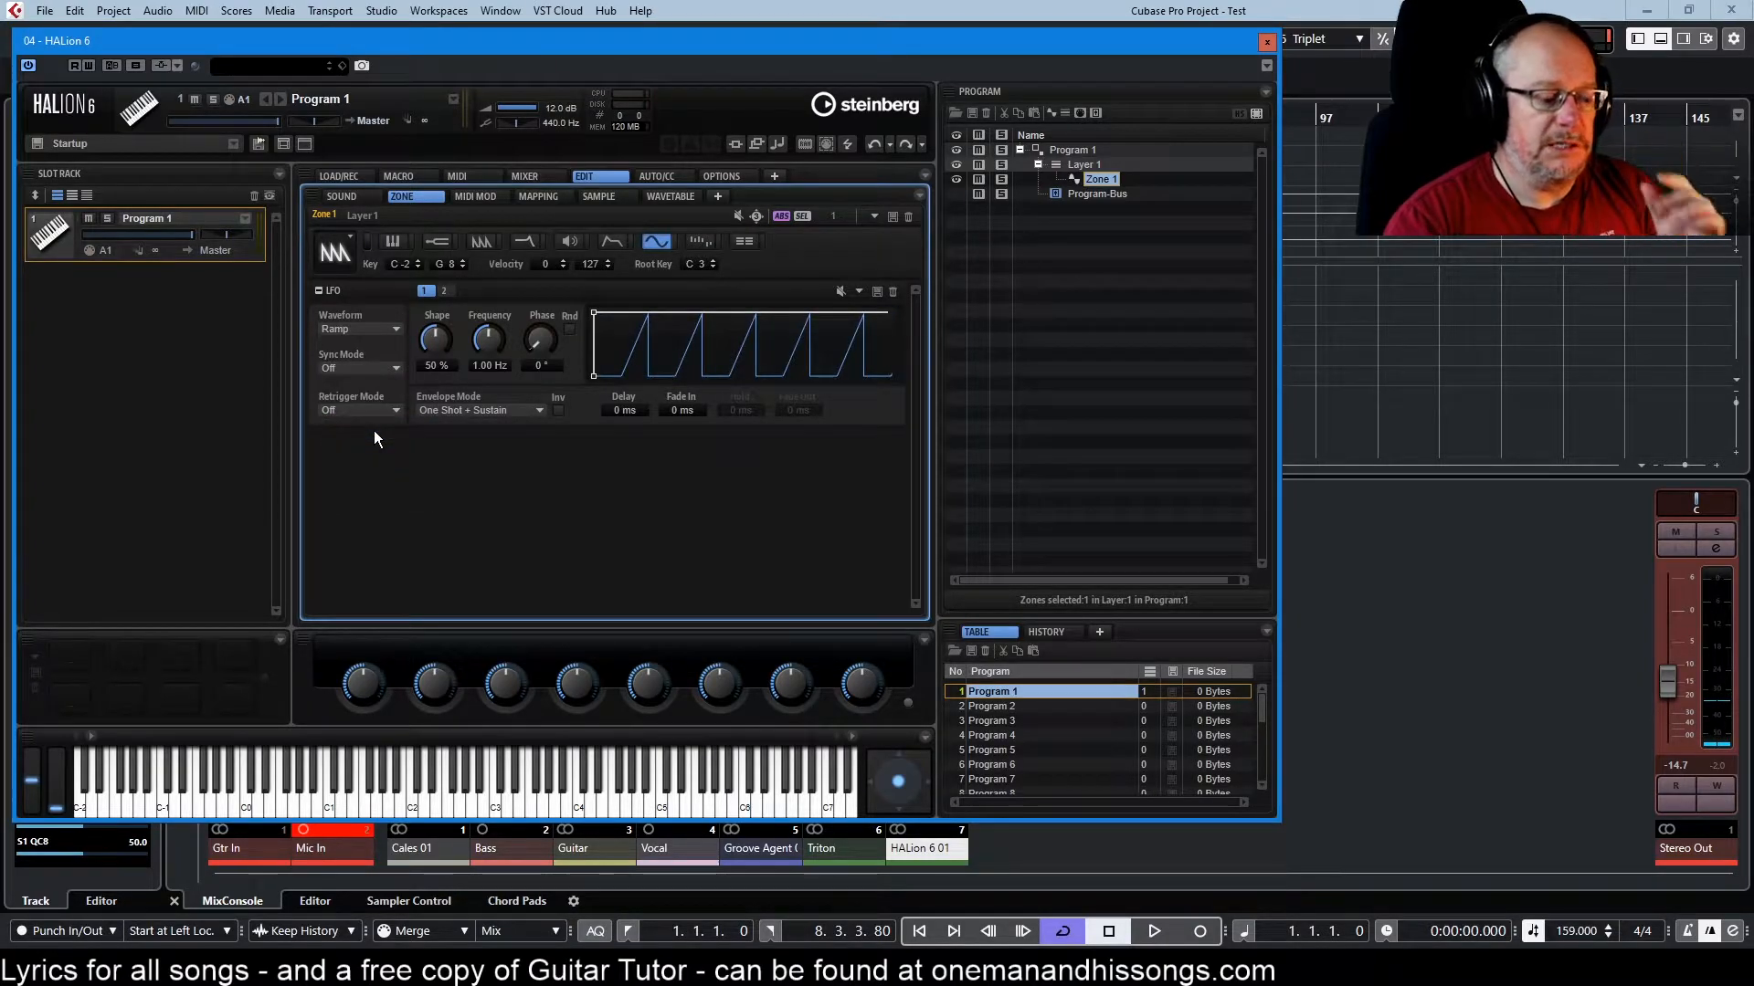
{"action": "mouse_move", "coordinate": [435, 342]}
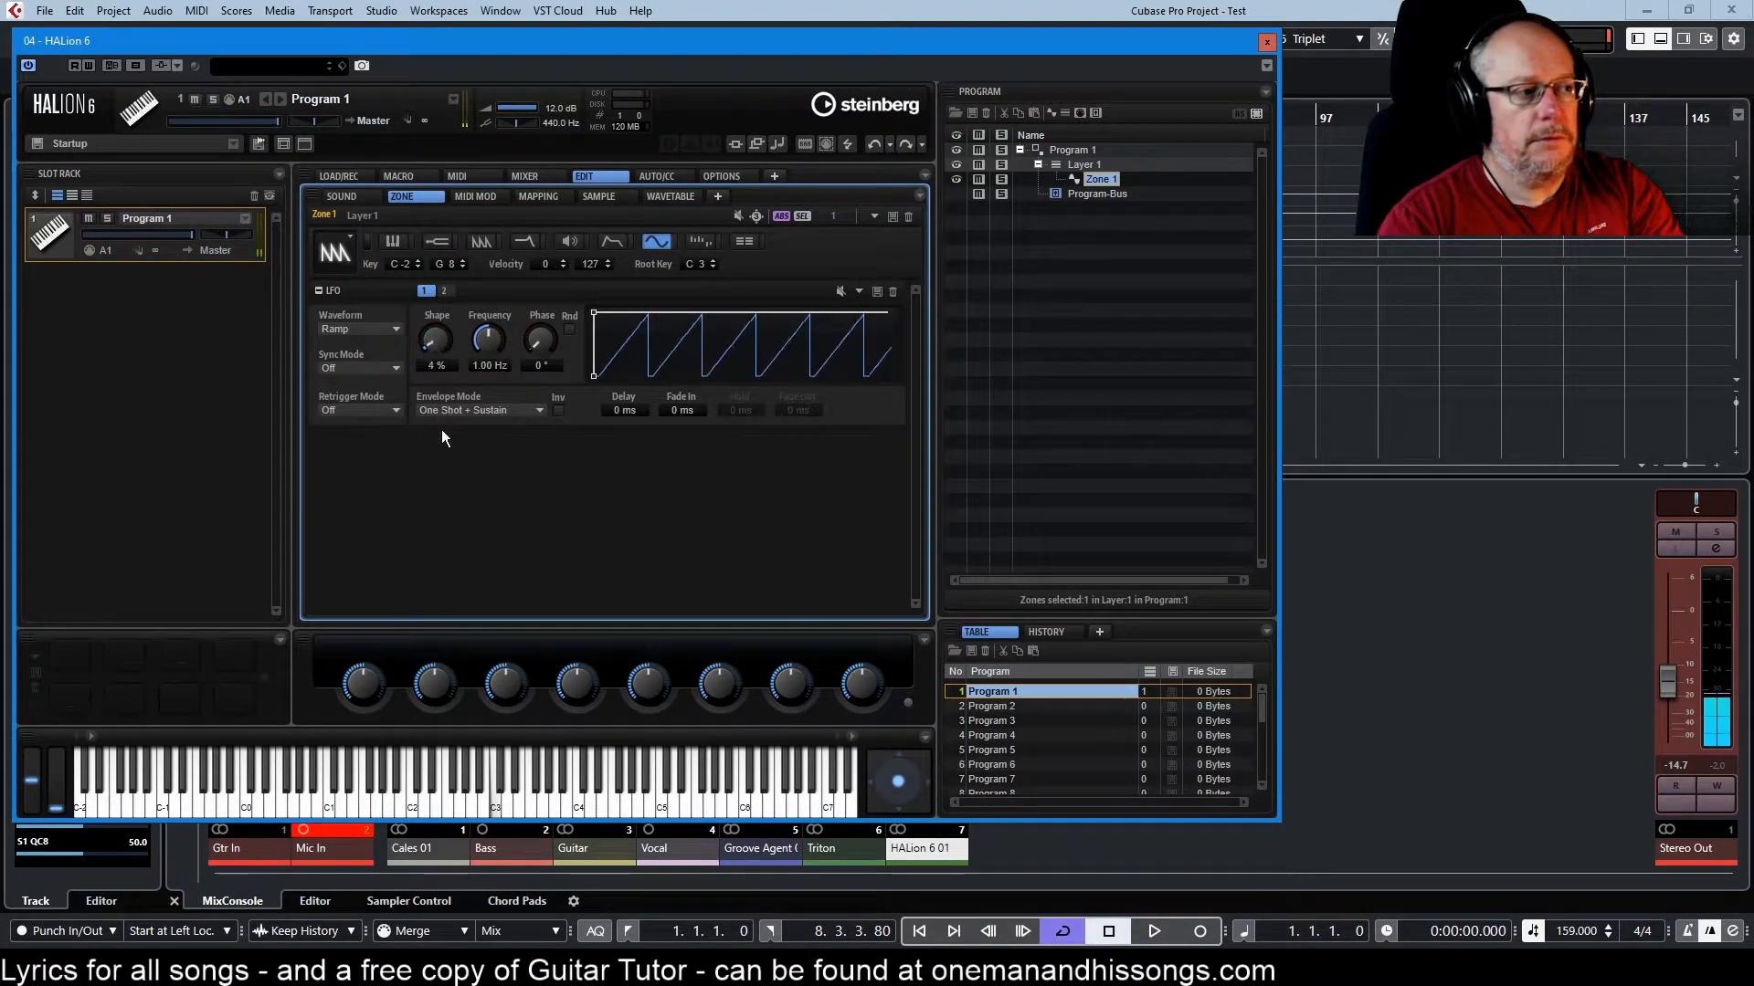
{"action": "left_click_drag", "start_coordinate": [435, 340], "coordinate": [435, 302]}
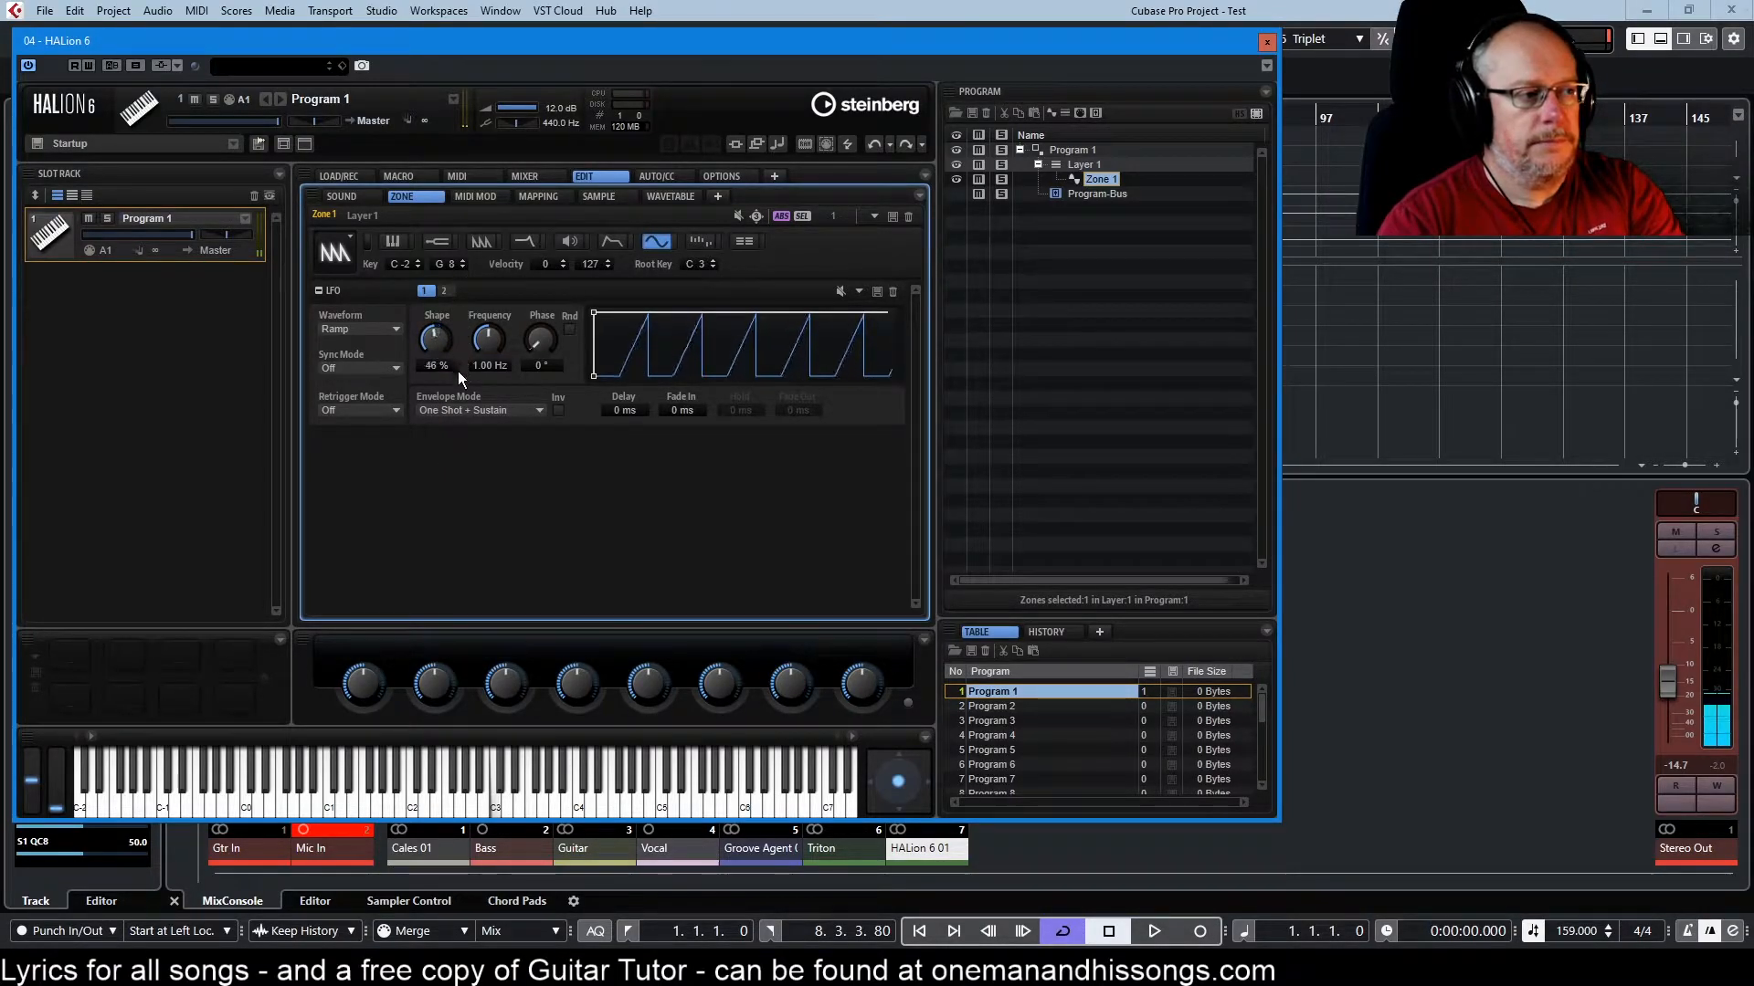
{"action": "left_click", "coordinate": [358, 329]}
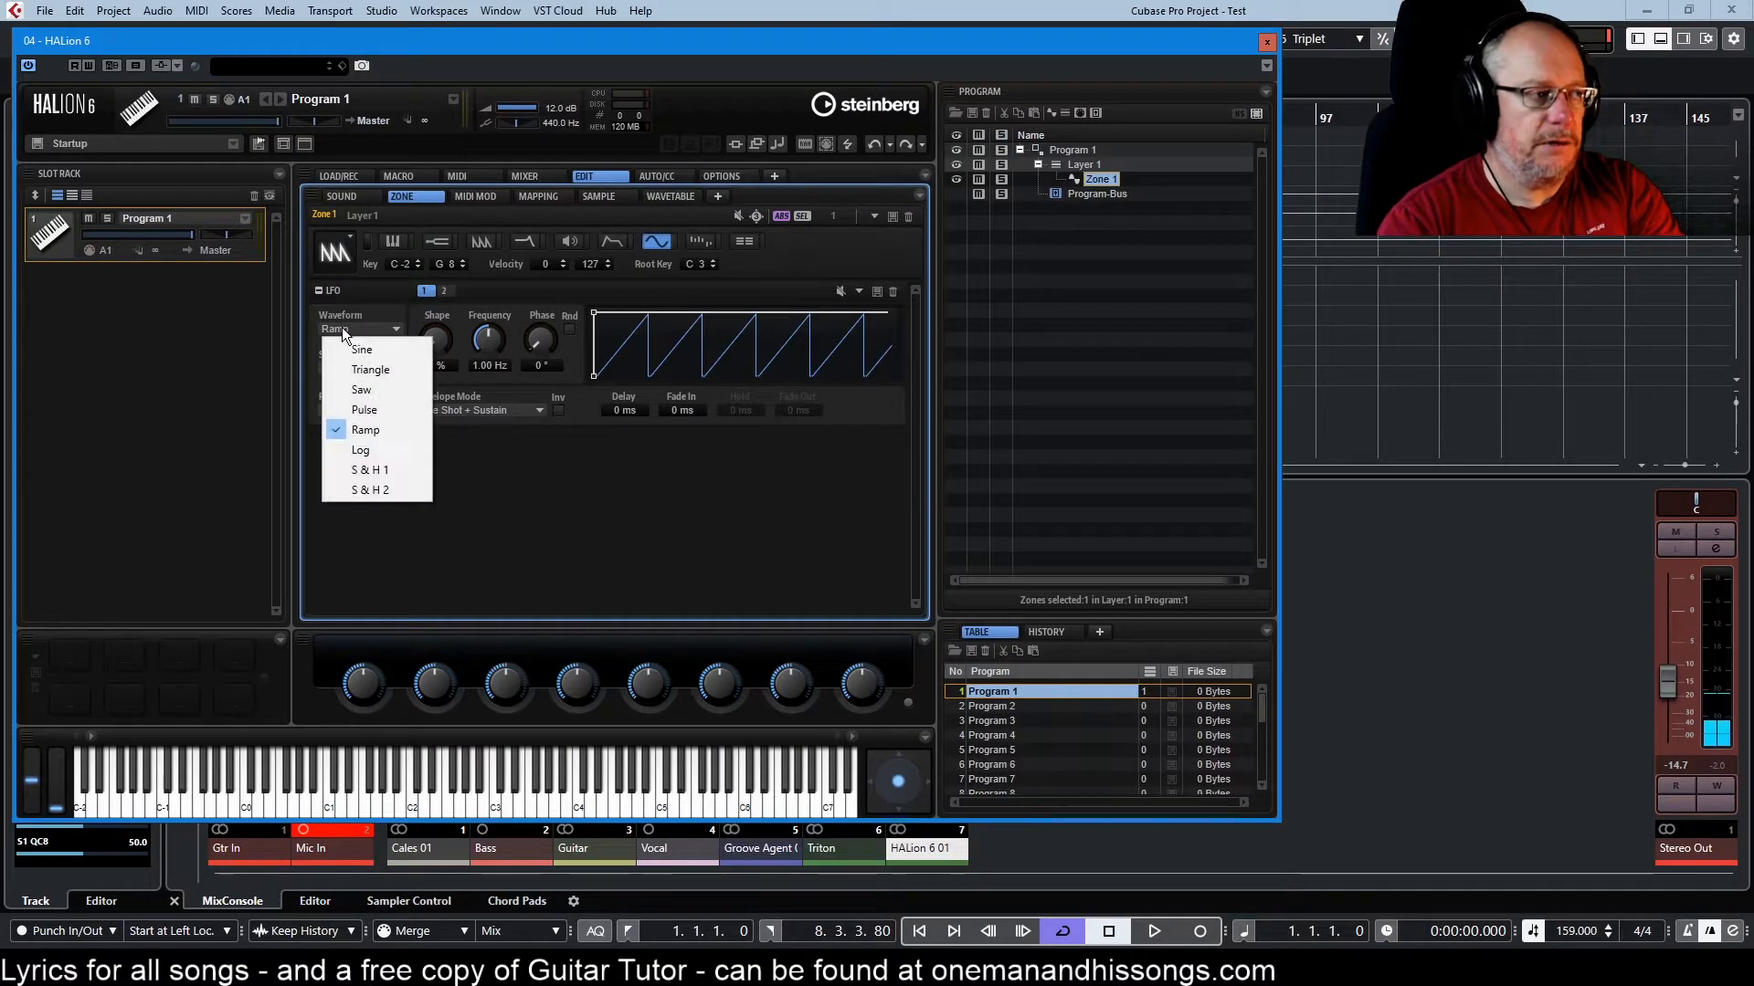
{"action": "left_click", "coordinate": [371, 369]}
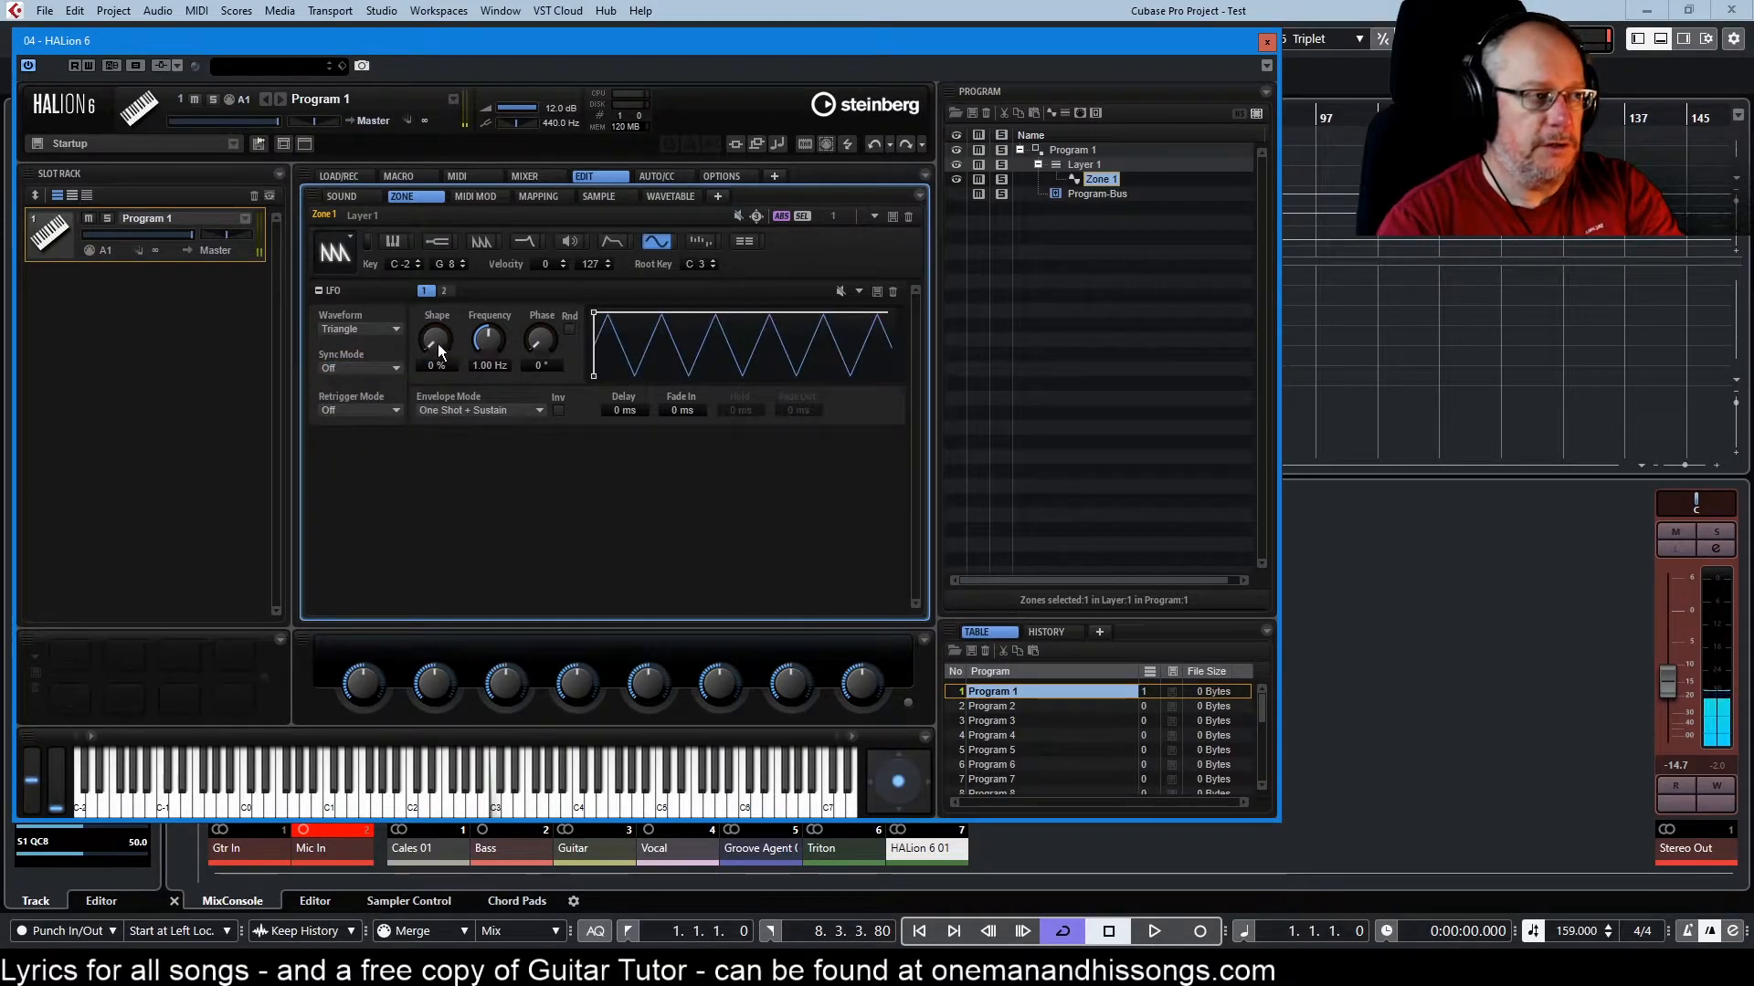
{"action": "mouse_move", "coordinate": [384, 483]}
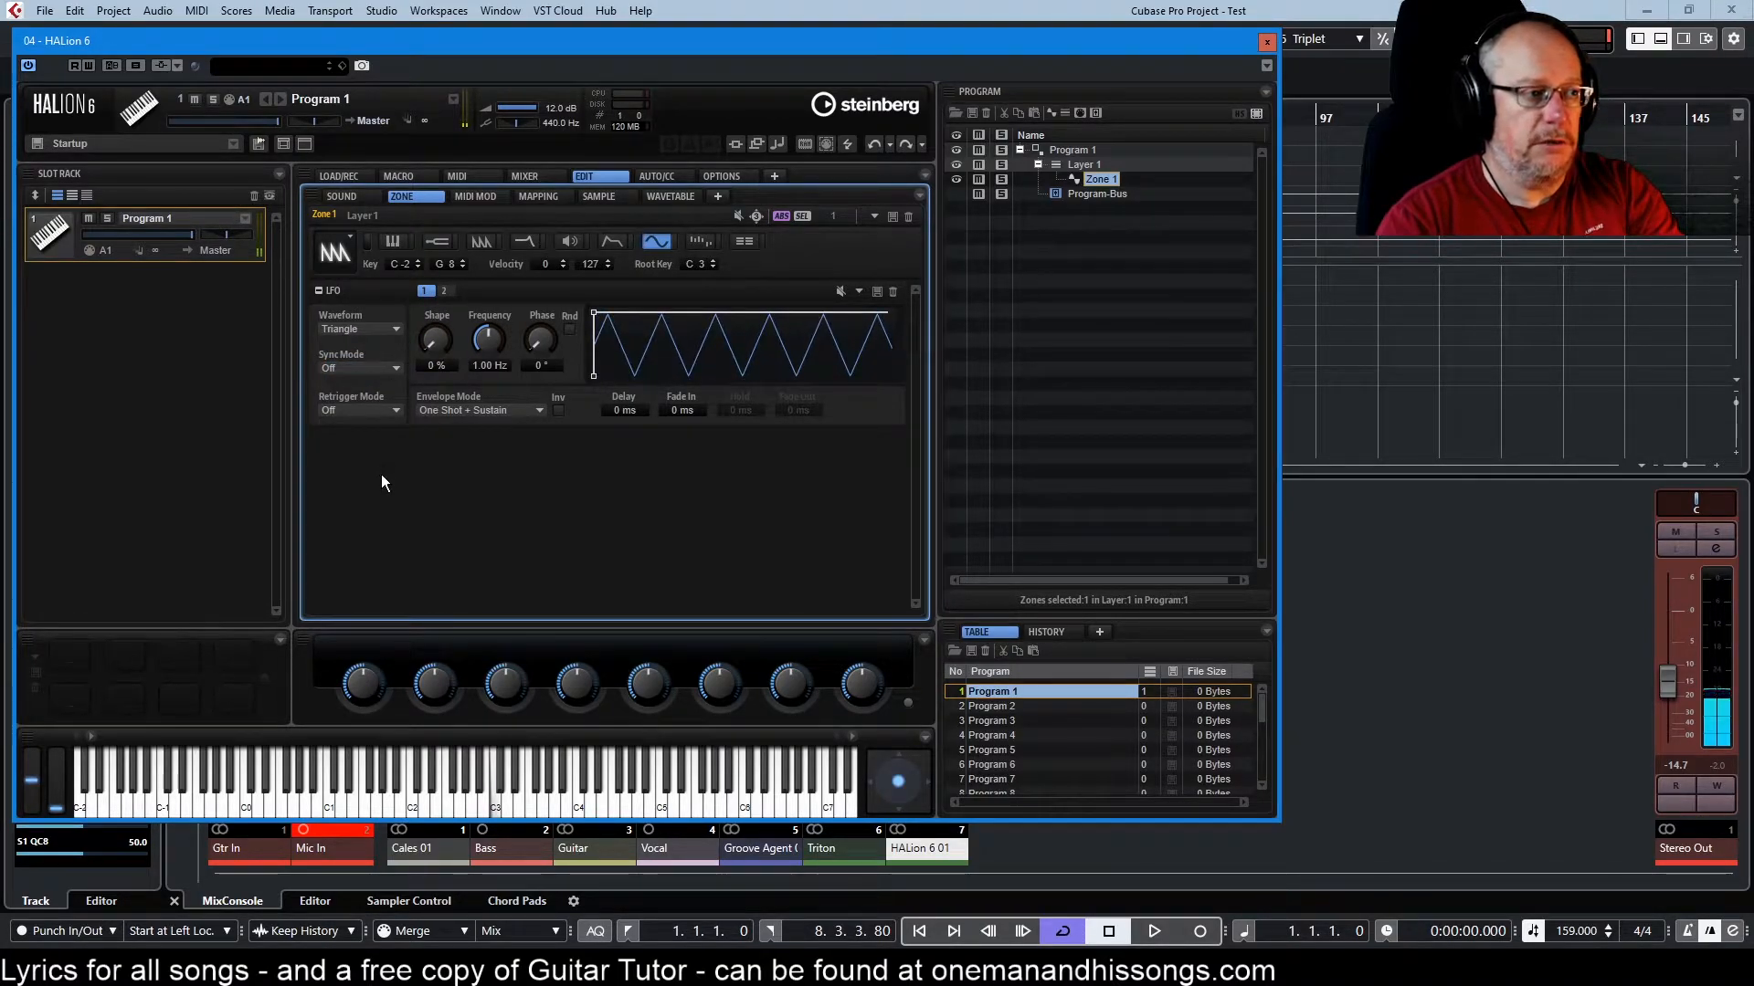
- Set LFO 1 back to a Sine wave and nudge its shape amount
{"action": "left_click", "coordinate": [358, 329]}
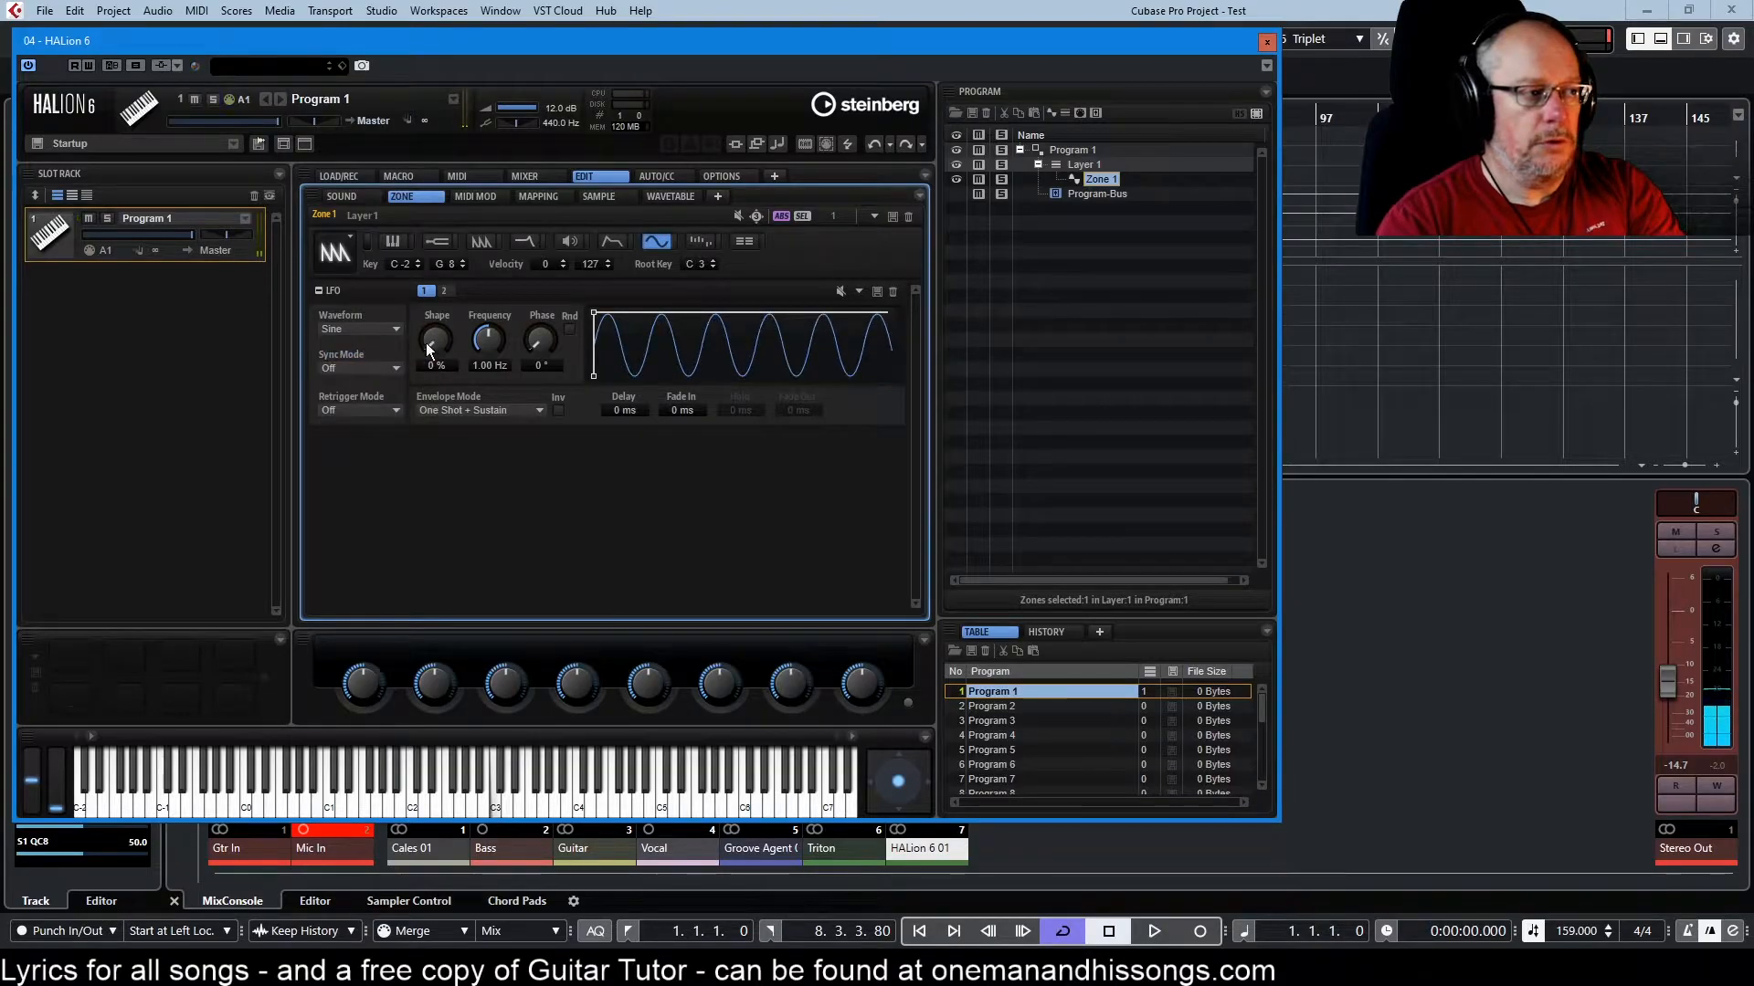
{"action": "left_click_drag", "start_coordinate": [435, 342], "coordinate": [435, 313]}
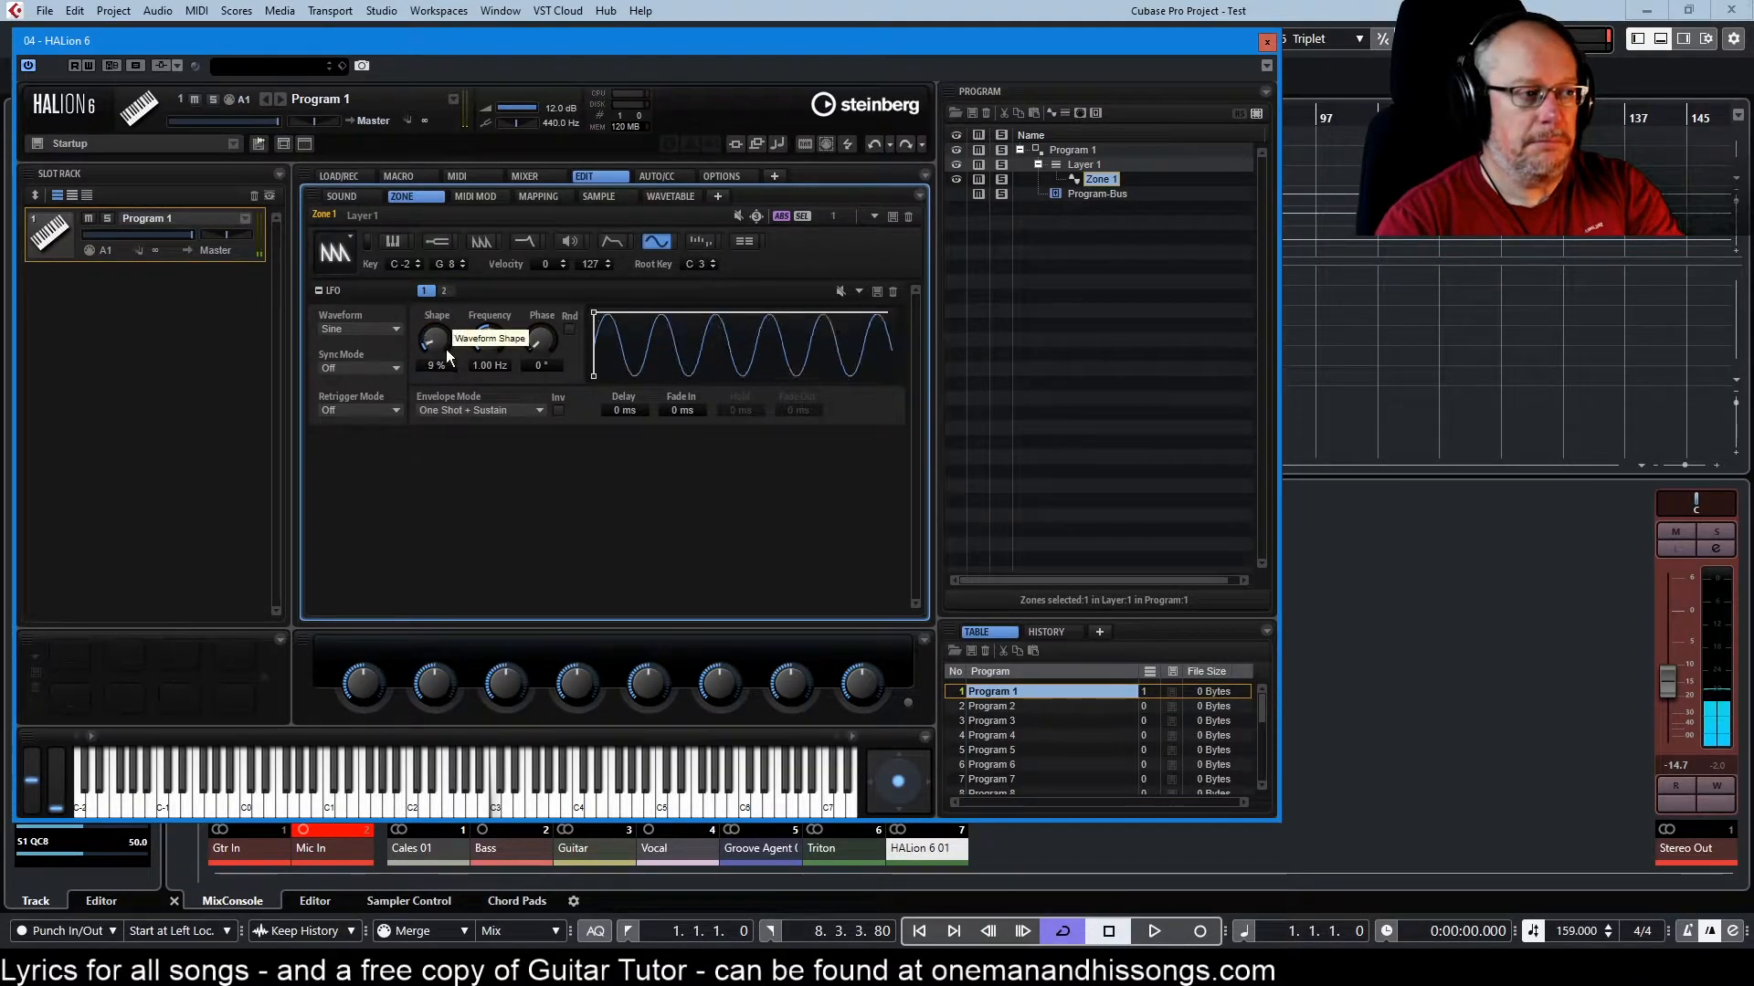
{"action": "left_click", "coordinate": [358, 328]}
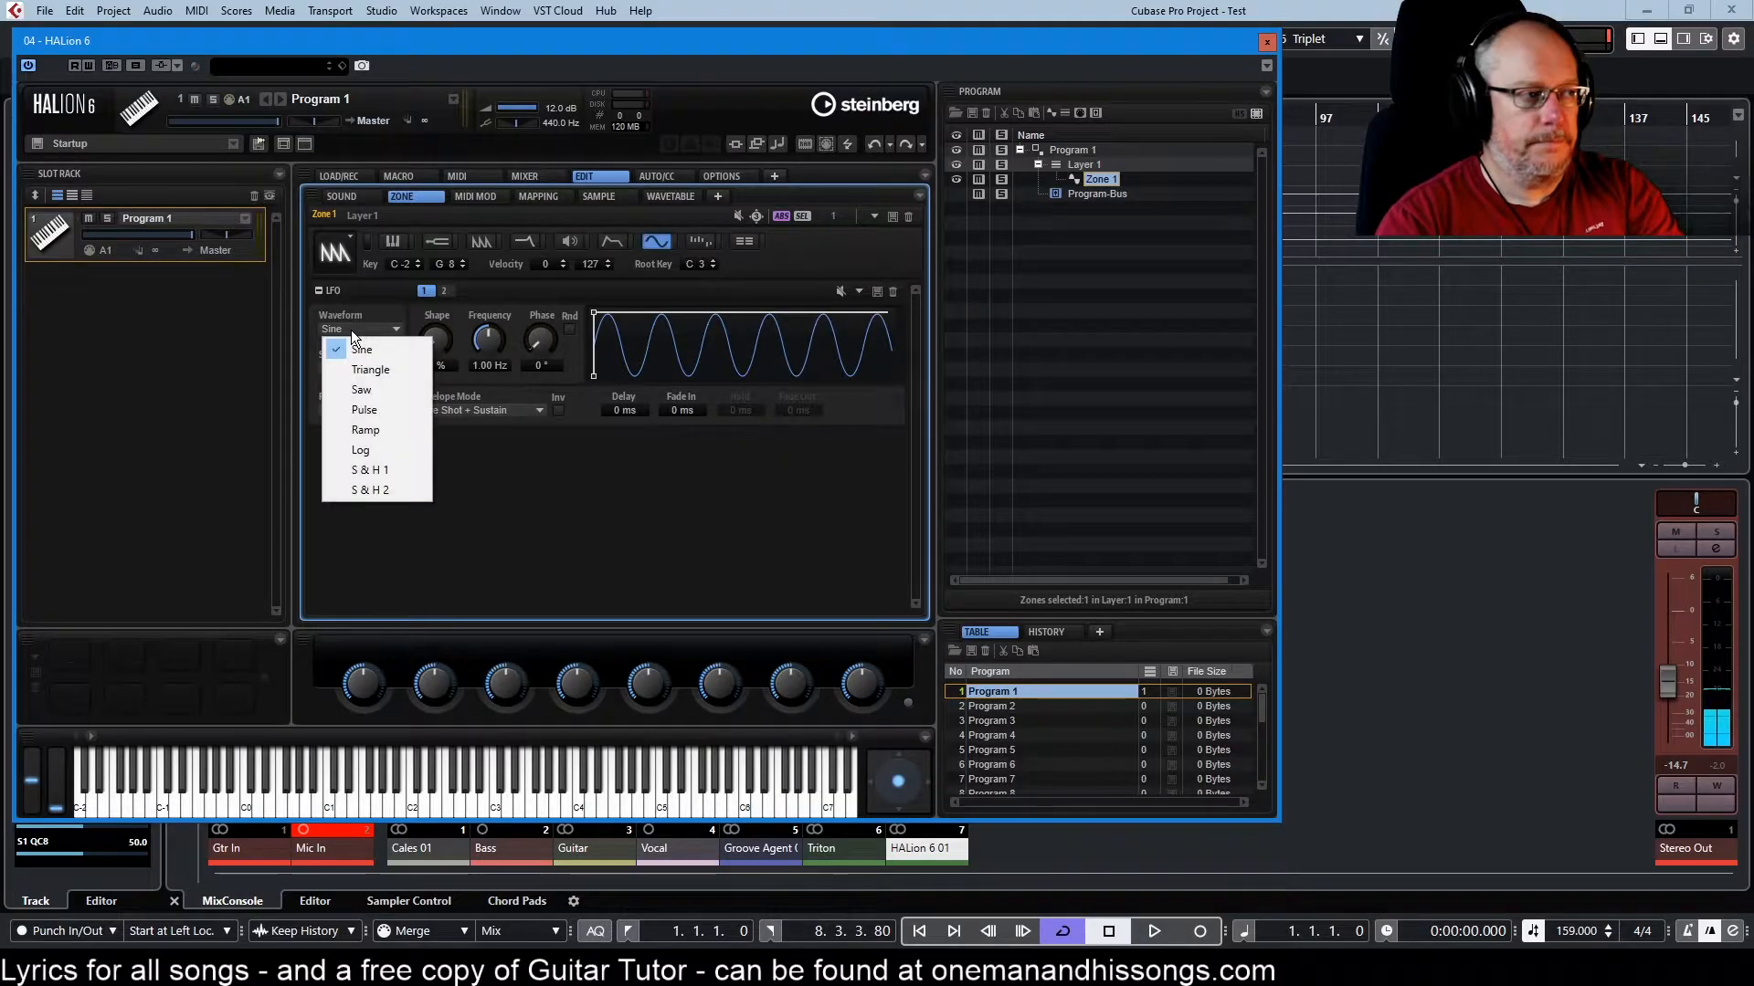
- Choose the Log waveform for LFO 1 and return its shape to 0%
{"action": "left_click", "coordinate": [361, 450]}
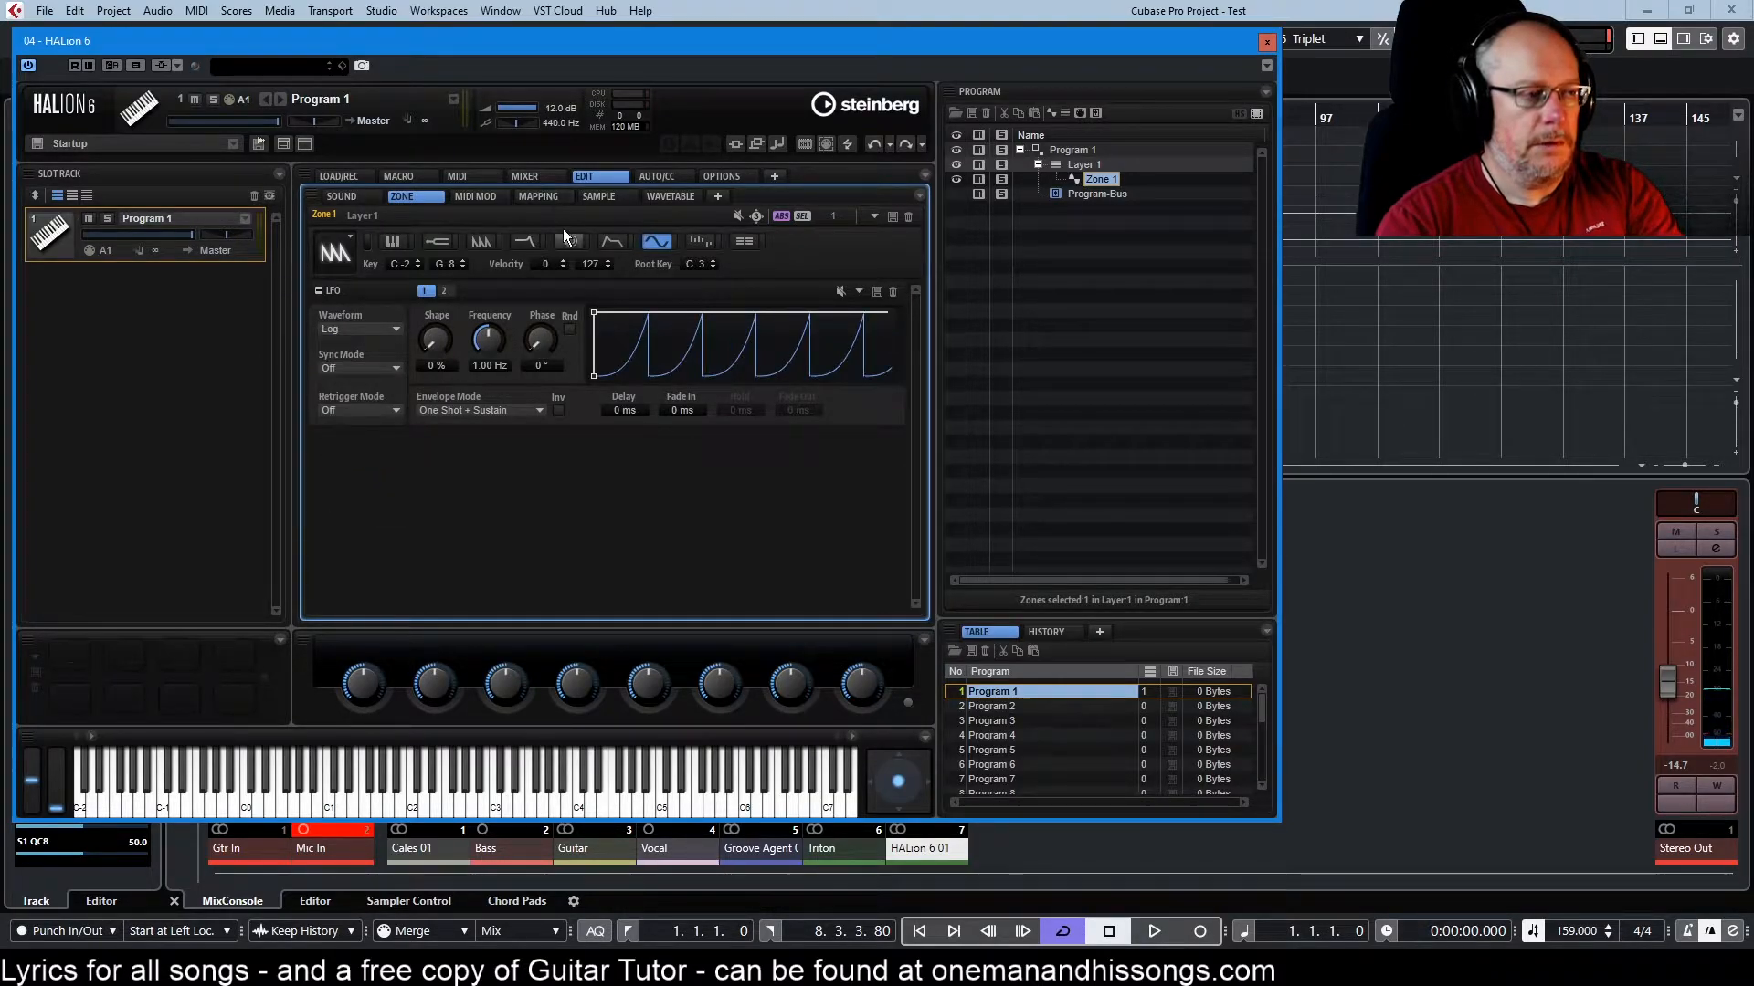
{"action": "mouse_move", "coordinate": [434, 342]}
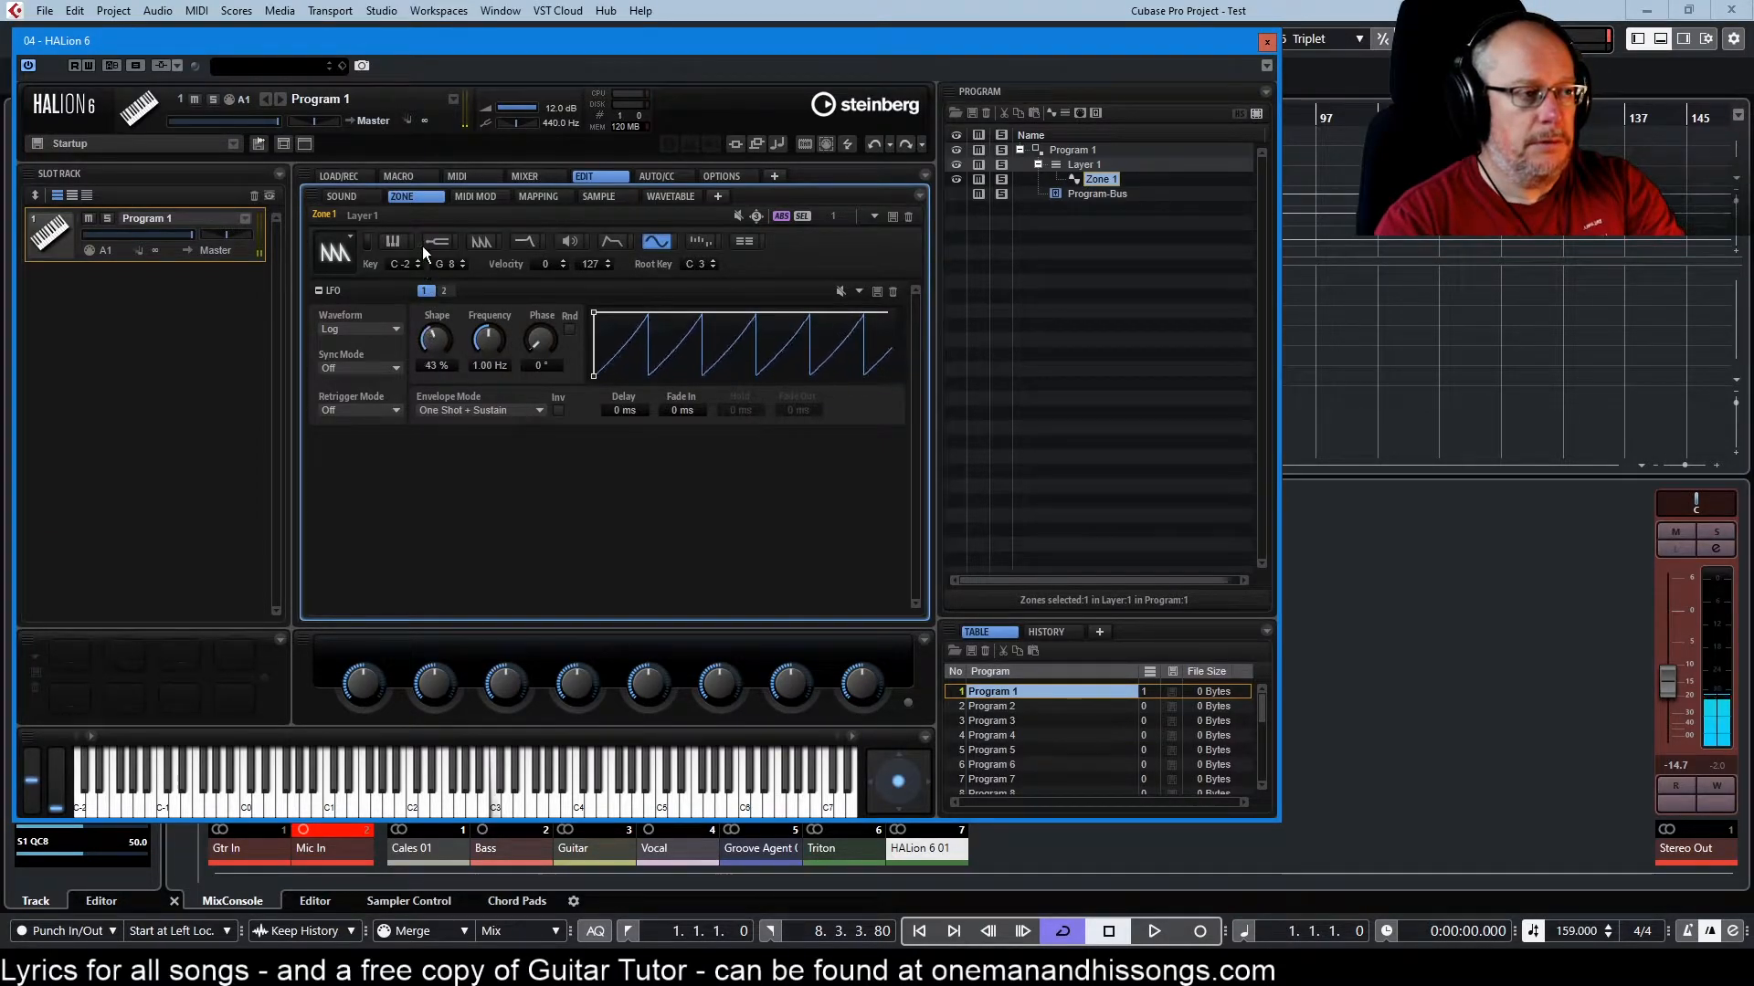
{"action": "left_click_drag", "start_coordinate": [435, 336], "coordinate": [434, 318]}
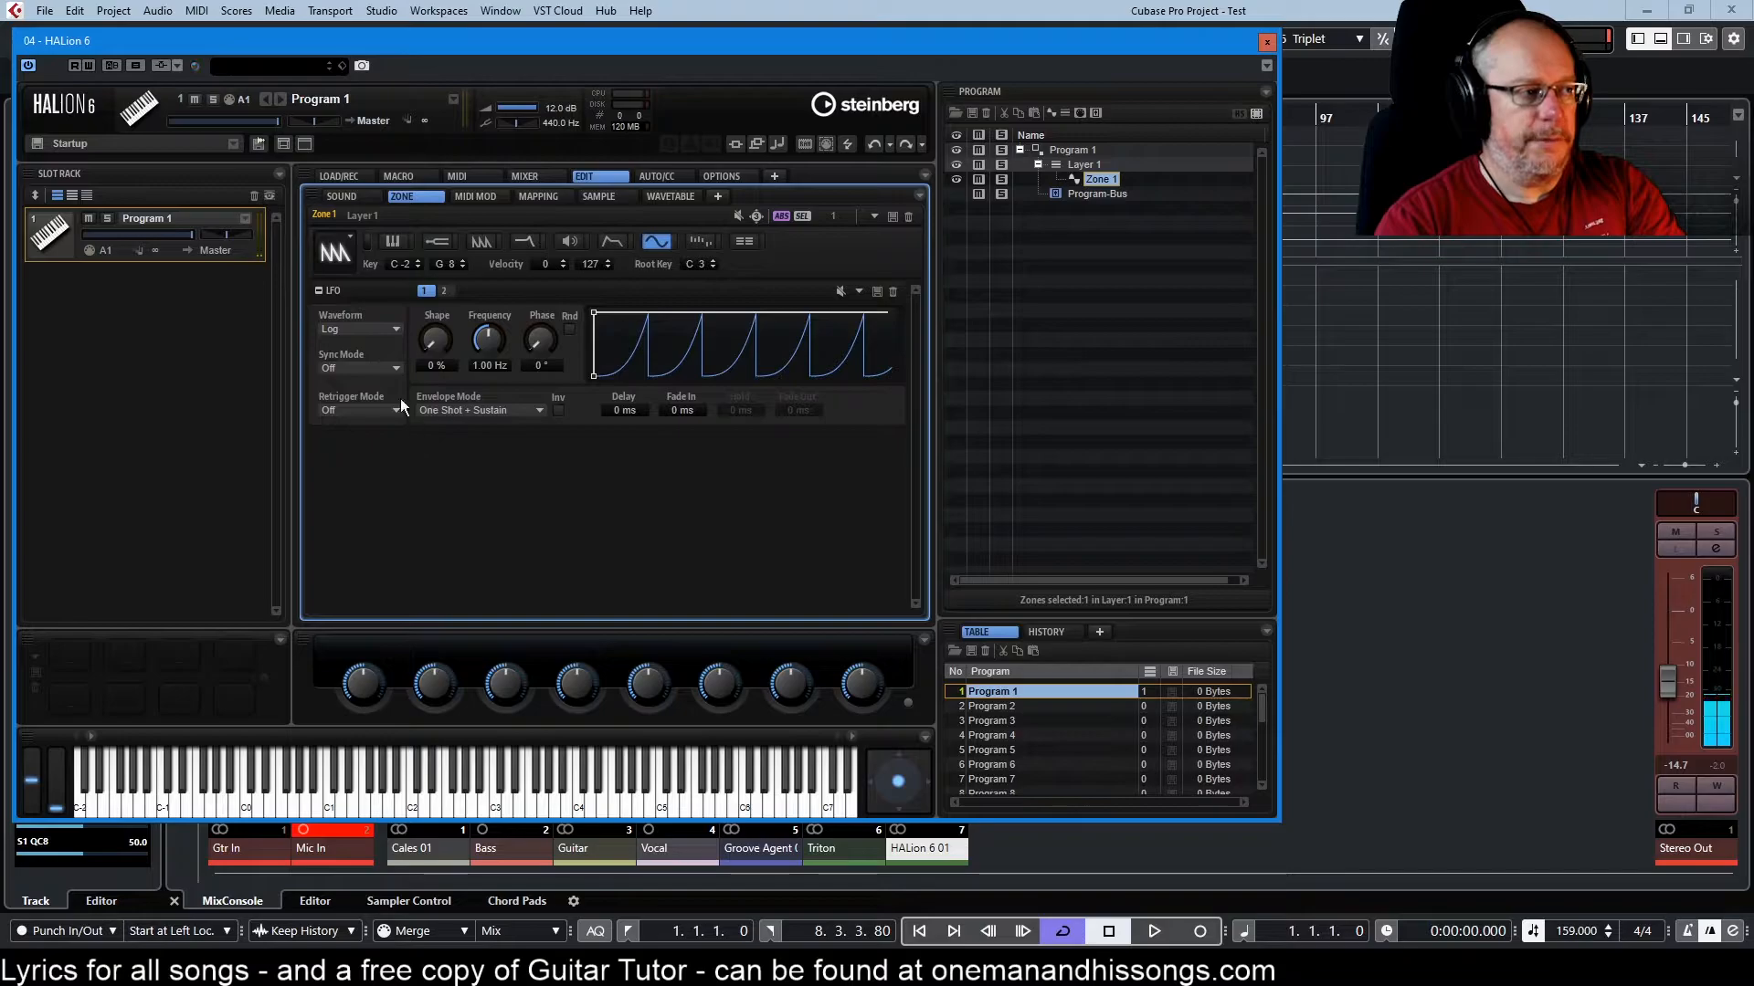
{"action": "left_click", "coordinate": [358, 329]}
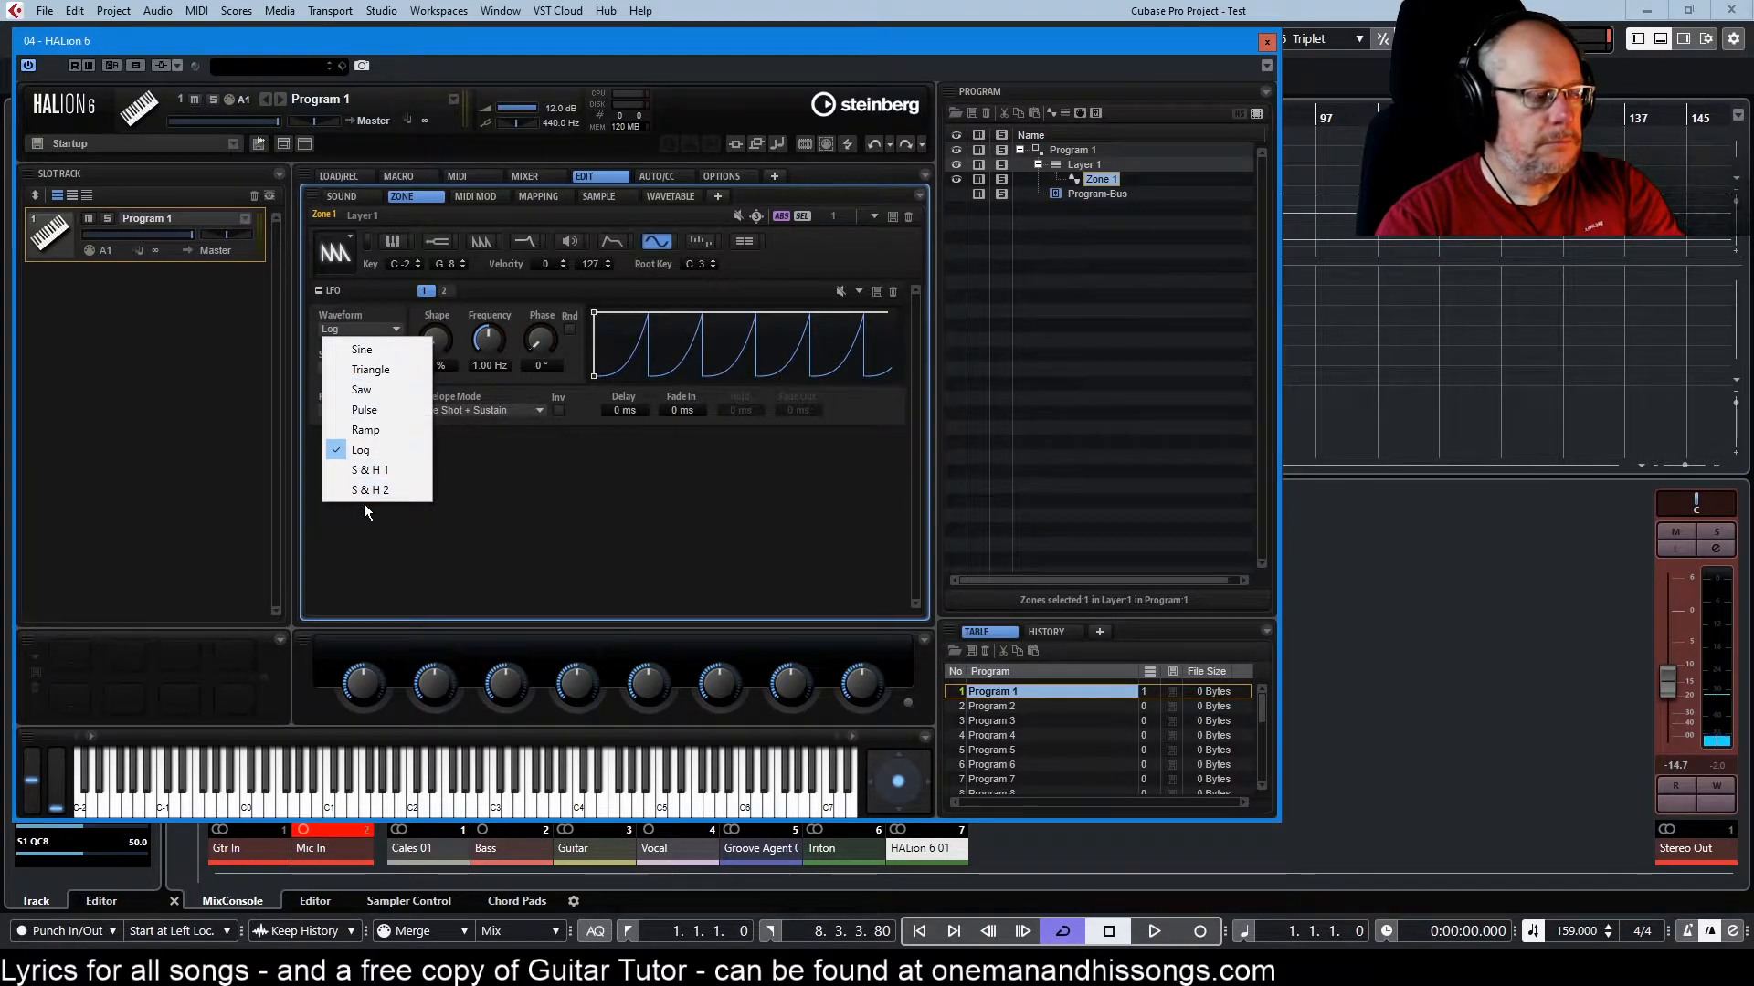
- Try the S & H 1 waveform, then switch LFO 1 to S & H 2
{"action": "left_click", "coordinate": [369, 470]}
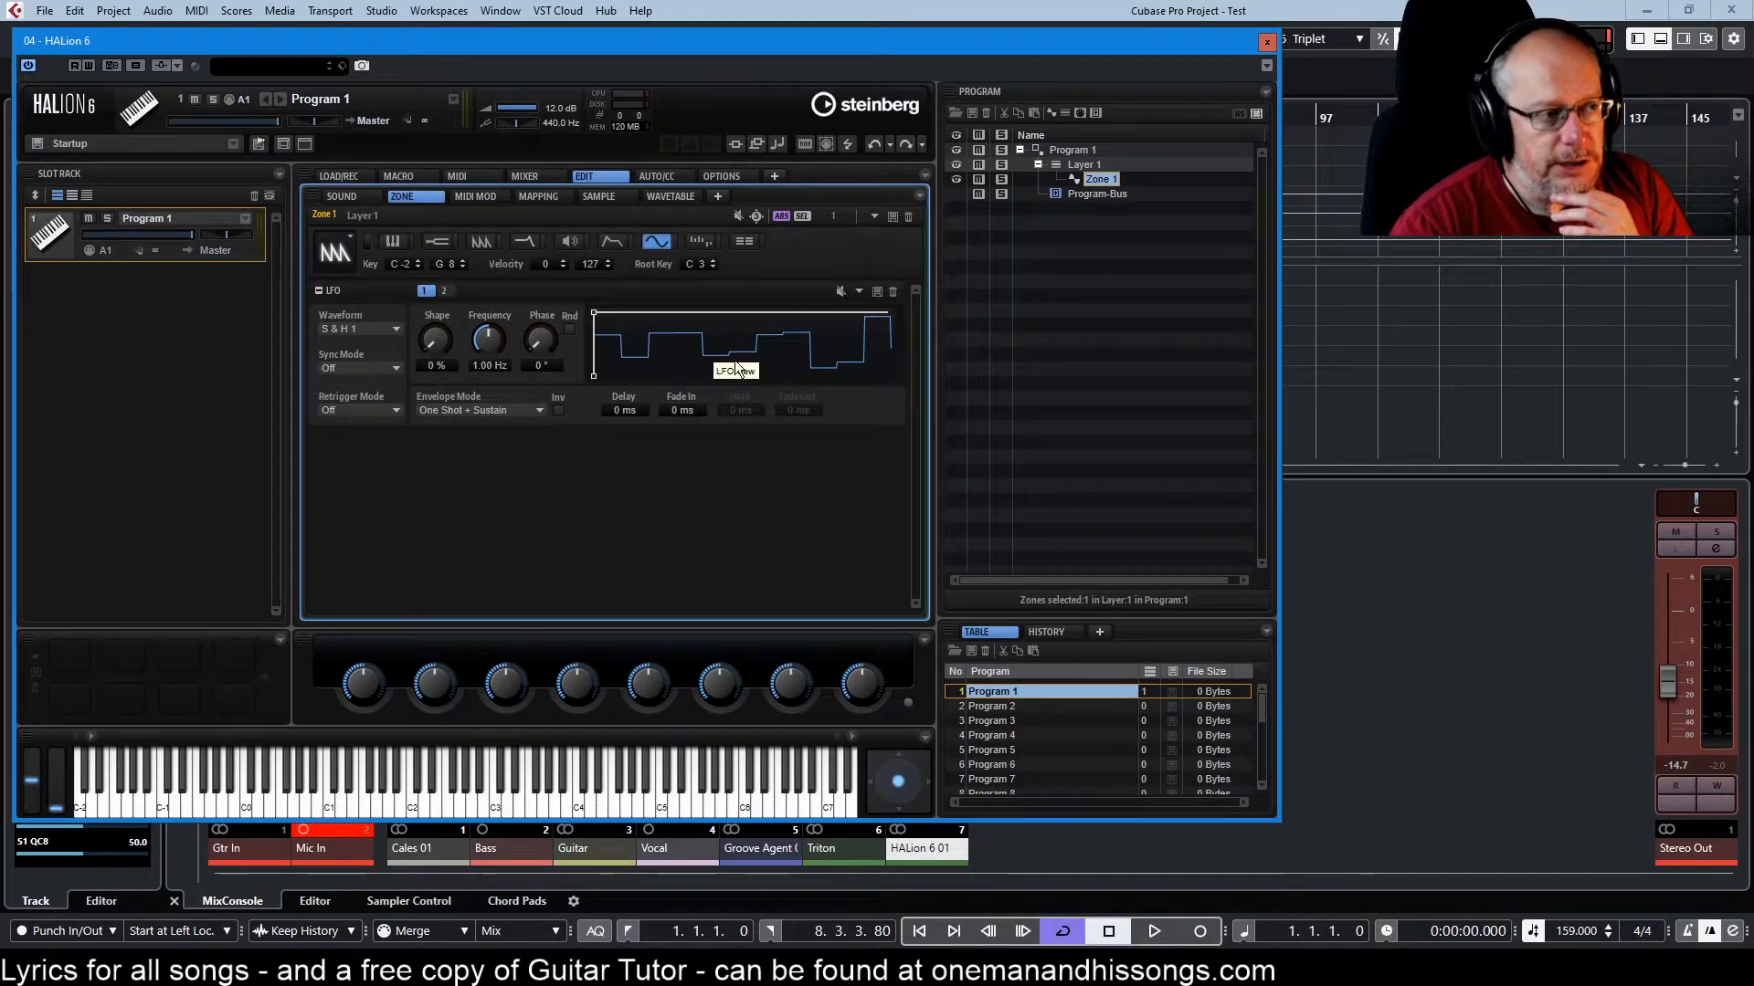
{"action": "mouse_move", "coordinate": [763, 336]}
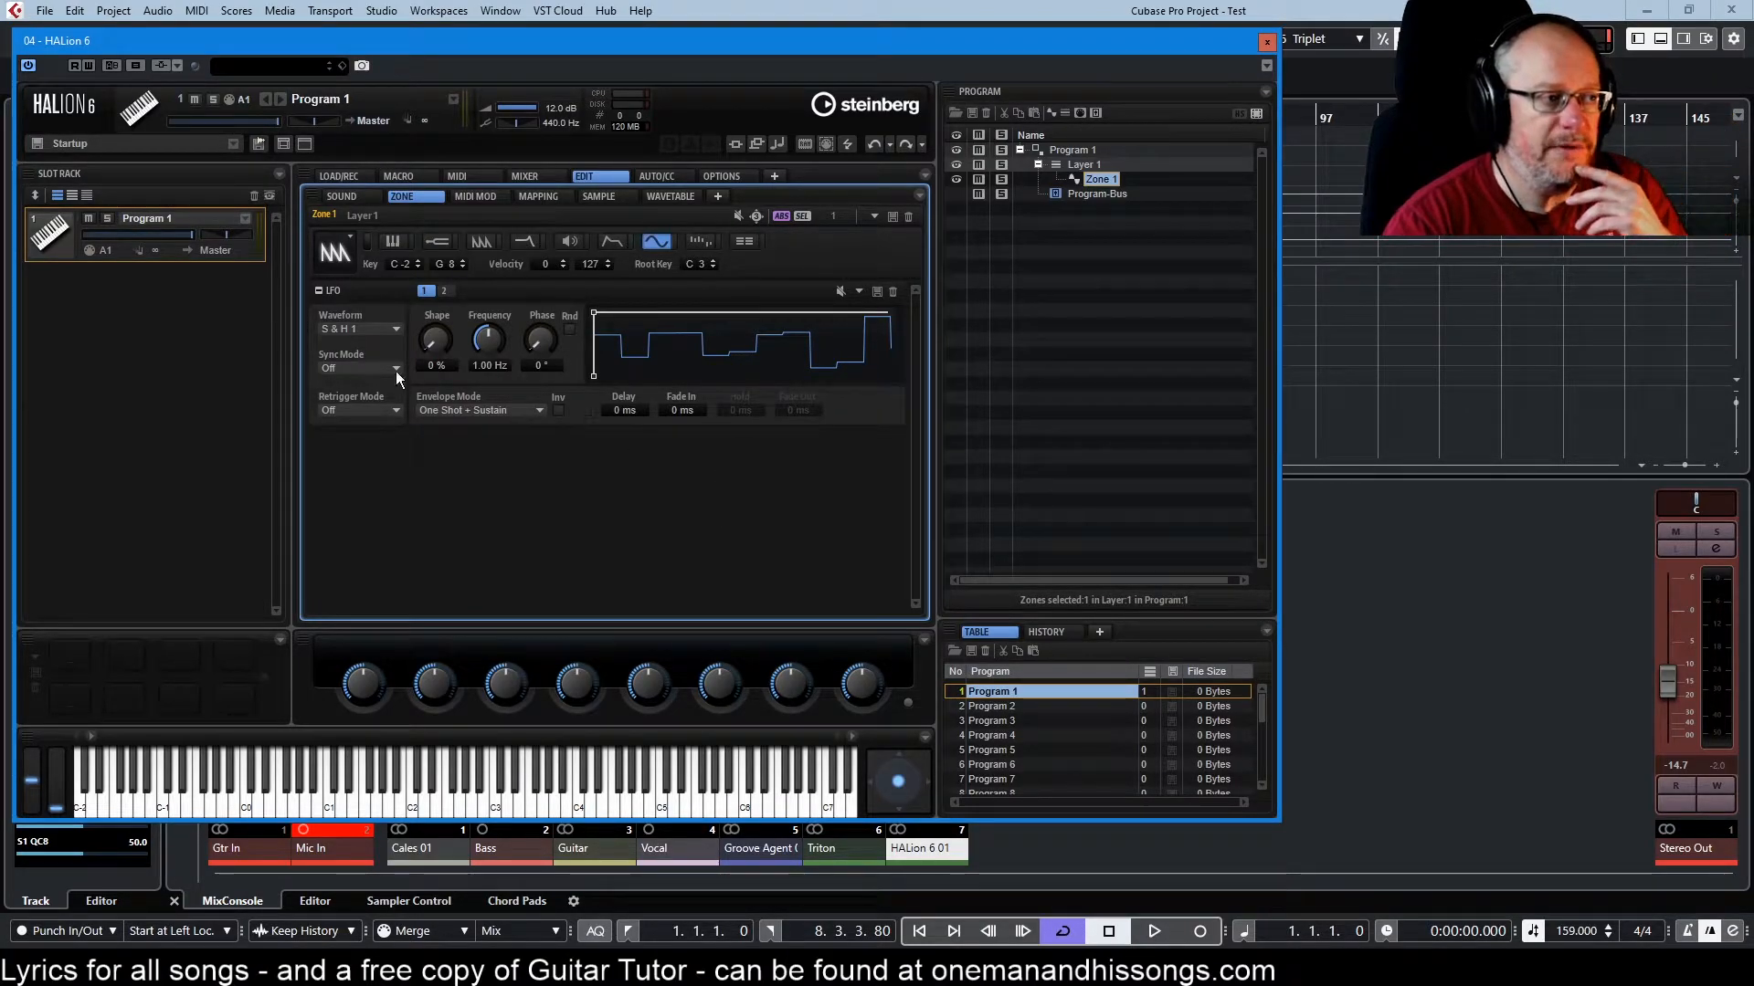
{"action": "left_click", "coordinate": [358, 329]}
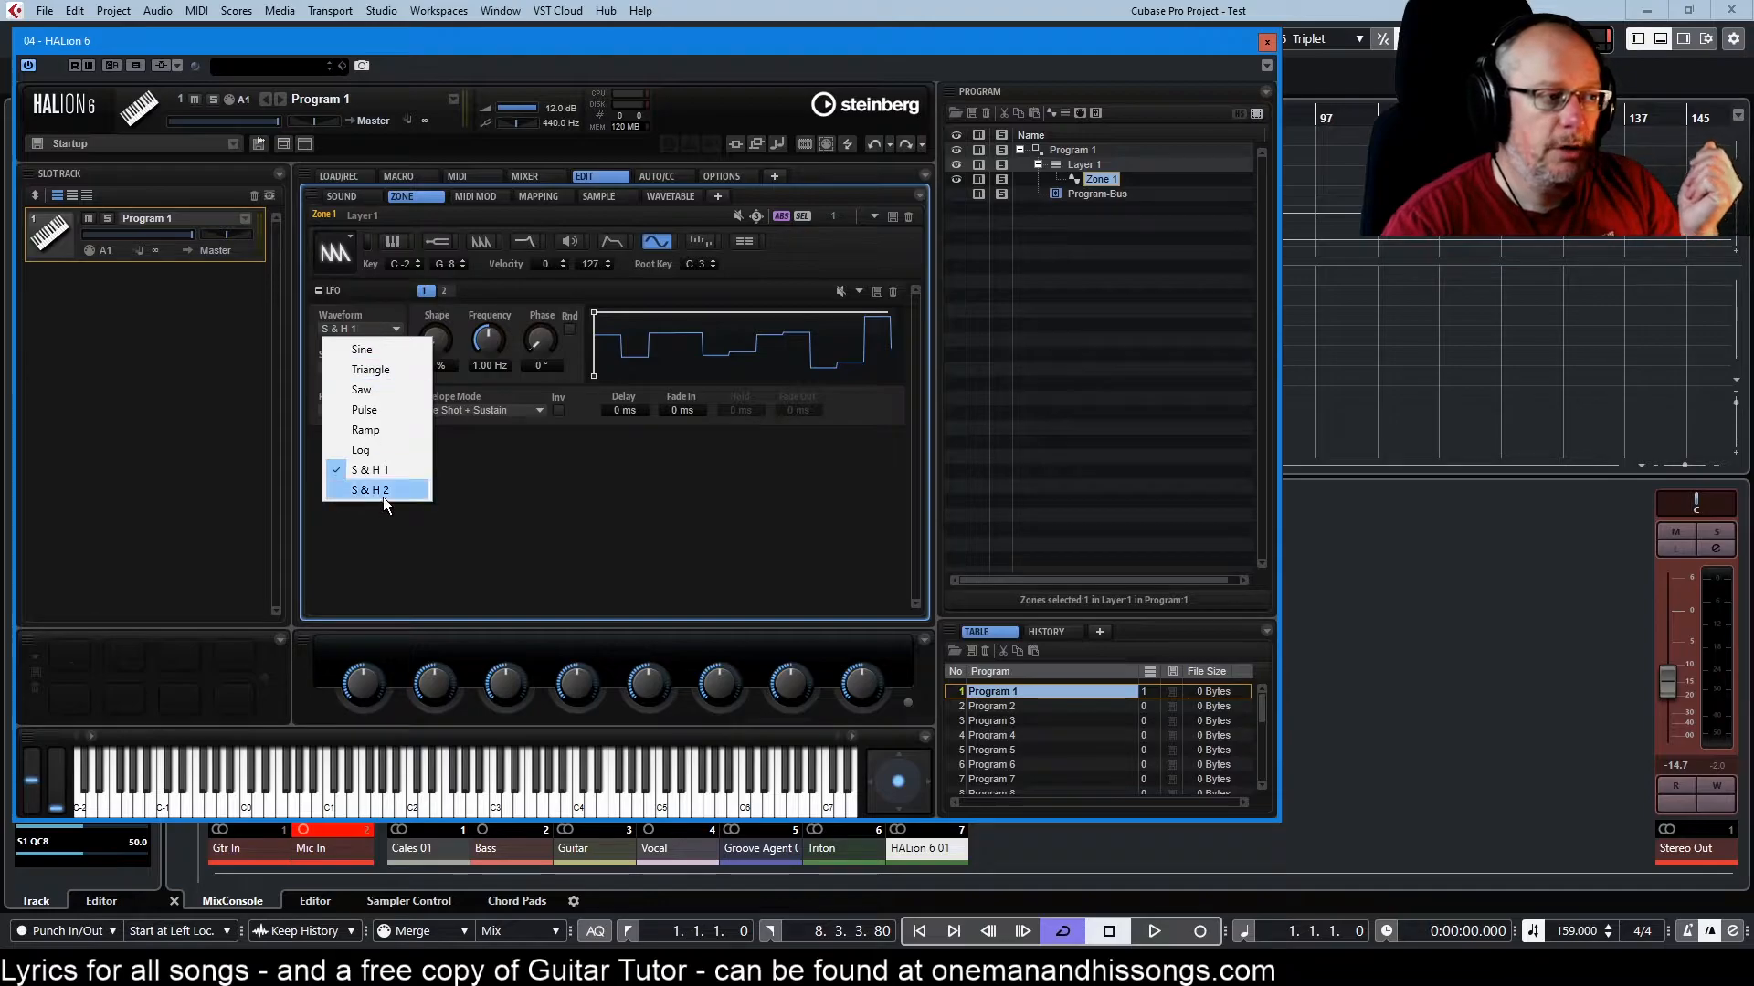
{"action": "left_click", "coordinate": [369, 490]}
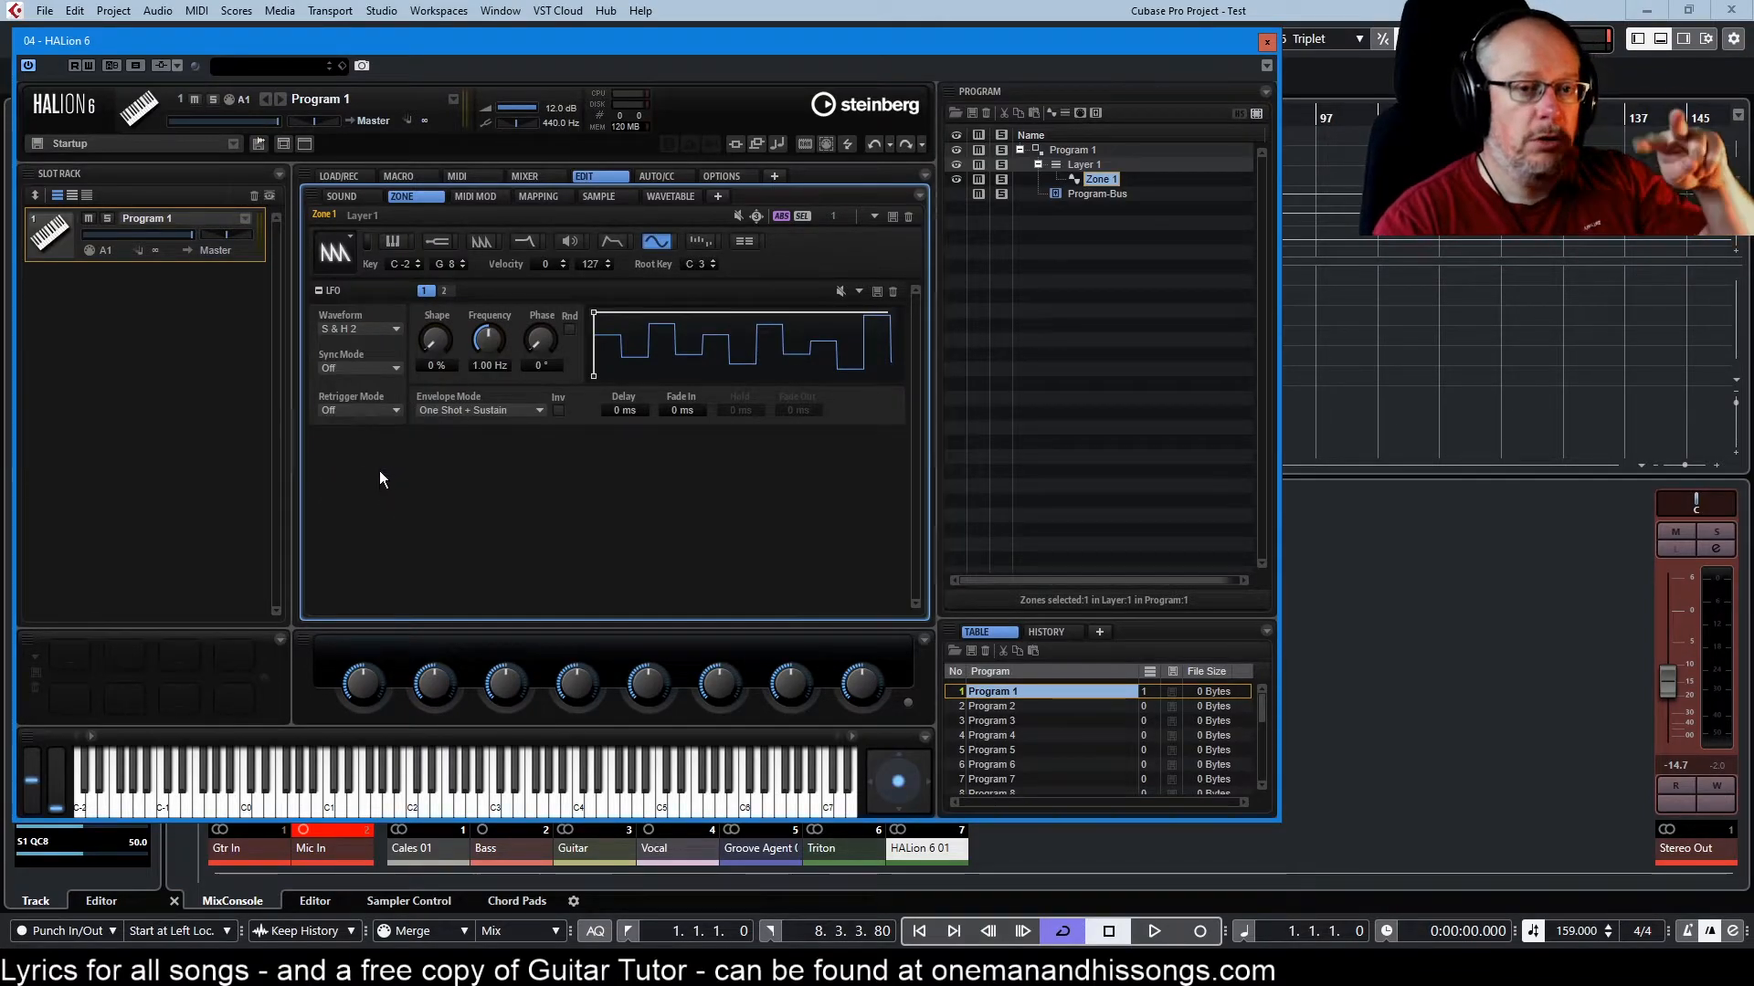
{"action": "mouse_move", "coordinate": [711, 424]}
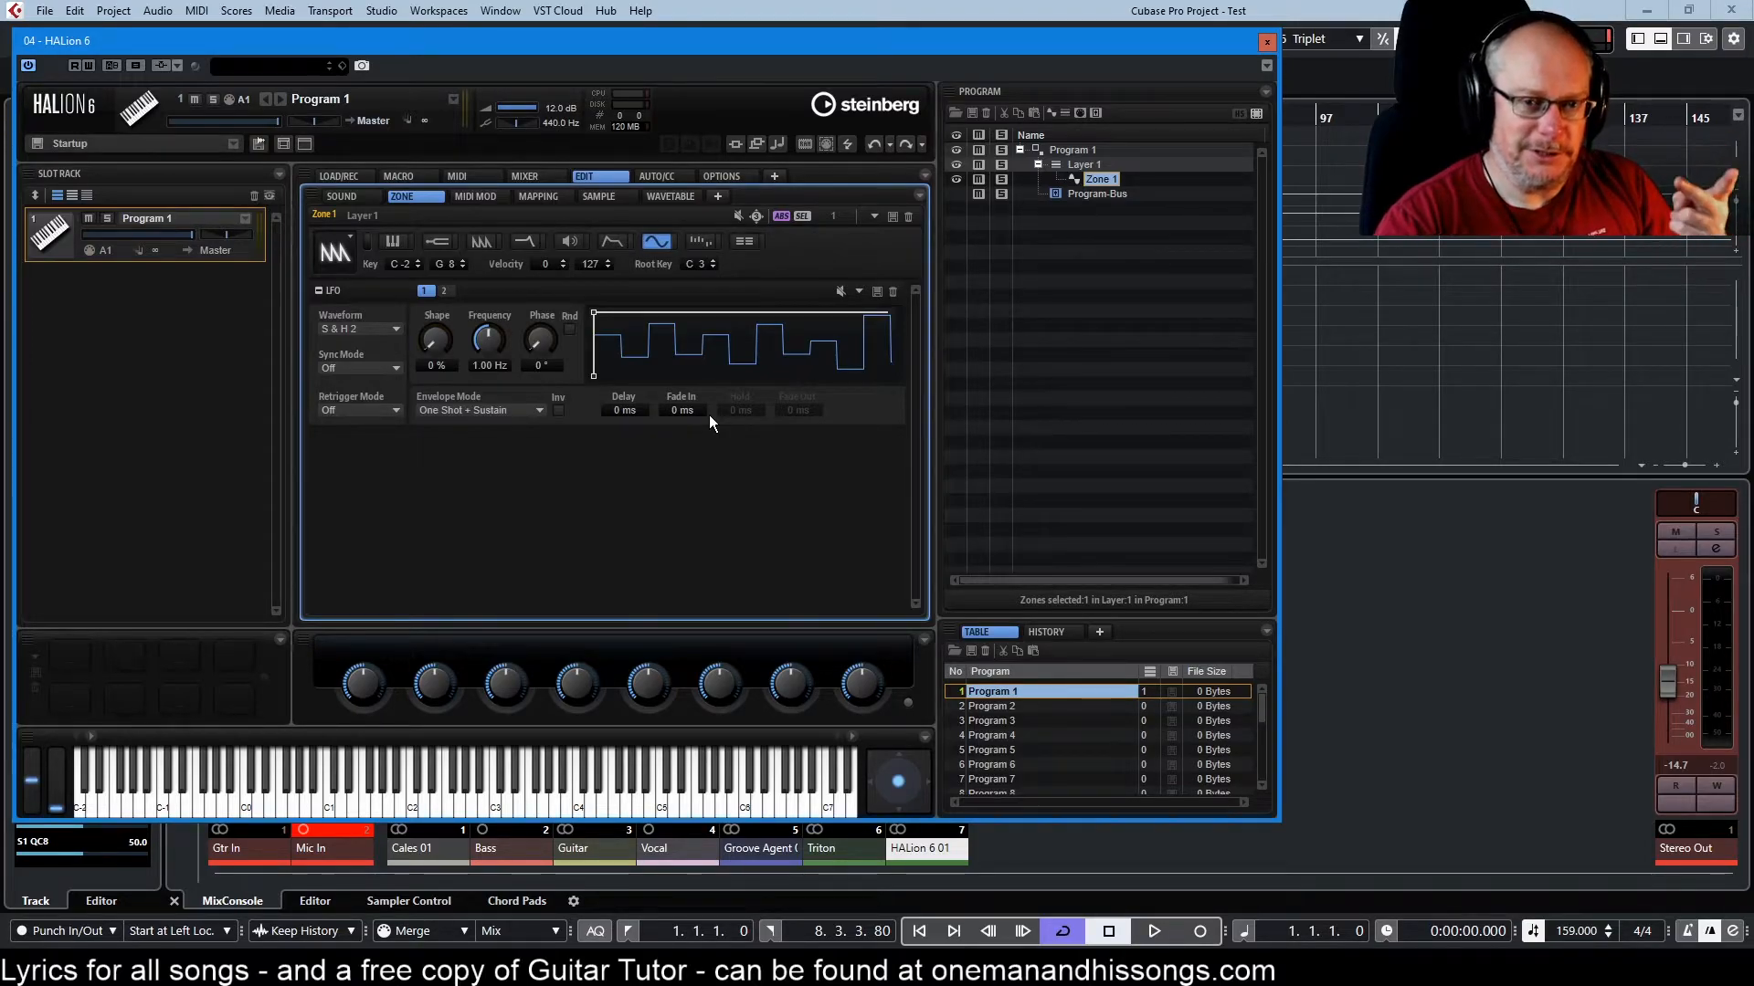
{"action": "mouse_move", "coordinate": [490, 340]}
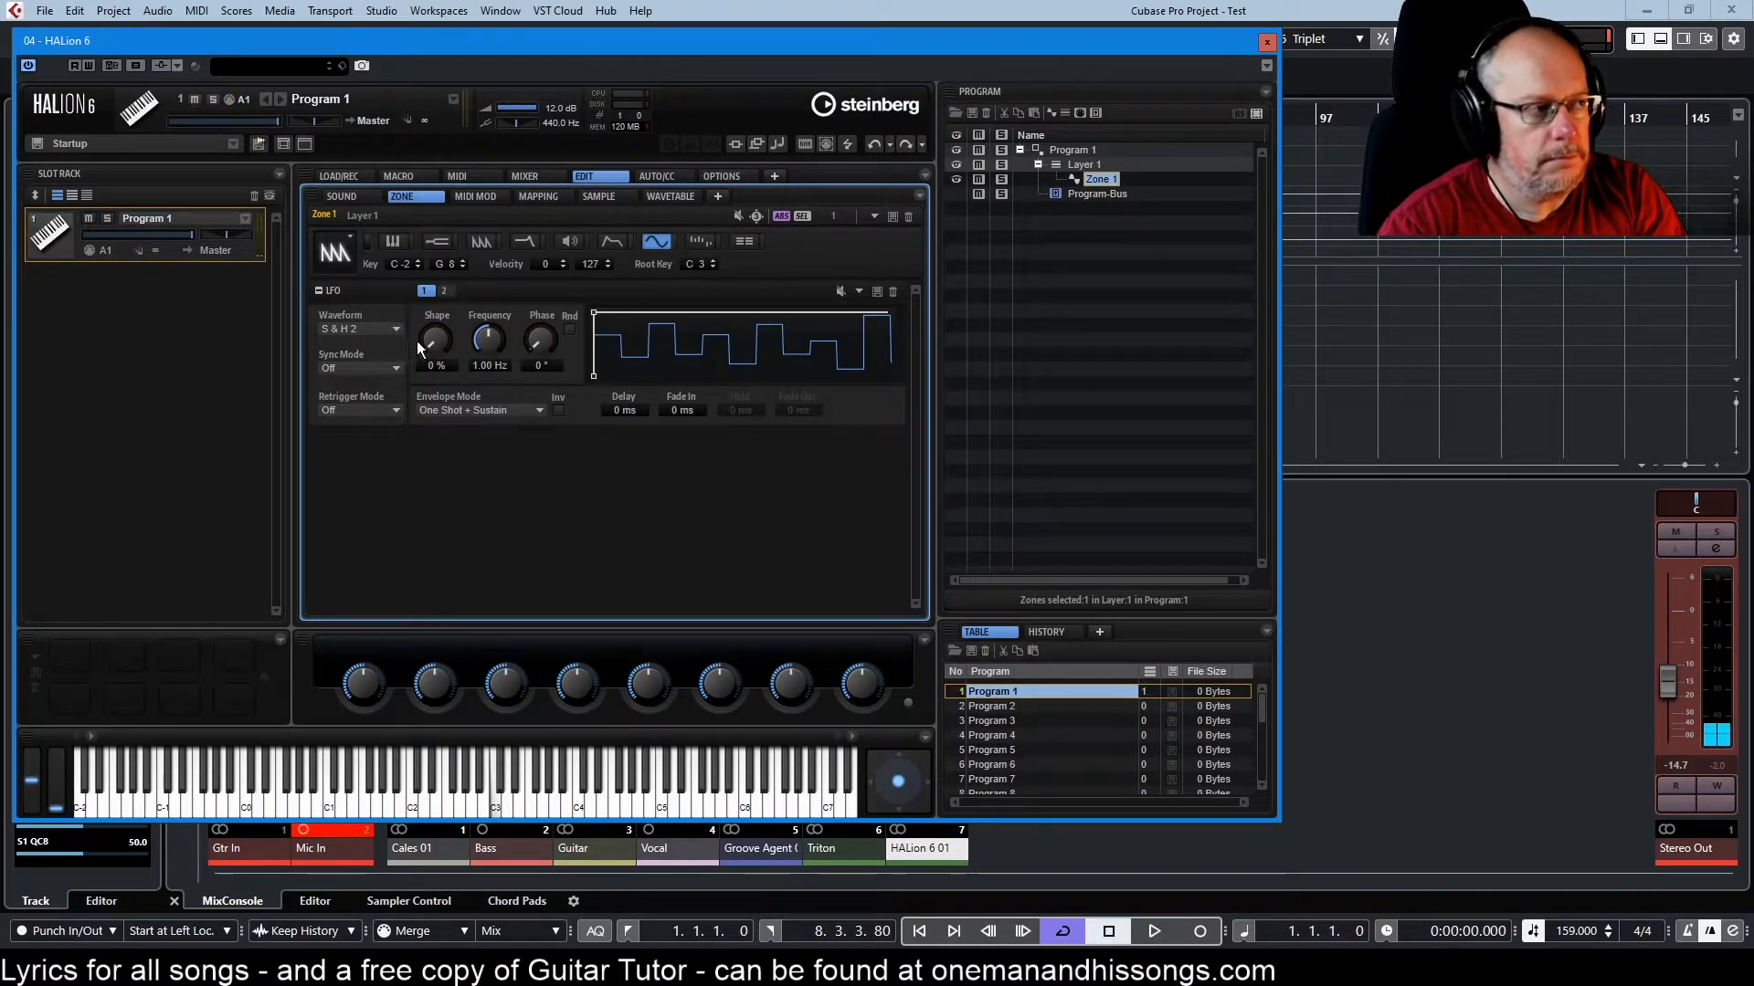
- Nudge the output level and flatten the LFO shape to 0%
{"action": "left_click_drag", "start_coordinate": [435, 342], "coordinate": [435, 336]}
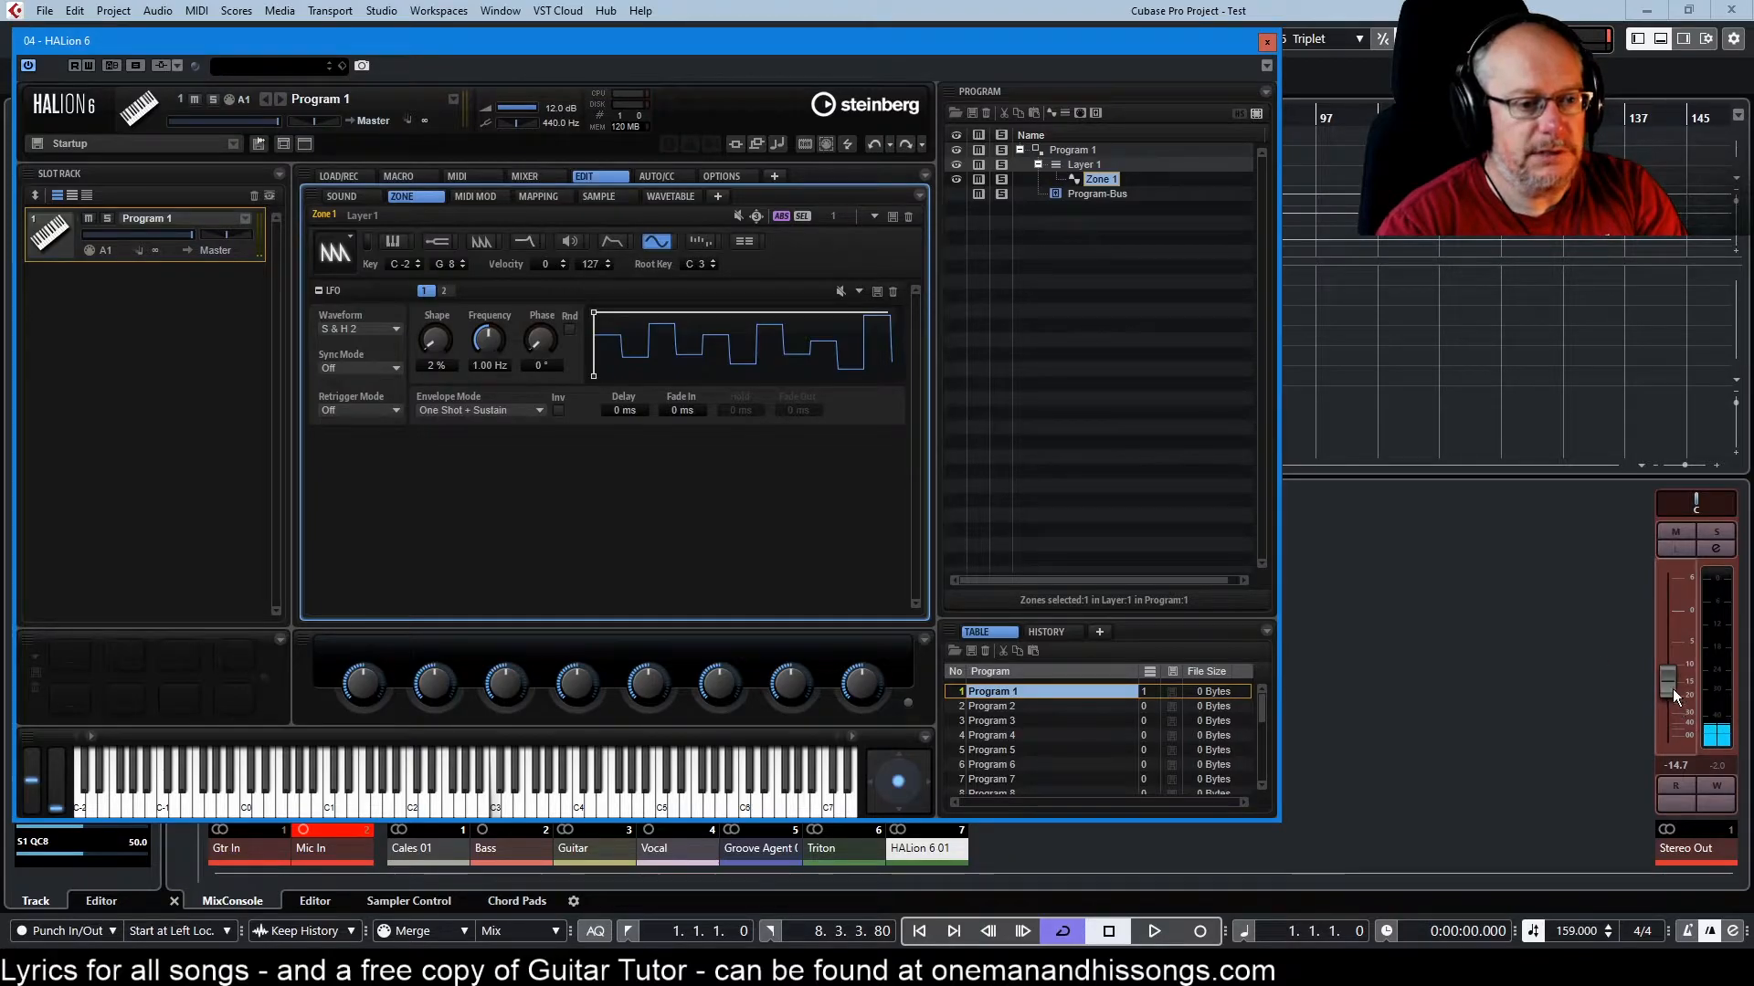
{"action": "left_click_drag", "start_coordinate": [1666, 681], "coordinate": [1666, 660]}
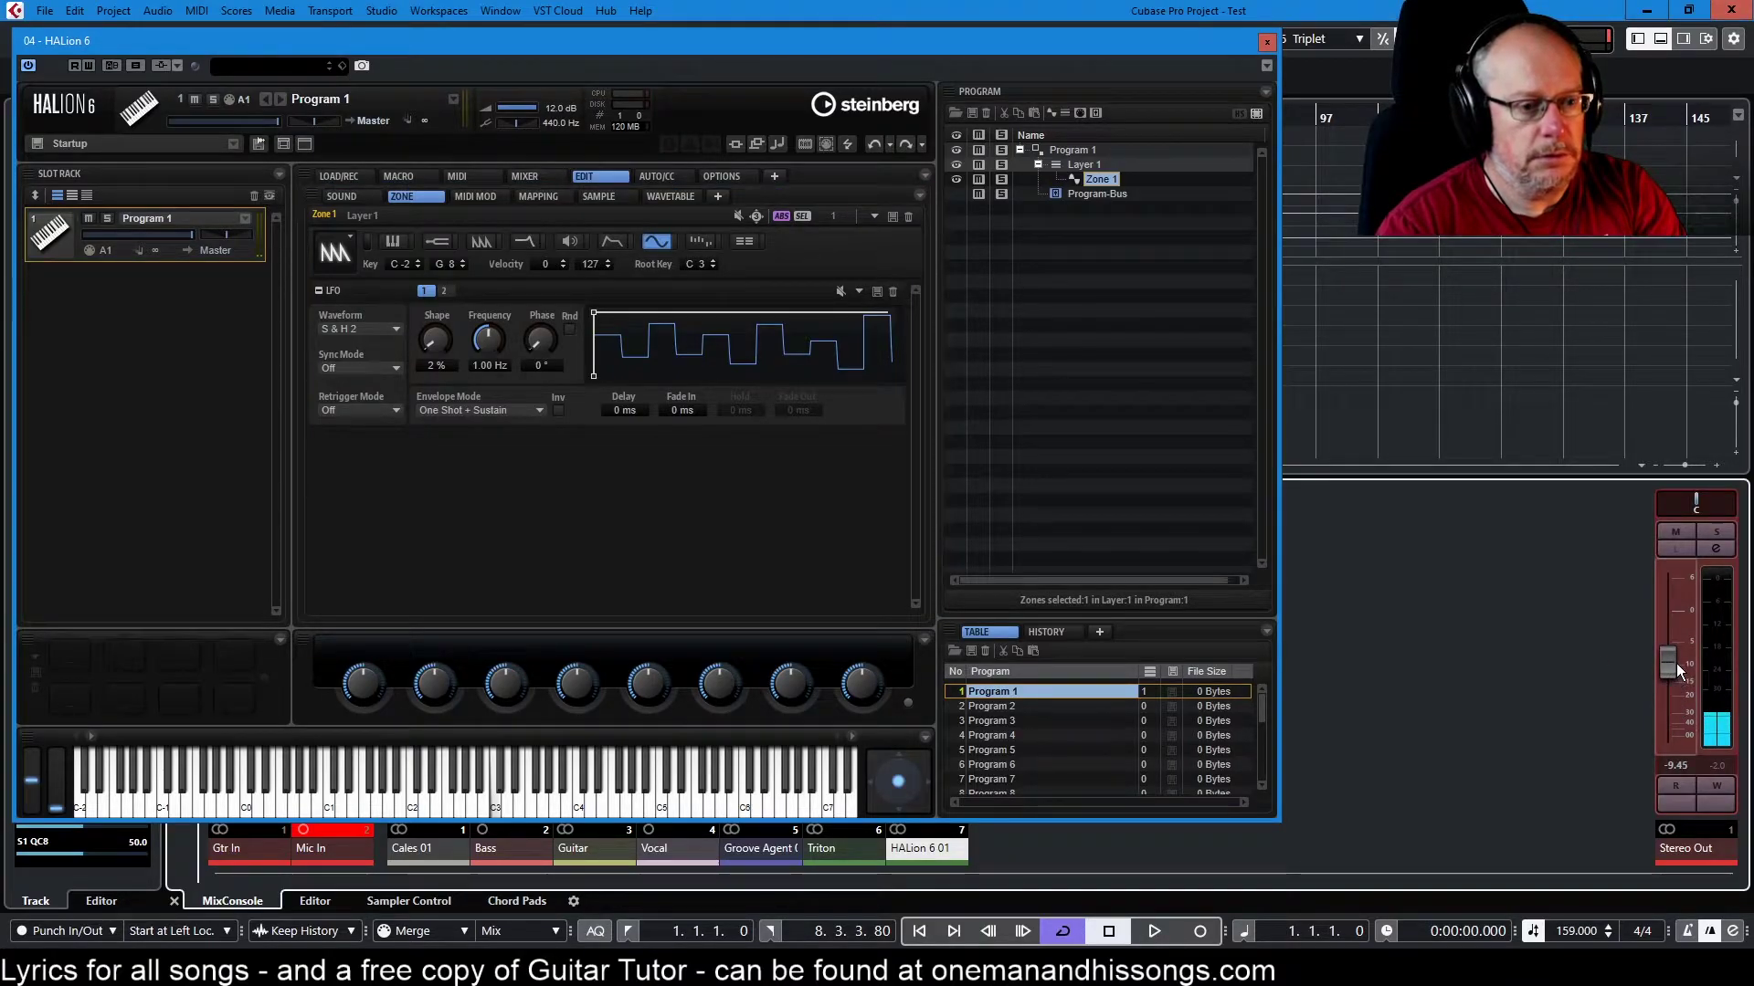
{"action": "left_click_drag", "start_coordinate": [437, 340], "coordinate": [437, 325]}
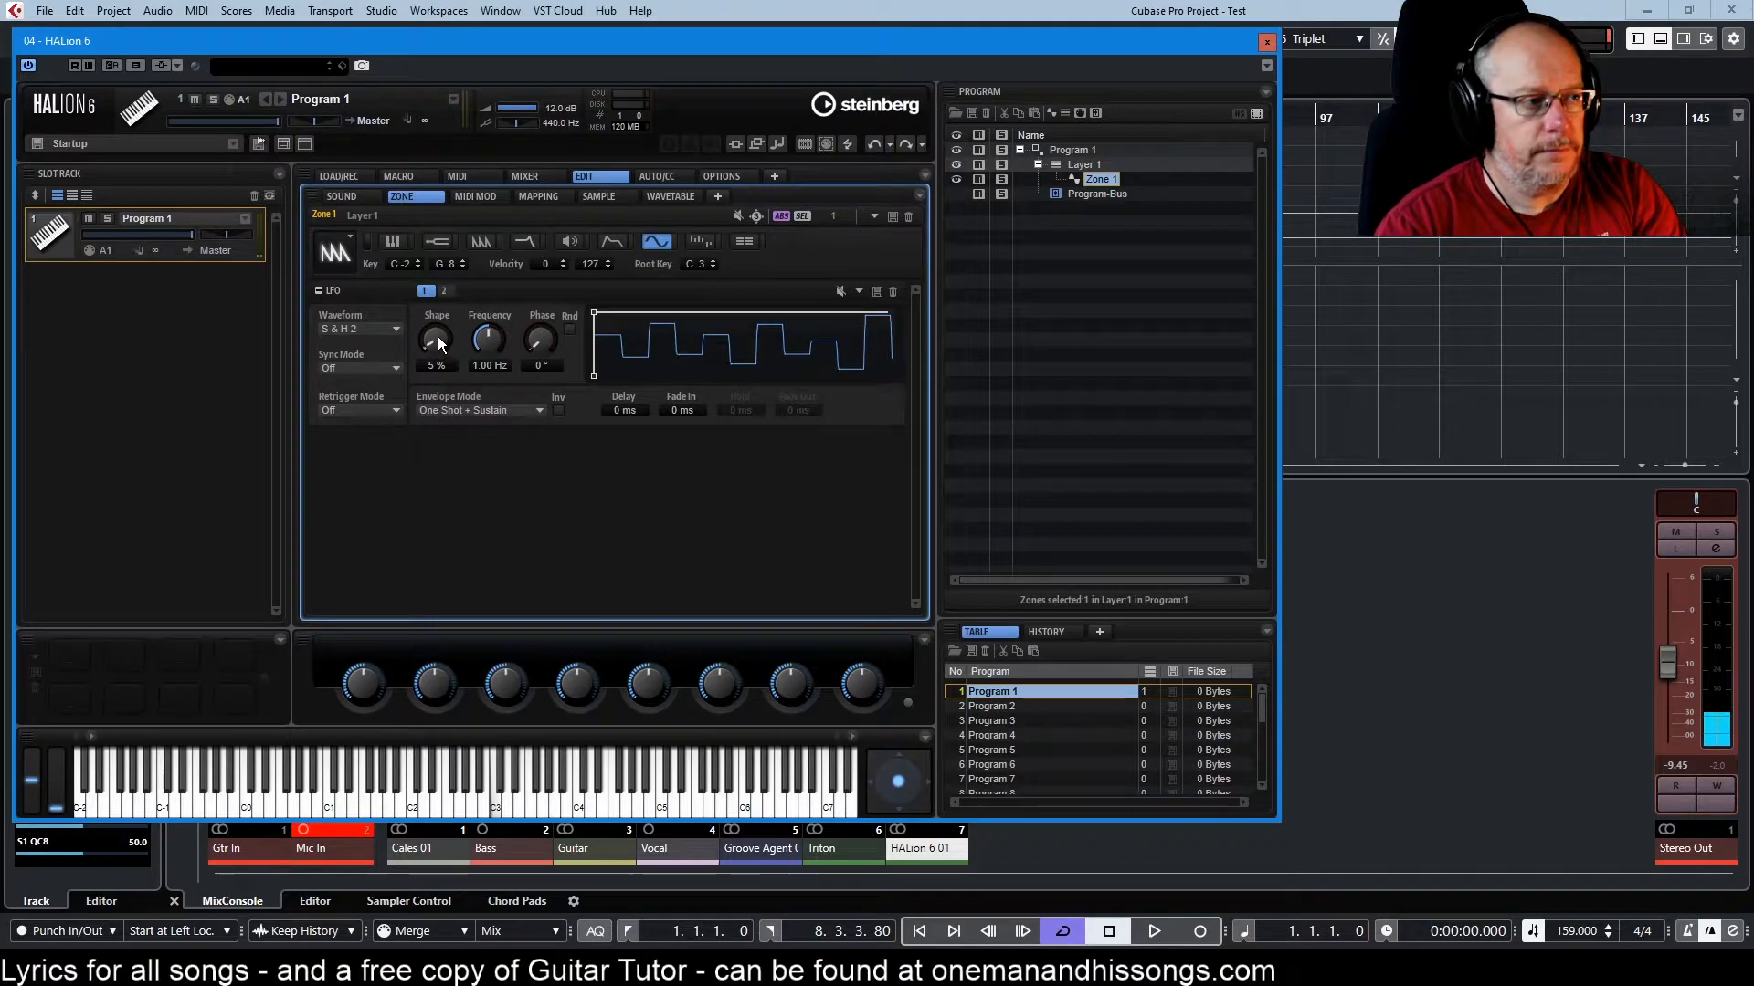
{"action": "left_click_drag", "start_coordinate": [434, 338], "coordinate": [434, 363]}
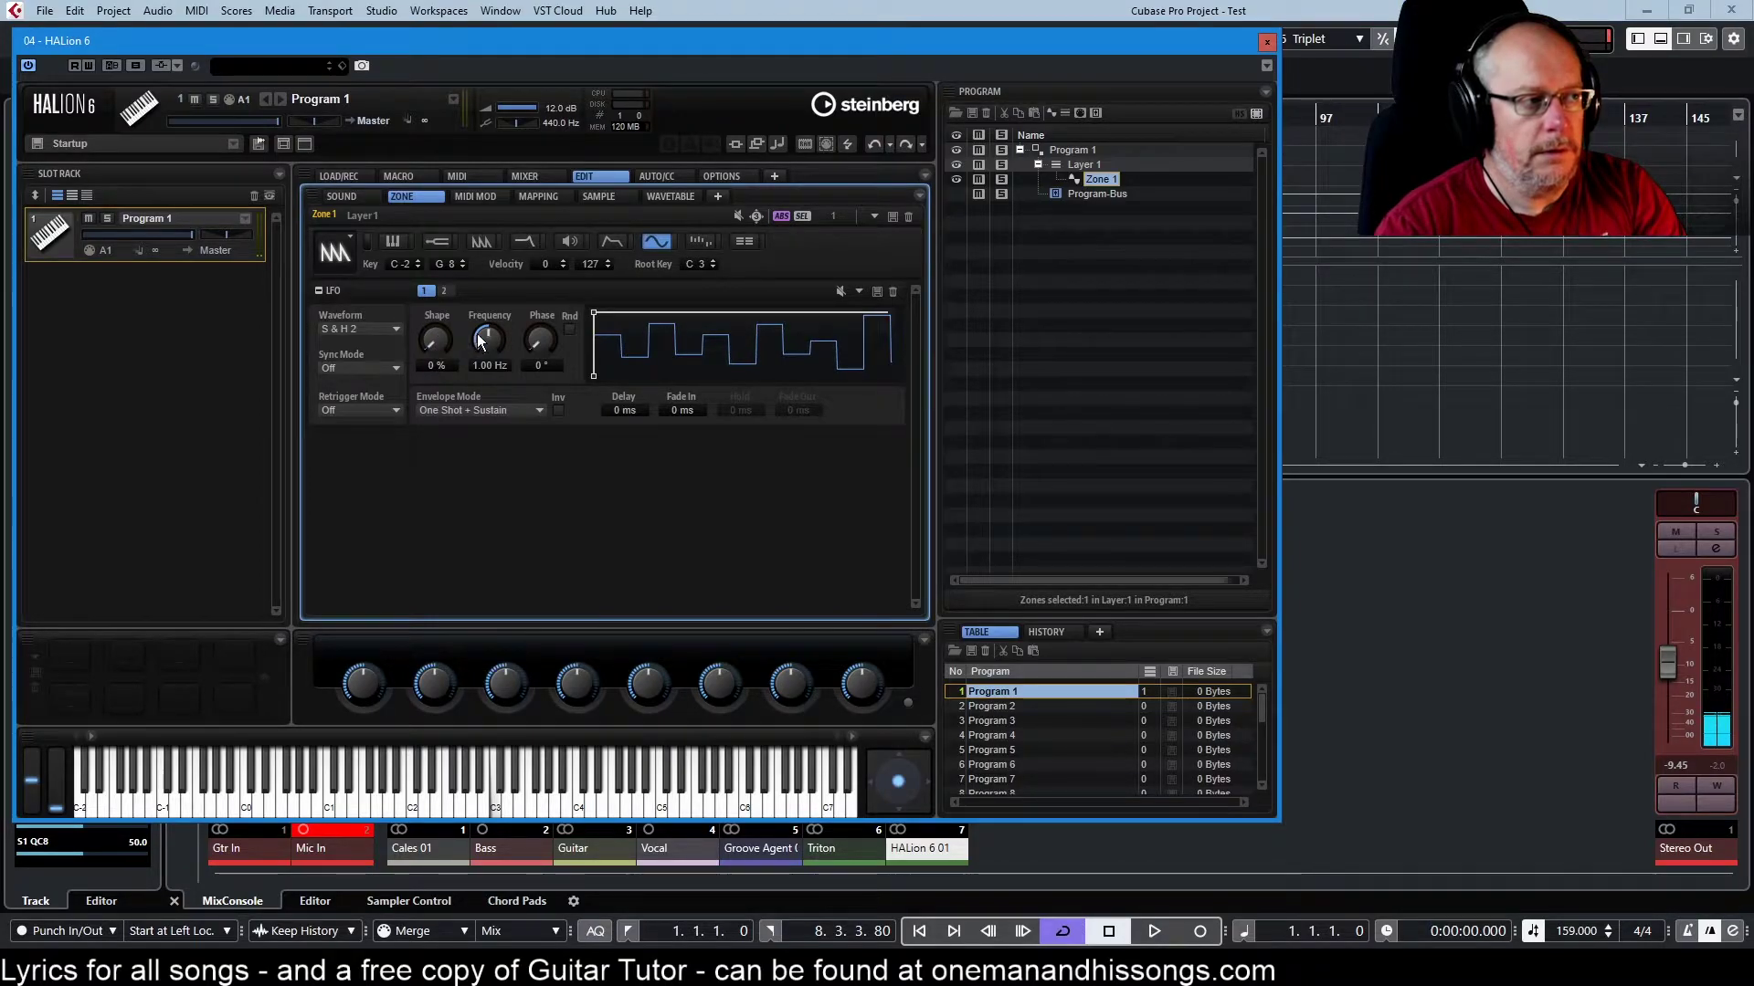
- Sweep the LFO frequency up past 14 Hz and back down to 1.00 Hz
{"action": "left_click_drag", "start_coordinate": [489, 340], "coordinate": [489, 326]}
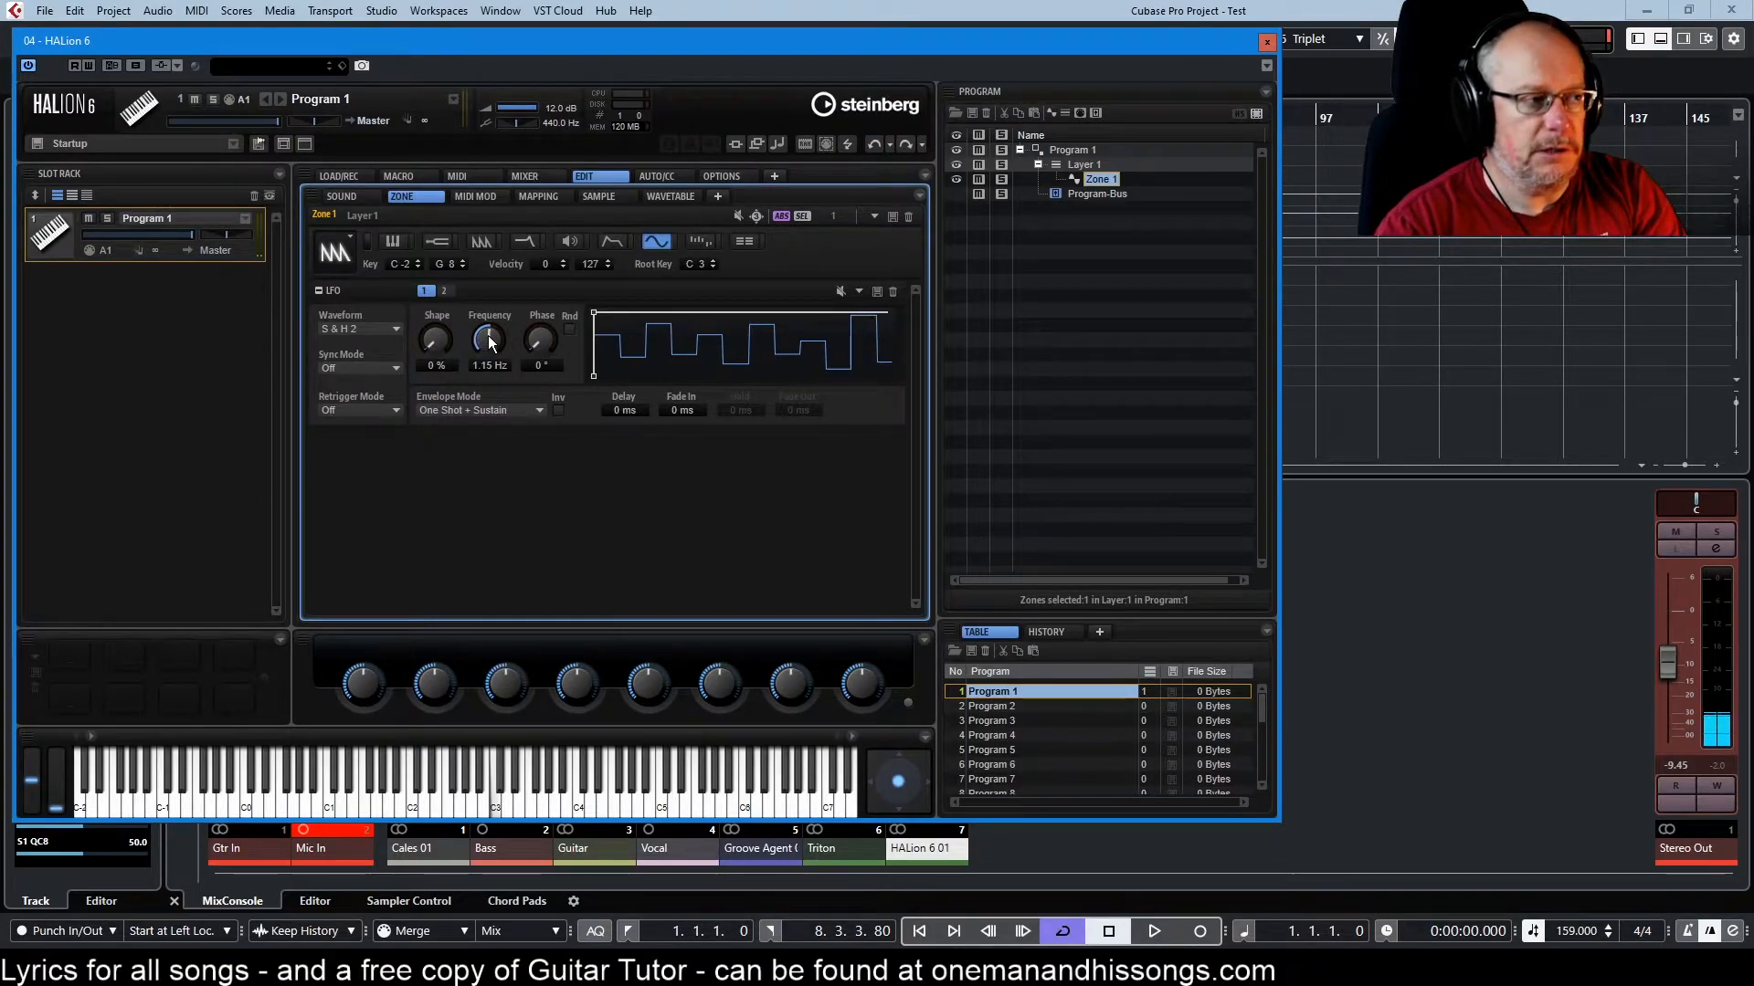
{"action": "left_click_drag", "start_coordinate": [490, 340], "coordinate": [490, 318]}
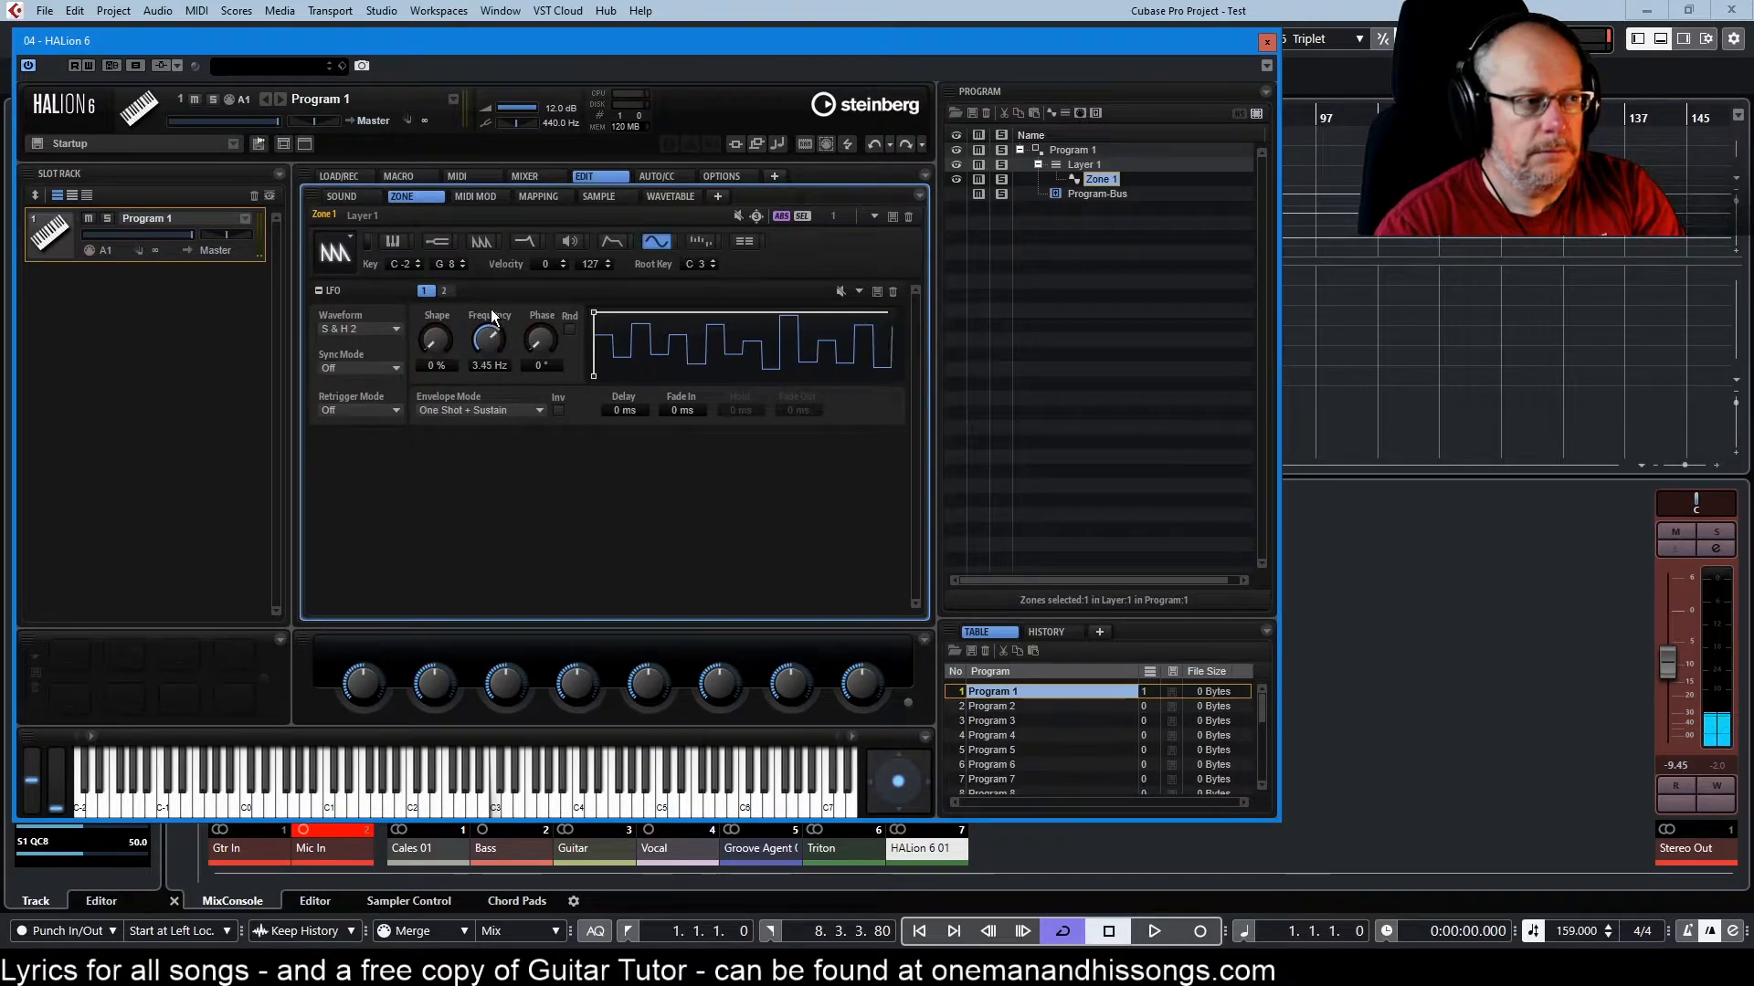
{"action": "left_click_drag", "start_coordinate": [487, 340], "coordinate": [487, 317]}
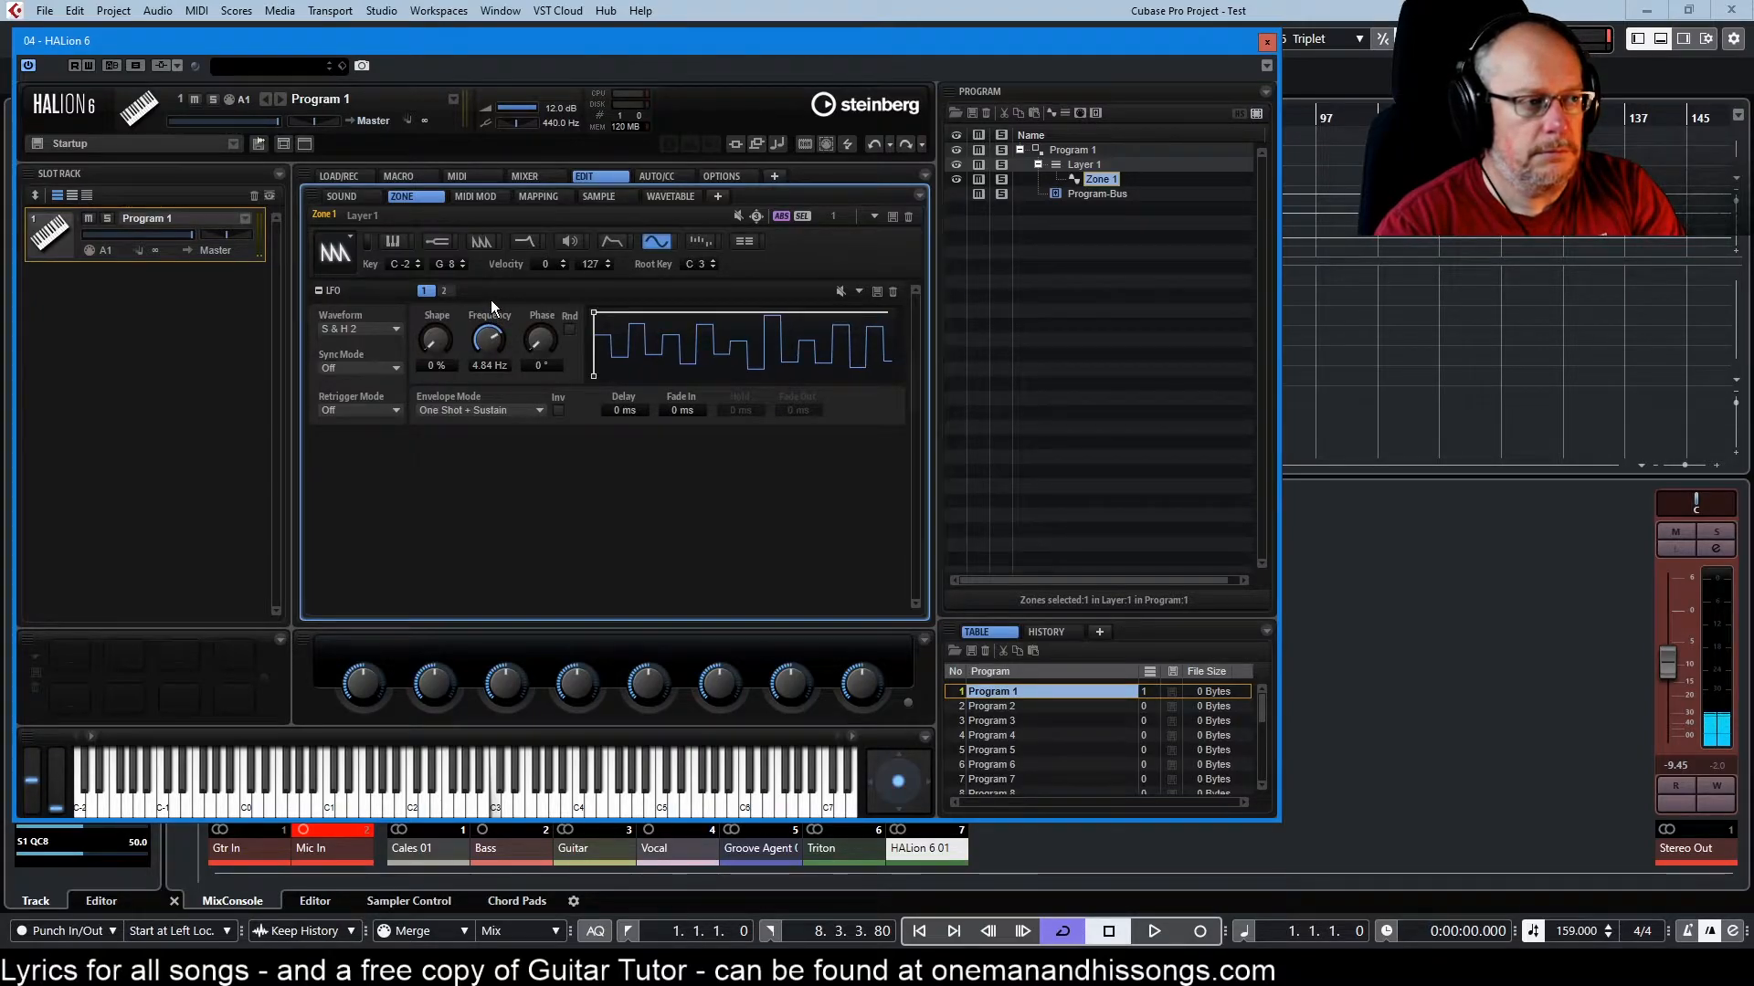
{"action": "left_click_drag", "start_coordinate": [487, 340], "coordinate": [488, 325]}
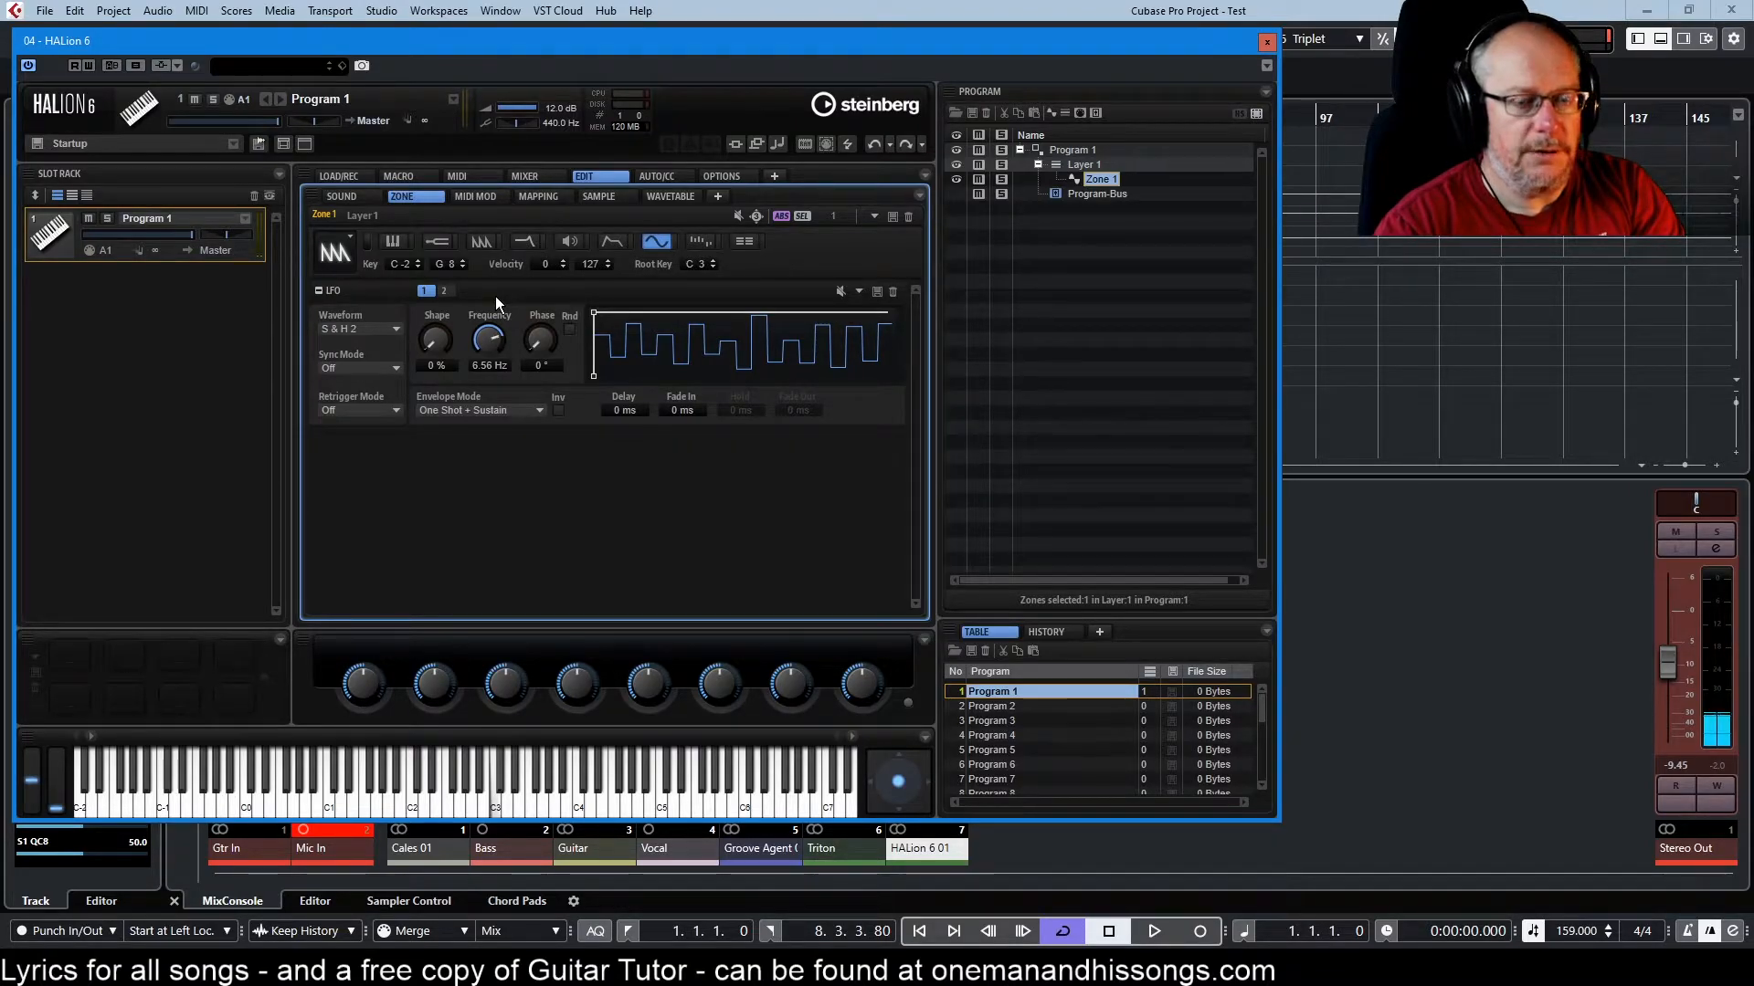
{"action": "left_click_drag", "start_coordinate": [487, 340], "coordinate": [488, 325]}
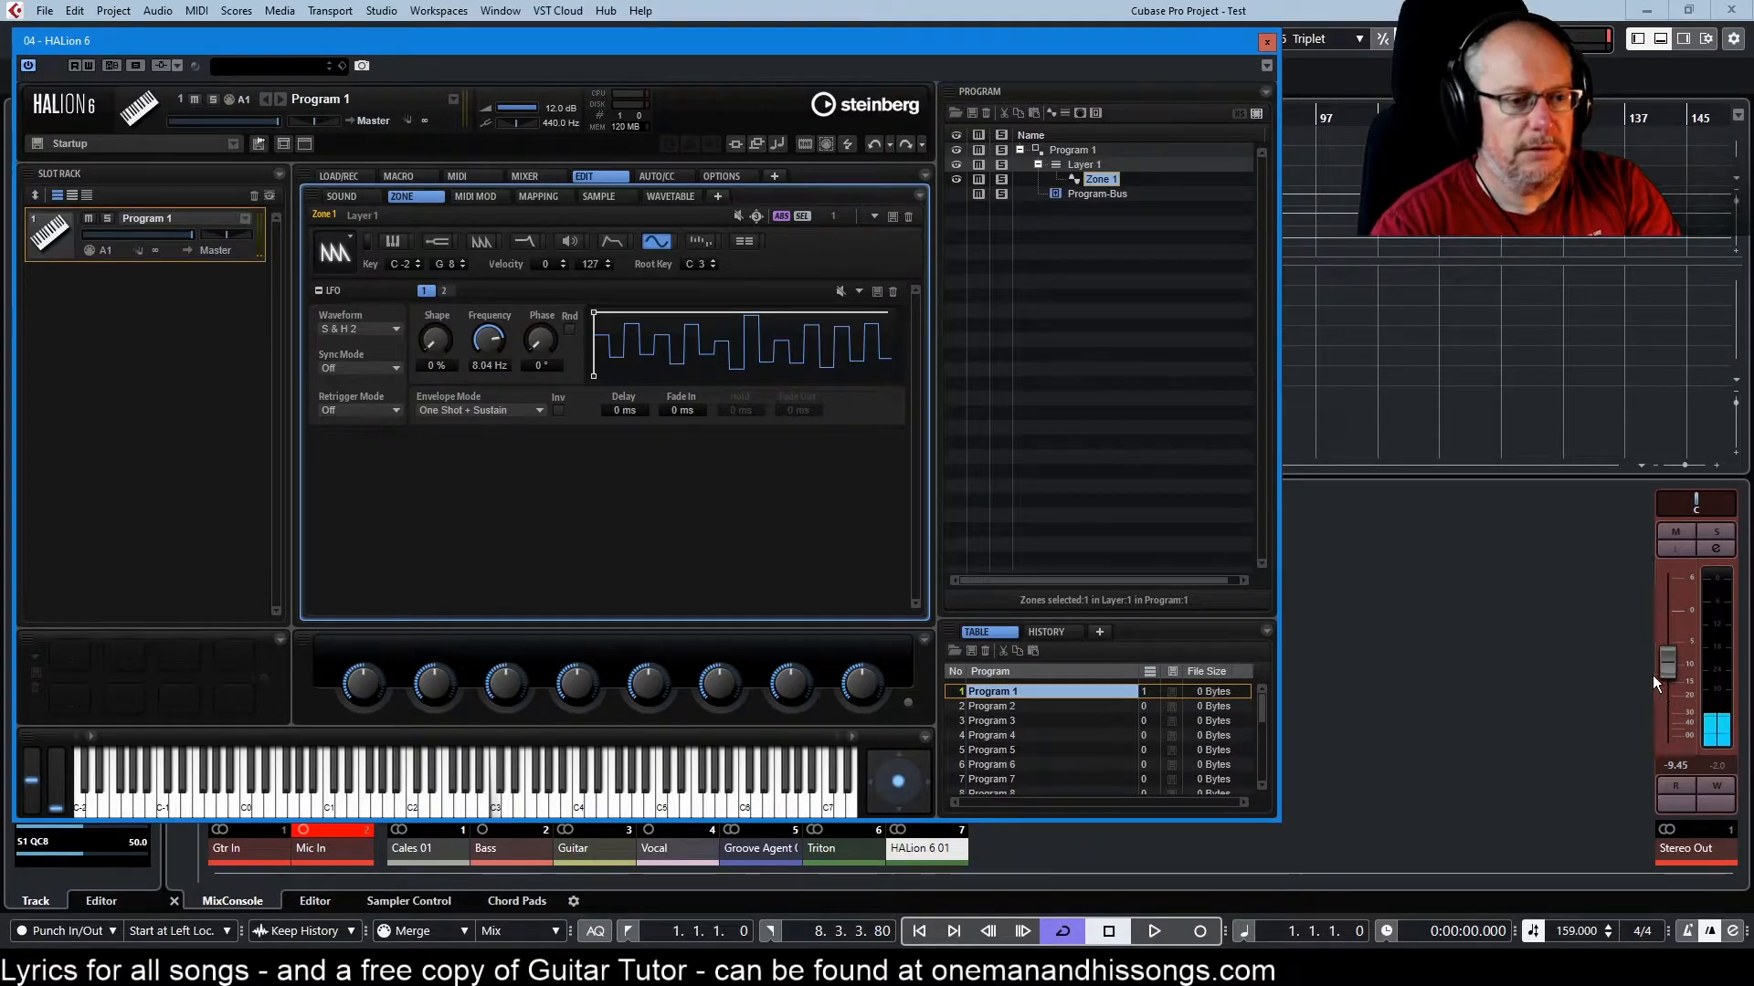
{"action": "left_click_drag", "start_coordinate": [489, 340], "coordinate": [490, 331]}
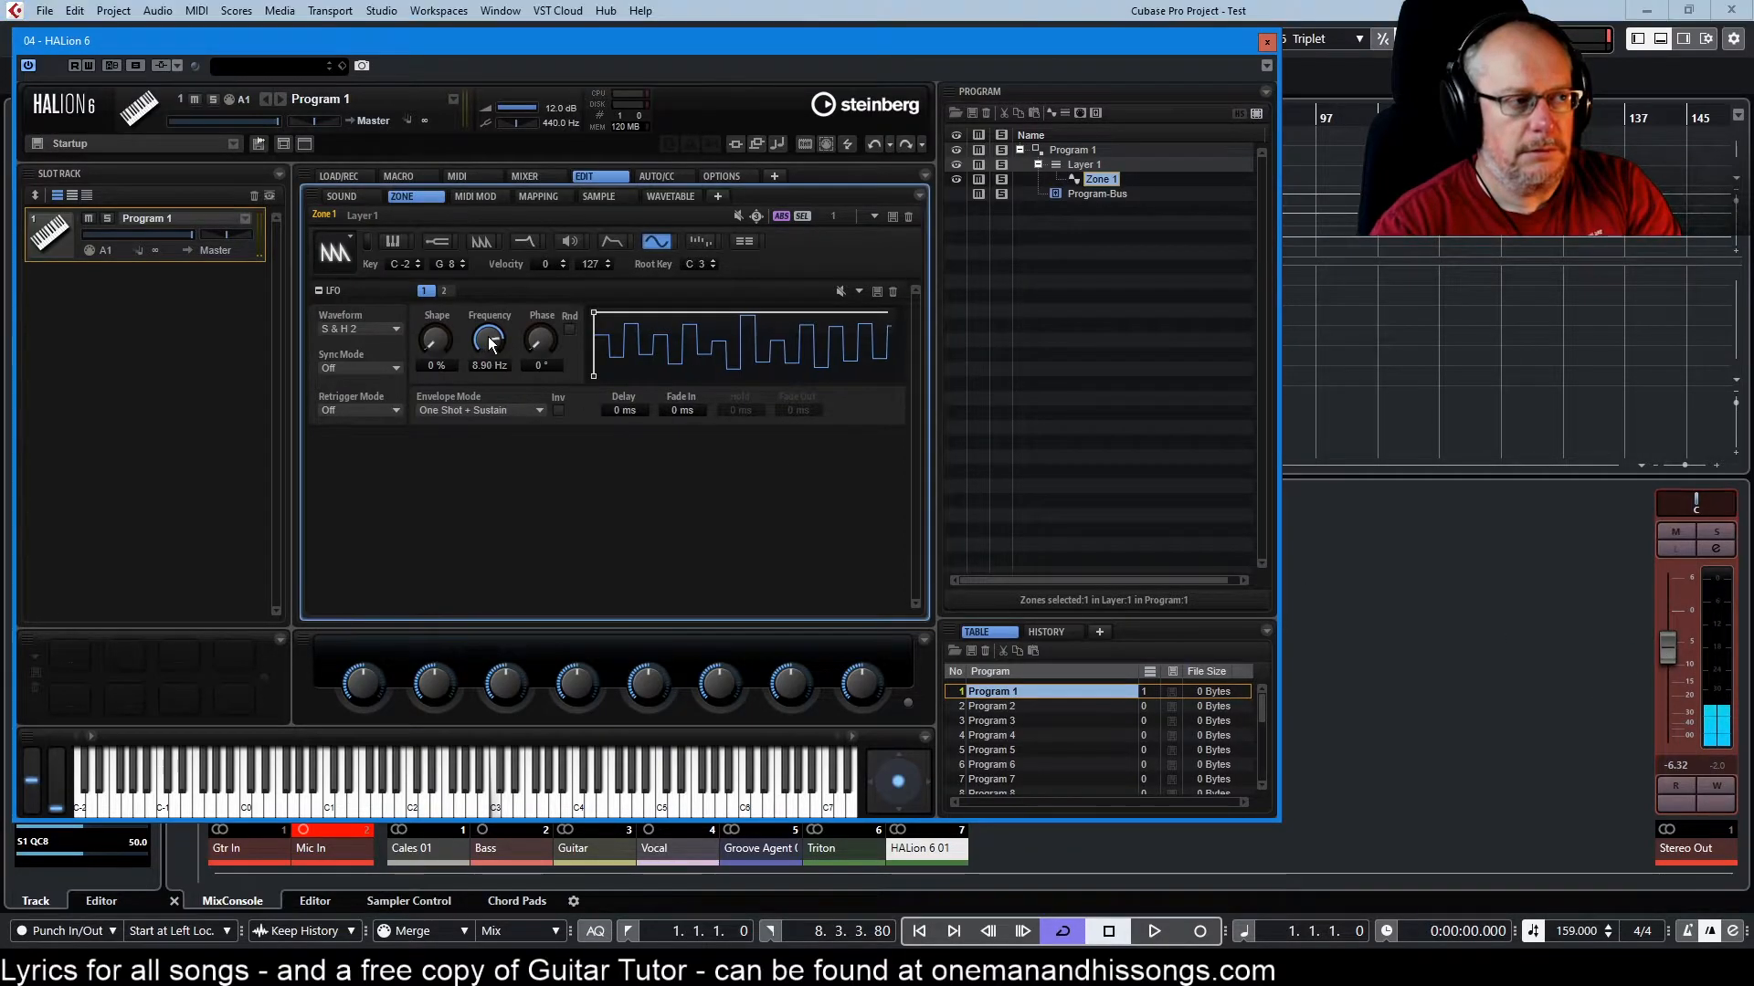
{"action": "left_click_drag", "start_coordinate": [489, 342], "coordinate": [497, 318]}
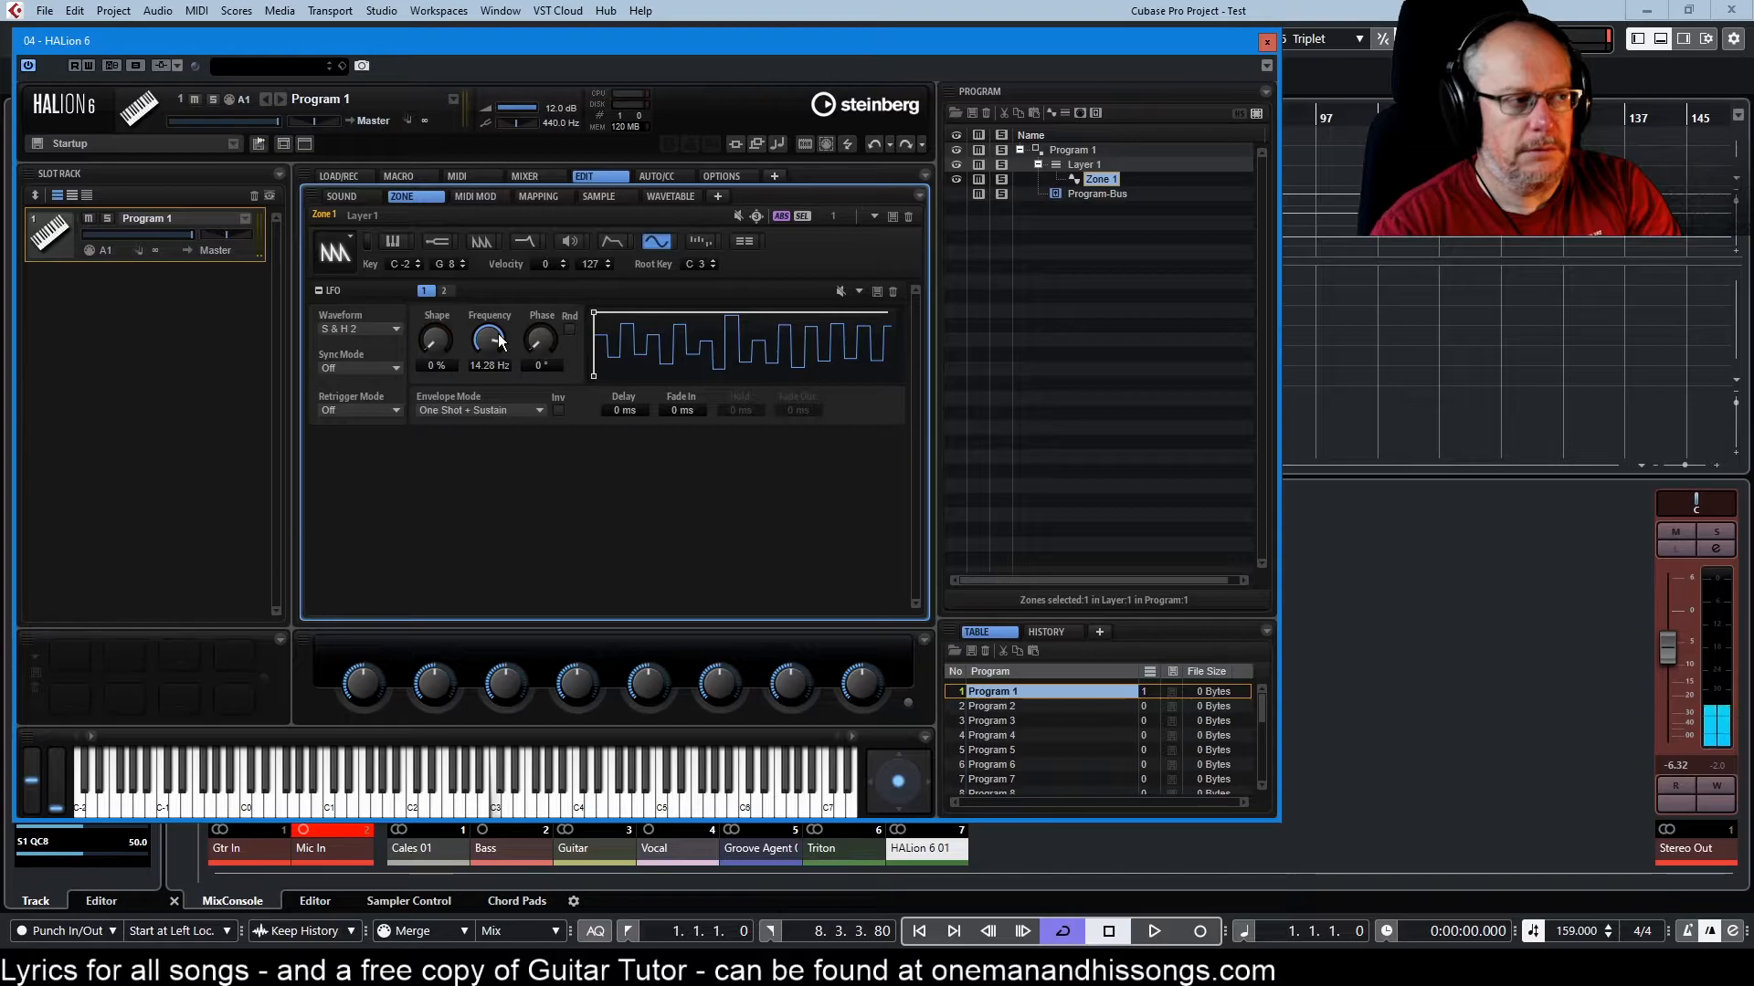
{"action": "left_click_drag", "start_coordinate": [490, 339], "coordinate": [490, 353]}
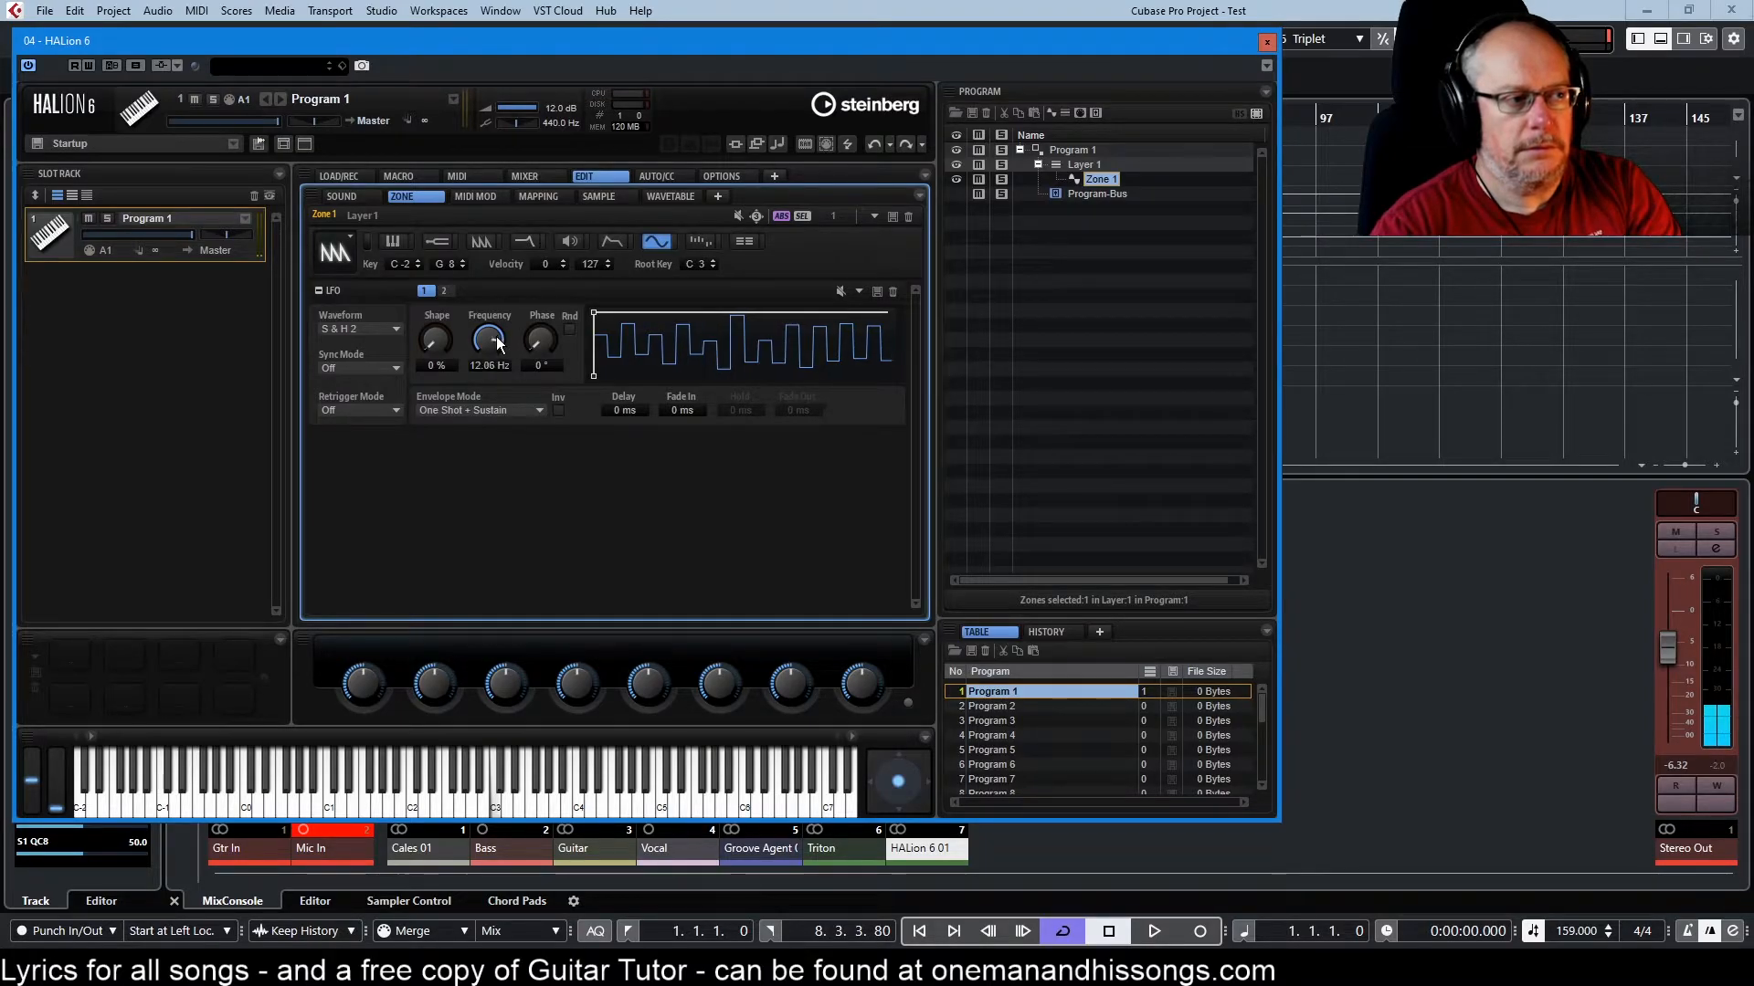
{"action": "left_click_drag", "start_coordinate": [490, 340], "coordinate": [490, 358]}
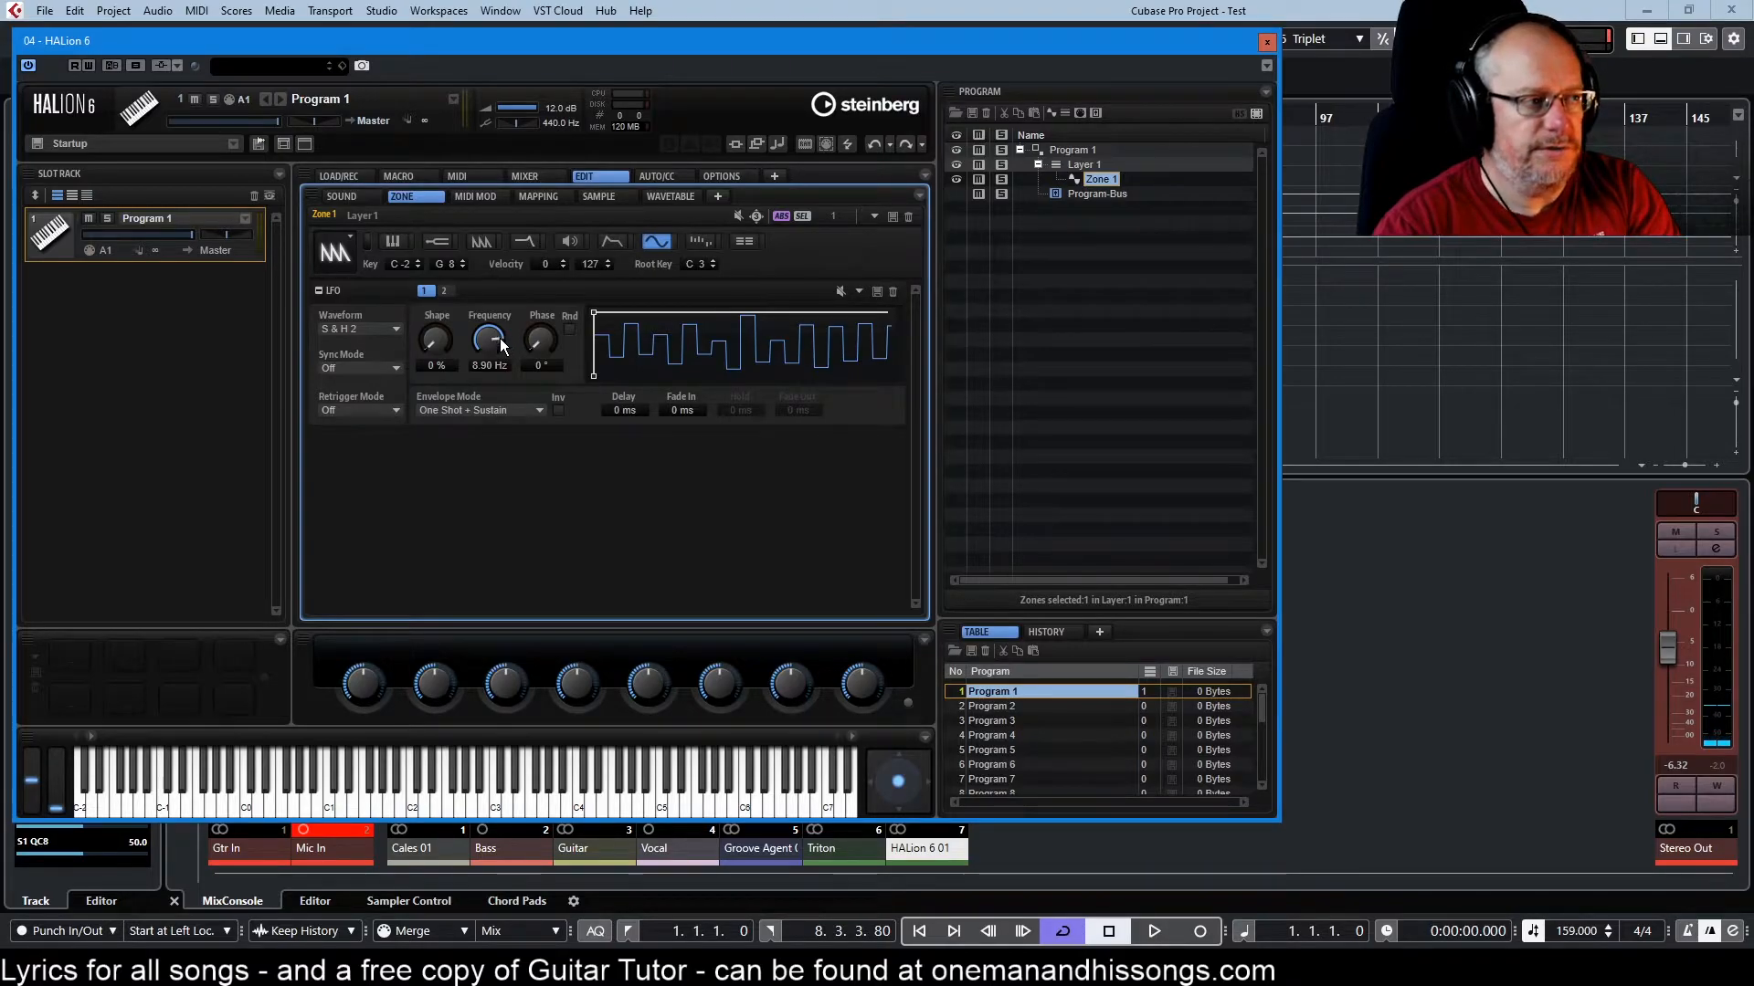
{"action": "left_click_drag", "start_coordinate": [490, 340], "coordinate": [490, 369]}
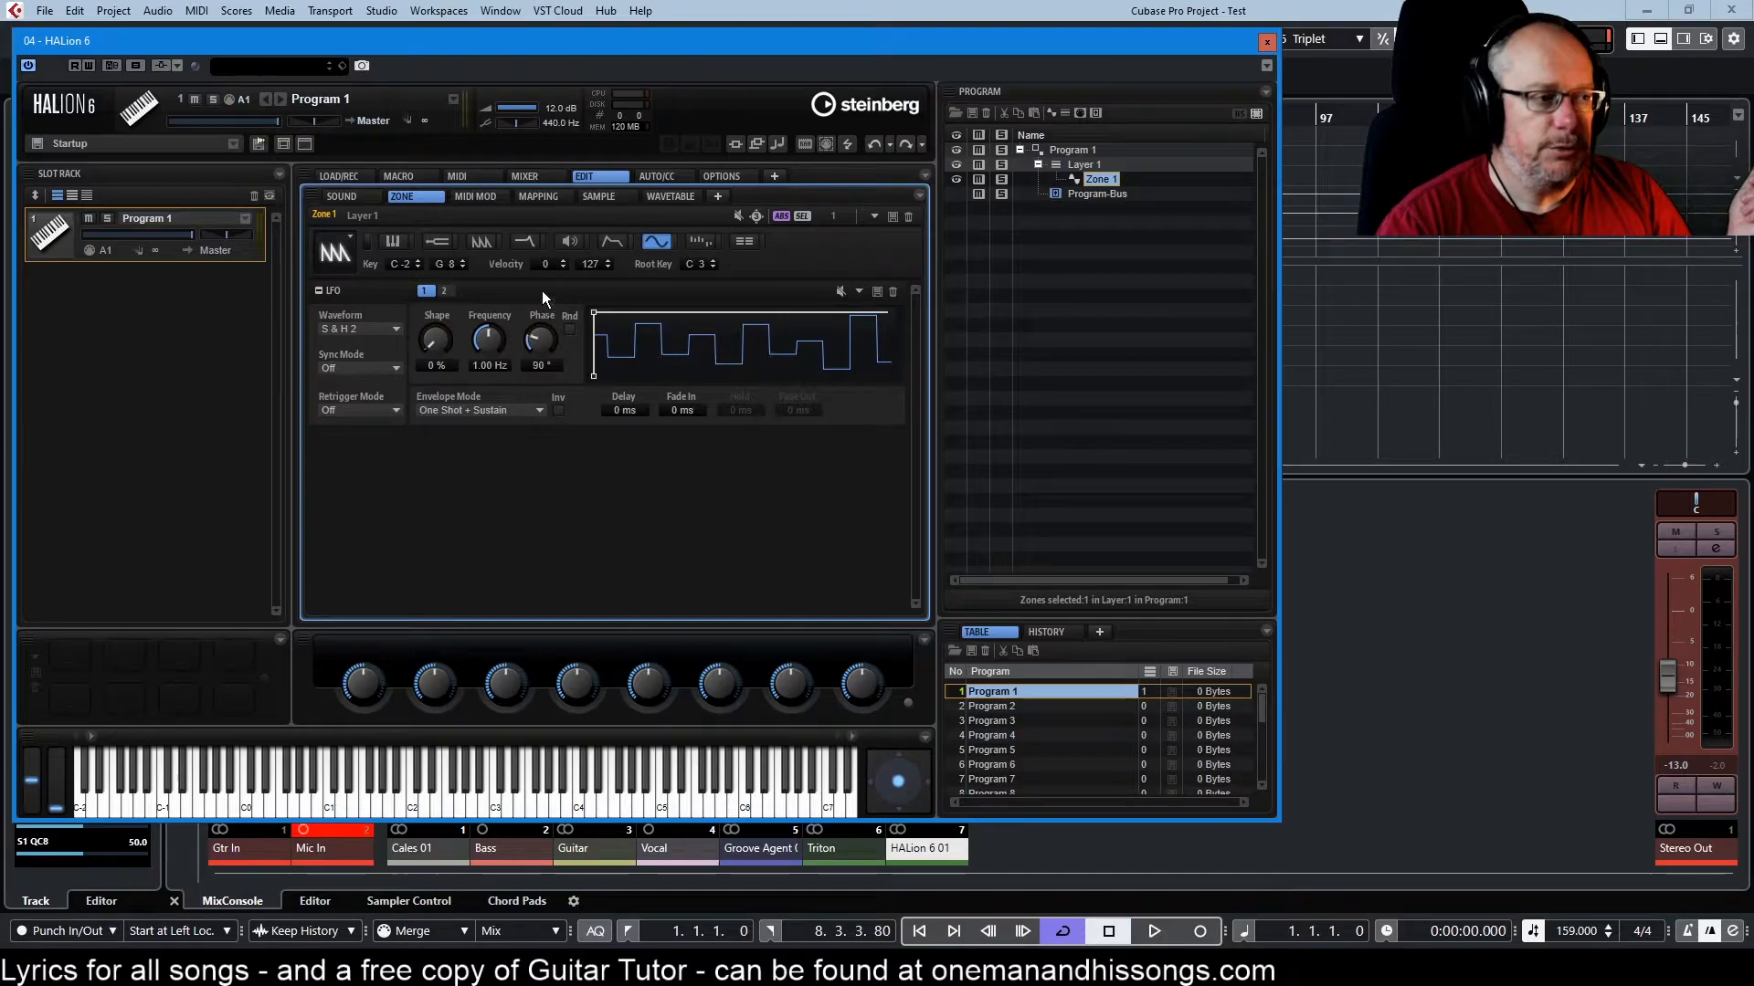
{"action": "left_click_drag", "start_coordinate": [540, 340], "coordinate": [540, 325]}
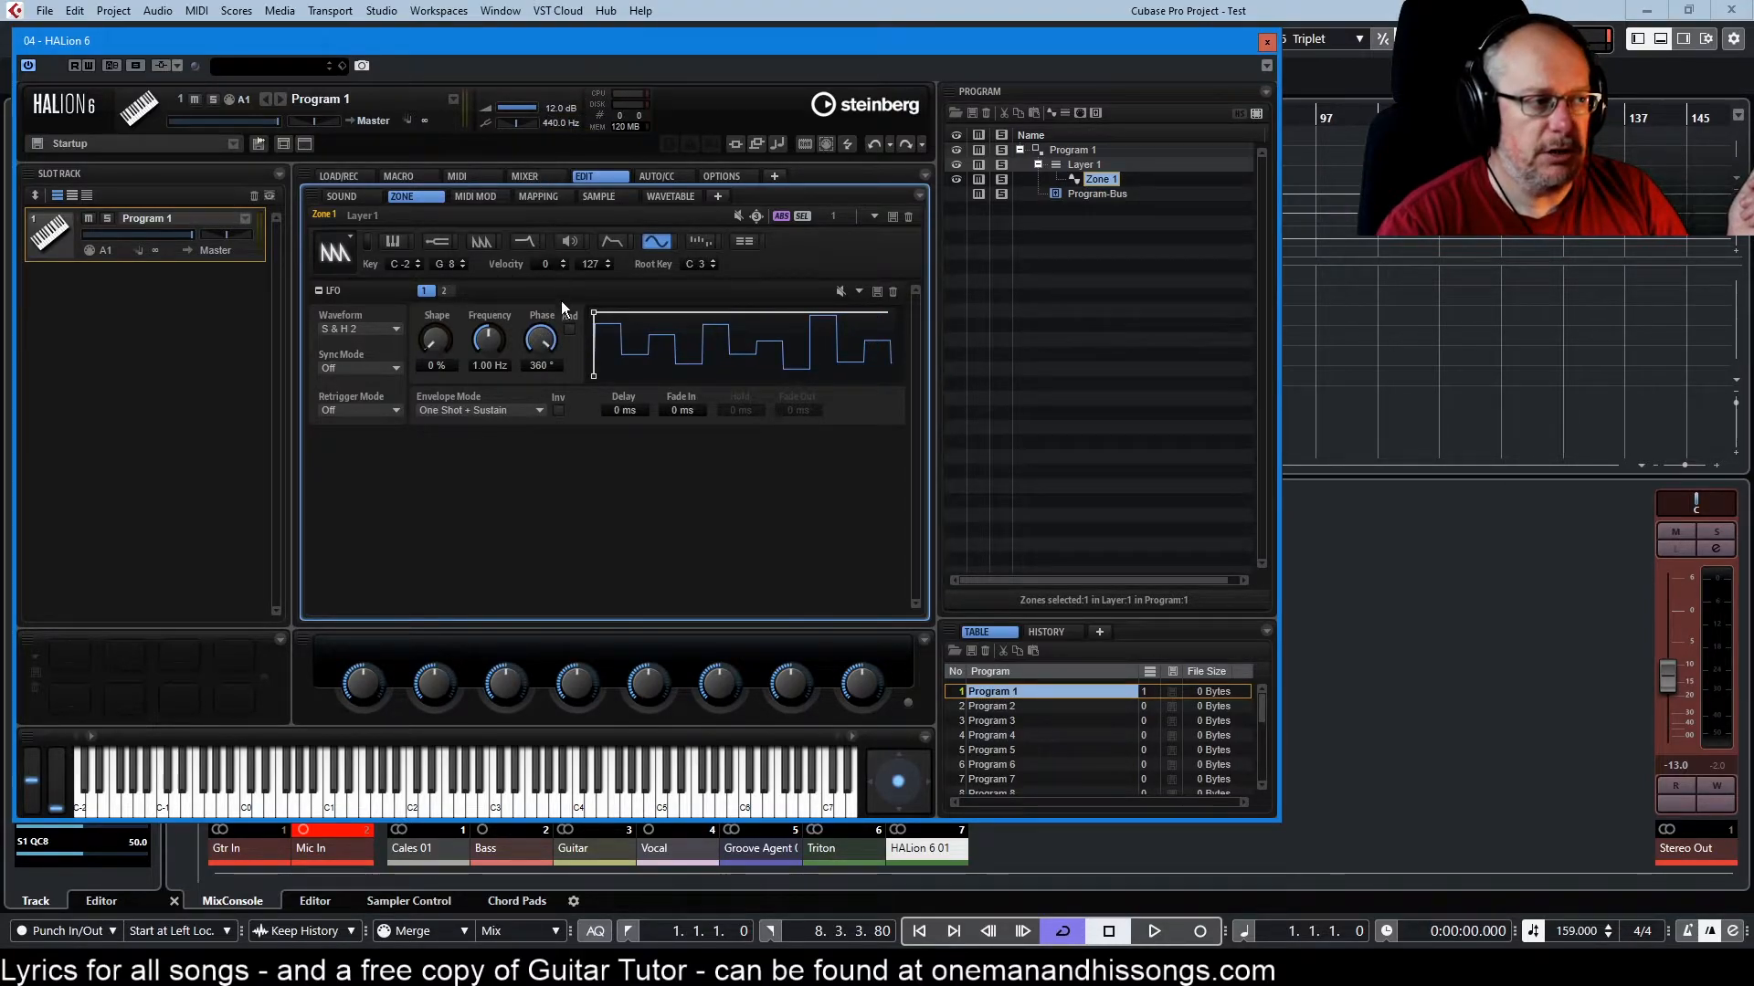
{"action": "mouse_move", "coordinate": [599, 328]}
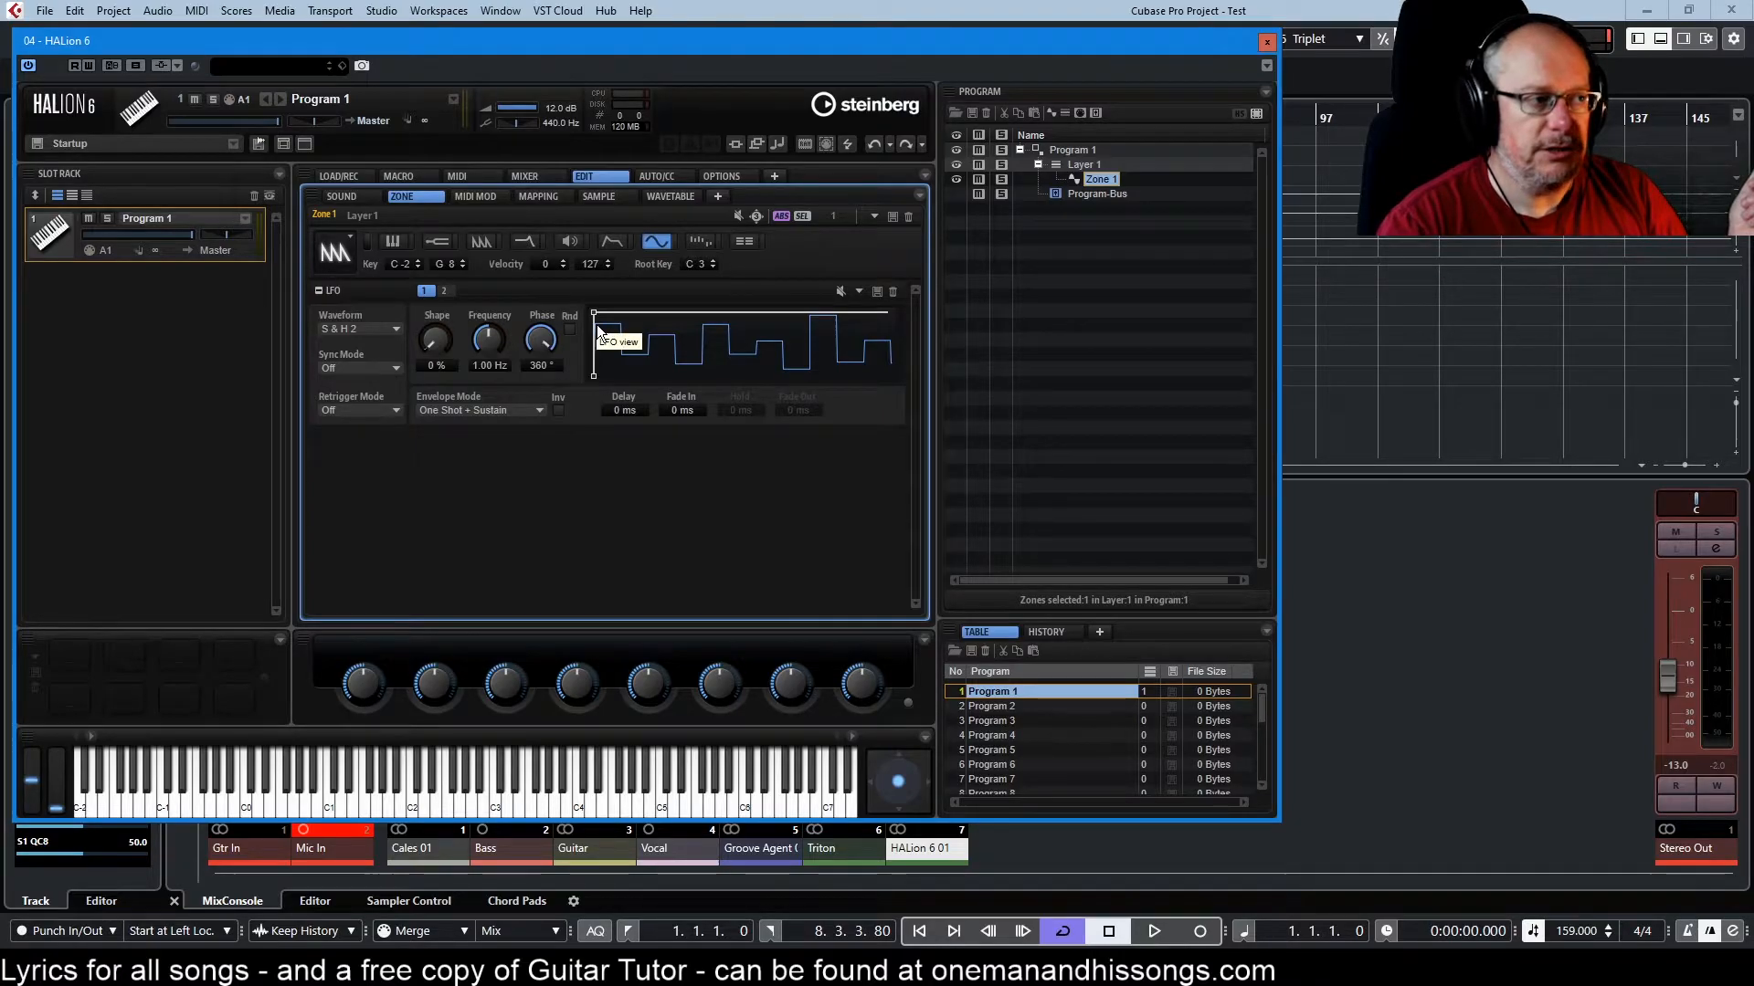
{"action": "left_click_drag", "start_coordinate": [540, 338], "coordinate": [541, 380]}
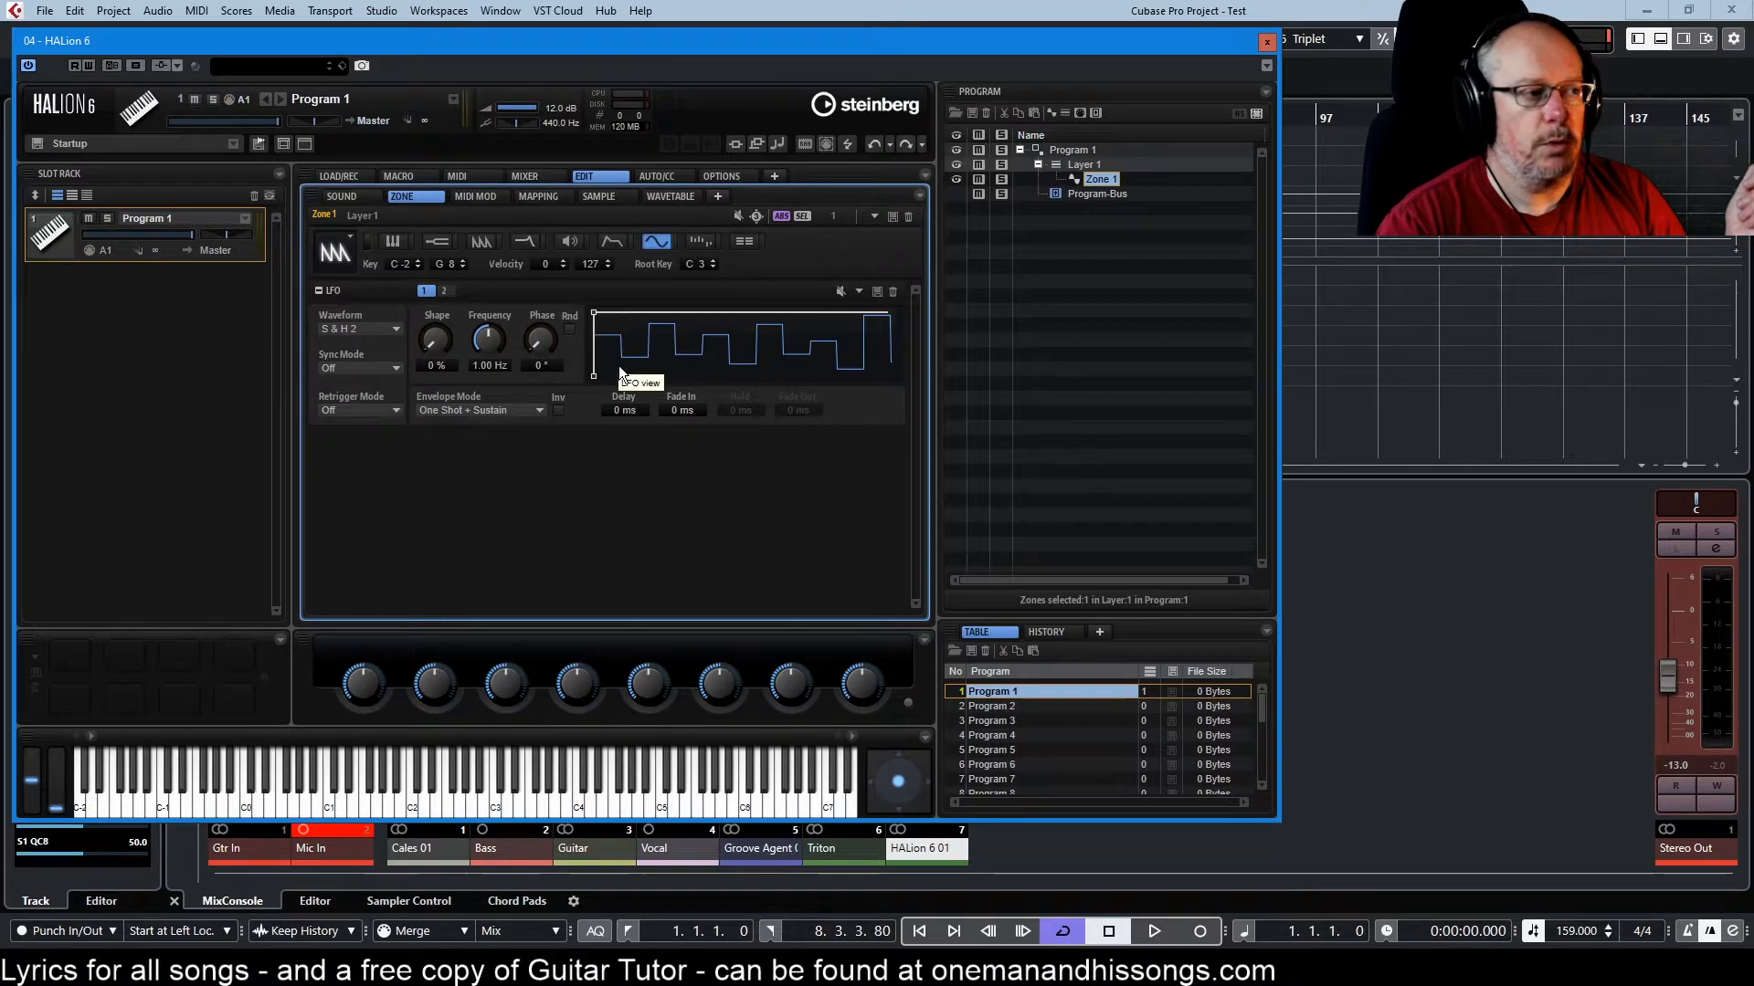
- Switch LFO 1 to a sine wave and turn its phase up toward 180°
{"action": "left_click", "coordinate": [358, 329]}
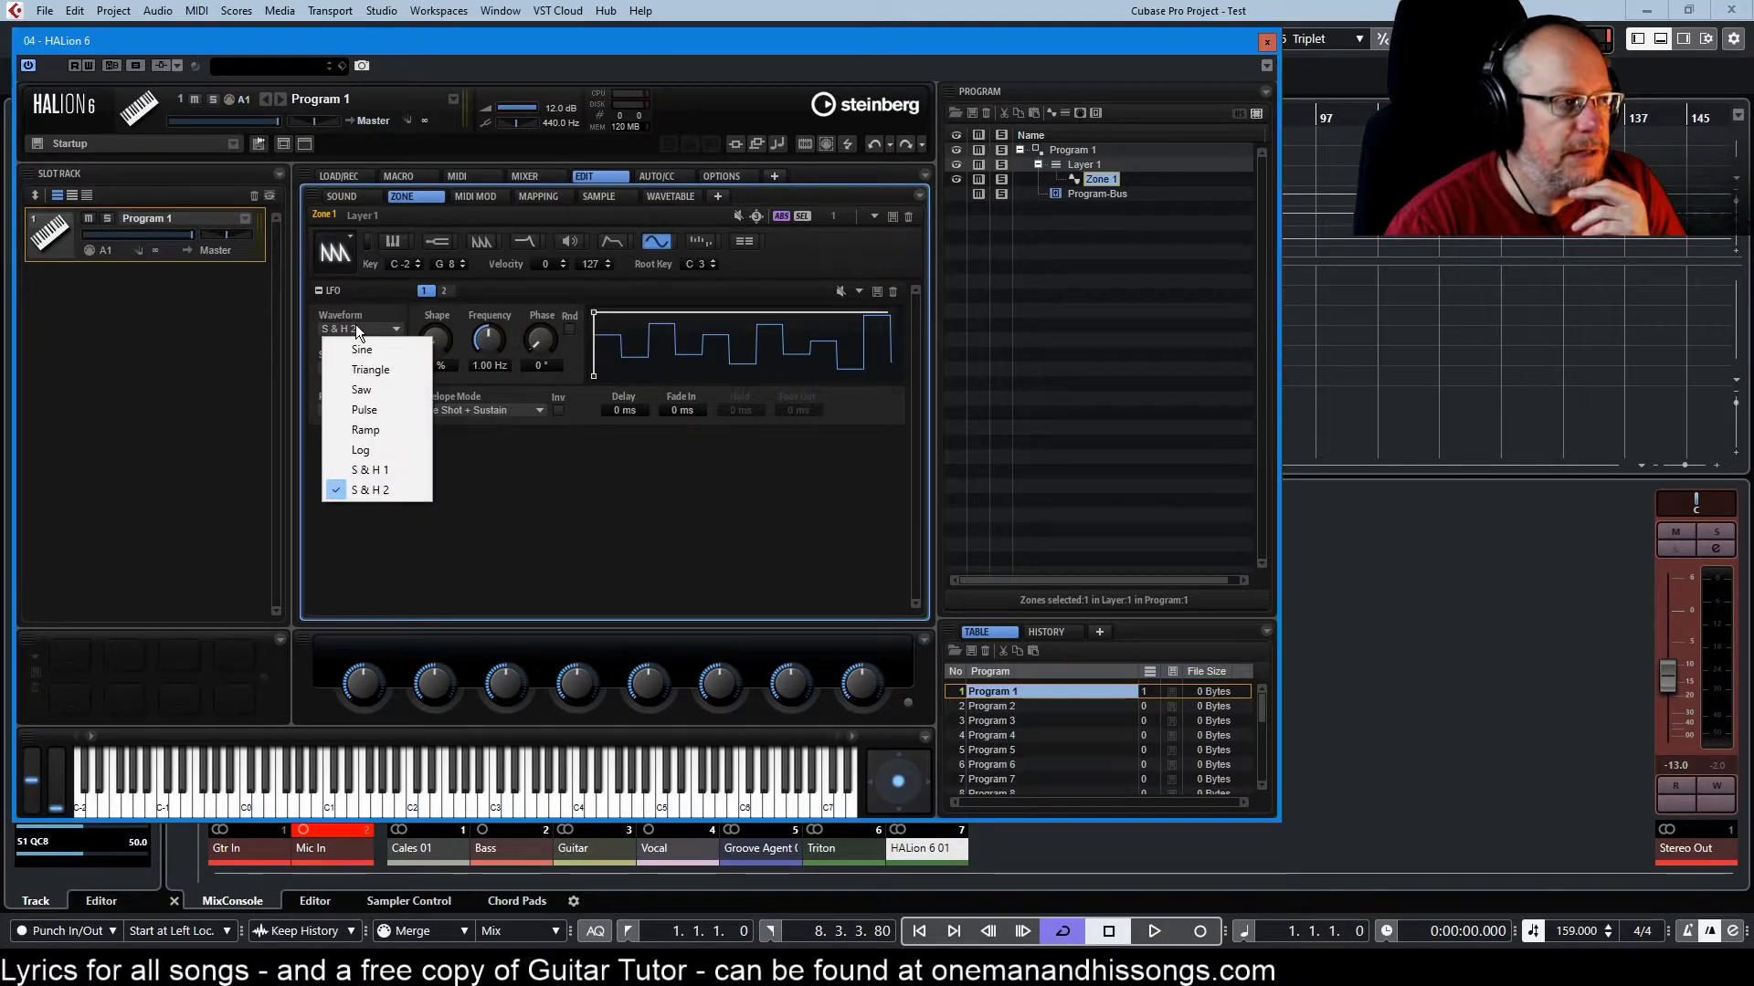
{"action": "left_click", "coordinate": [361, 349]}
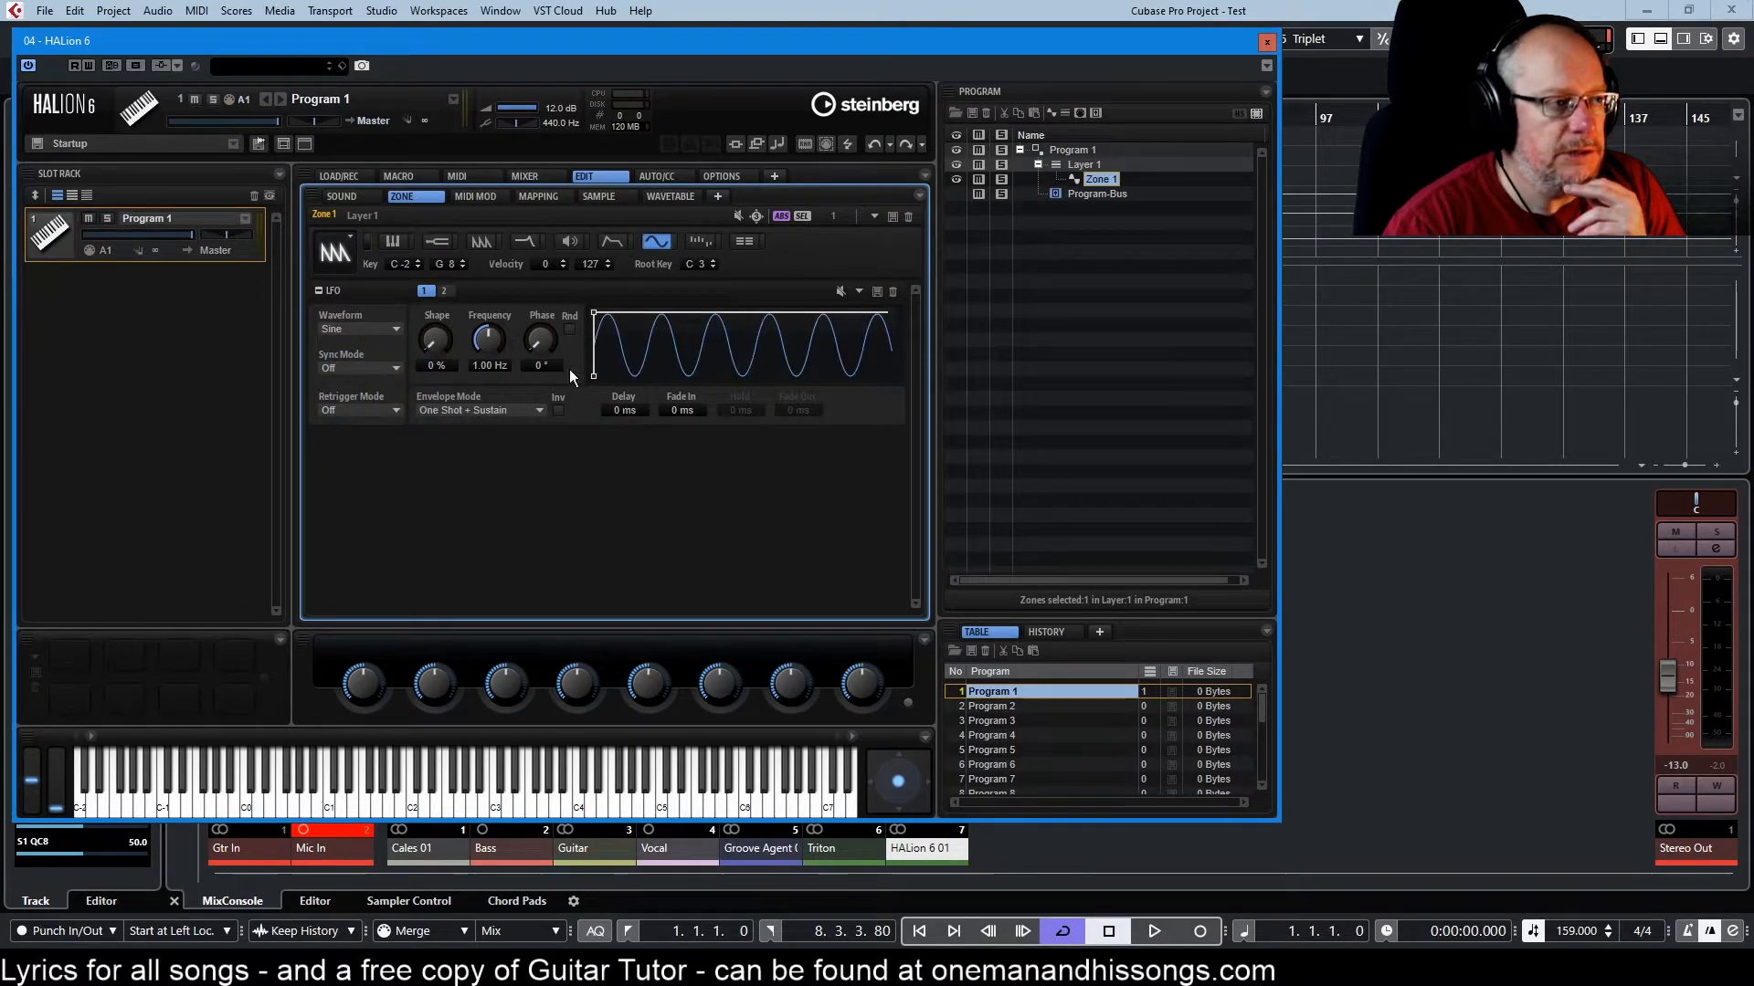
{"action": "mouse_move", "coordinate": [599, 353]}
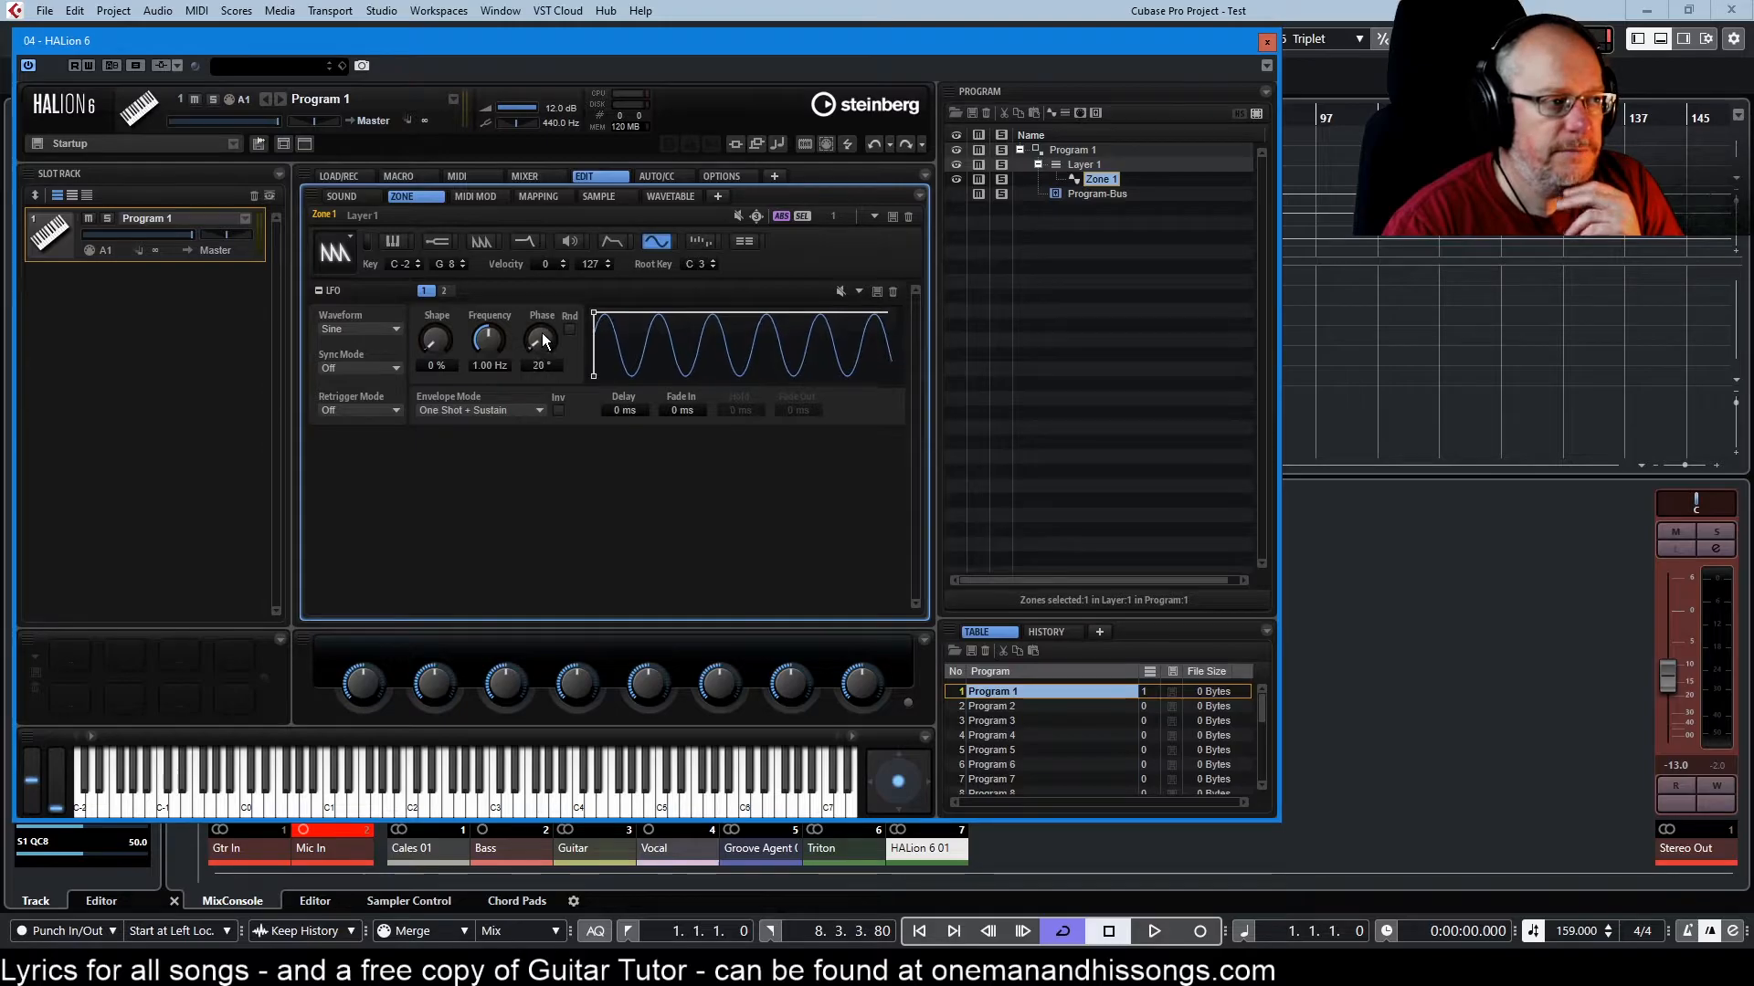
{"action": "left_click_drag", "start_coordinate": [541, 340], "coordinate": [541, 301]}
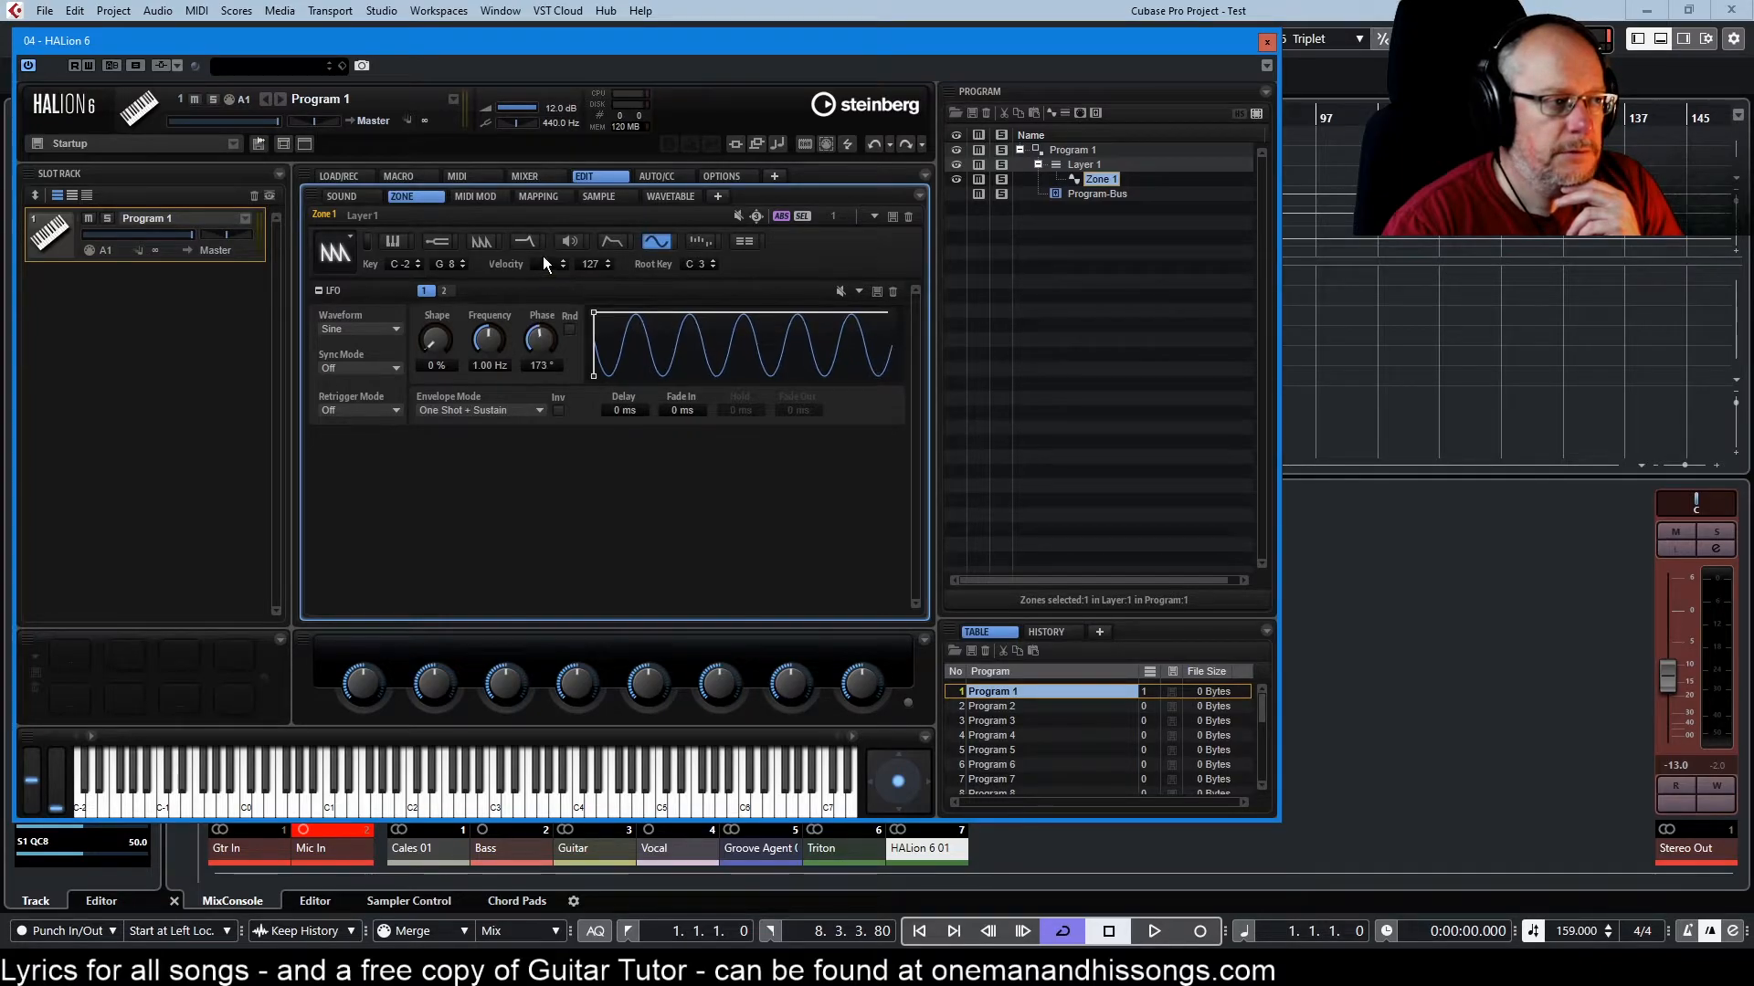
{"action": "mouse_move", "coordinate": [548, 263]}
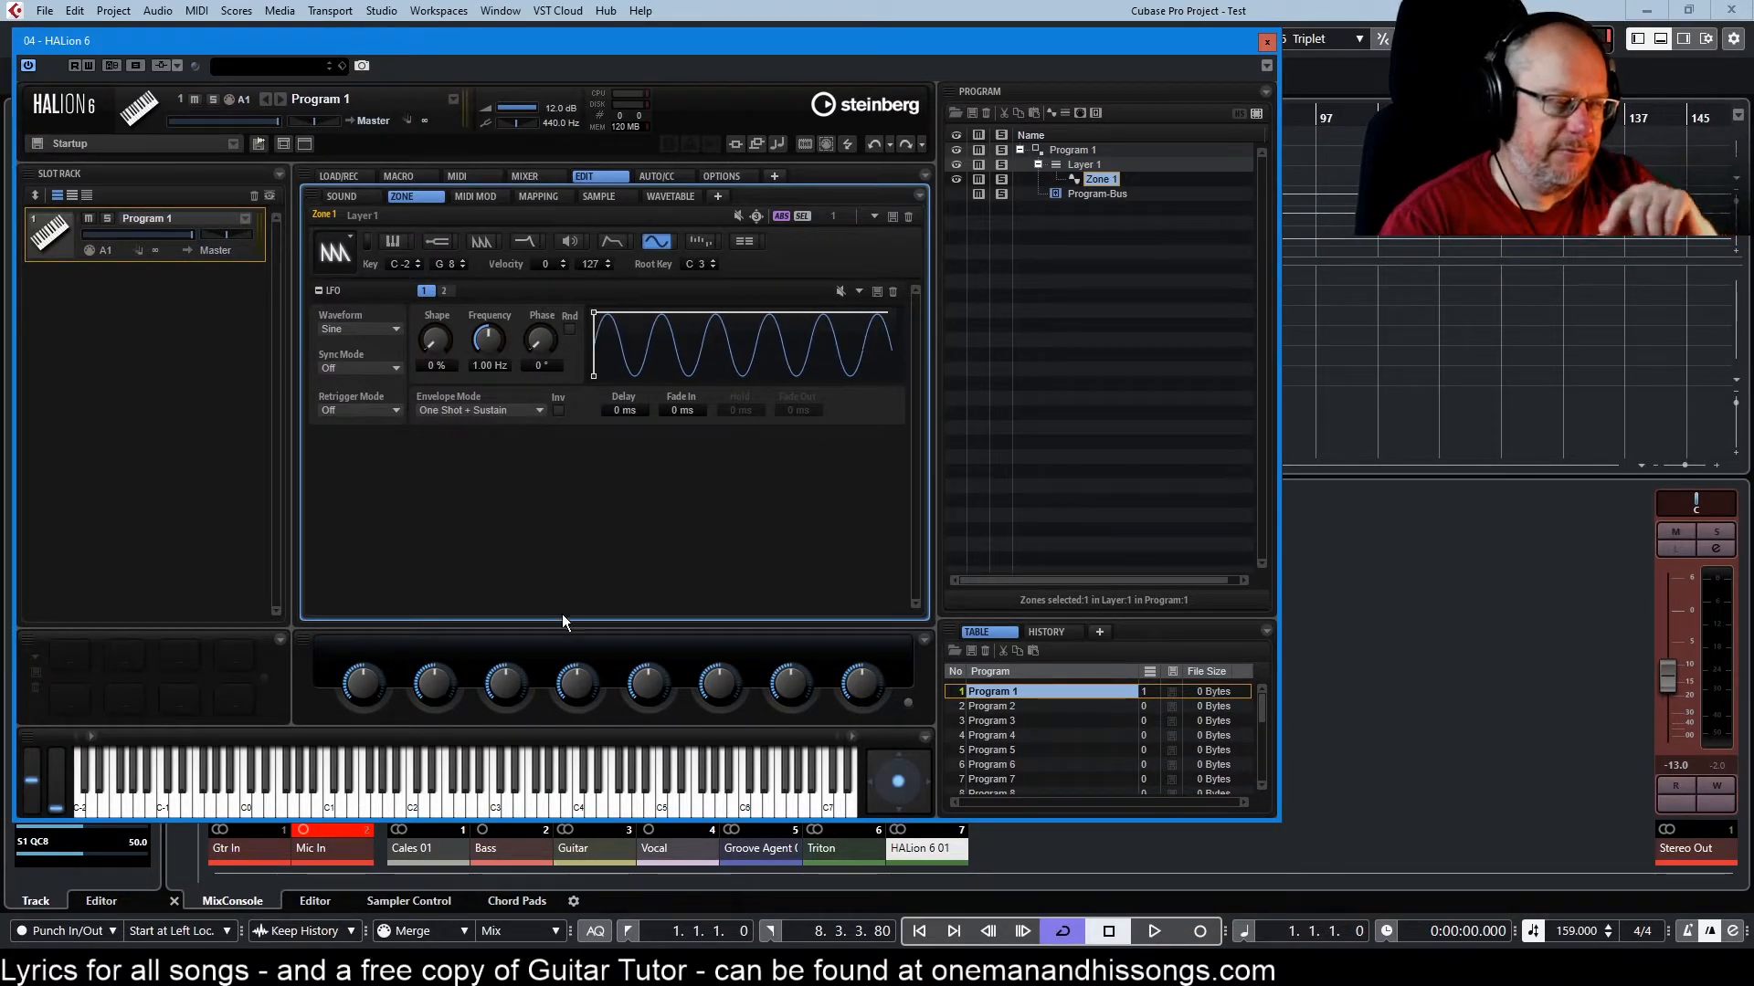
{"action": "mouse_move", "coordinate": [321, 354]}
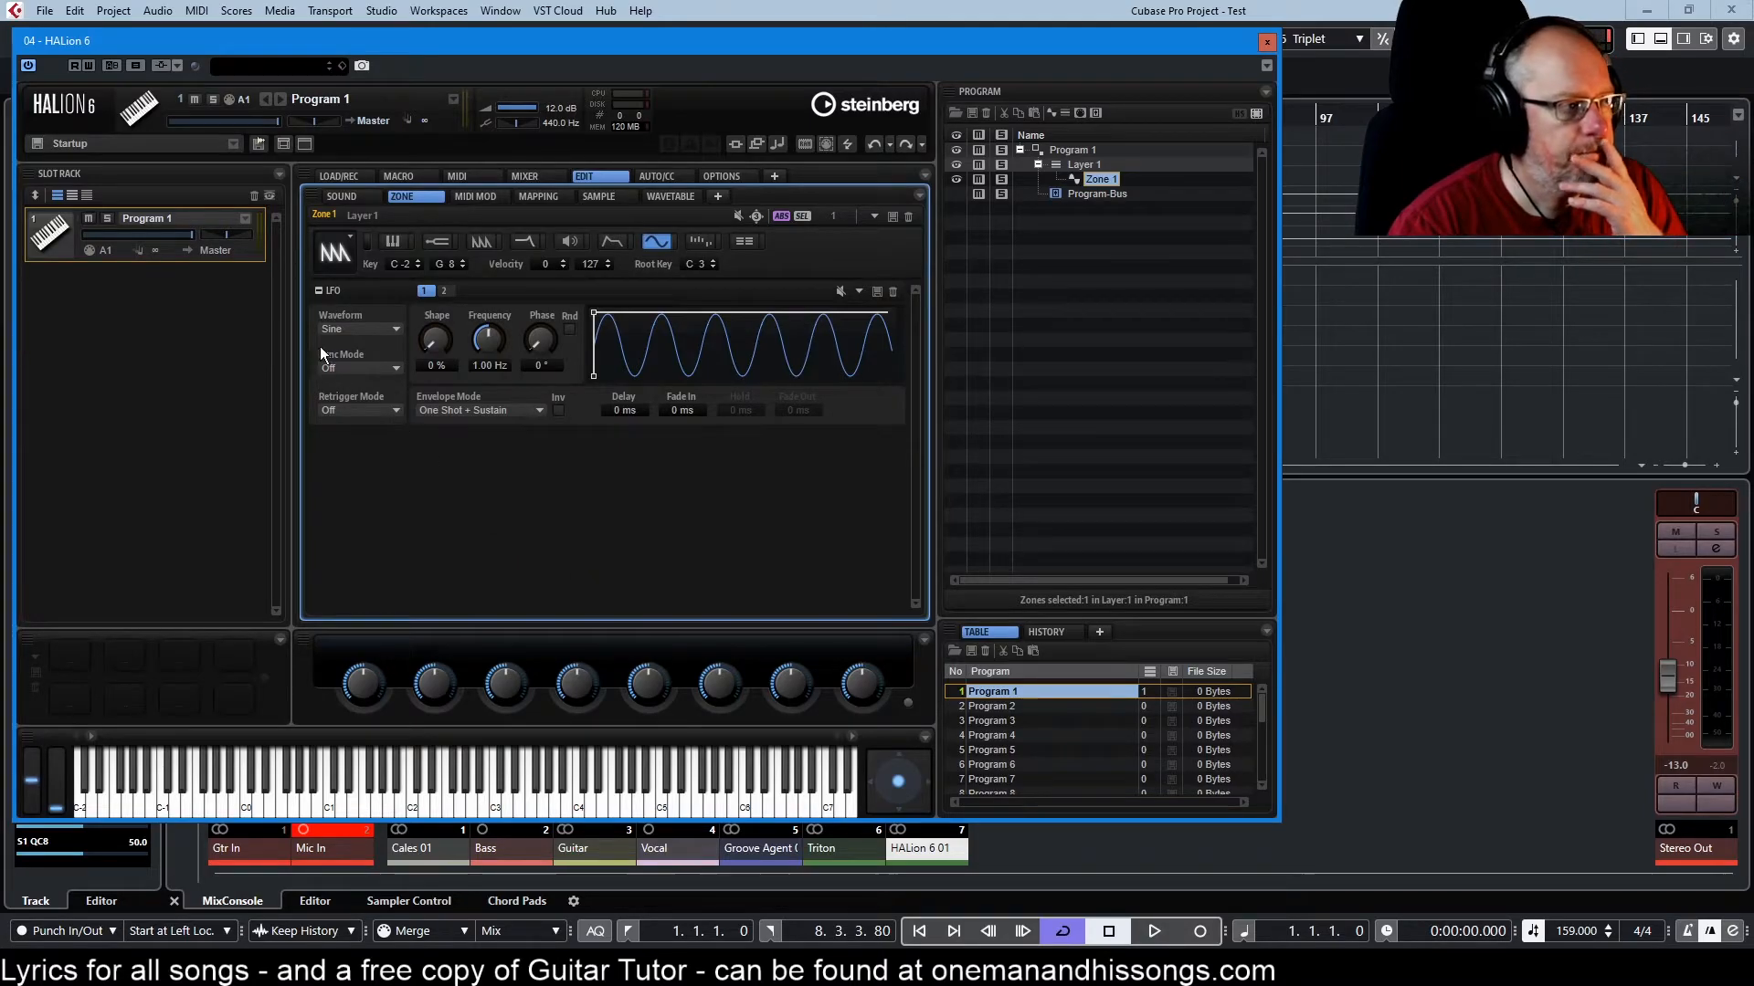
{"action": "mouse_move", "coordinate": [352, 372]}
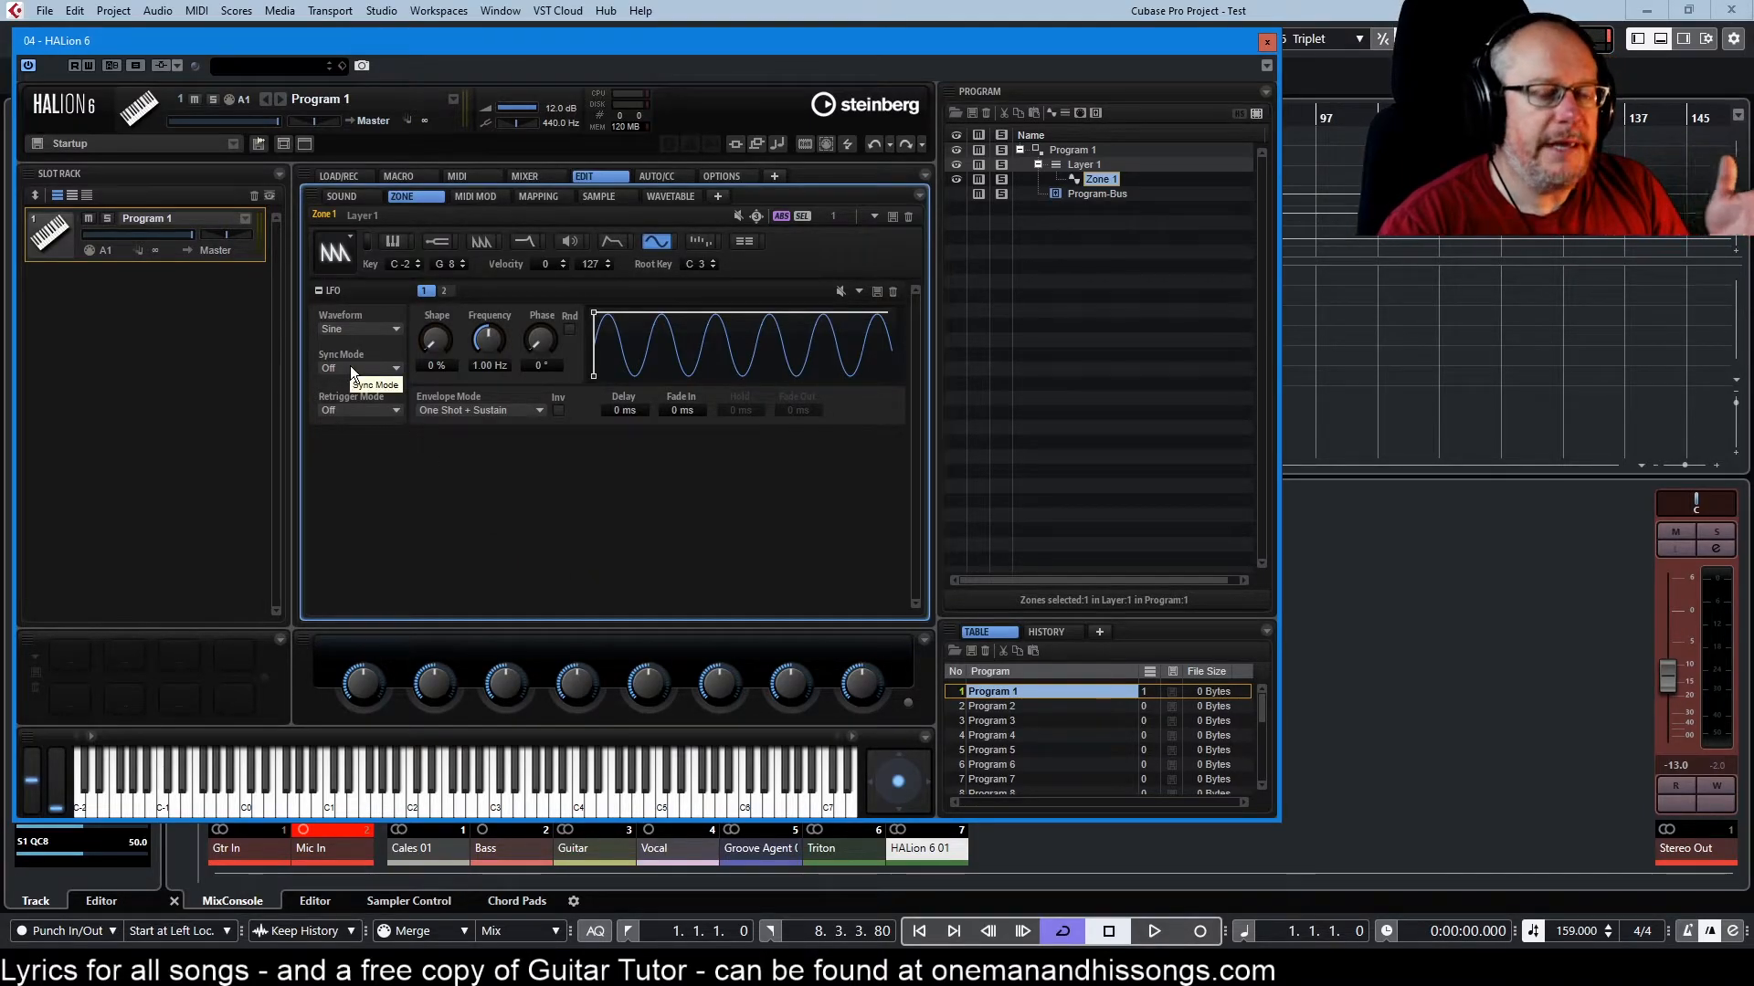
- Set LFO 1 Sync Mode to Tempo + Retrig so its rate reads 1/4
{"action": "left_click", "coordinate": [358, 369]}
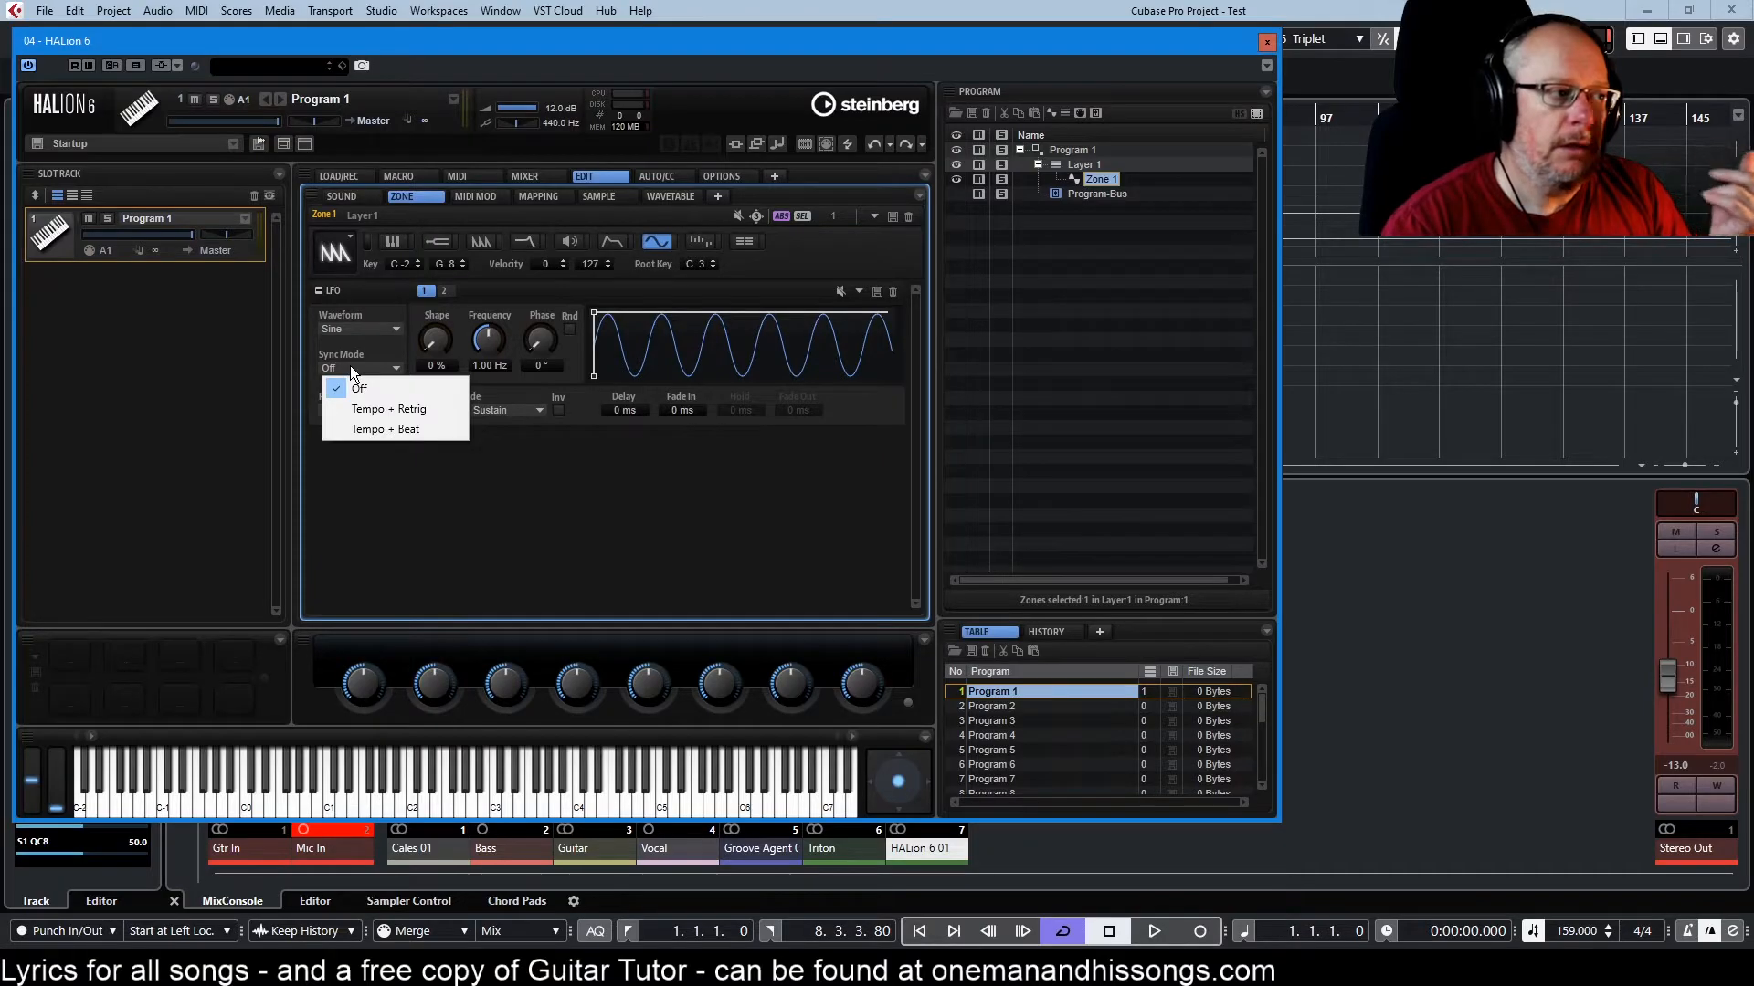
{"action": "left_click", "coordinate": [358, 388]}
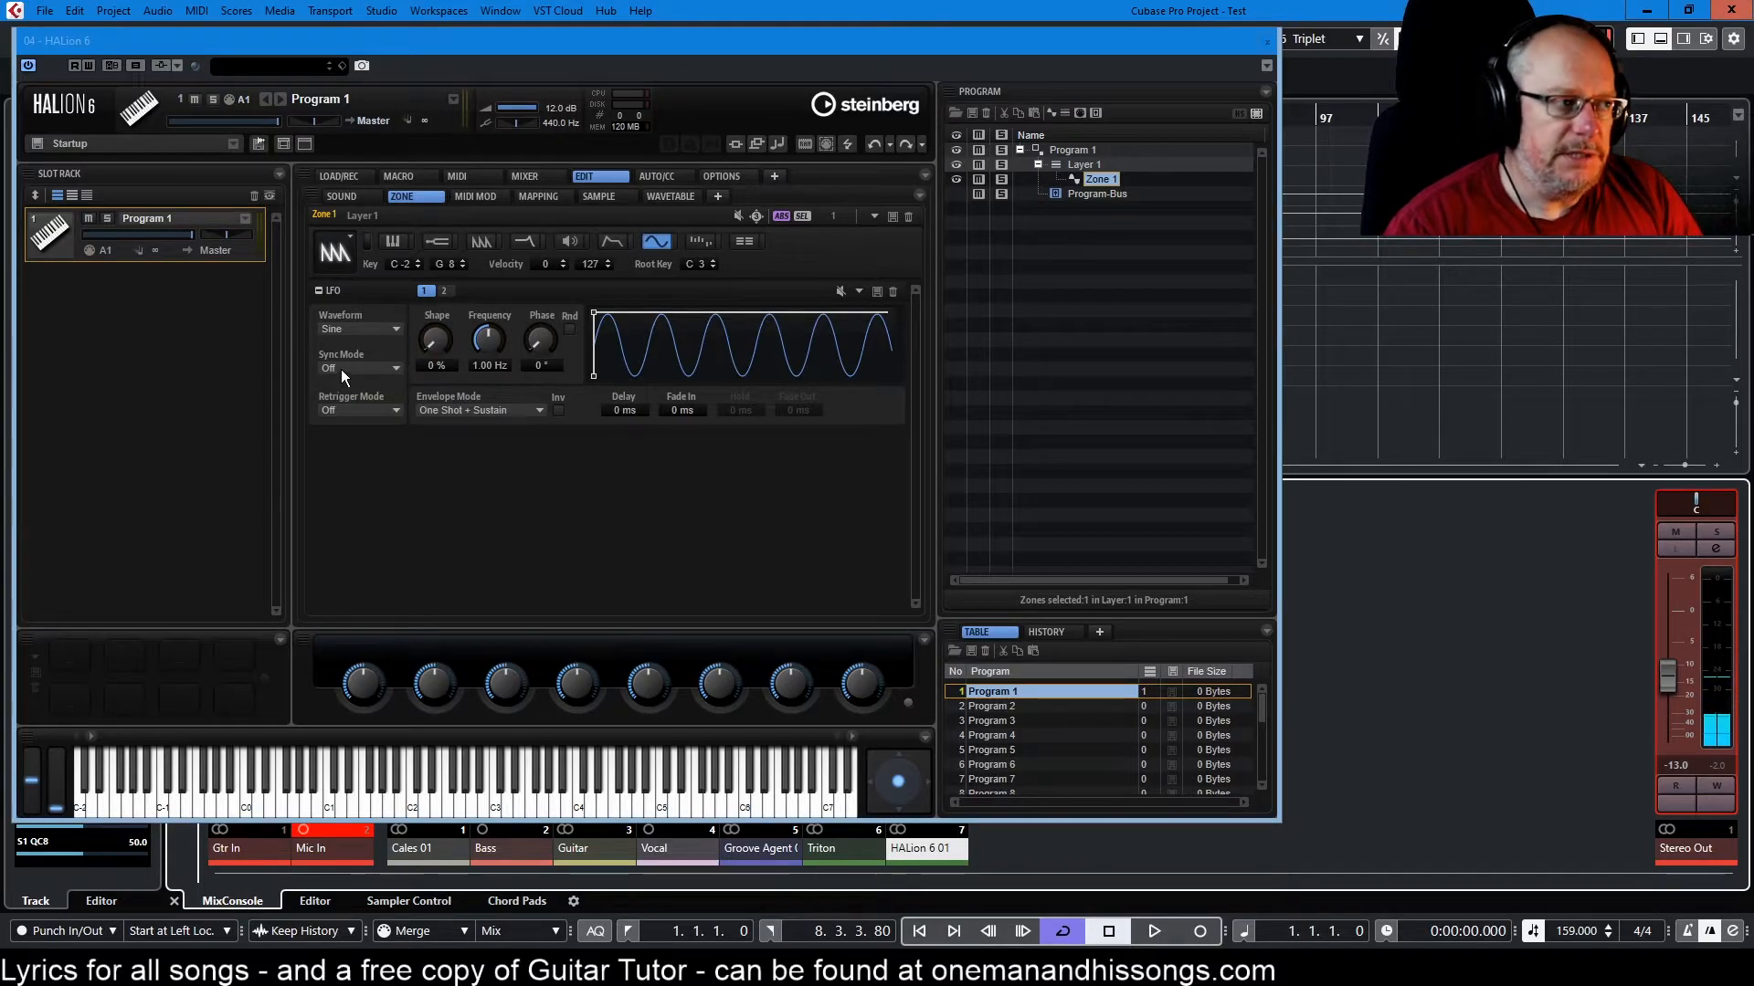
{"action": "left_click", "coordinate": [358, 369]}
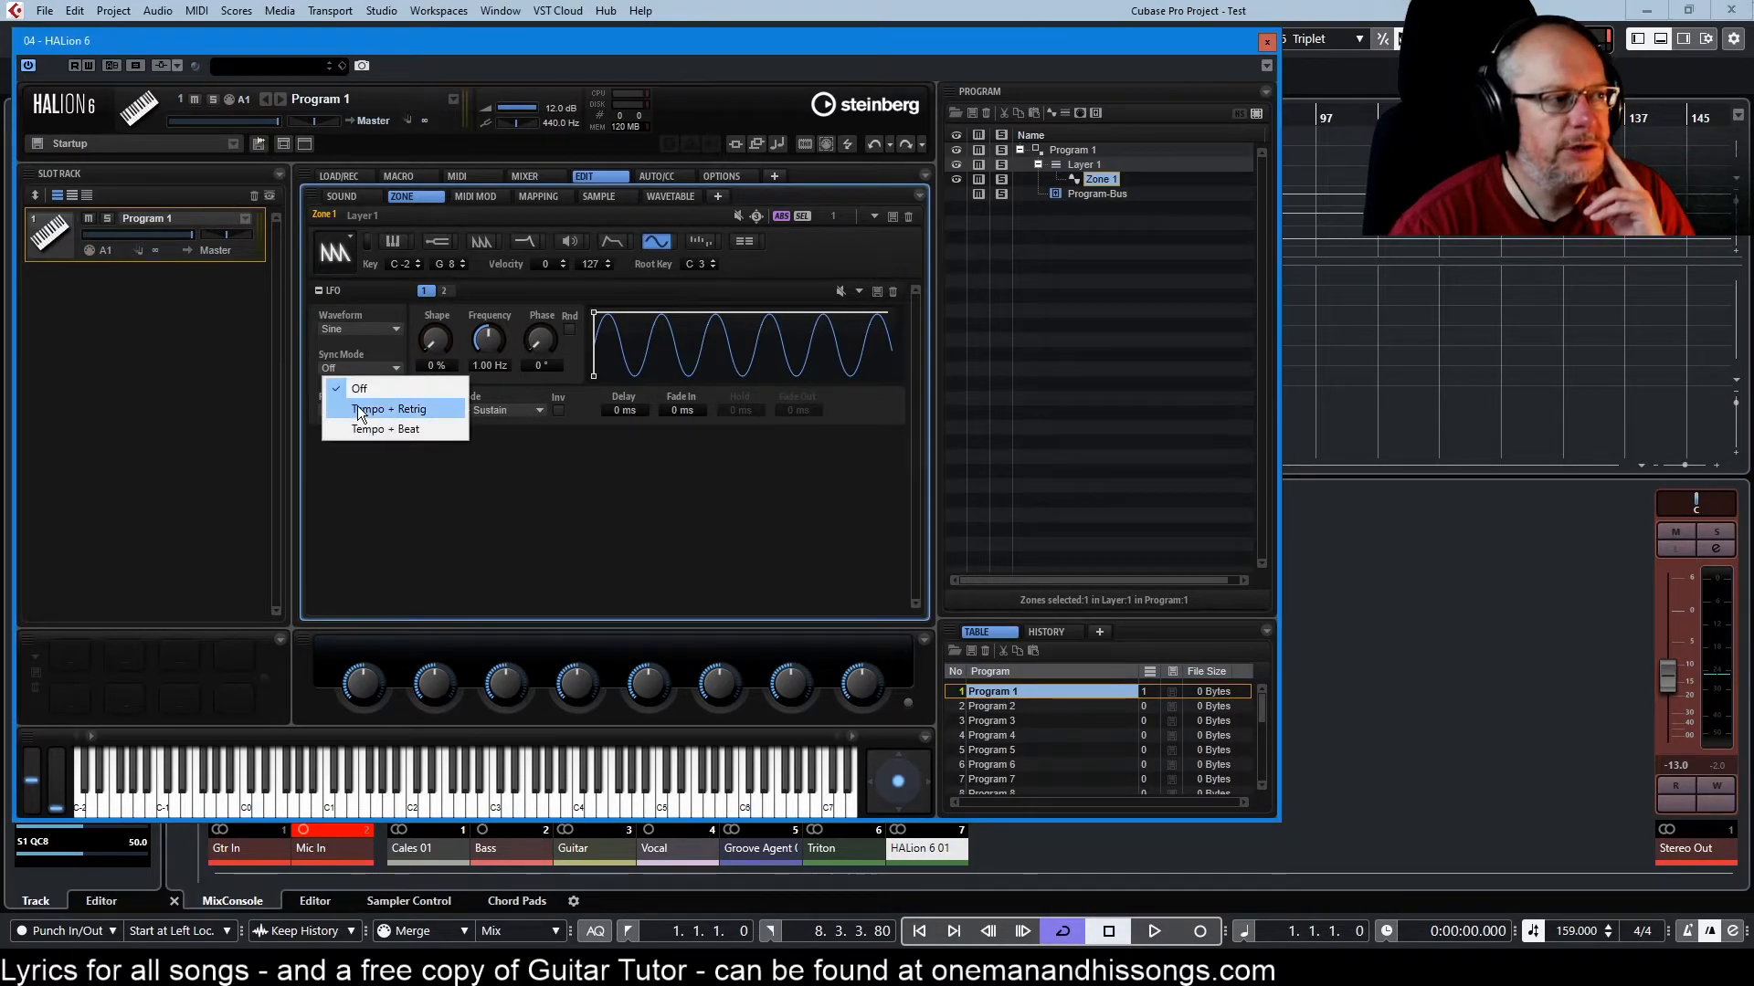
{"action": "left_click", "coordinate": [389, 409]}
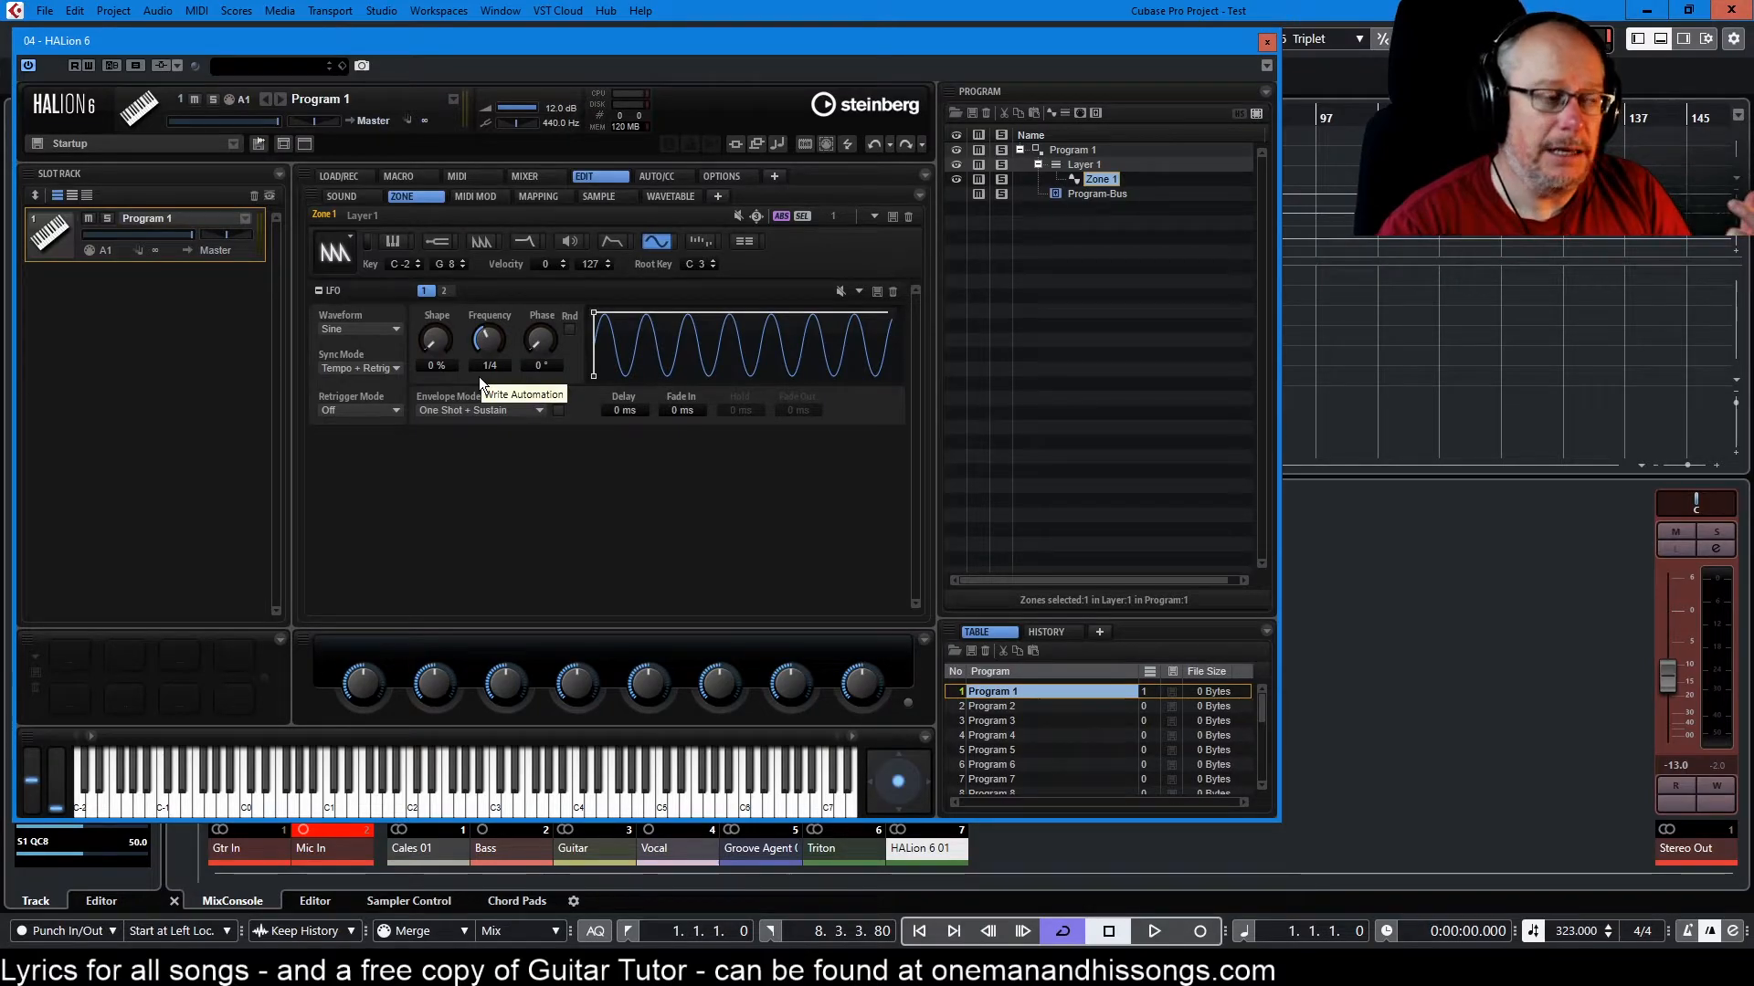
{"action": "mouse_move", "coordinate": [489, 375]}
{"action": "type", "text": "60.000"}
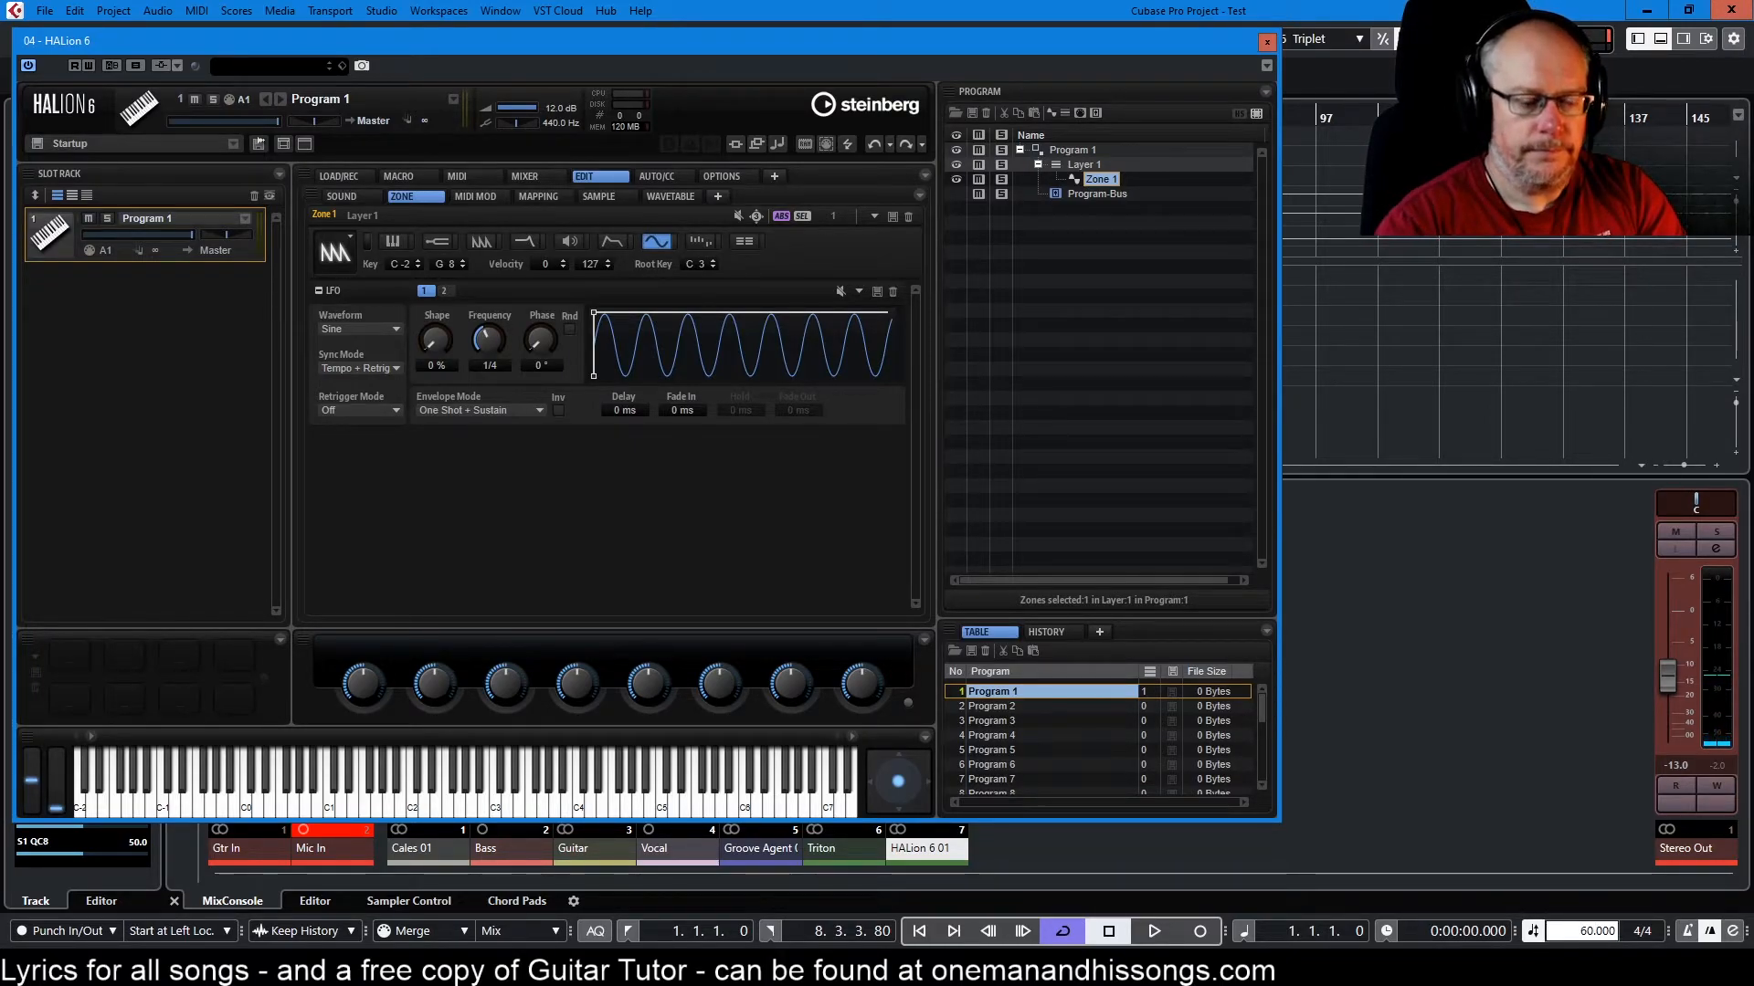
- Slow the synced LFO Frequency from 1/4 through 1/8 and 1/2 to 1/2D
{"action": "left_click", "coordinate": [1153, 931]}
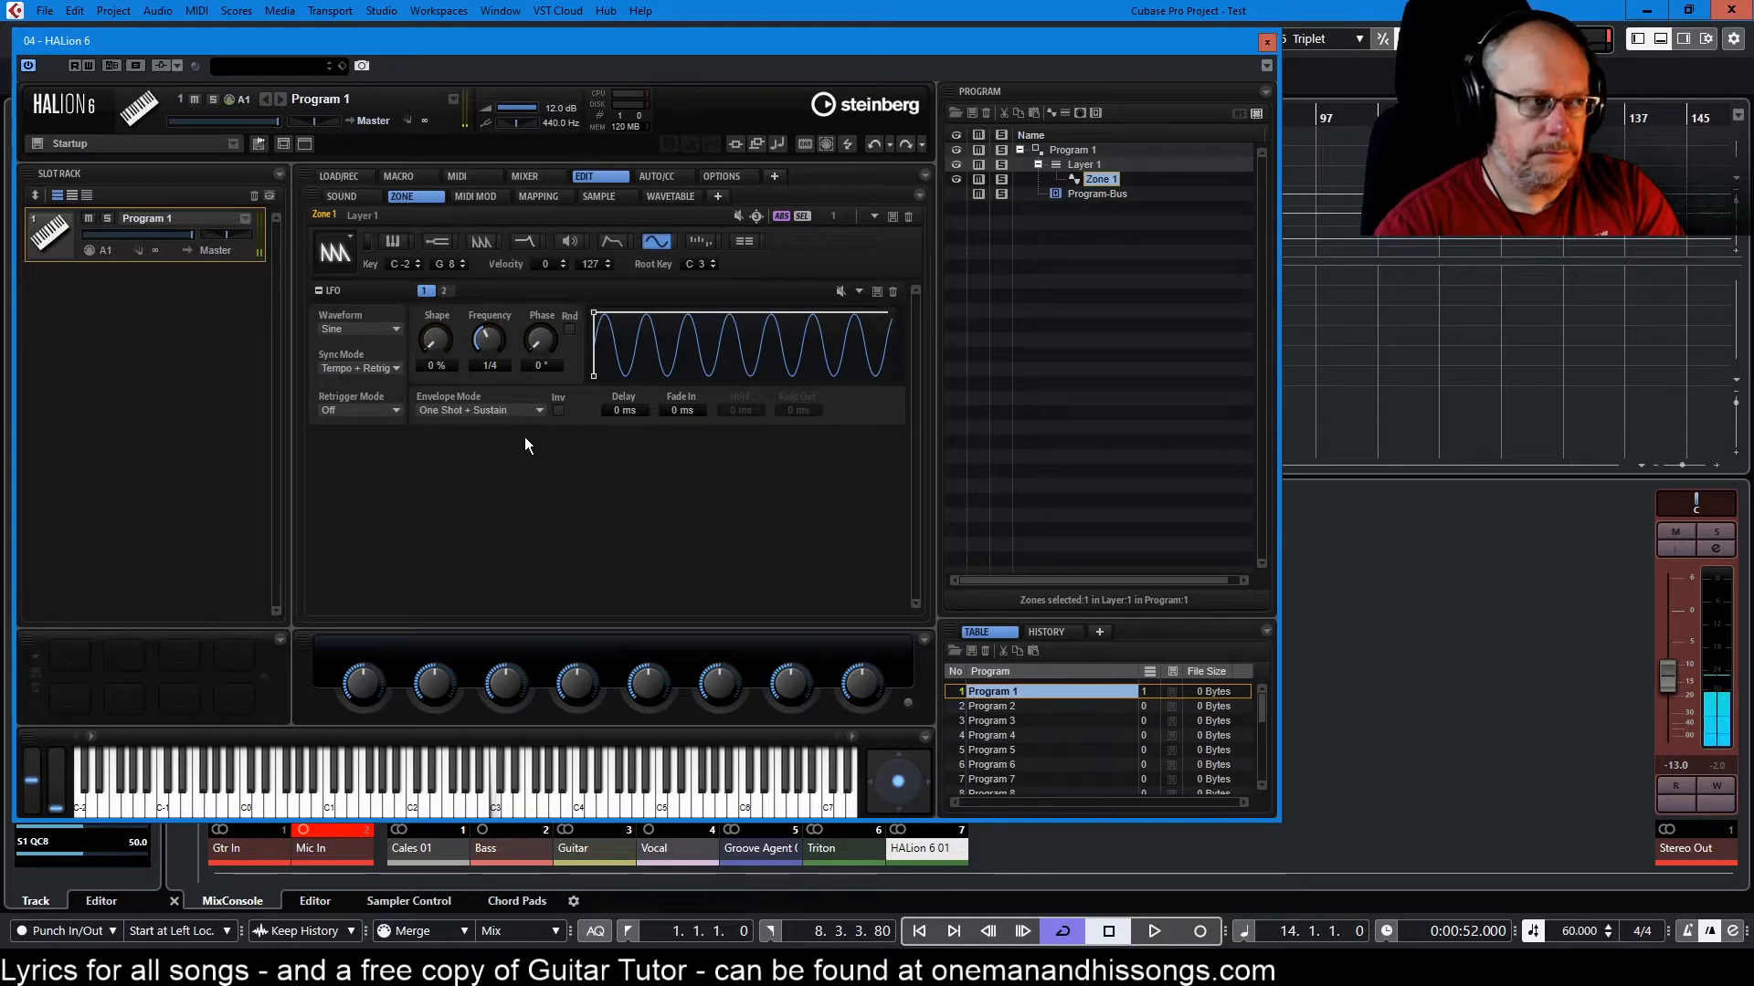
{"action": "mouse_move", "coordinate": [490, 340]}
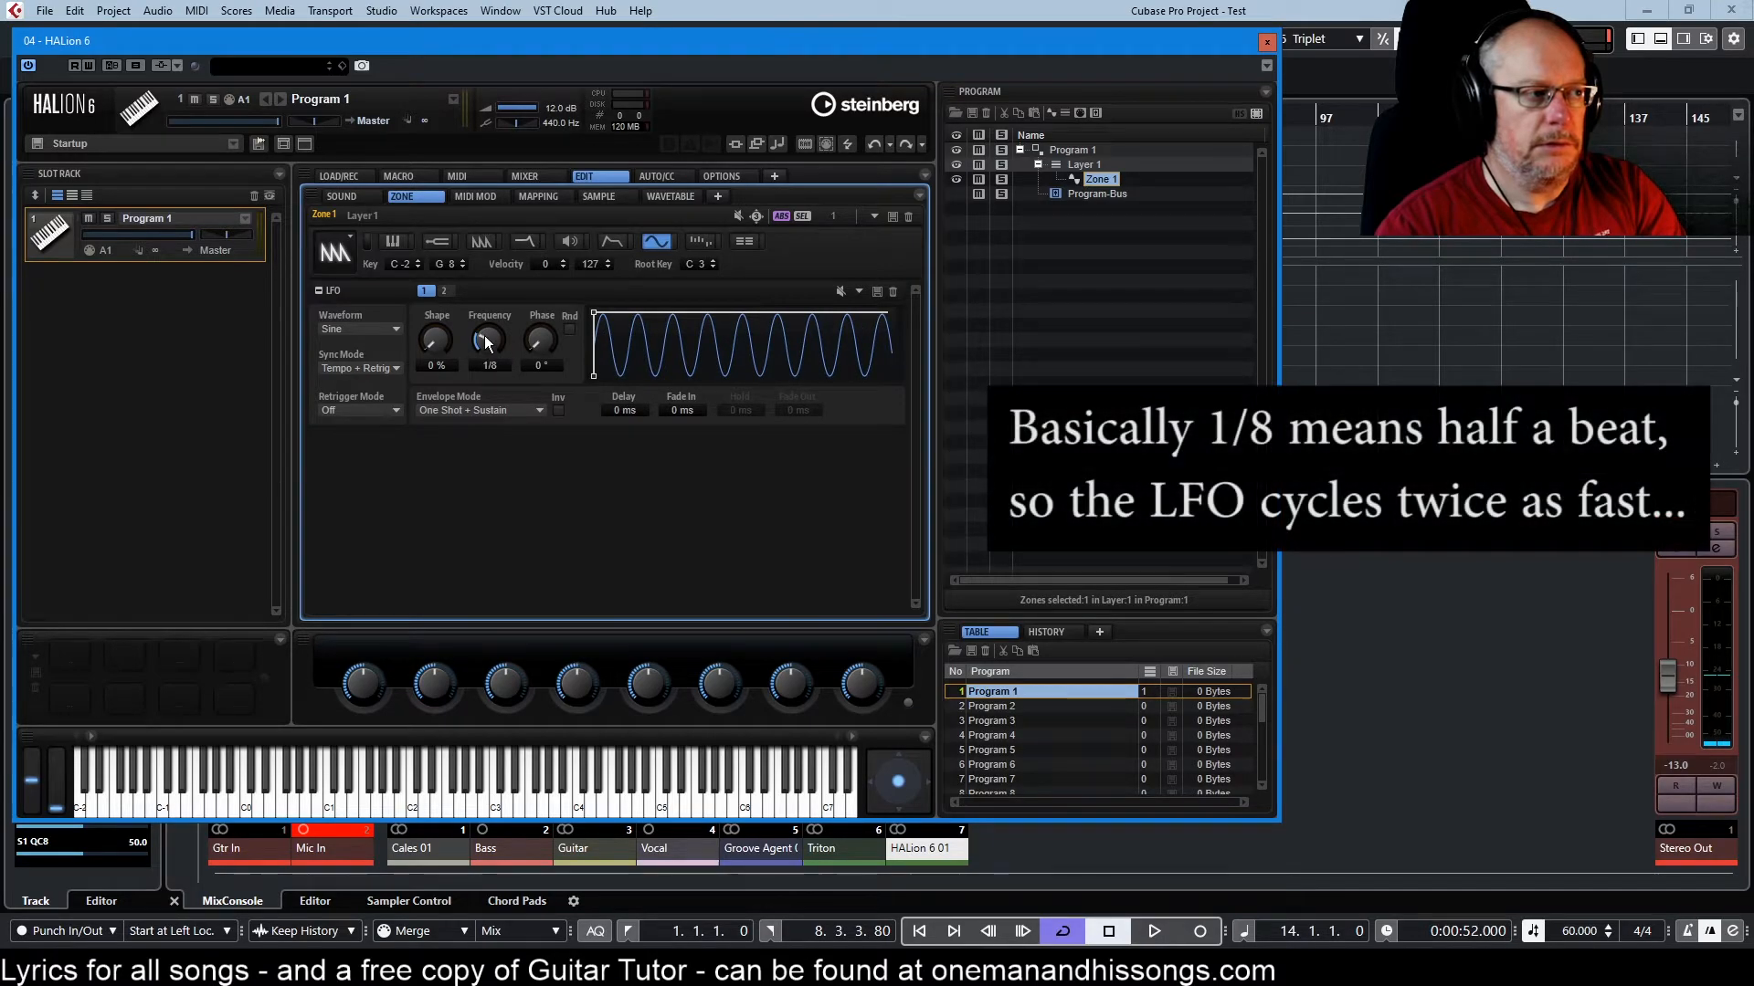
{"action": "mouse_move", "coordinate": [541, 475]}
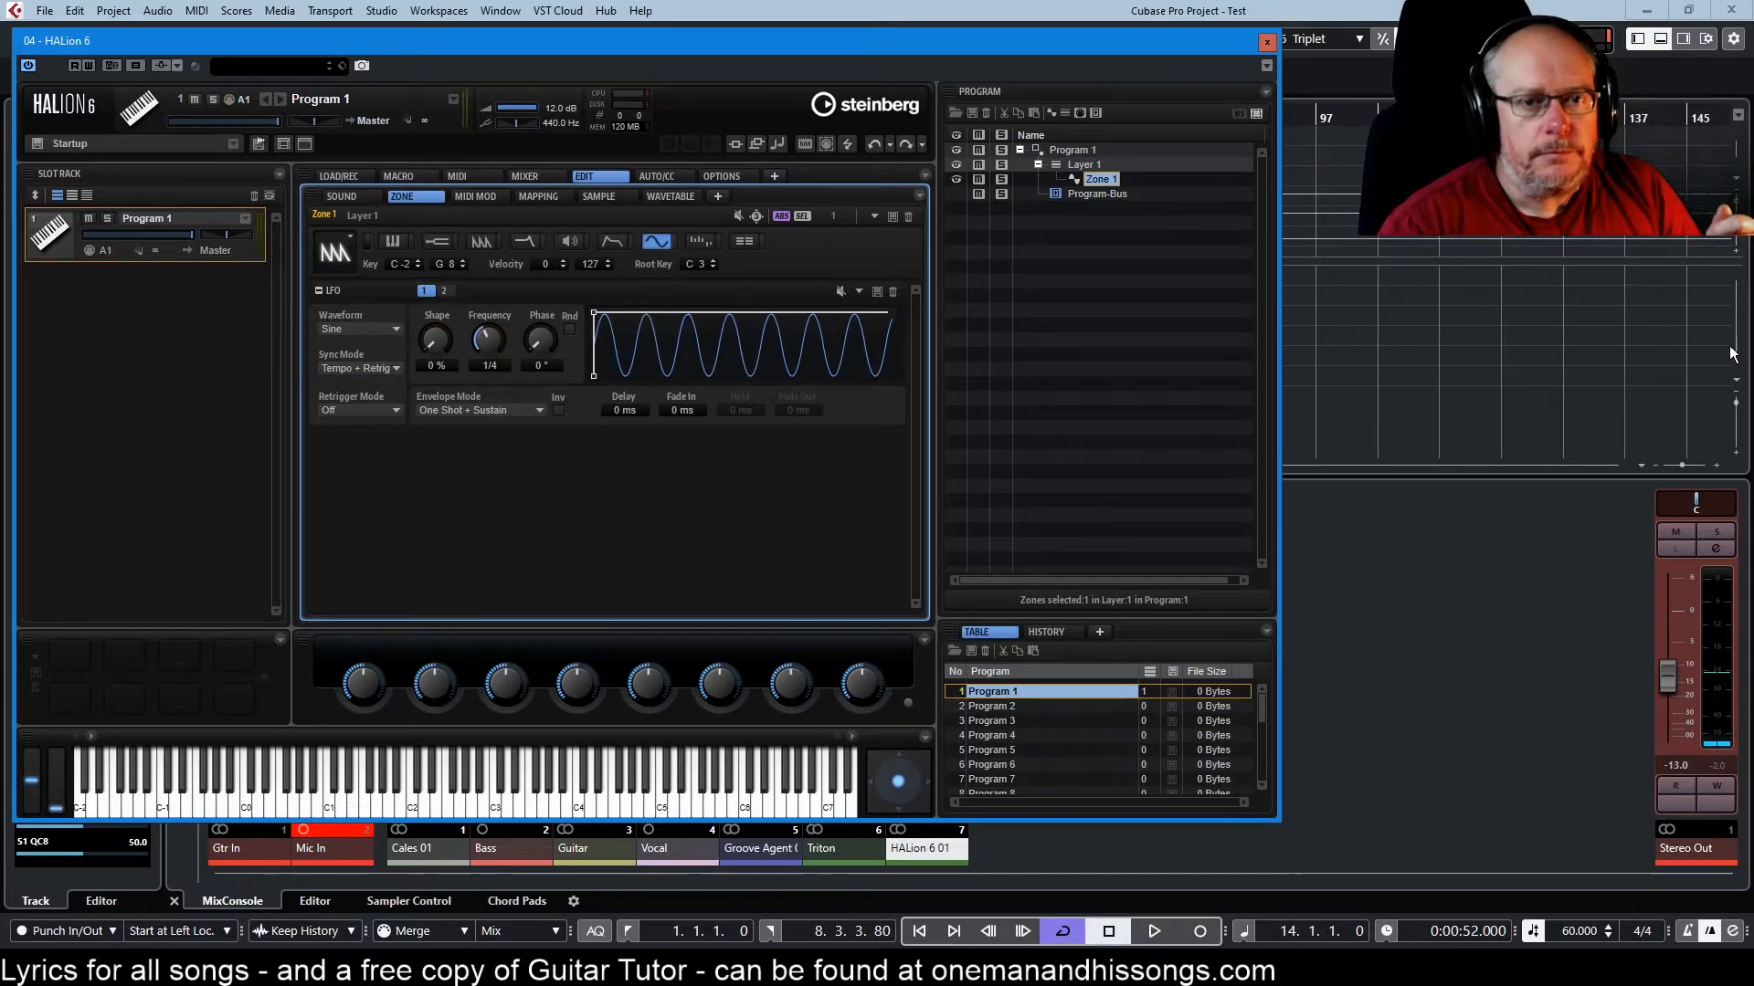
{"action": "mouse_move", "coordinate": [1377, 467]}
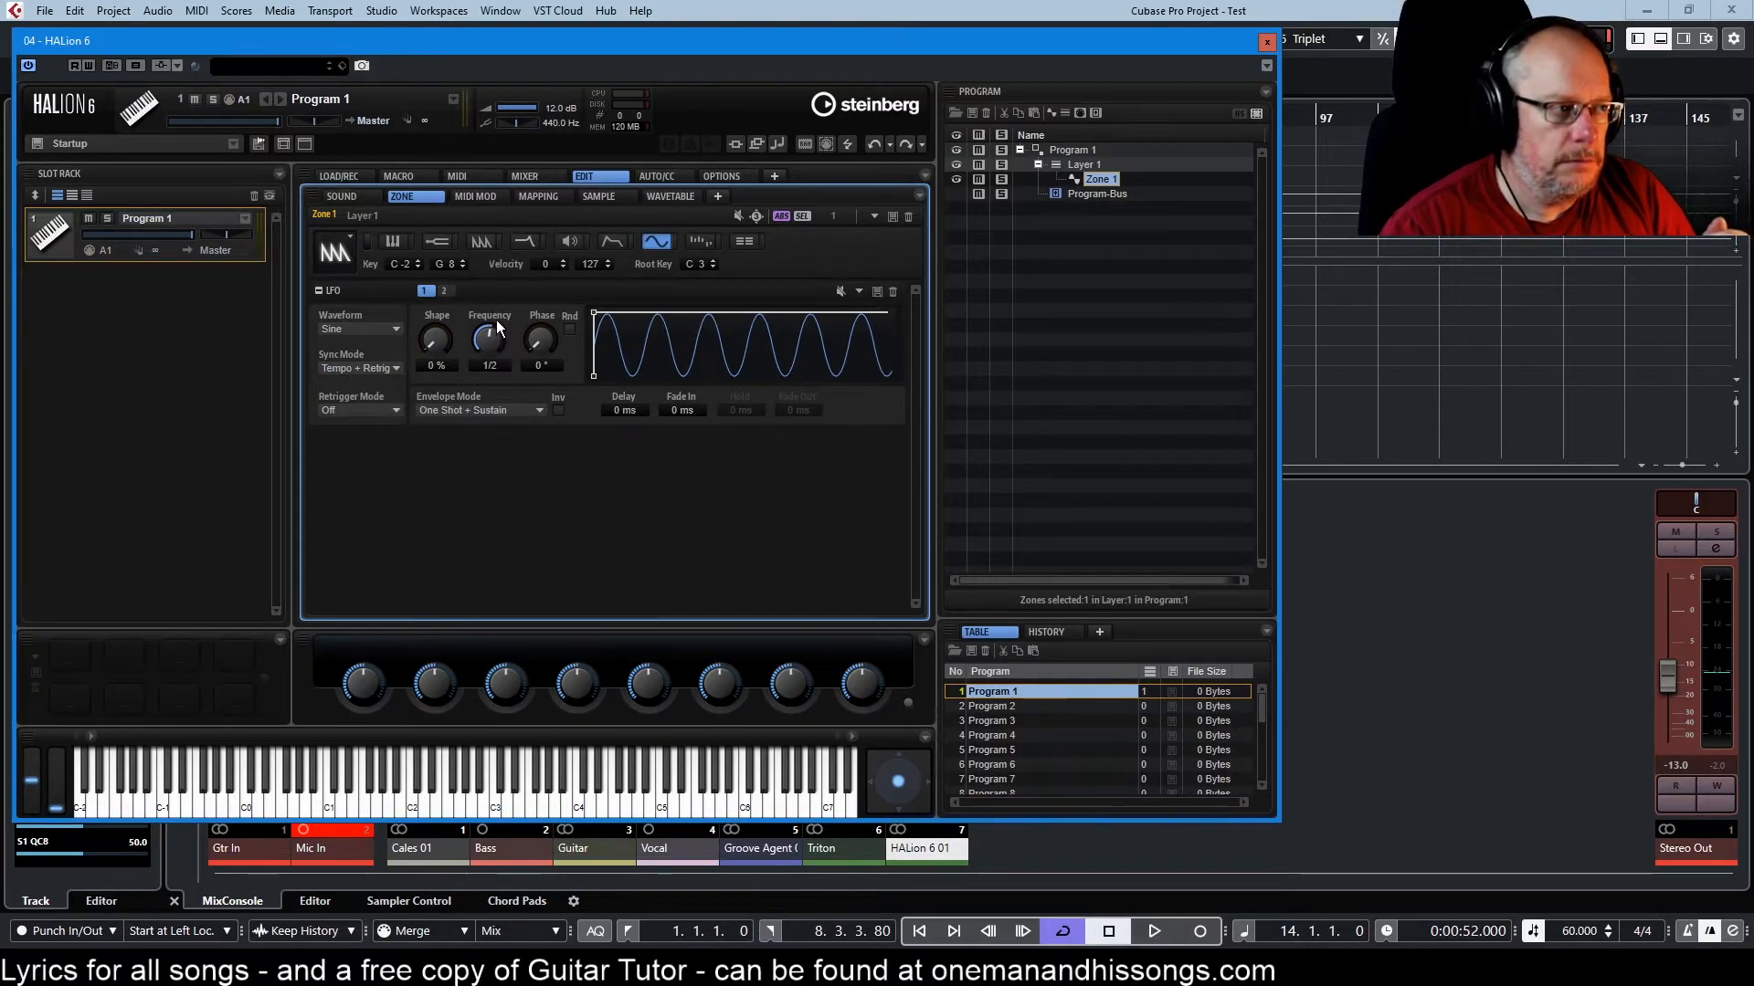
{"action": "left_click_drag", "start_coordinate": [489, 337], "coordinate": [489, 325]}
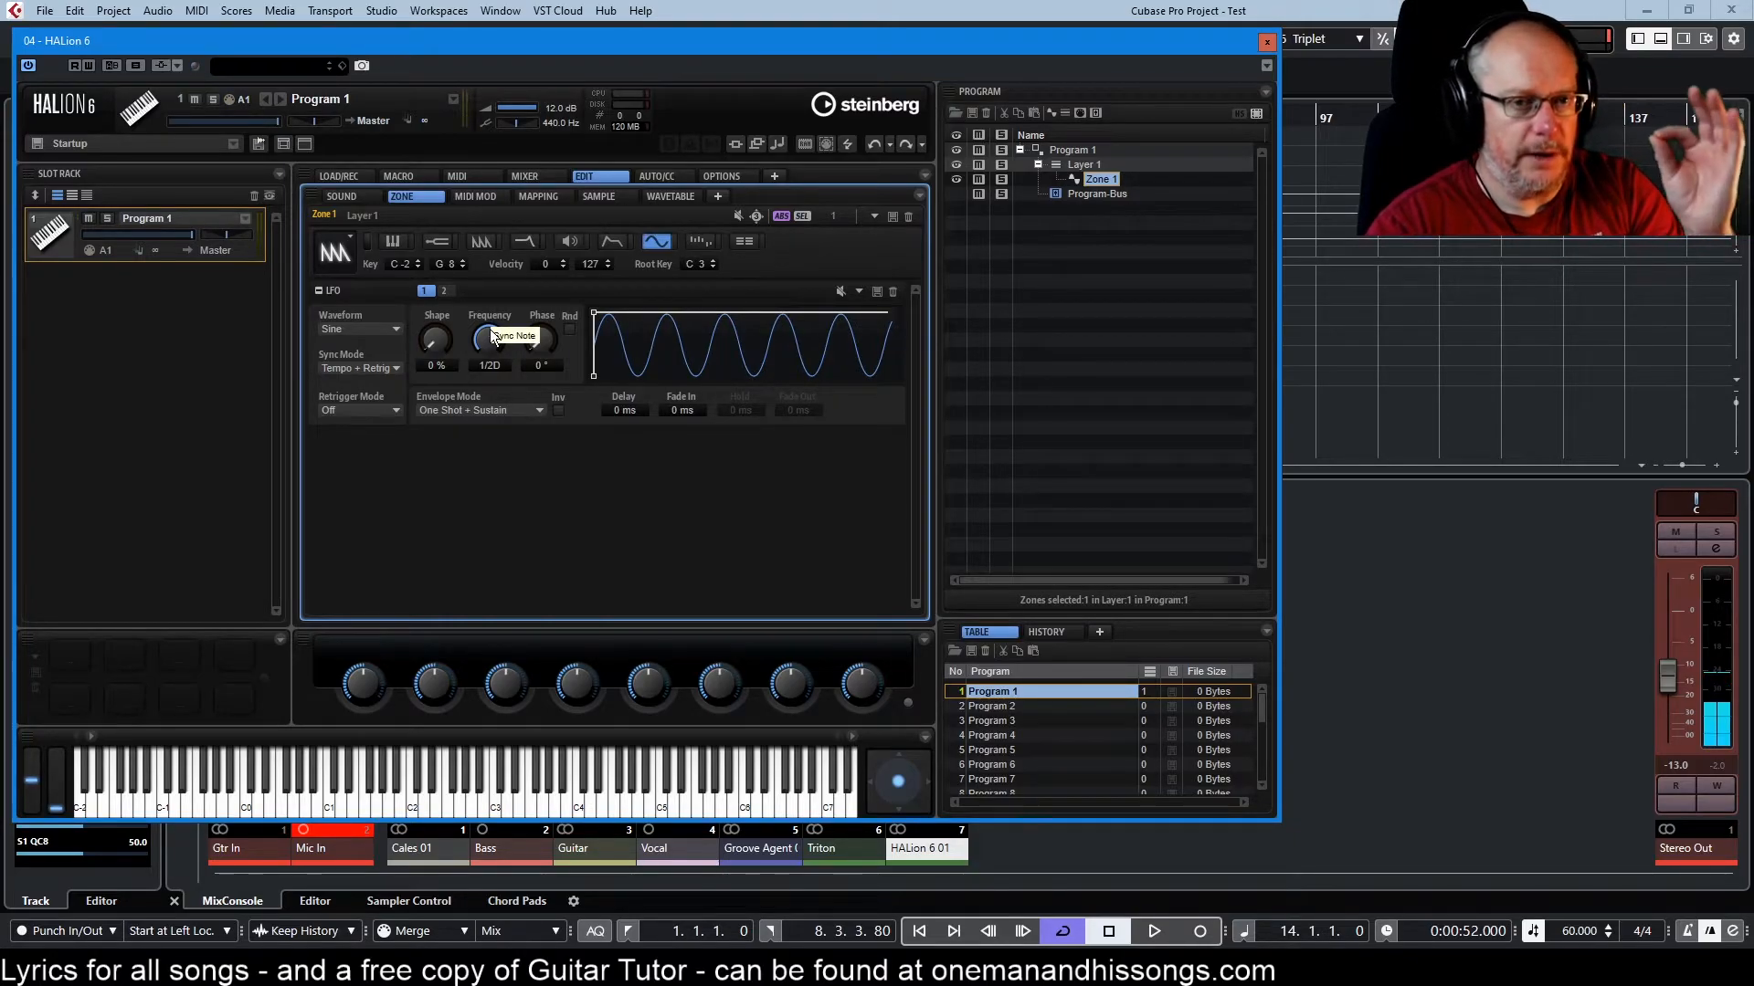
{"action": "mouse_move", "coordinate": [491, 336]}
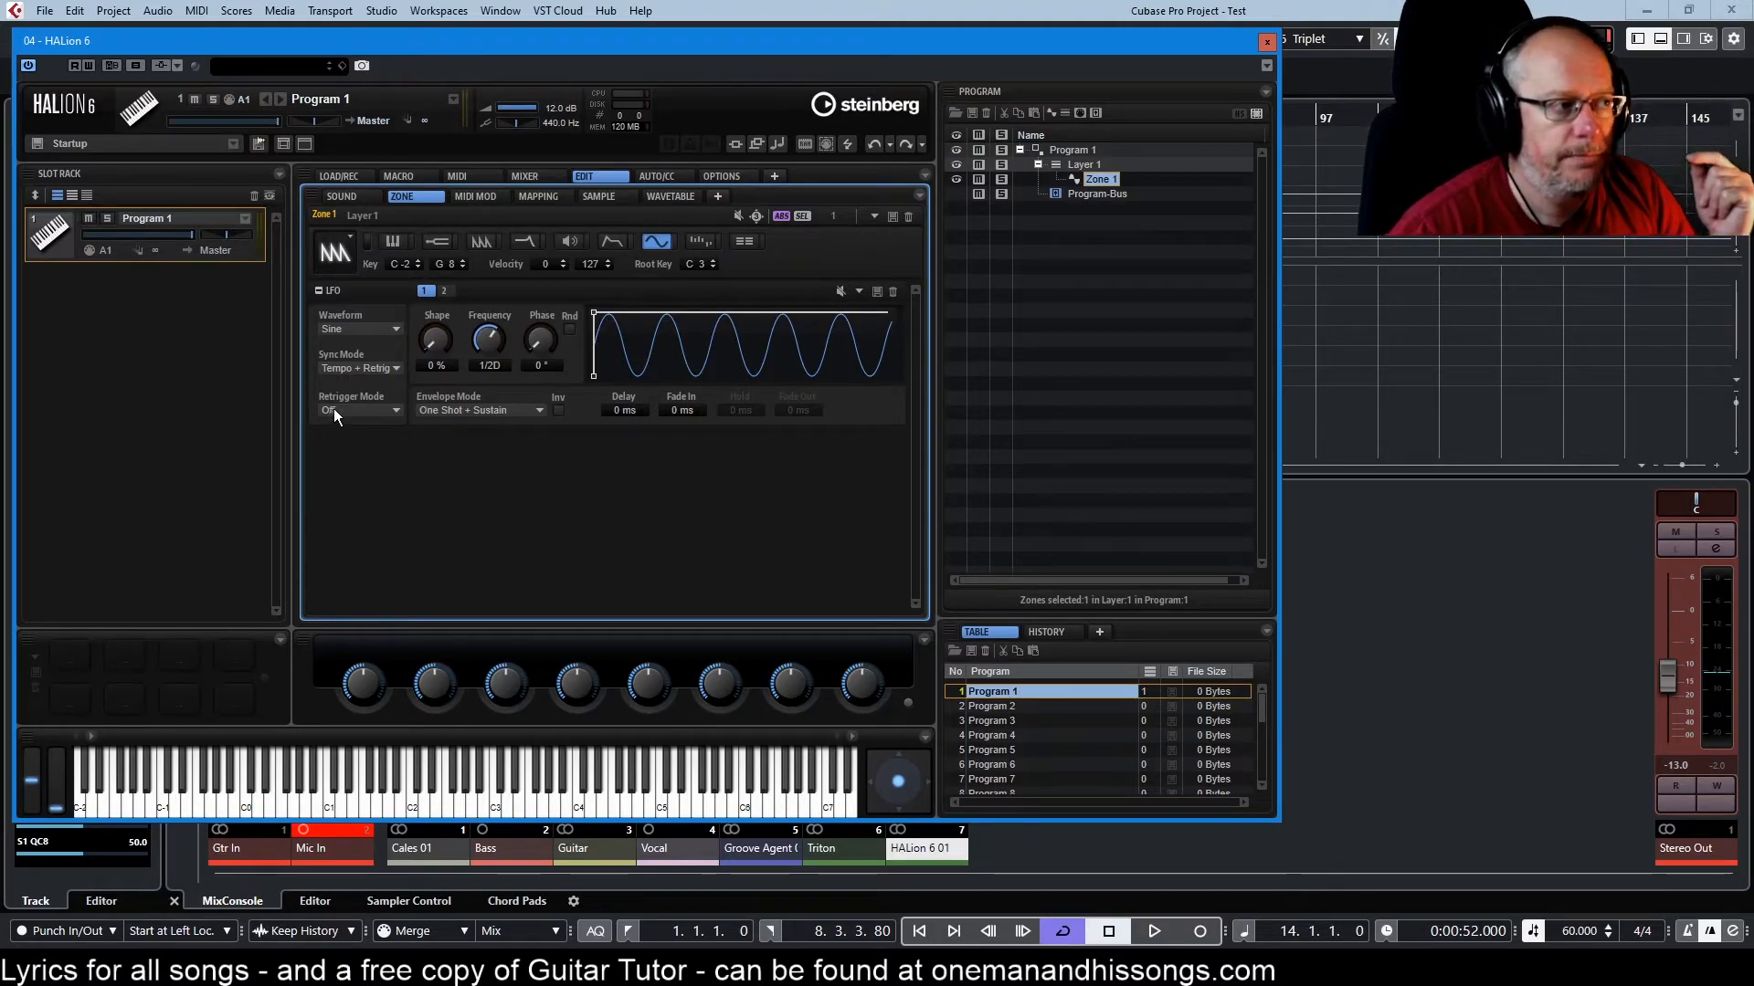
- Switch LFO 1 Retrigger Mode from Off to On
{"action": "left_click", "coordinate": [358, 409]}
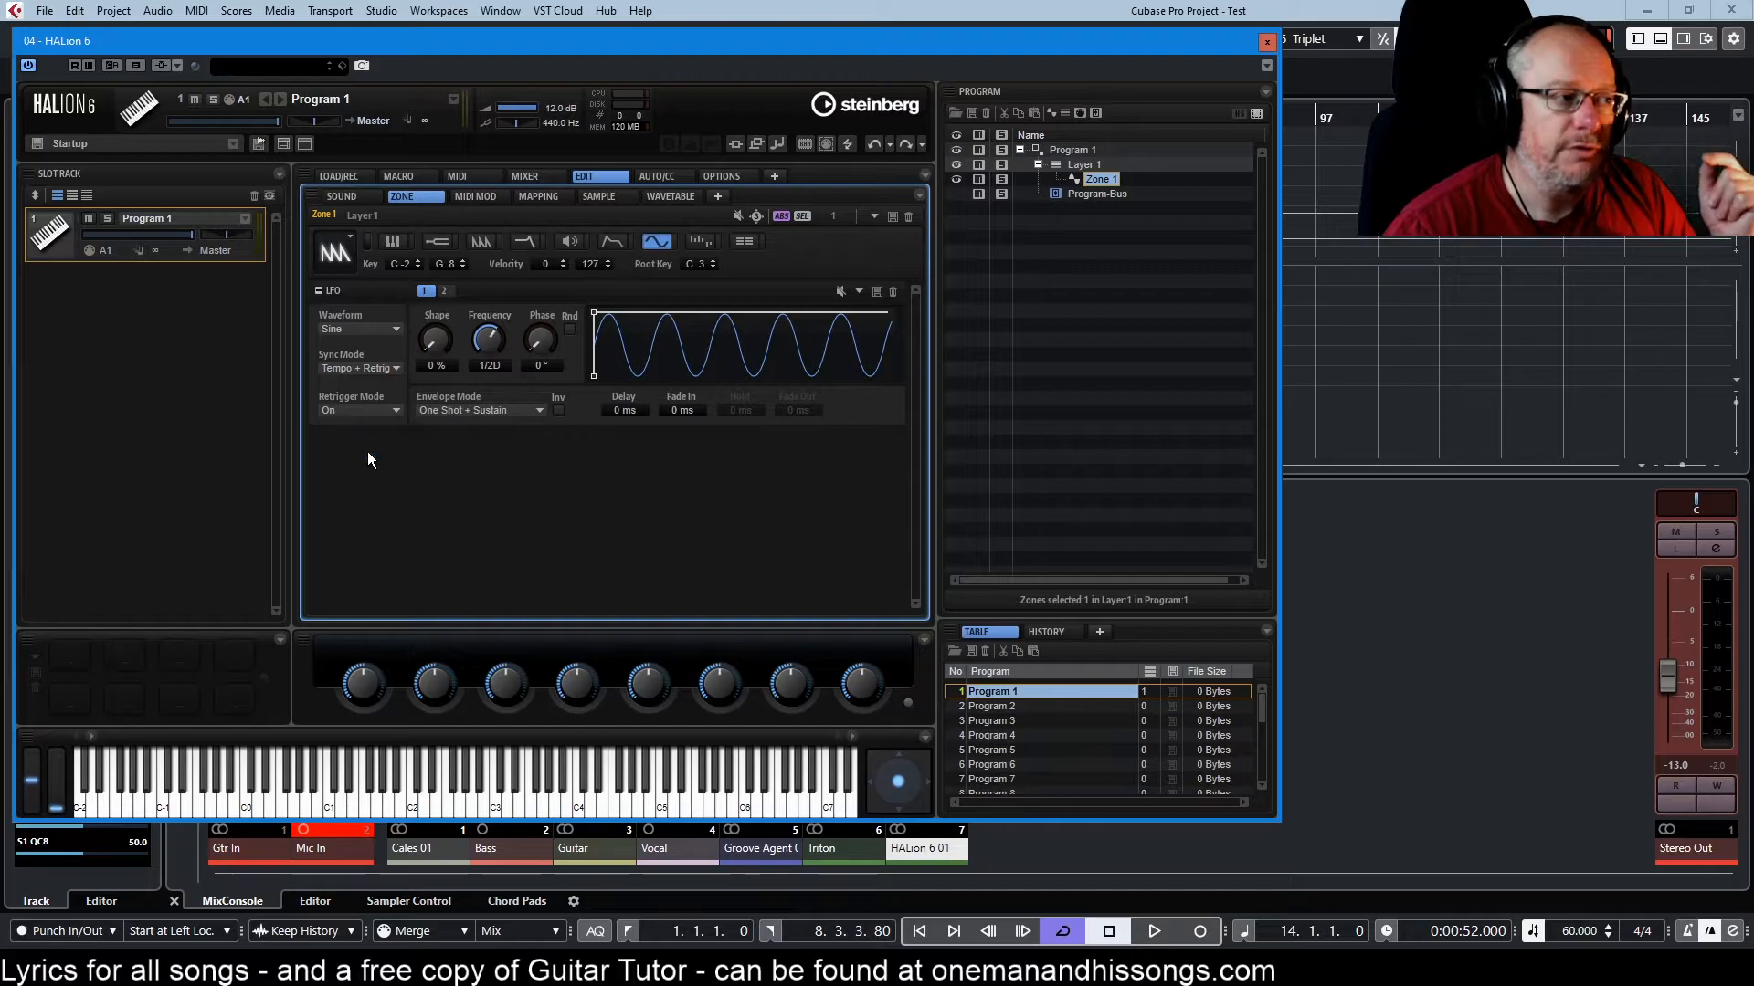
{"action": "mouse_move", "coordinate": [486, 730]}
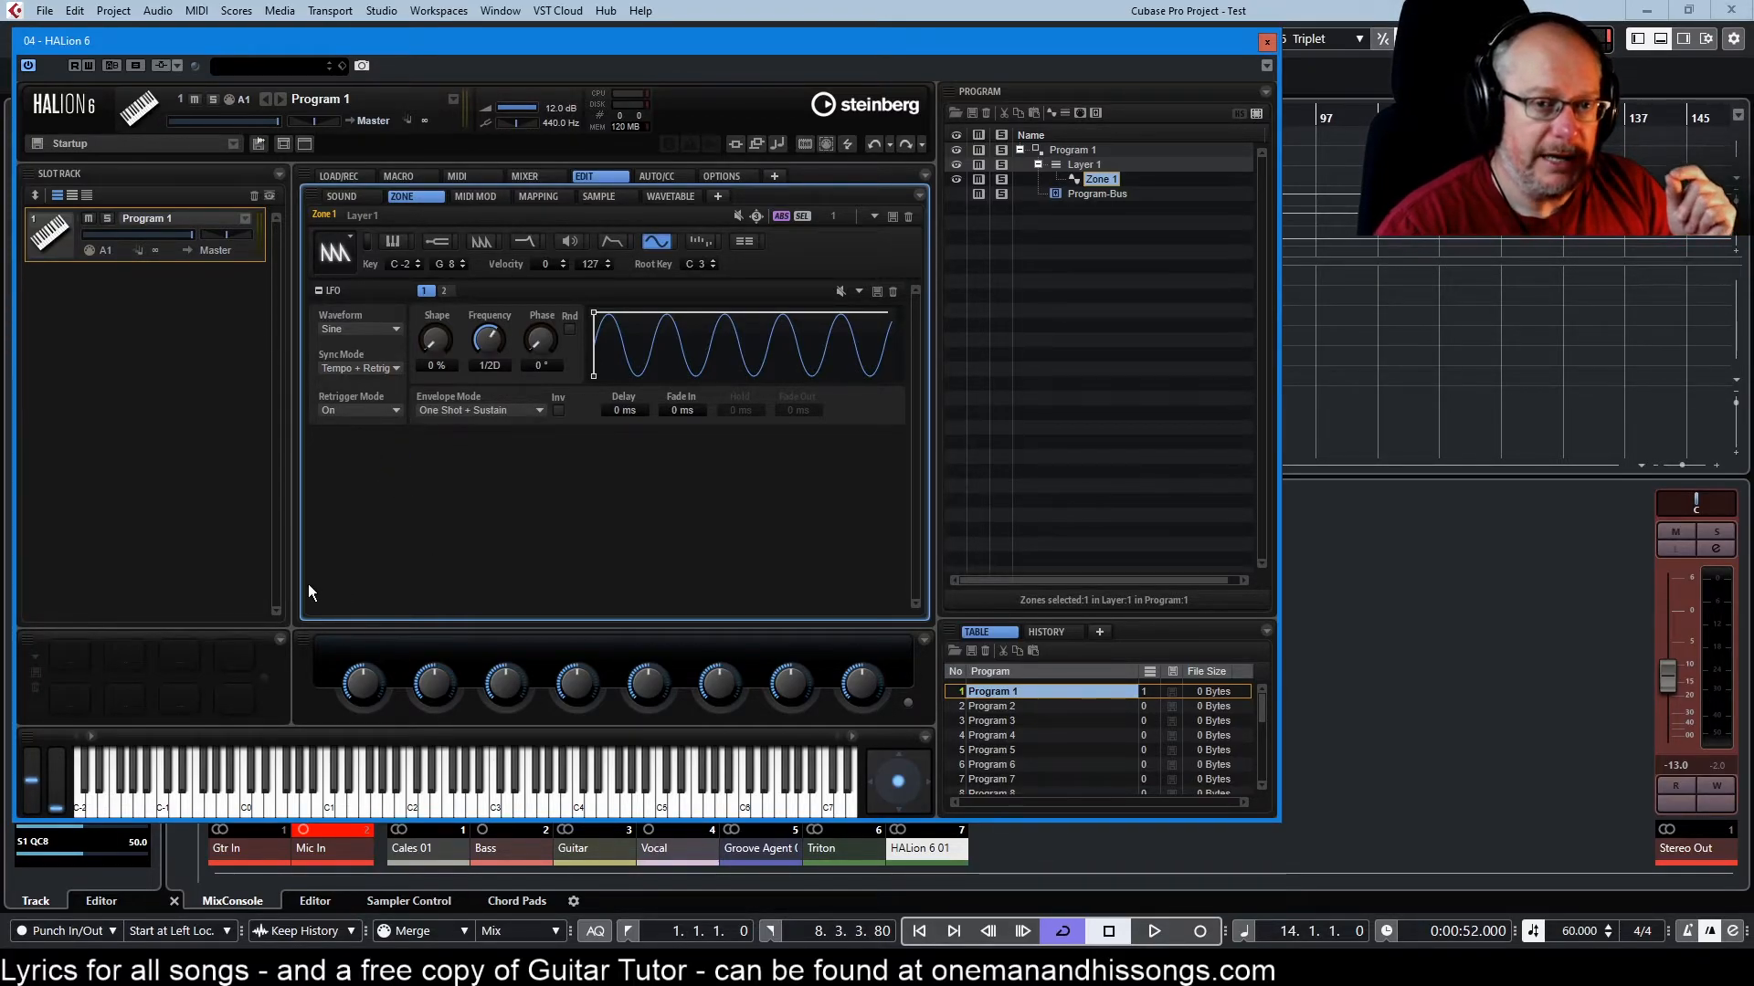
{"action": "mouse_move", "coordinate": [607, 355]}
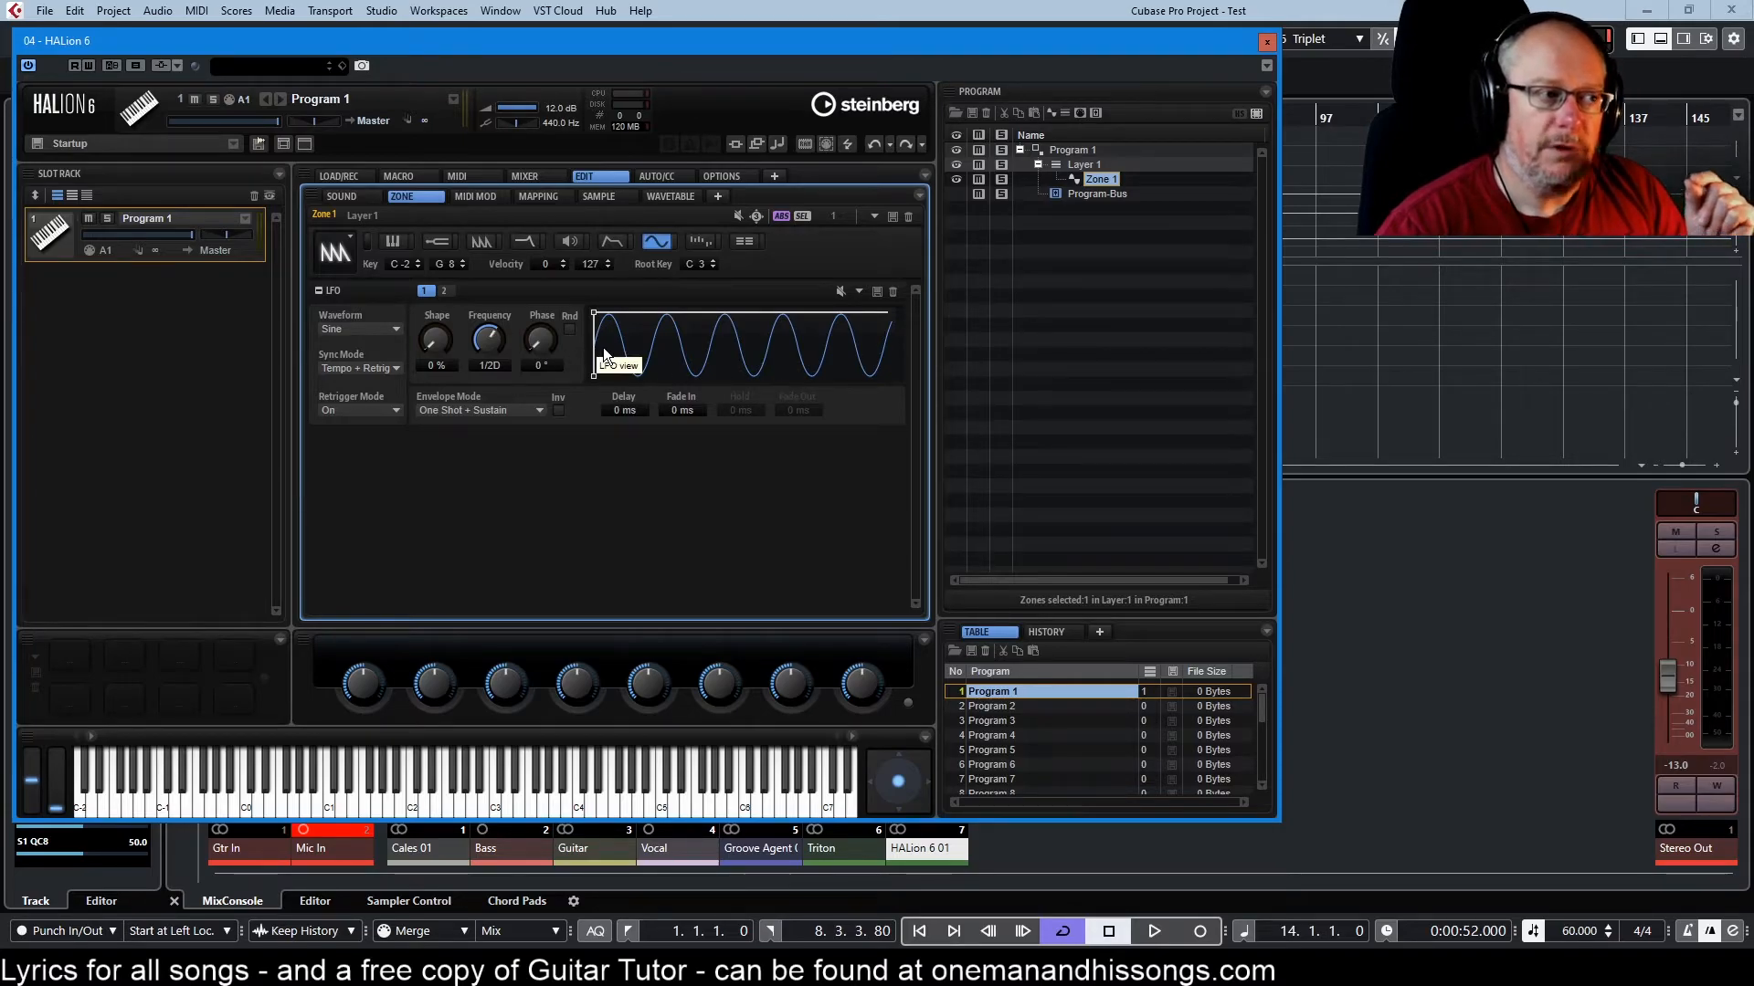
{"action": "mouse_move", "coordinate": [623, 409]}
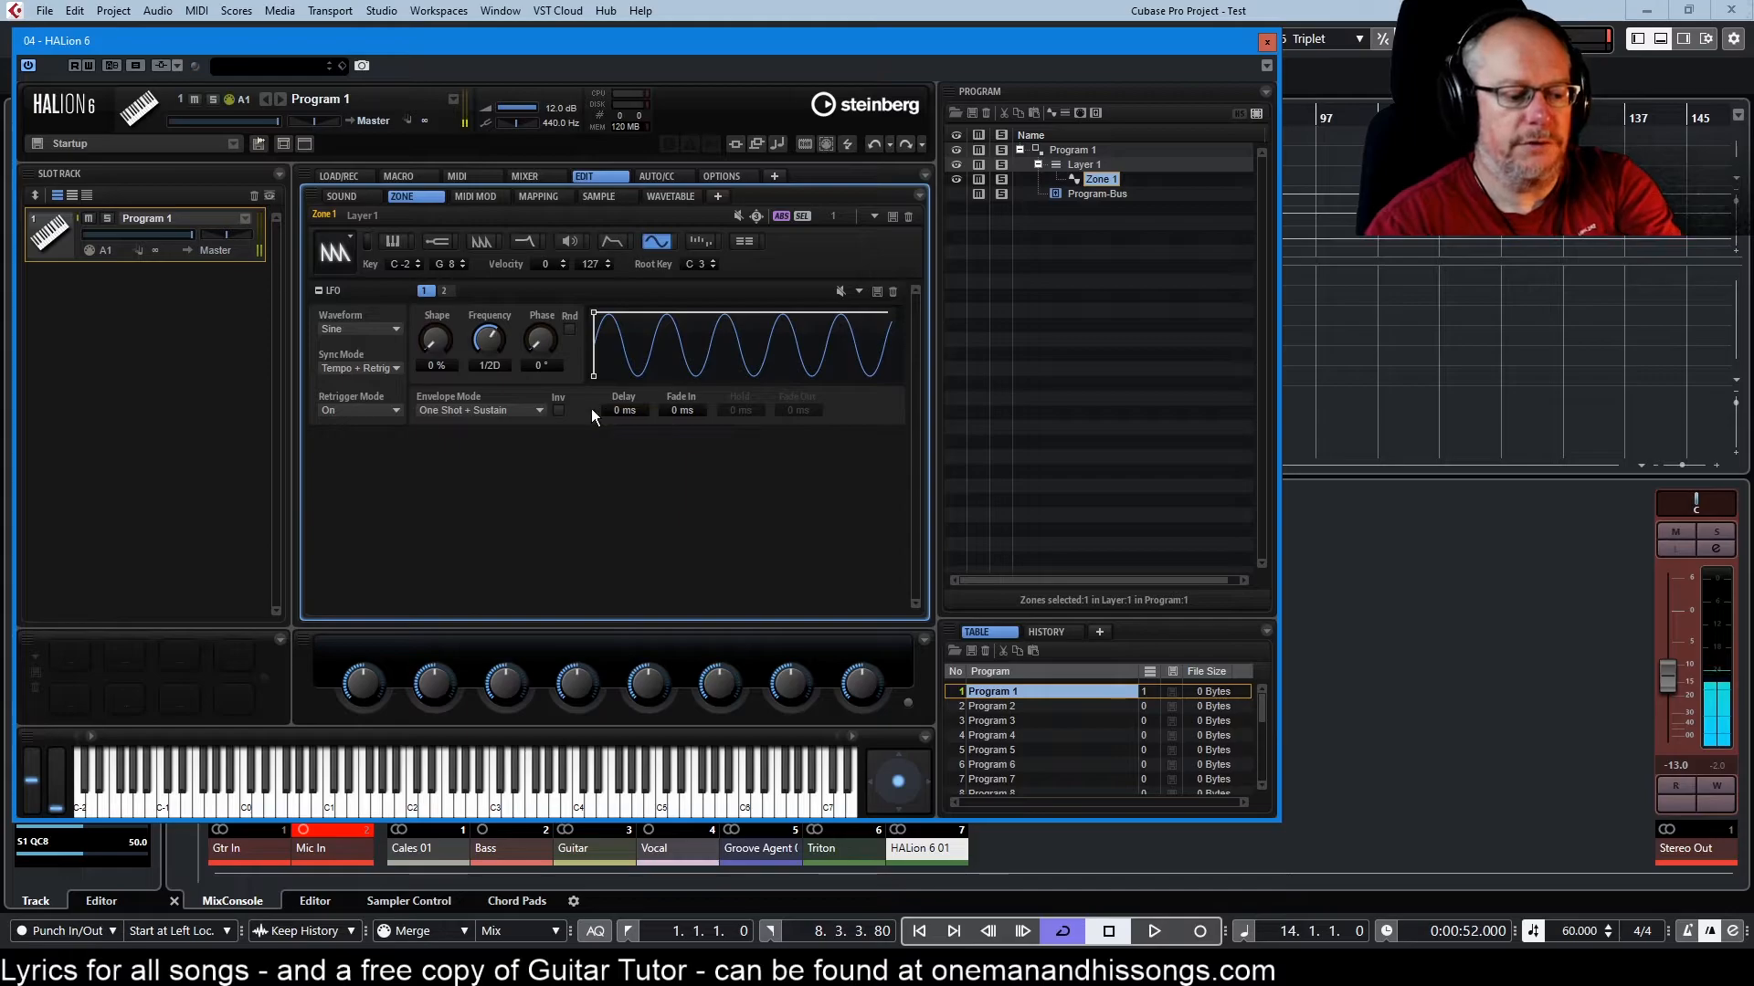
{"action": "mouse_move", "coordinate": [548, 403]}
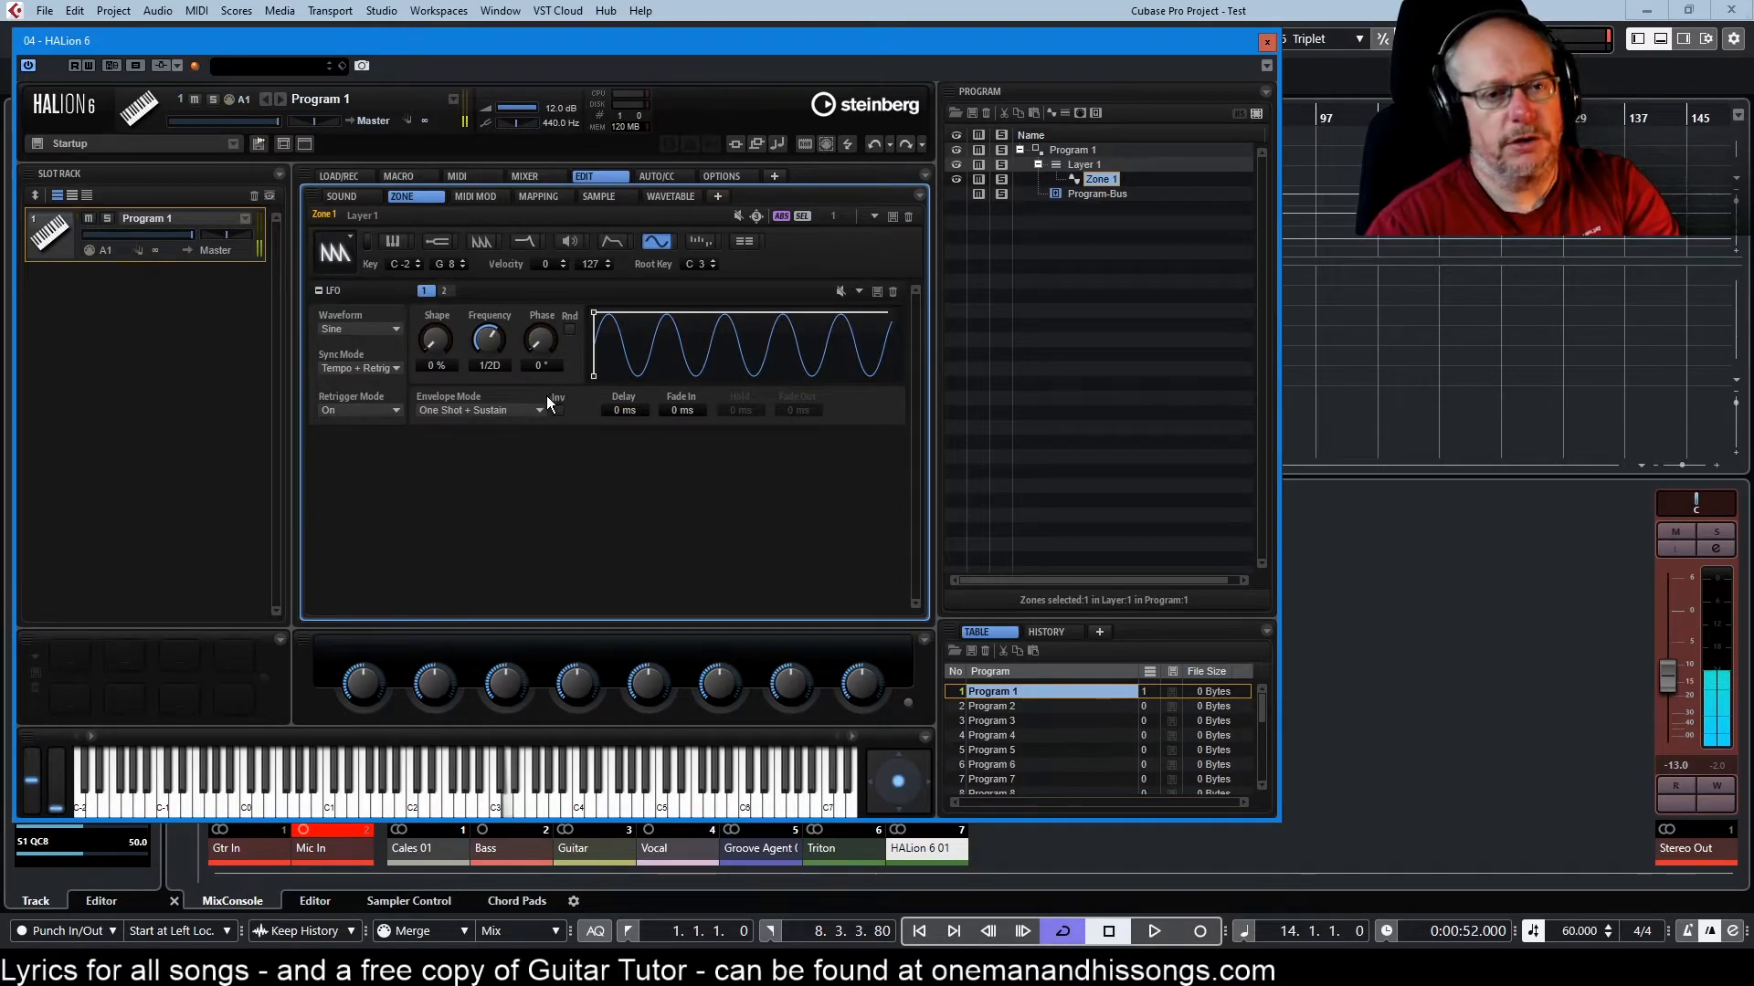
{"action": "mouse_move", "coordinate": [541, 416]}
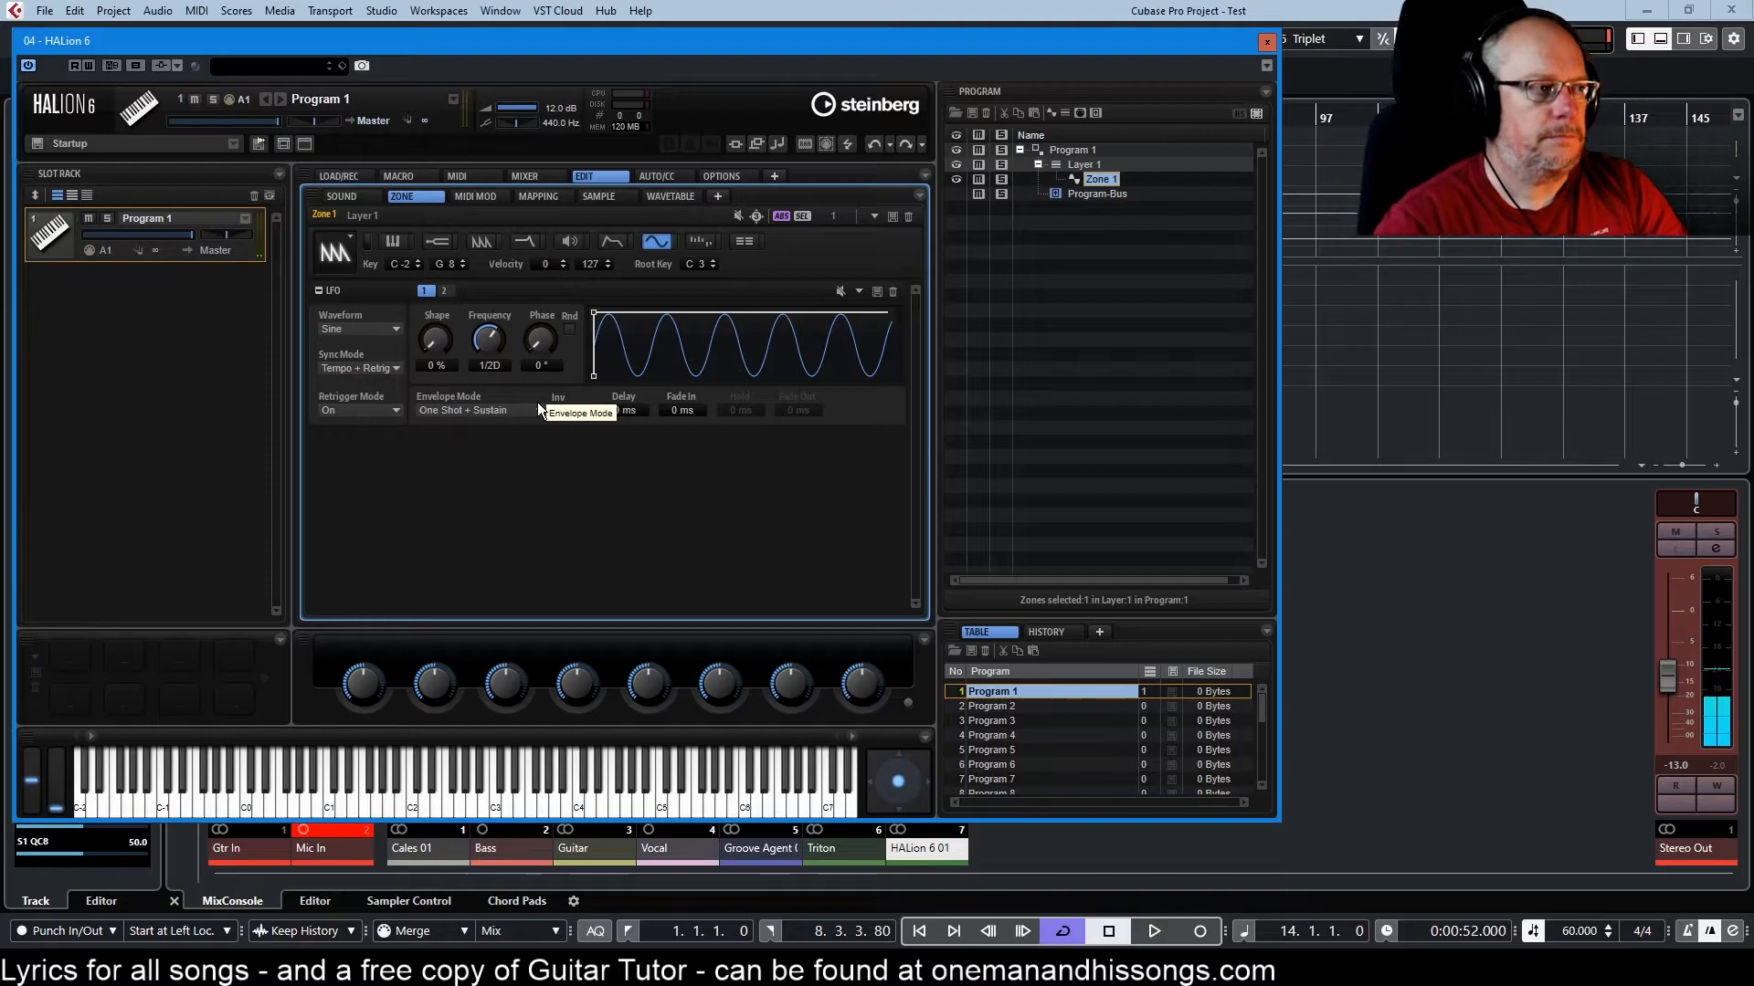
- Set LFO 1 Sync Mode to Tempo + Beat, giving a 4/4 rate
{"action": "left_click", "coordinate": [360, 369]}
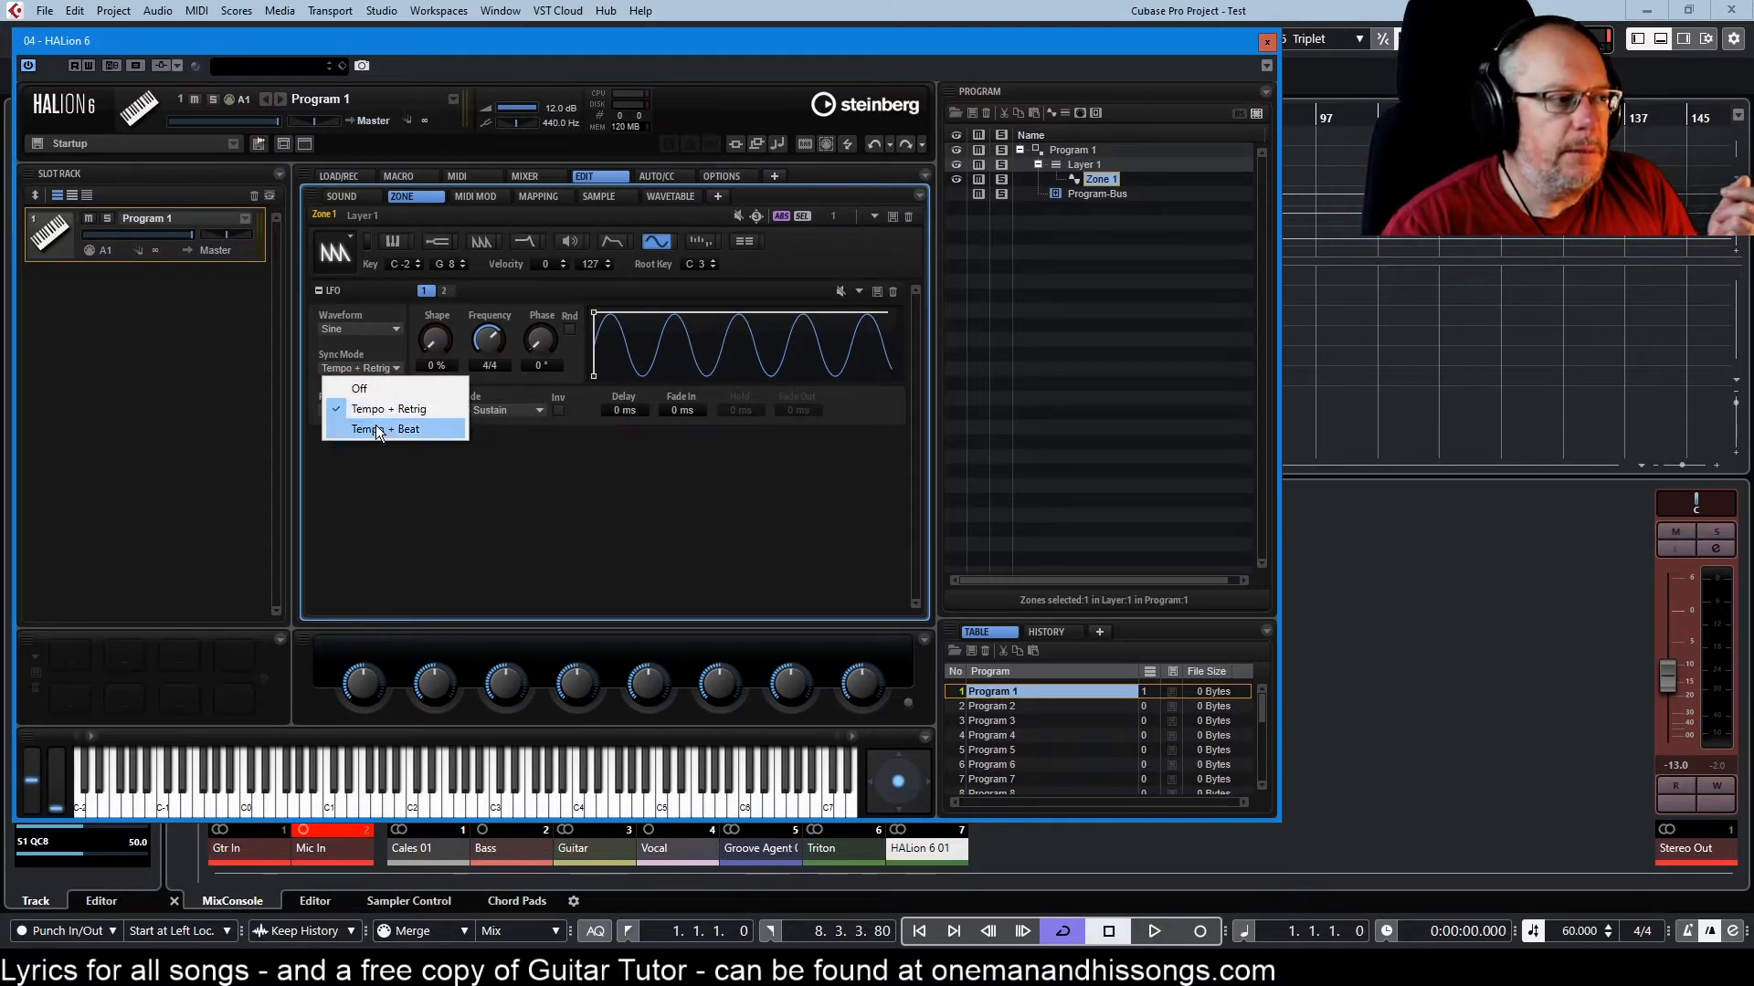
{"action": "left_click", "coordinate": [385, 428]}
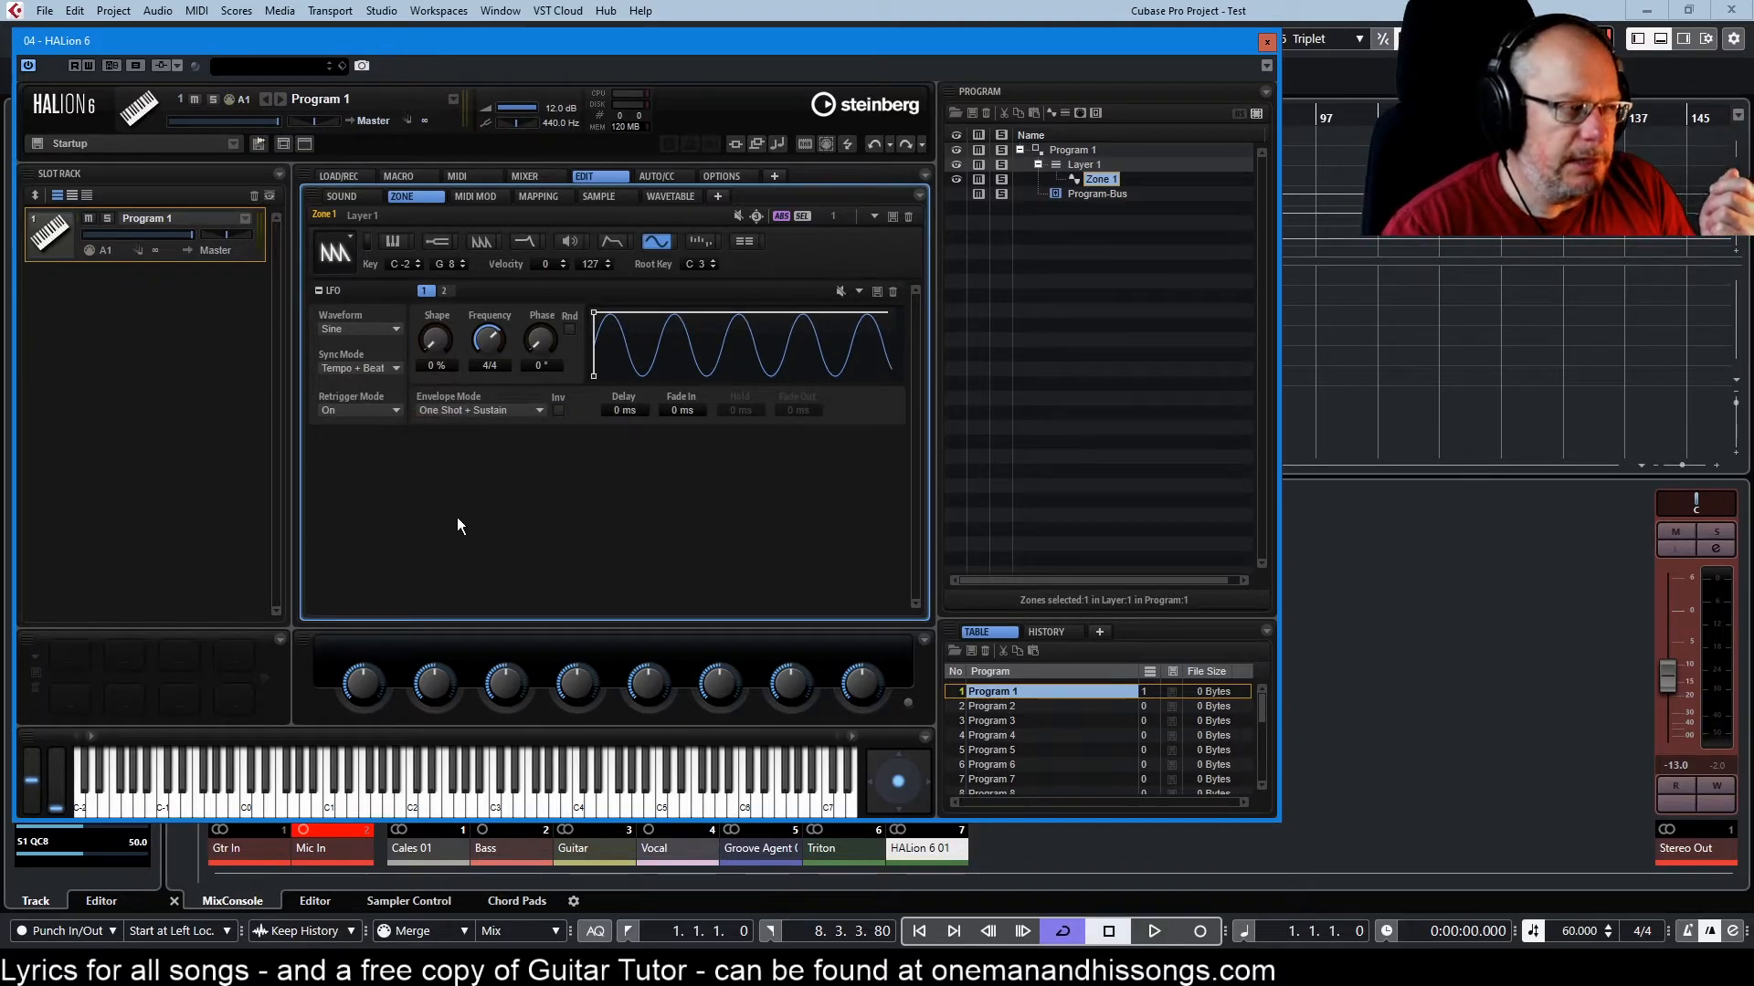
{"action": "mouse_move", "coordinate": [431, 471]}
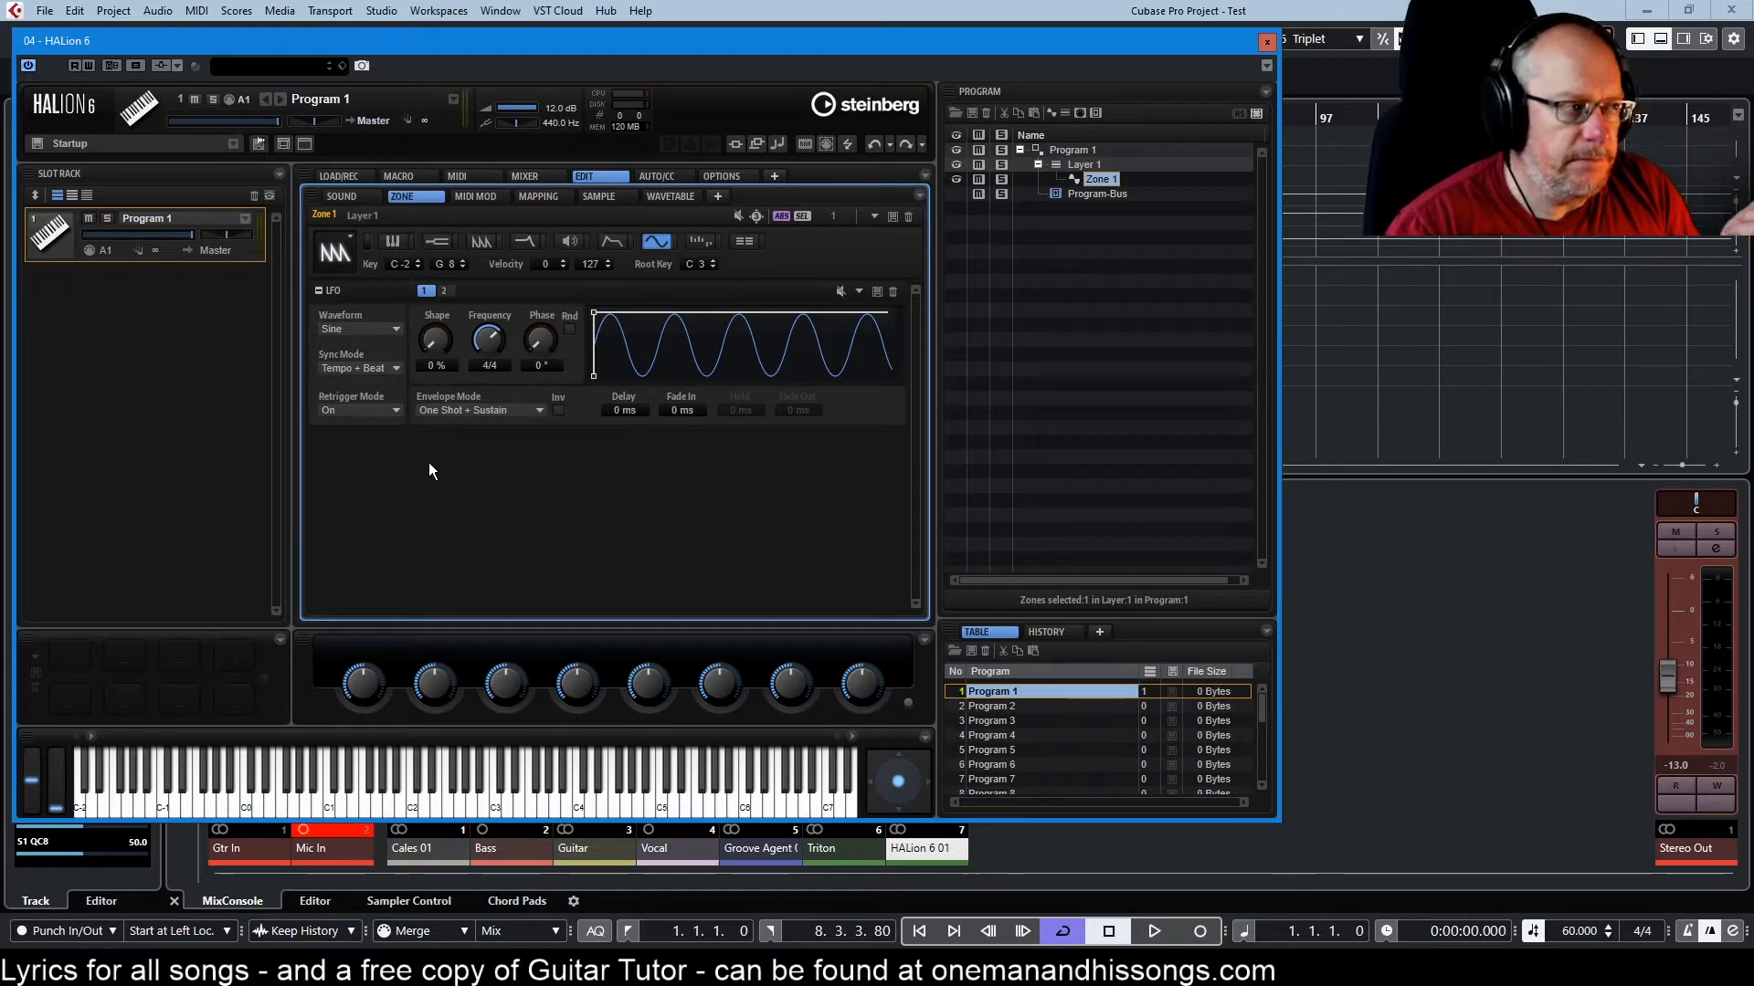
{"action": "mouse_move", "coordinate": [369, 372]}
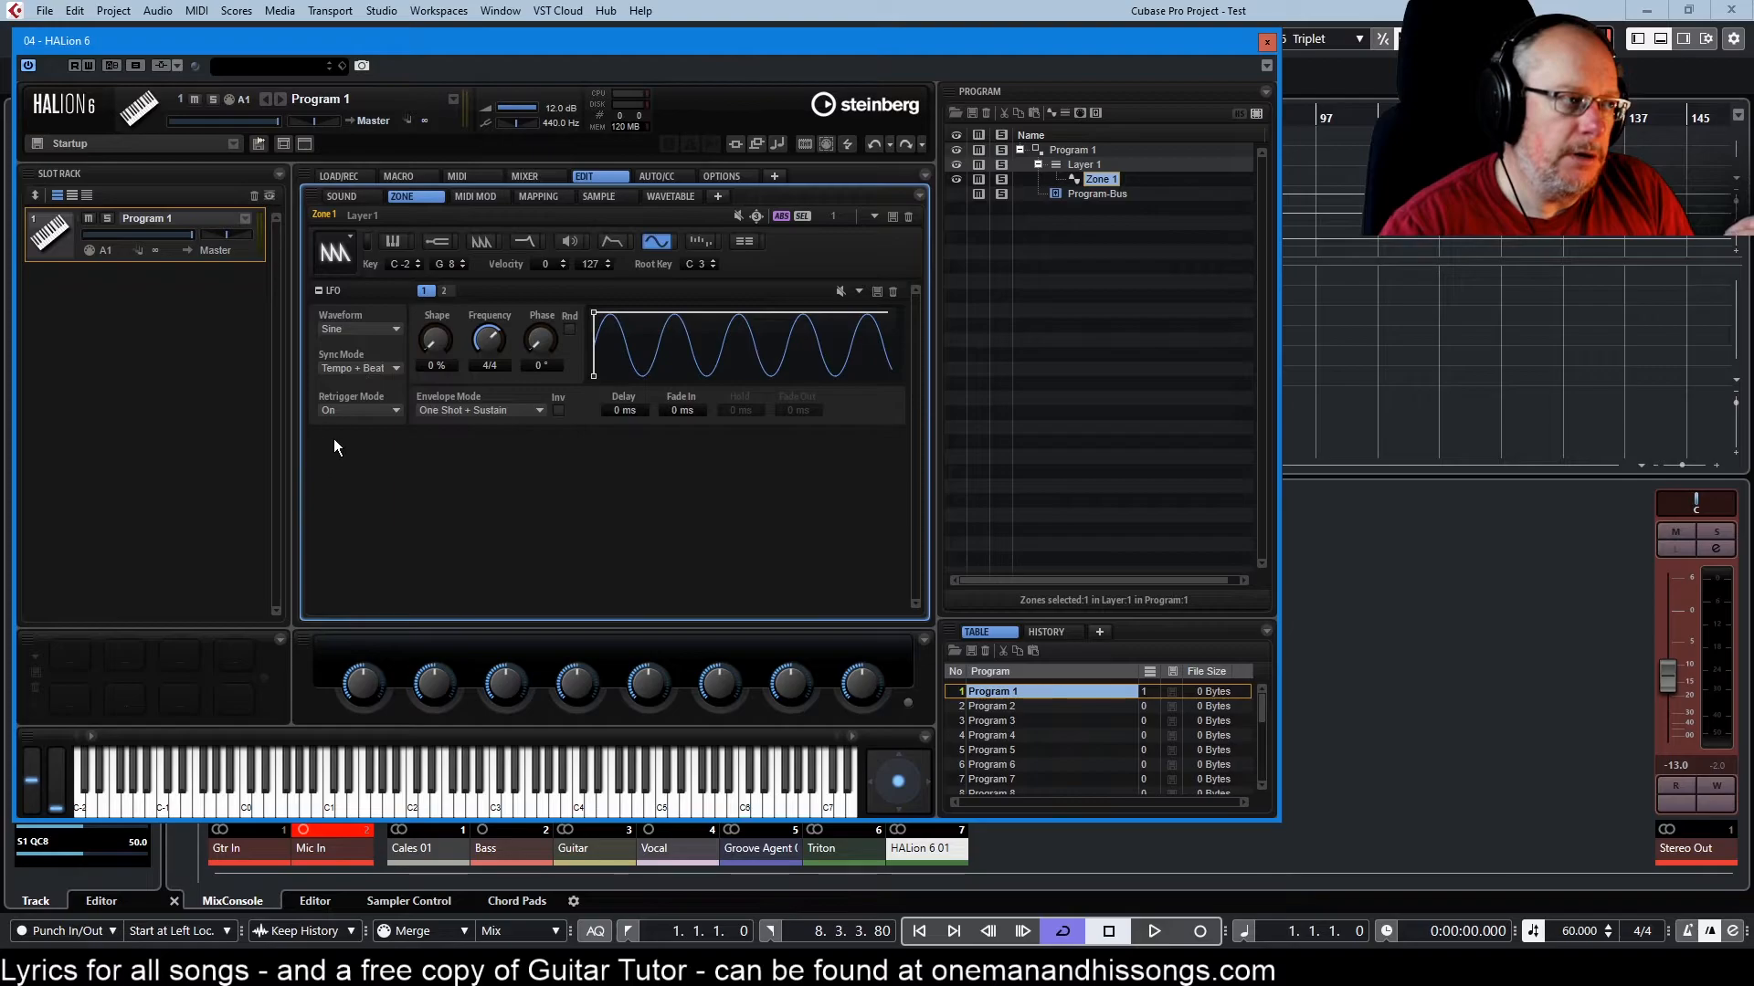
- Switch LFO 1 Retrigger Mode back to Off
{"action": "left_click", "coordinate": [358, 410]}
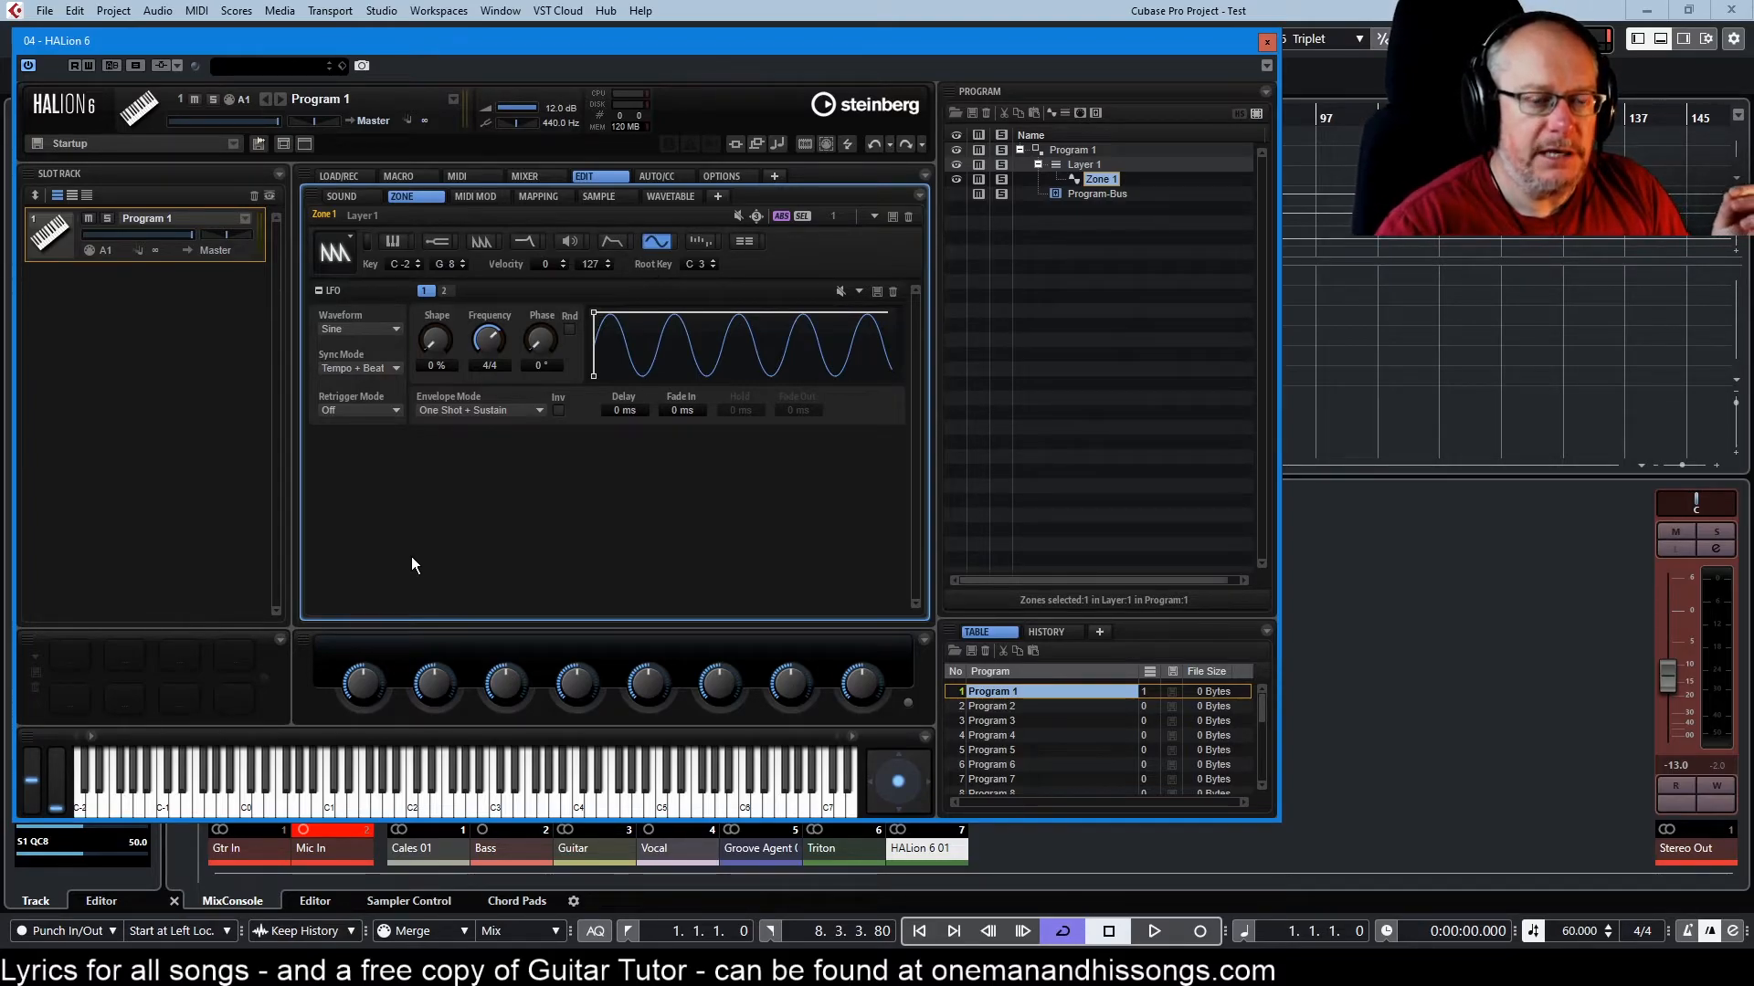
{"action": "mouse_move", "coordinate": [466, 411]}
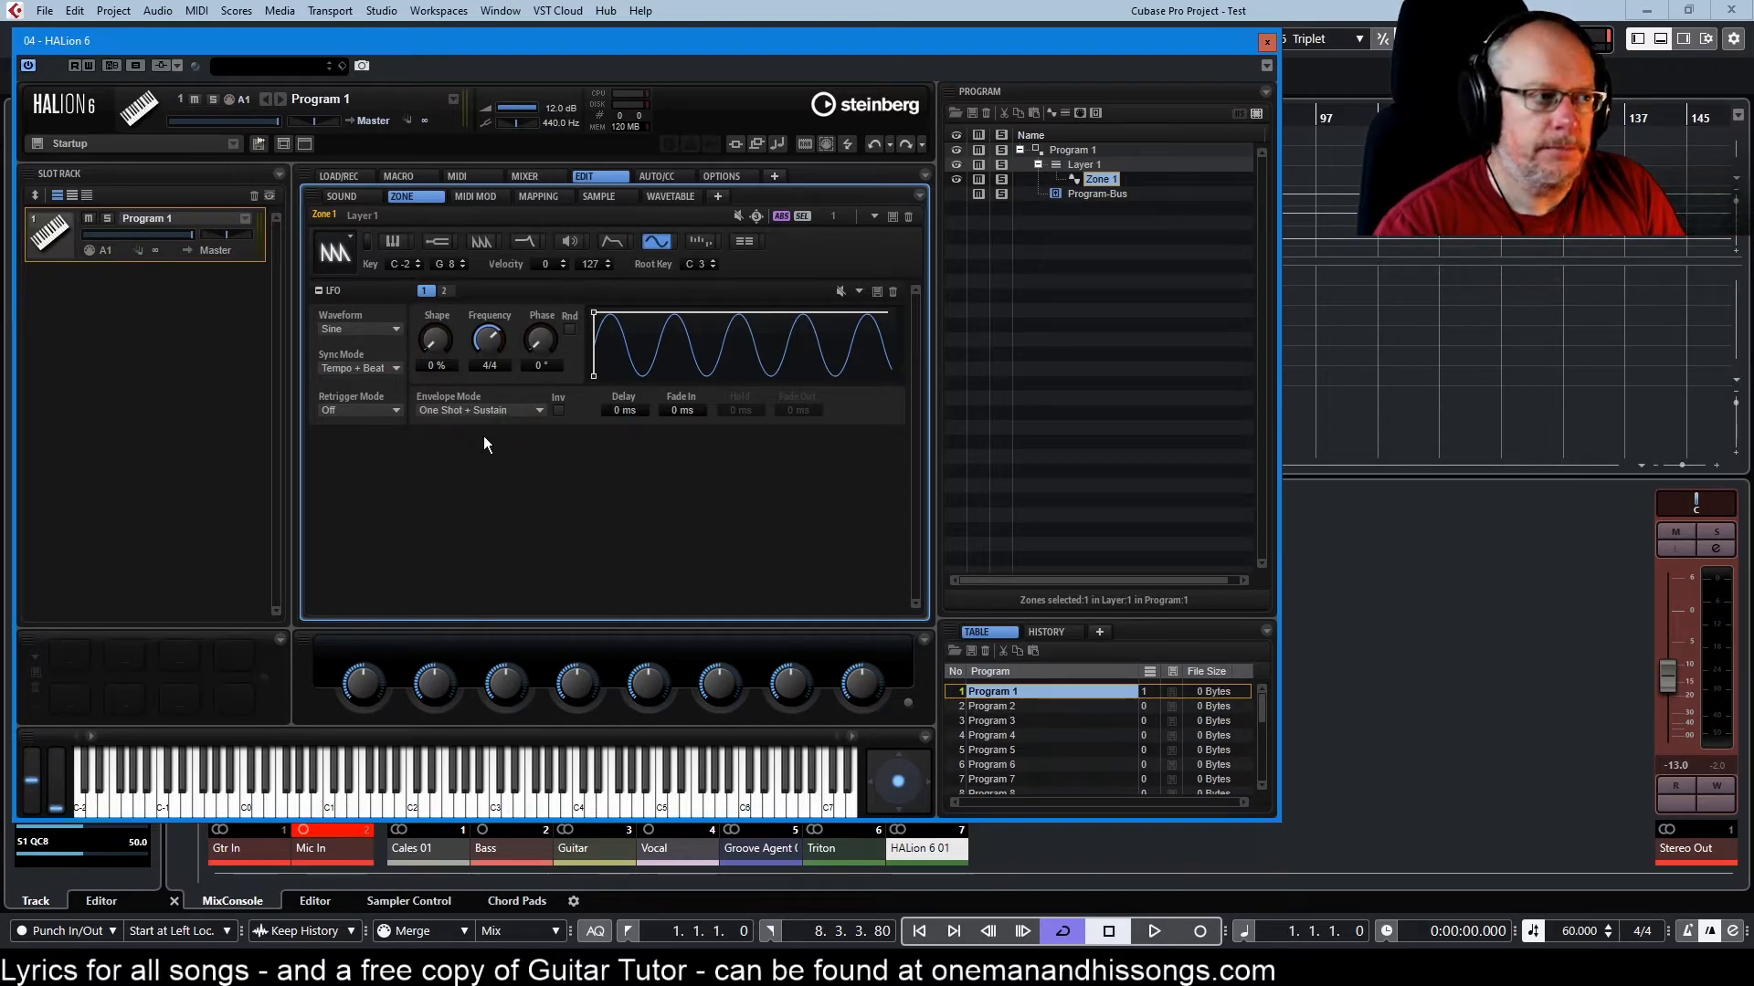
{"action": "mouse_move", "coordinate": [488, 378]}
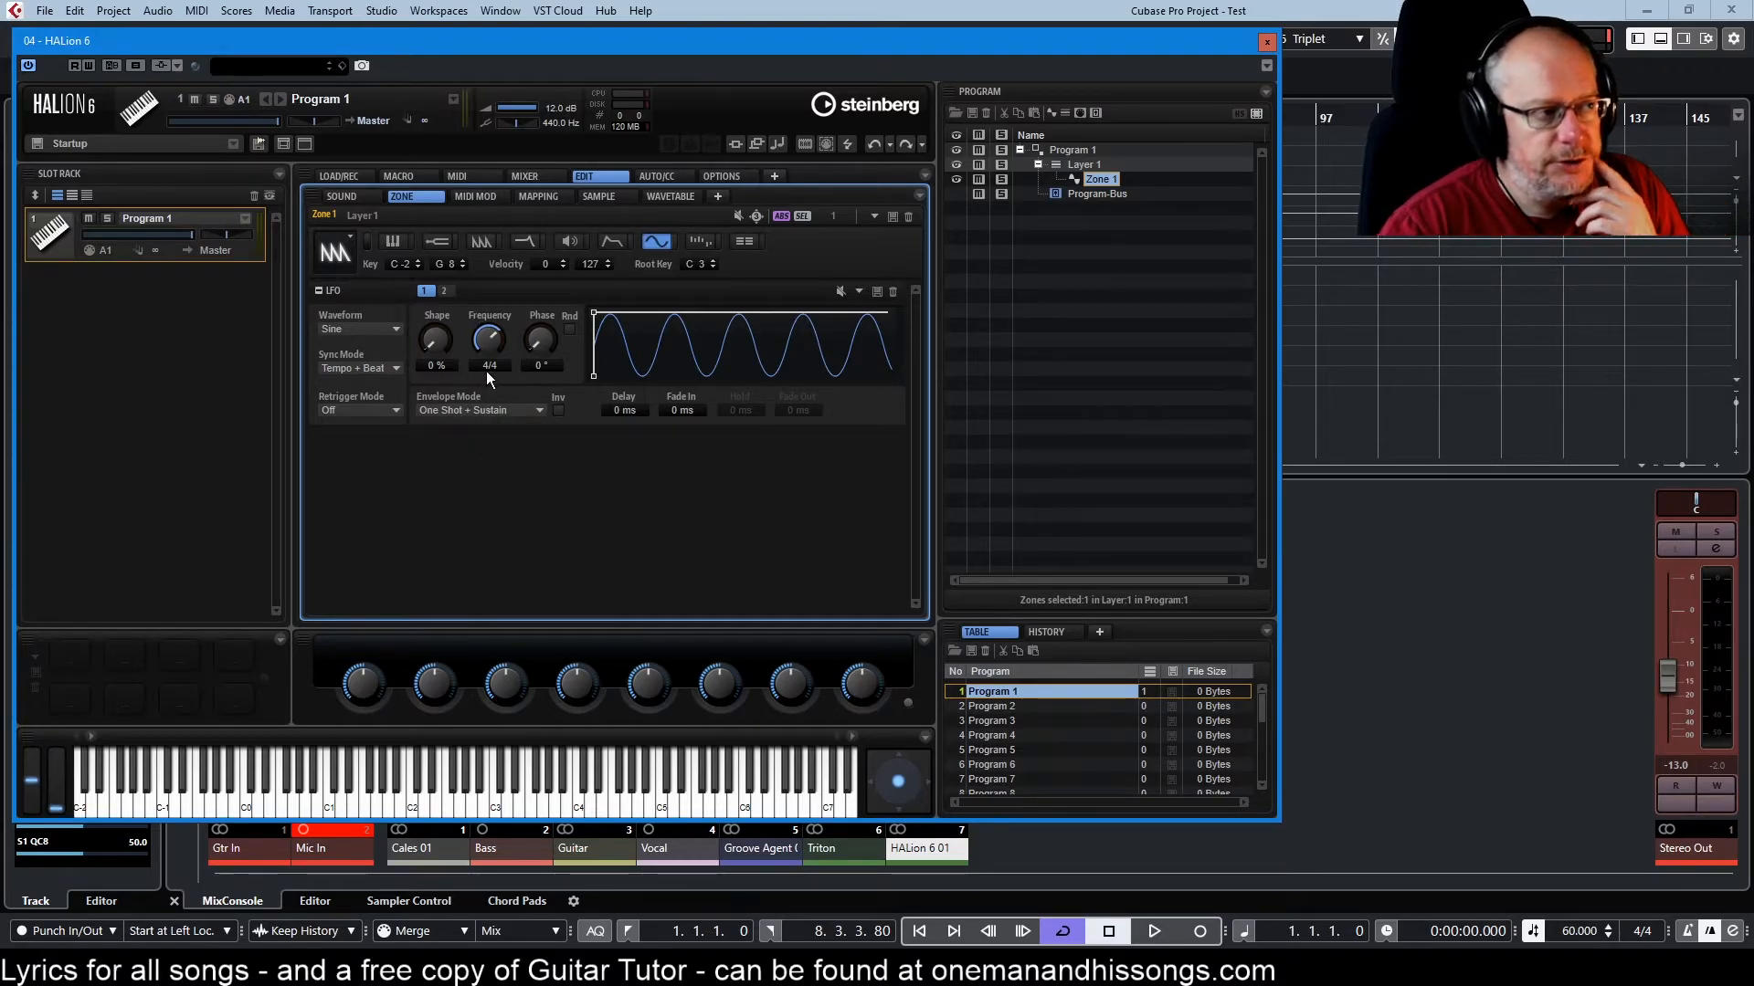
{"action": "mouse_move", "coordinate": [1051, 888]}
{"action": "type", "text": "93"}
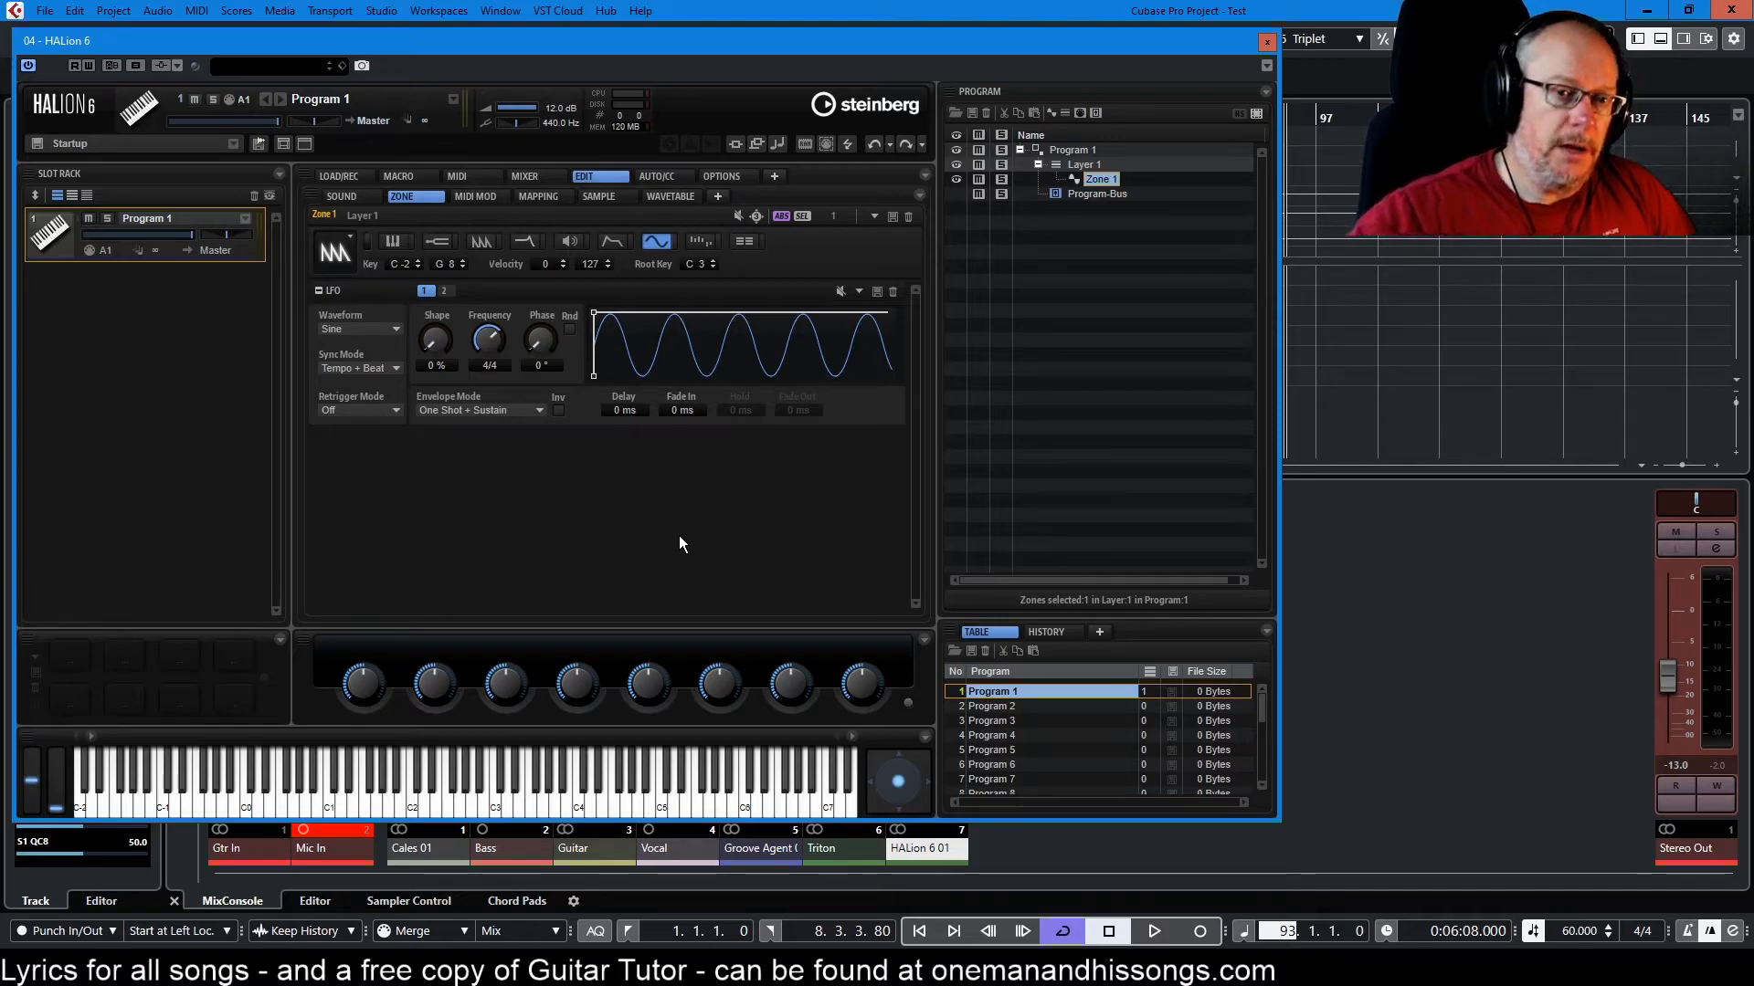
{"action": "mouse_move", "coordinate": [965, 610]}
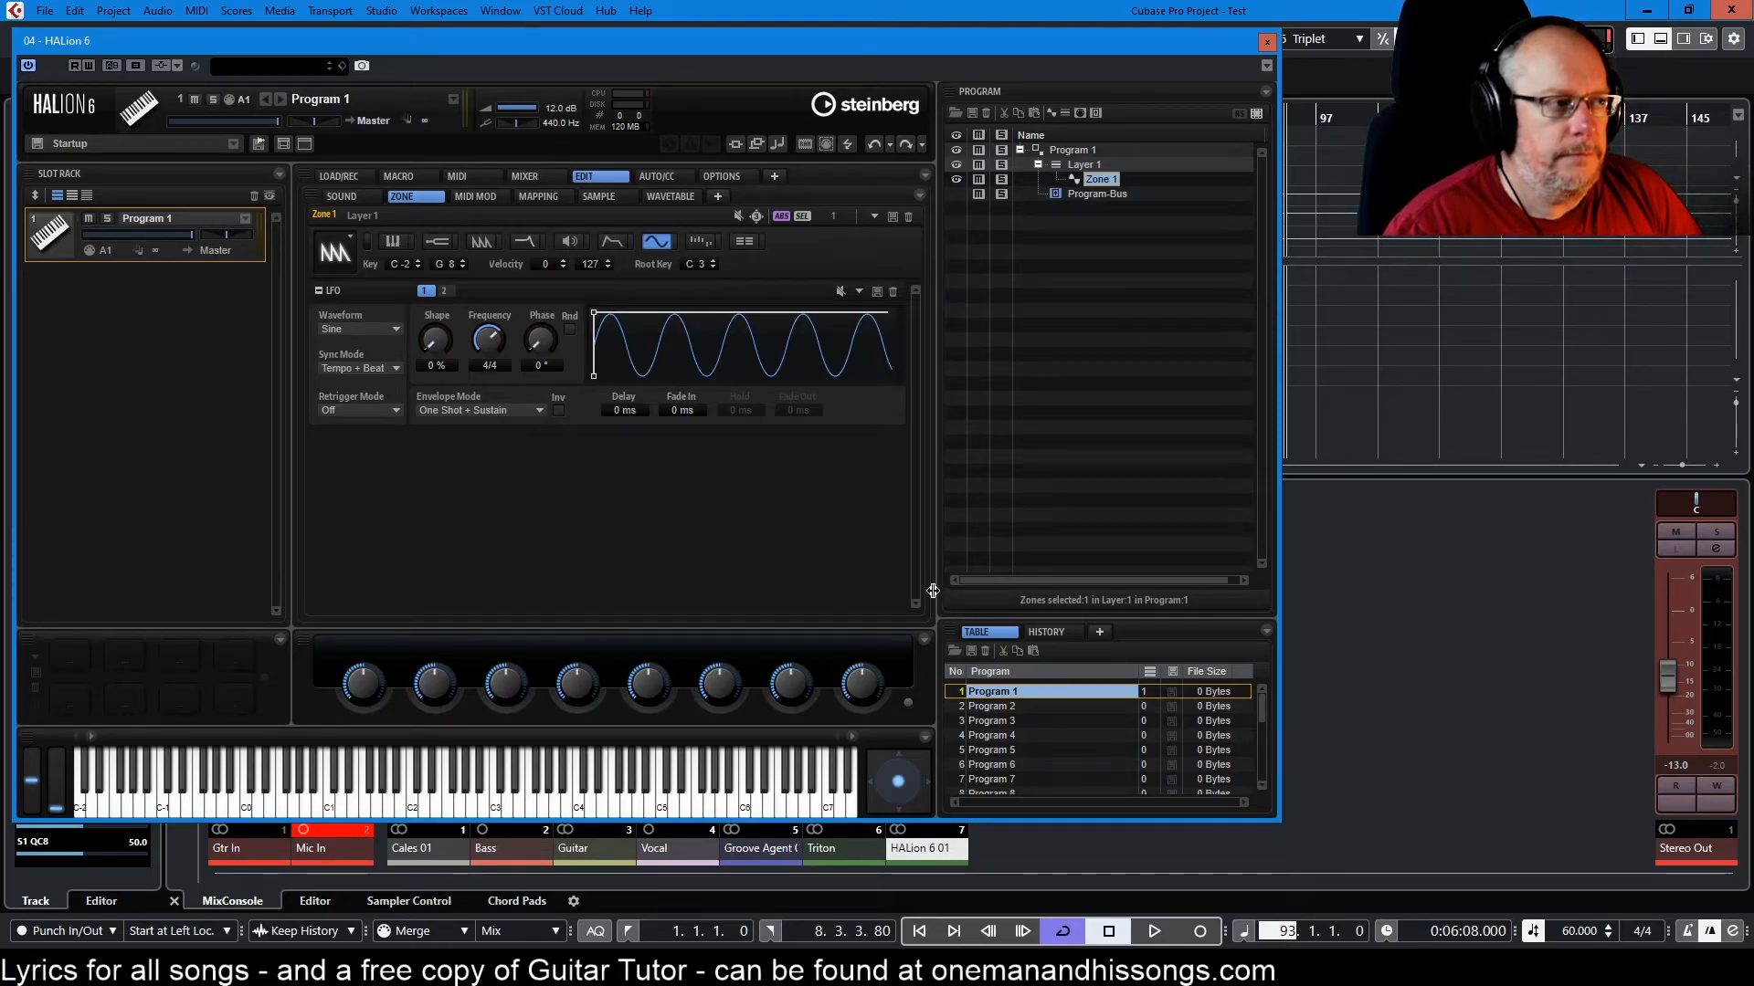
{"action": "mouse_move", "coordinate": [376, 376]}
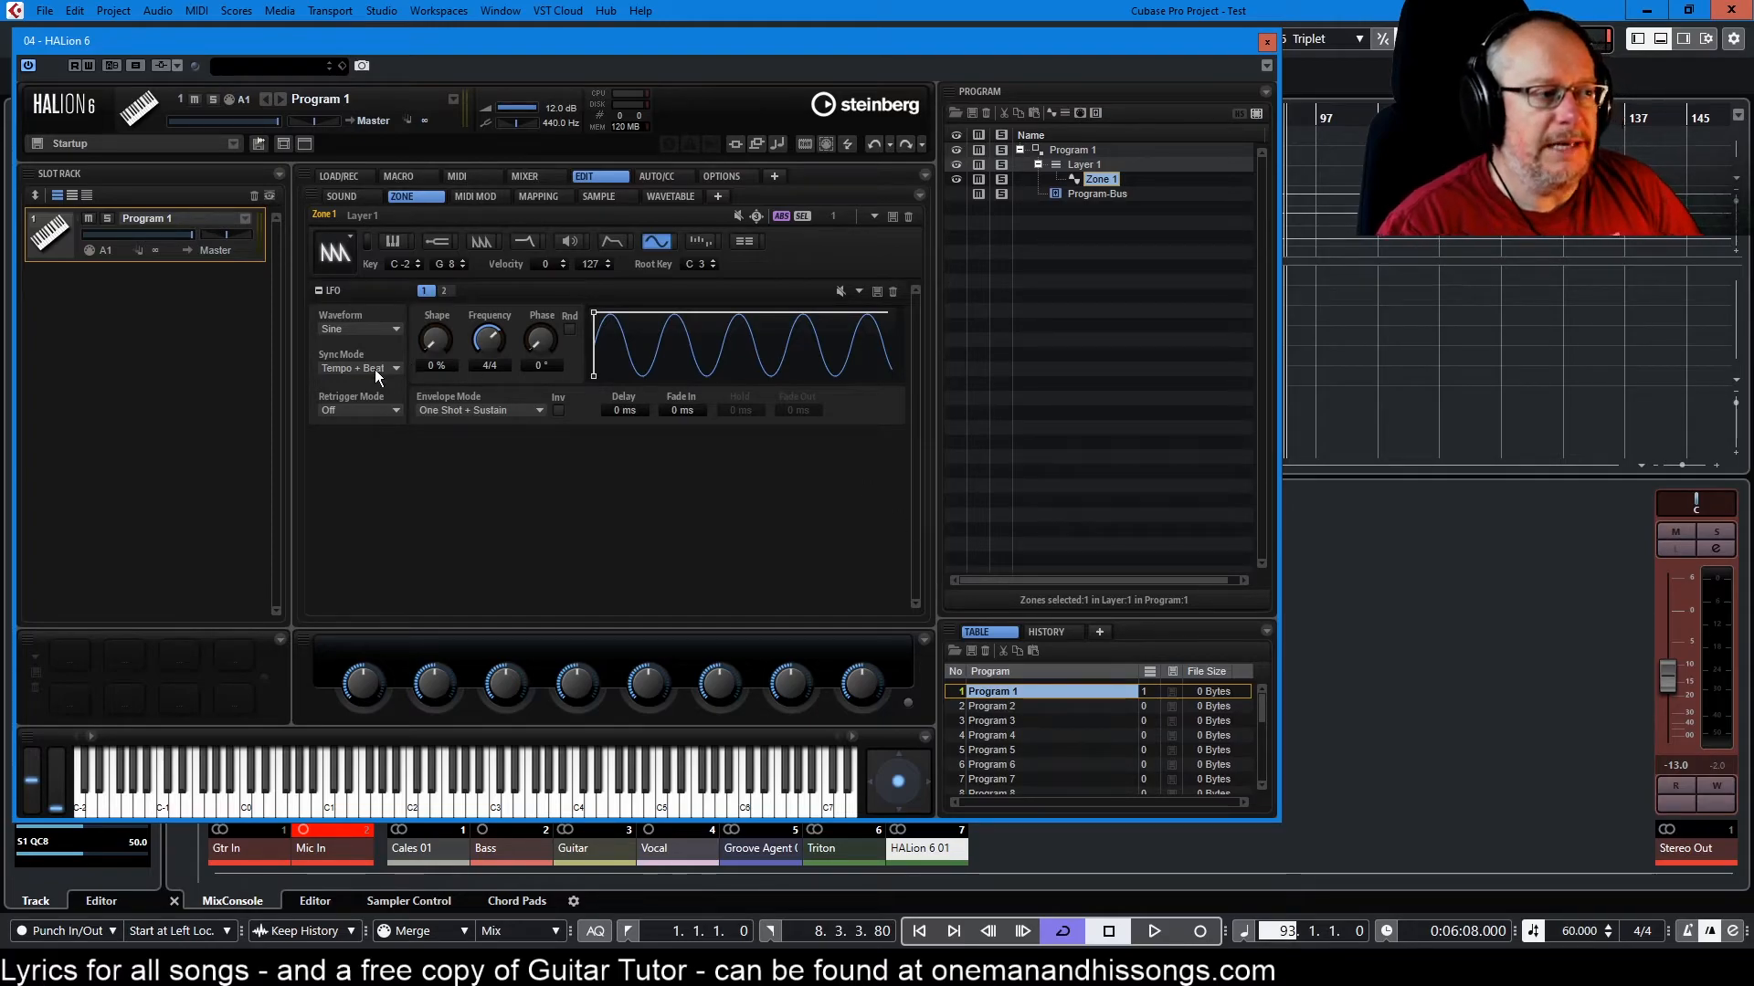
{"action": "mouse_move", "coordinate": [376, 370]}
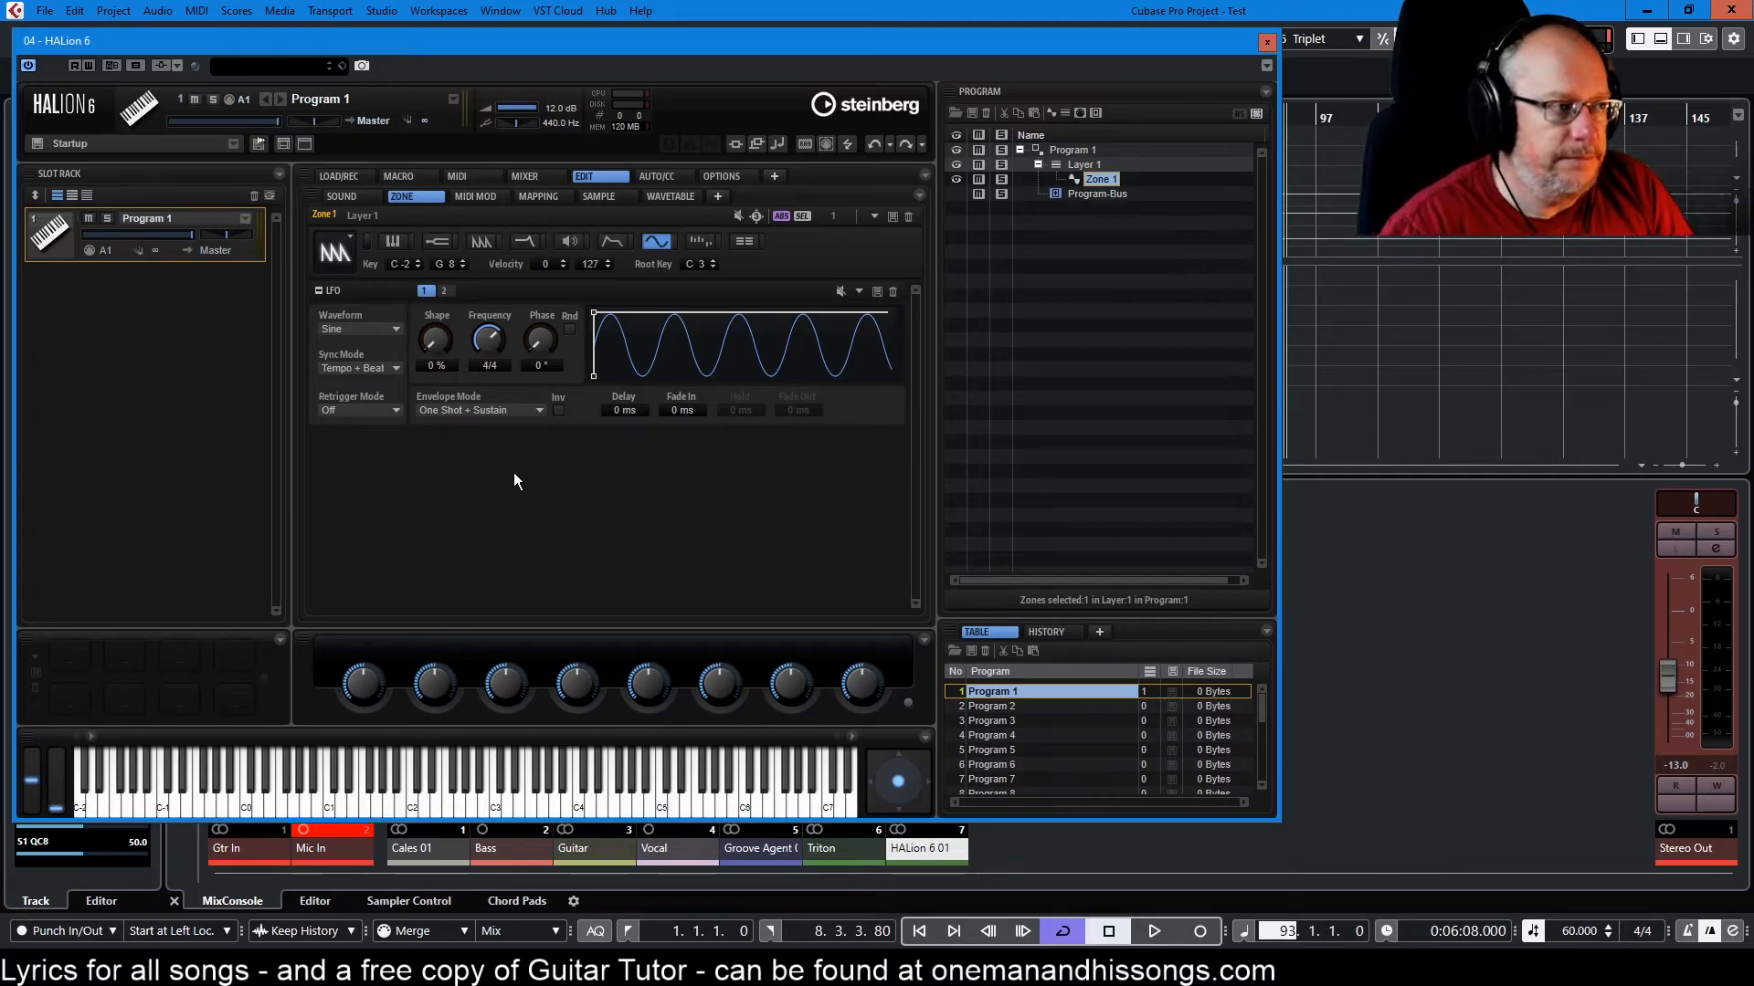
{"action": "mouse_move", "coordinate": [448, 413]}
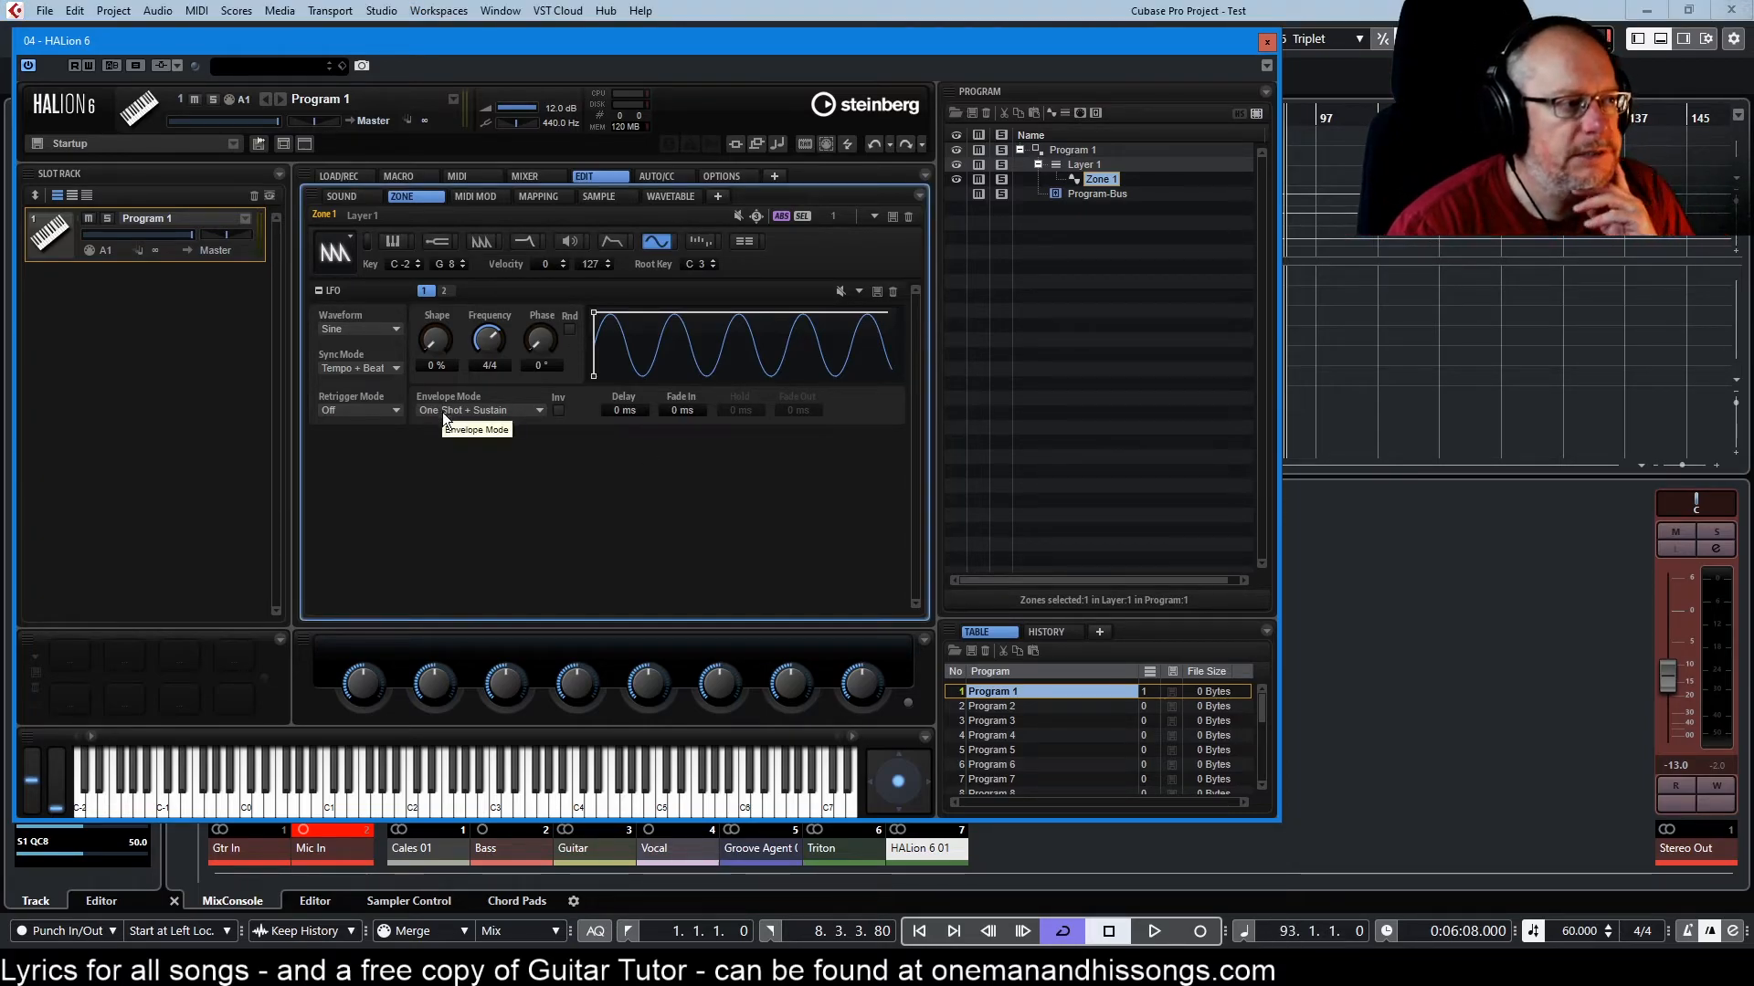
- Lengthen LFO 1's fade-in to about 1916 ms, leaving envelope mode at One Shot + Sustain
{"action": "left_click", "coordinate": [475, 409]}
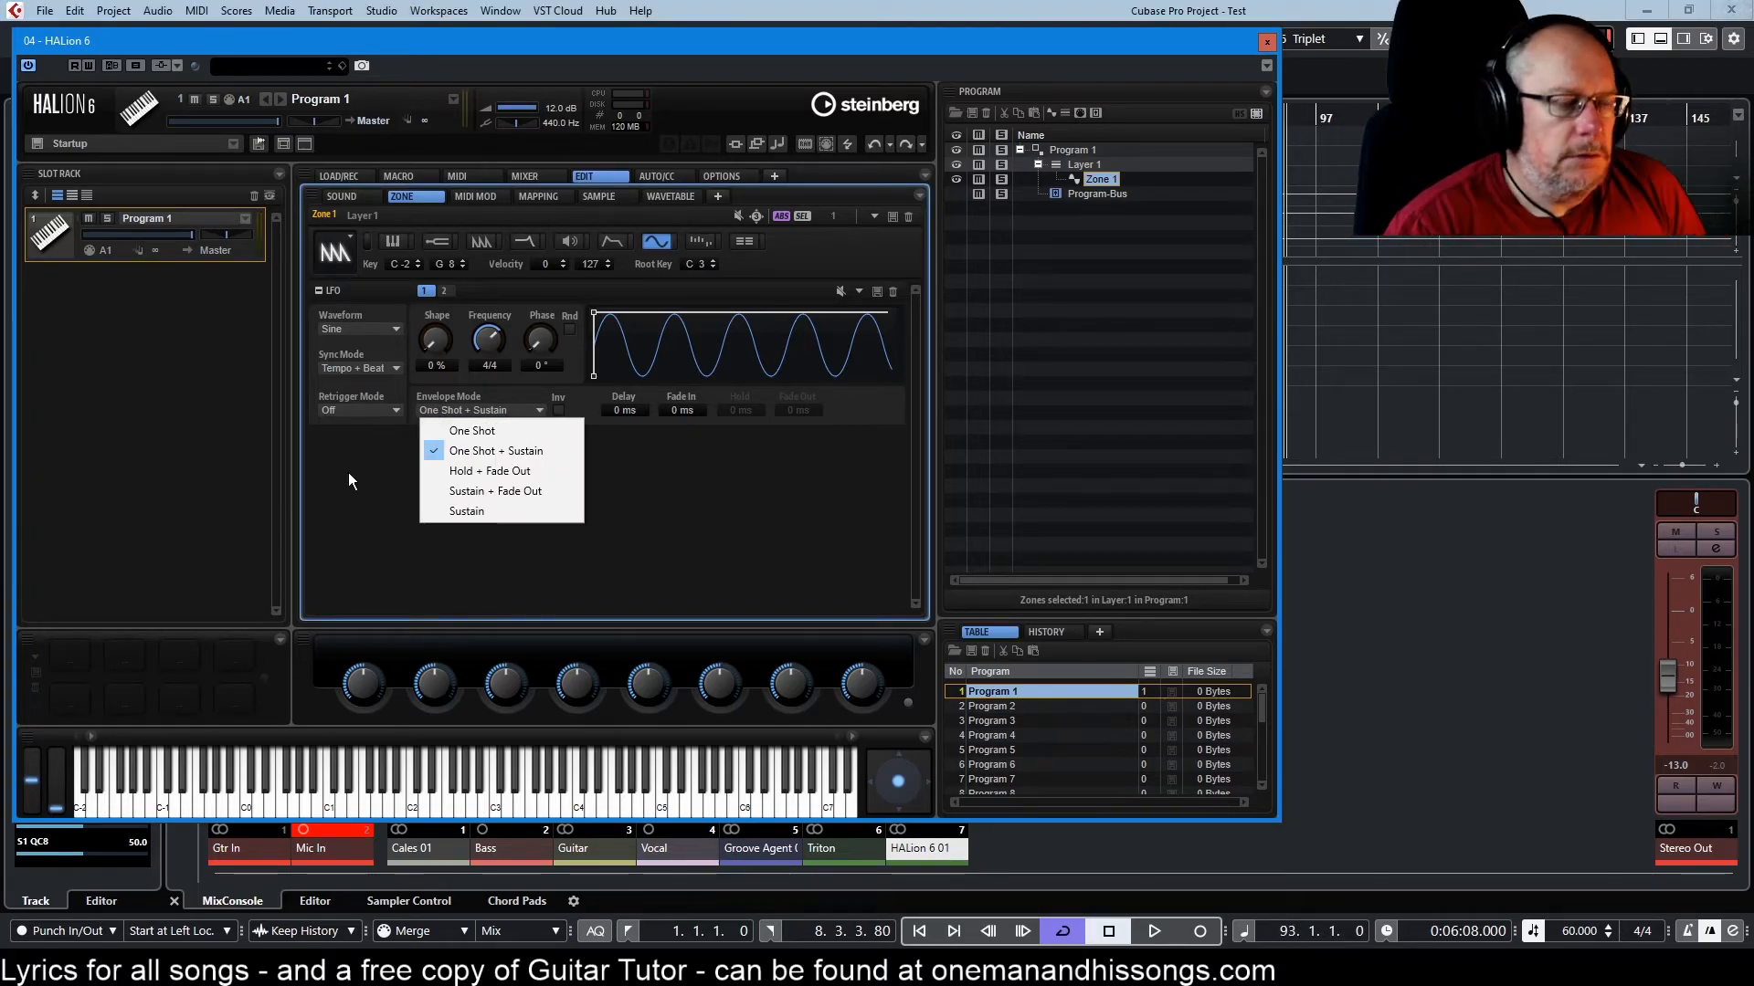
{"action": "left_click", "coordinate": [495, 449]}
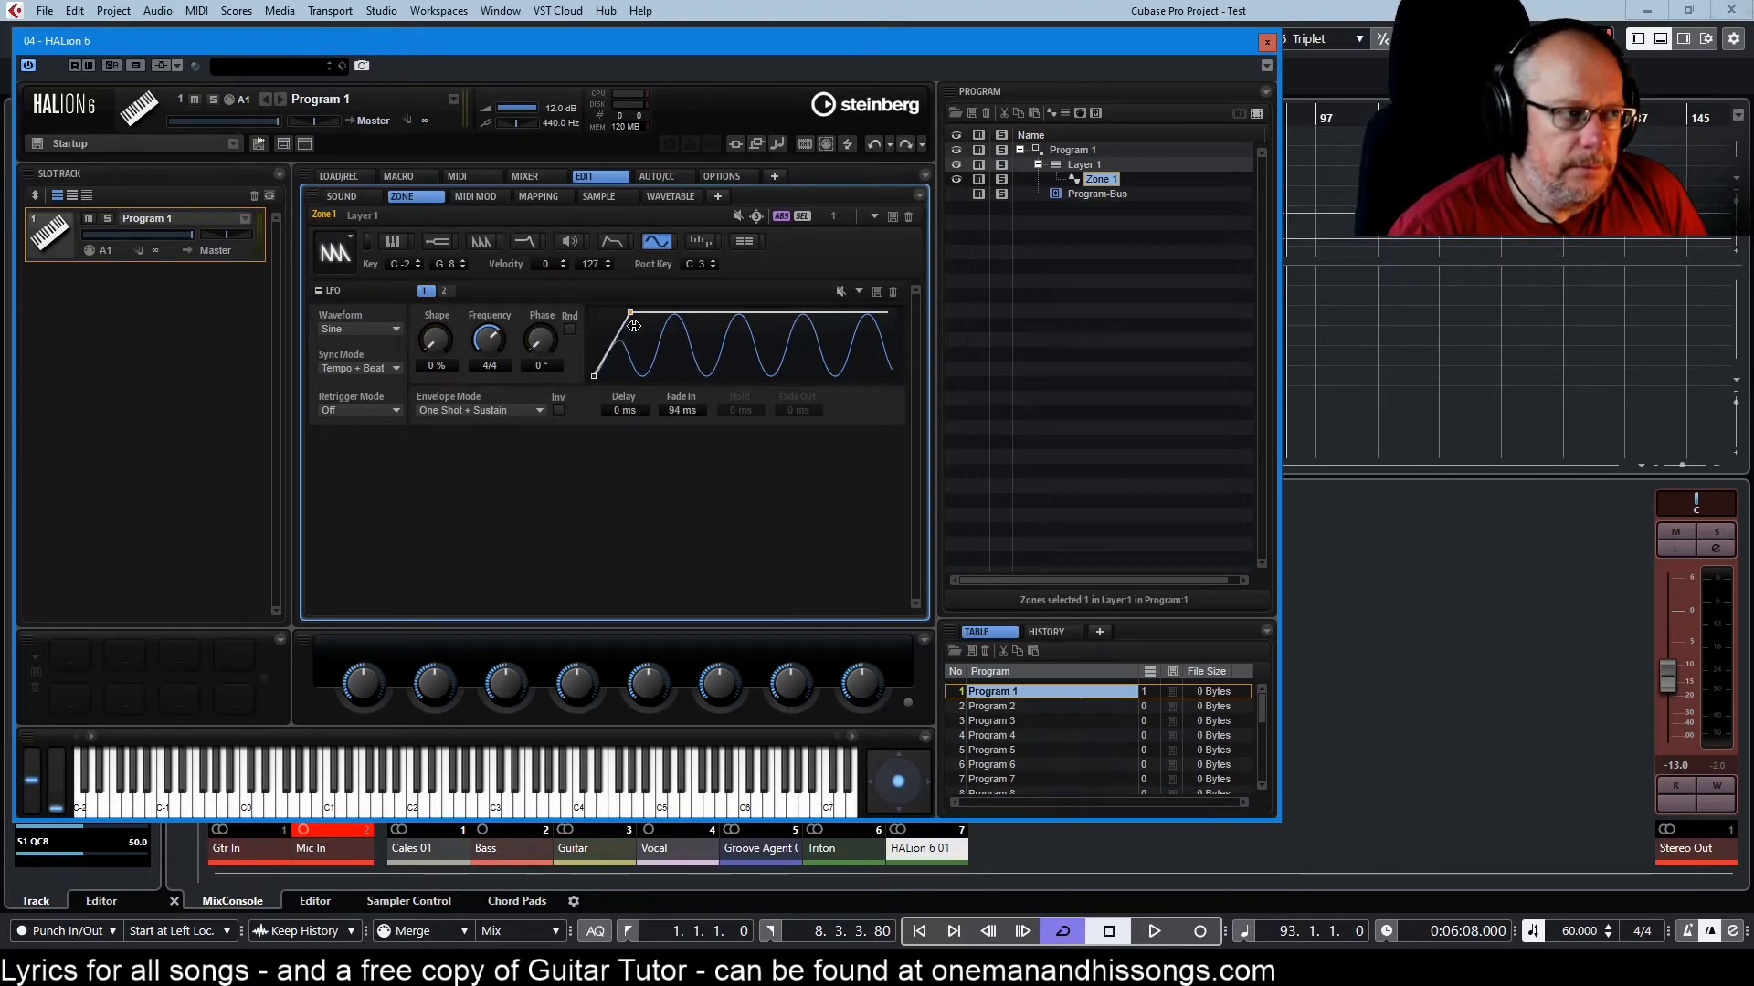
{"action": "left_click_drag", "start_coordinate": [630, 325], "coordinate": [657, 312]}
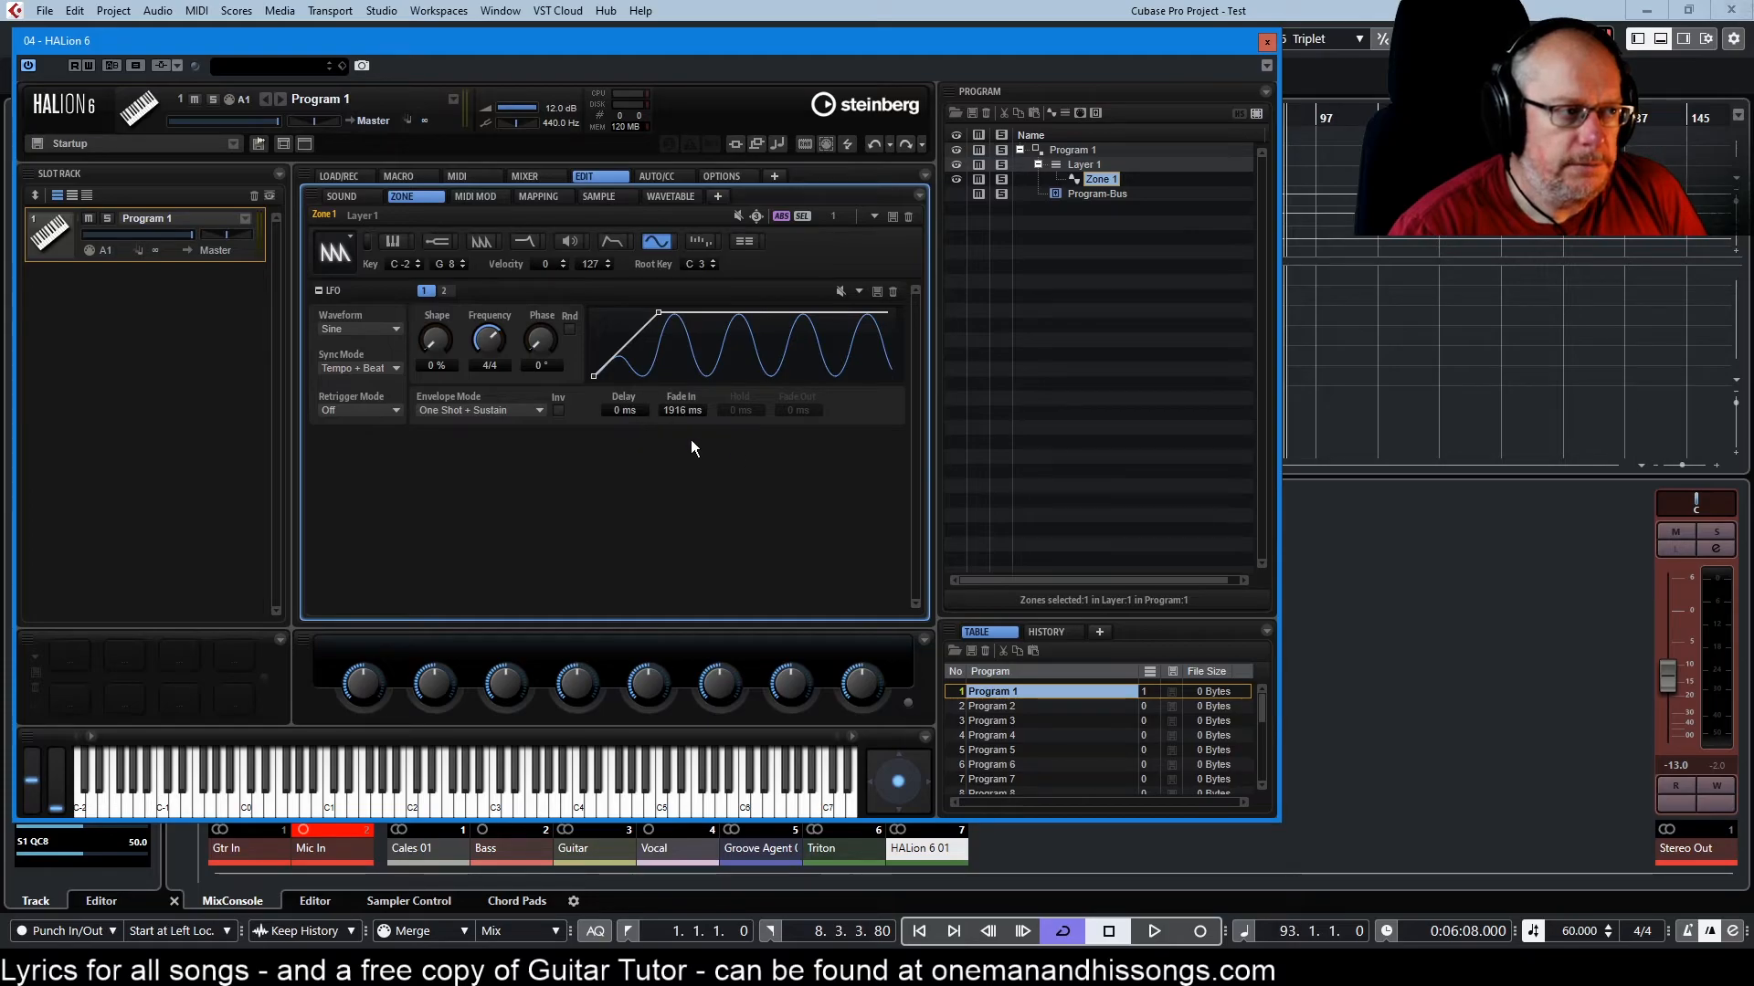
{"action": "mouse_move", "coordinate": [475, 400]}
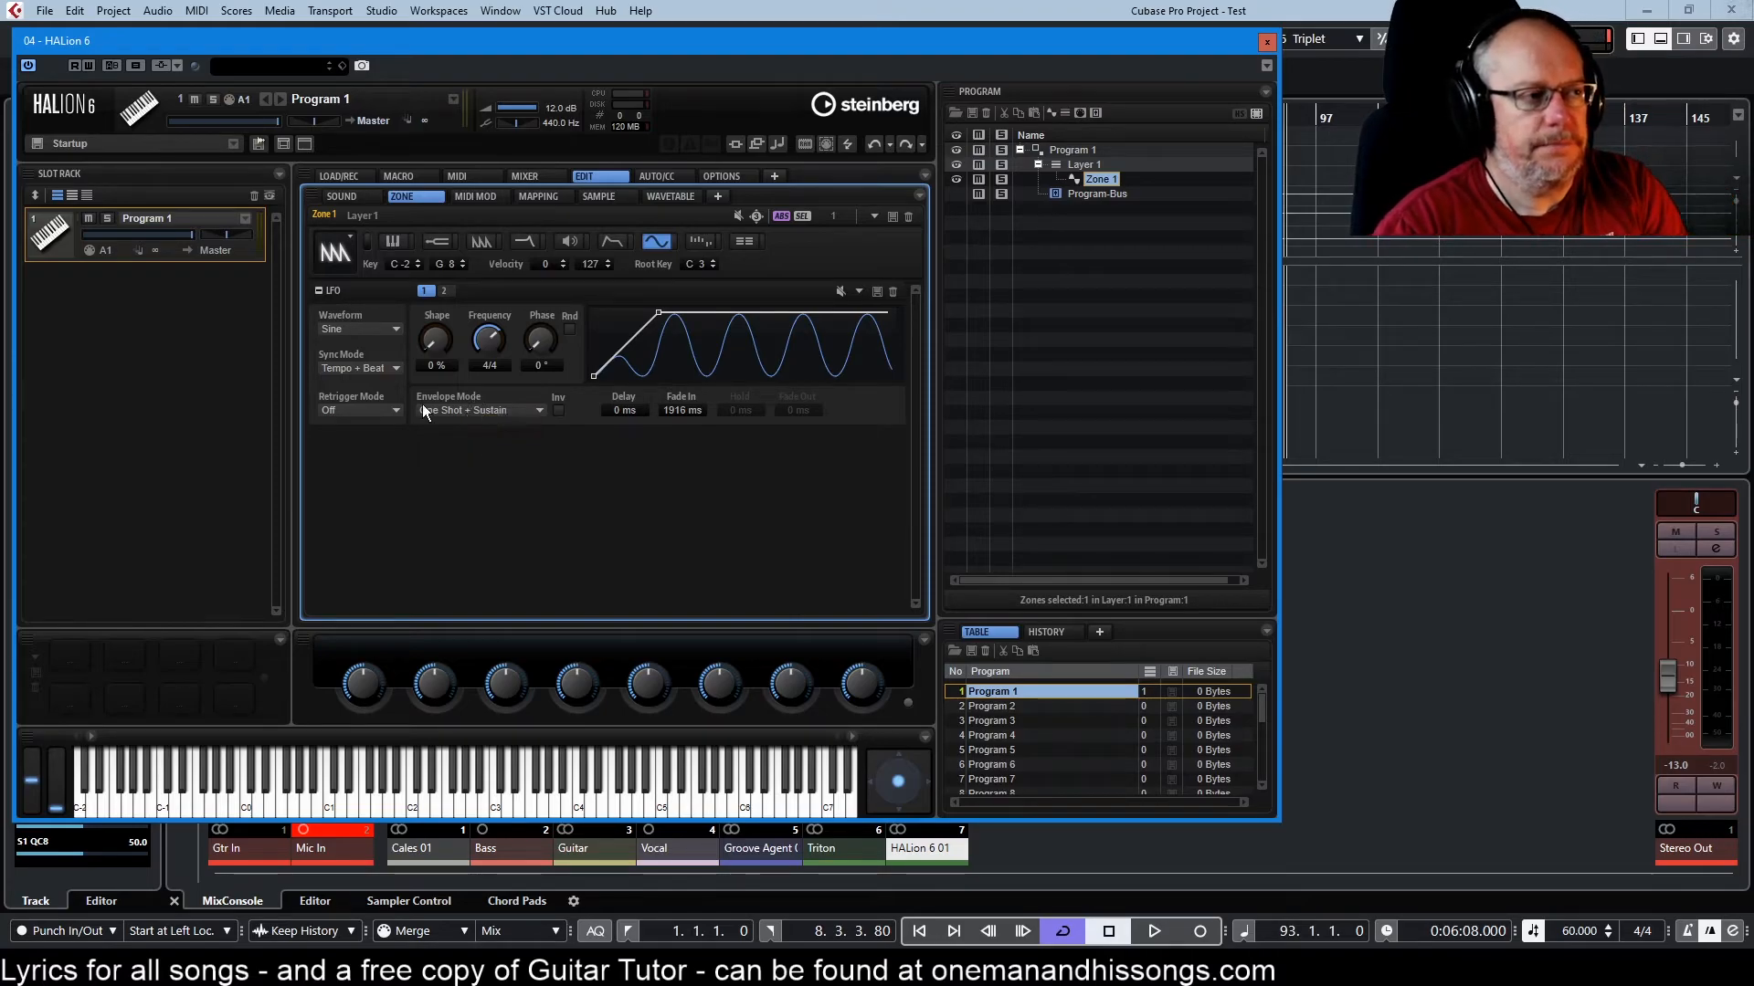
{"action": "mouse_move", "coordinate": [457, 411]}
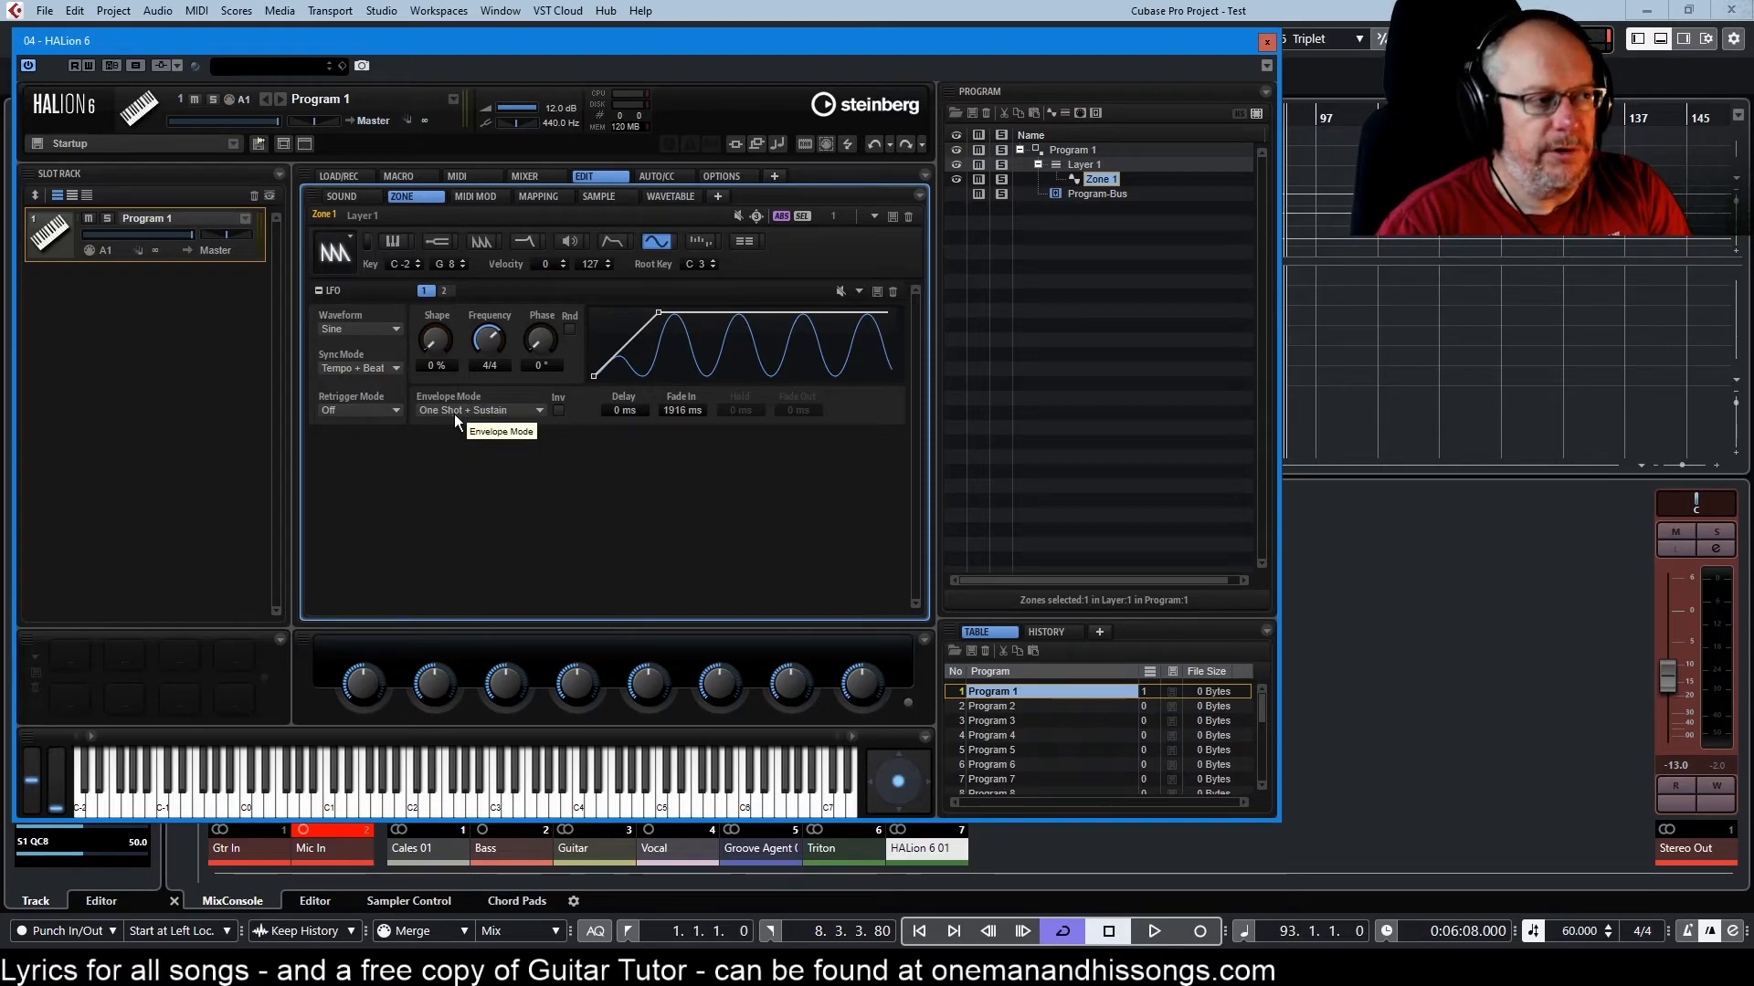
- Try Sustain + Fade Out with a short fade out, then settle on Hold + Fade Out
{"action": "left_click", "coordinate": [479, 409]}
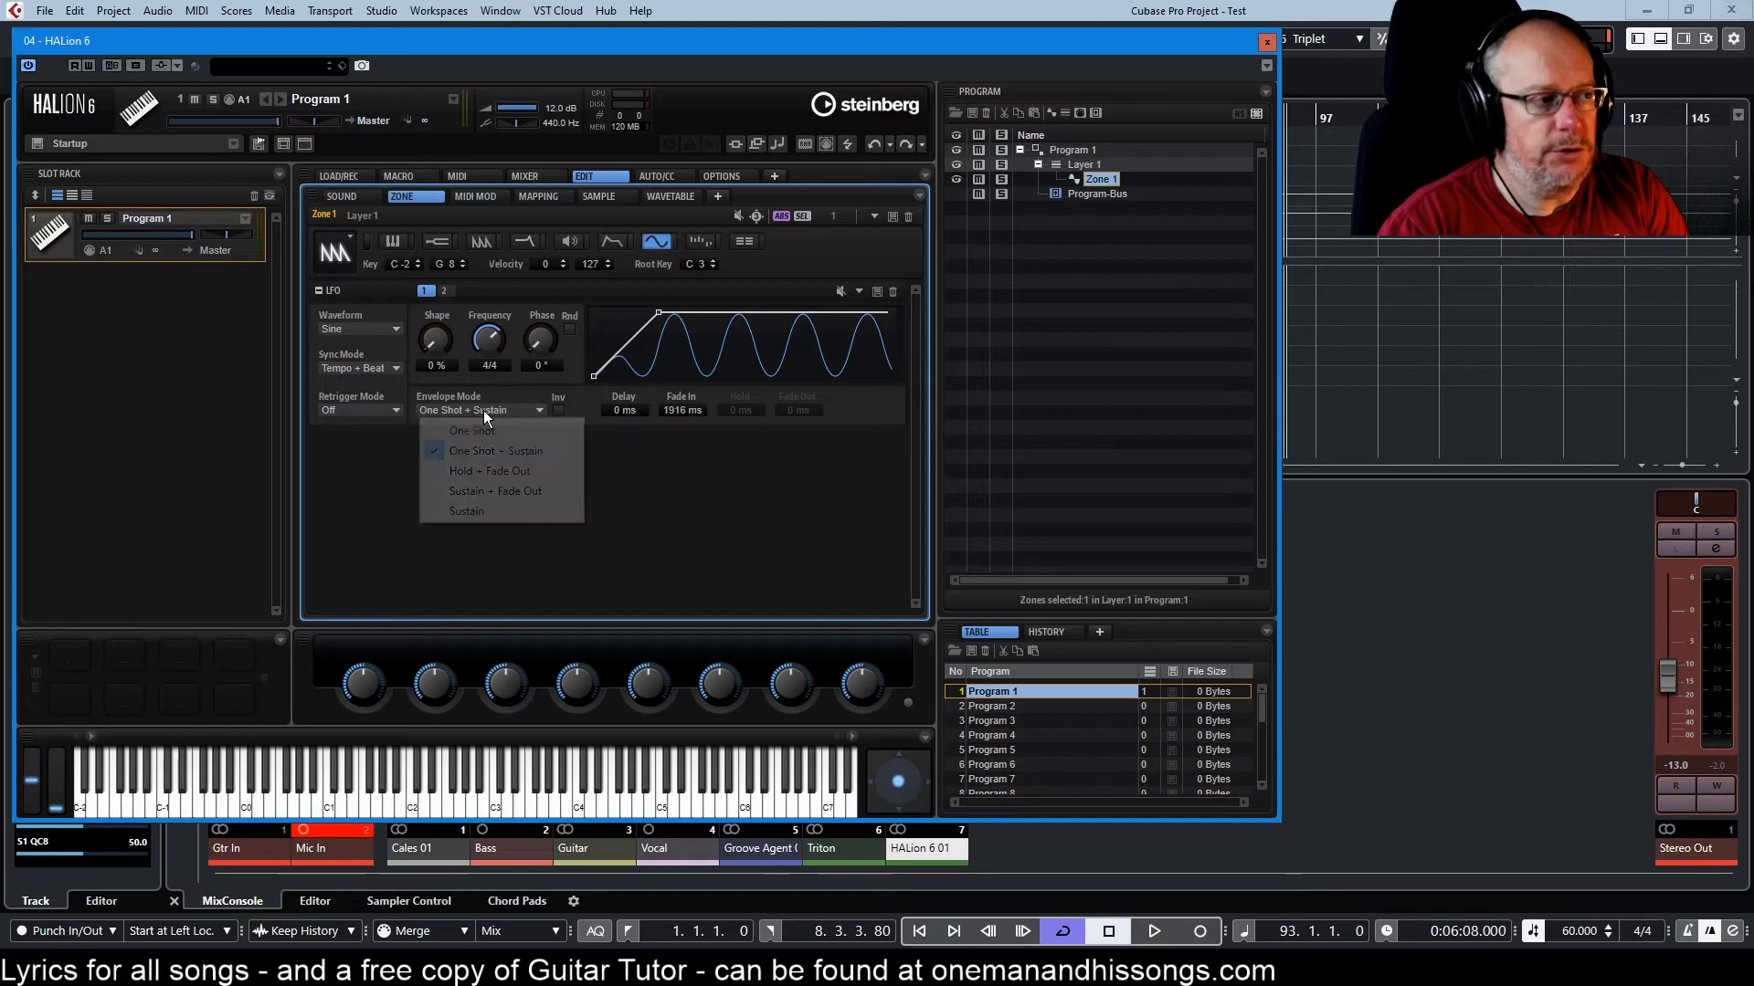
{"action": "mouse_move", "coordinate": [489, 471]}
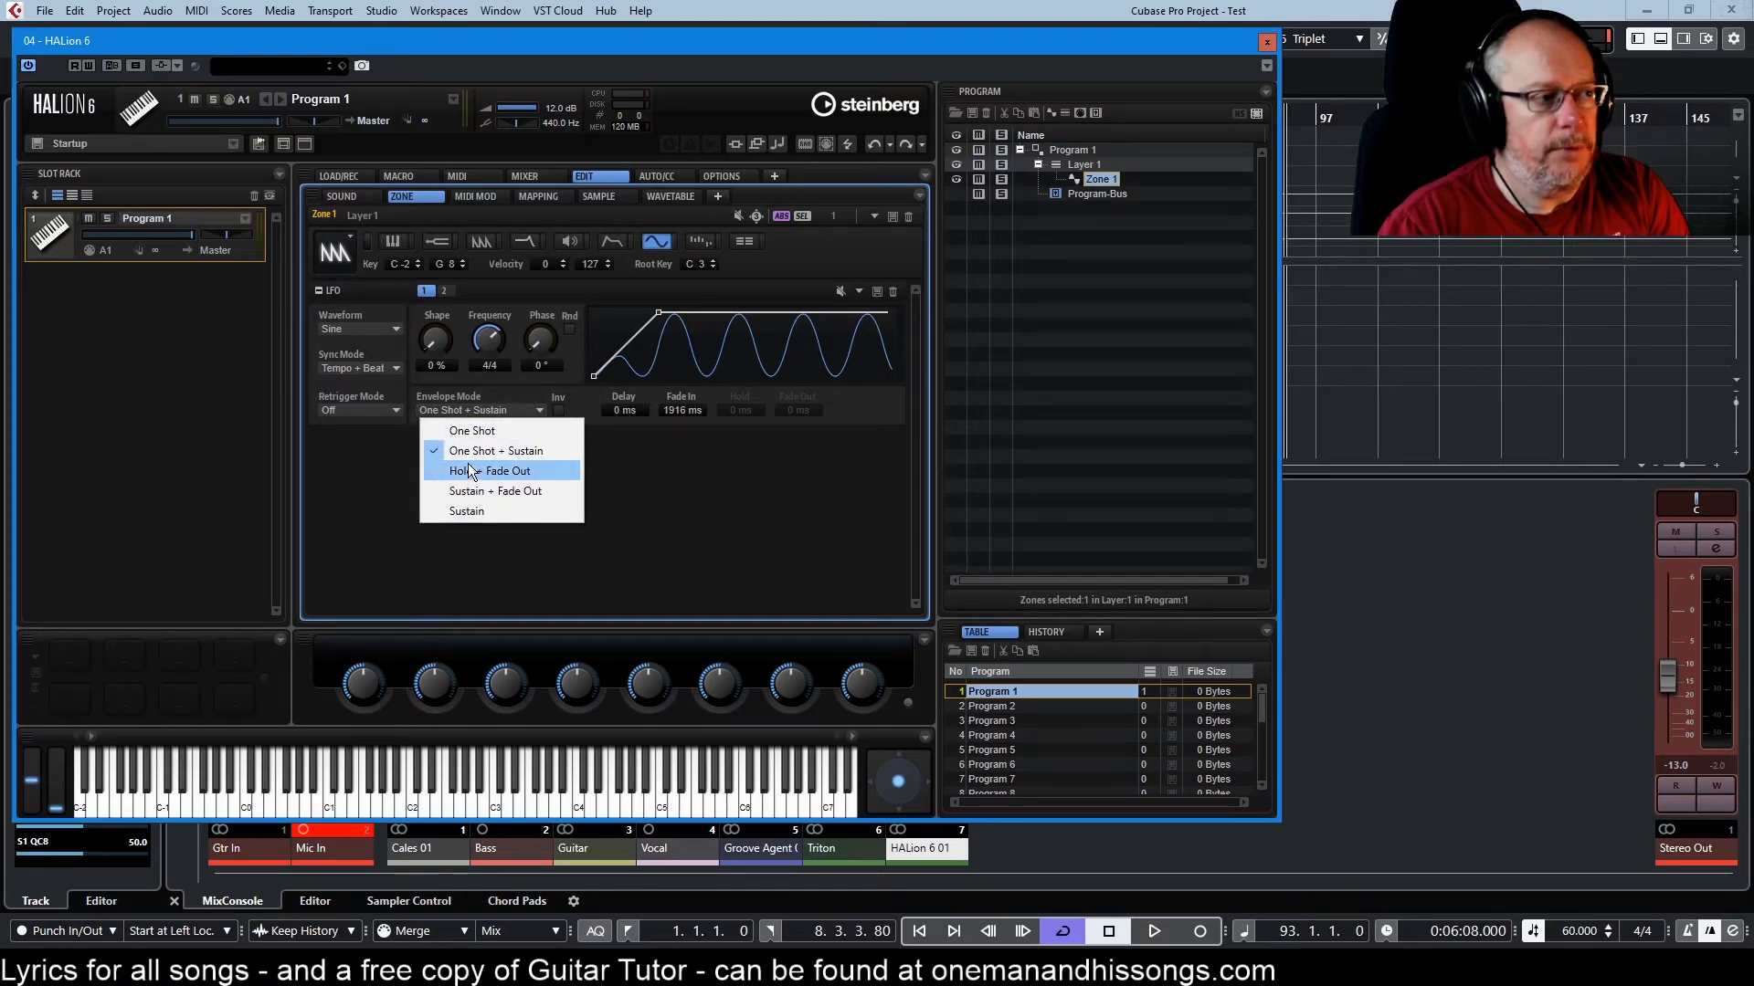
{"action": "left_click", "coordinate": [493, 489]}
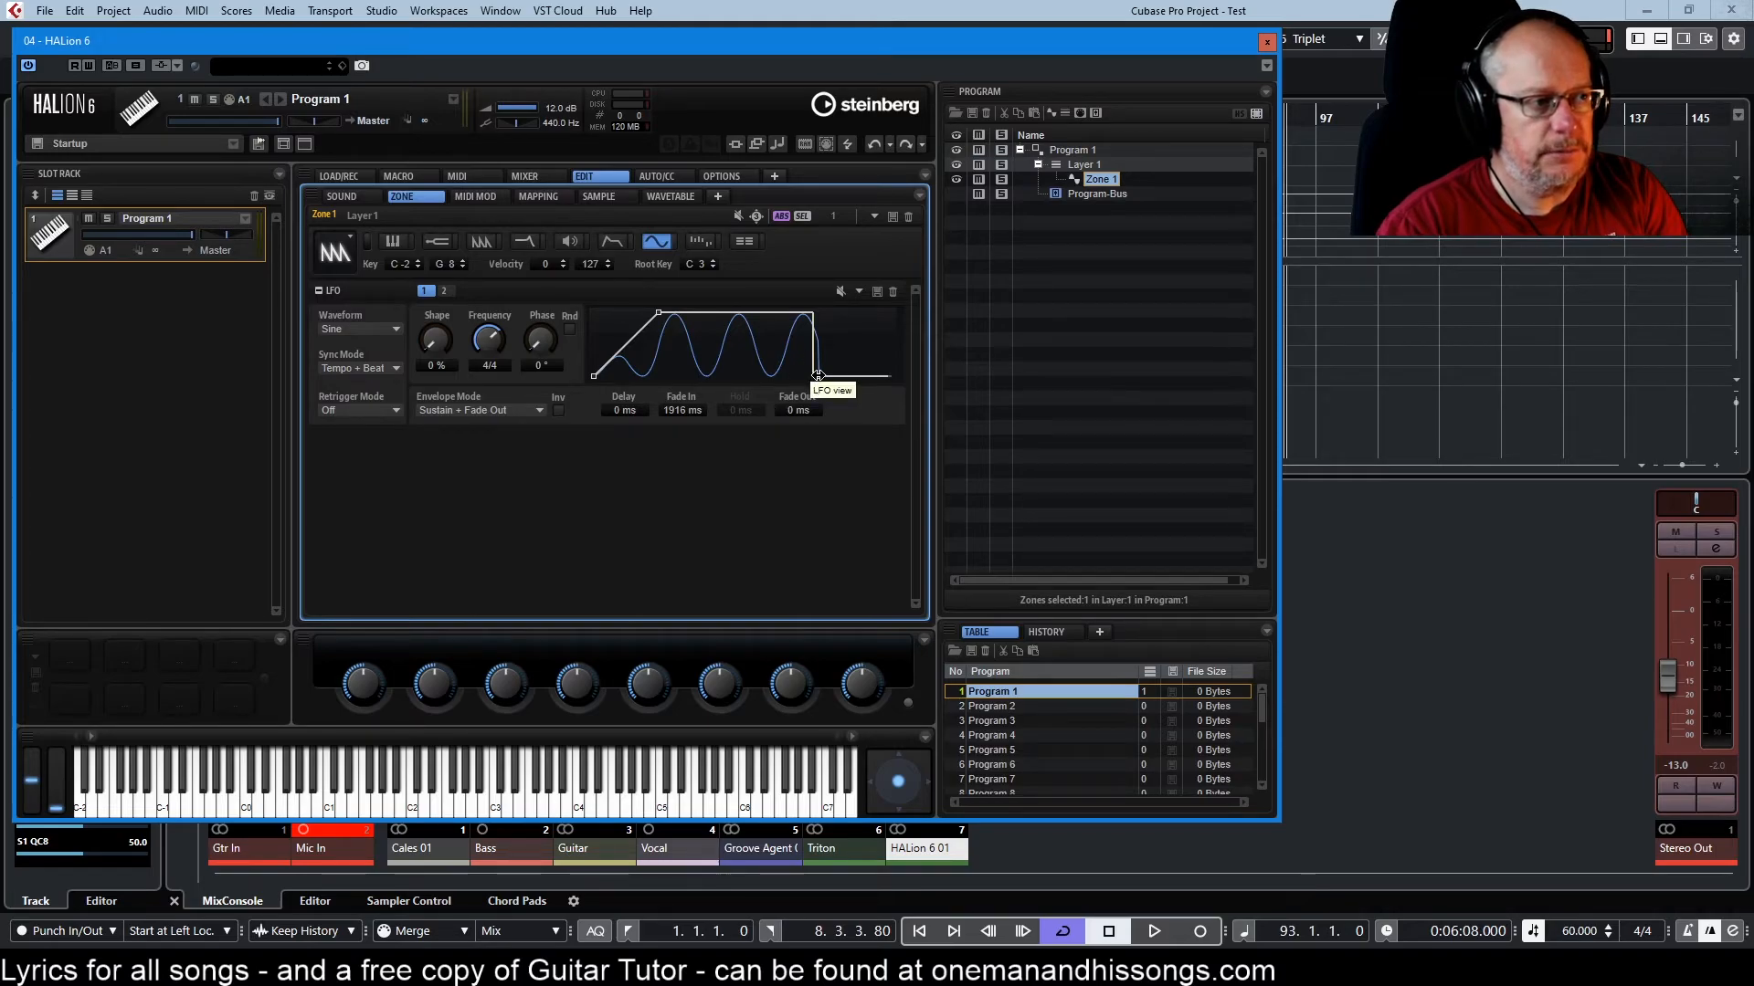
{"action": "left_click_drag", "start_coordinate": [815, 372], "coordinate": [847, 372]}
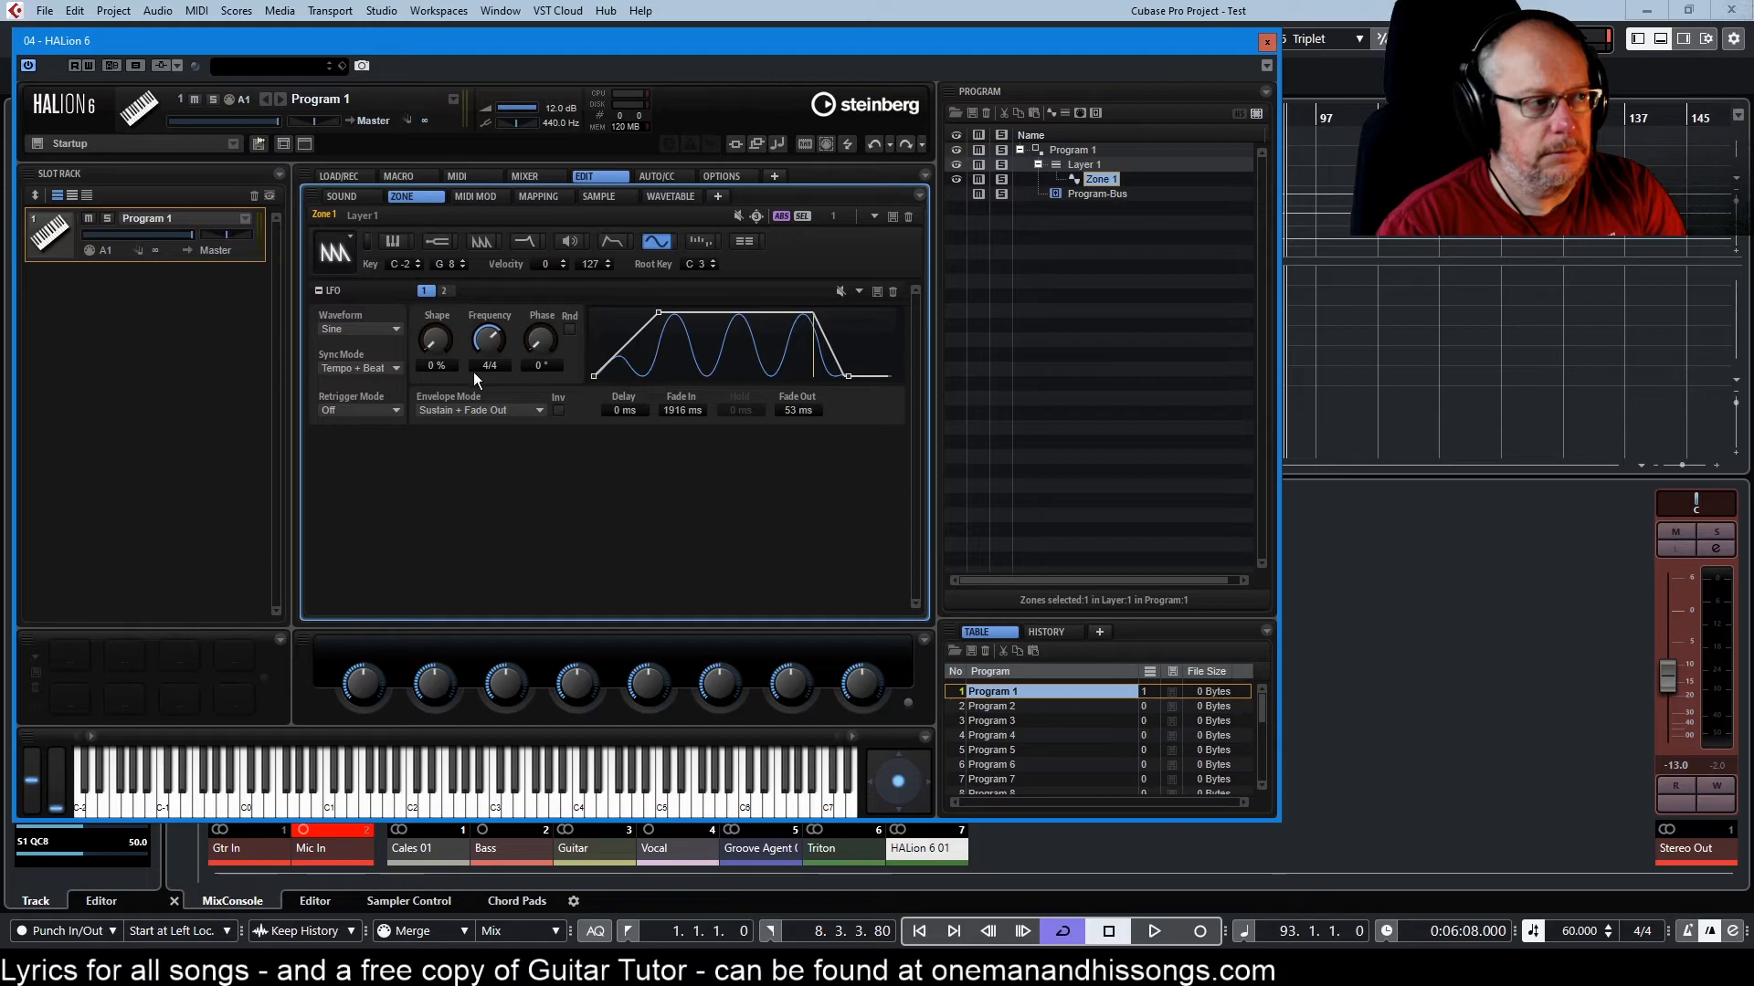
{"action": "left_click", "coordinate": [479, 409]}
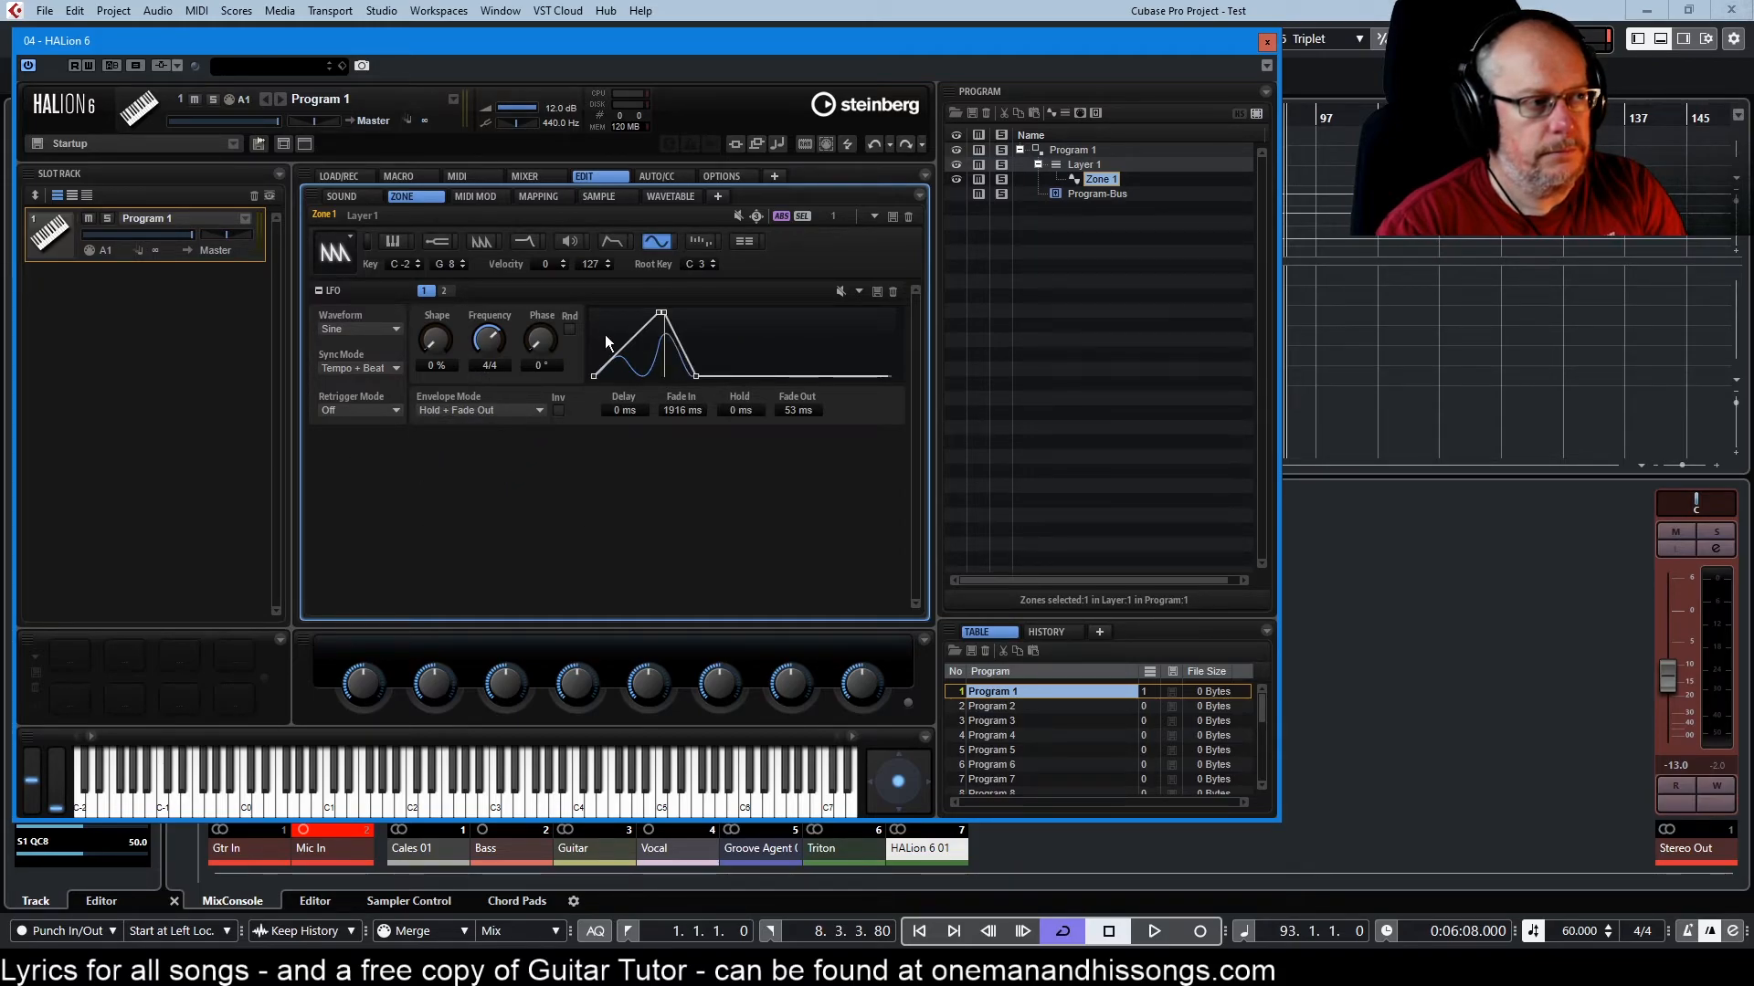
- Stretch the envelope so delay, fade in, hold and fade out each reach 5000 ms
{"action": "left_click_drag", "start_coordinate": [660, 311], "coordinate": [737, 310]}
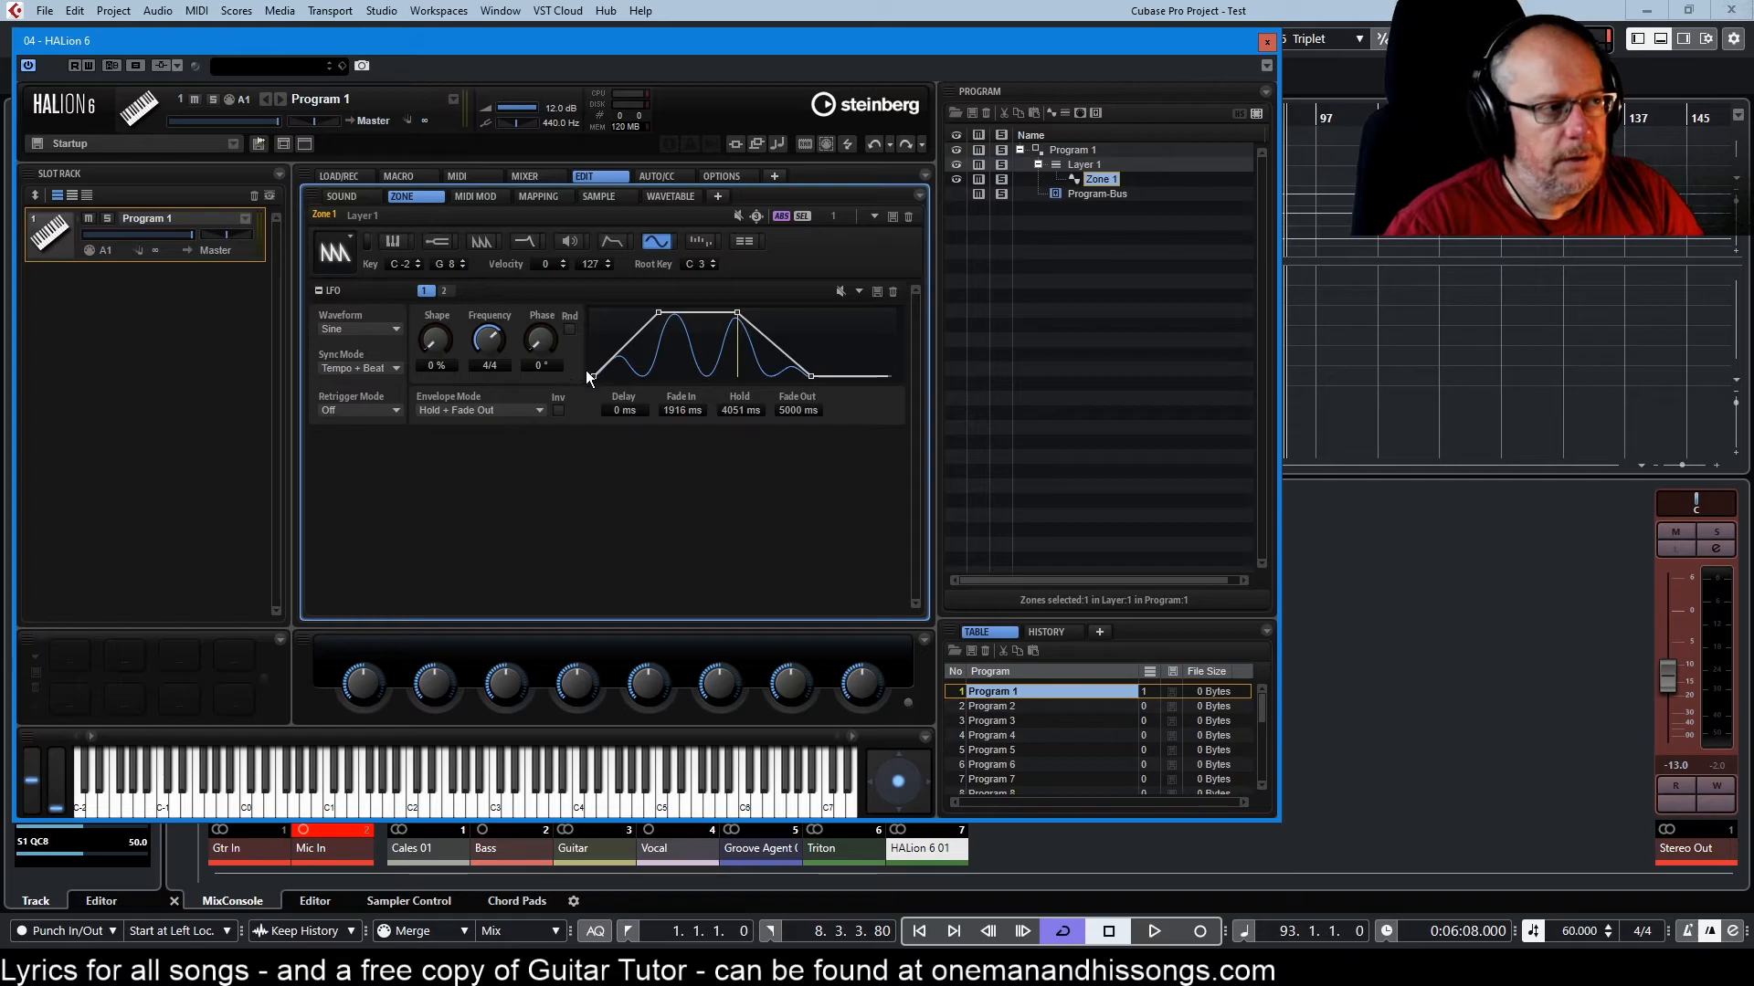
{"action": "mouse_move", "coordinate": [658, 311]}
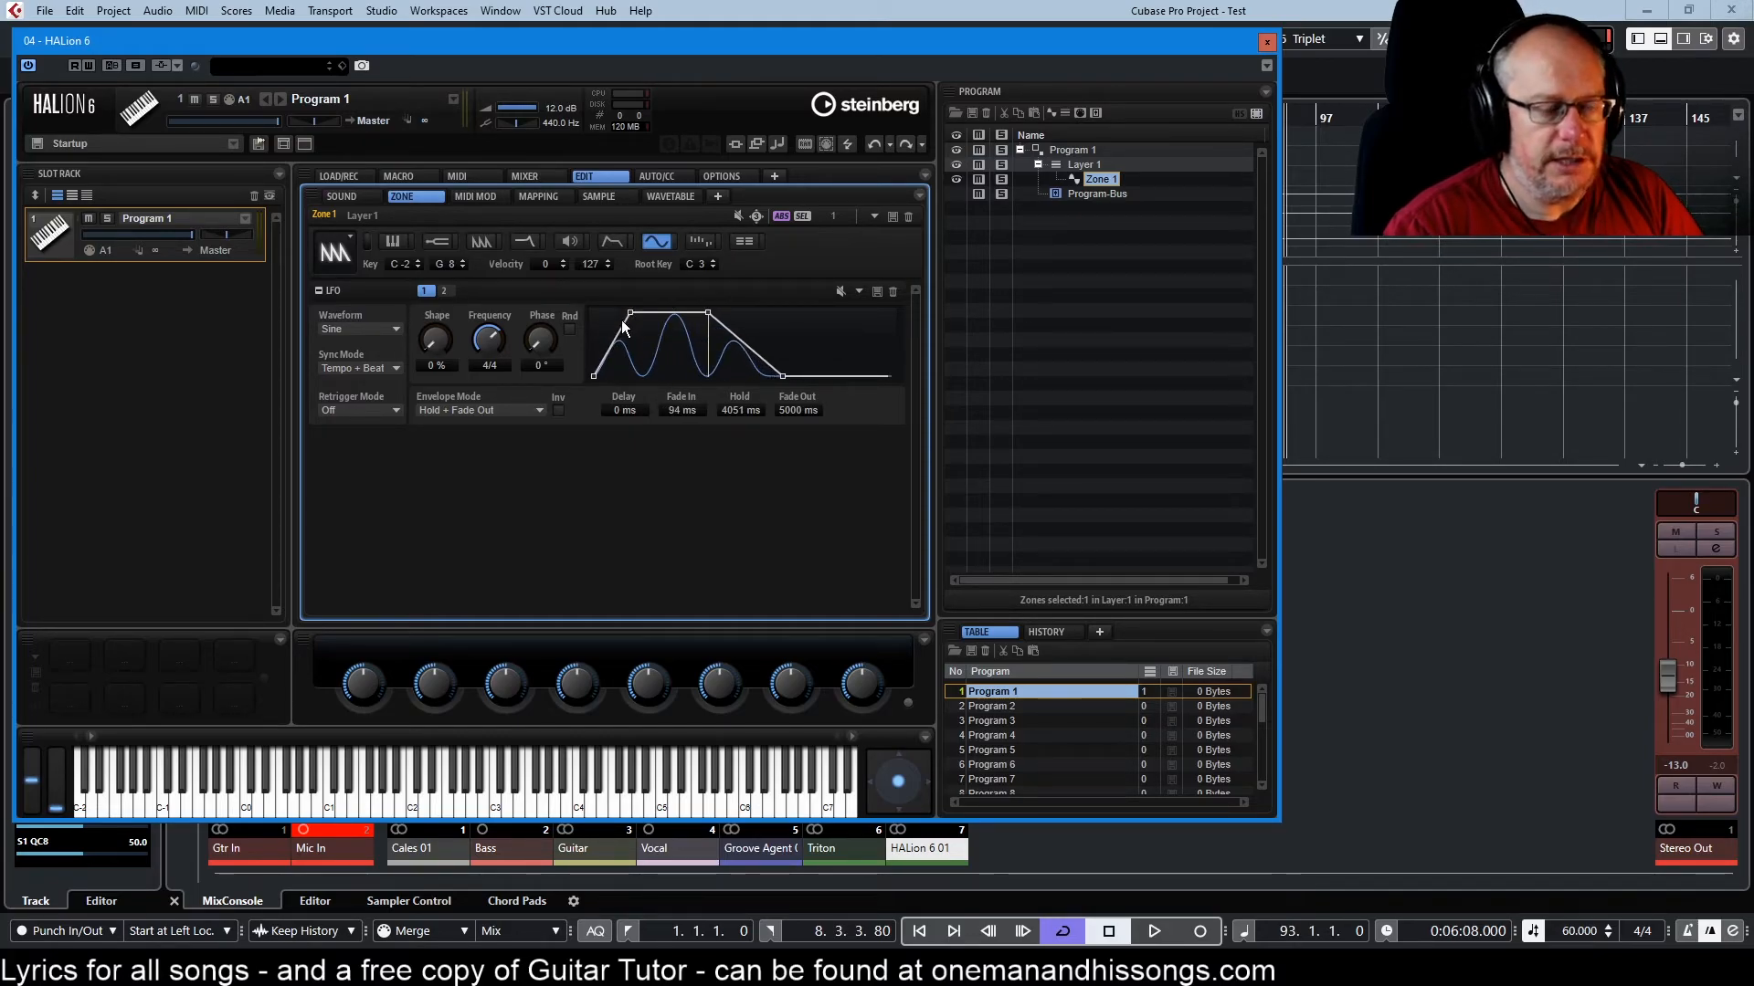
{"action": "mouse_move", "coordinate": [626, 324]}
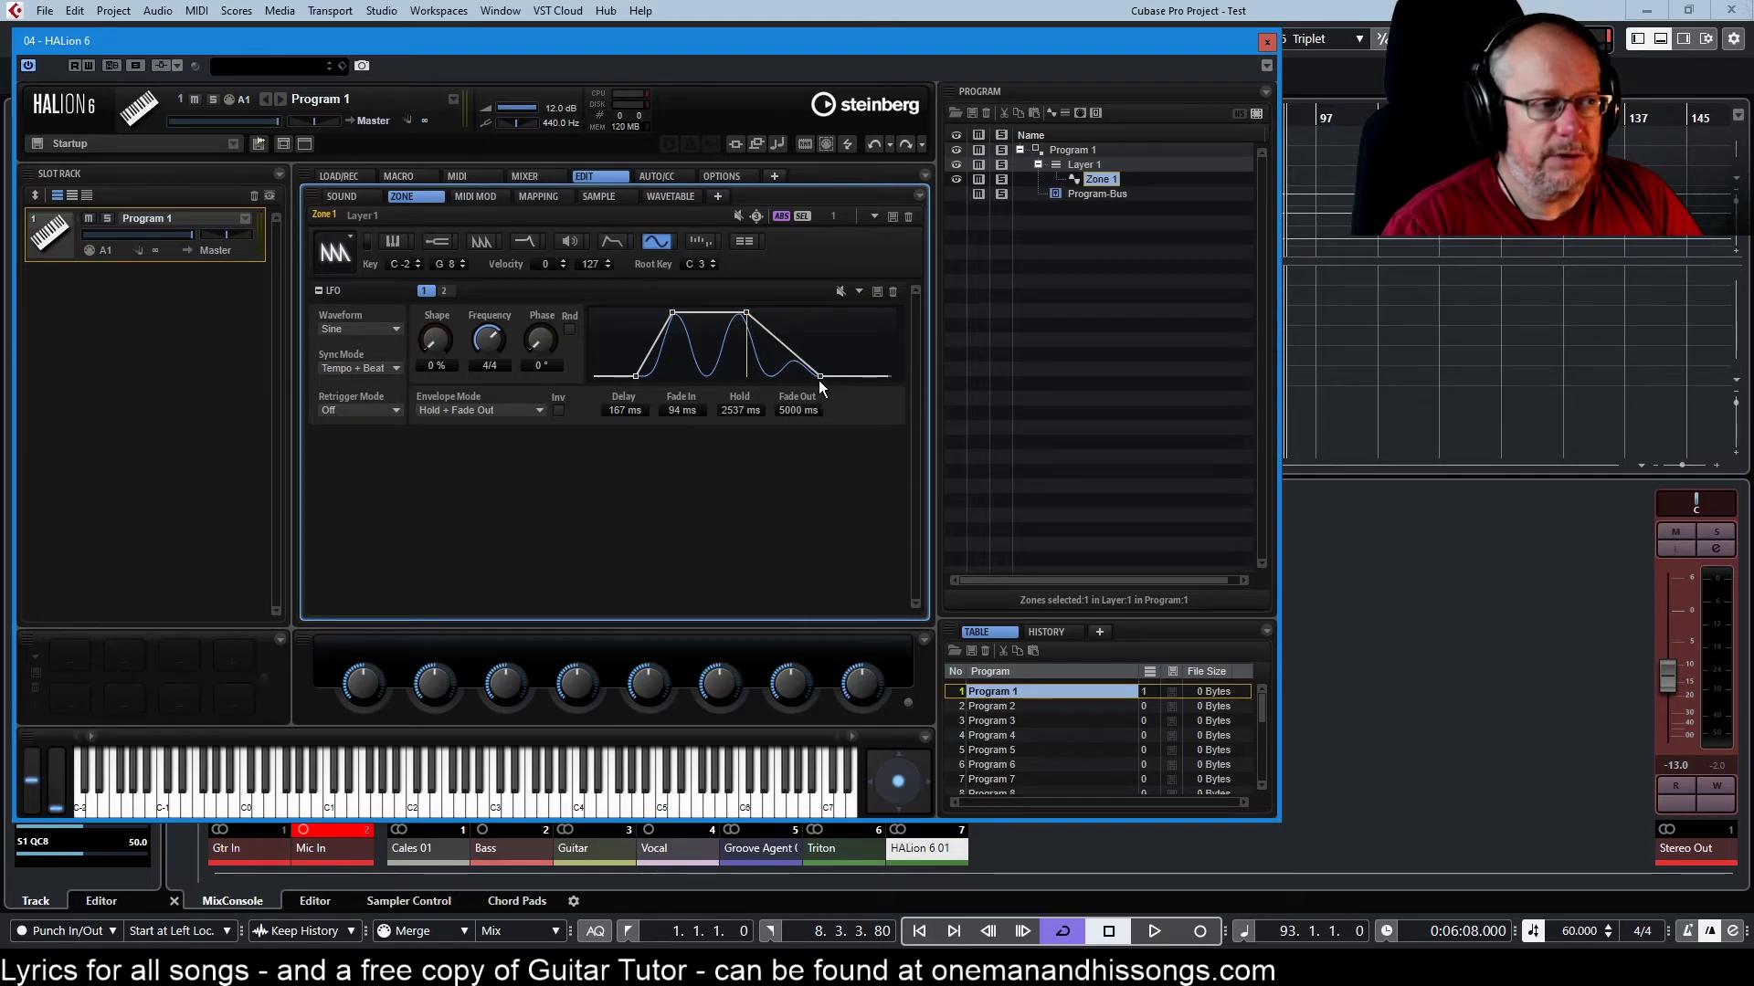
{"action": "left_click_drag", "start_coordinate": [821, 376], "coordinate": [804, 376]}
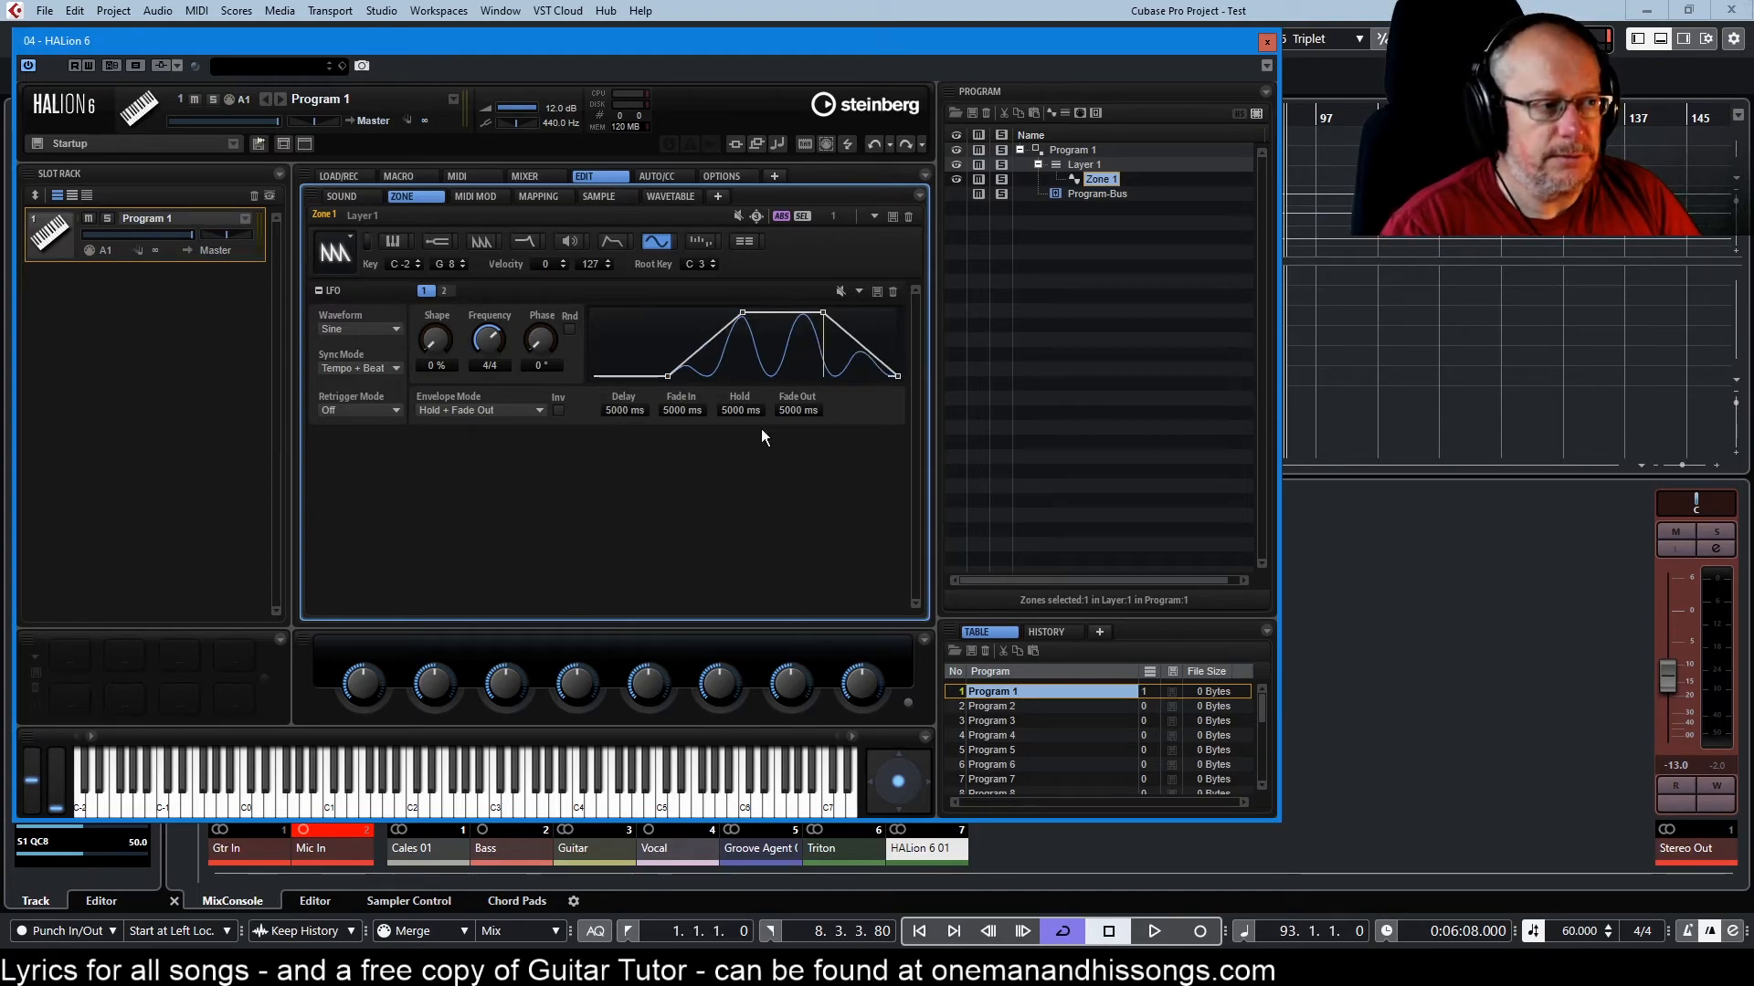
{"action": "mouse_move", "coordinate": [561, 380]}
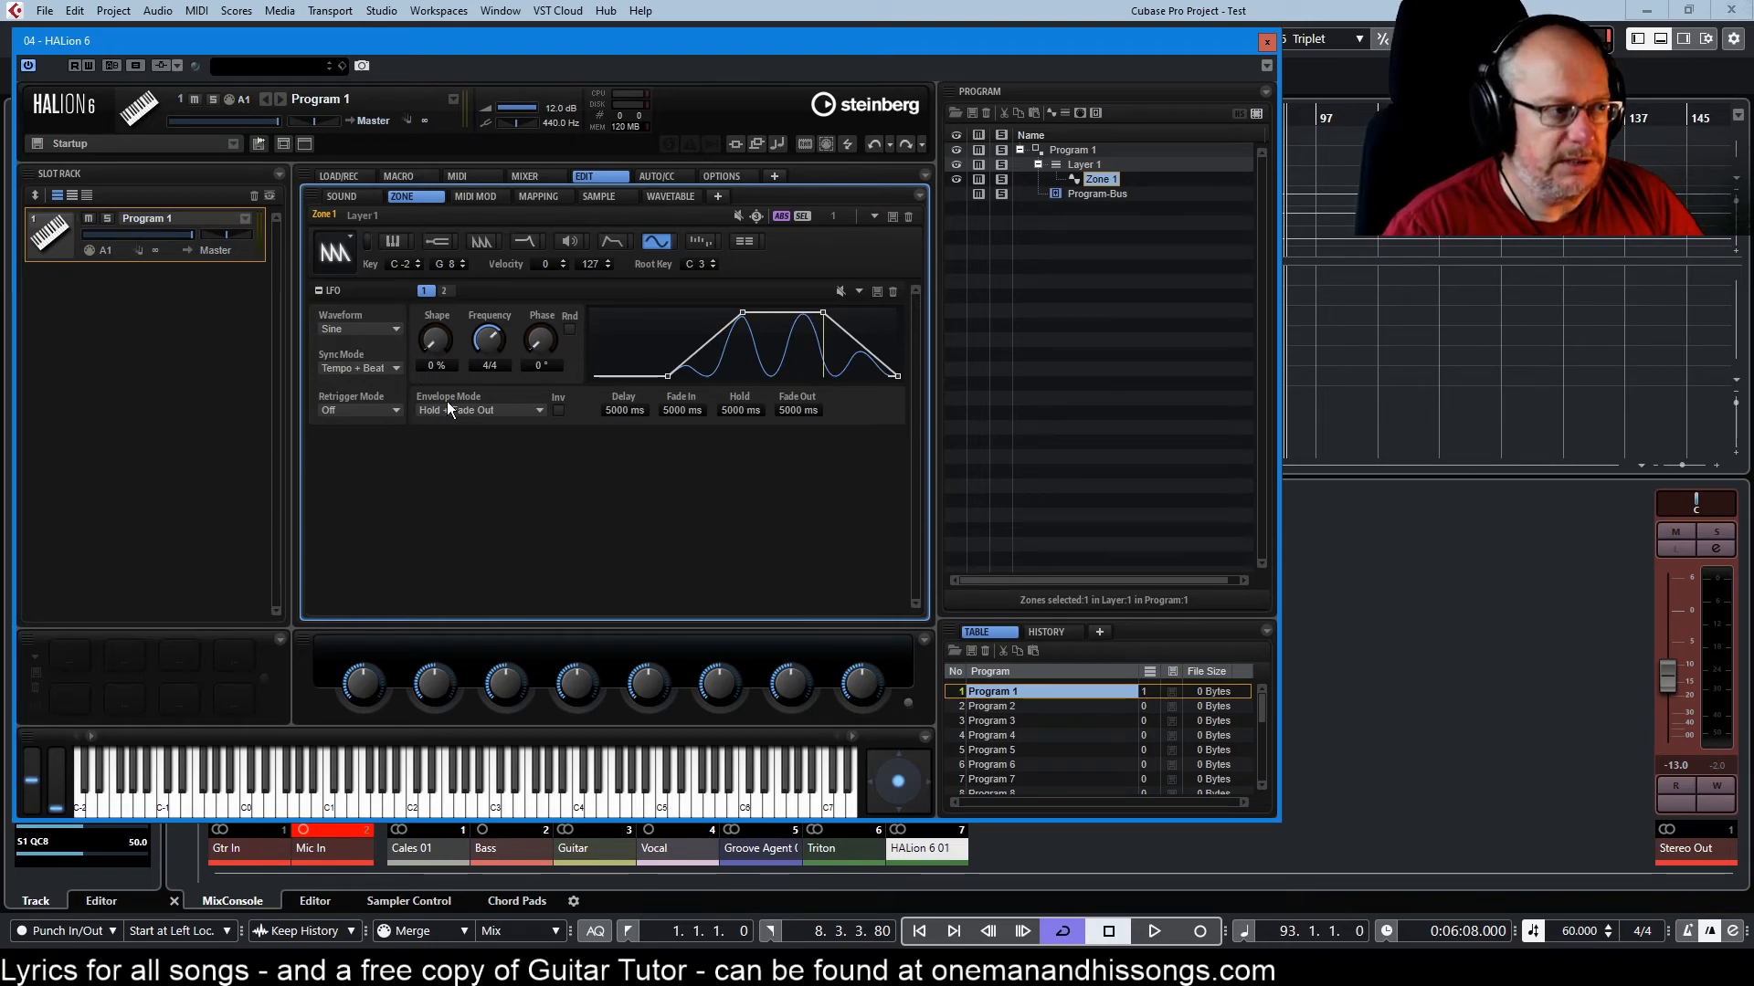
- Set the LFO envelope mode to One Shot + Sustain, resetting delay and fade-in to 0 ms
{"action": "left_click", "coordinate": [479, 409]}
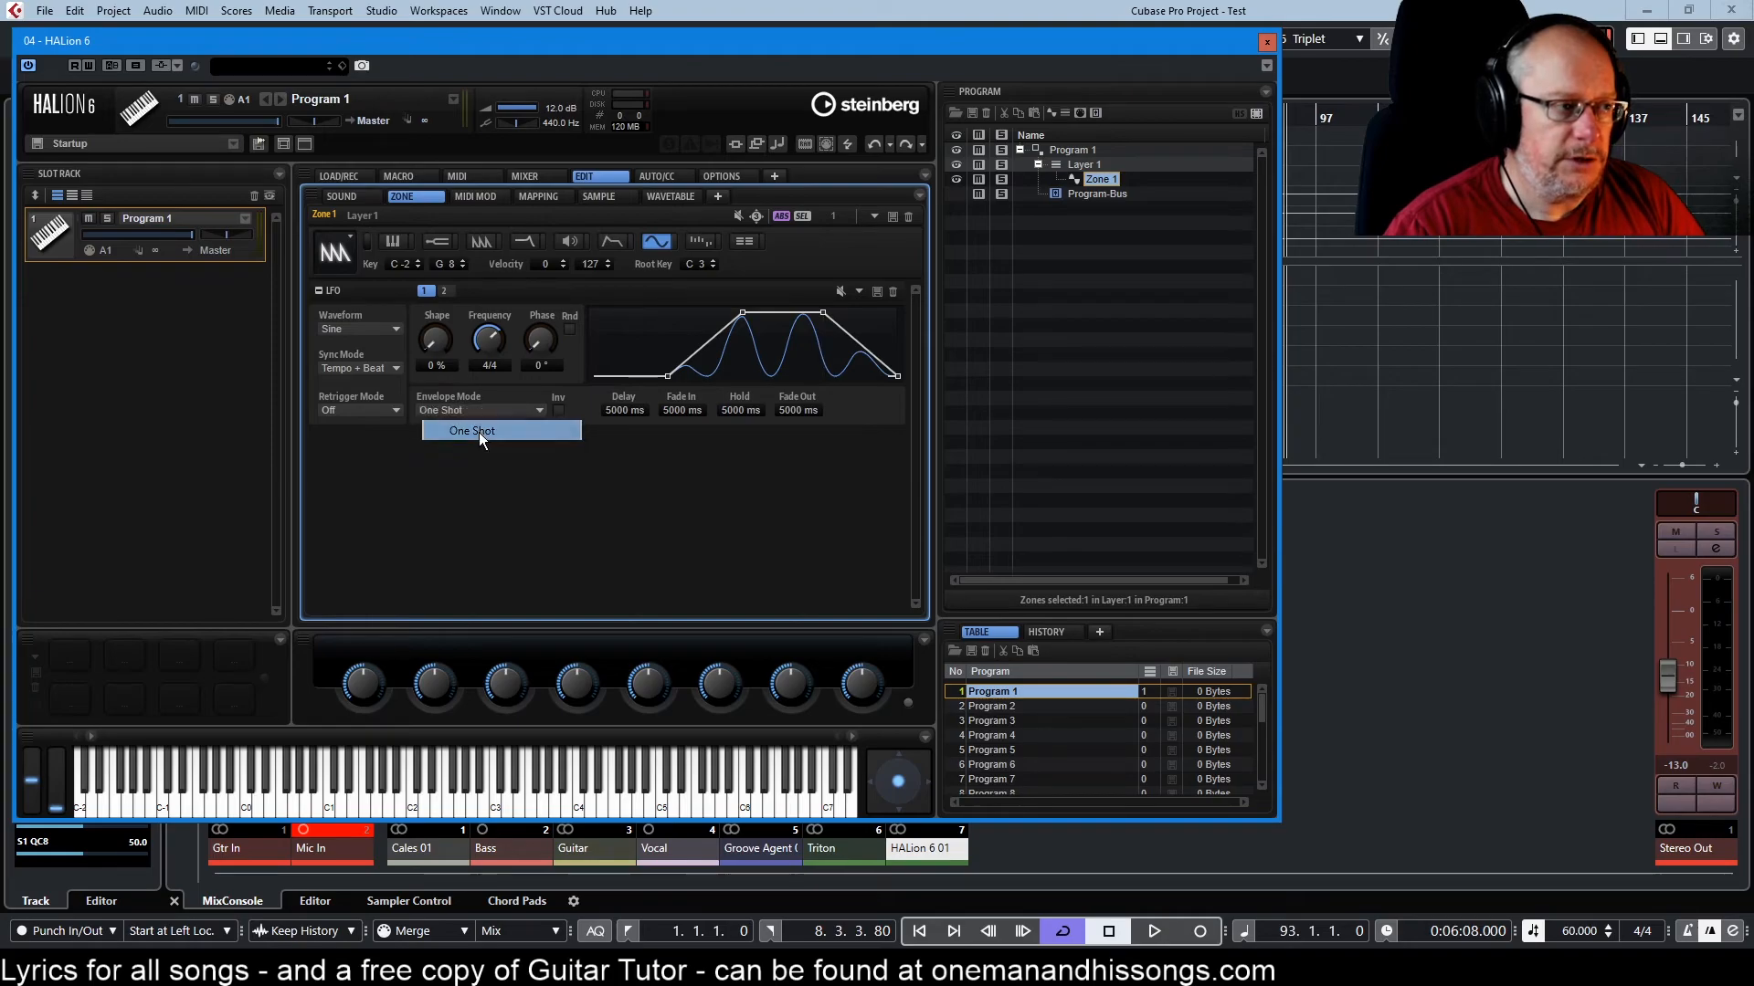
{"action": "left_click", "coordinate": [481, 409]}
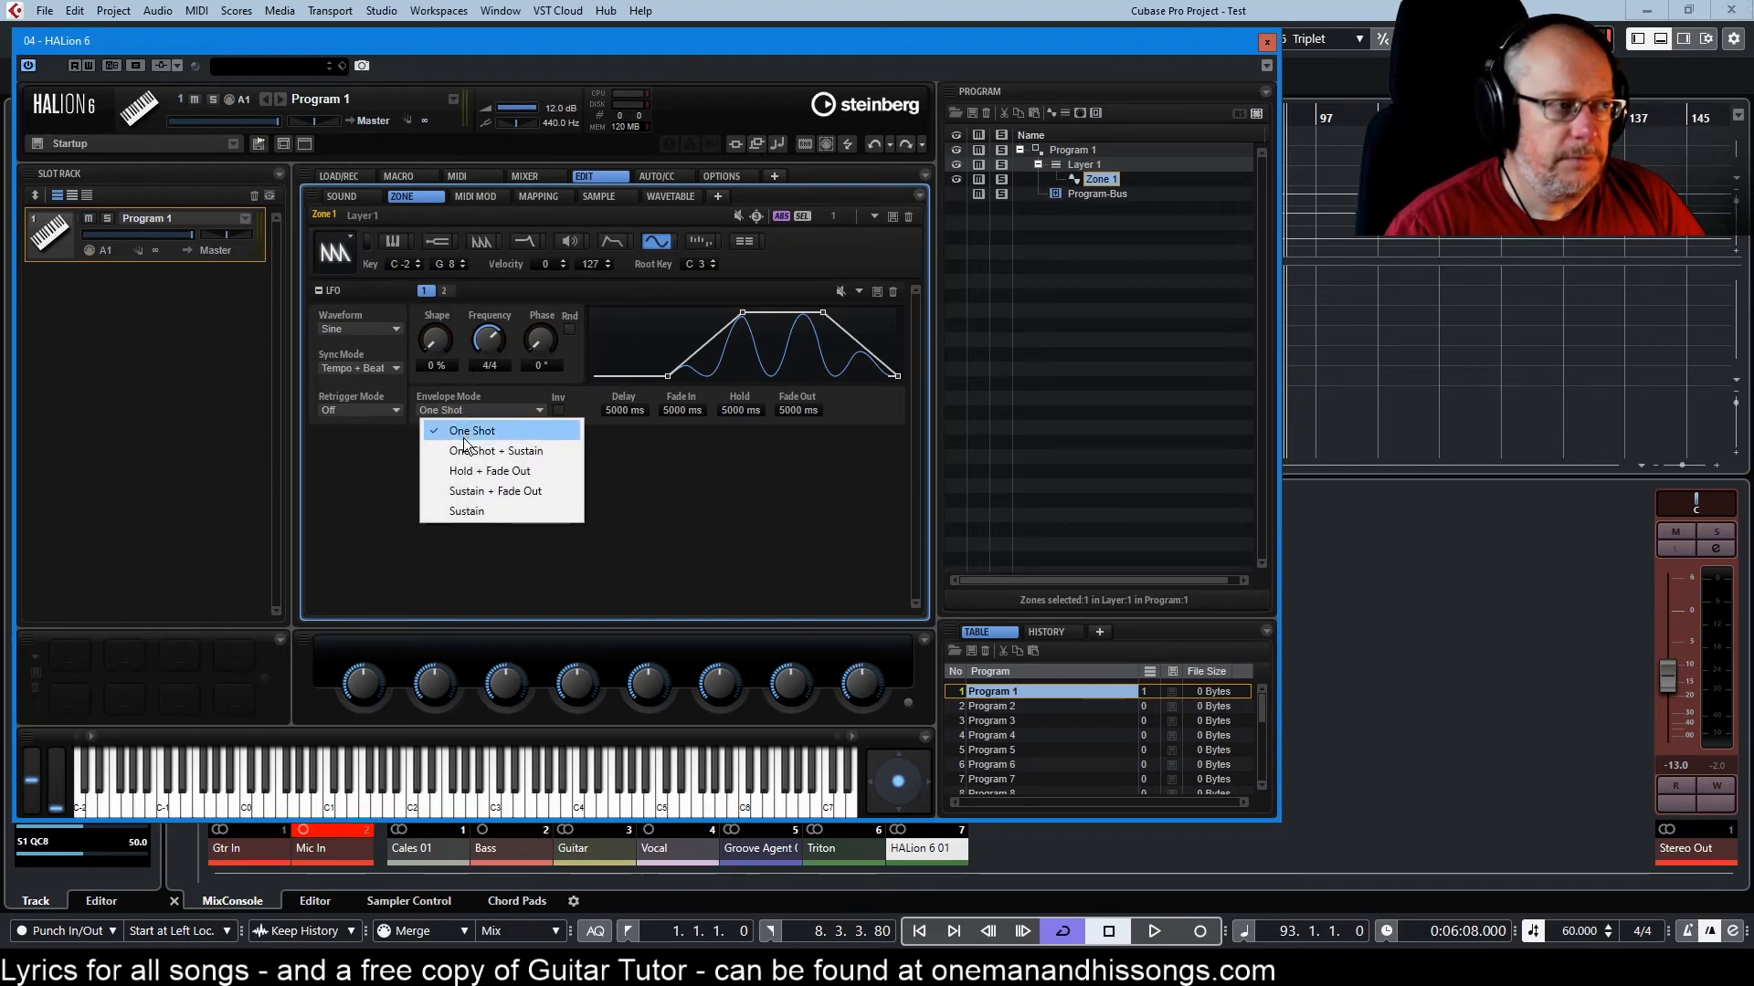
{"action": "left_click", "coordinate": [495, 450]}
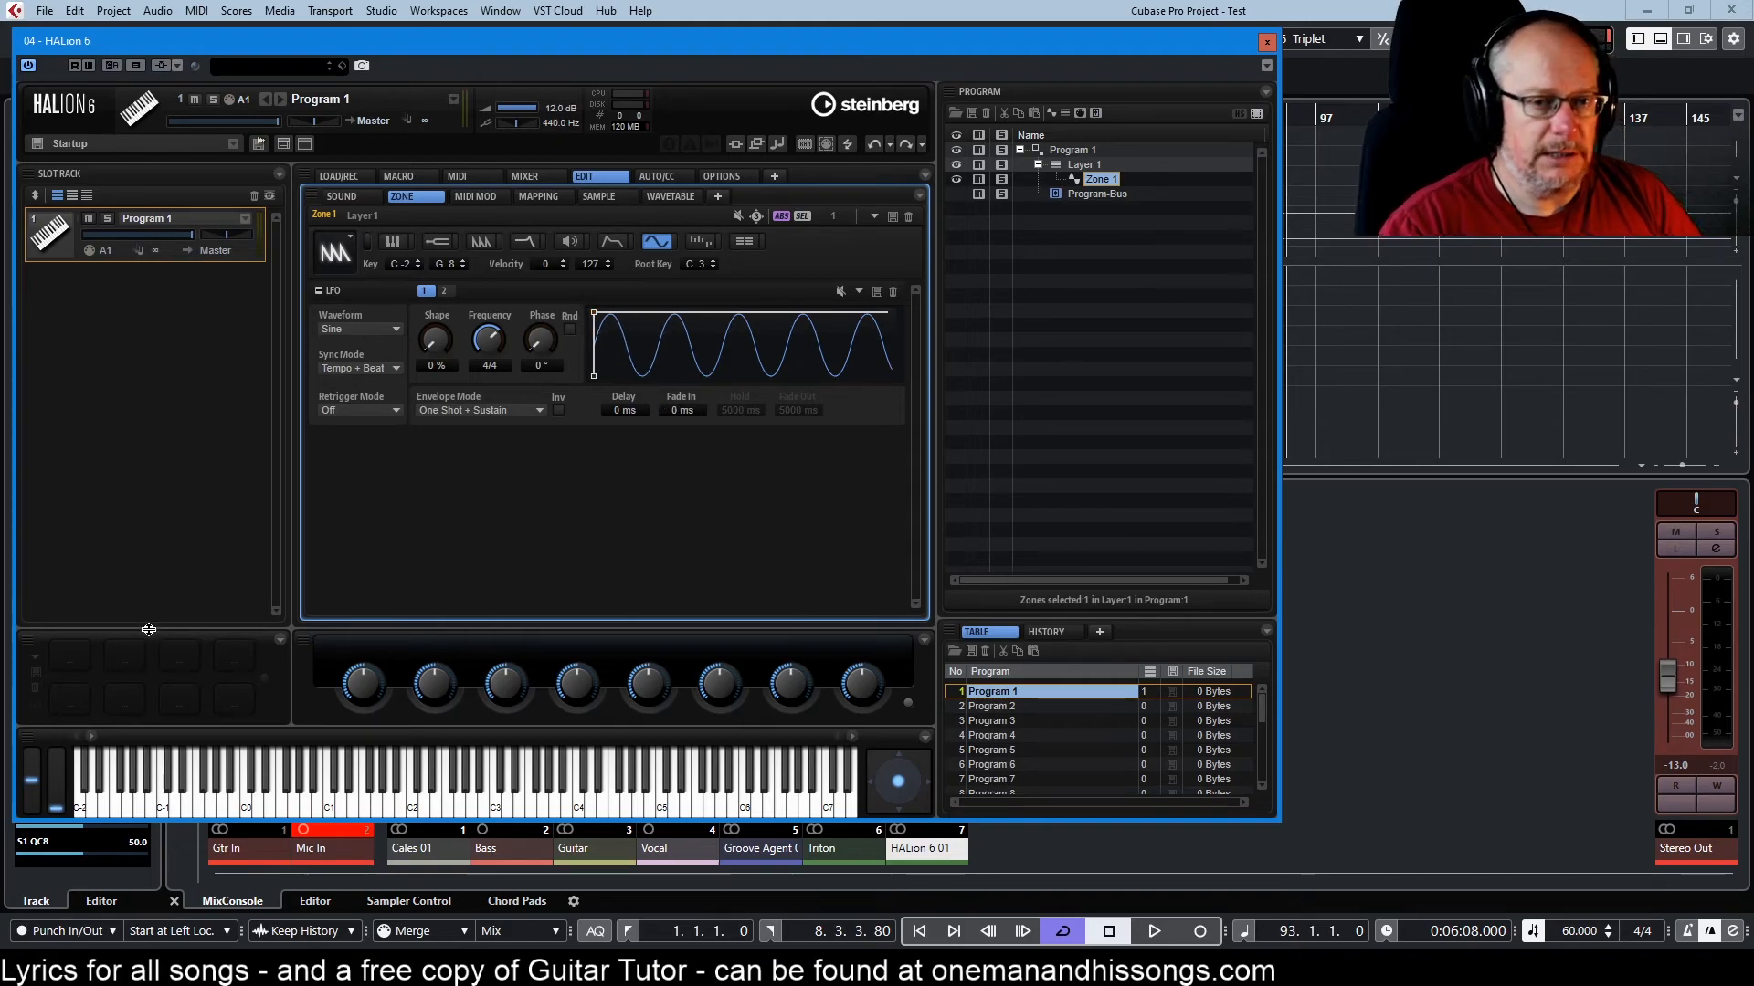
{"action": "mouse_move", "coordinate": [153, 592]}
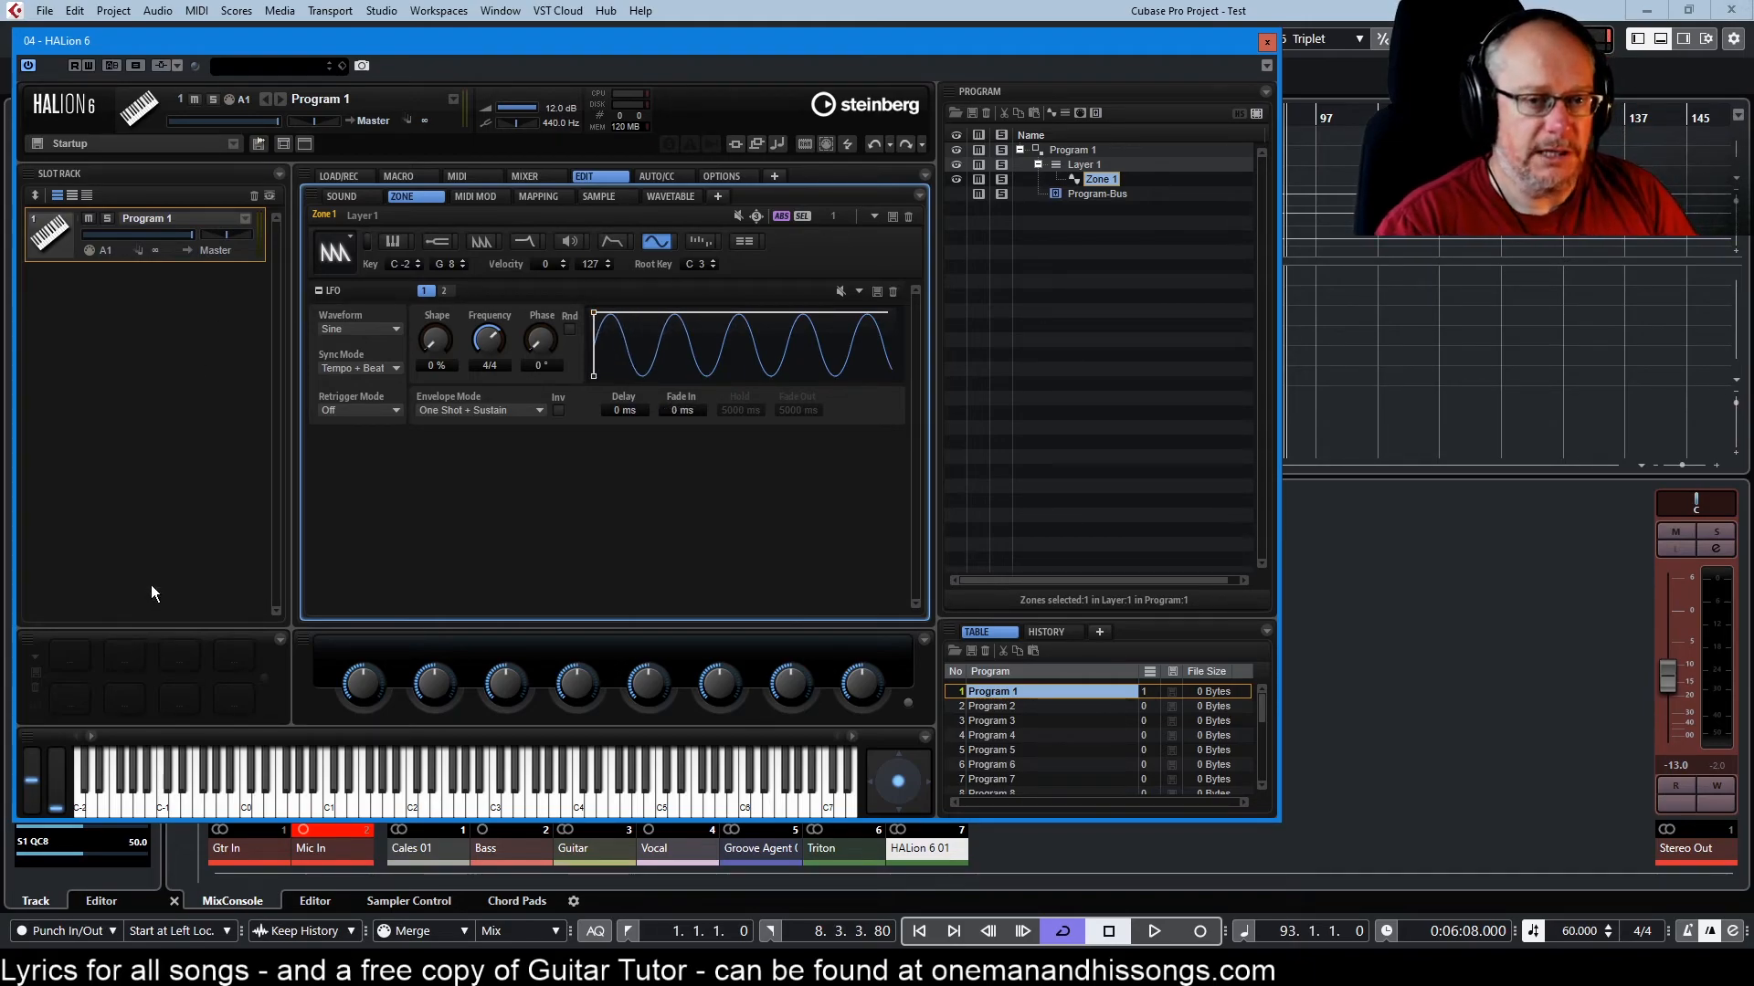
{"action": "mouse_move", "coordinate": [382, 588]}
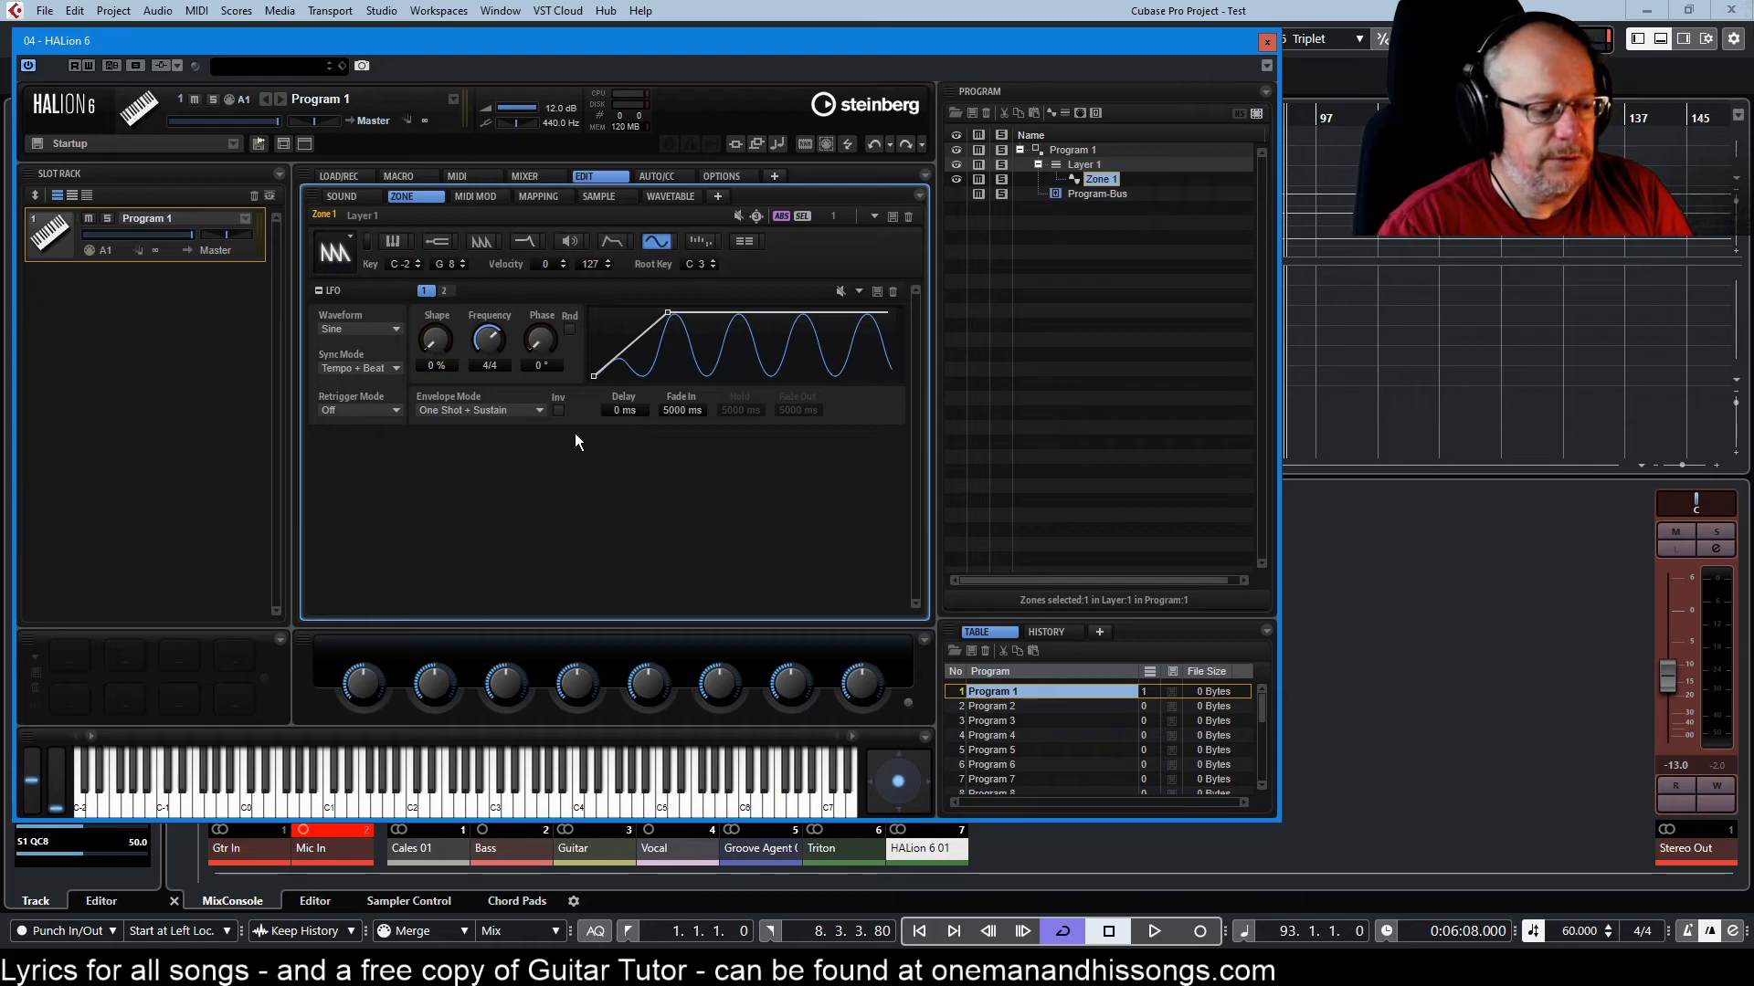
{"action": "mouse_move", "coordinate": [486, 443]}
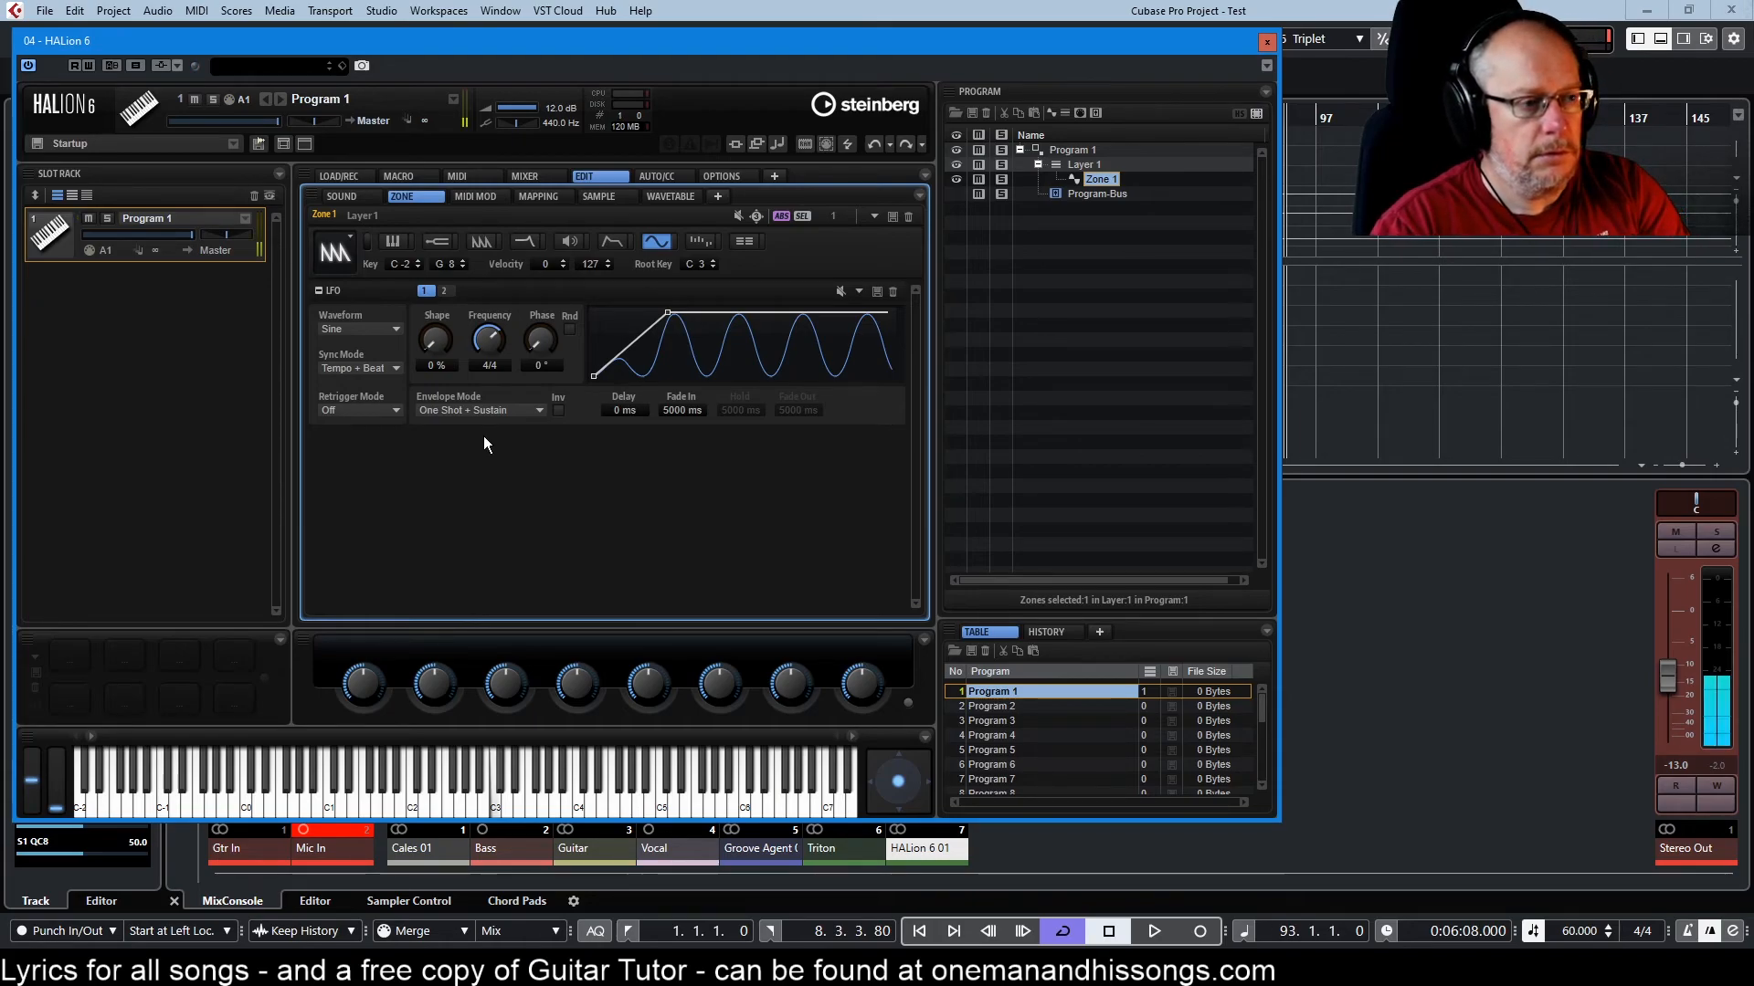
{"action": "mouse_move", "coordinate": [645, 418]}
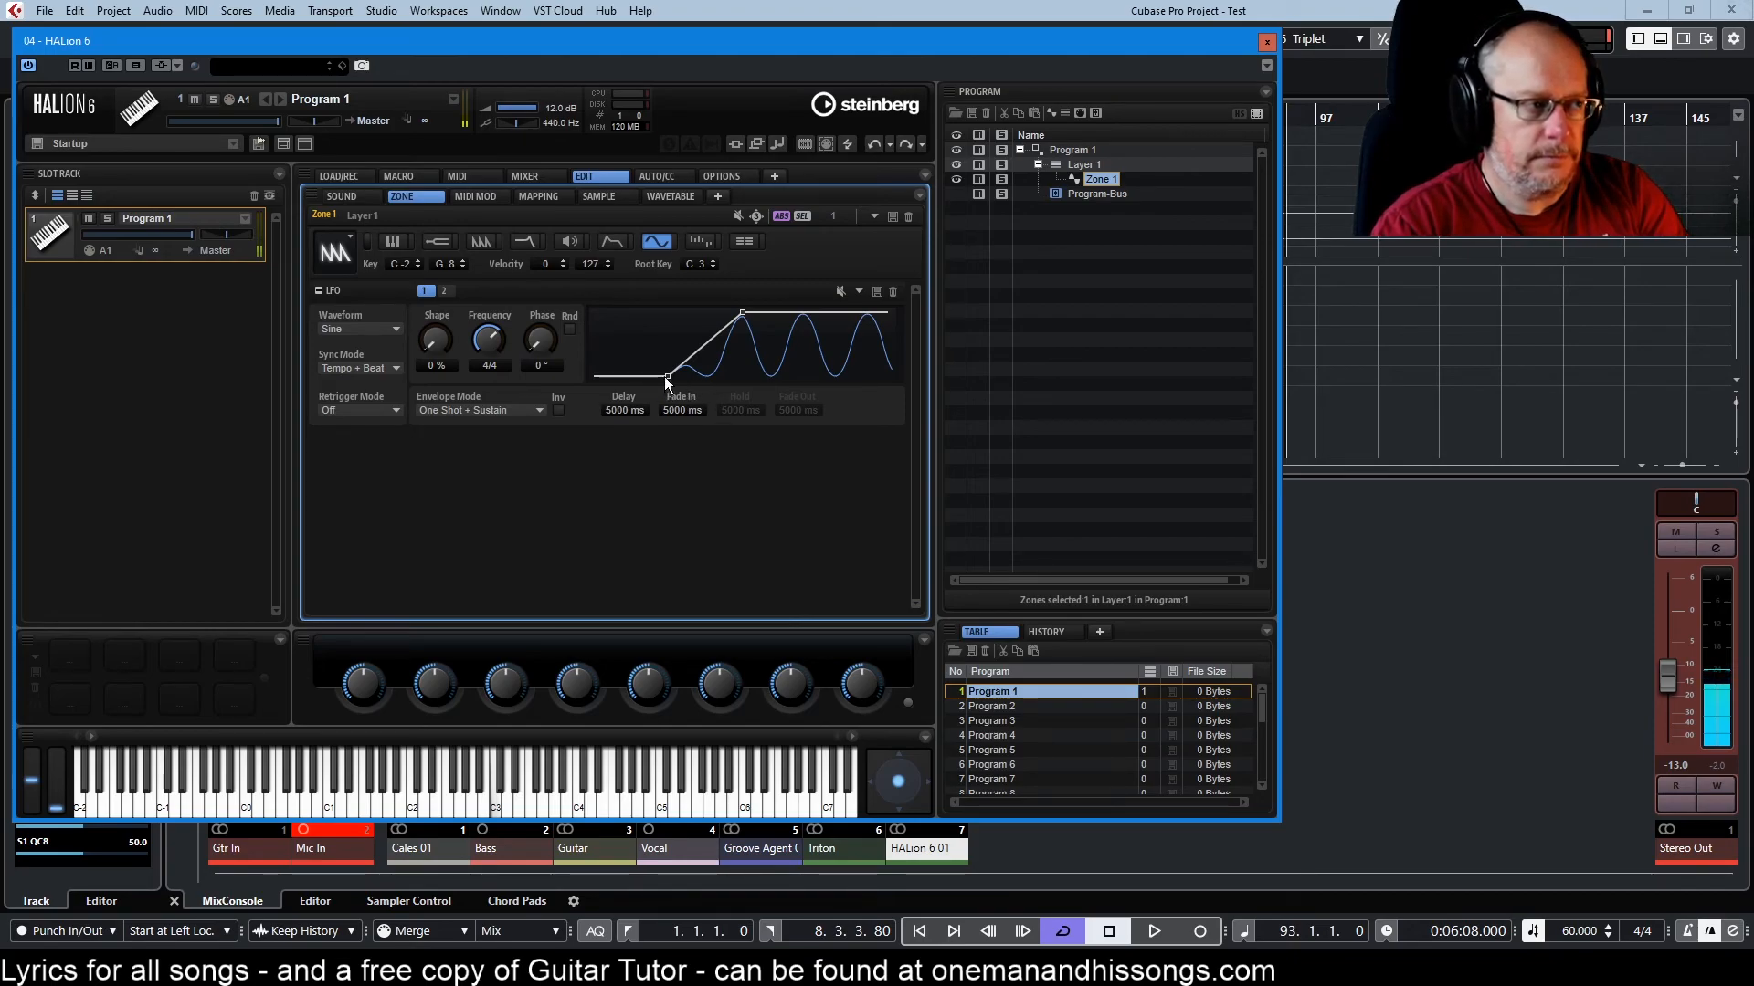
{"action": "mouse_move", "coordinate": [473, 428]}
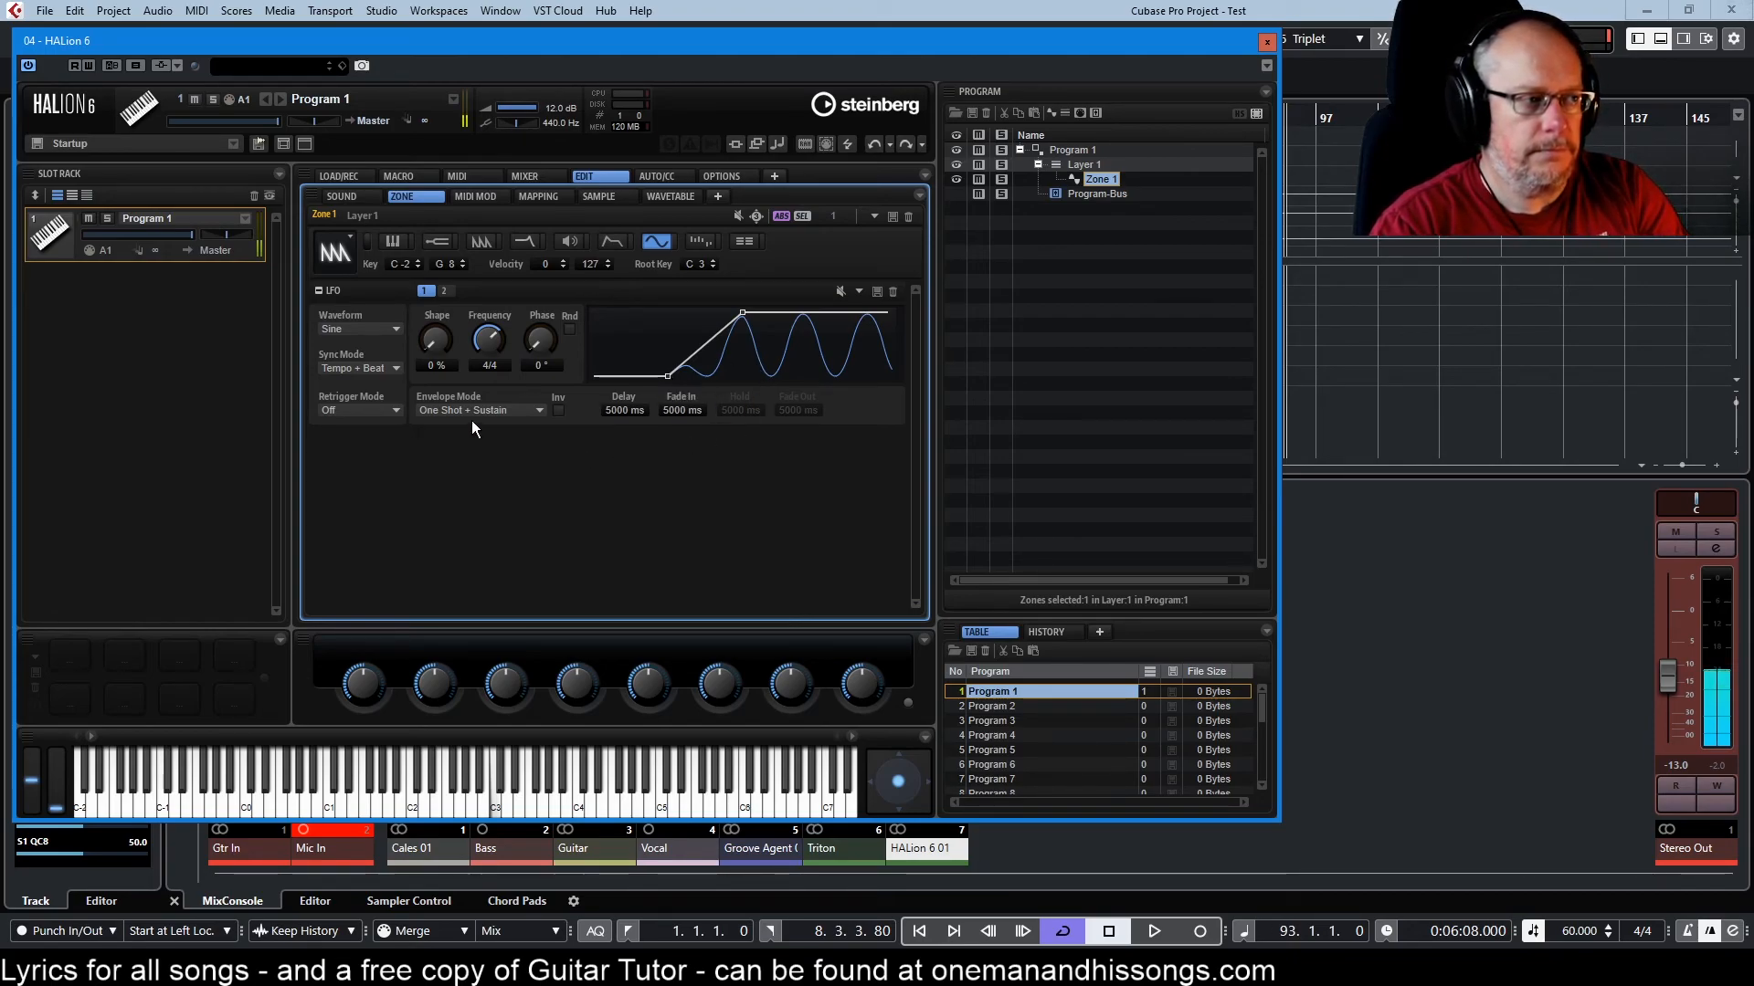
- Return the envelope to Hold + Fade Out: delay 96 ms, fade-in 399 ms, hold and fade-out 5000 ms
{"action": "left_click", "coordinate": [479, 409]}
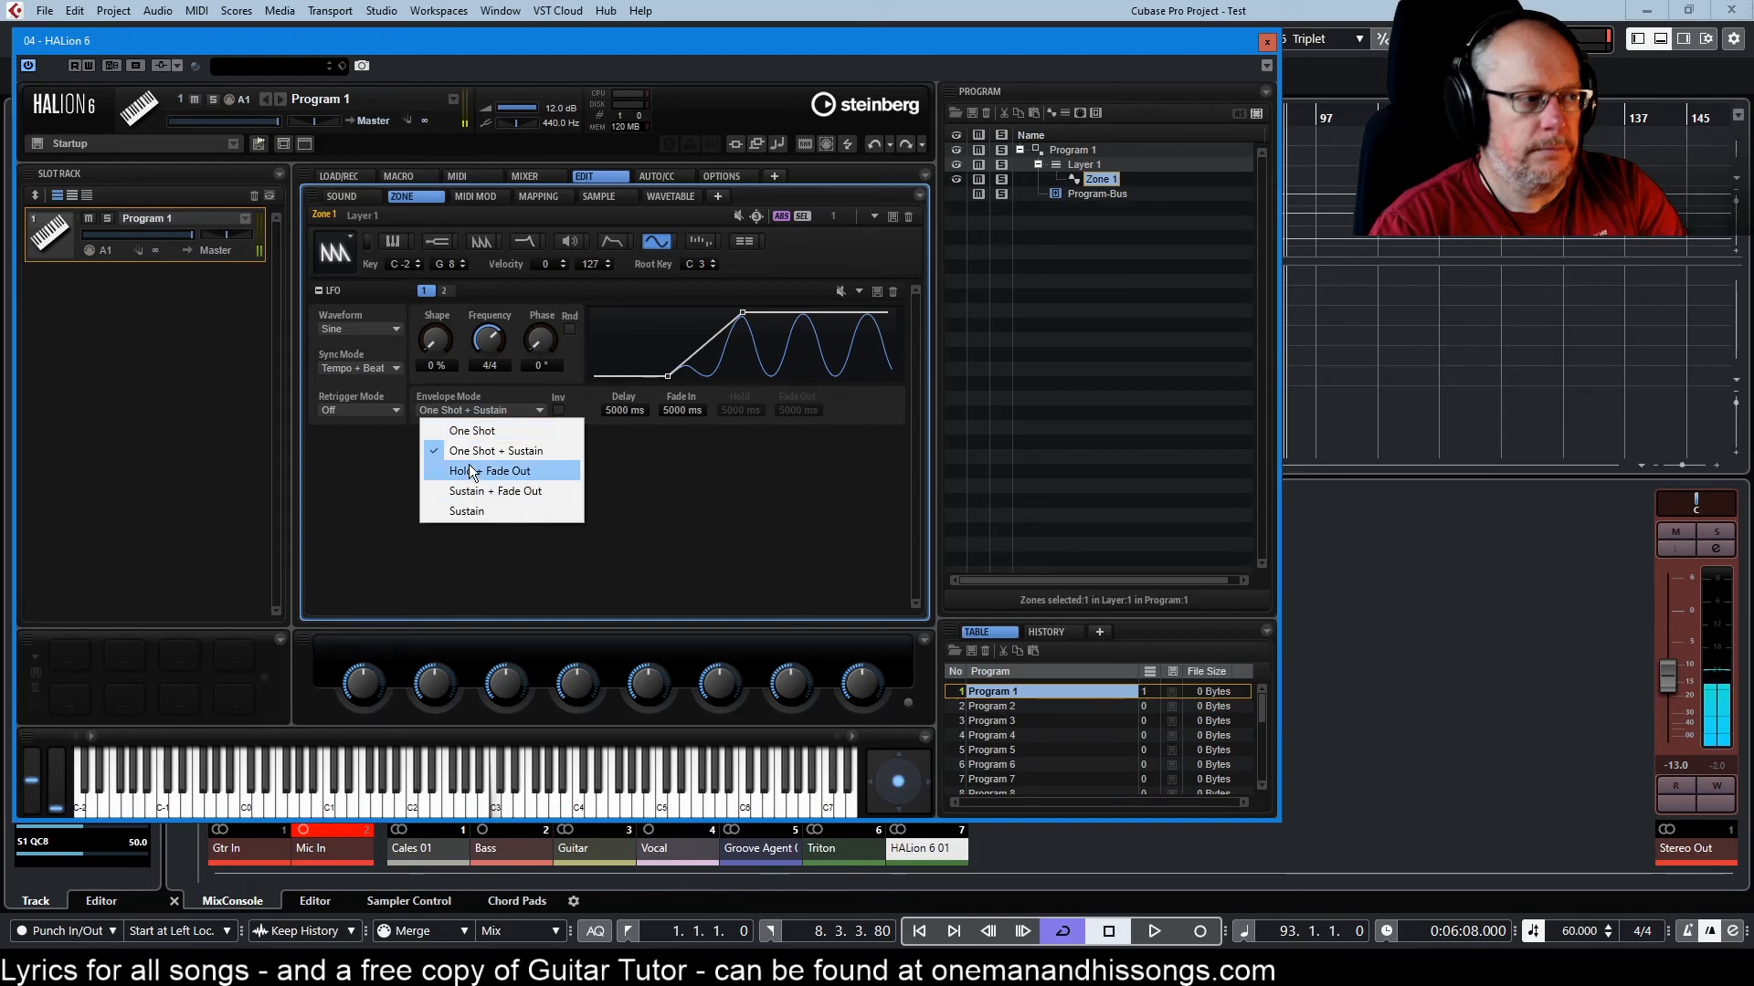
{"action": "left_click", "coordinate": [495, 471]}
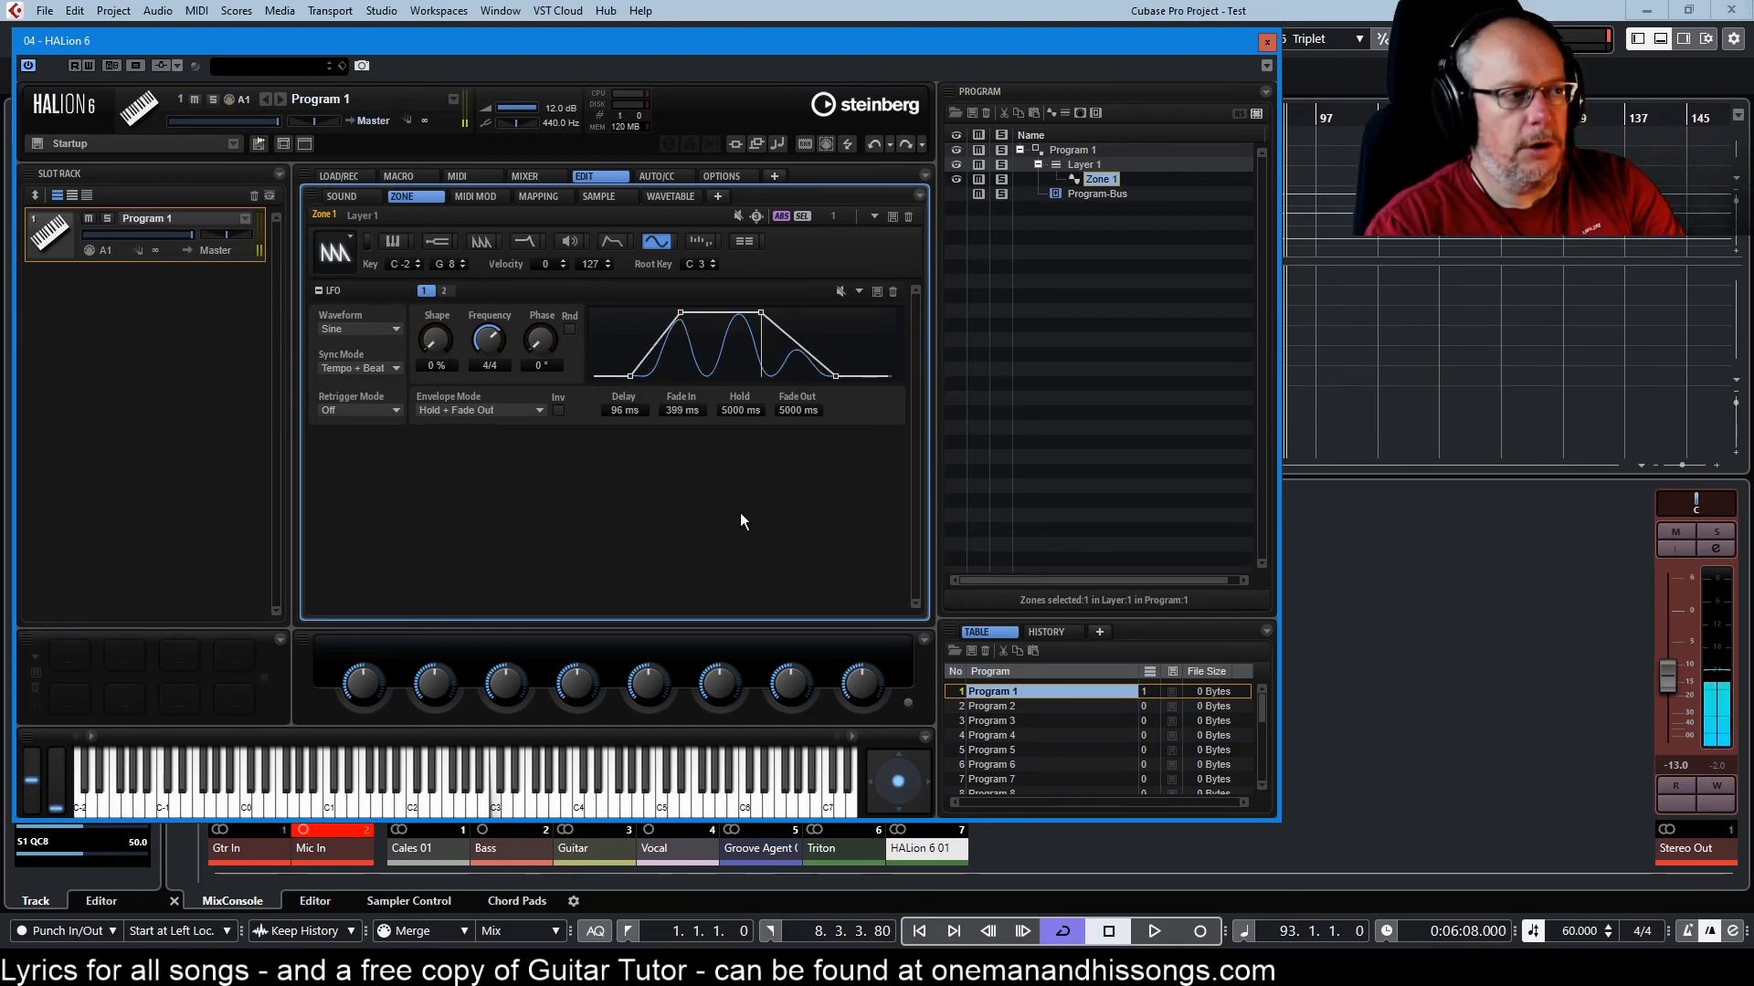
{"action": "mouse_move", "coordinate": [738, 515]}
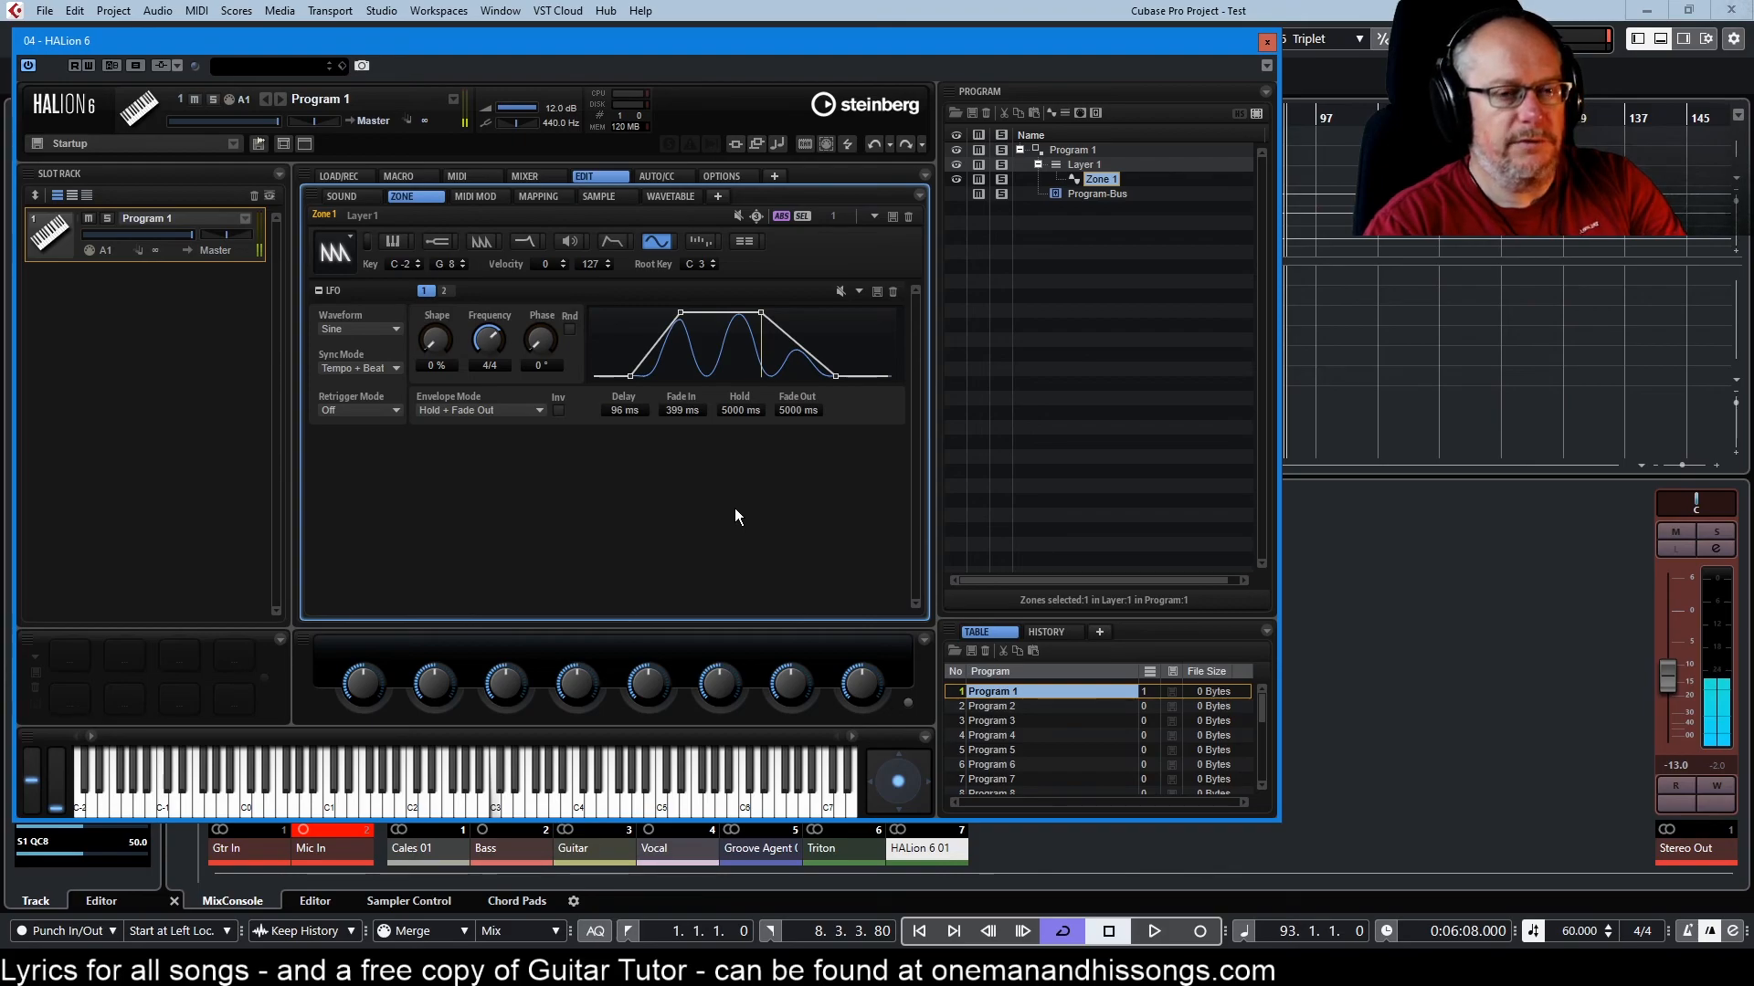
{"action": "mouse_move", "coordinate": [716, 512]}
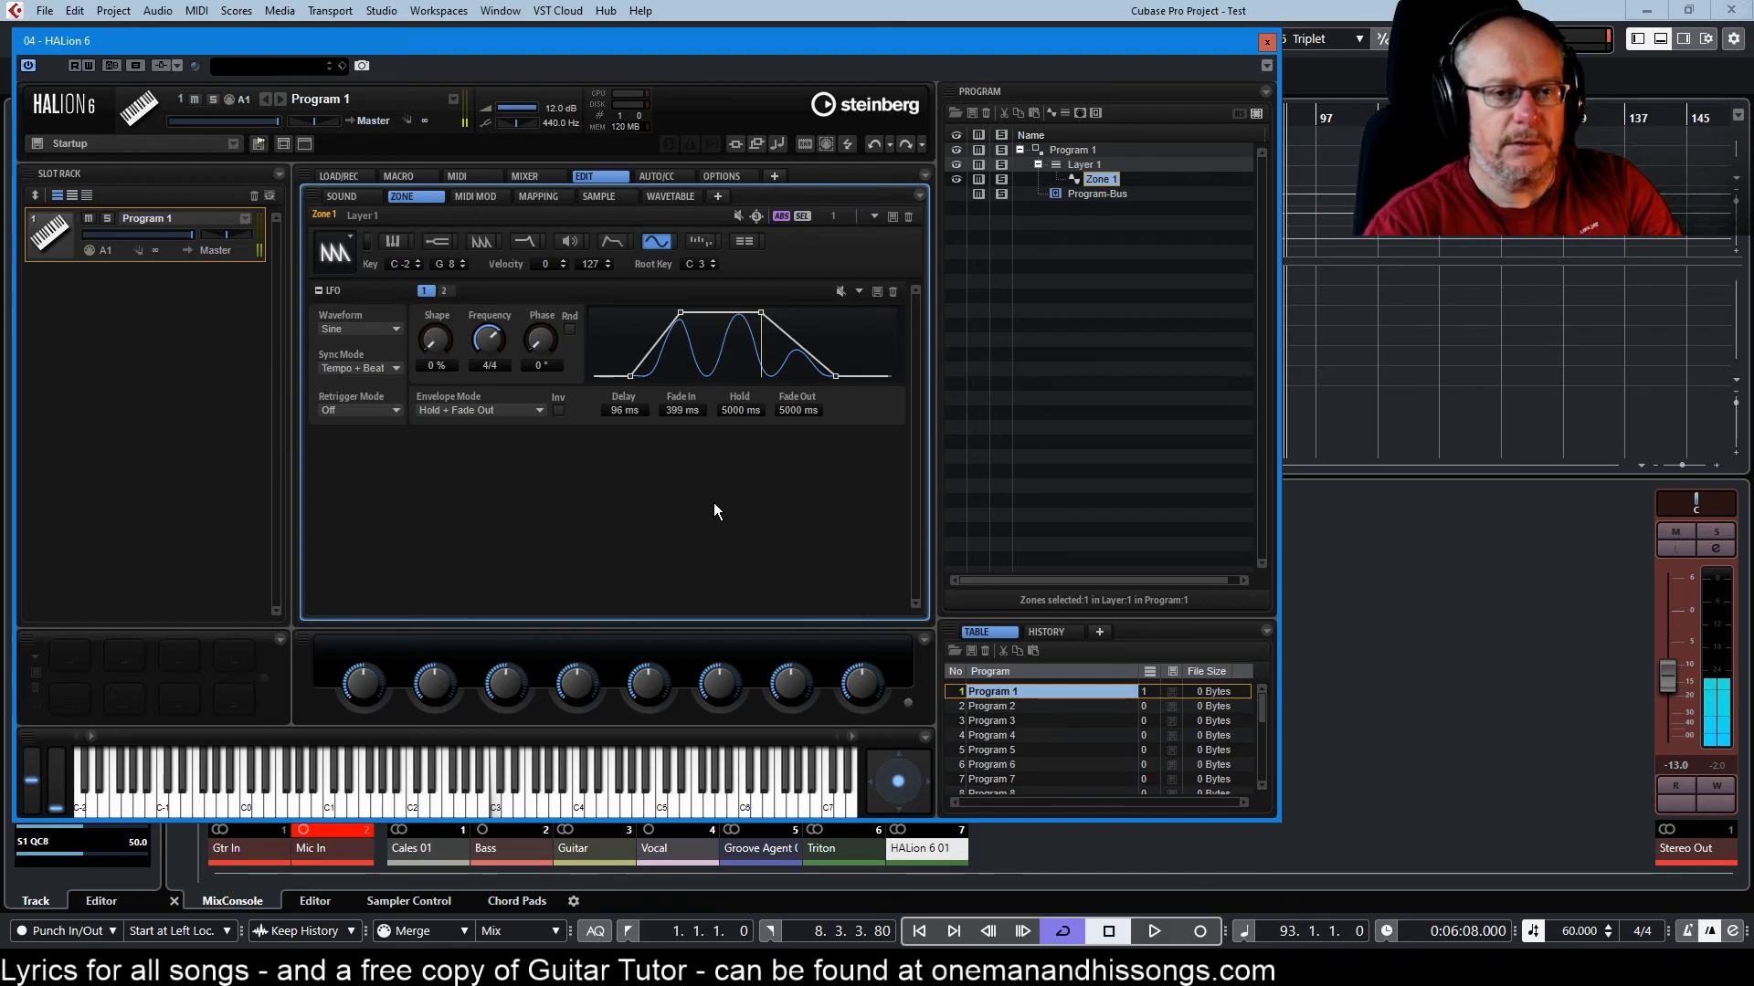
{"action": "mouse_move", "coordinate": [708, 498]}
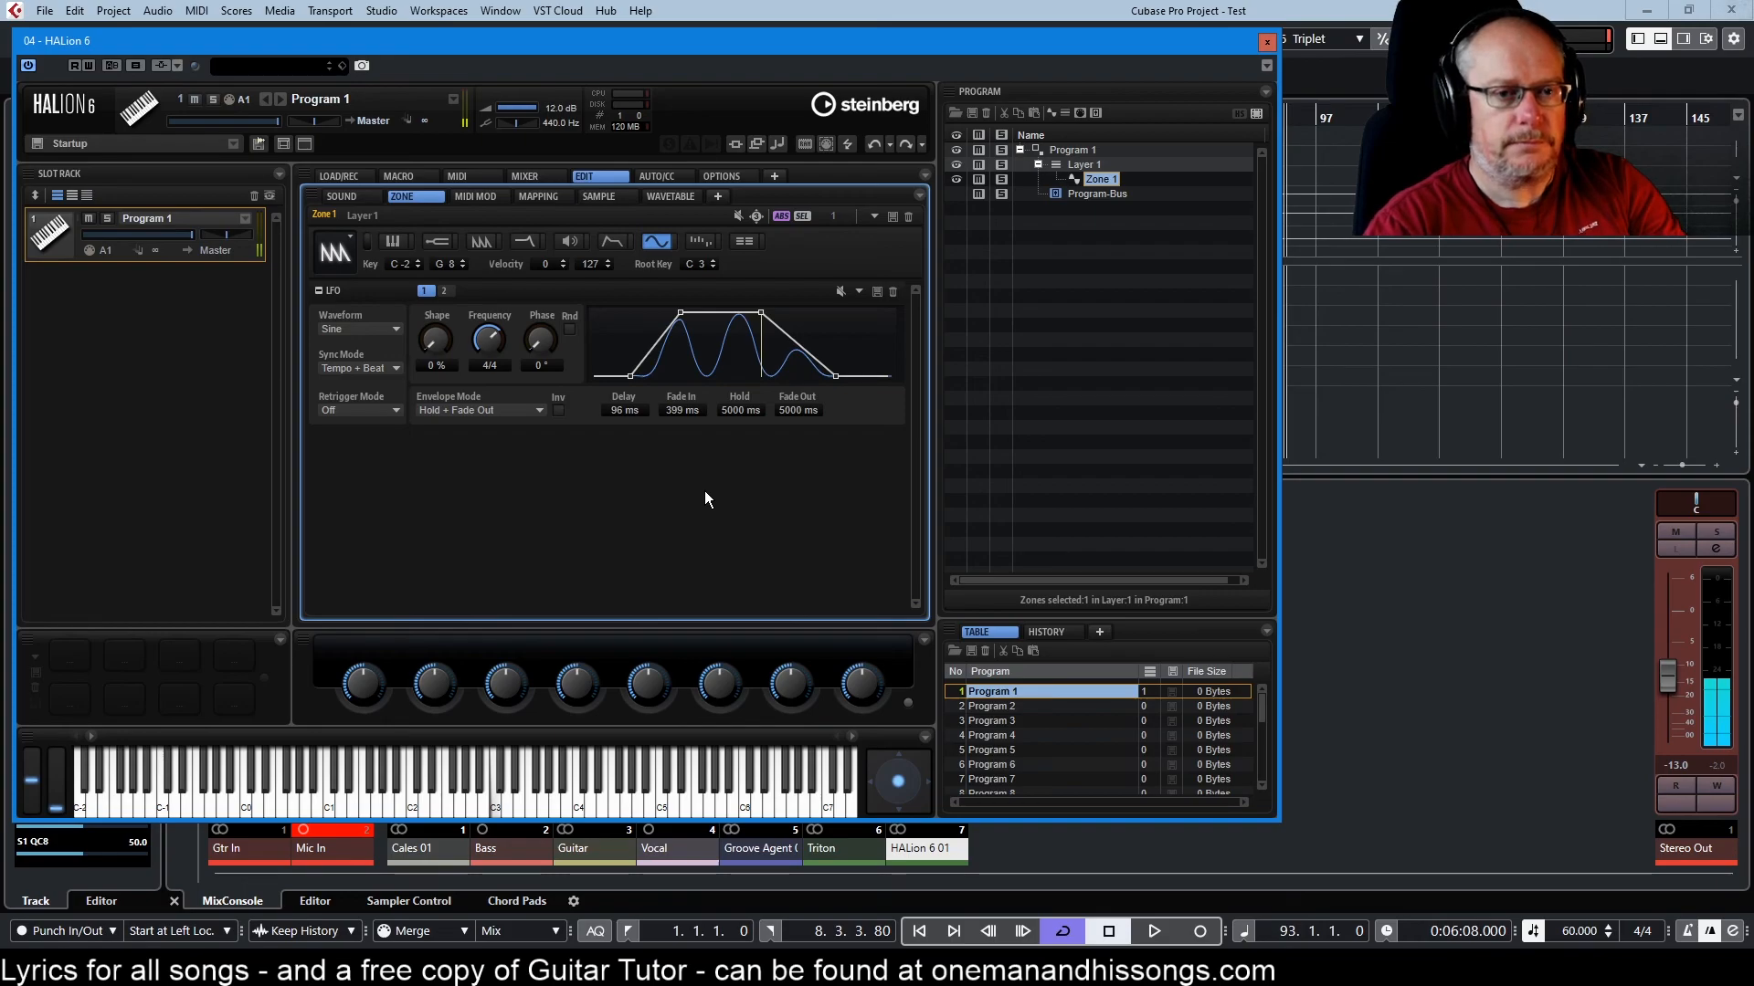
{"action": "mouse_move", "coordinate": [702, 501]}
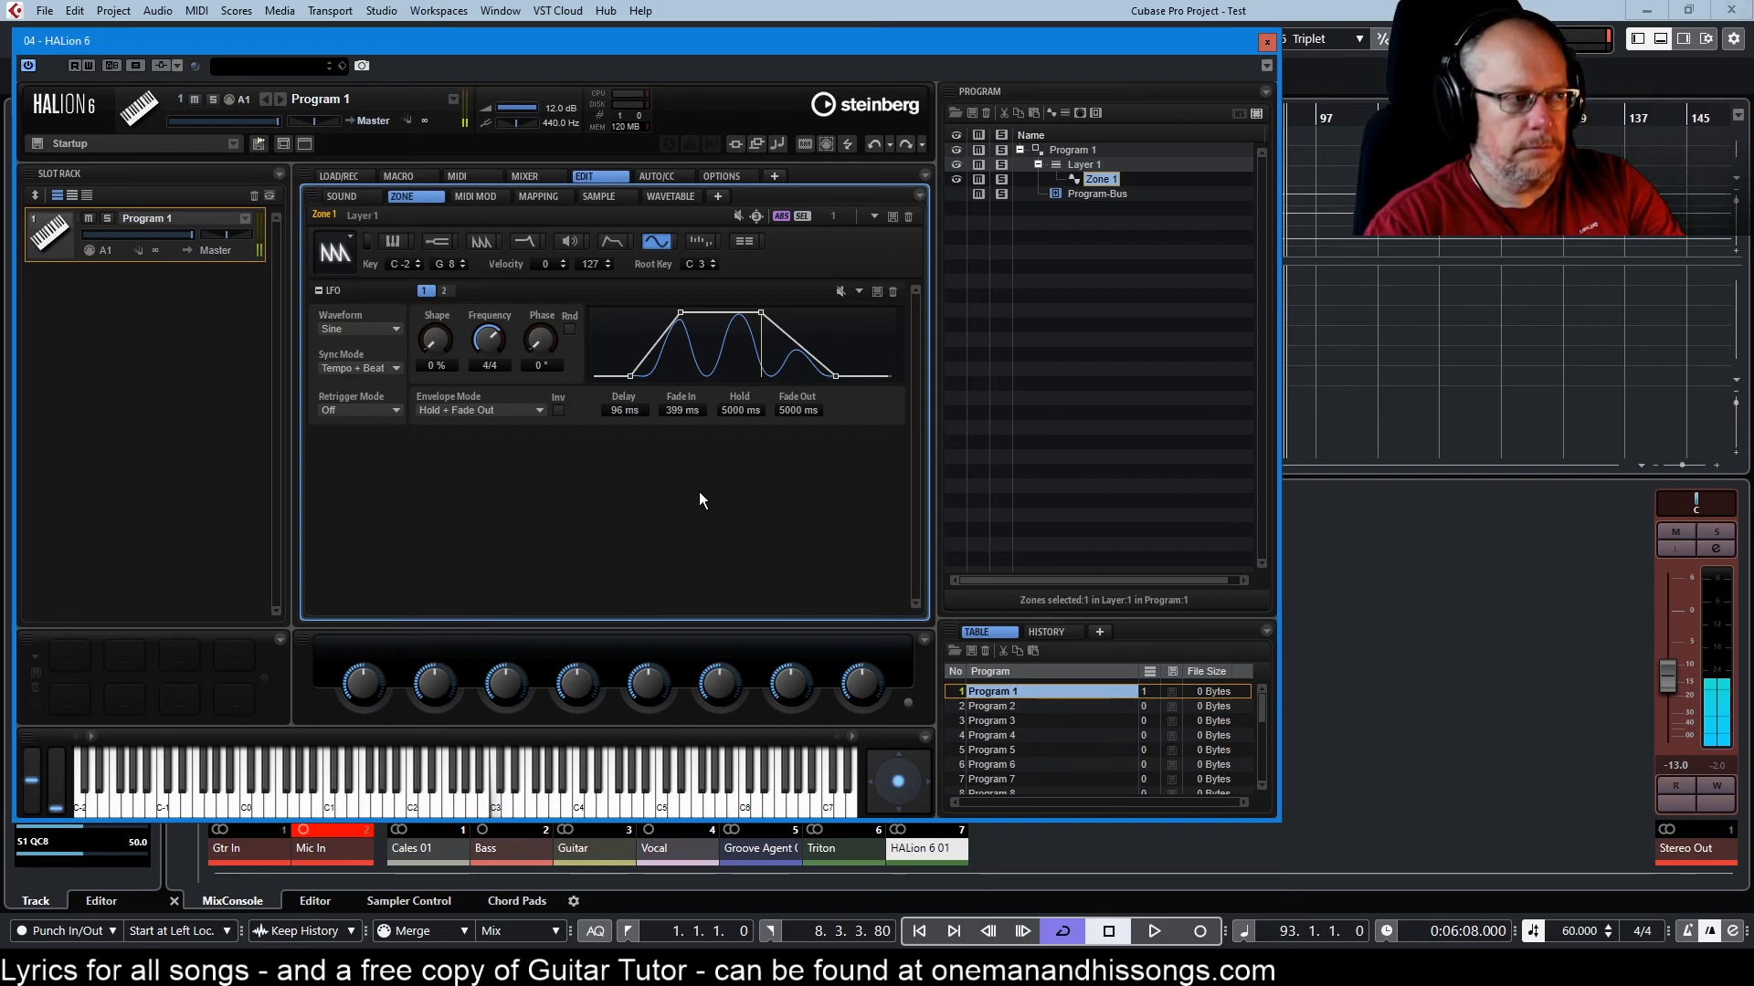